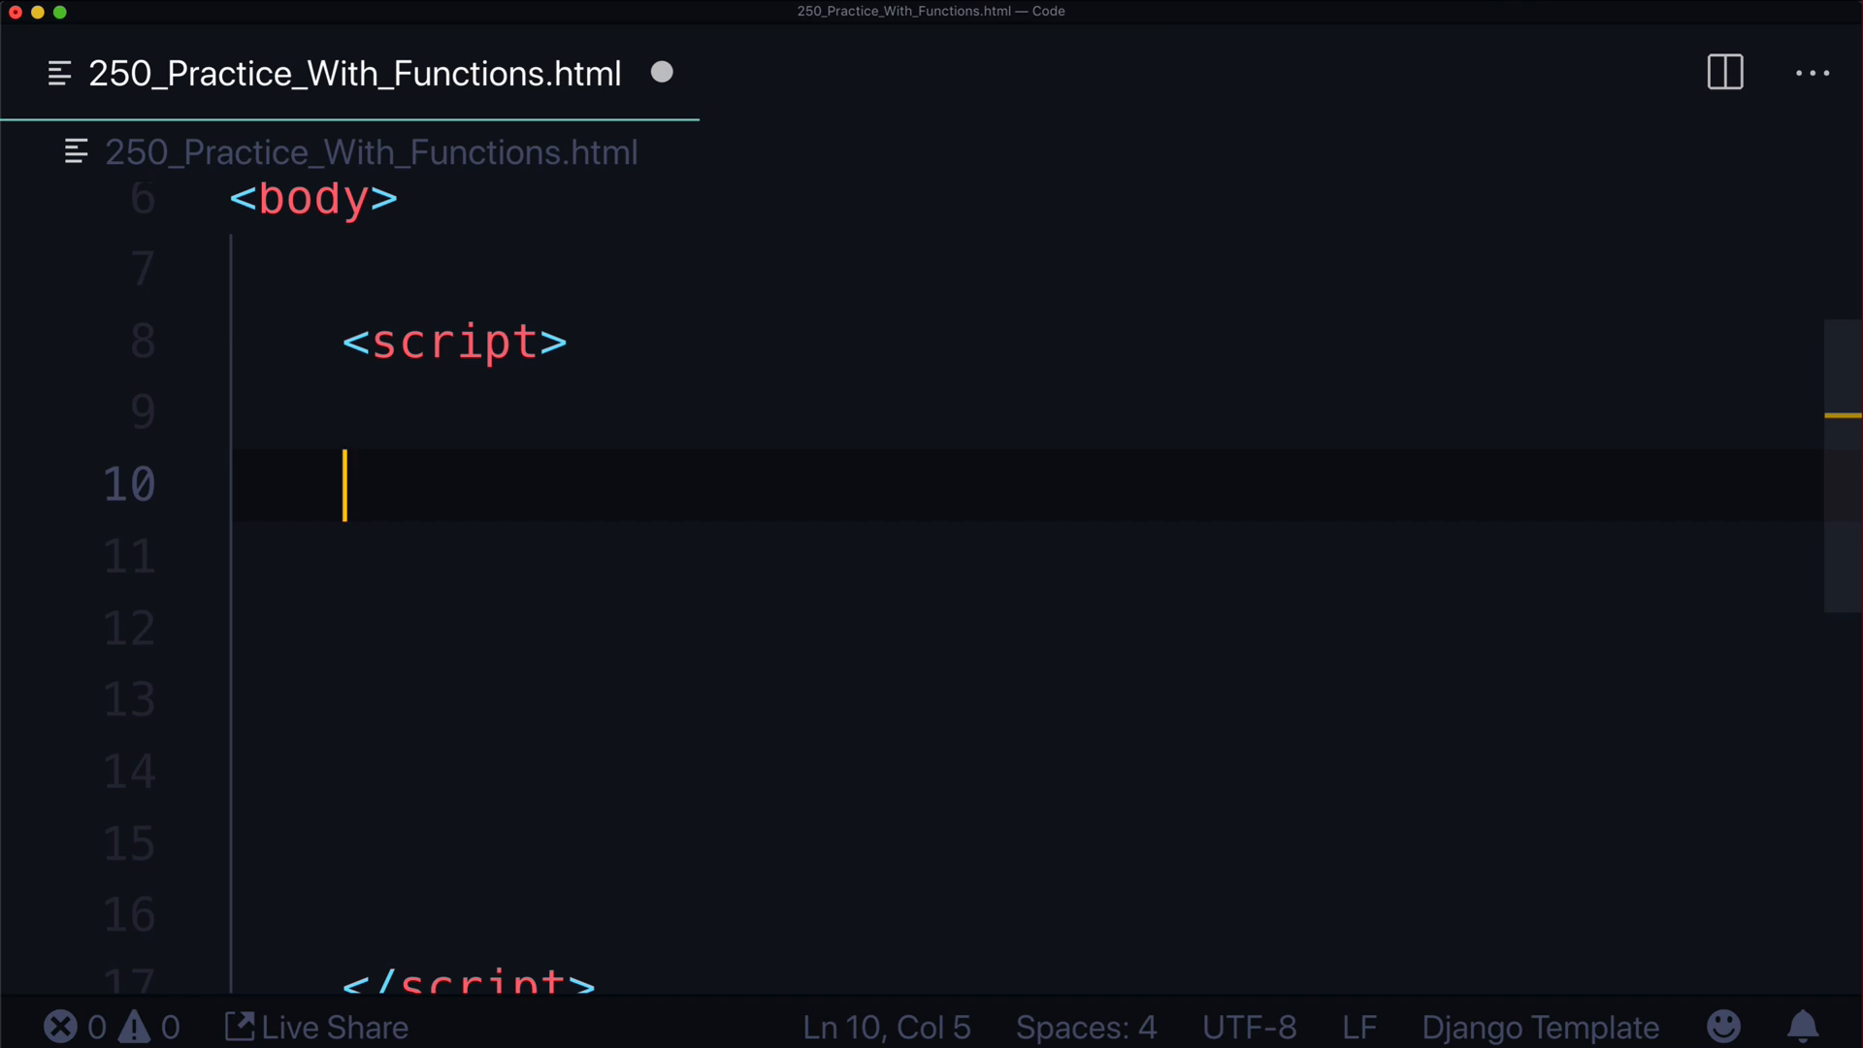
Type the temporary note 'DRY = Dont Repeat Yourself Function', then delete it
text(DRY =)
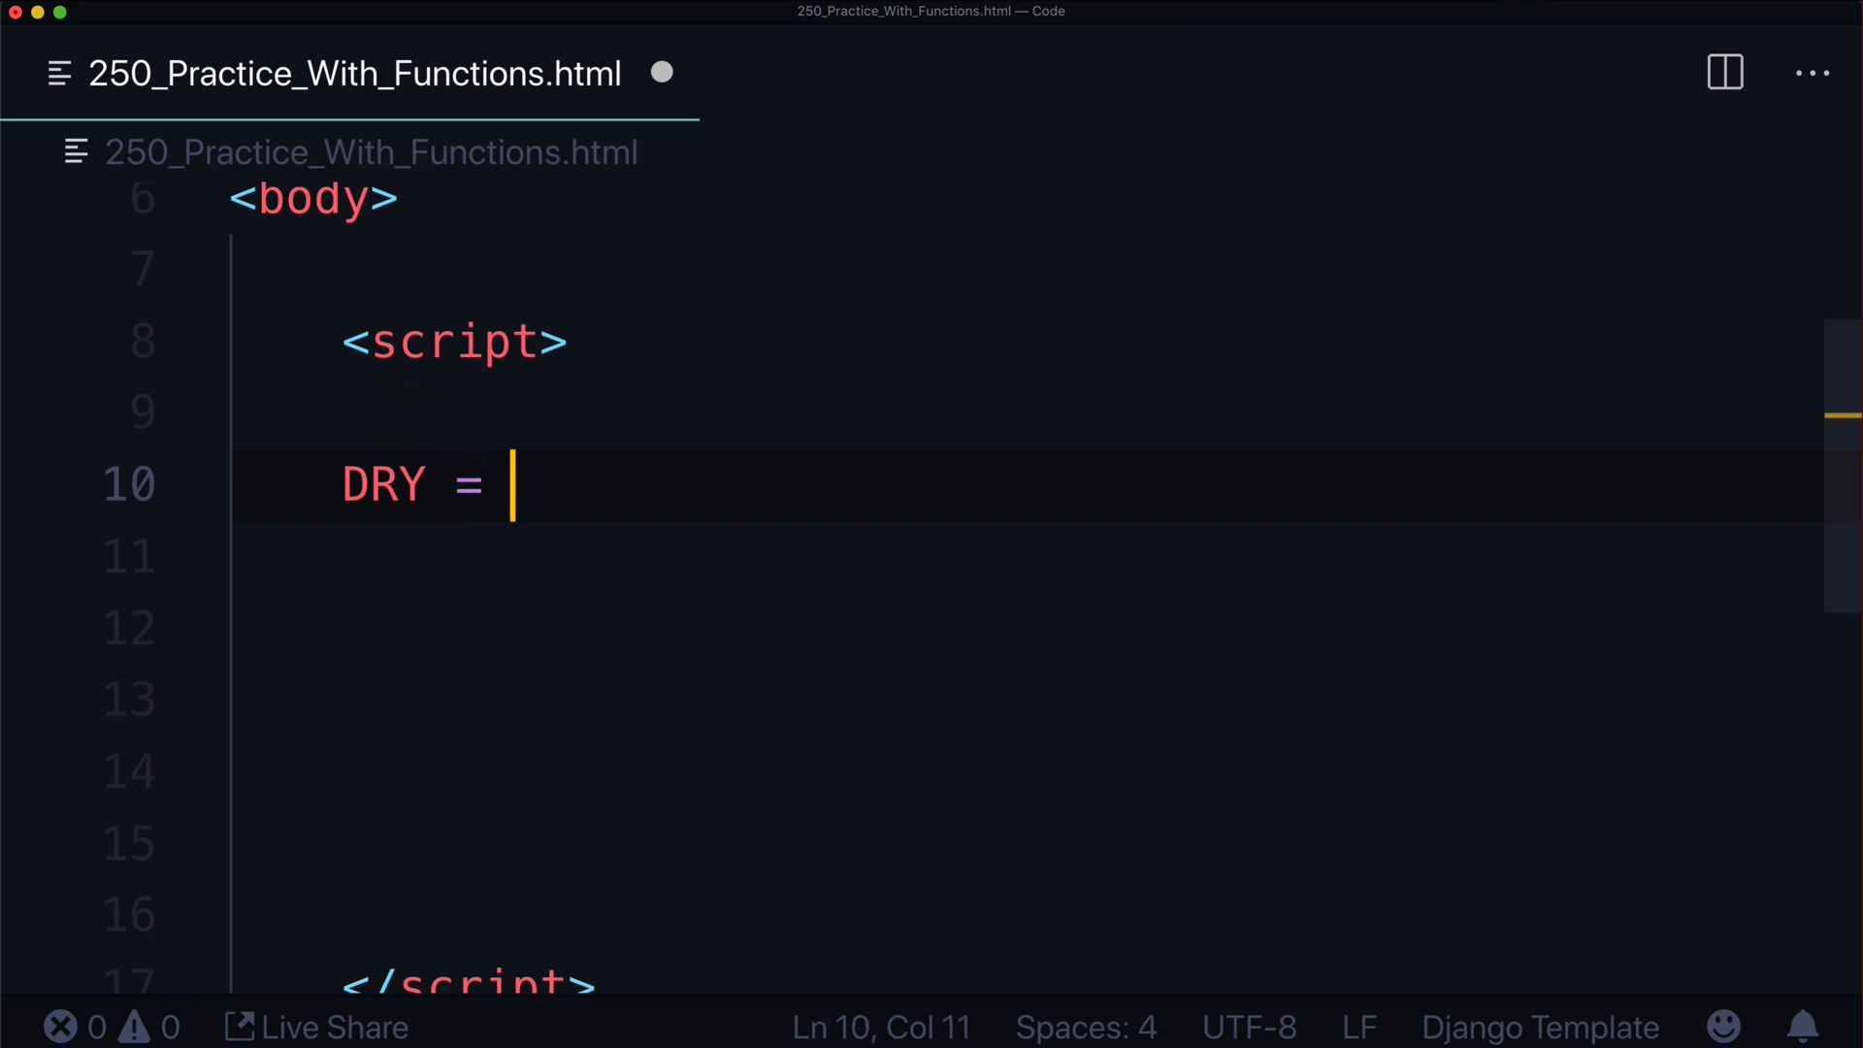
text(Dont Repeat You)
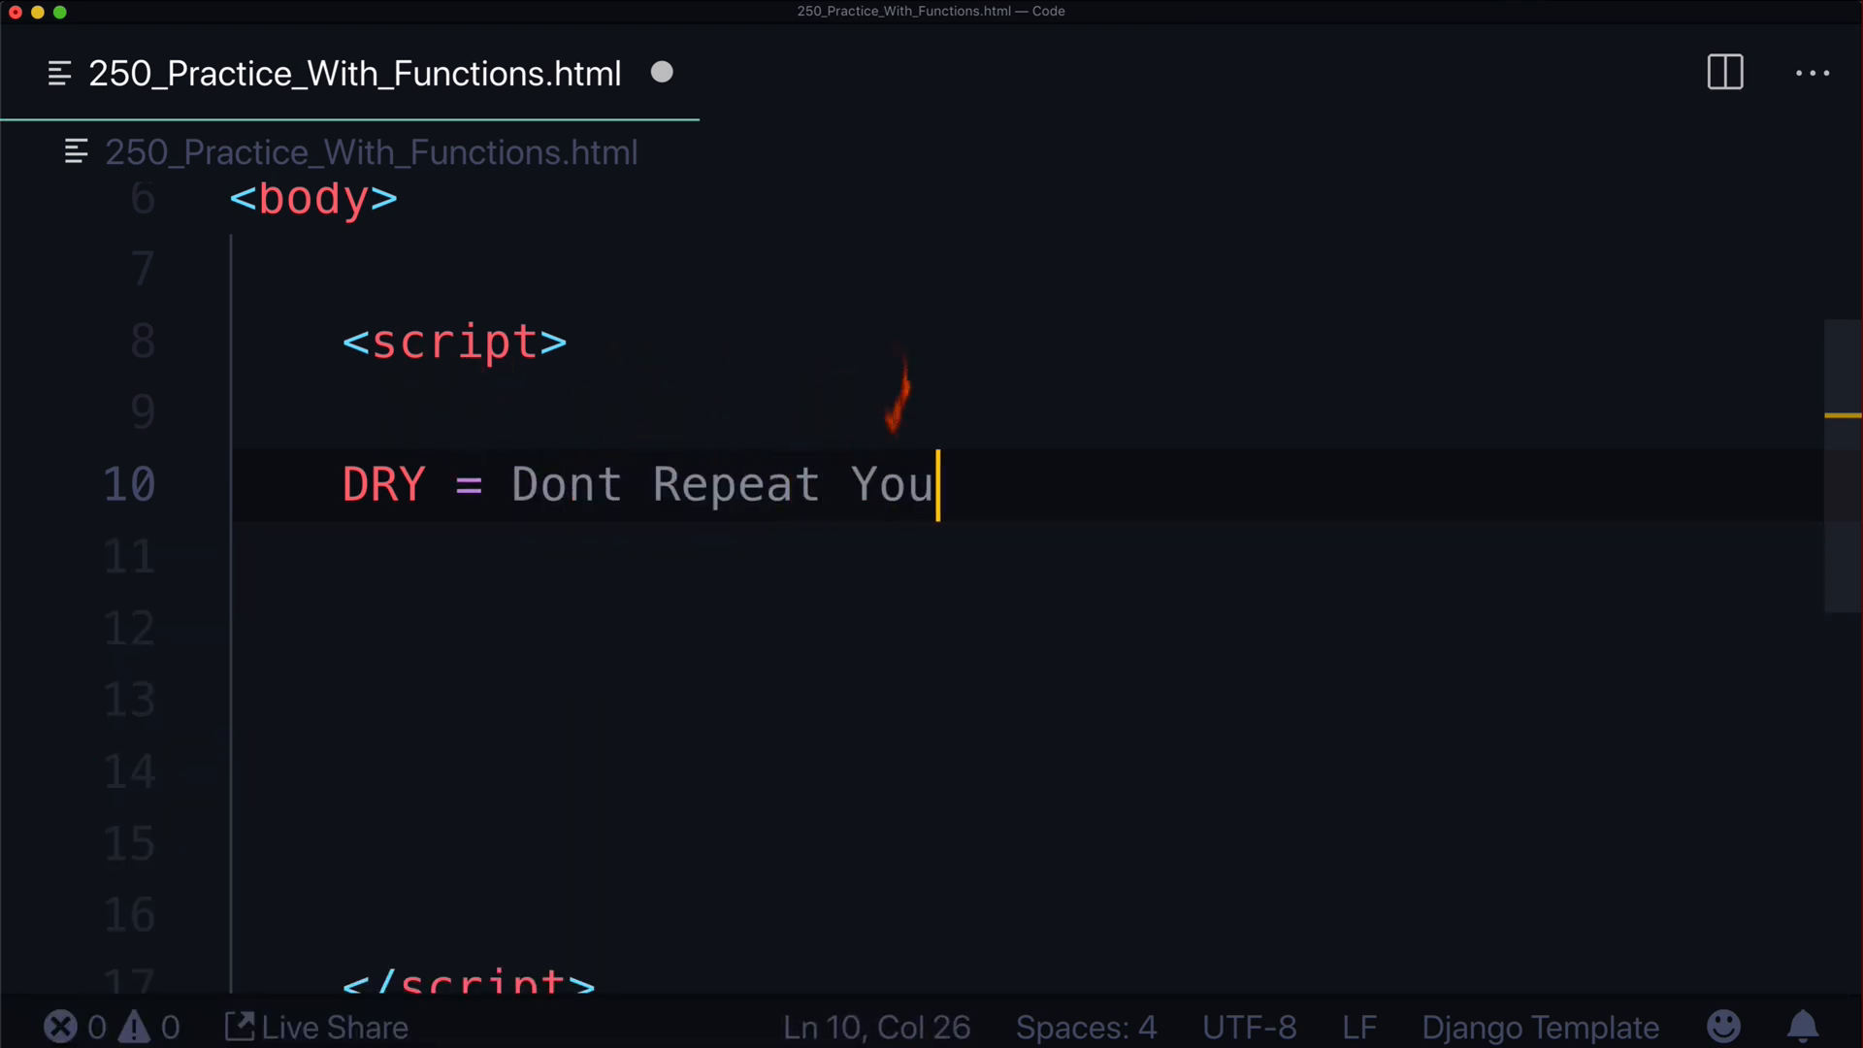
text(rself)
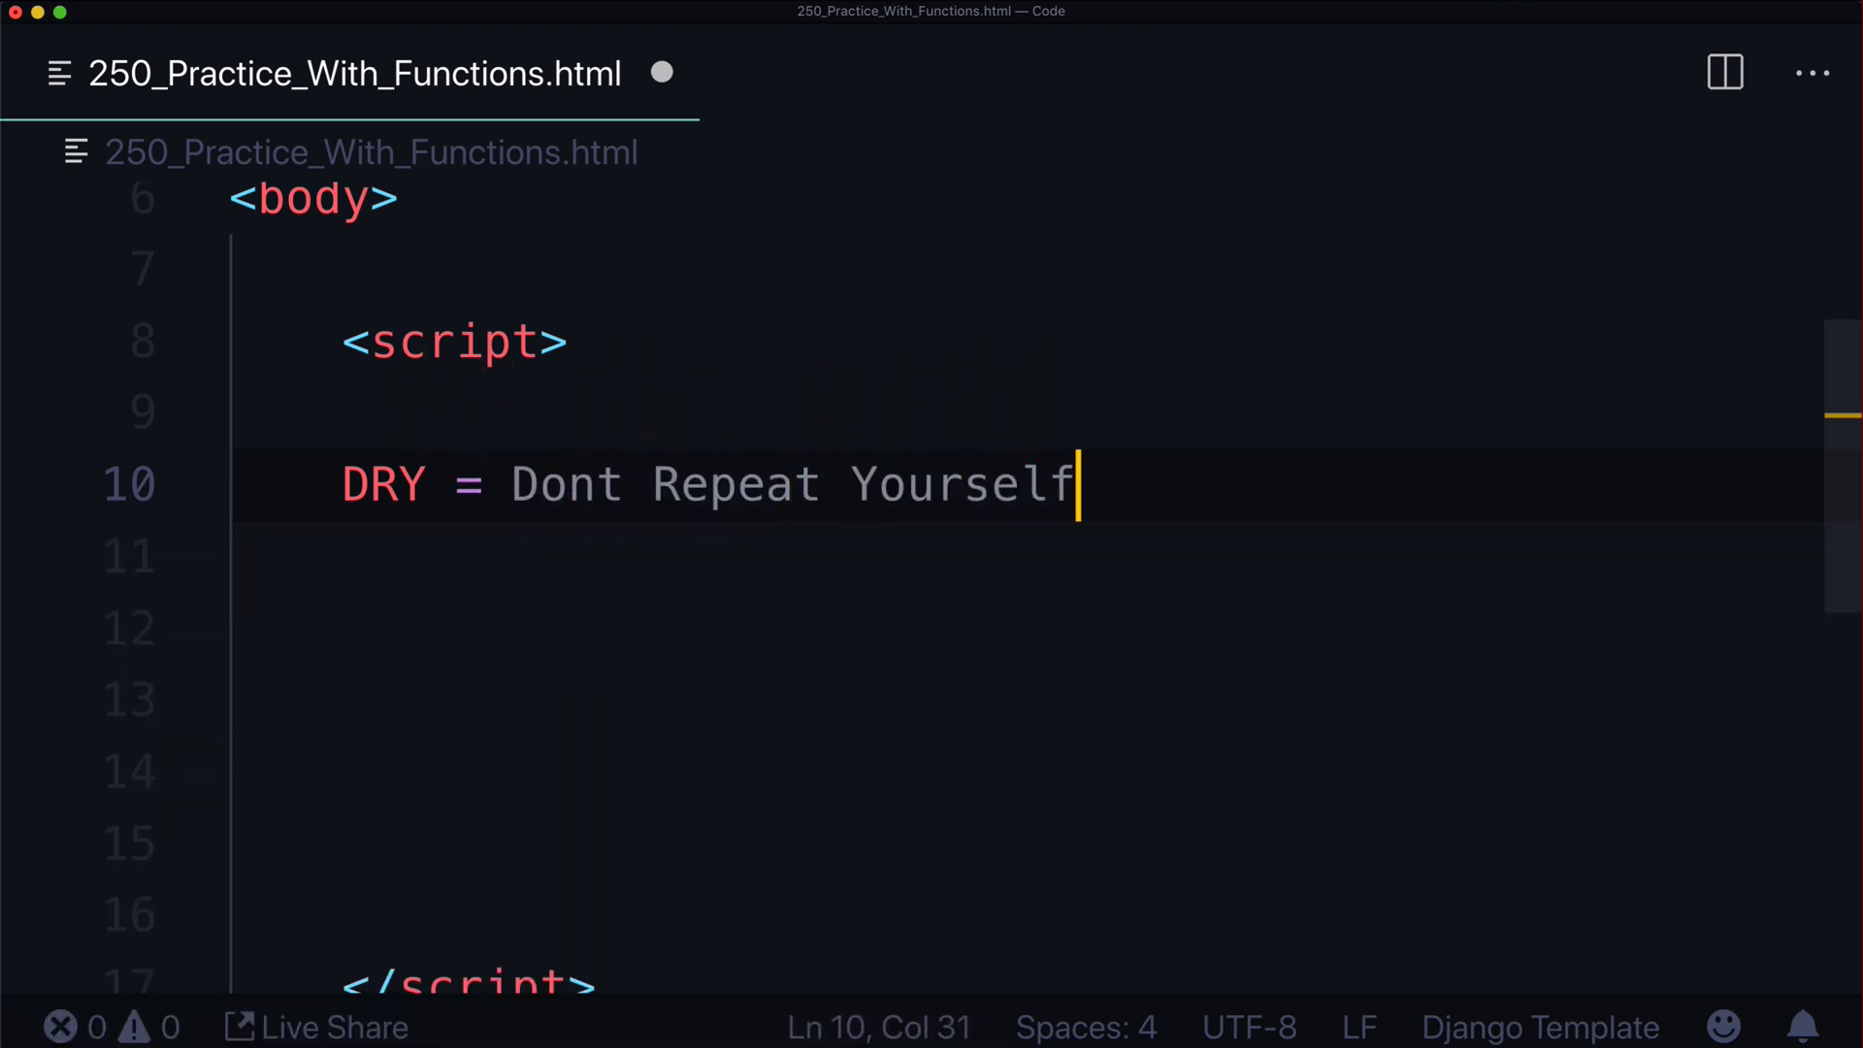
text(Function)
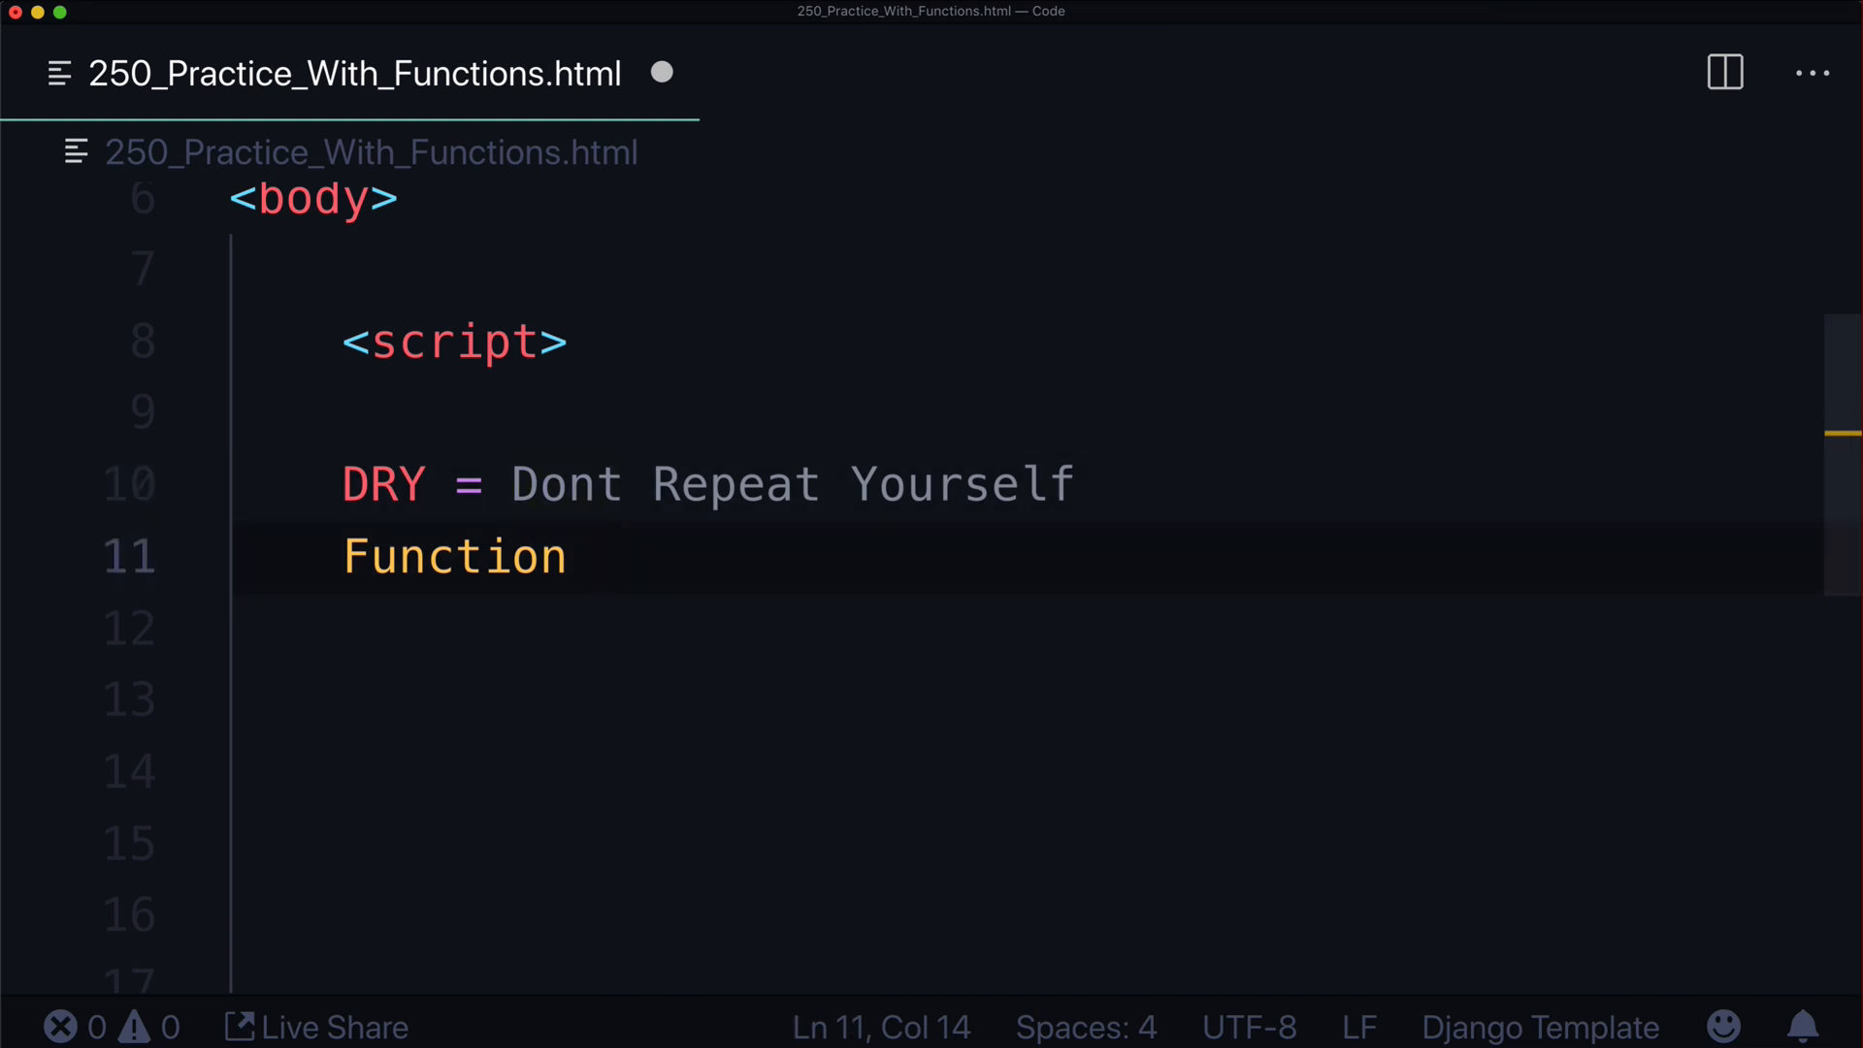
key(Backspace)
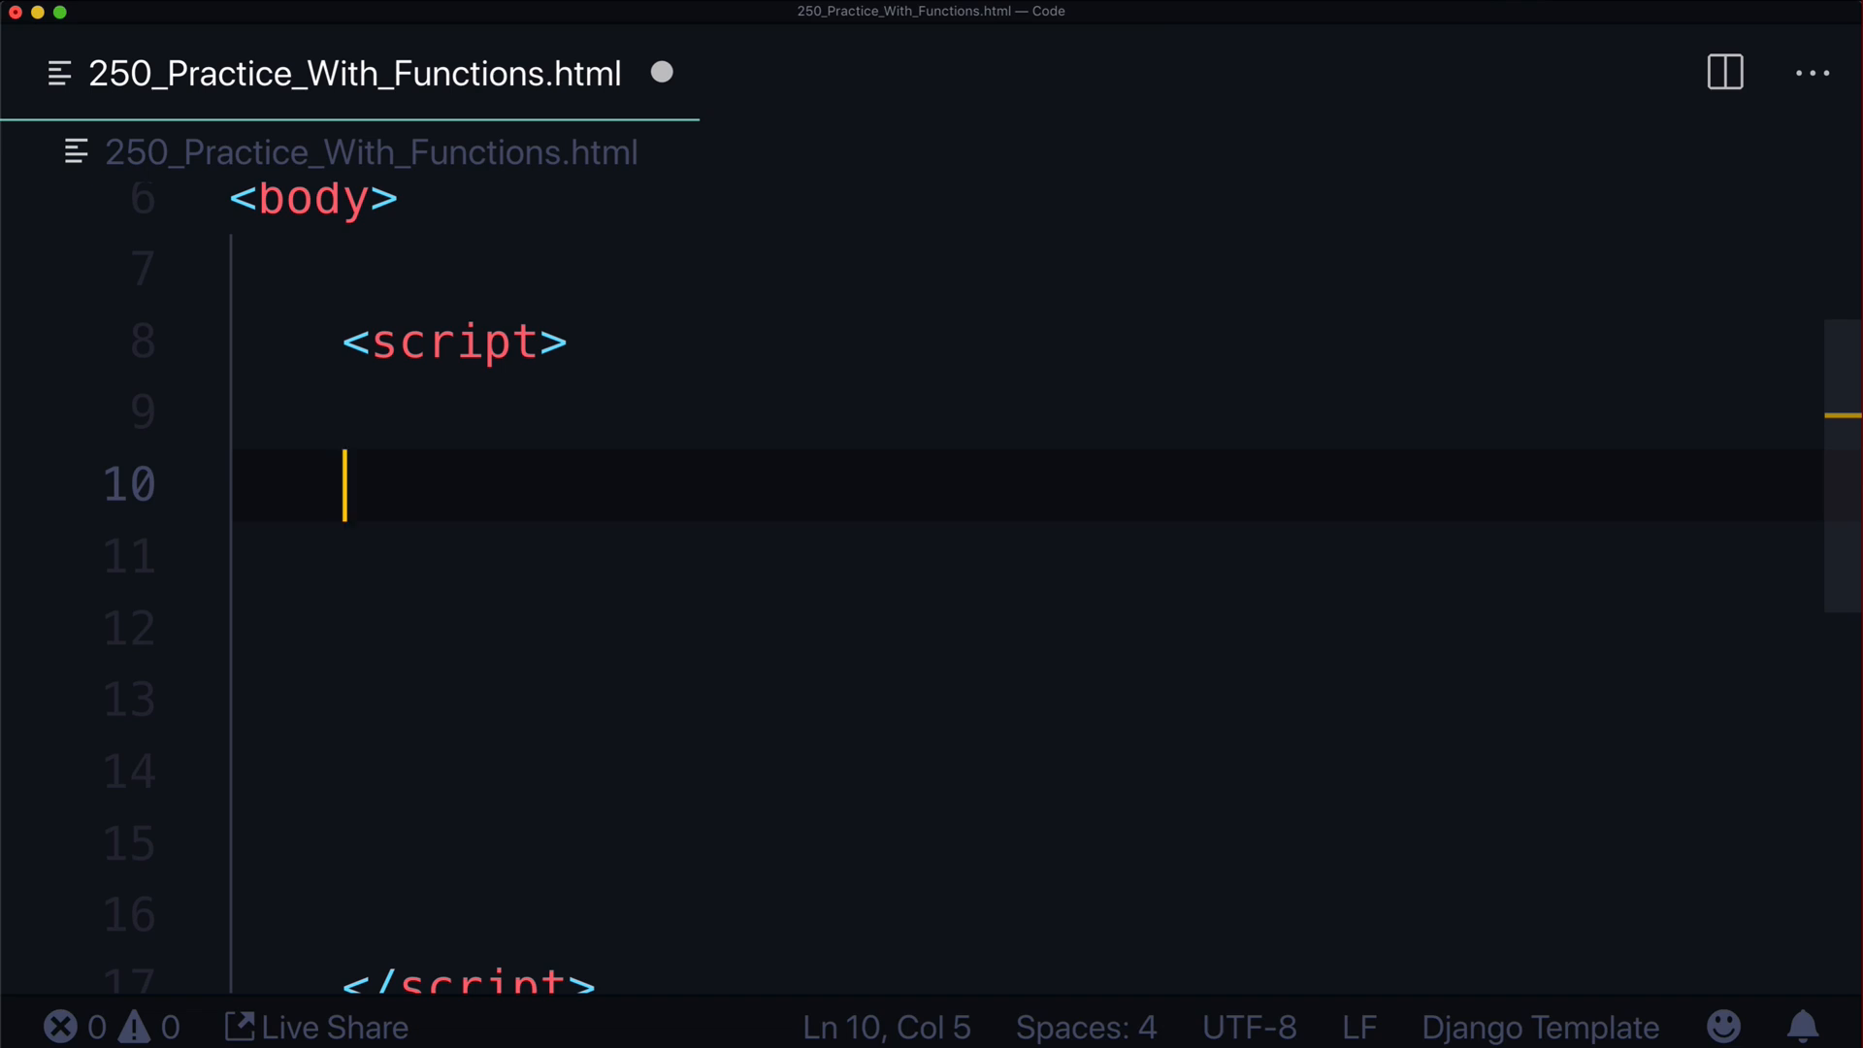
Declare function doMath(num) that sets num = Number(num)
text(function)
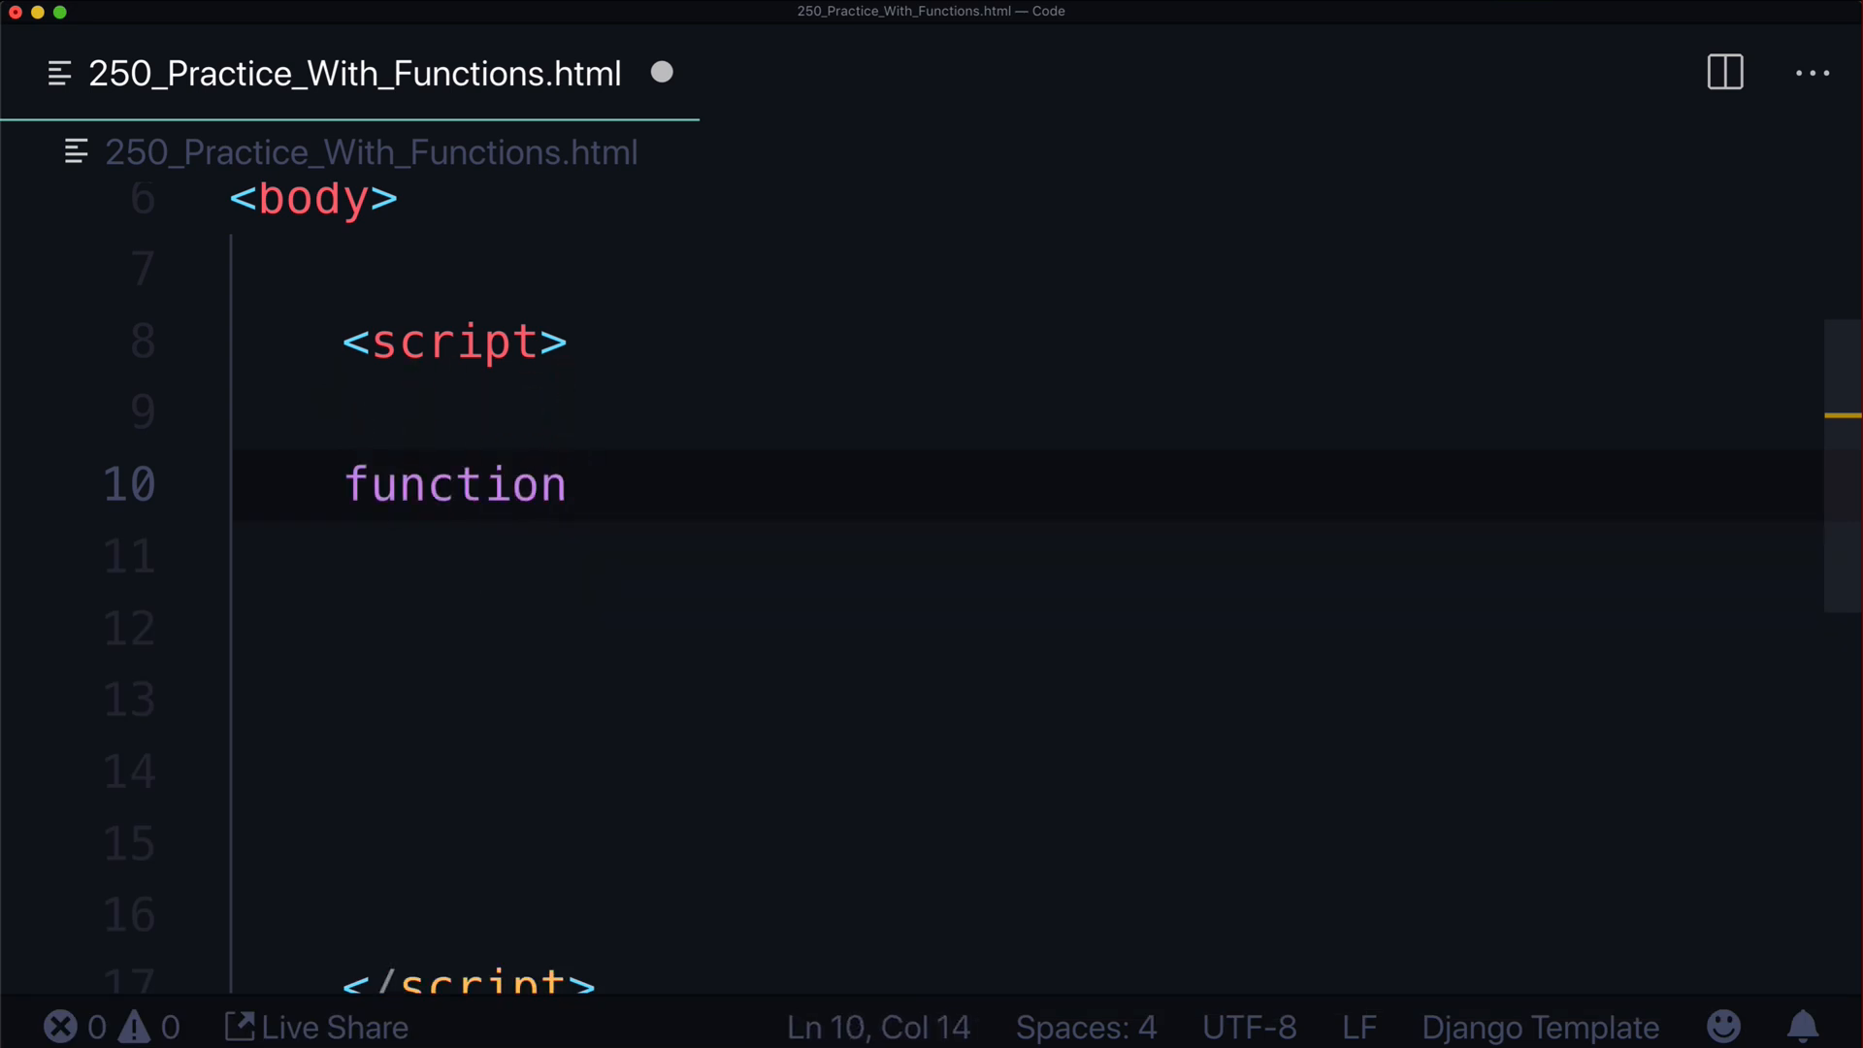
text(doMath())
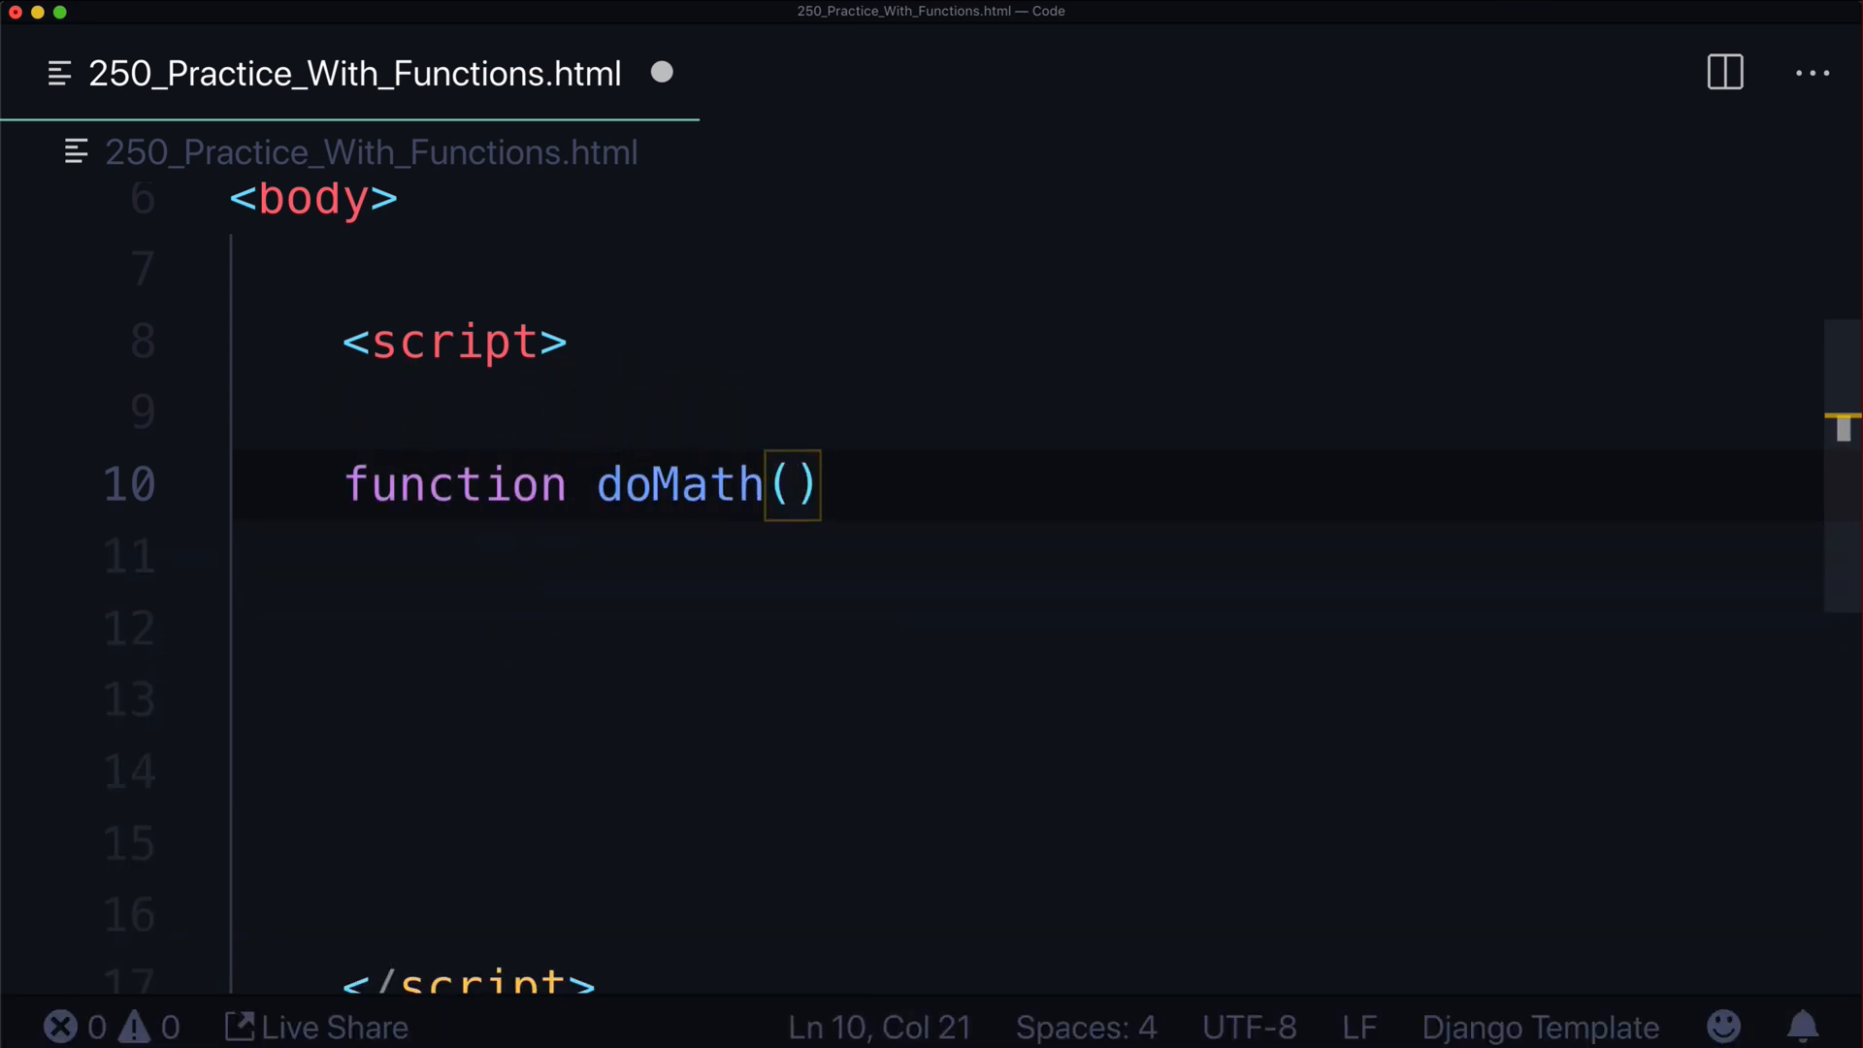
text(num)
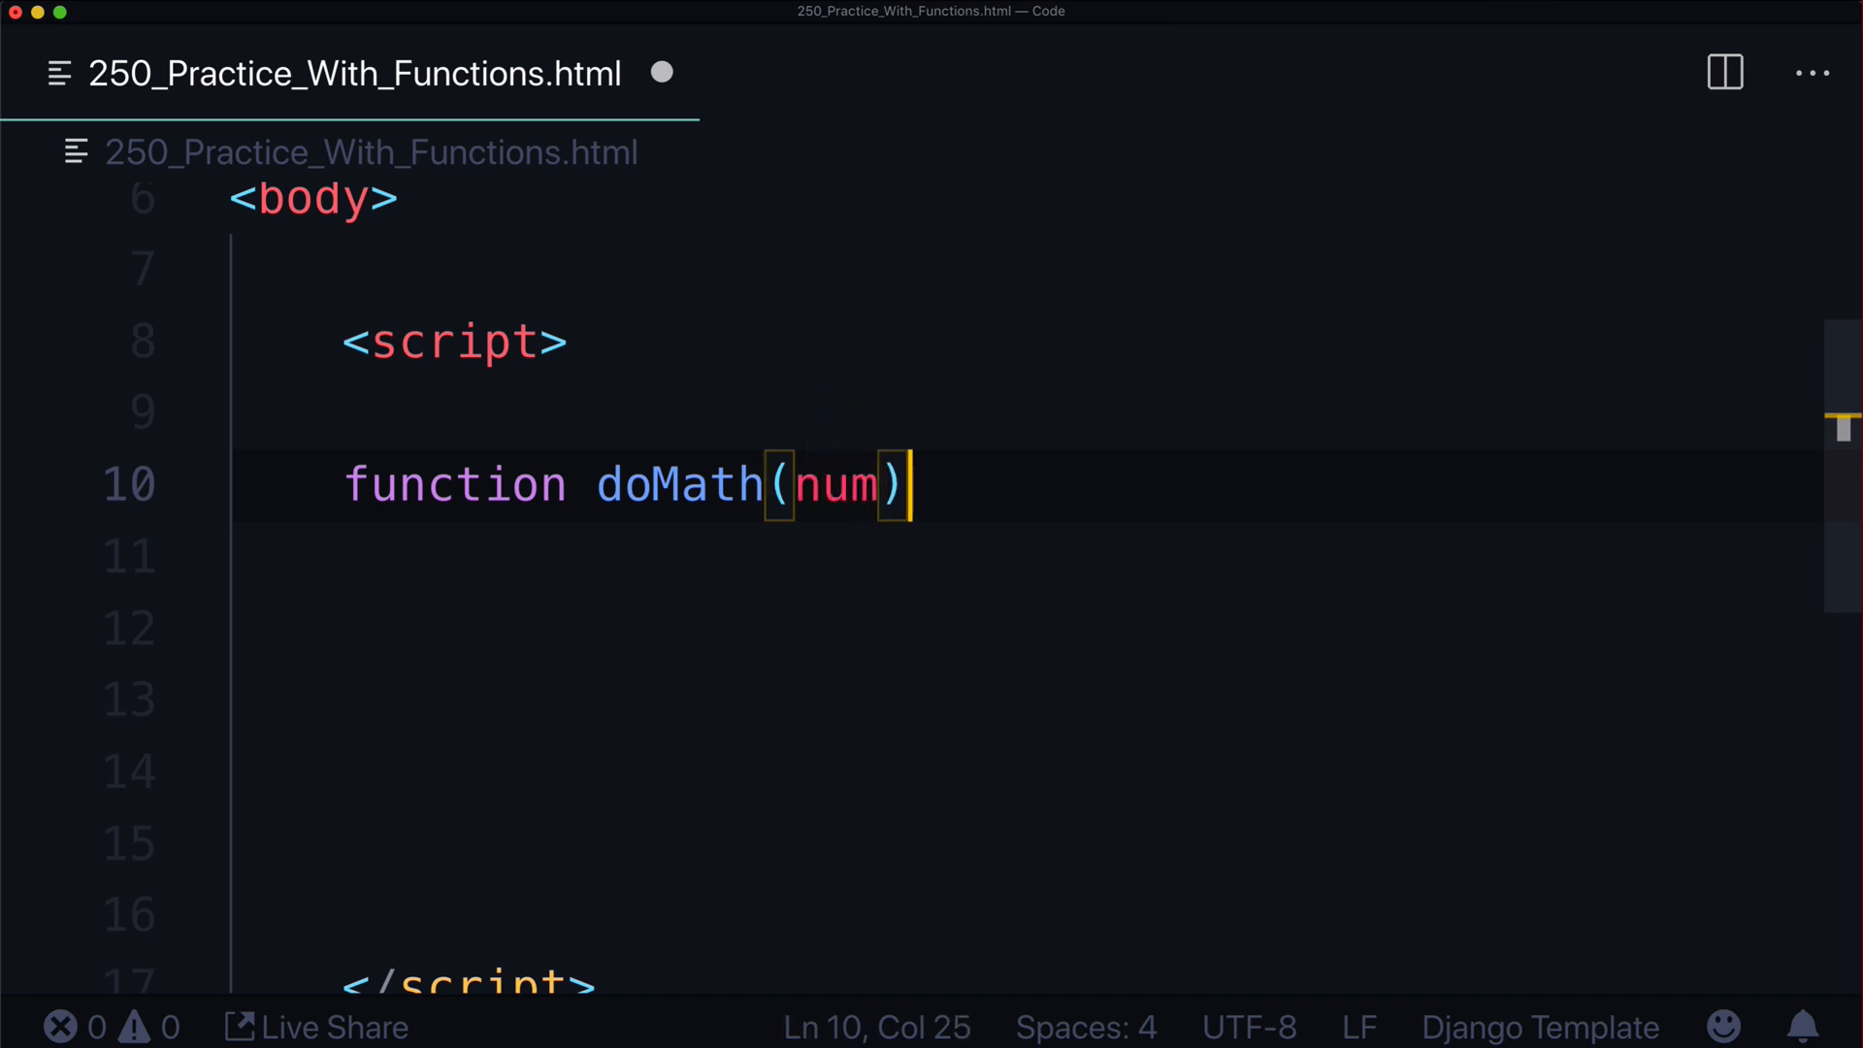
text({)
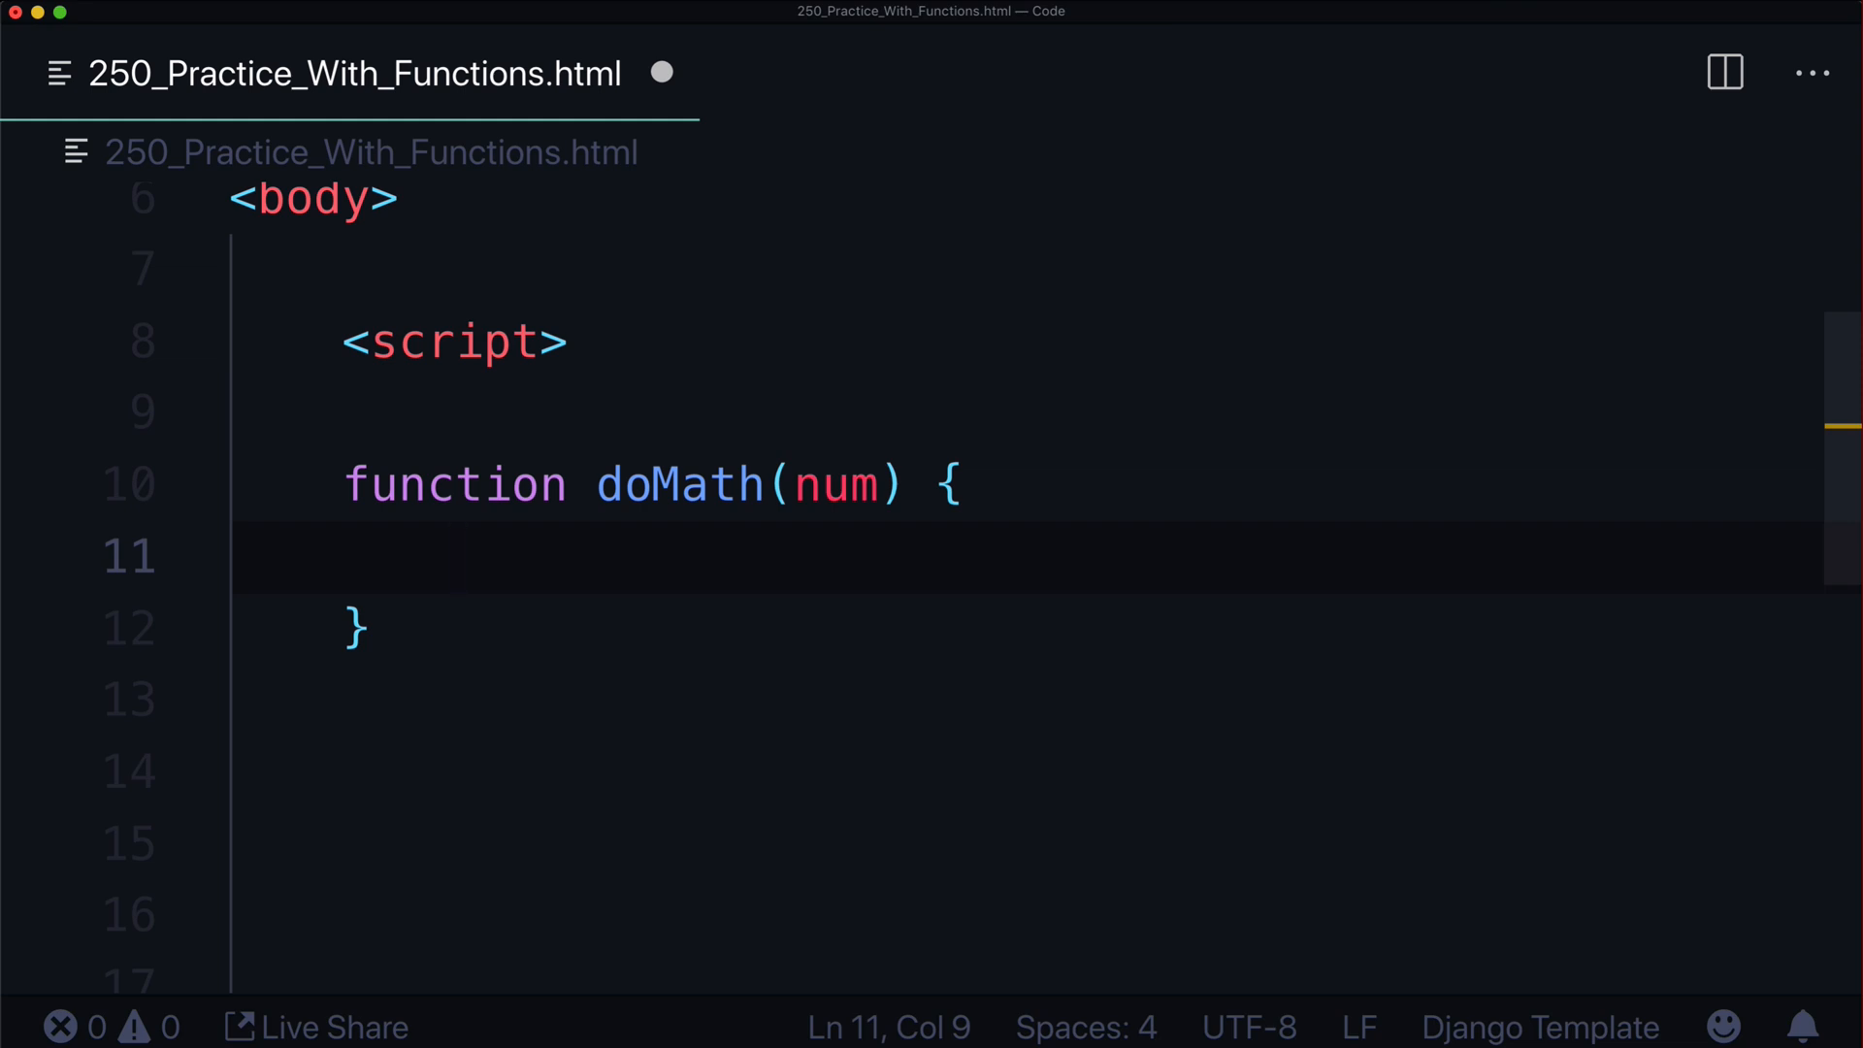
text(num = NU)
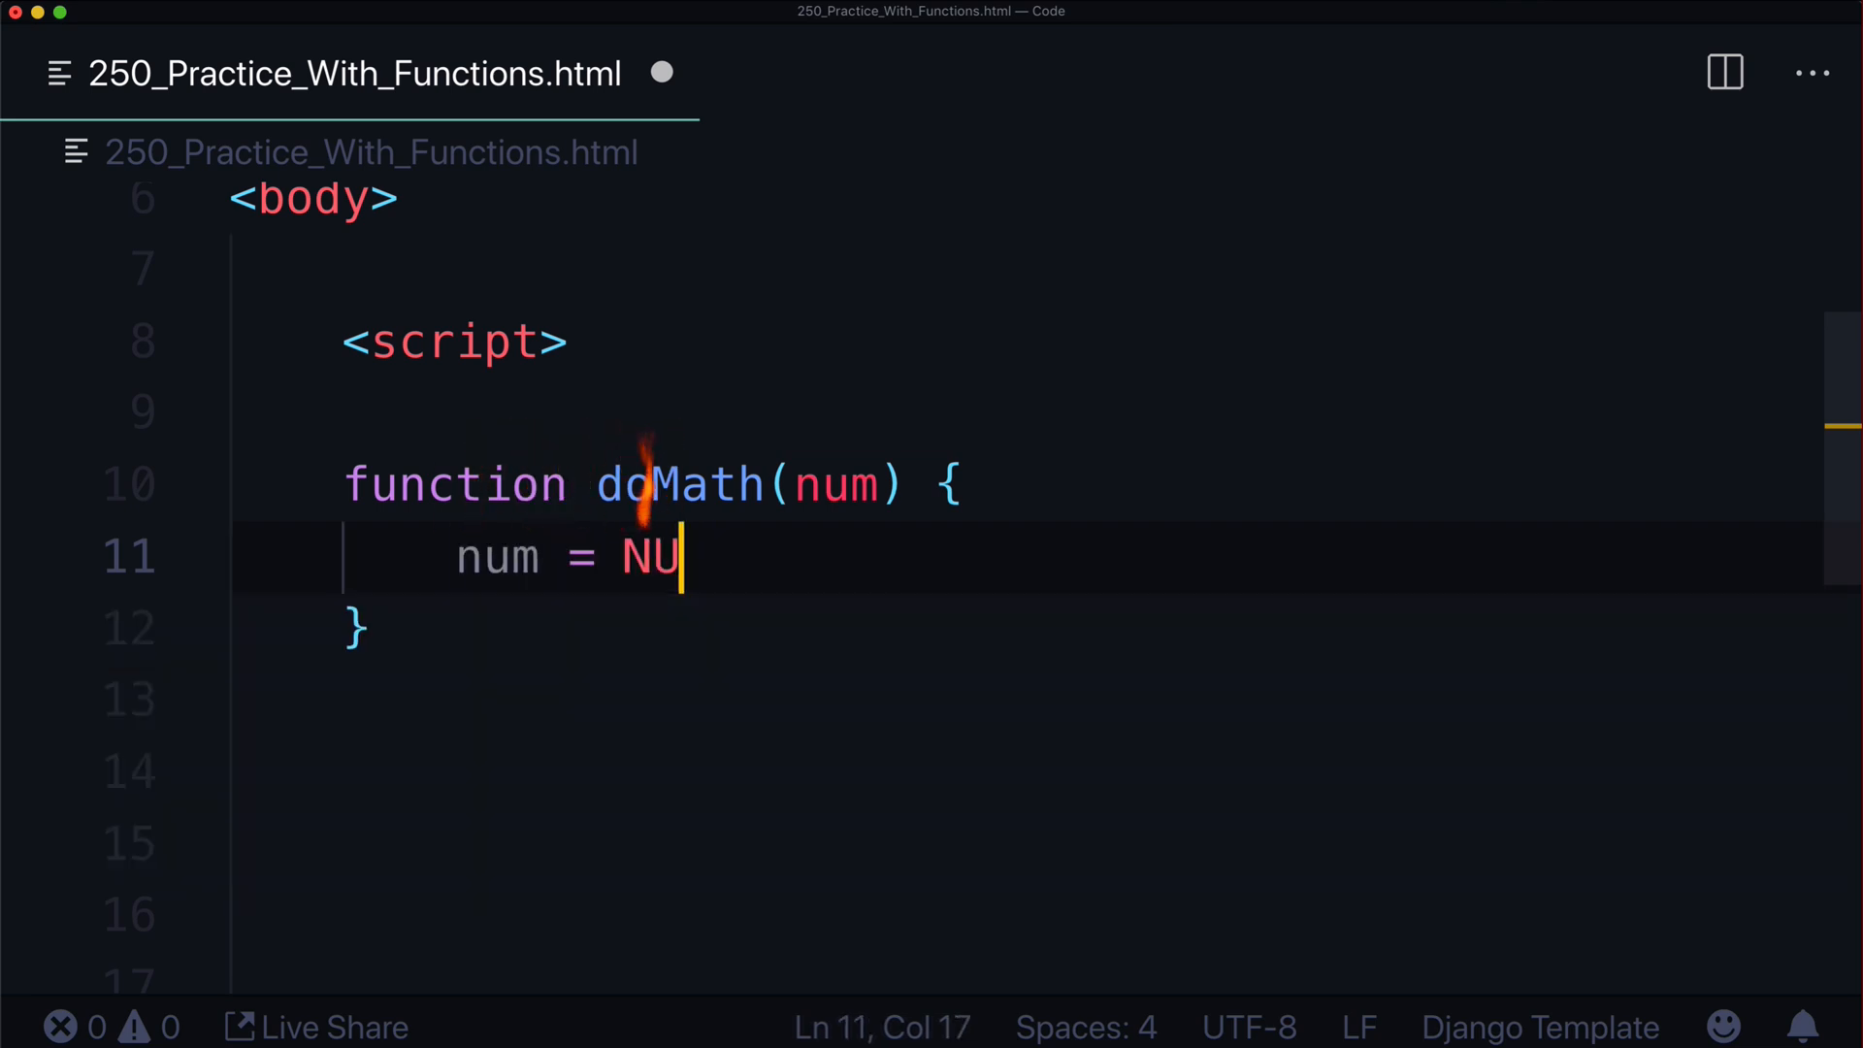
text(mber(num))
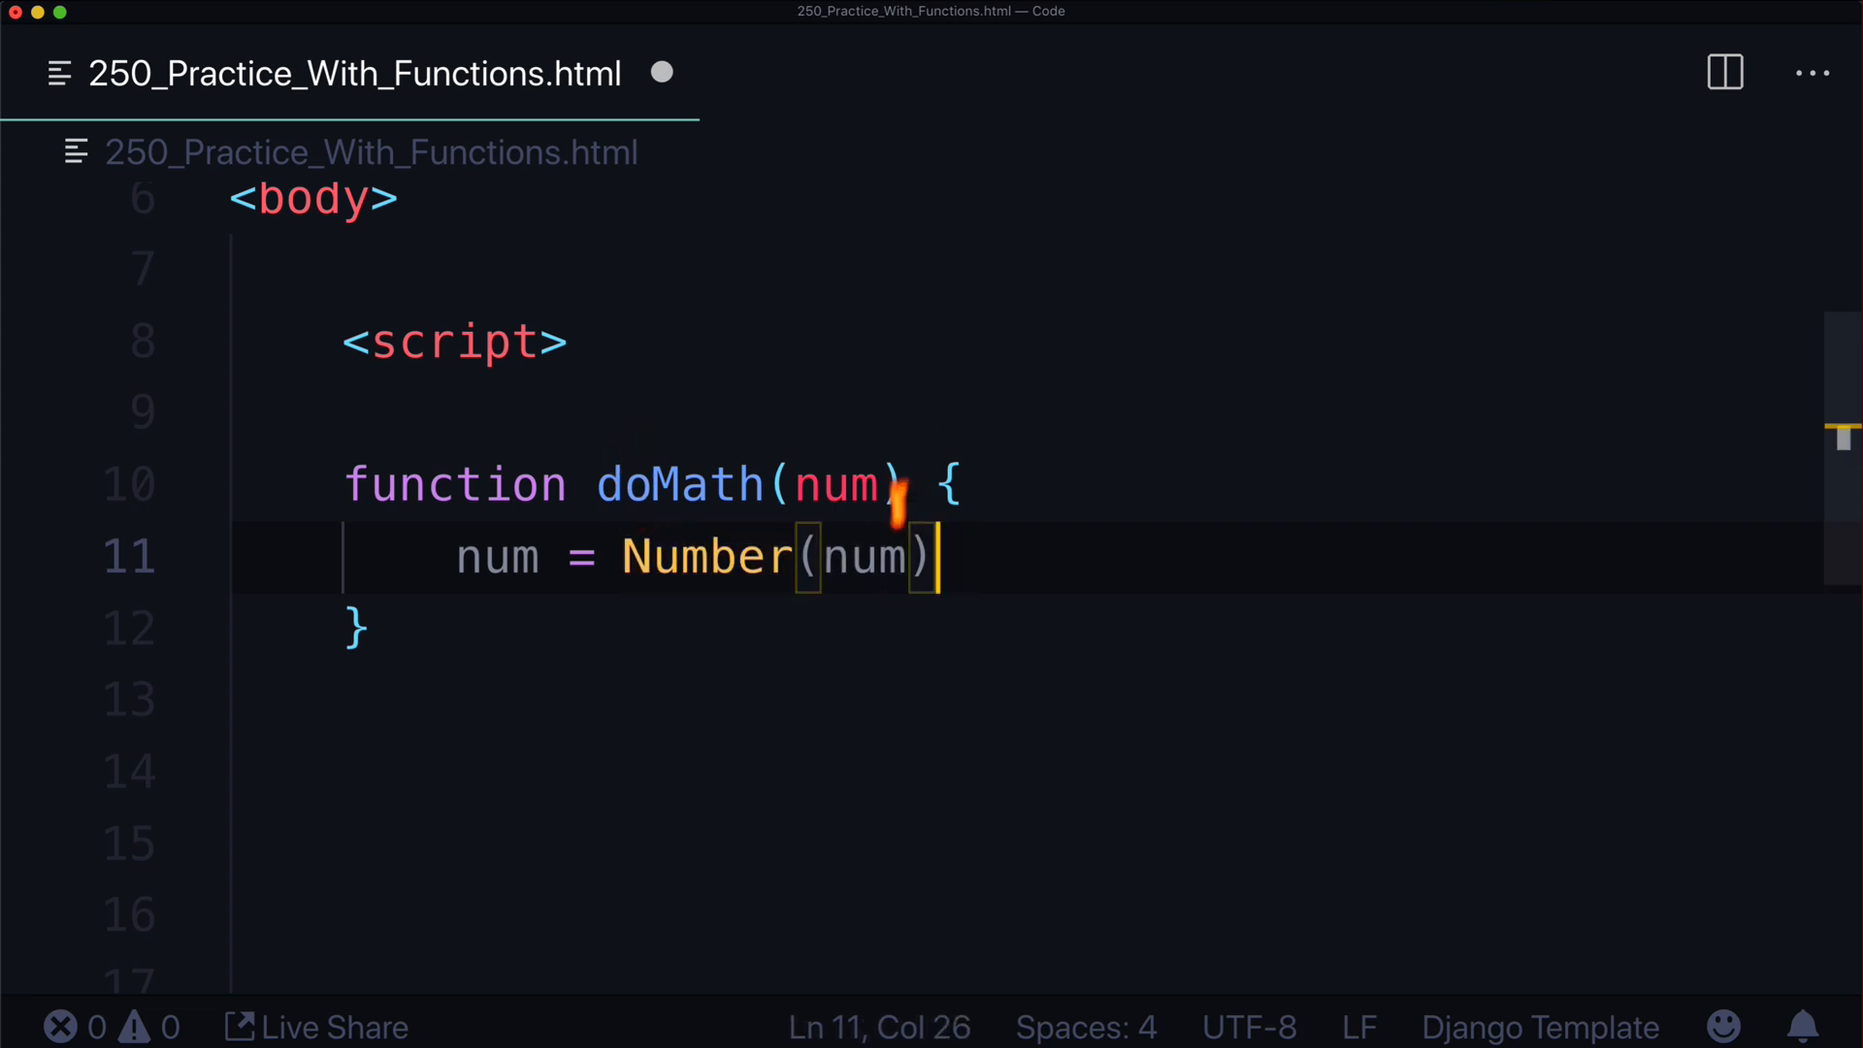
Add if(num) with '// Do stuff in here' and an else with '// Not a real number'
text(if(num)
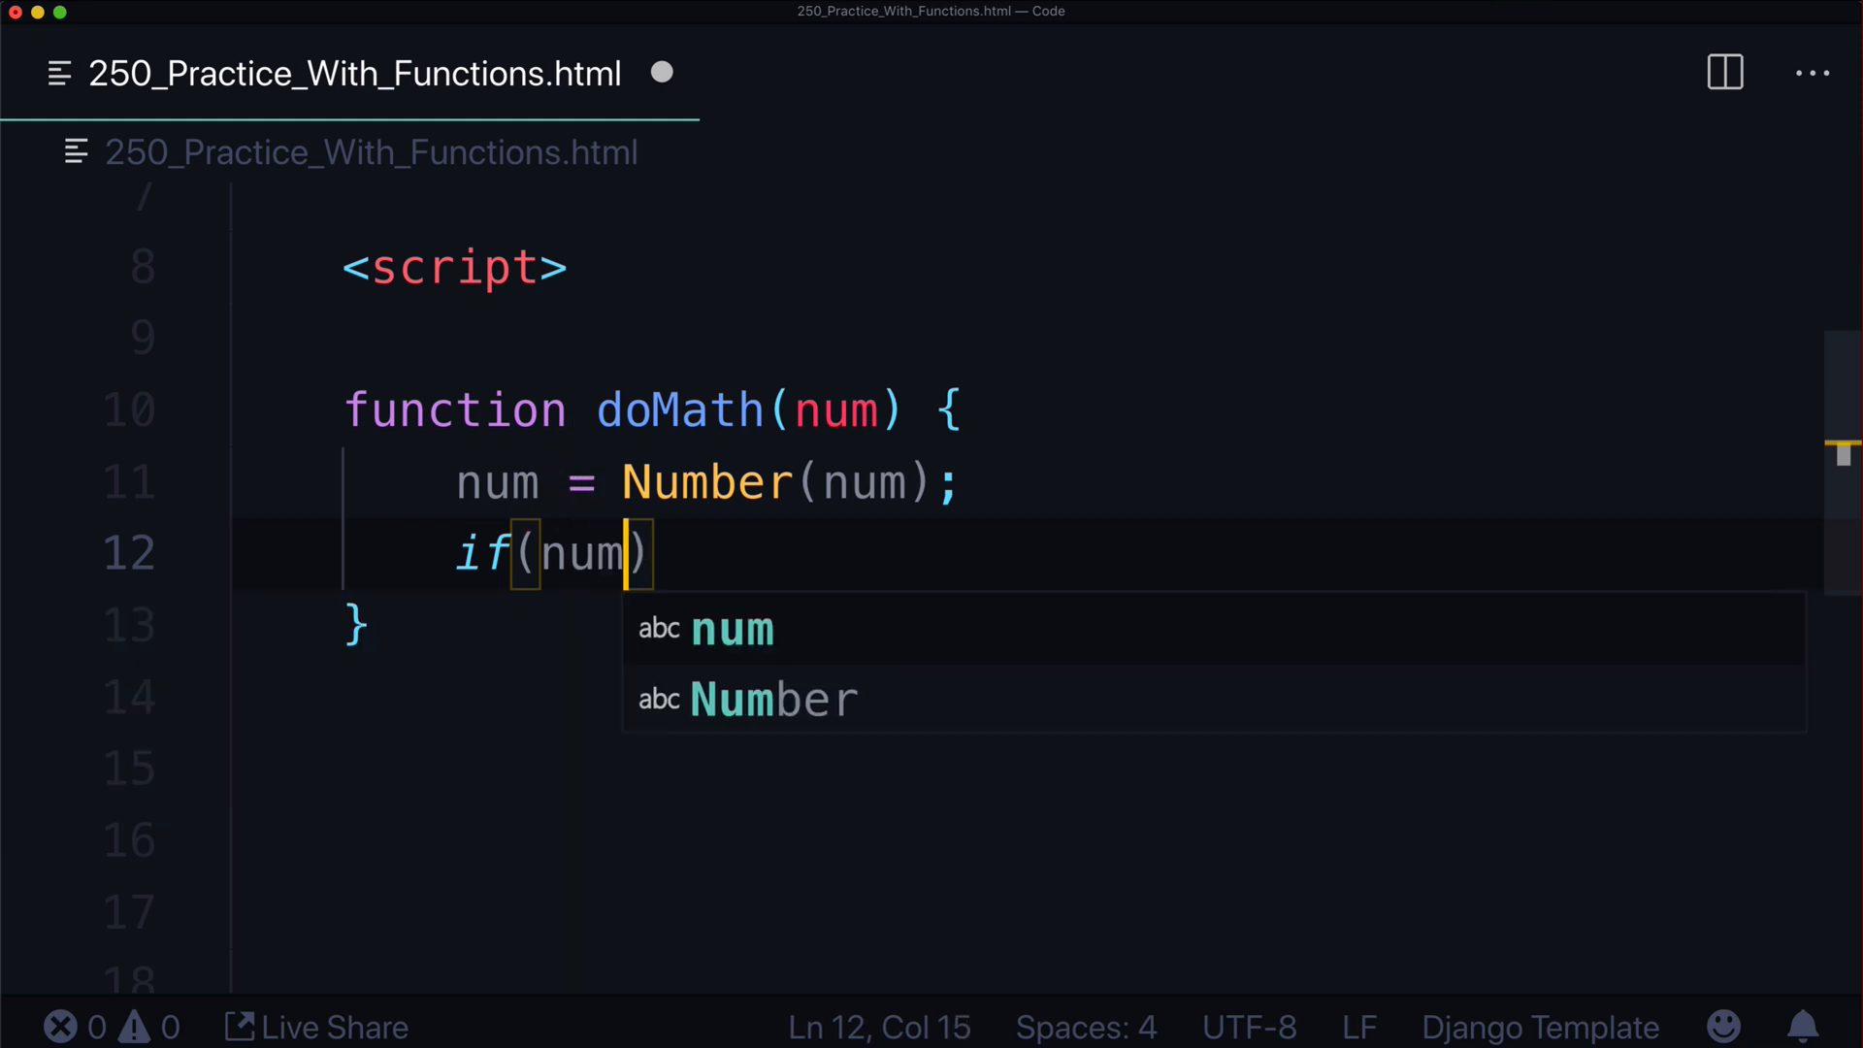
text({)
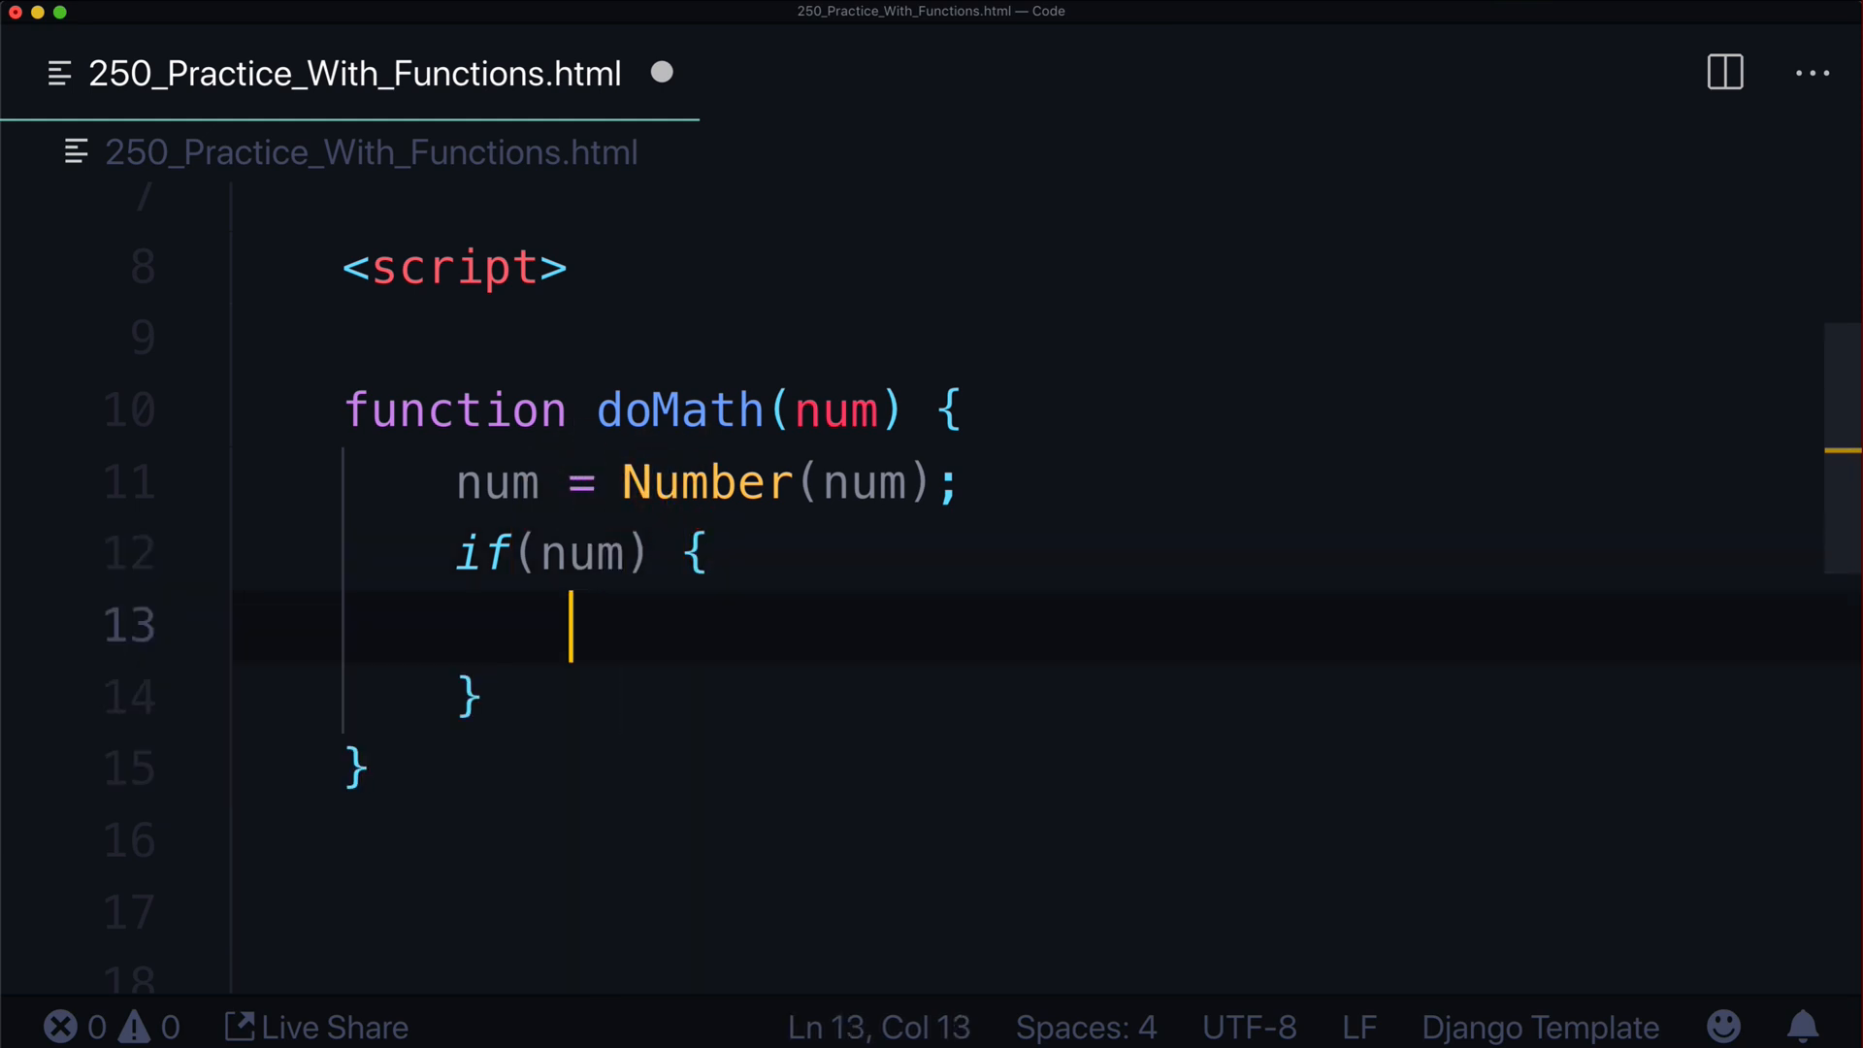
text(// Do stuff in here)
click(1150, 696)
text( else {)
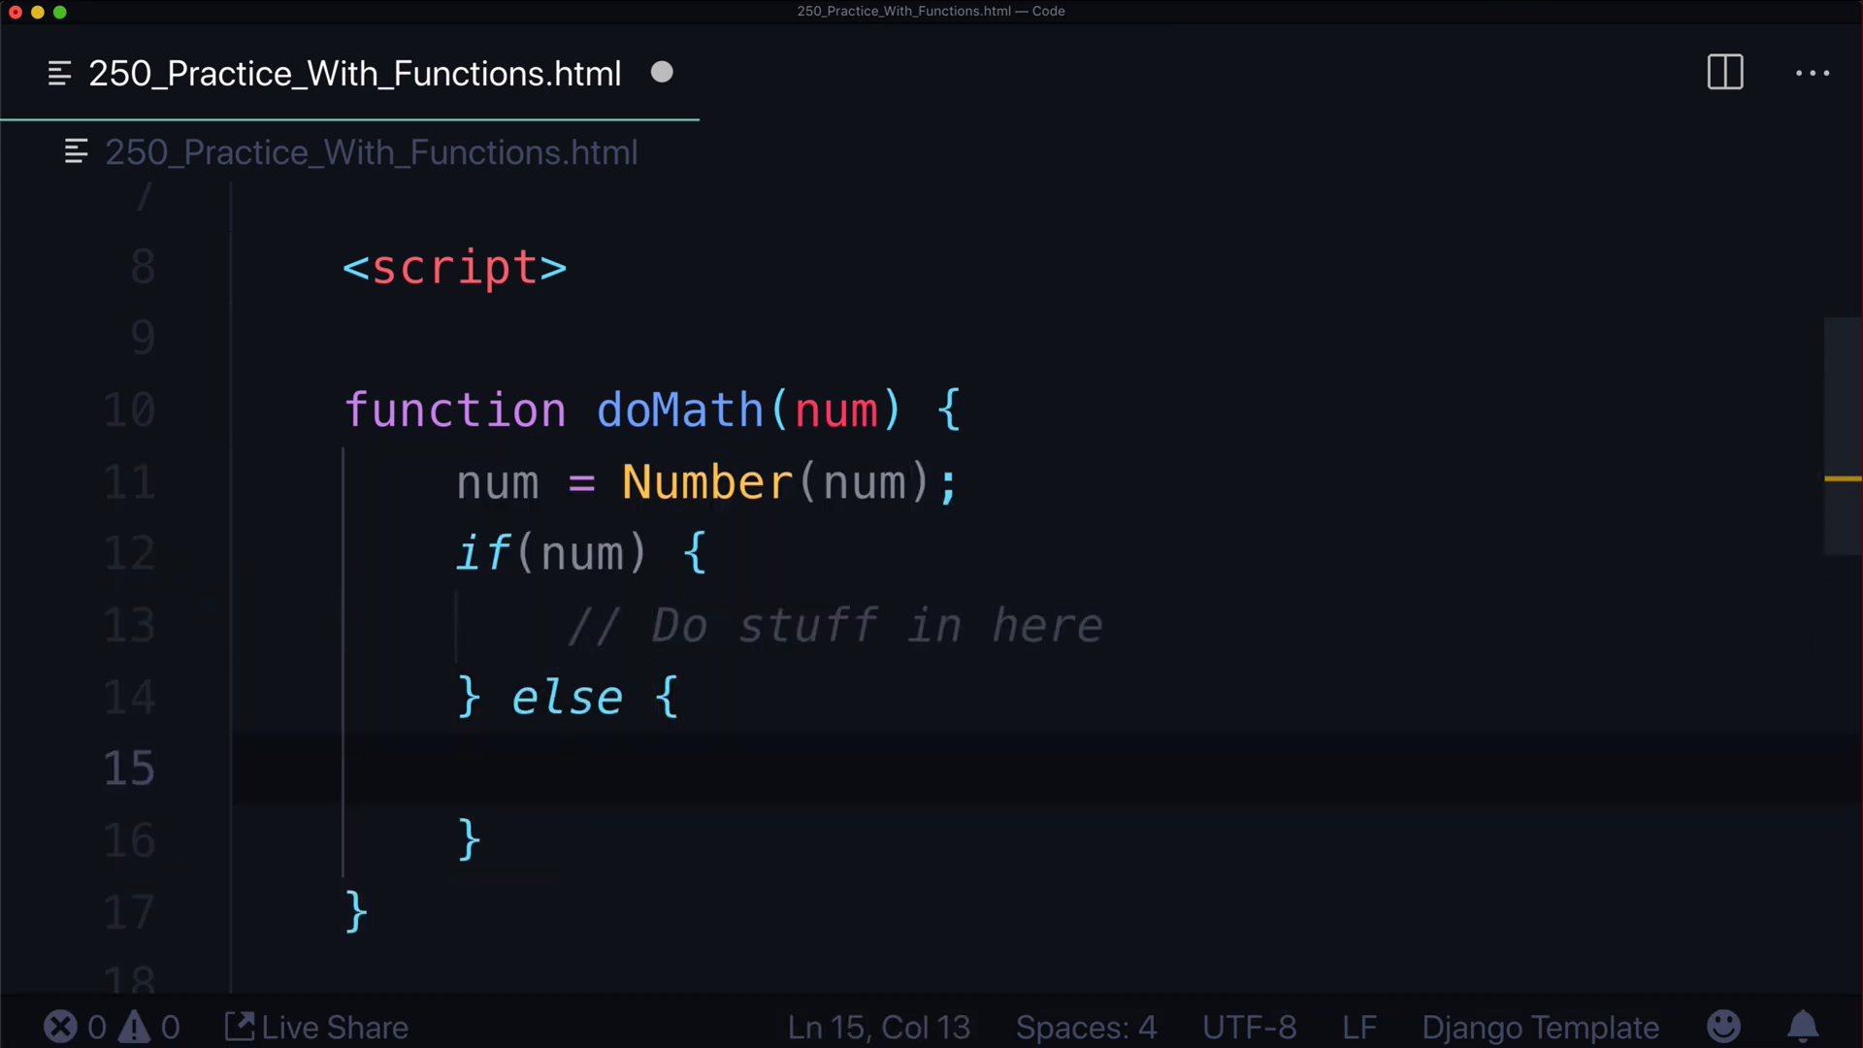
text(// Not a rel)
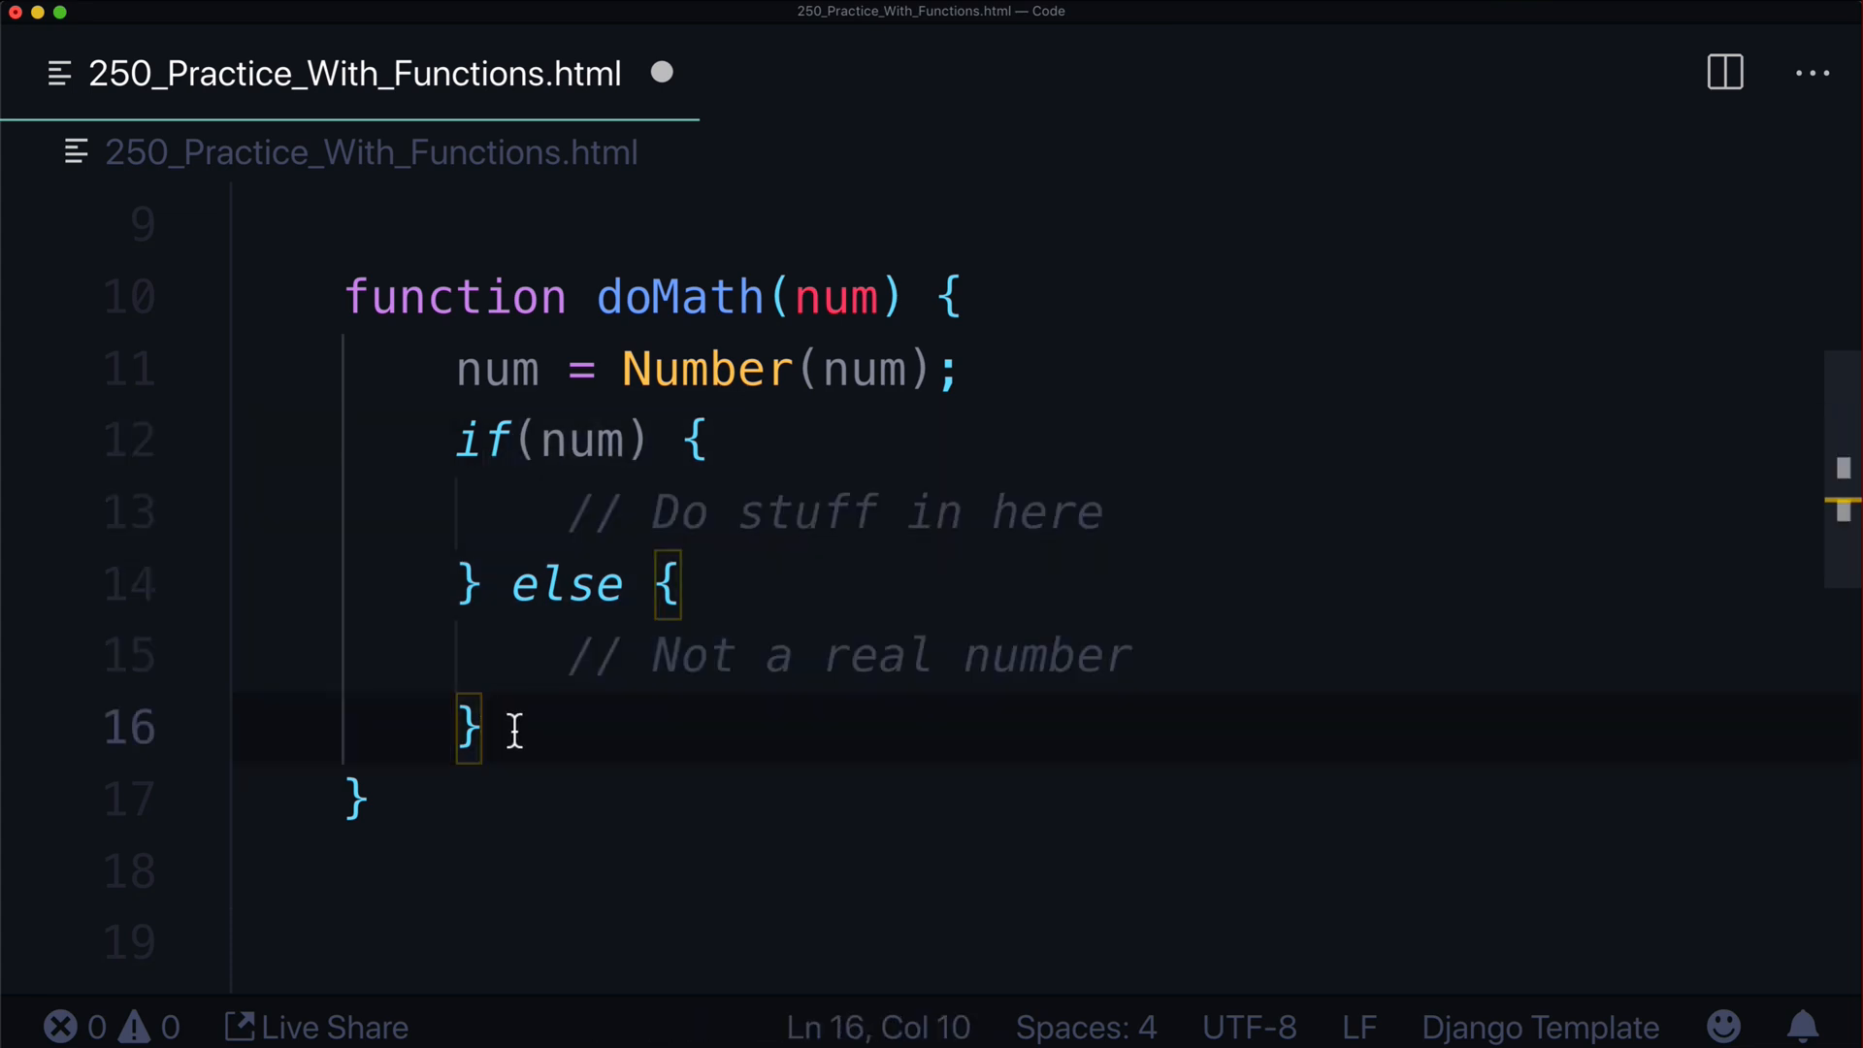
Add return false; to the else branch and reword the comment to 'is a real number'
text(return)
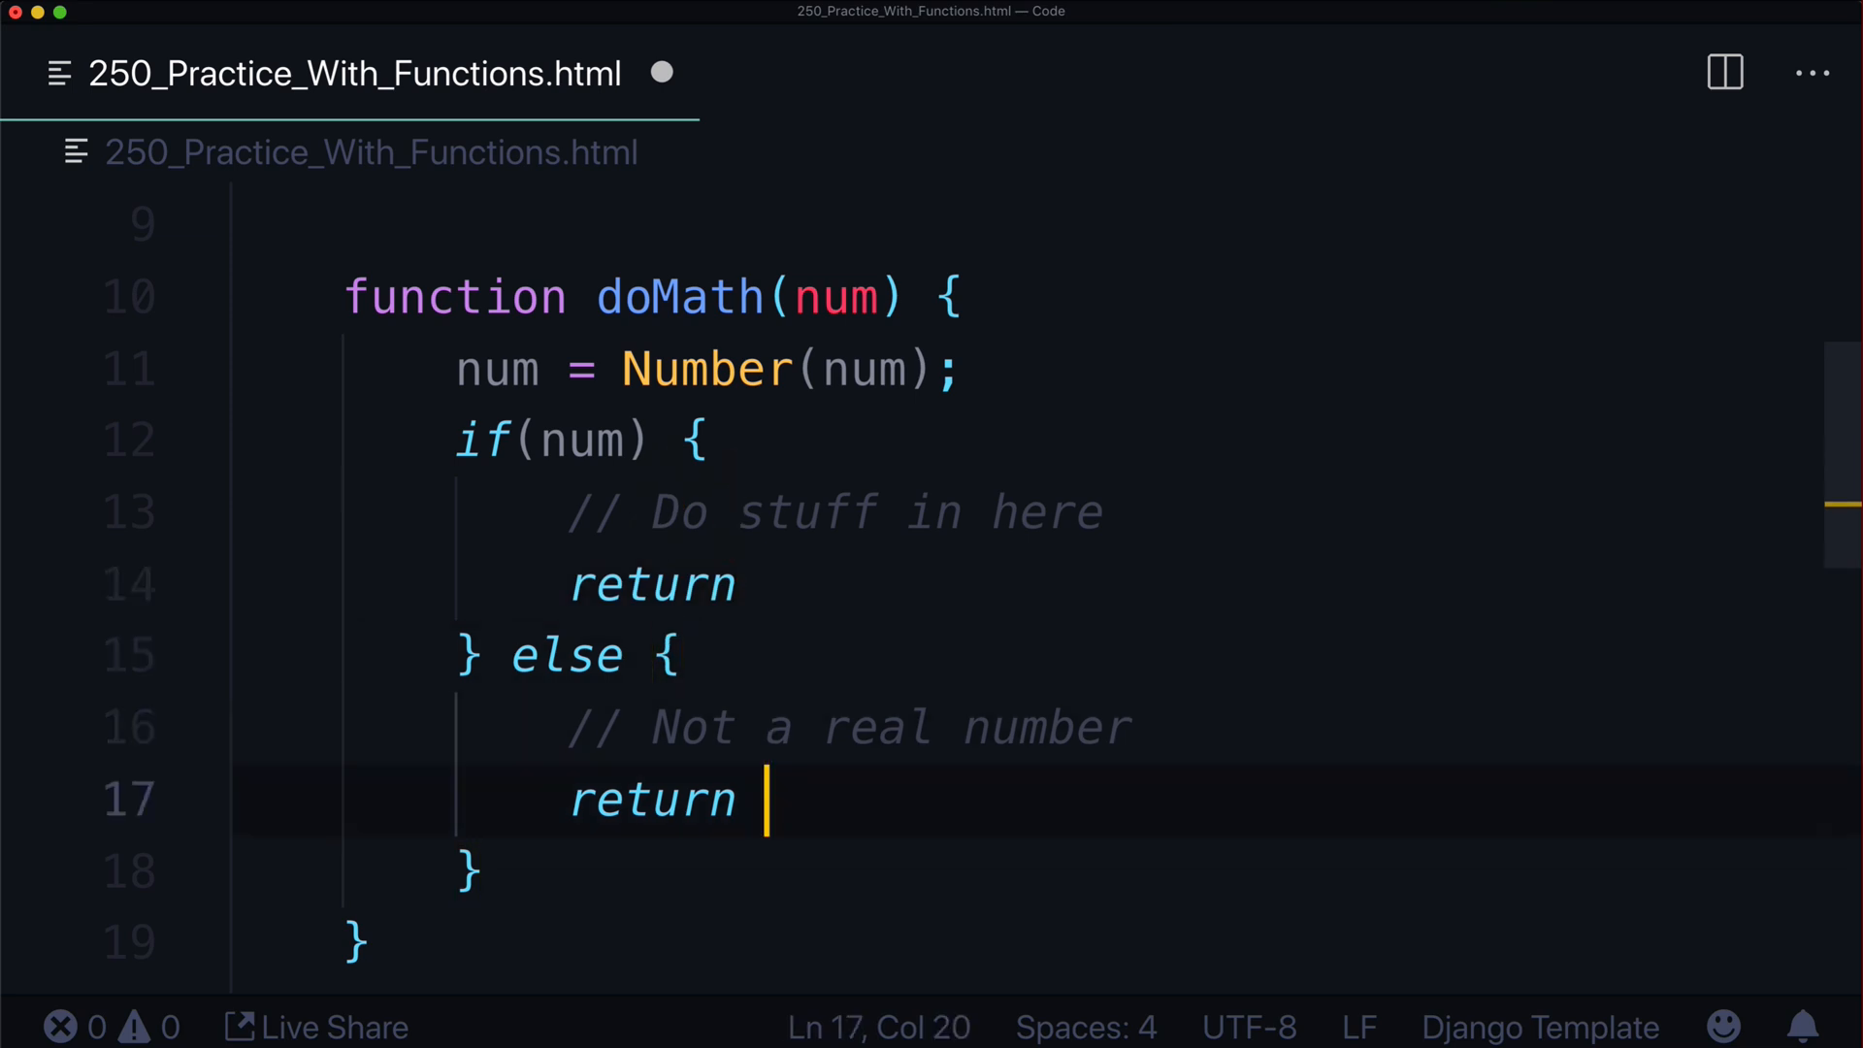
text(false;)
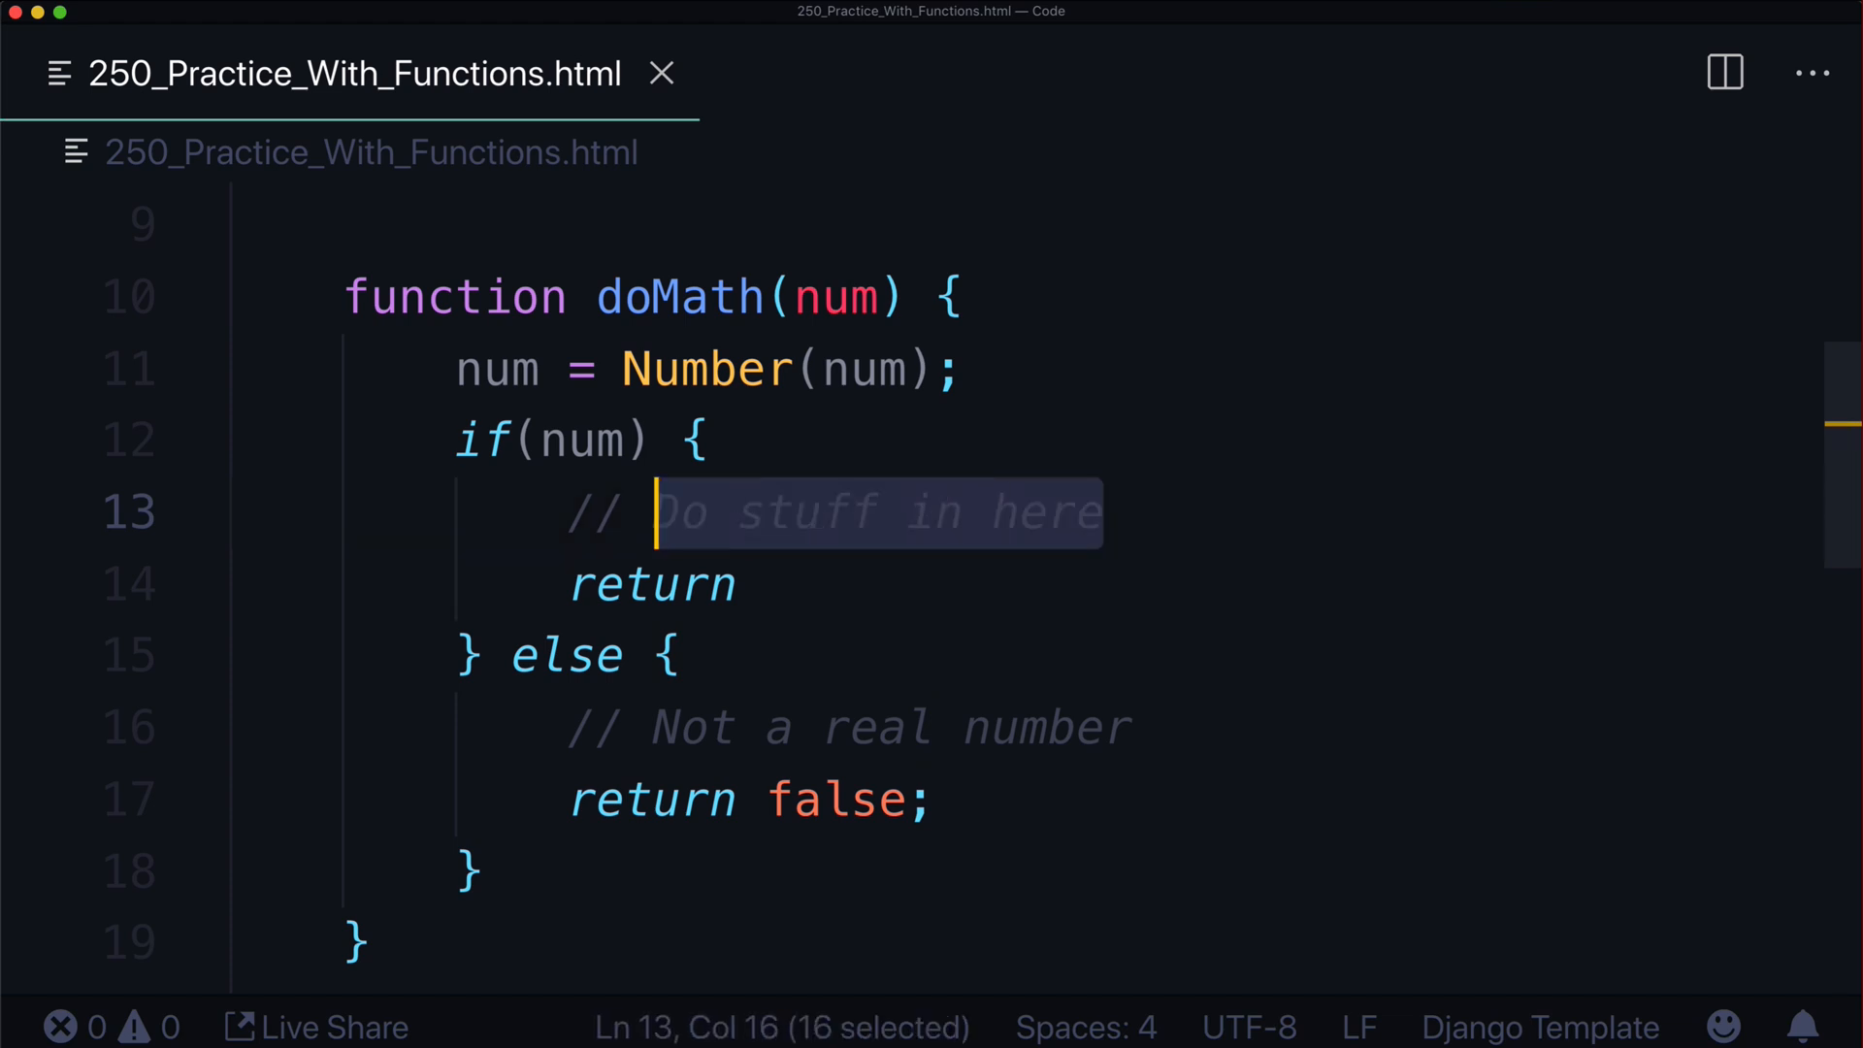
text(is a real number)
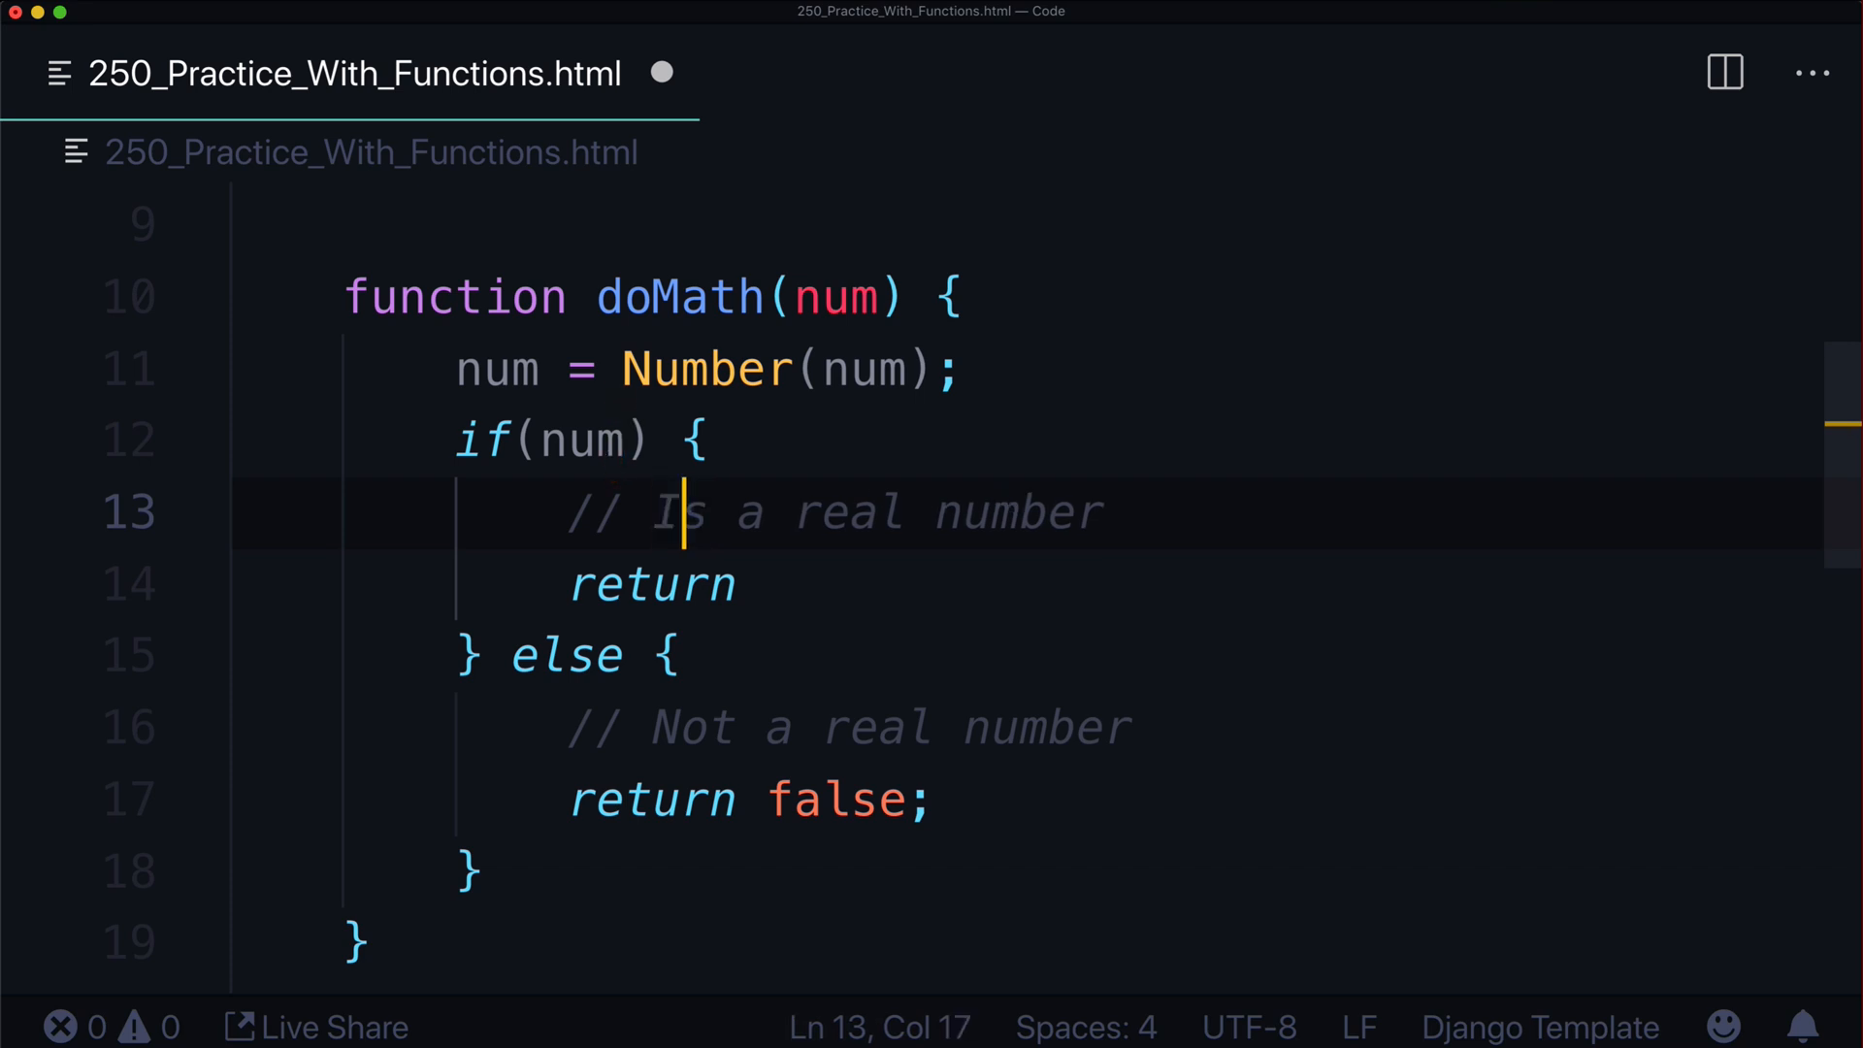
Compute var newNumber = (num + 100) / 3 and return newNumber
text(var new)
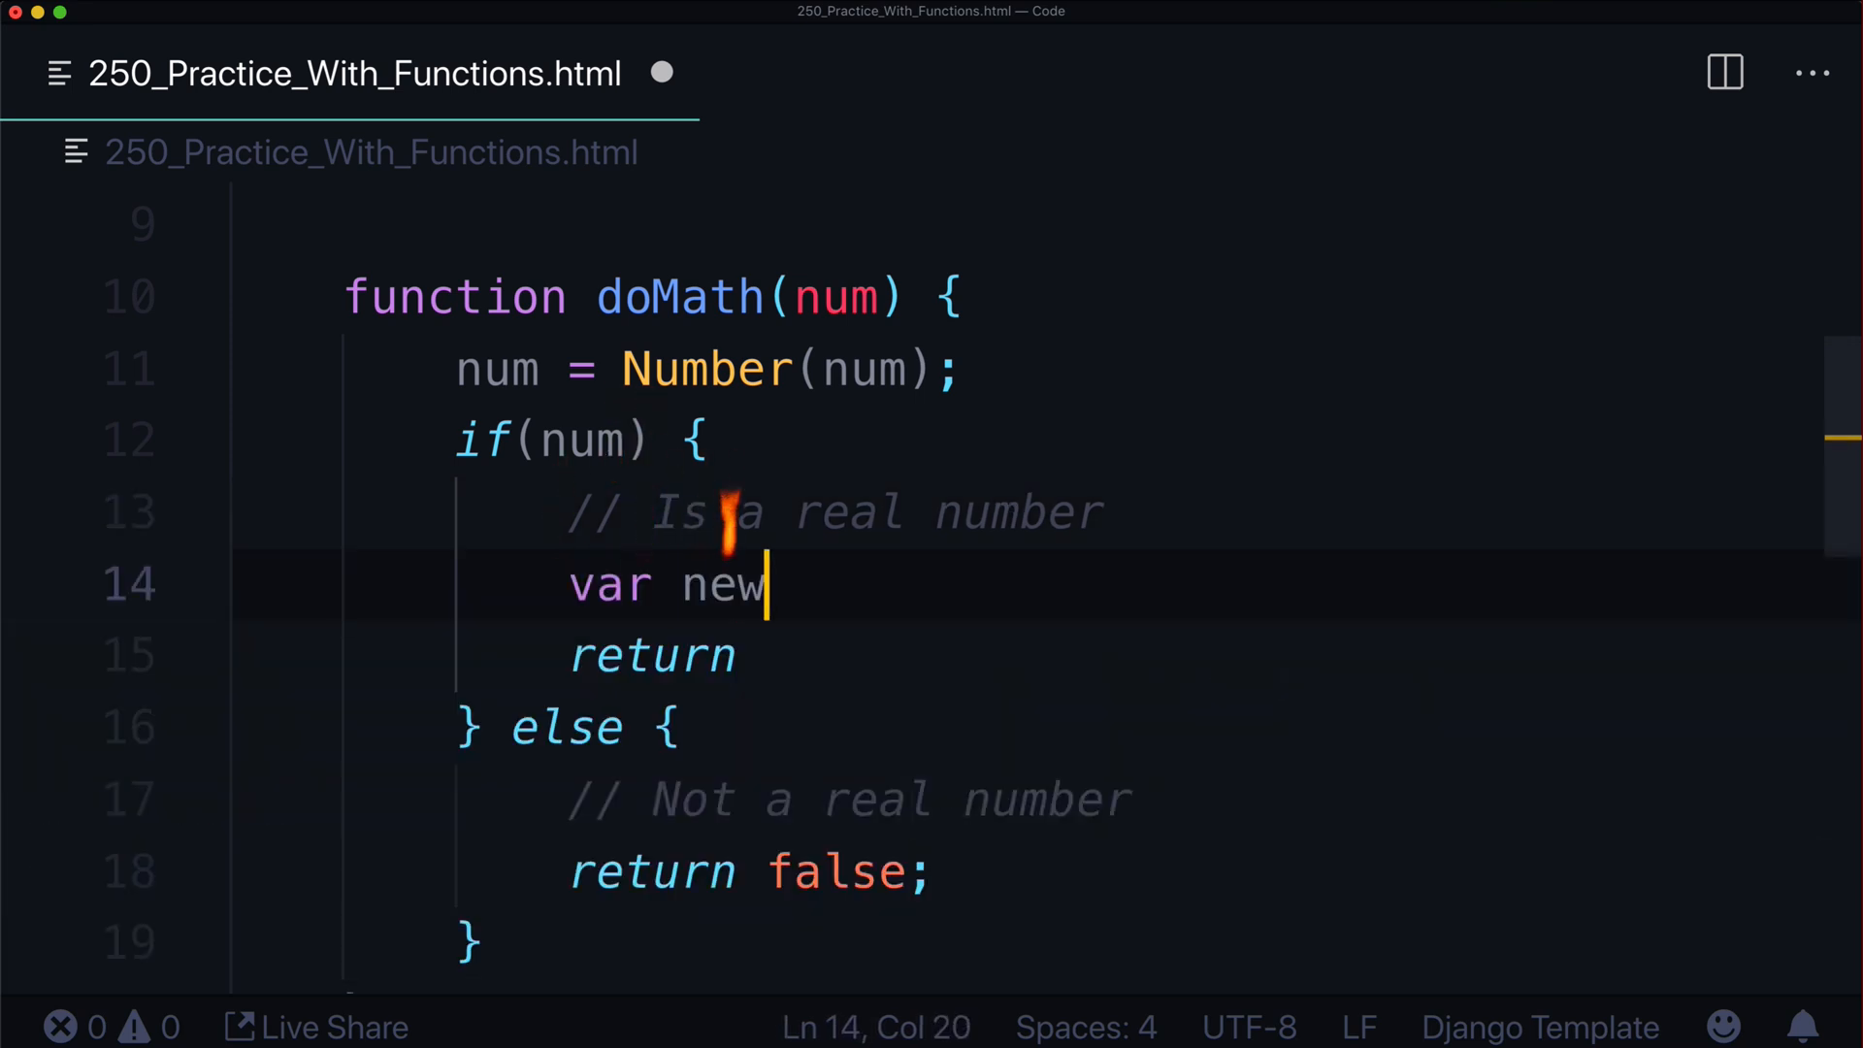
text(Number =)
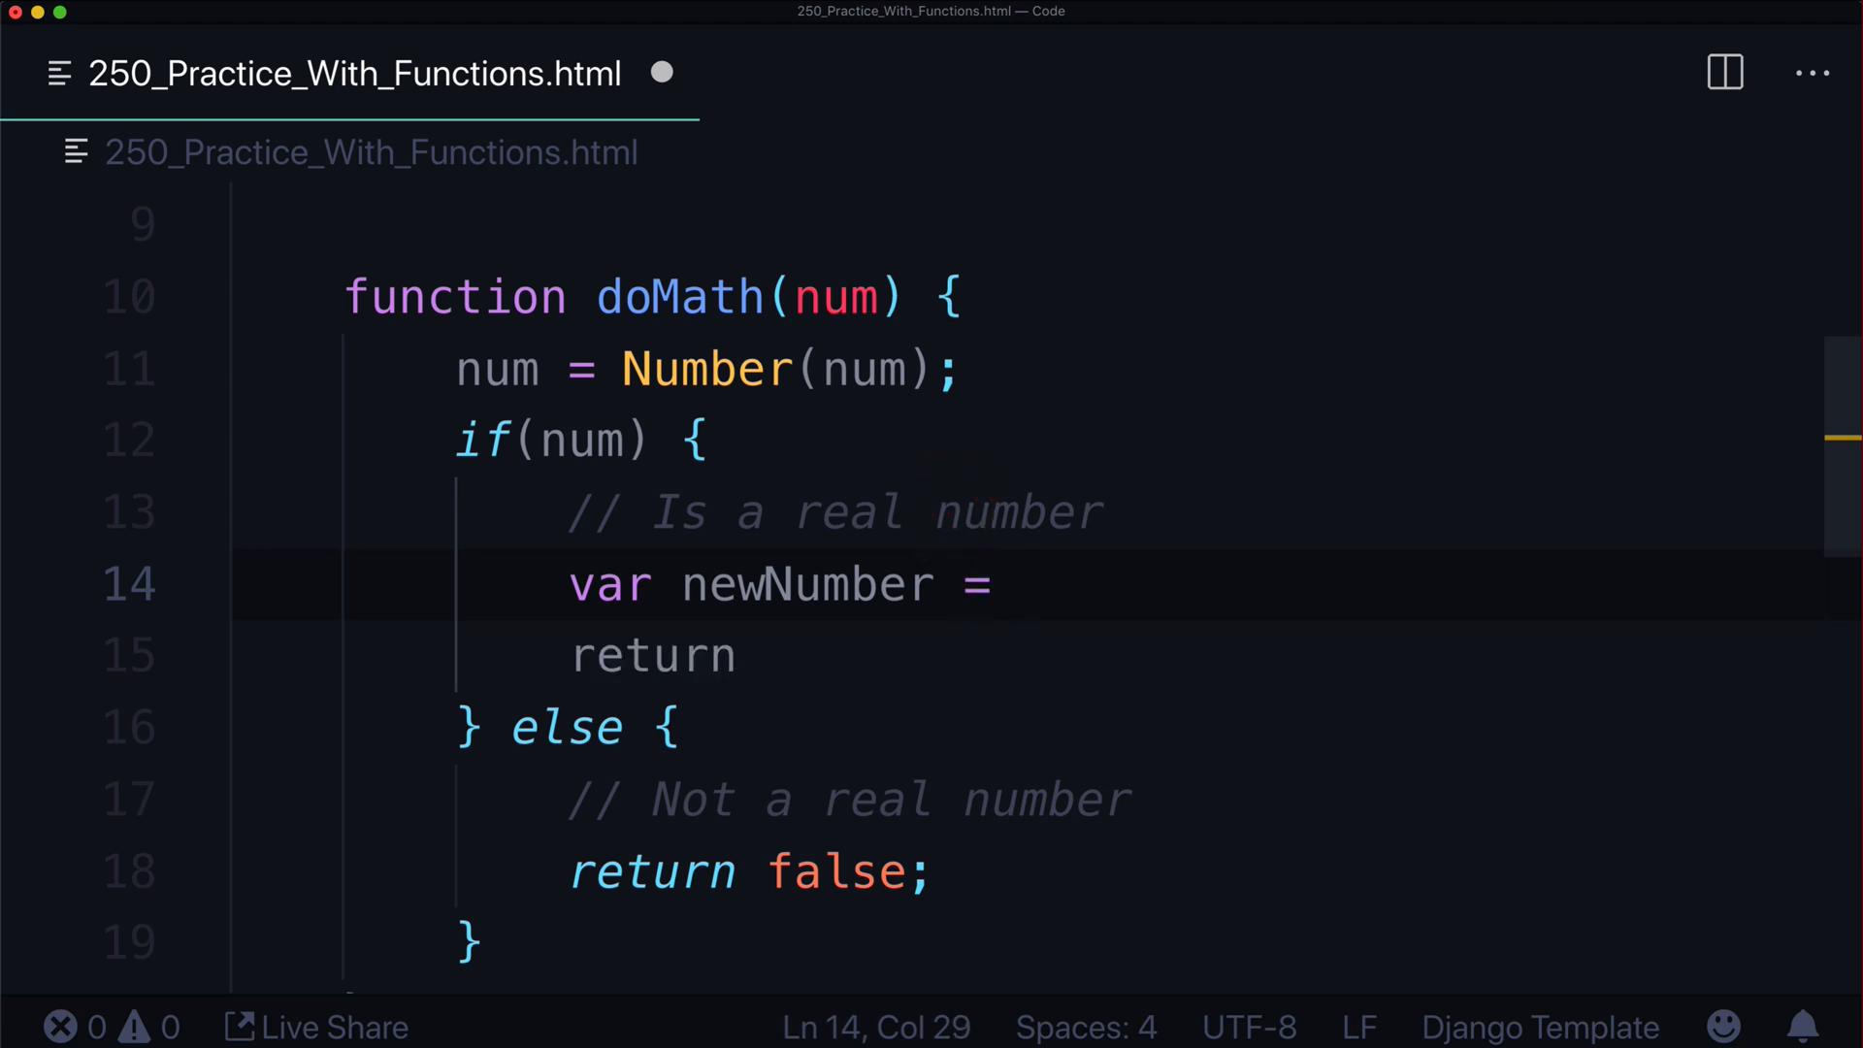
text(num + 100 / 3)
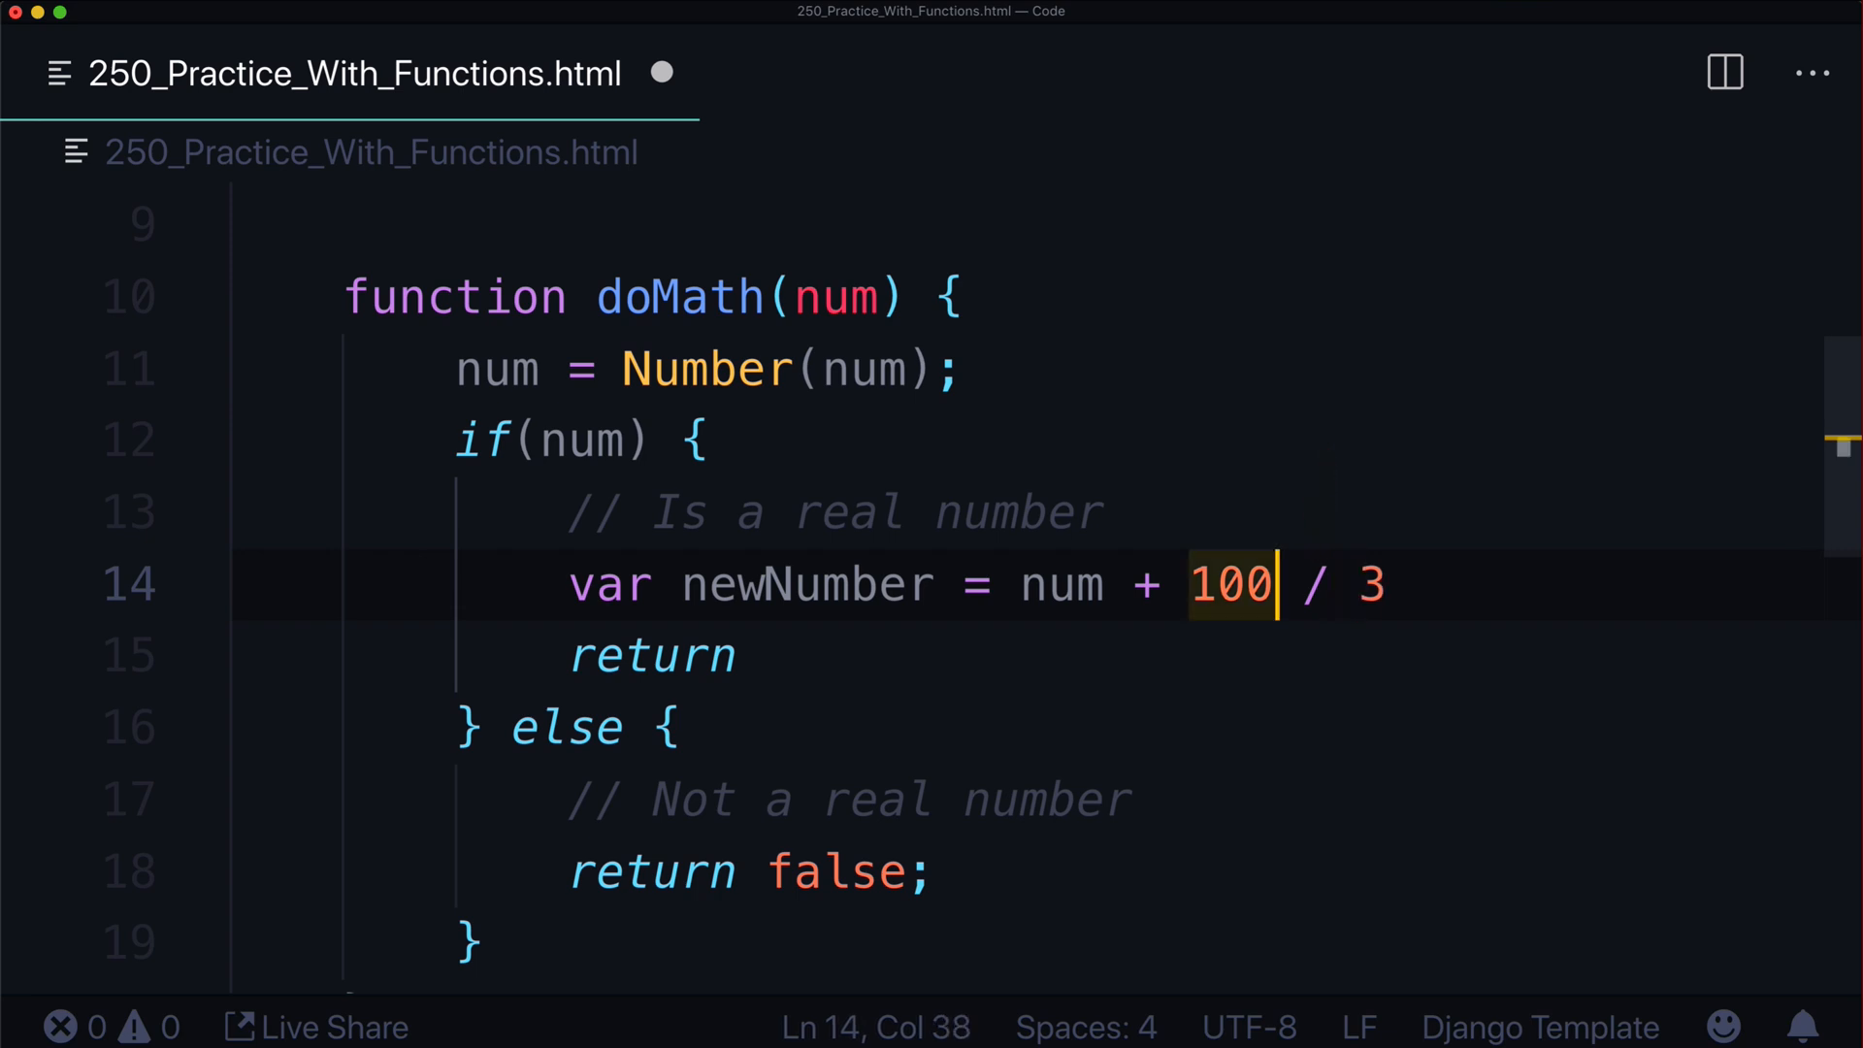
text())
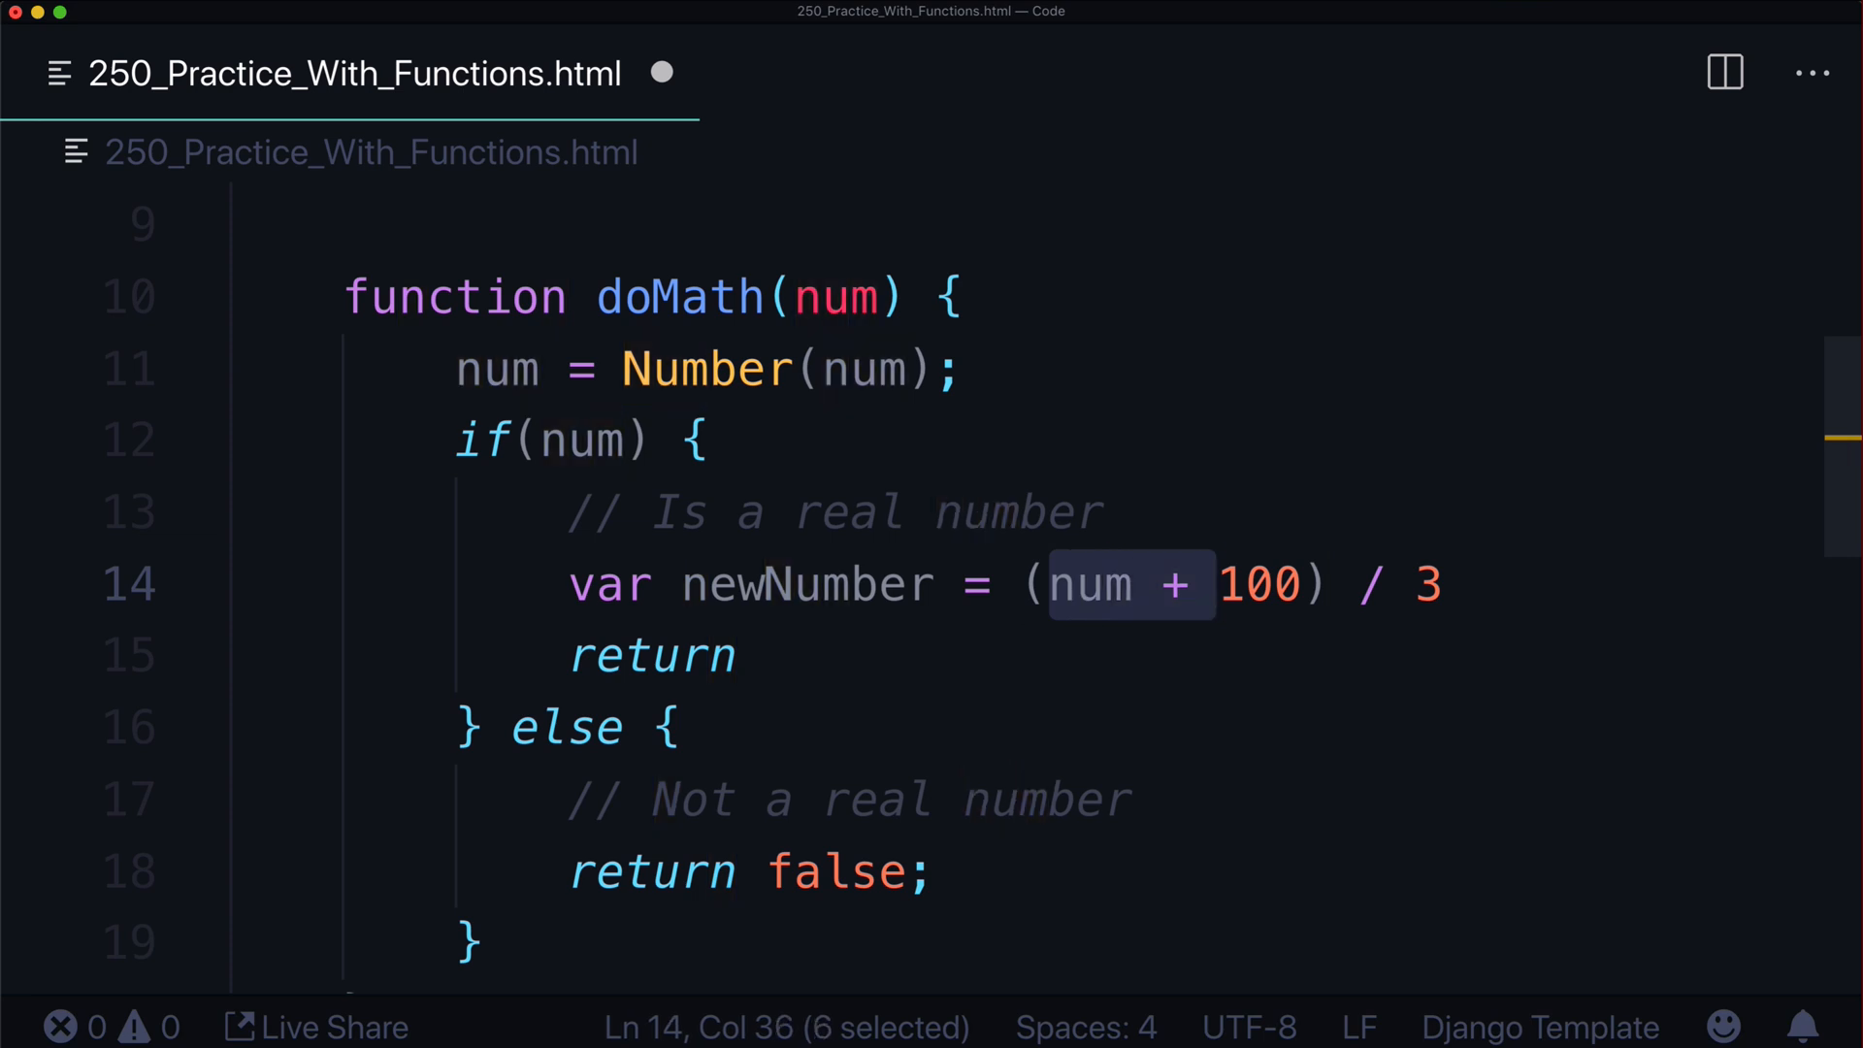
click(1050, 583)
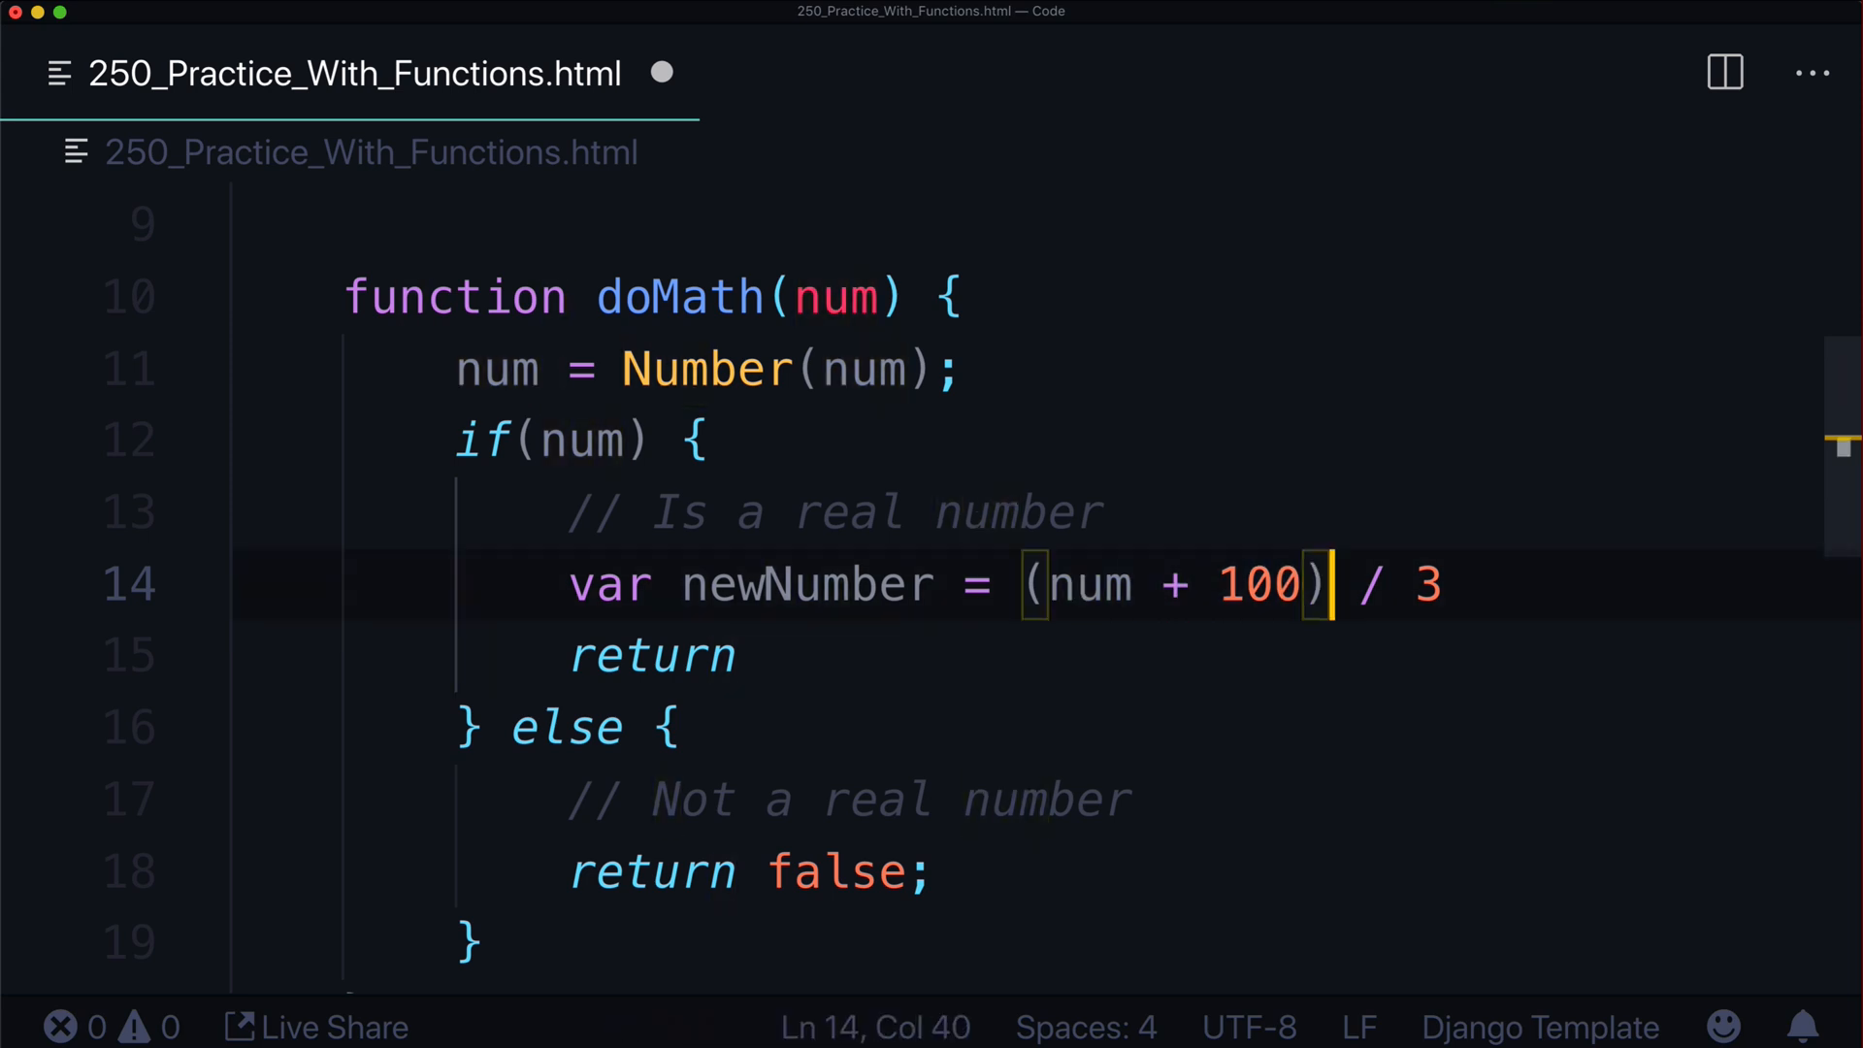
drag(1349, 583, 1446, 584)
text(;)
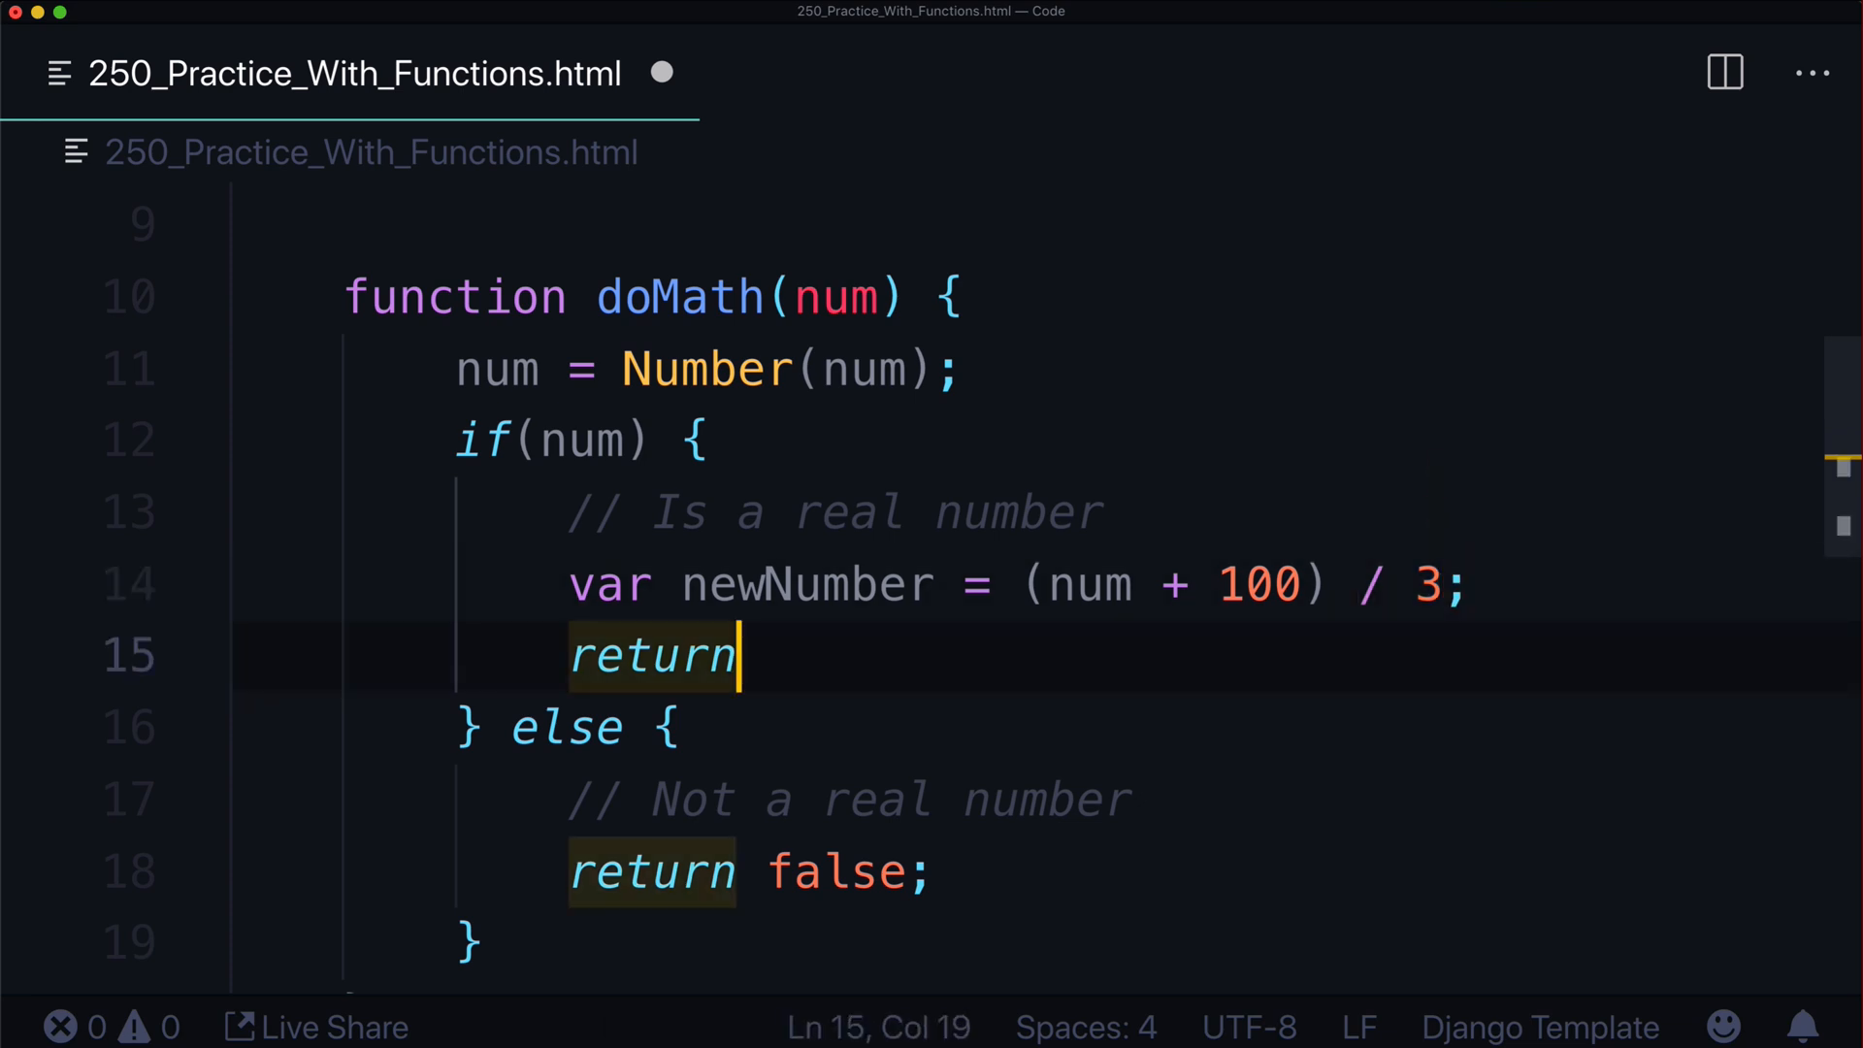
text(newNumber;)
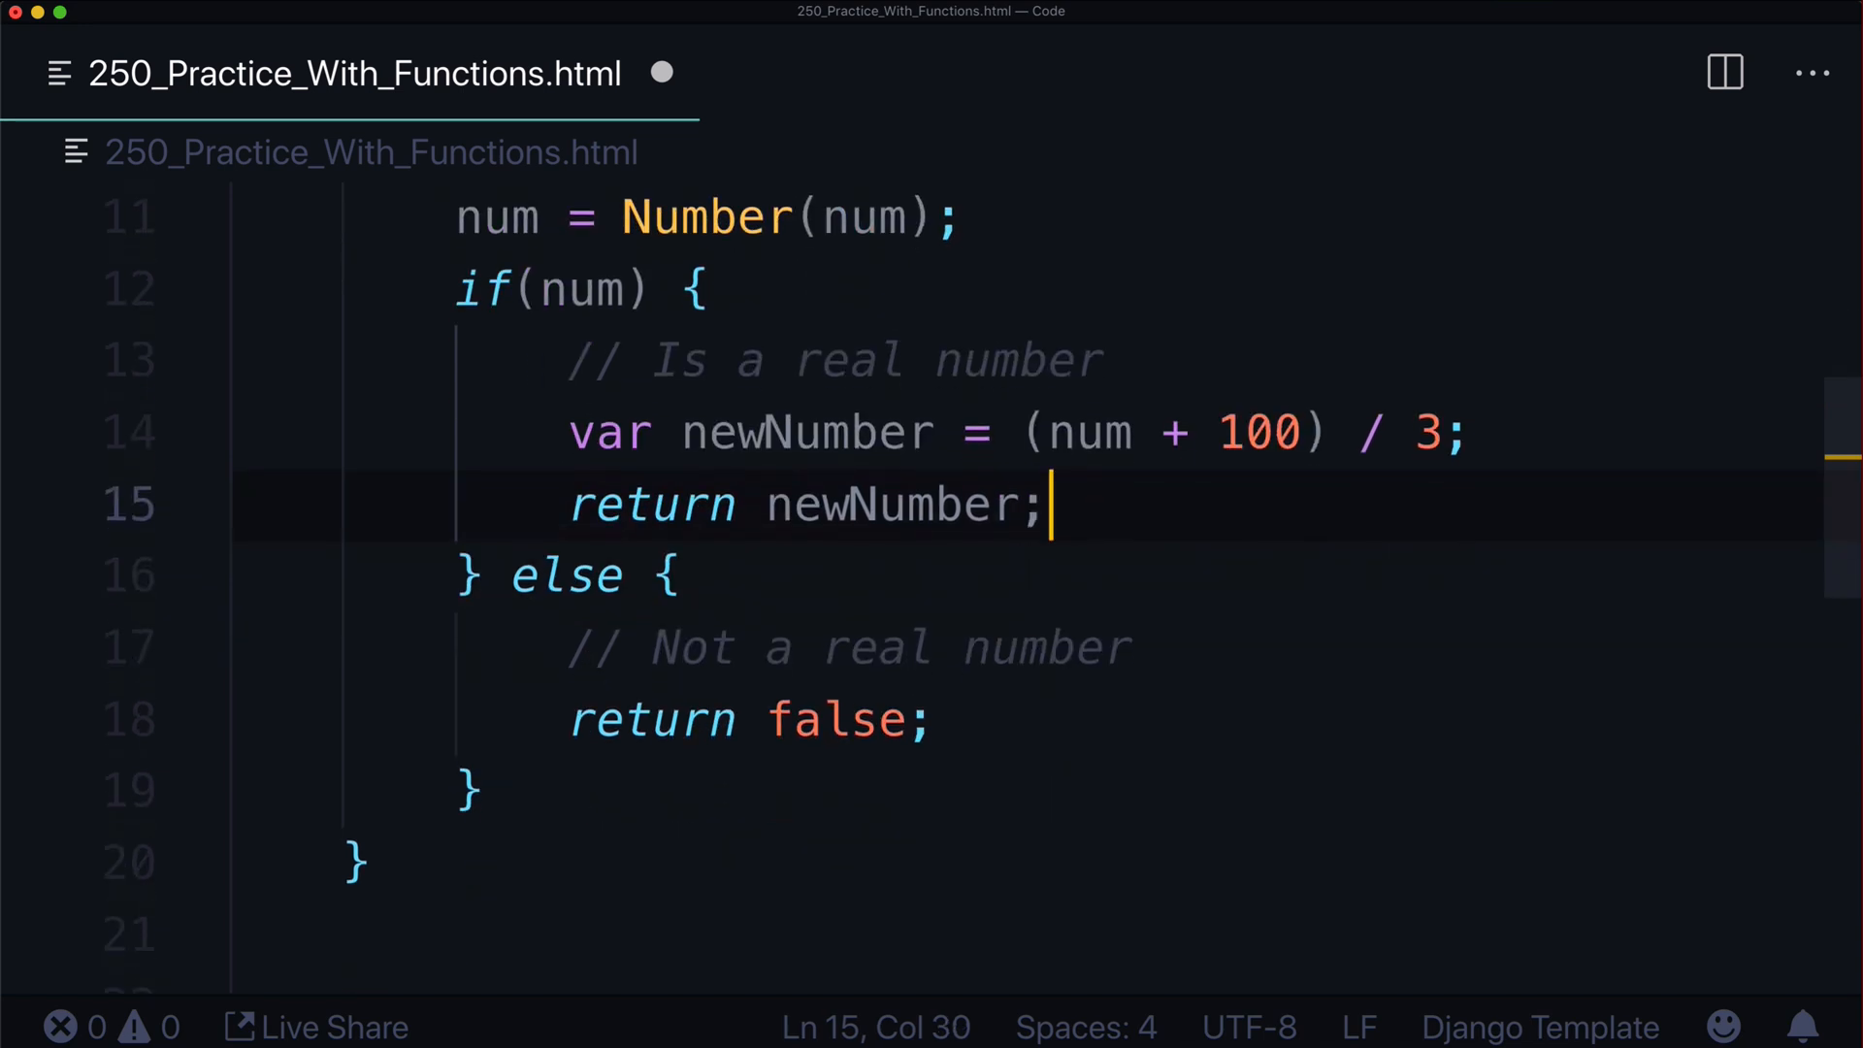
double_click(885, 502)
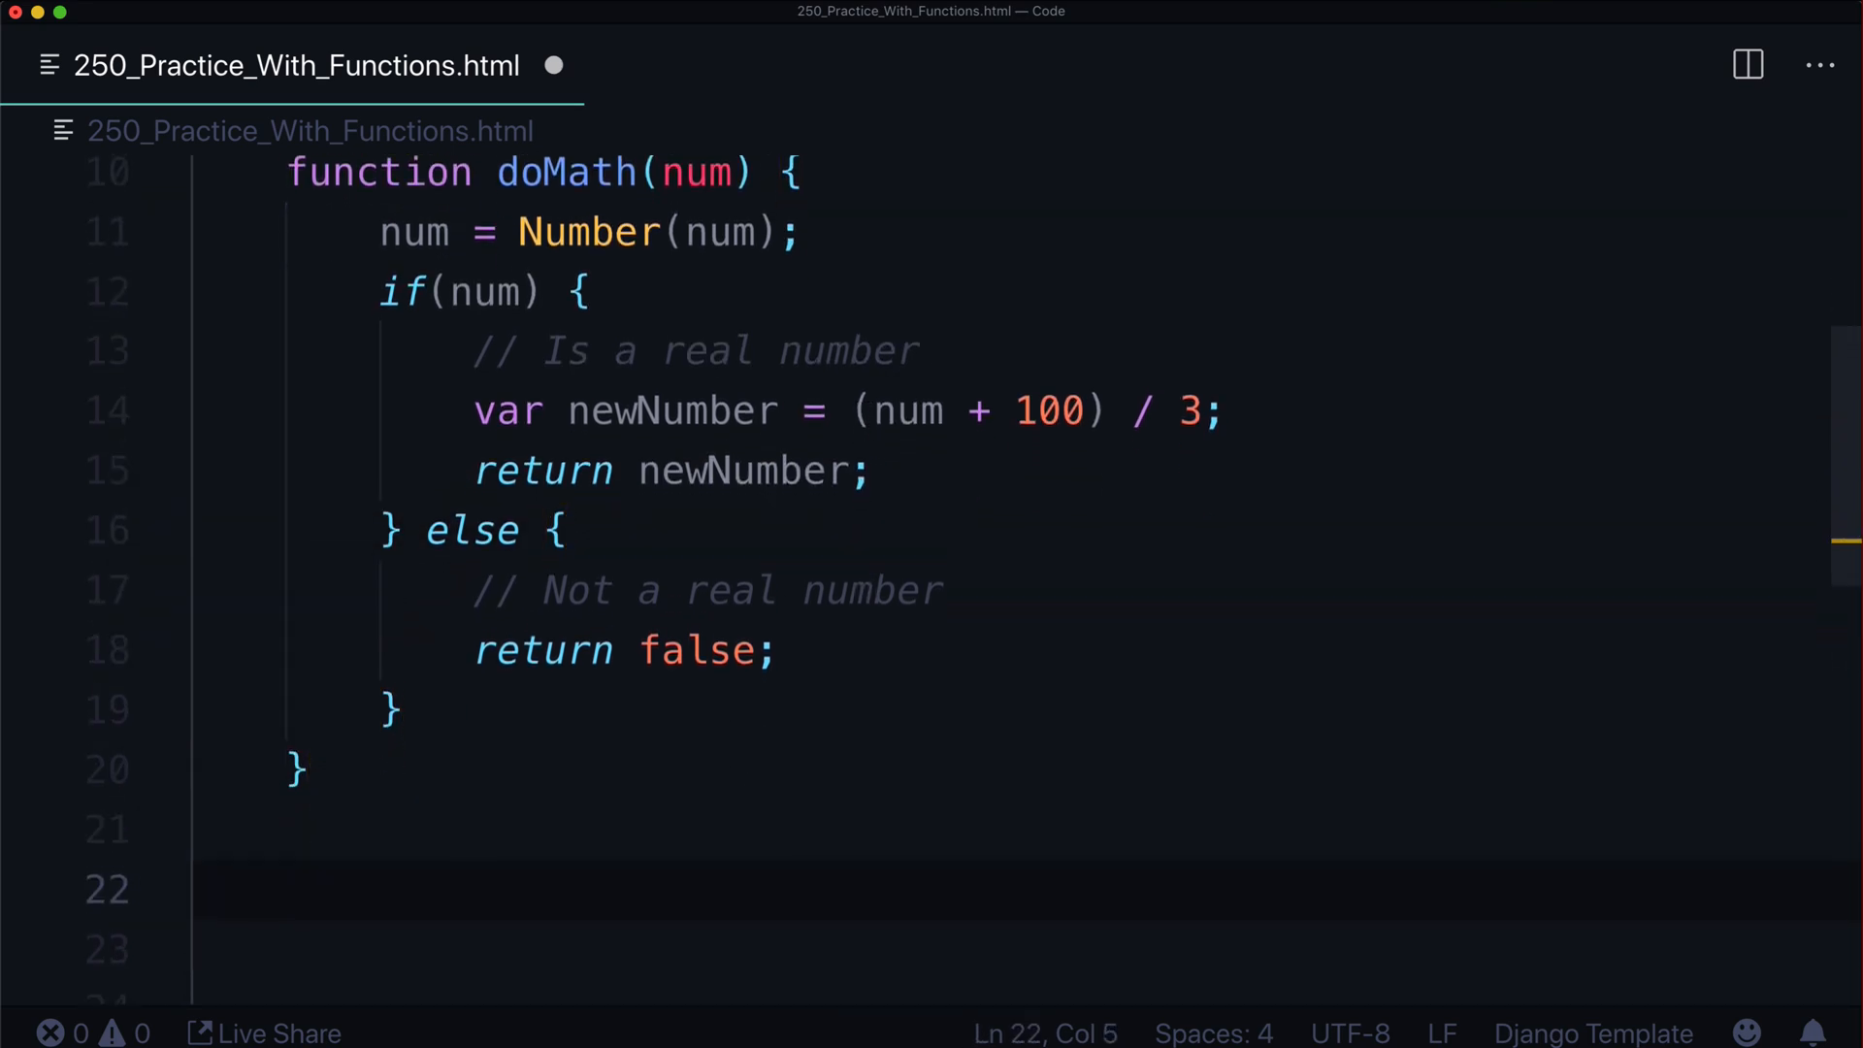
Store the result of doMath(343) in var customNum
text(var cu)
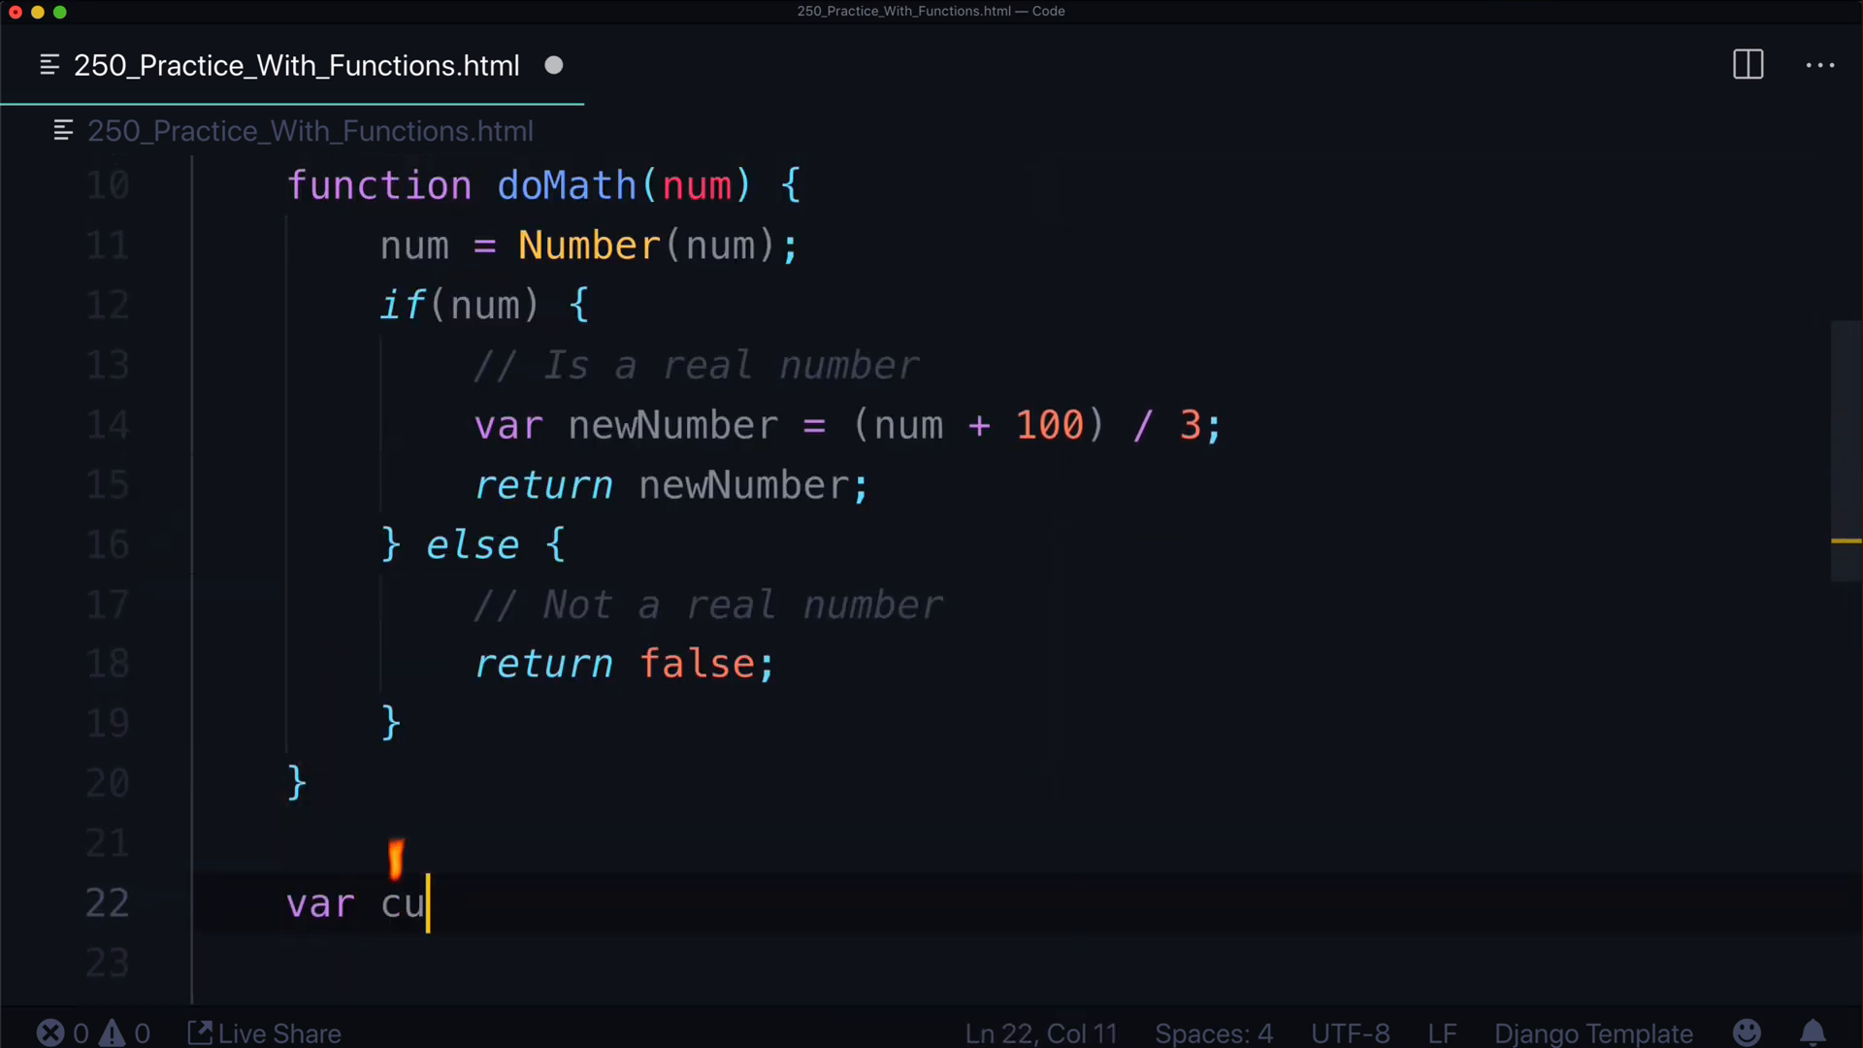
text(stomNum = d)
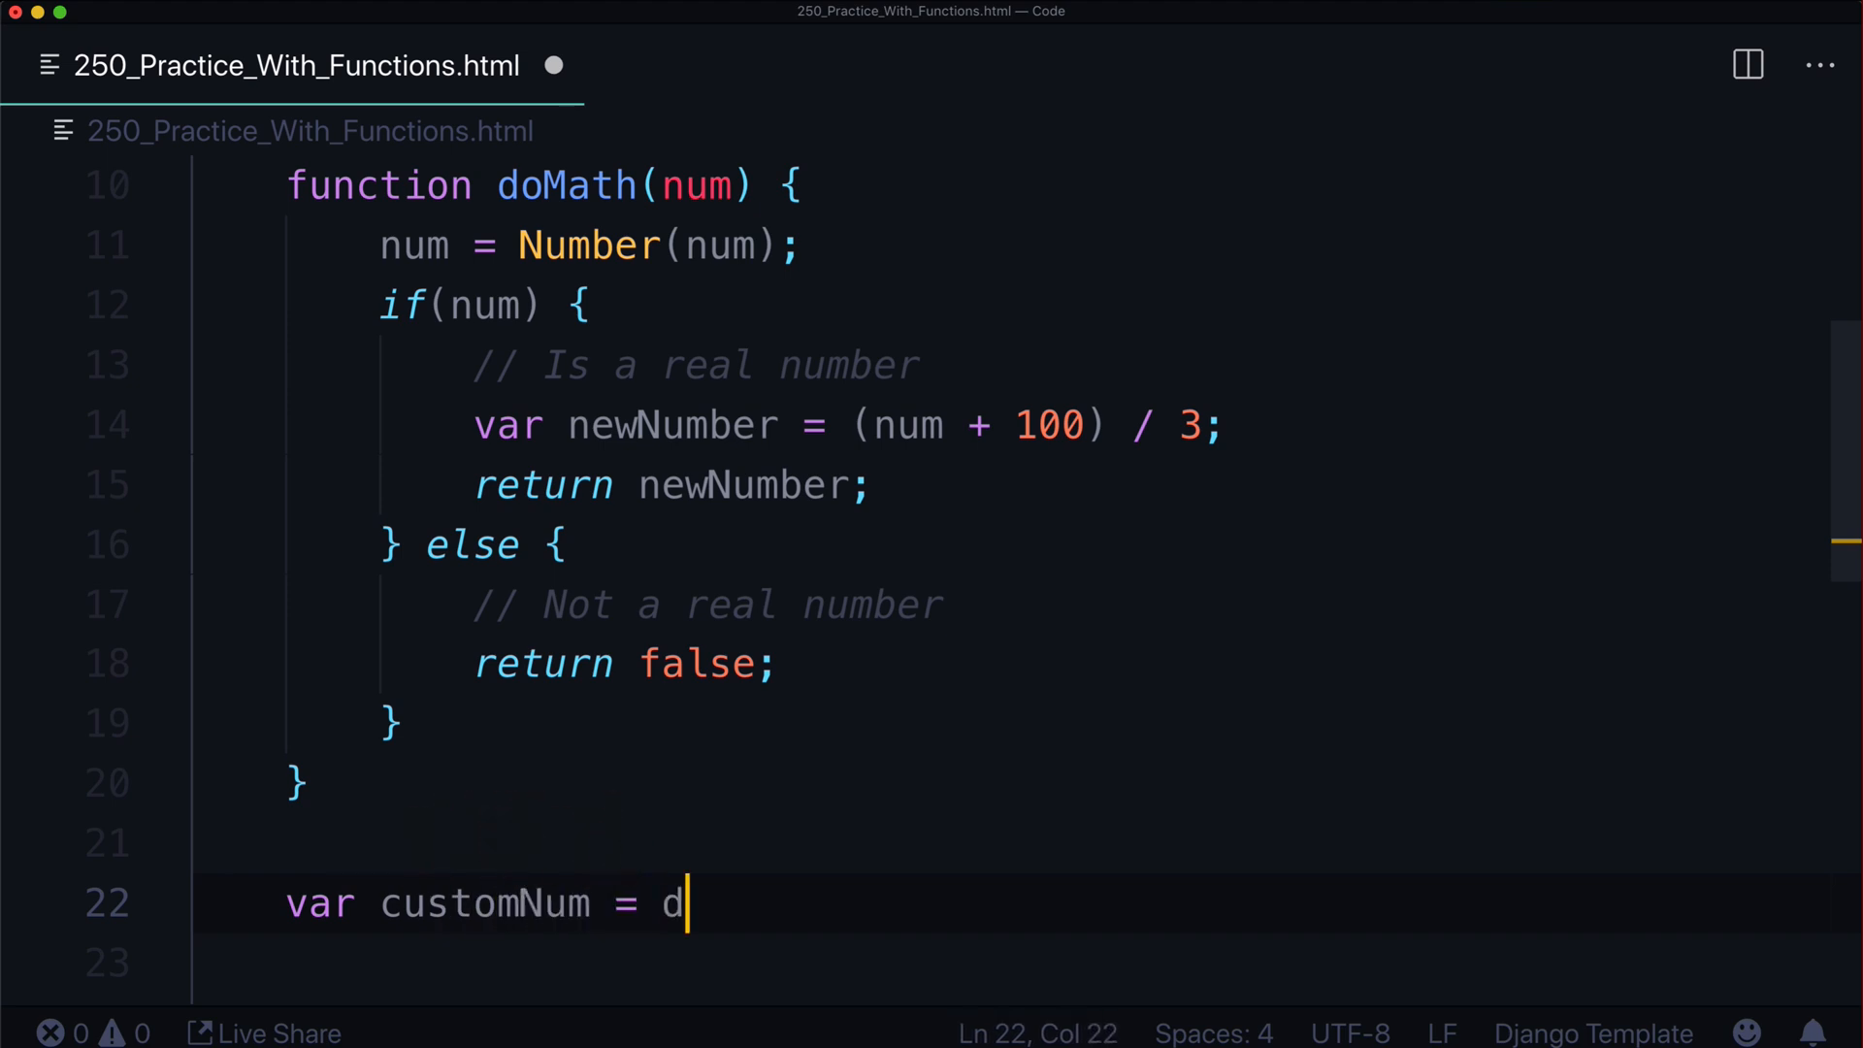
text(oMath()
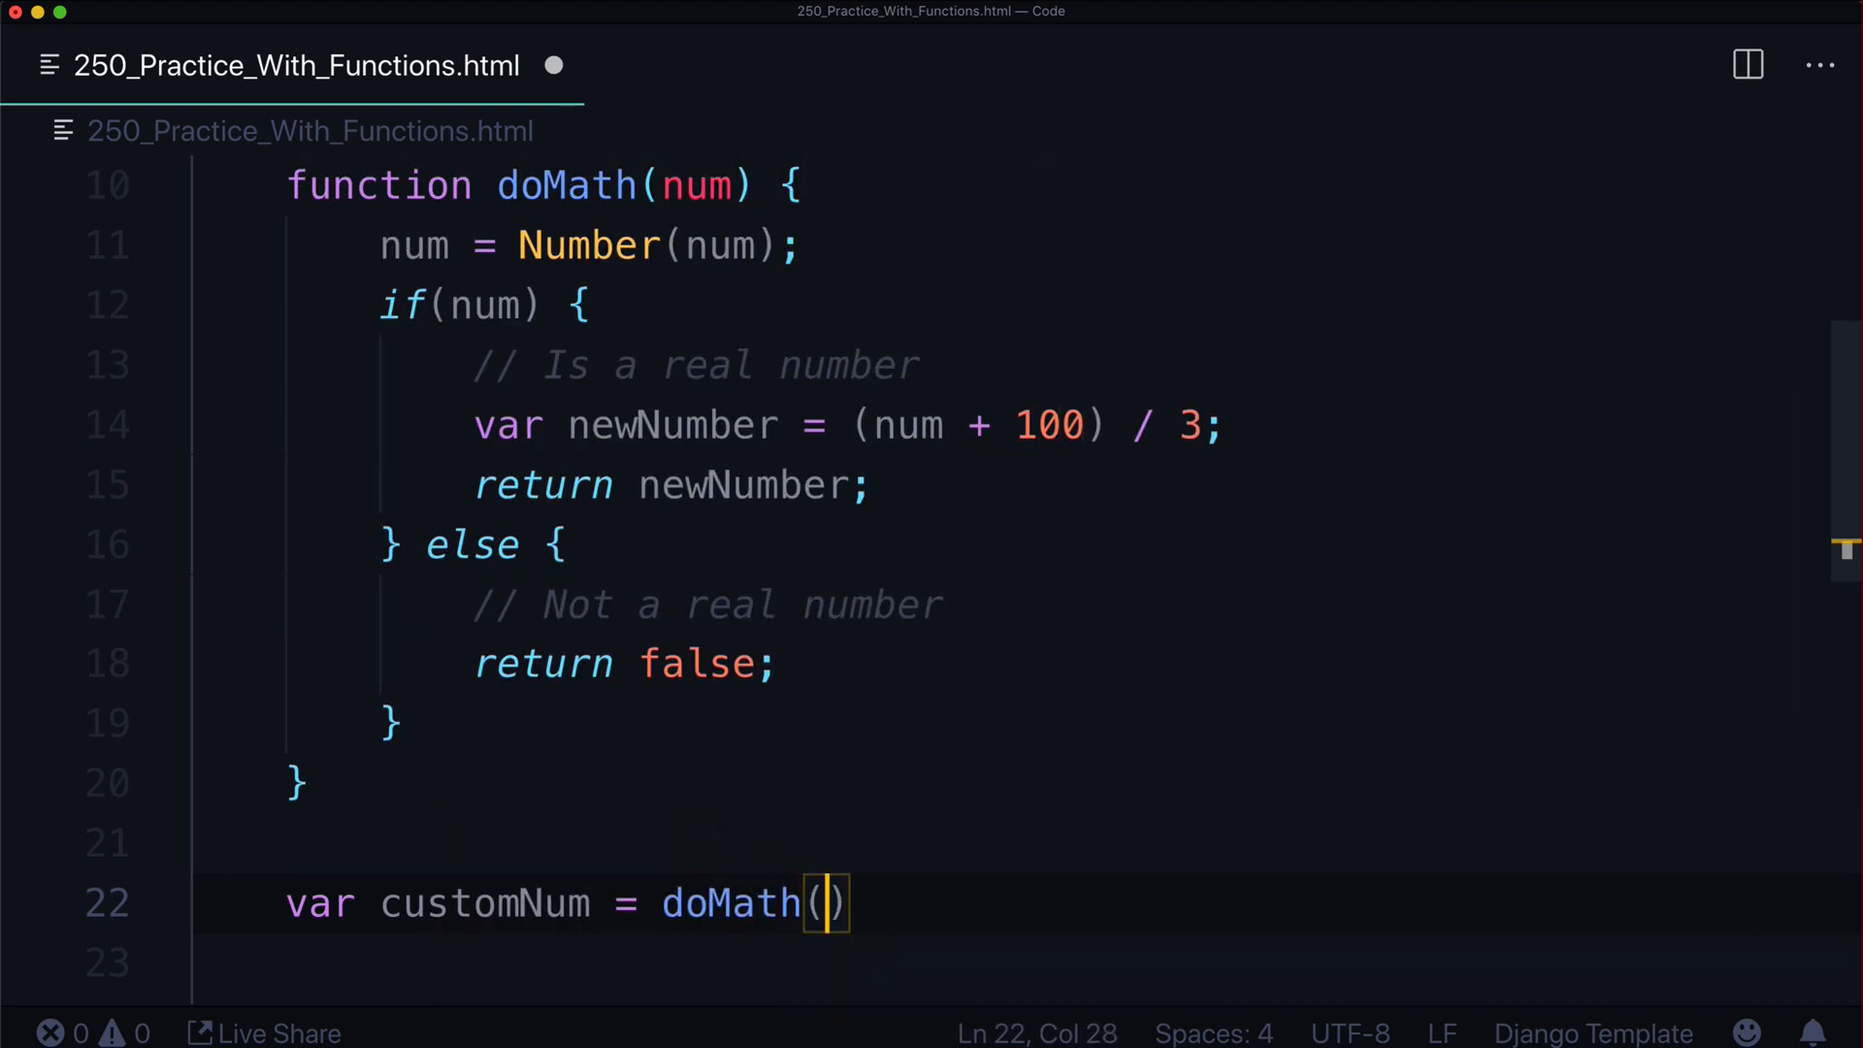
text(343)
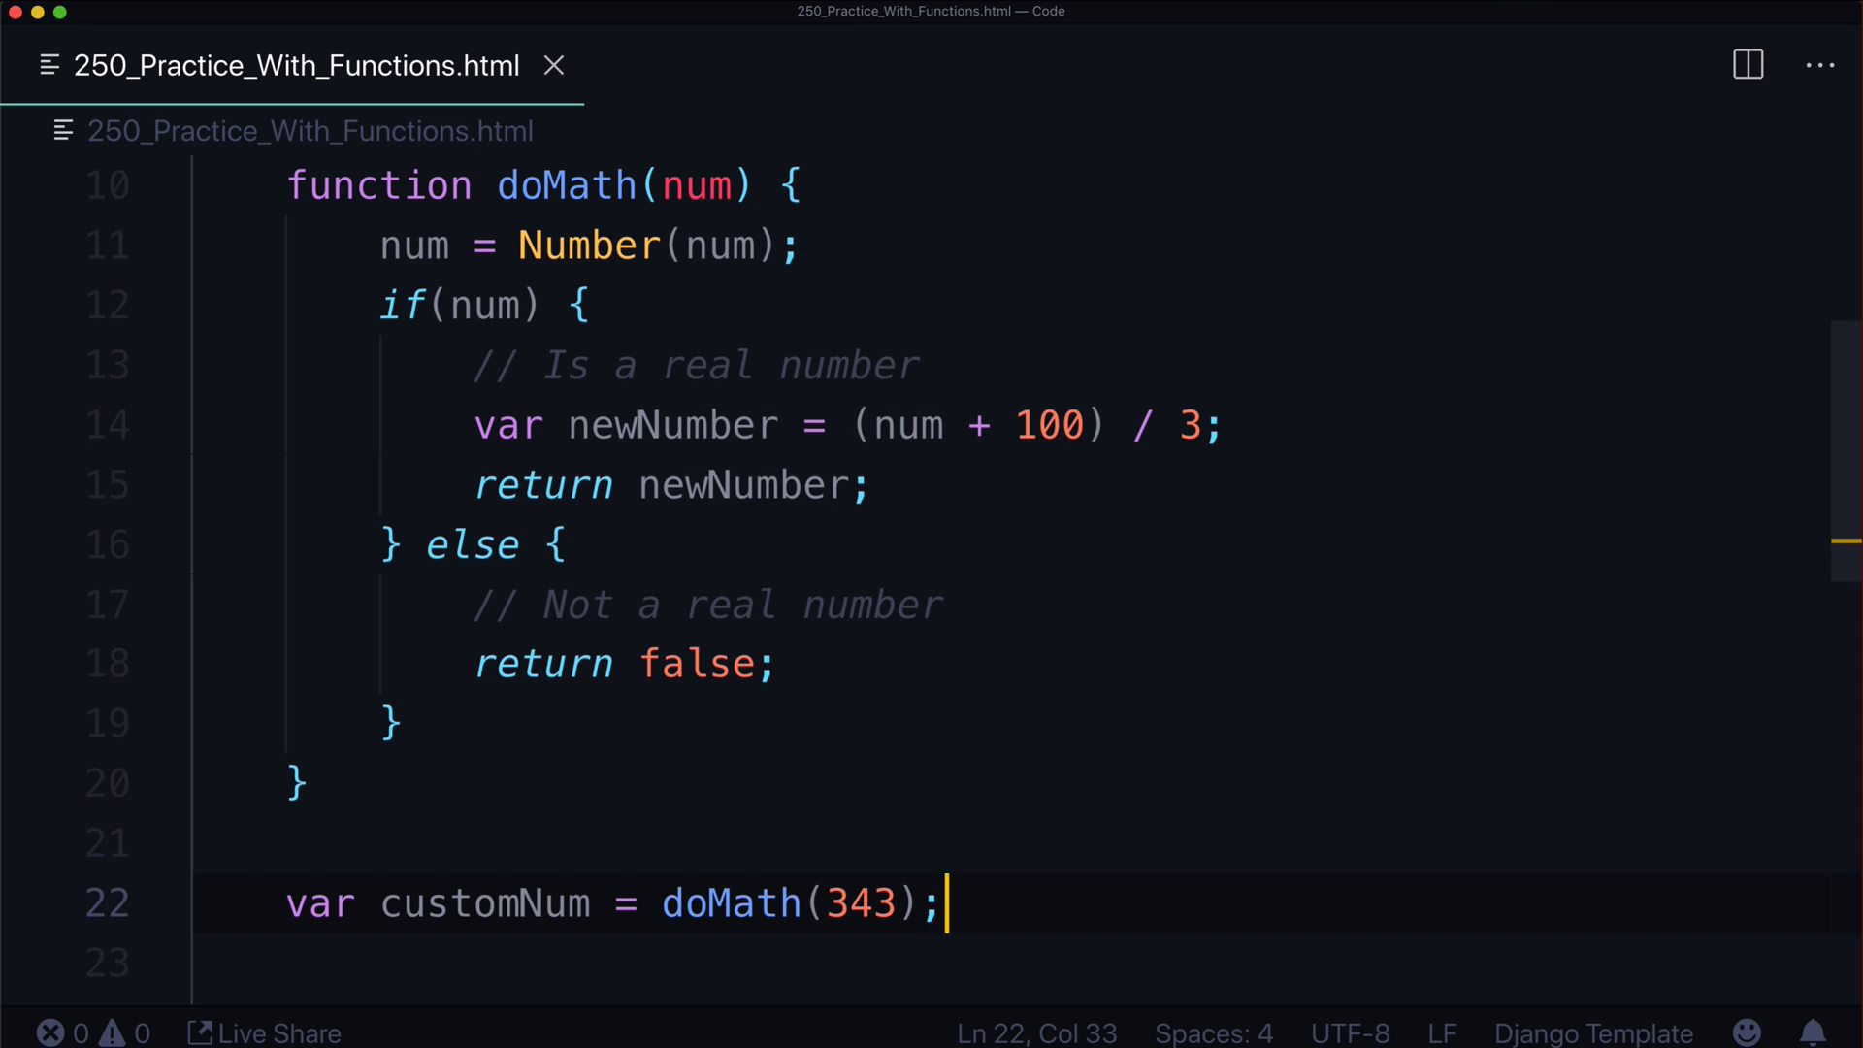
mouse_move(467, 784)
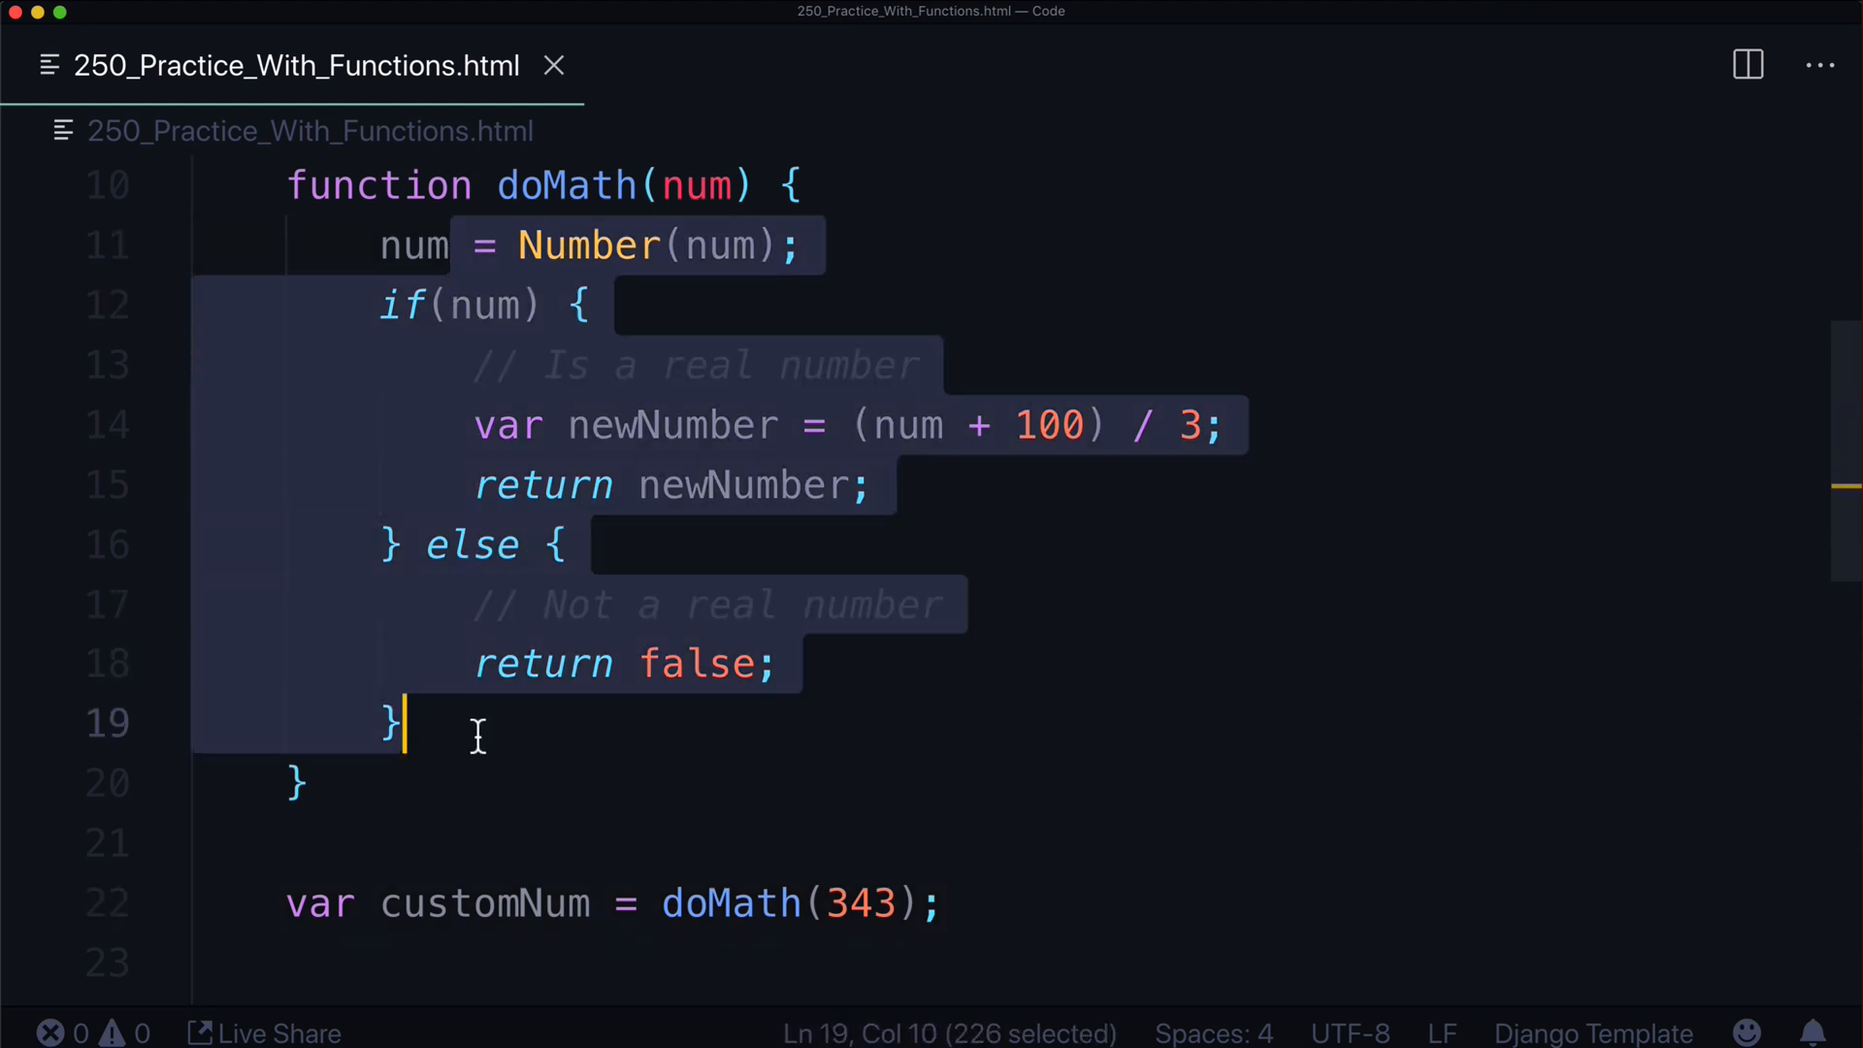
Log customNum with console.log() and reload Chrome to see the output
double_click(720, 485)
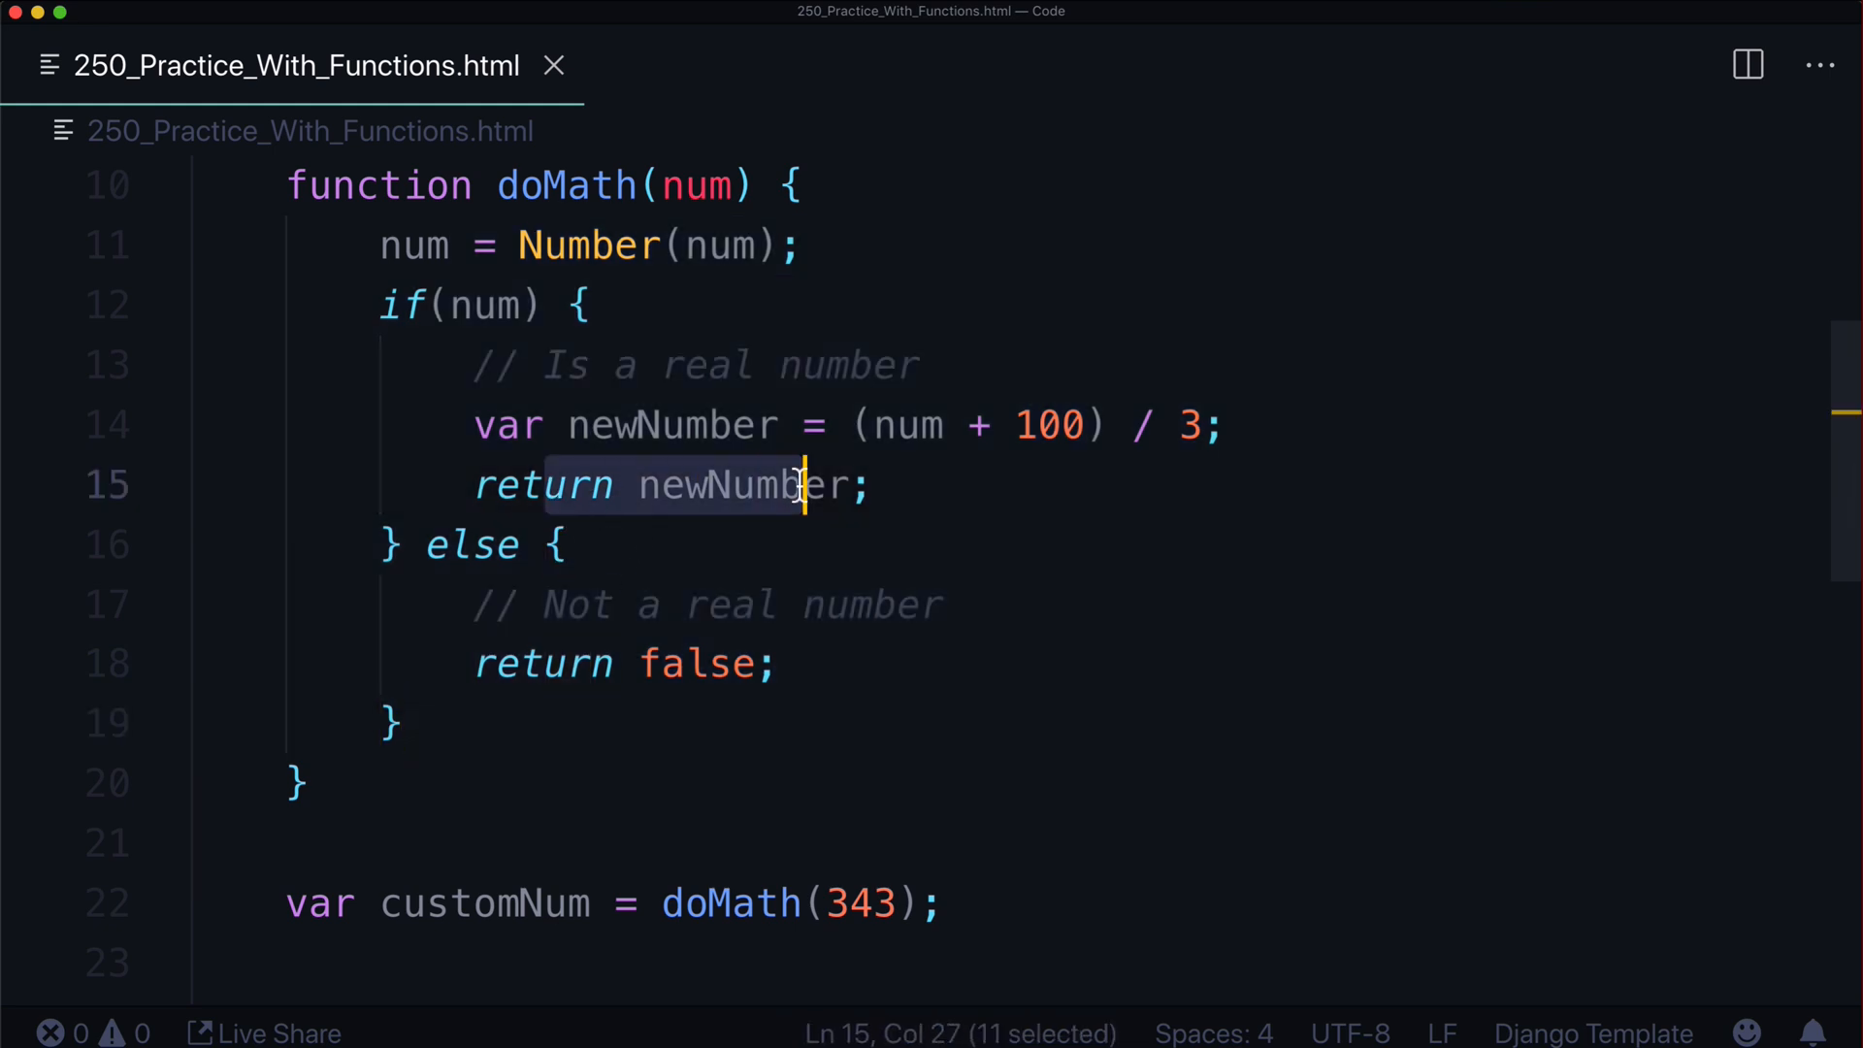
double_click(740, 485)
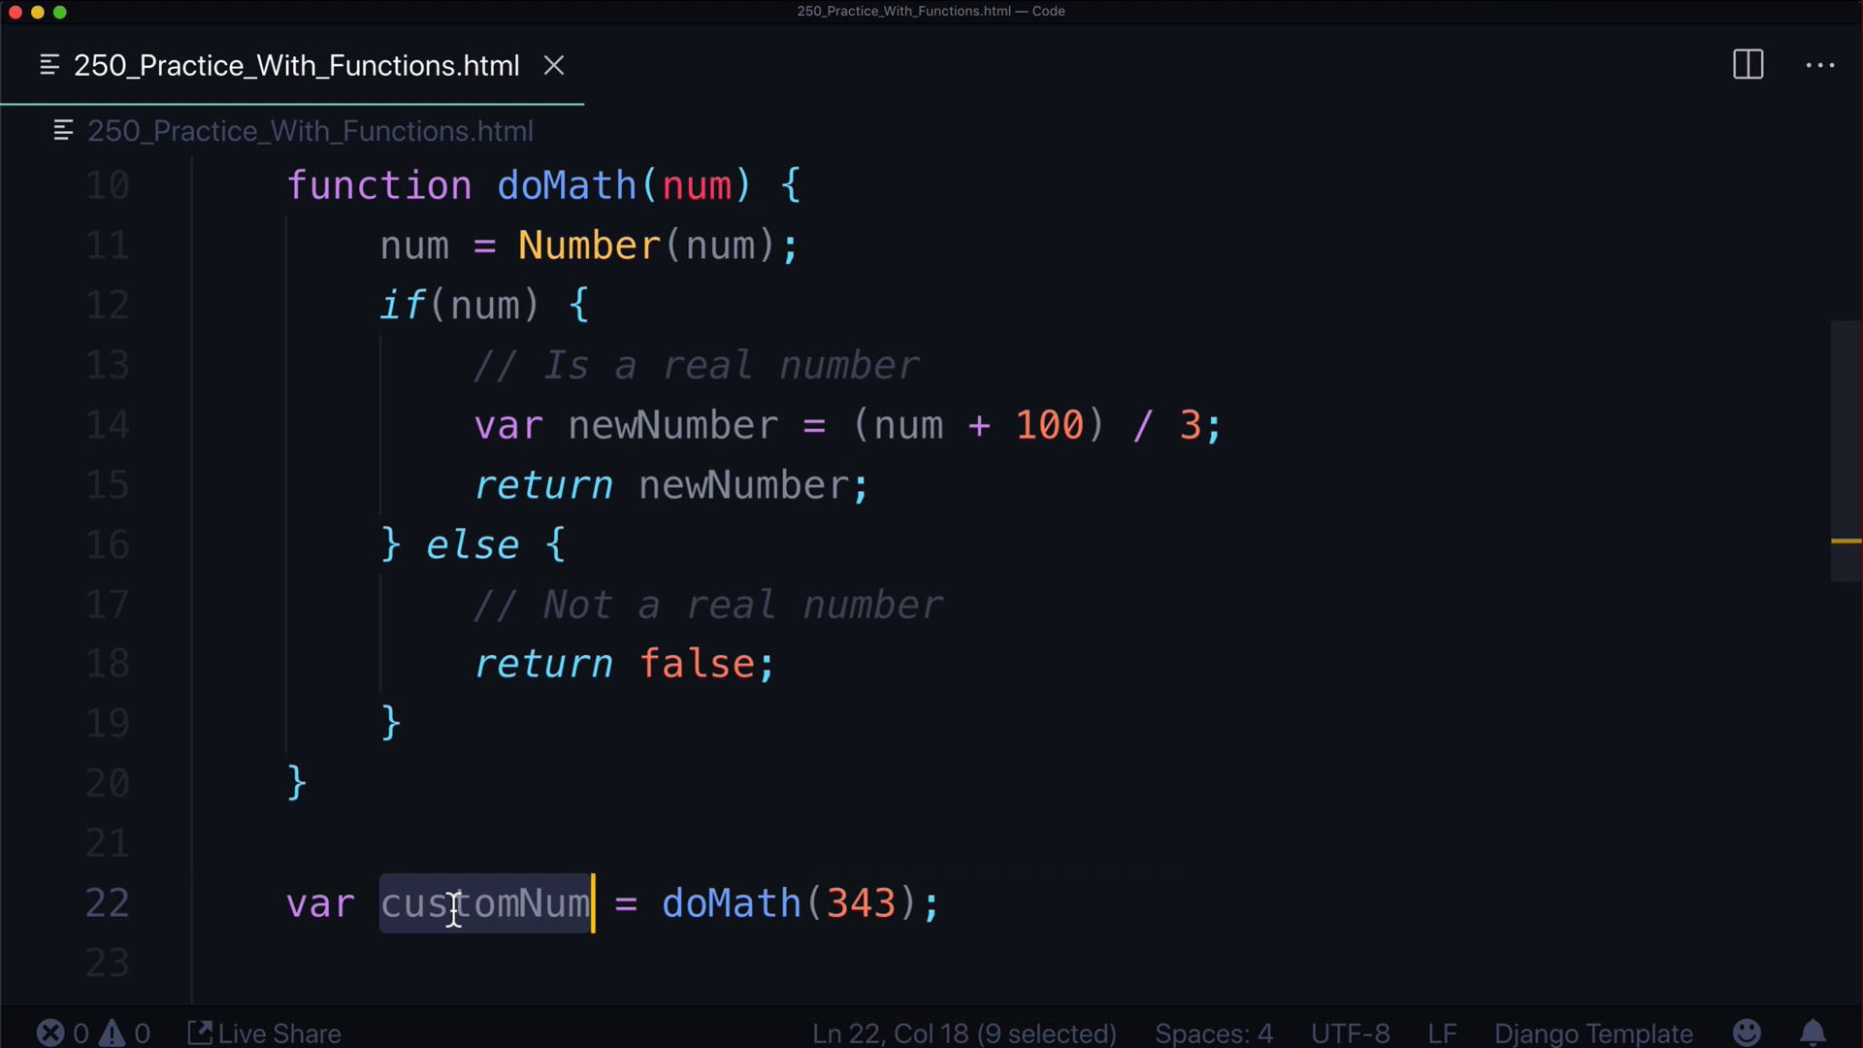
mouse_move(761, 722)
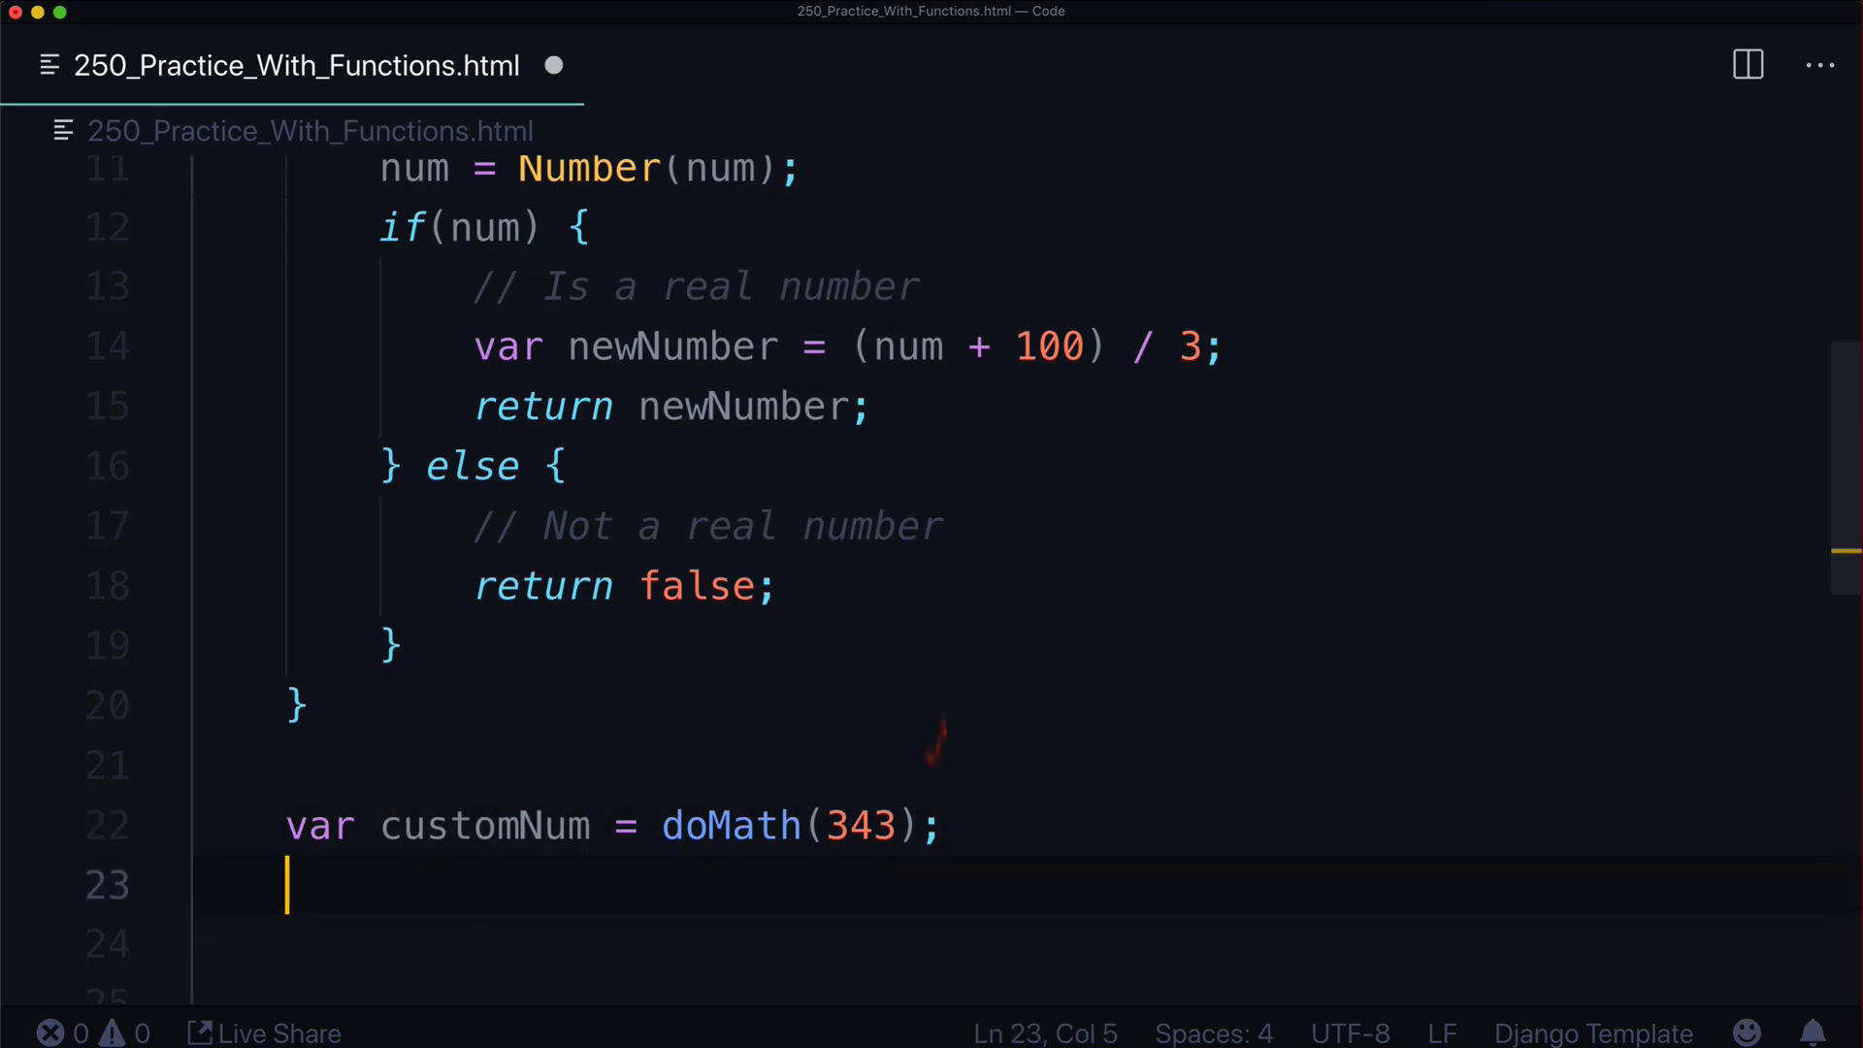
text(console.log())
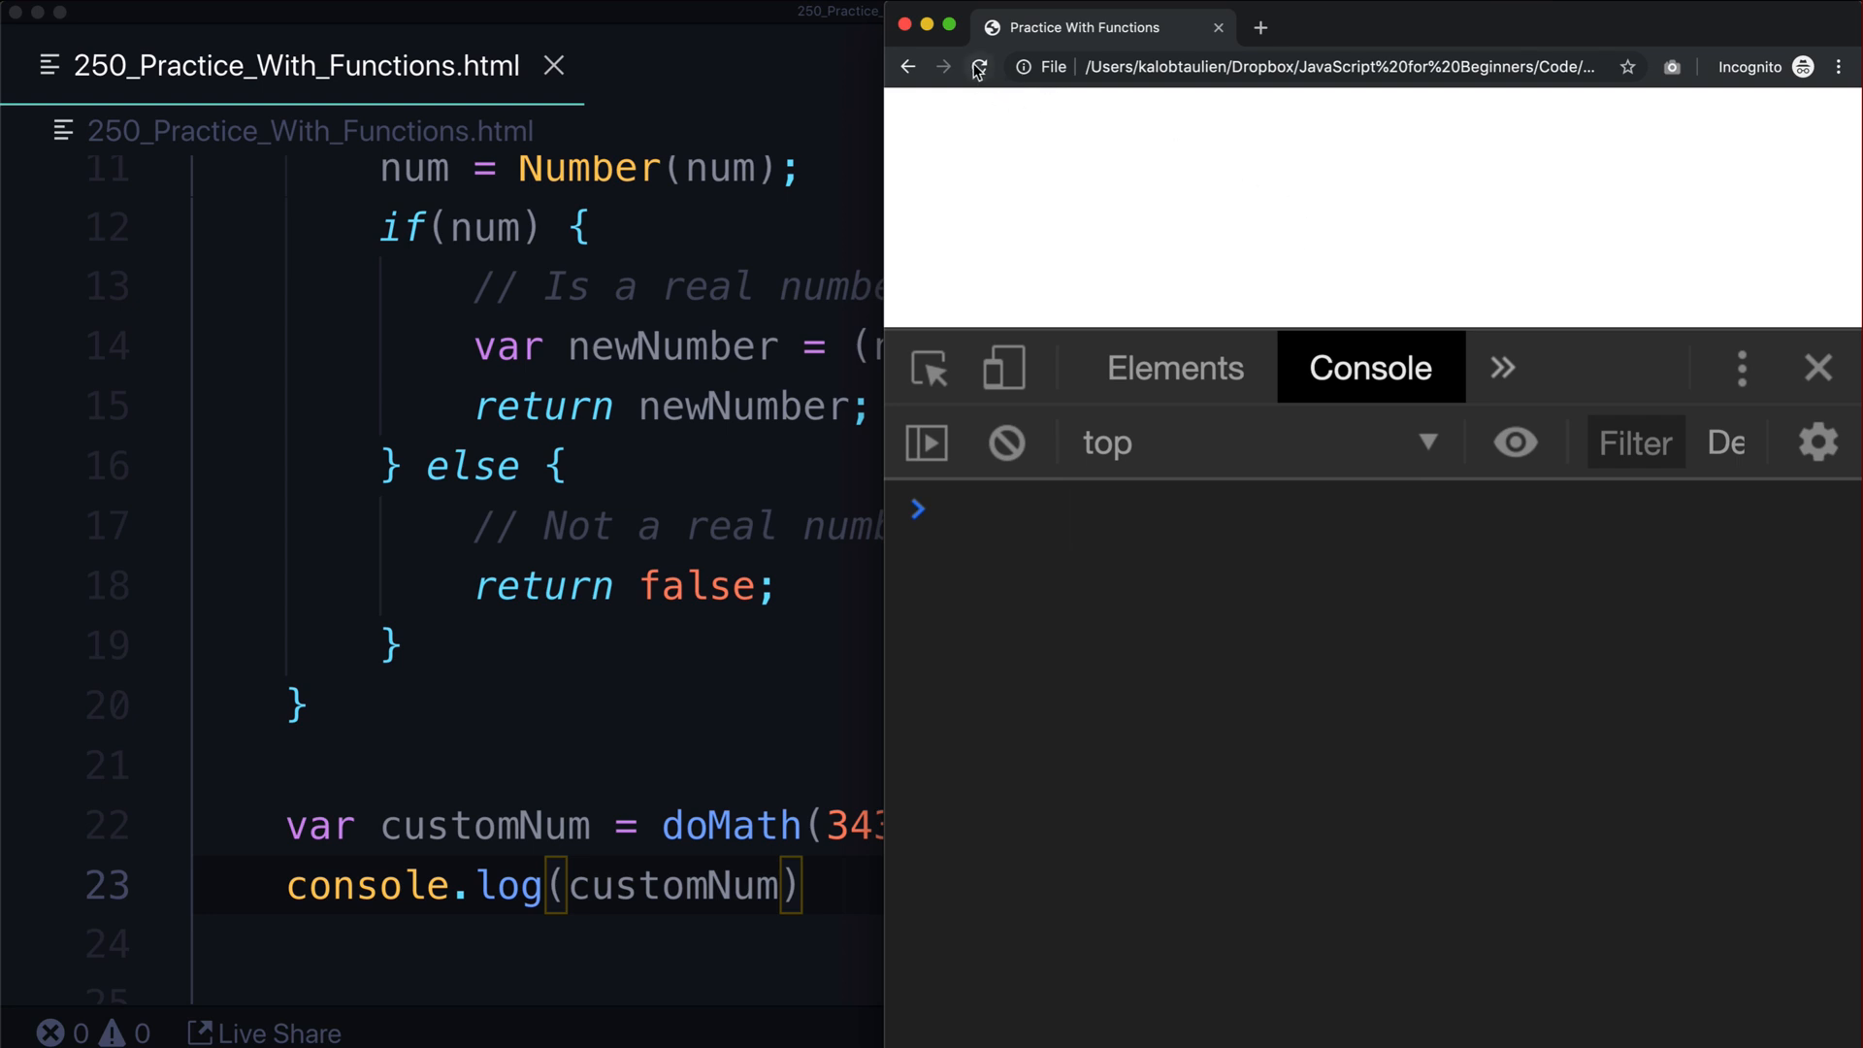
click(978, 67)
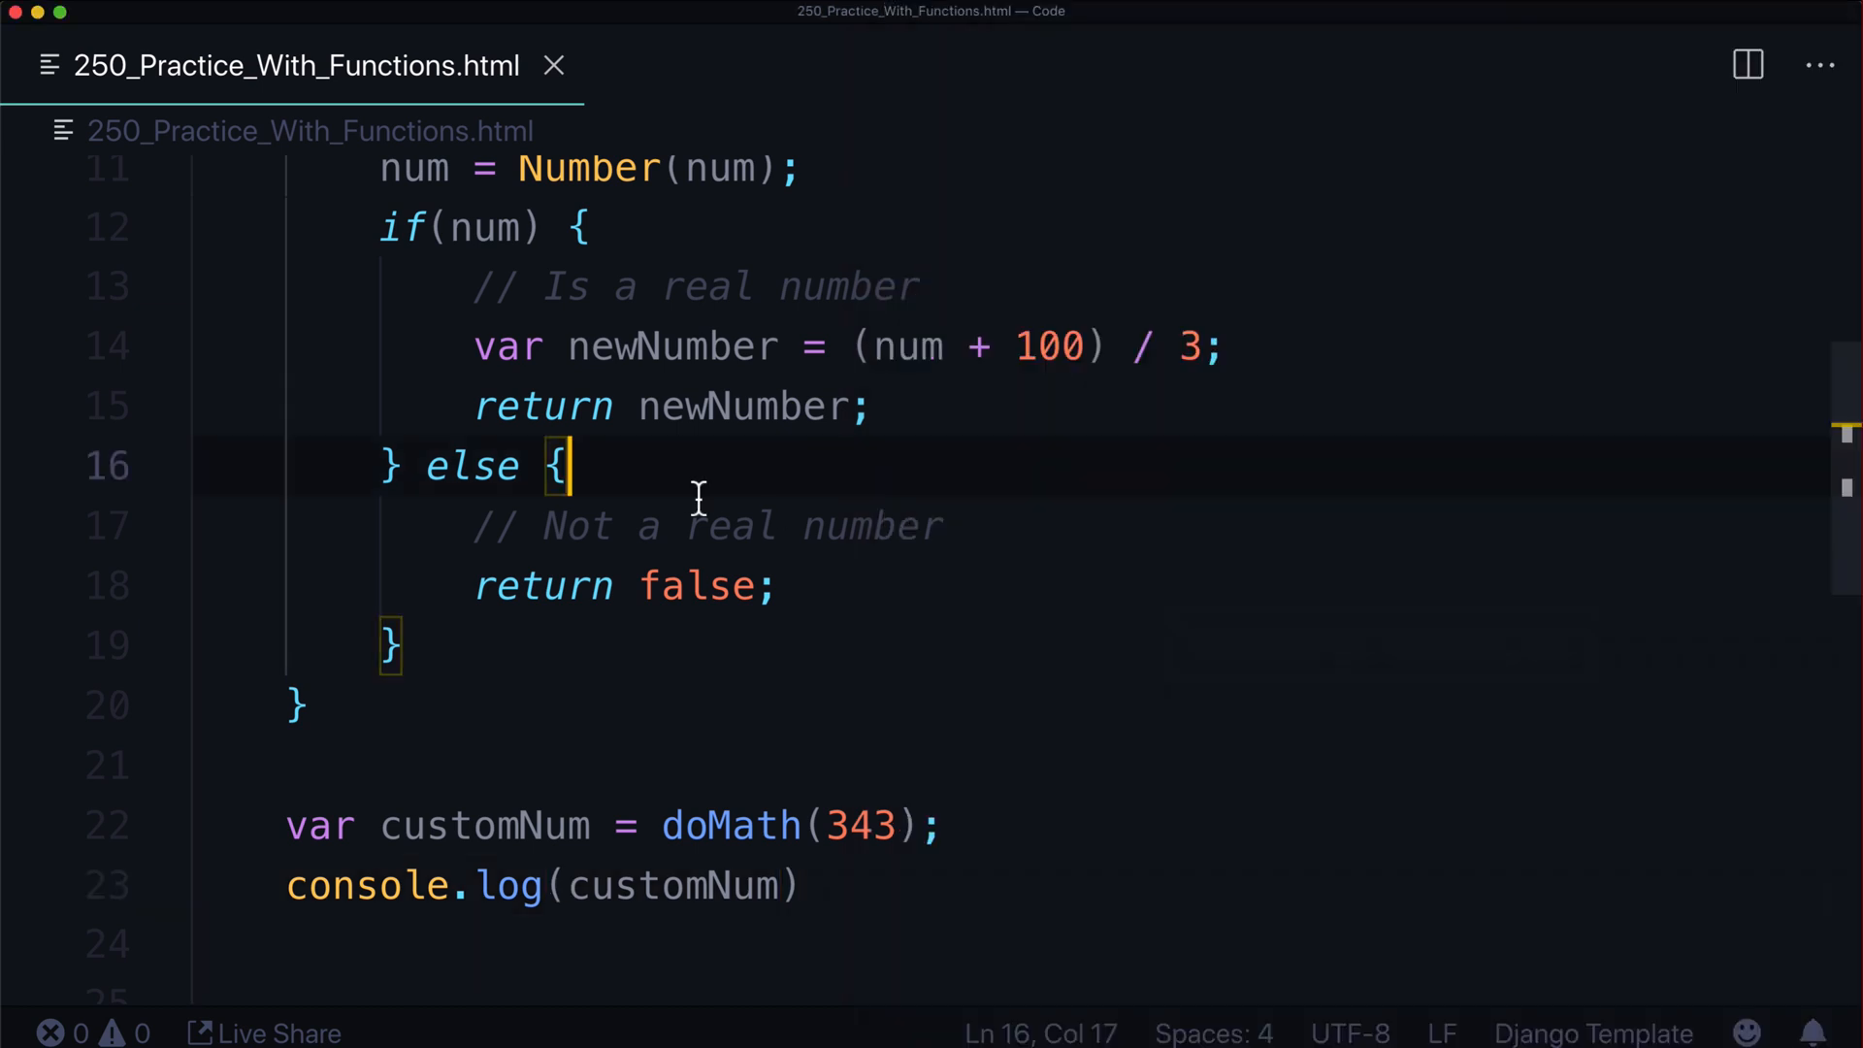
Replace the 343 argument in doMath() with the string "Kalob"
double_click(858, 826)
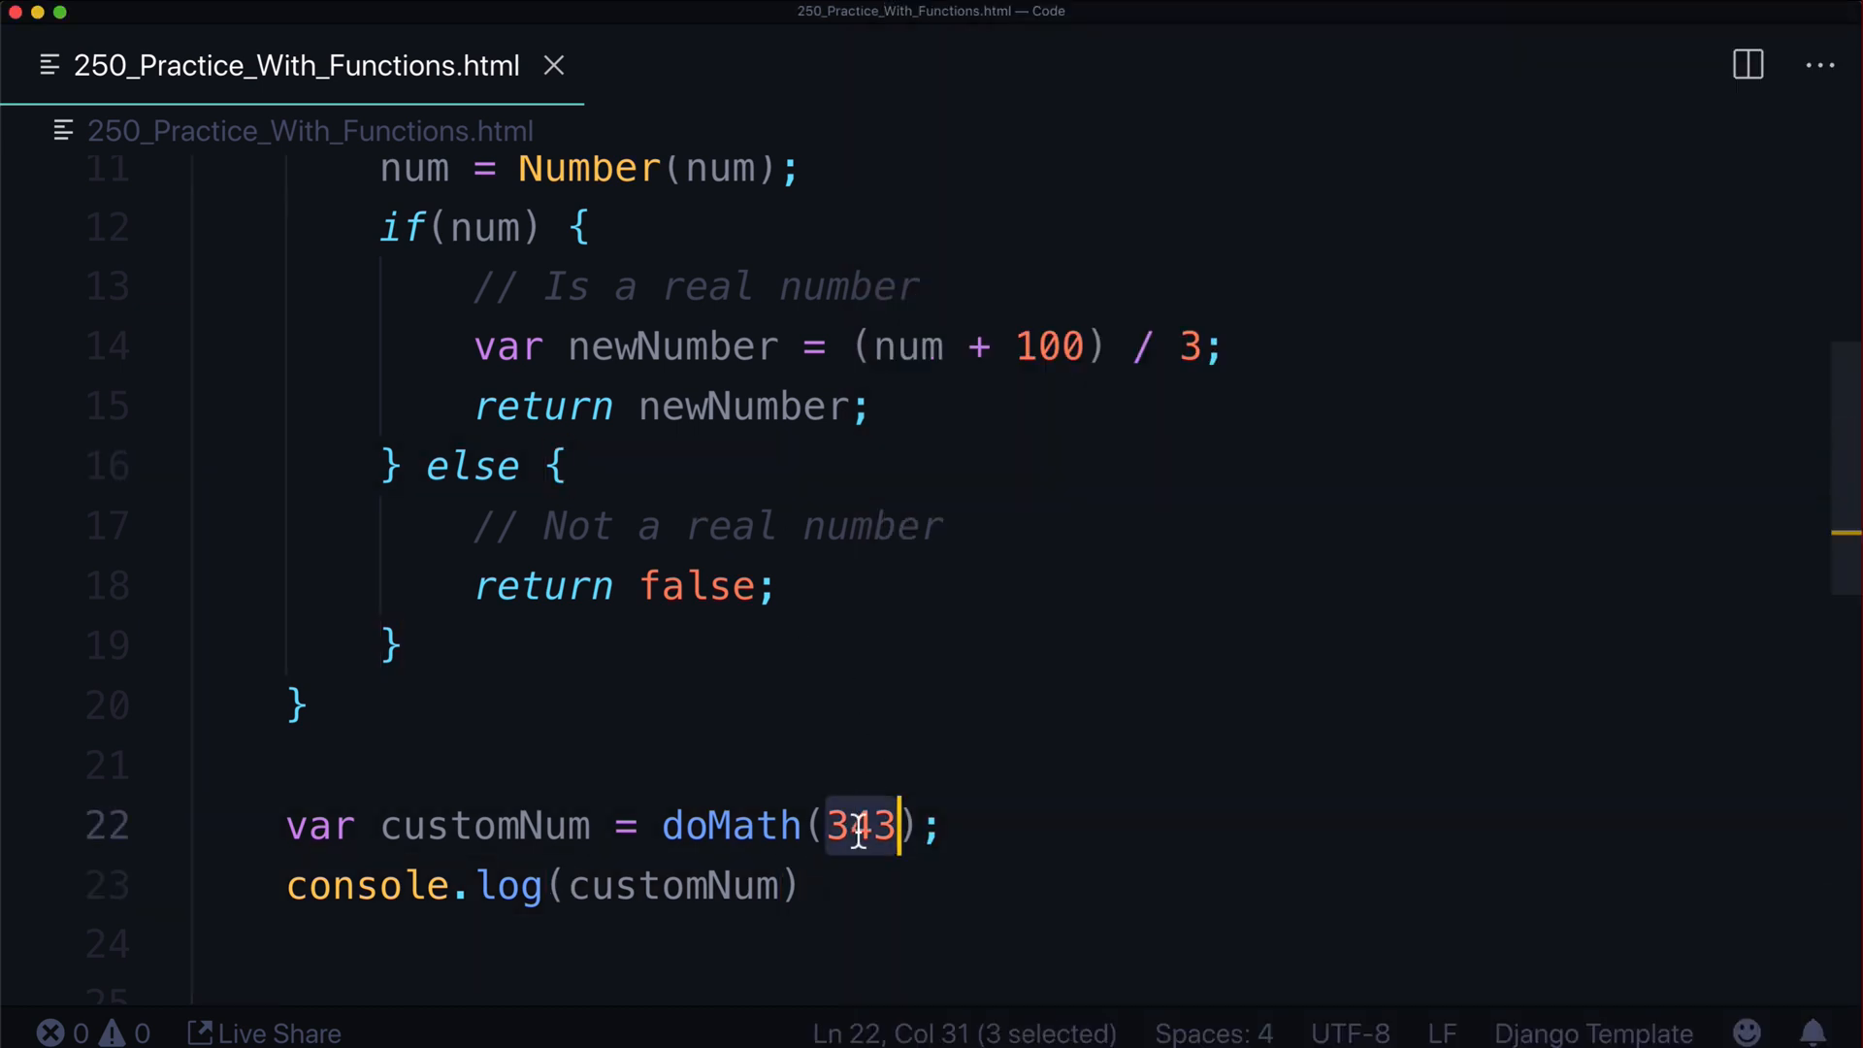
text(")
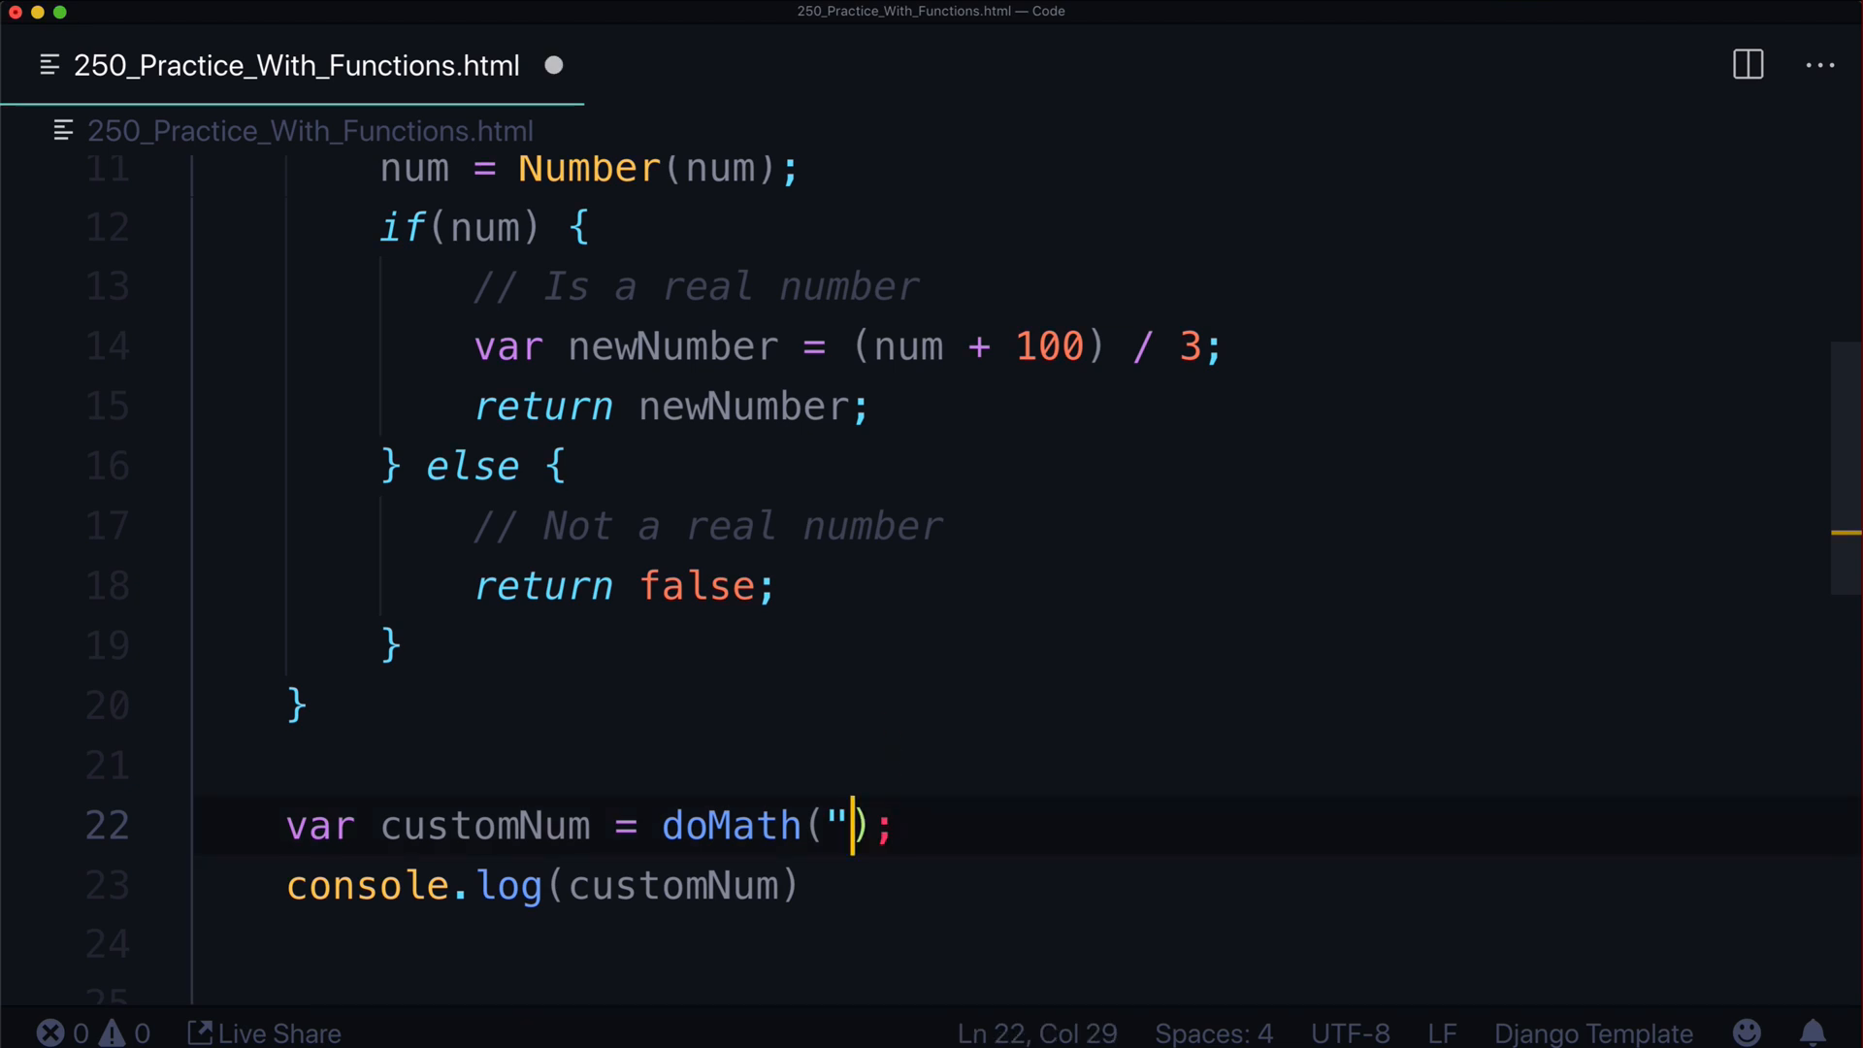
text(Kalob)
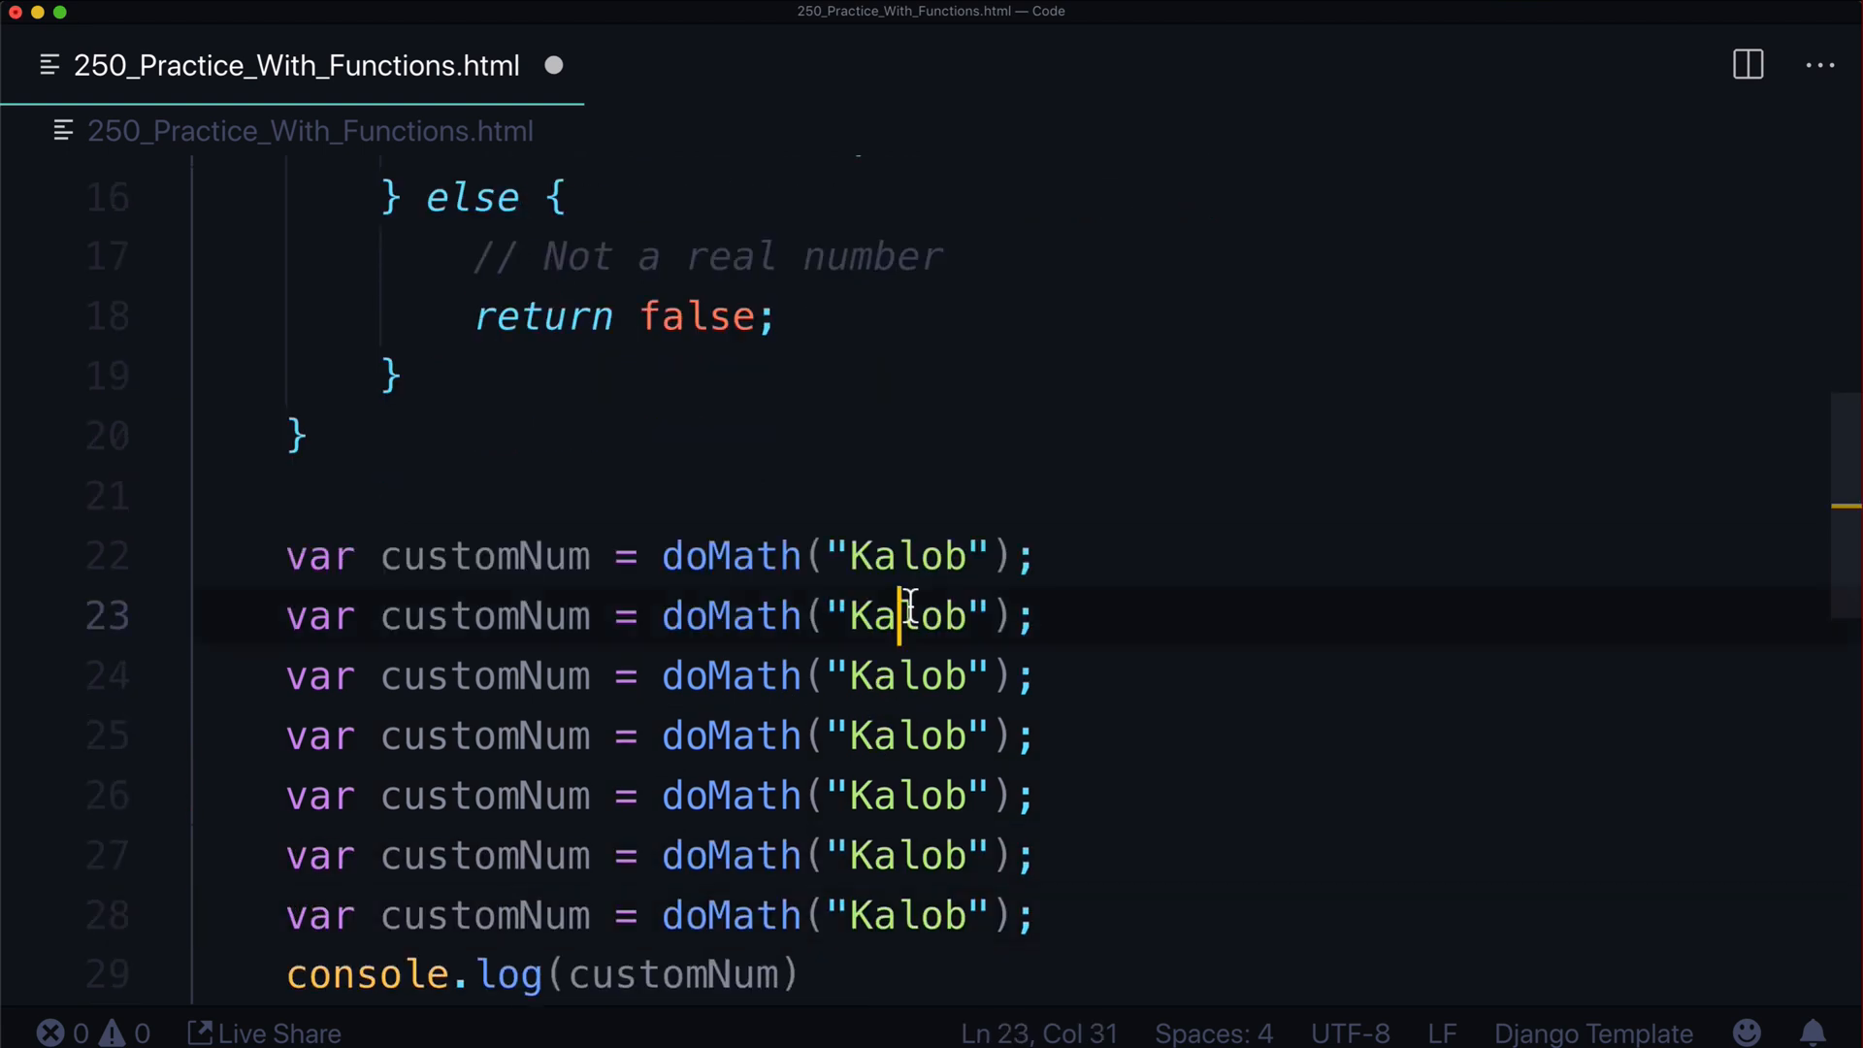
Change the duplicated call's argument to 30, add customNum log lines, and save
key(Backspace)
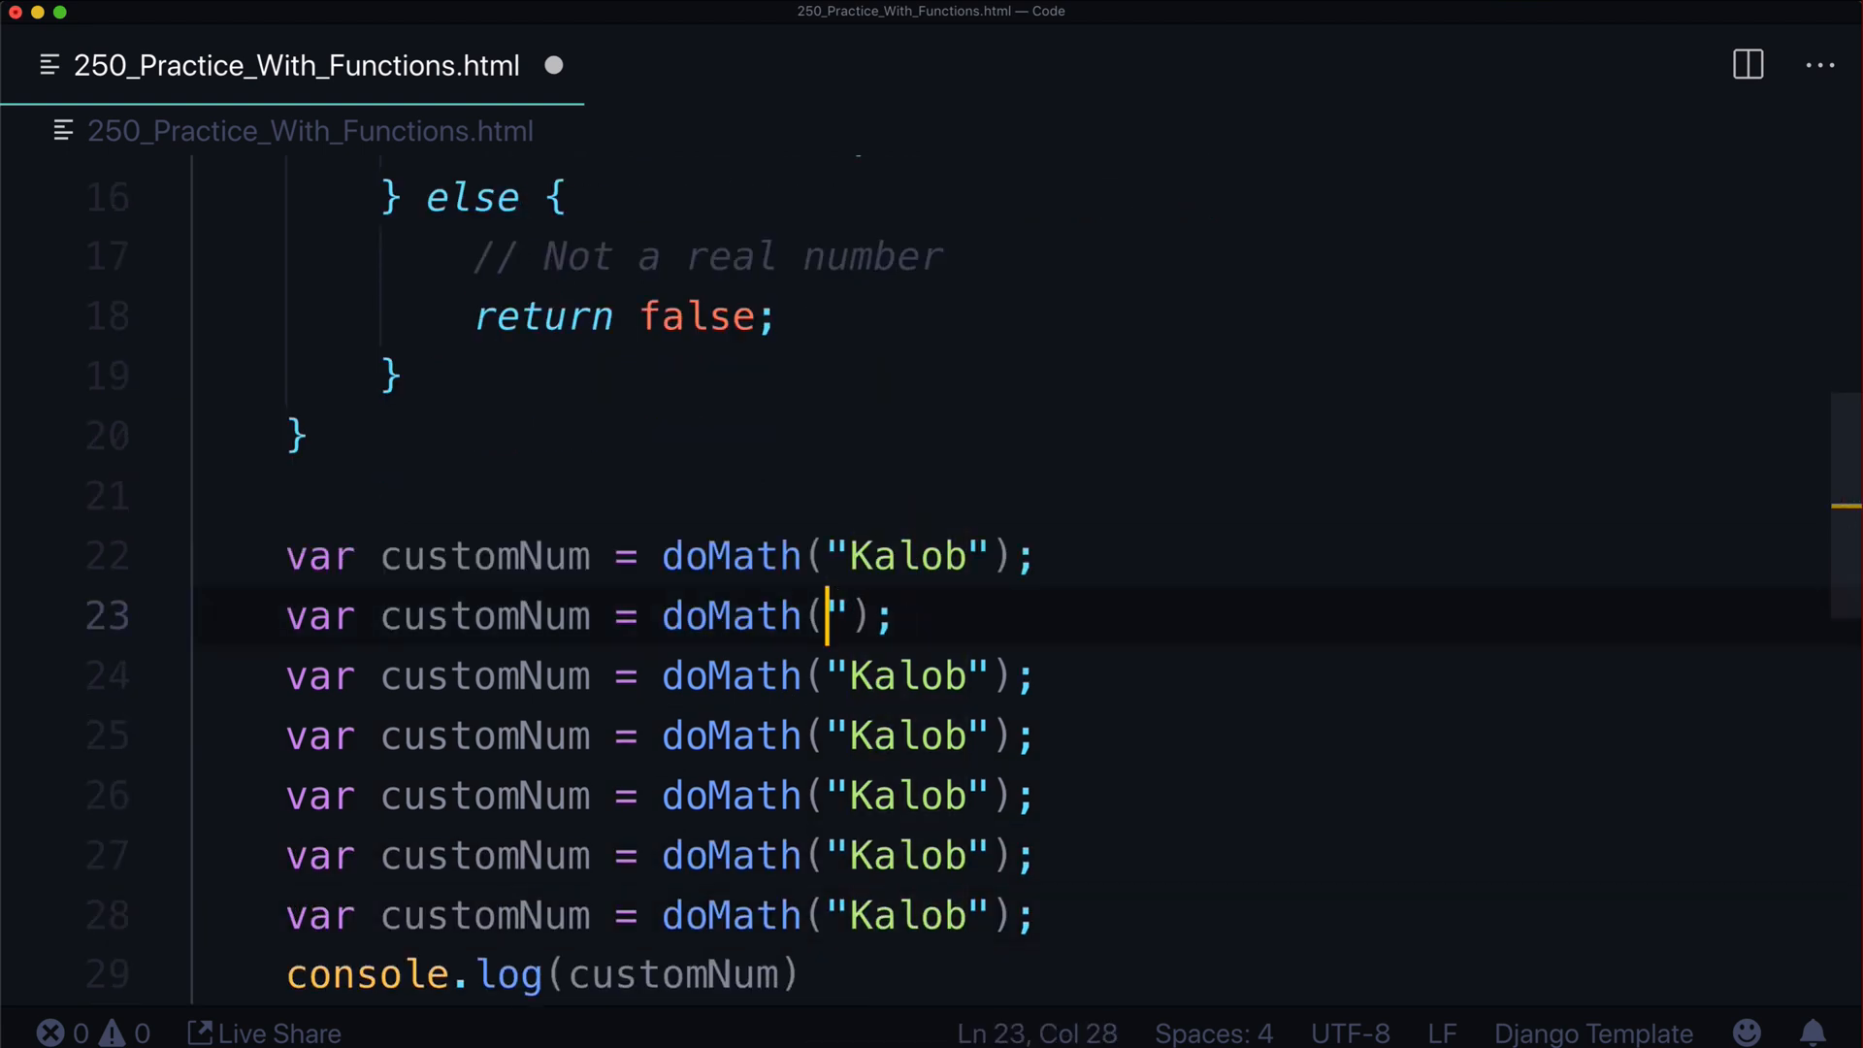
text(30)
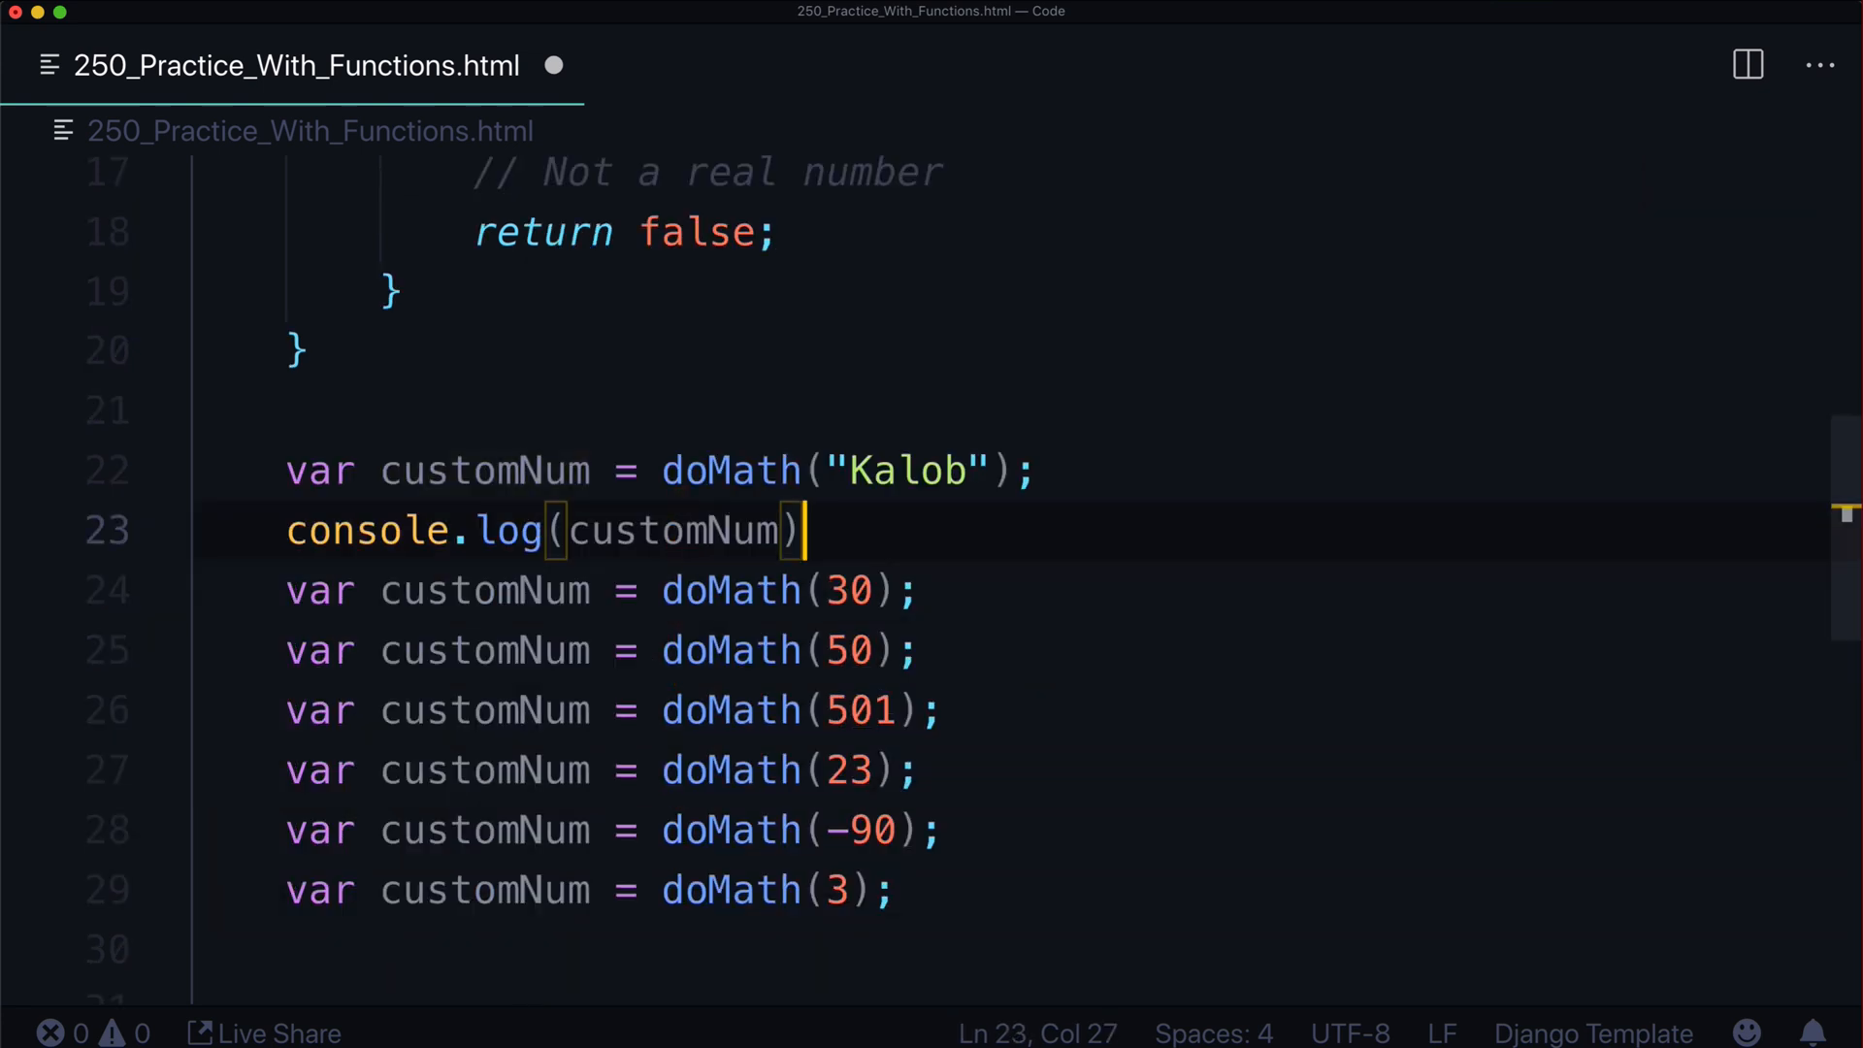
key(Enter)
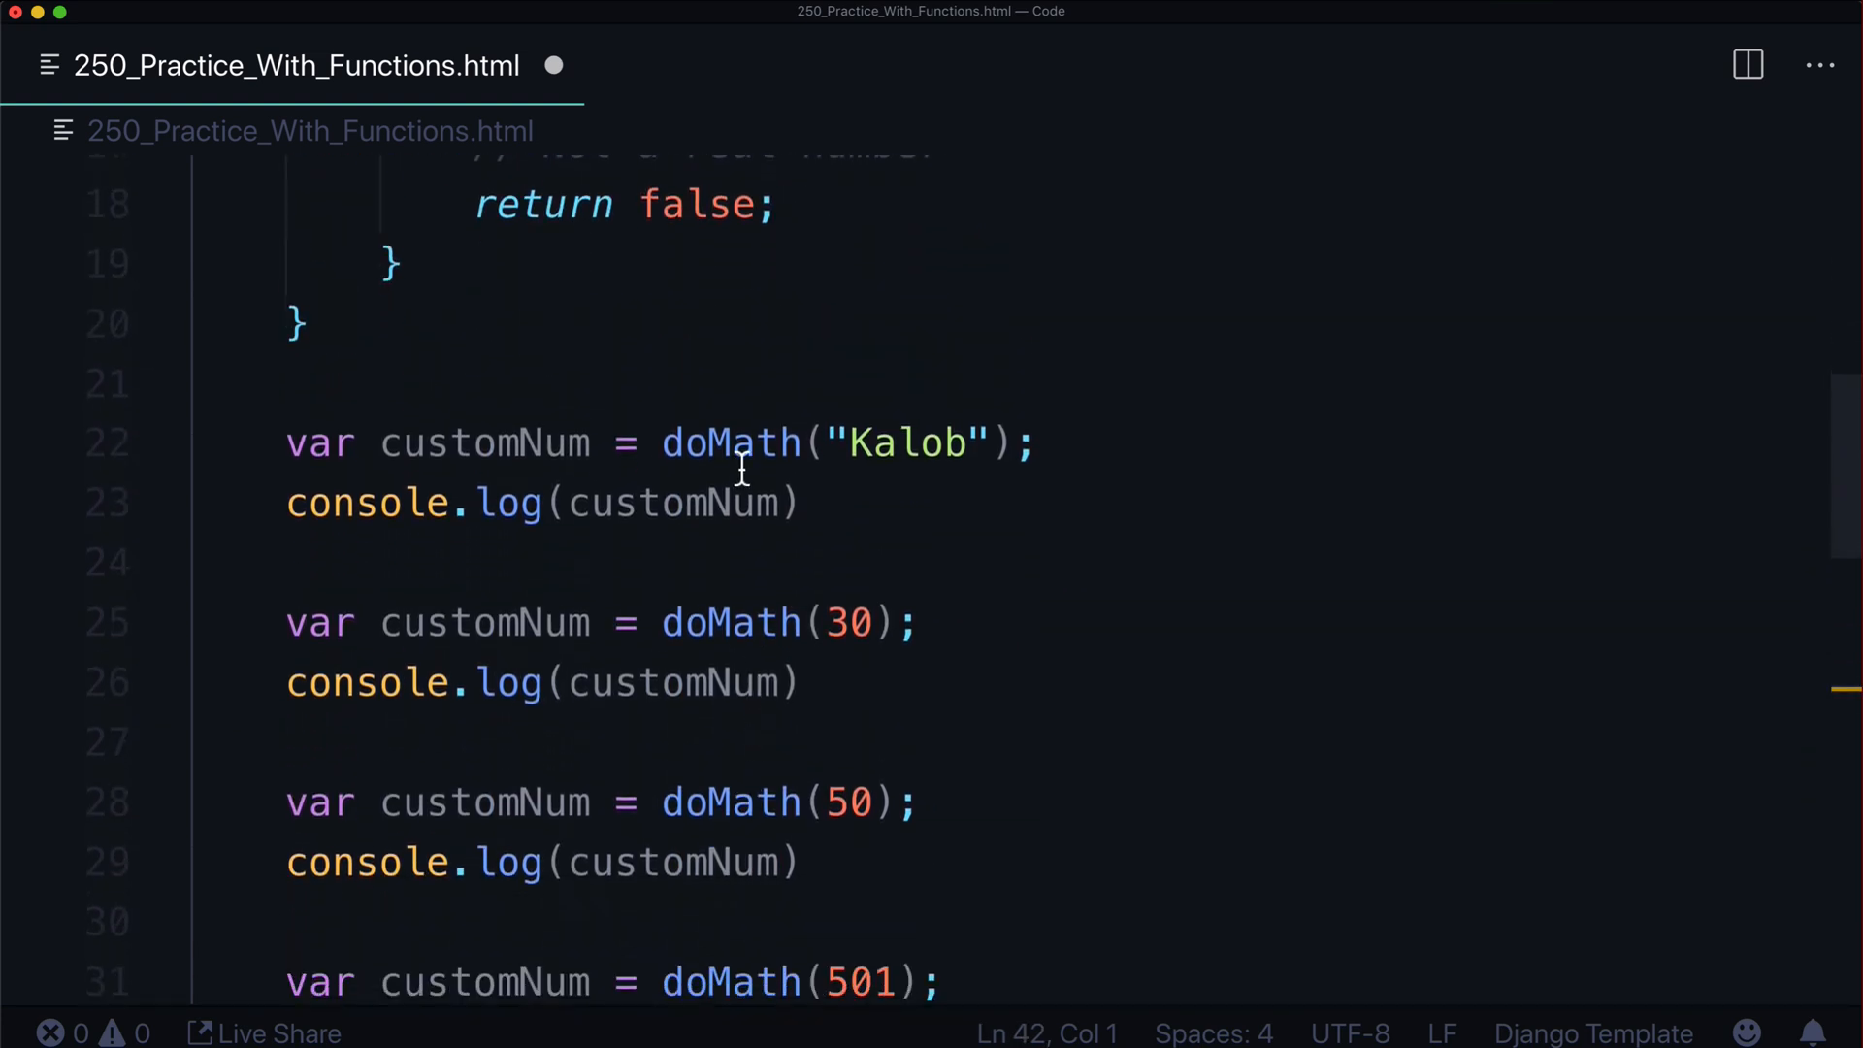
double_click(483, 623)
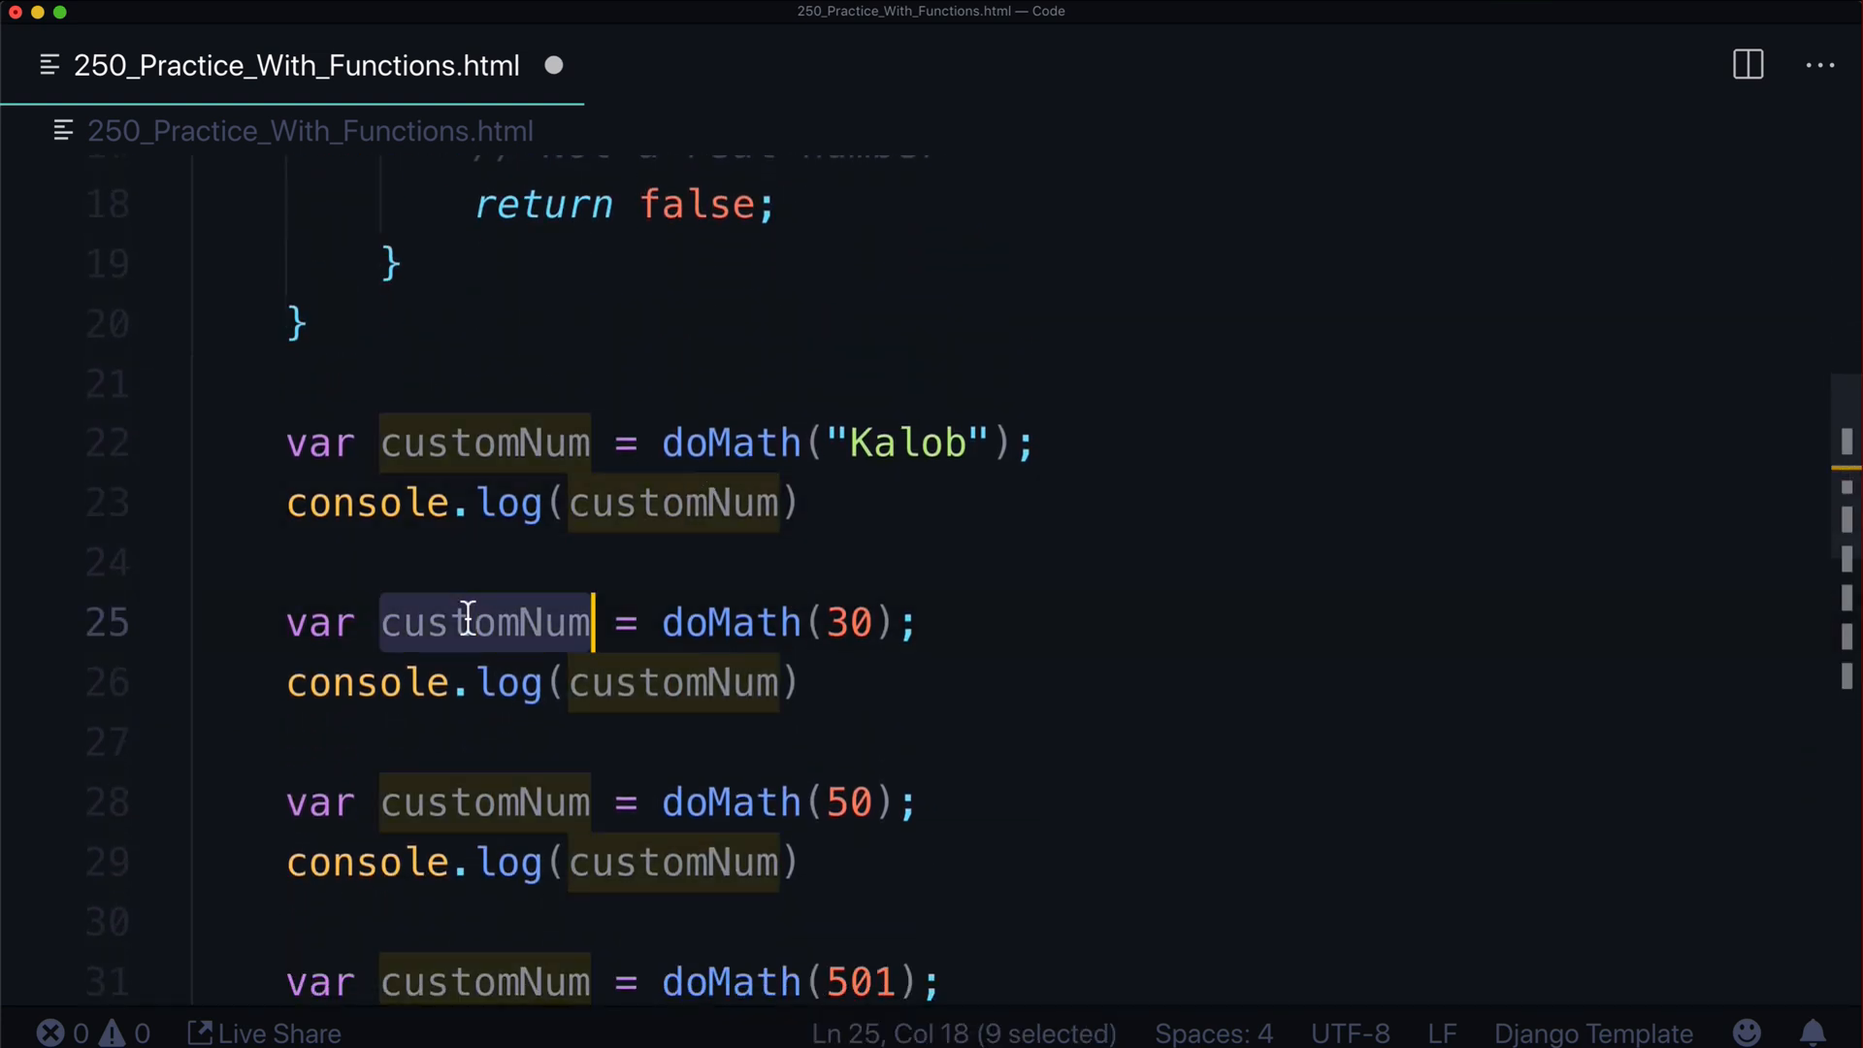
key(cmd+s)
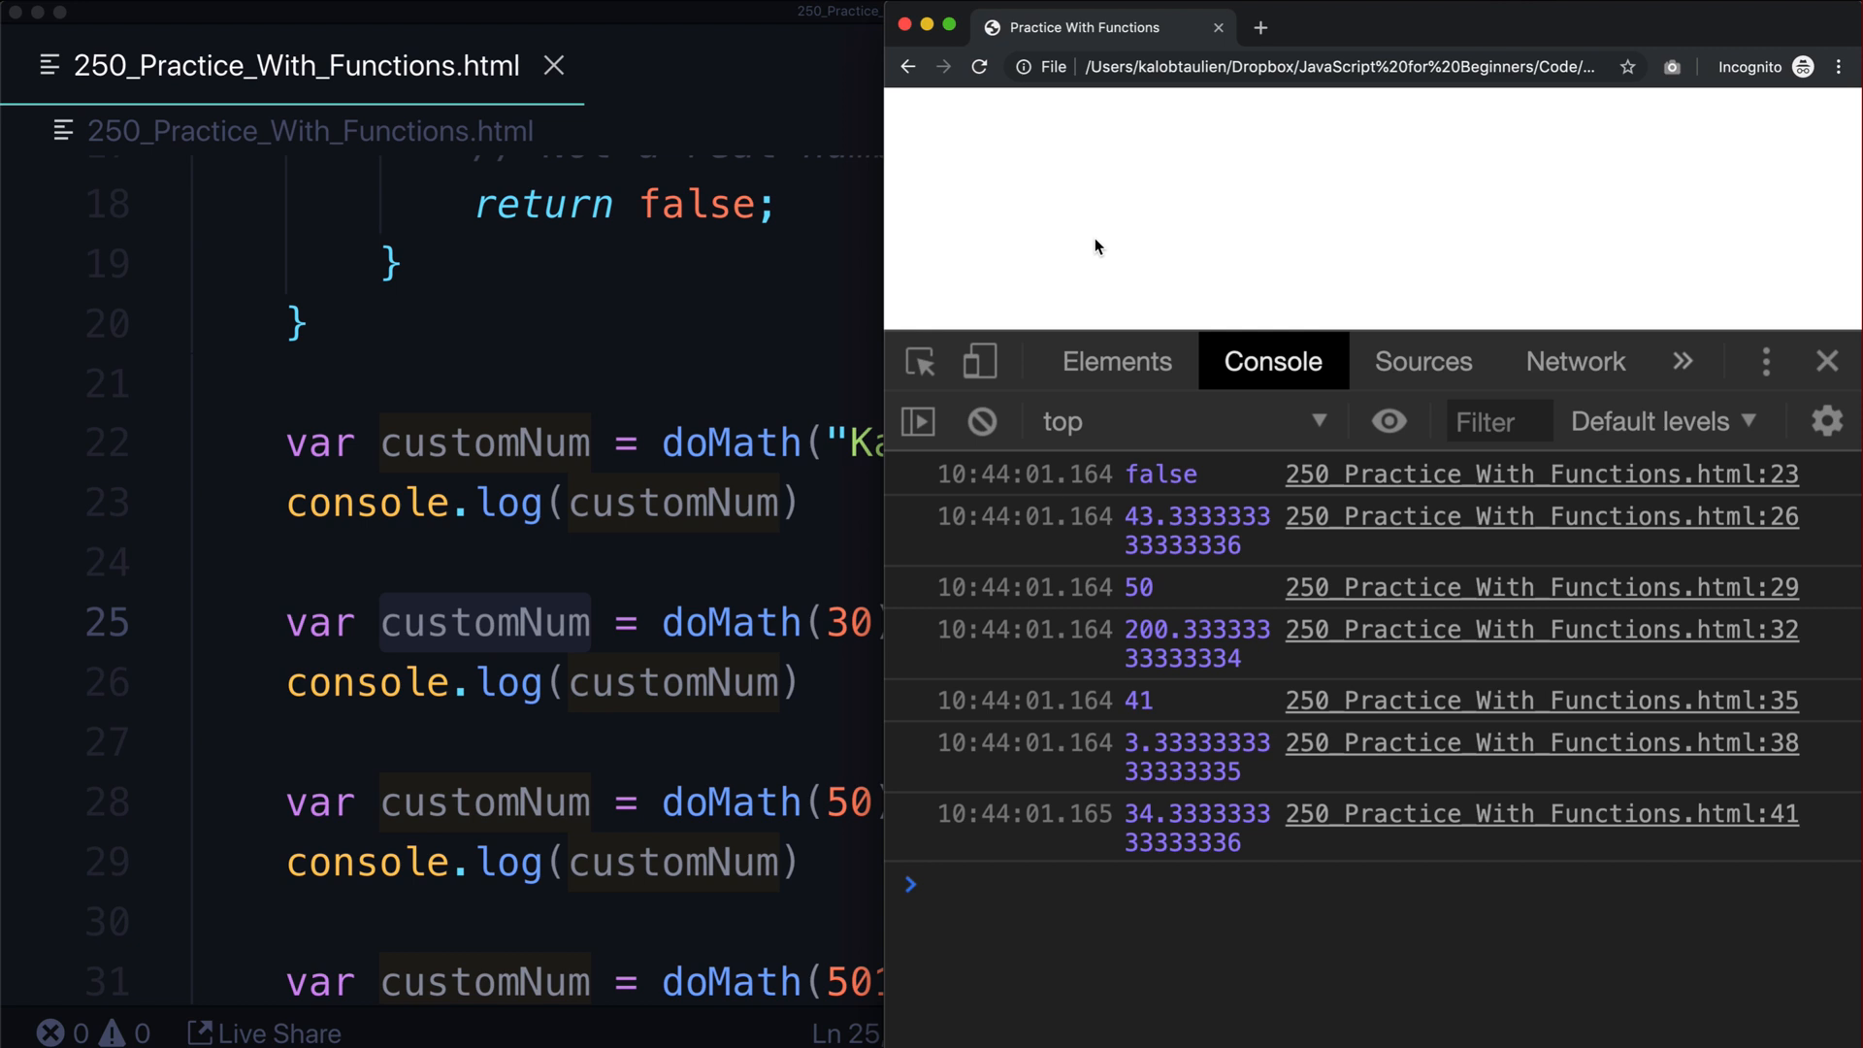
mouse_move(816, 470)
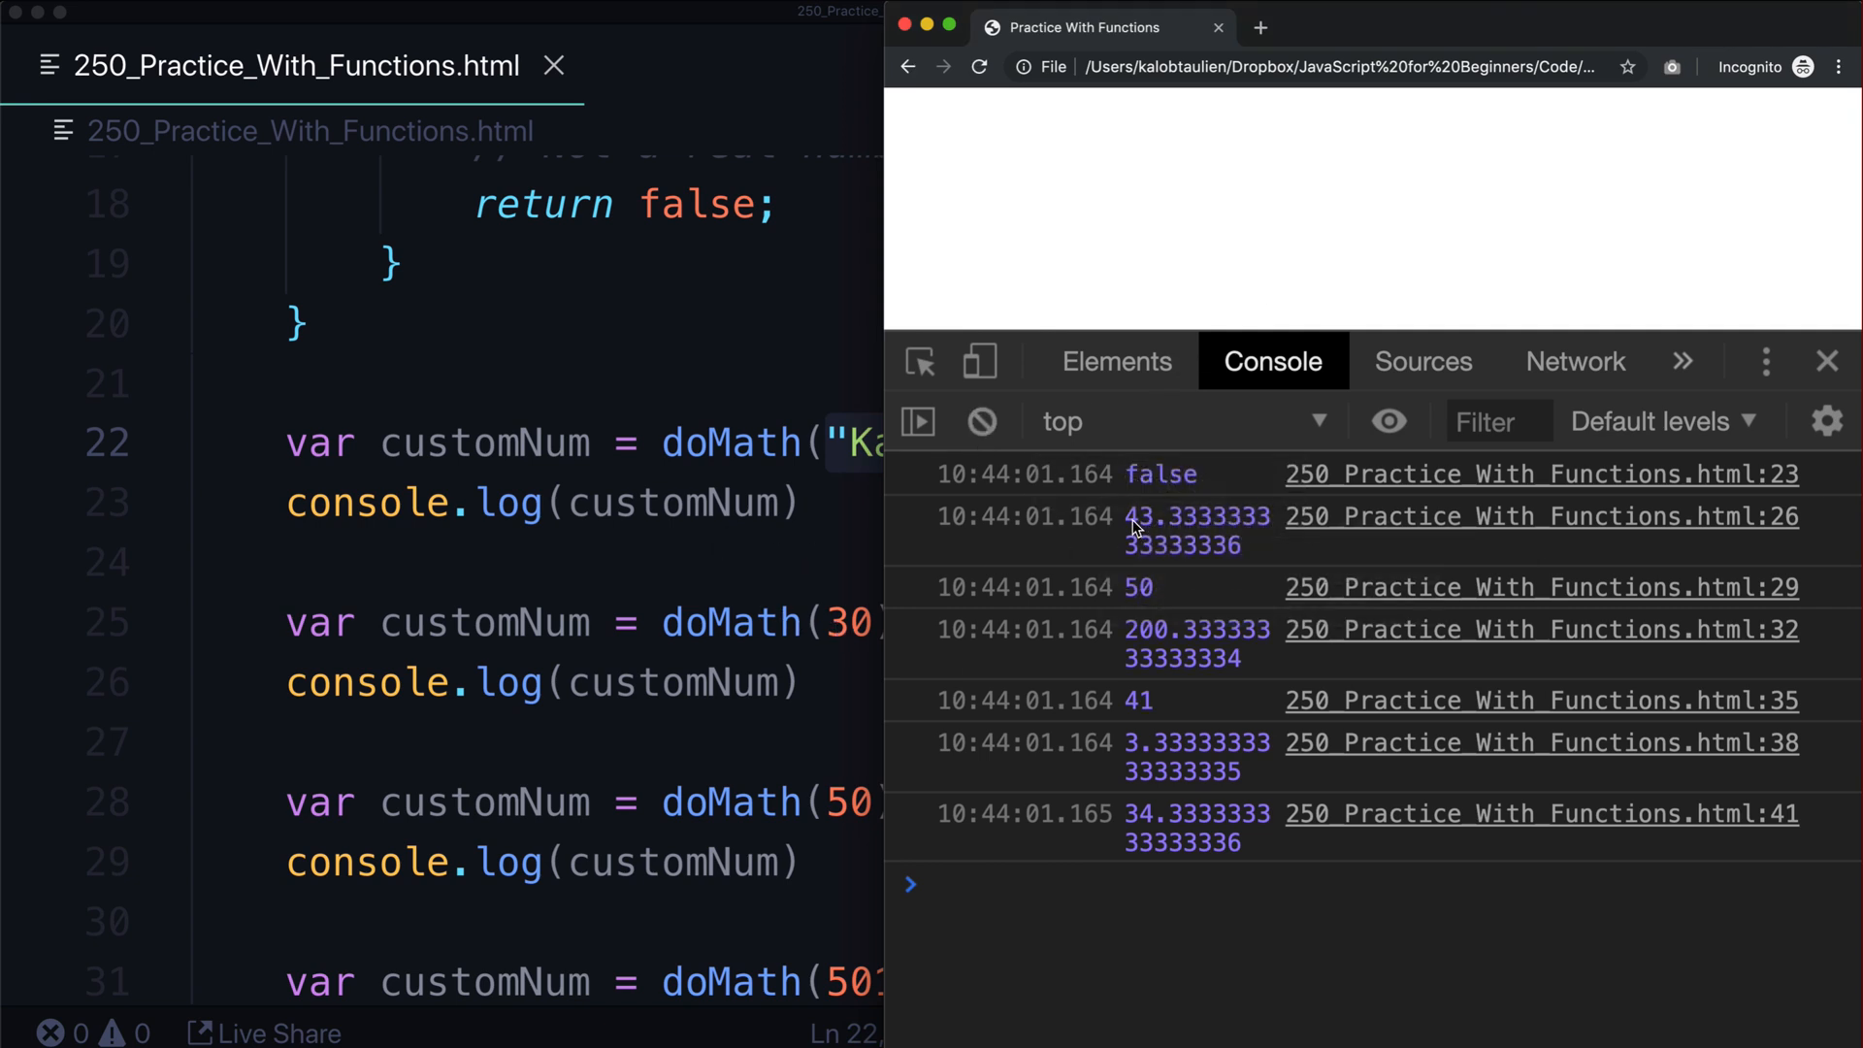
mouse_move(1150, 535)
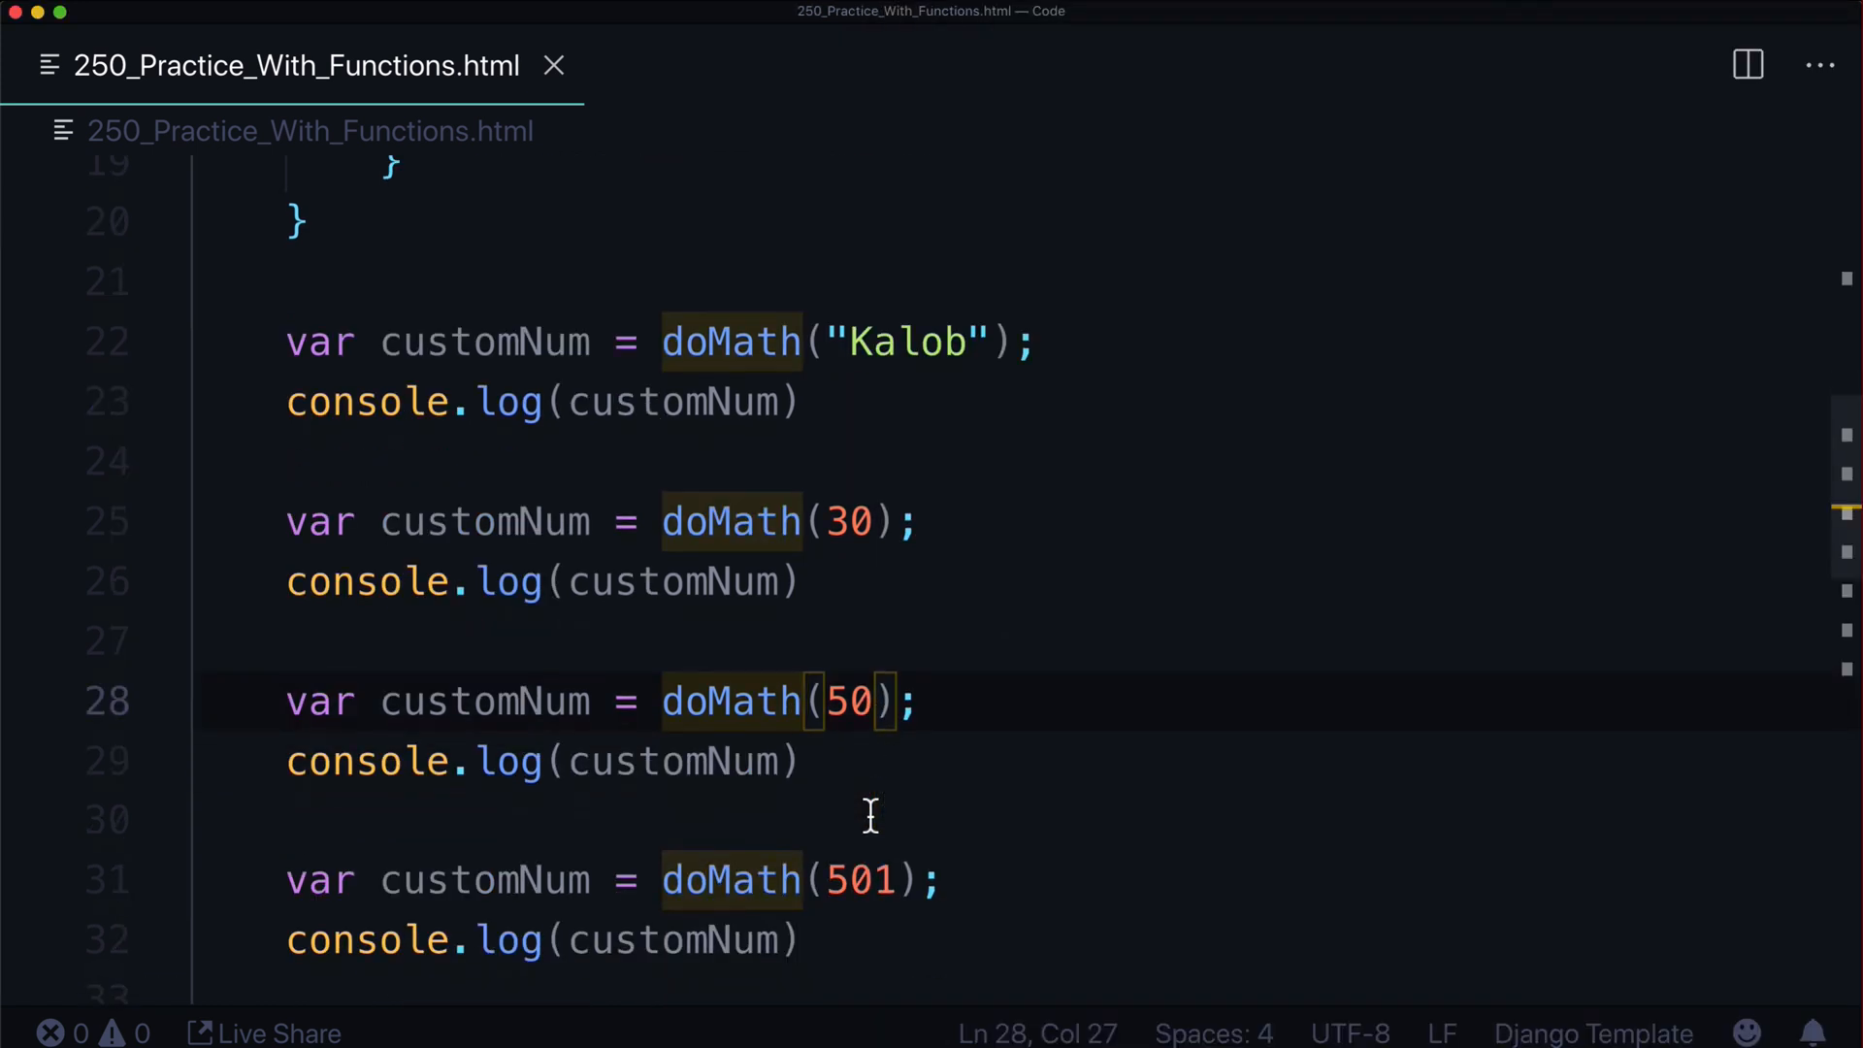
Match Chrome's console results to each doMath call, starting from doMath(50)
click(873, 701)
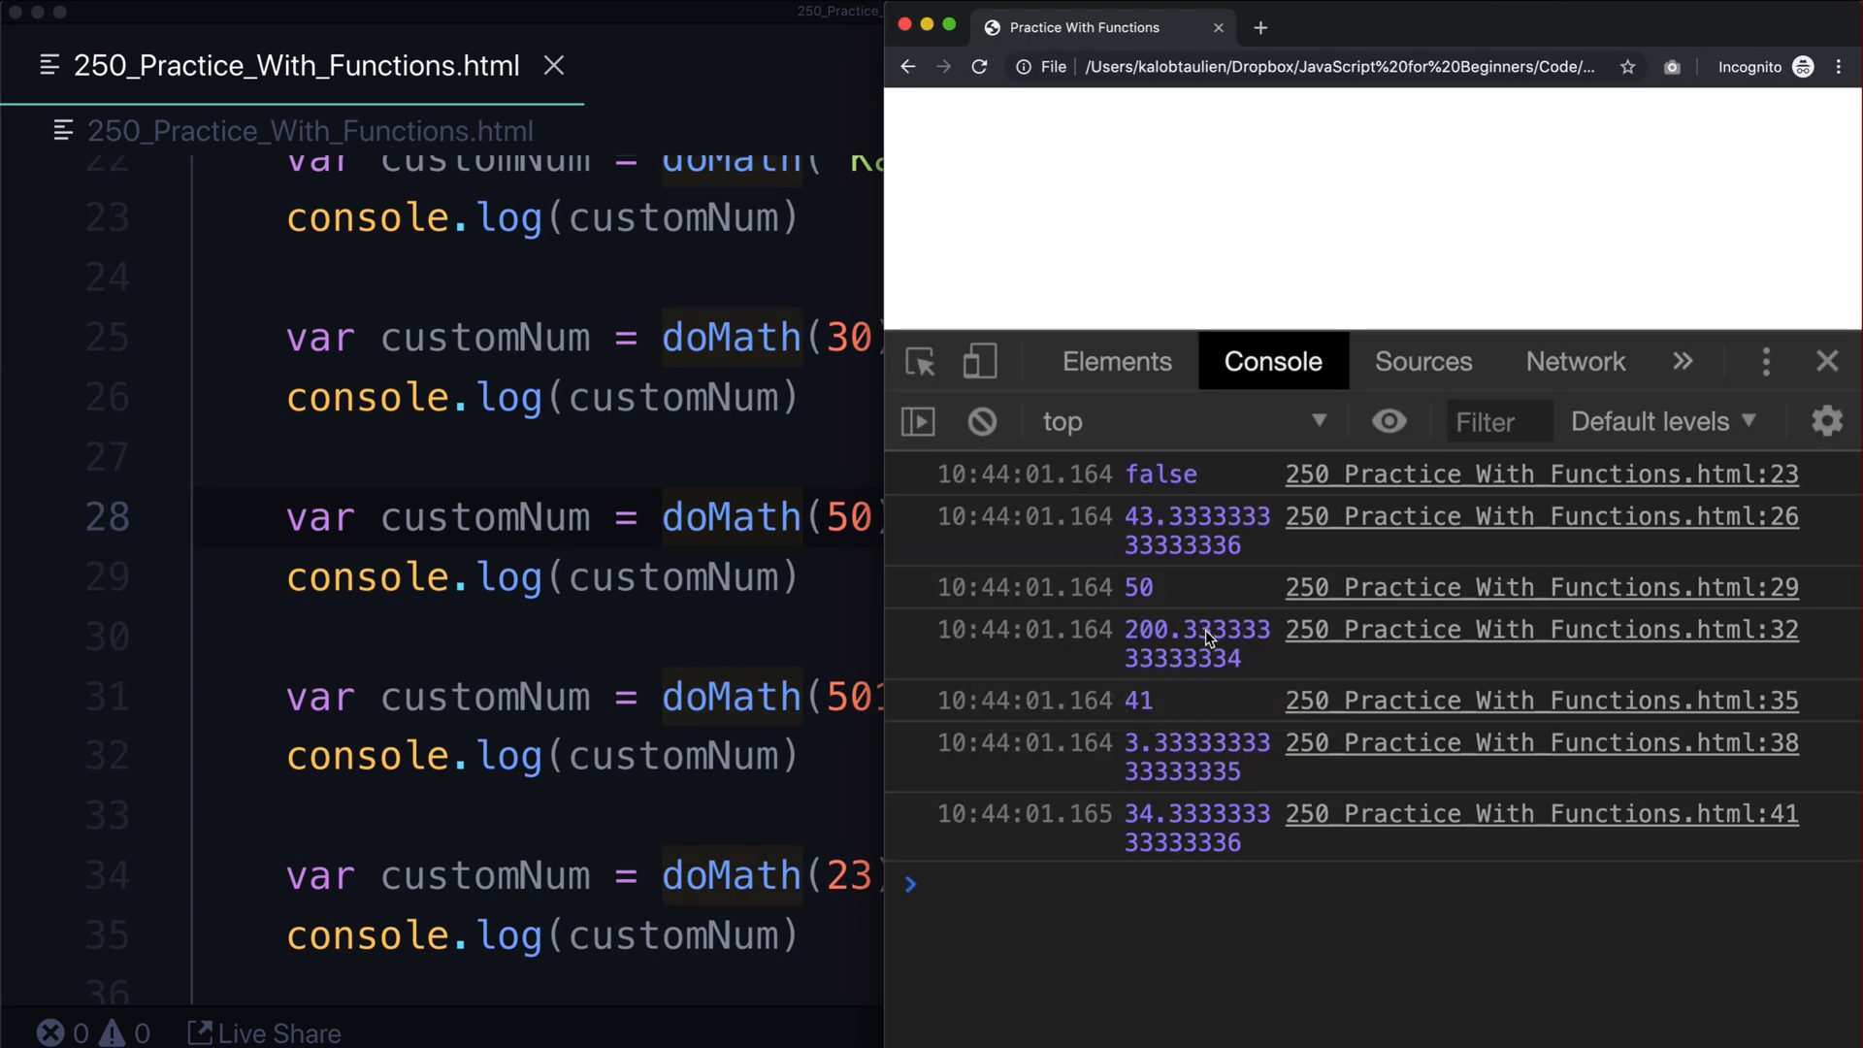
scroll(down, 3)
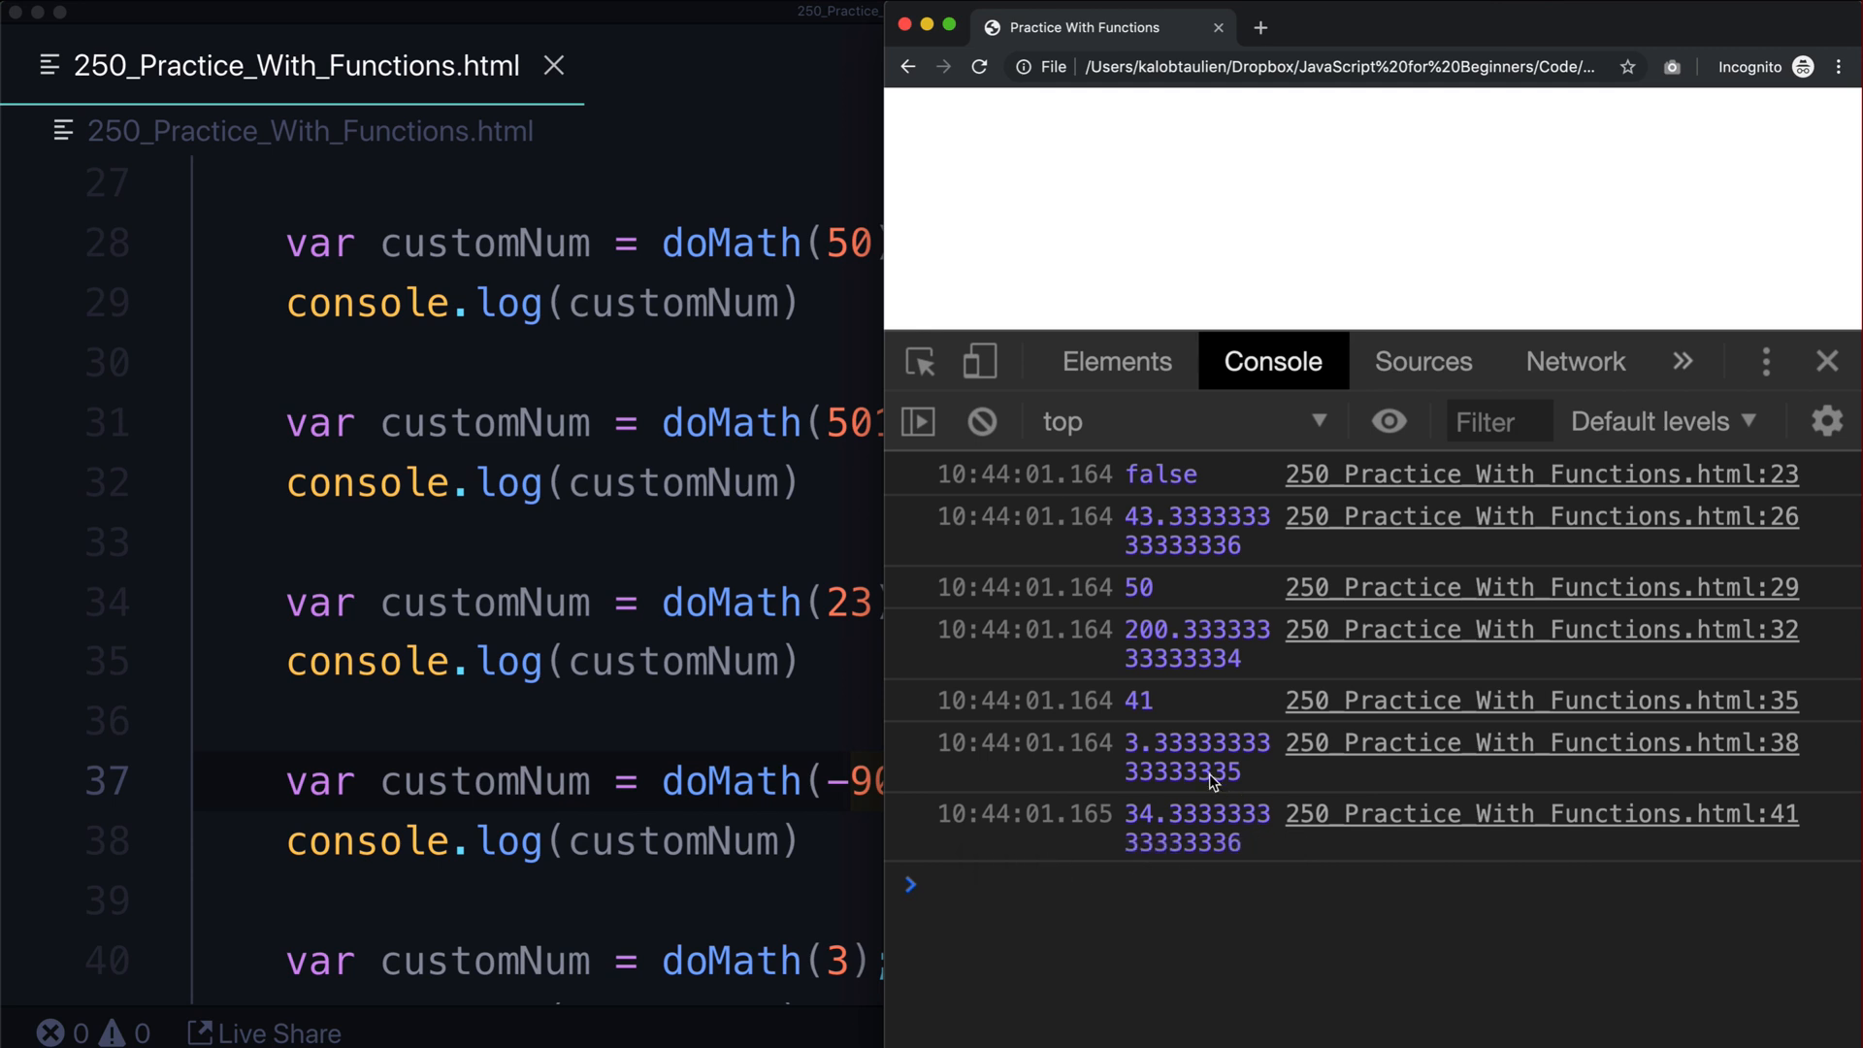
mouse_move(1159, 759)
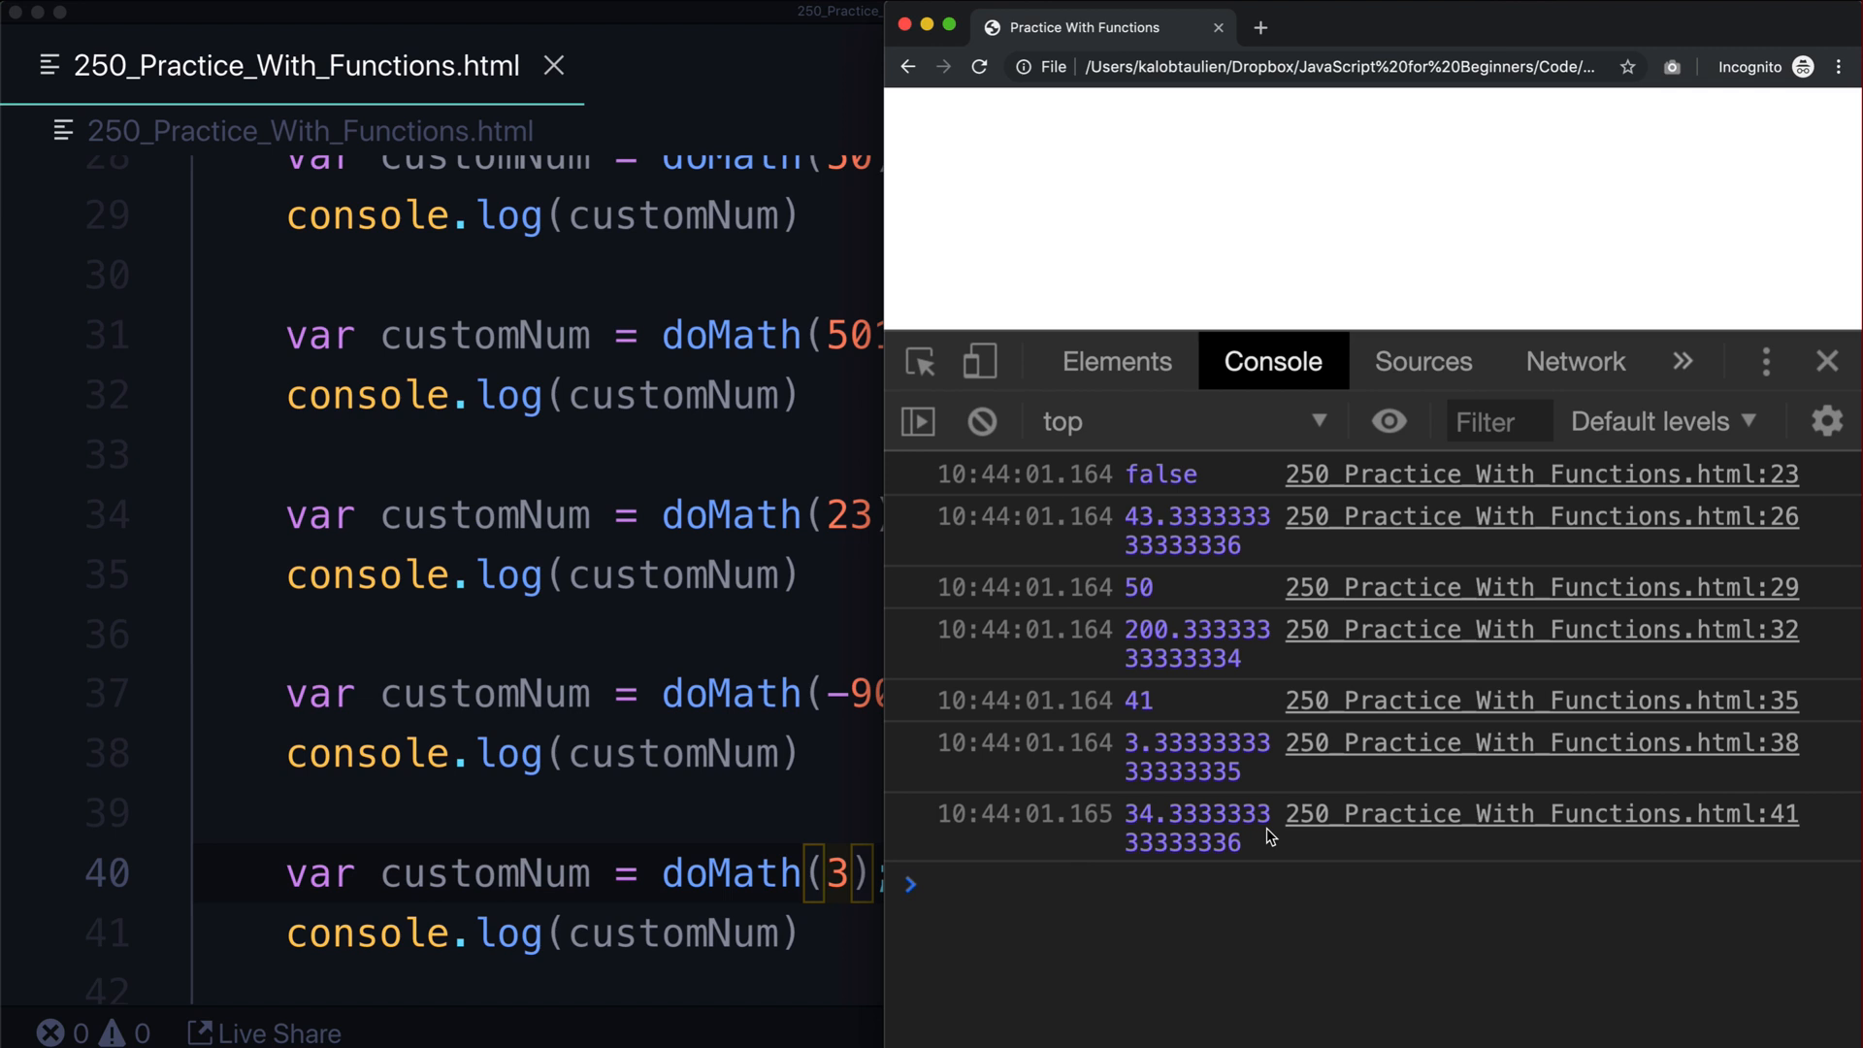
mouse_move(992, 687)
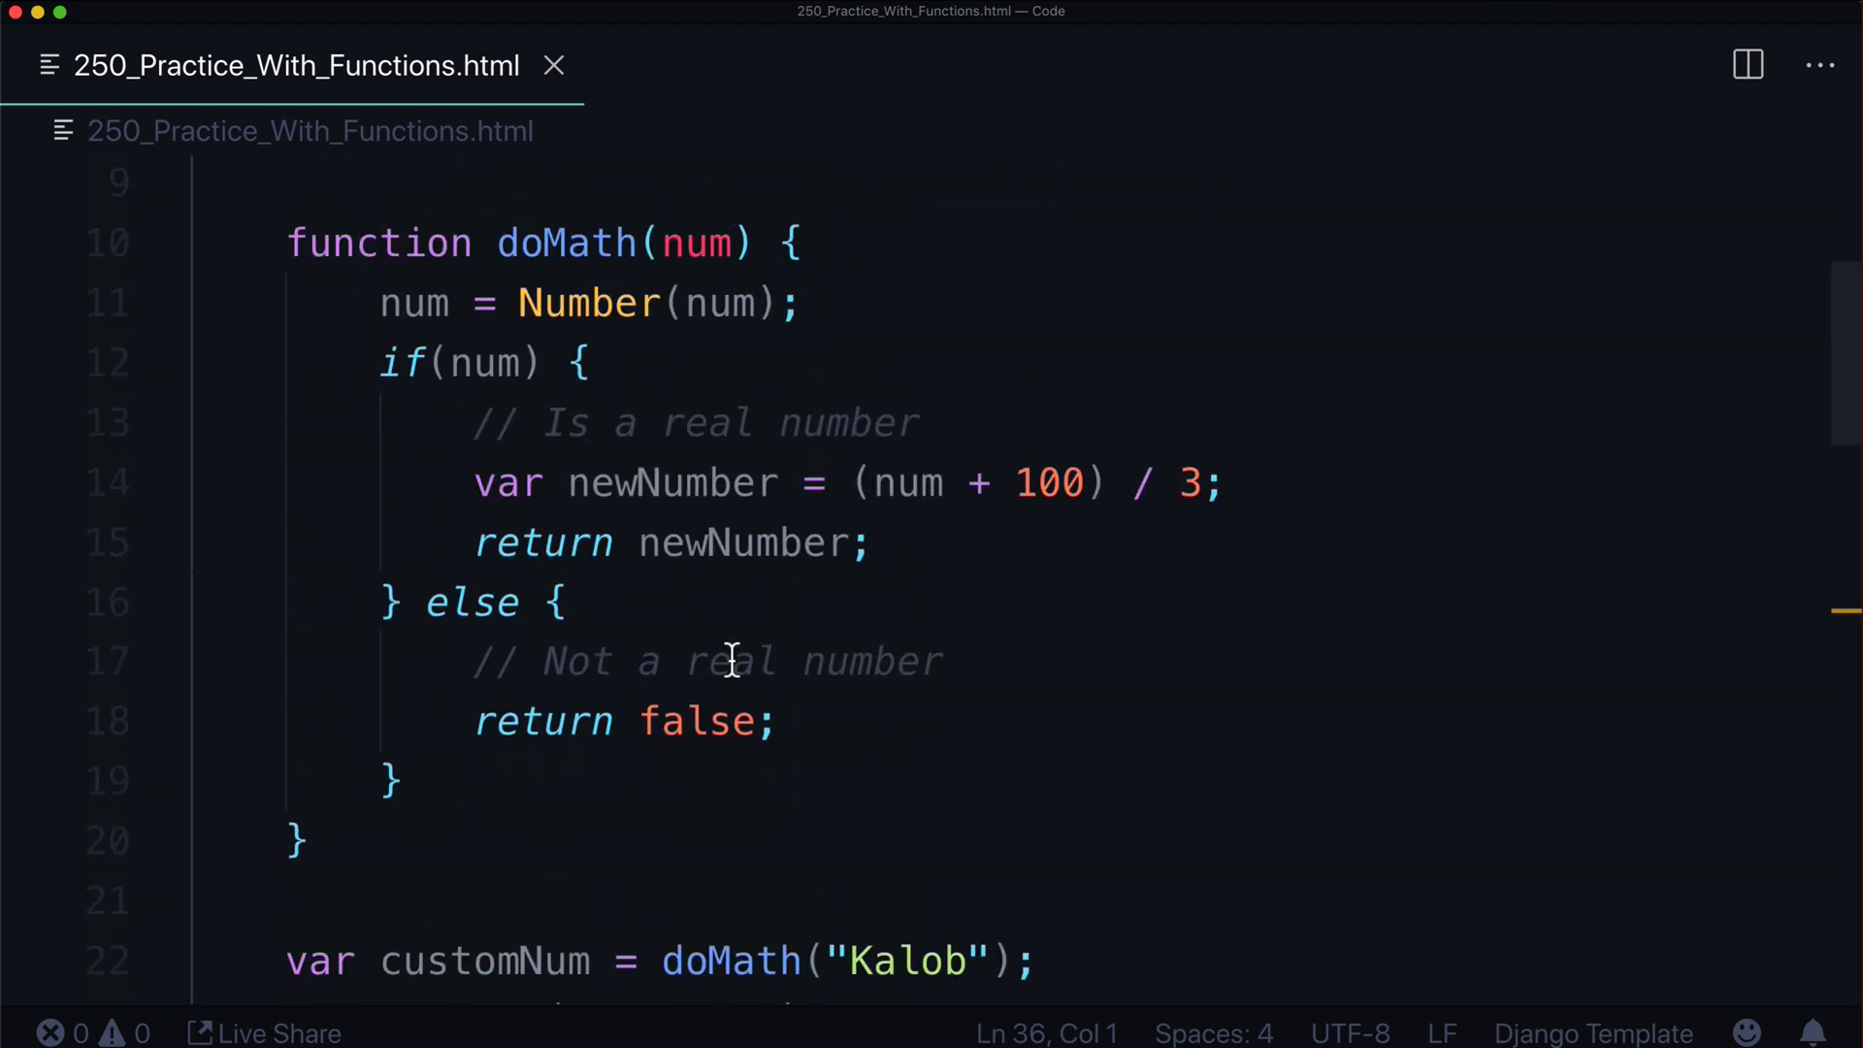
Change the doMath divisor from 3 to 4, then select the function body
click(1196, 483)
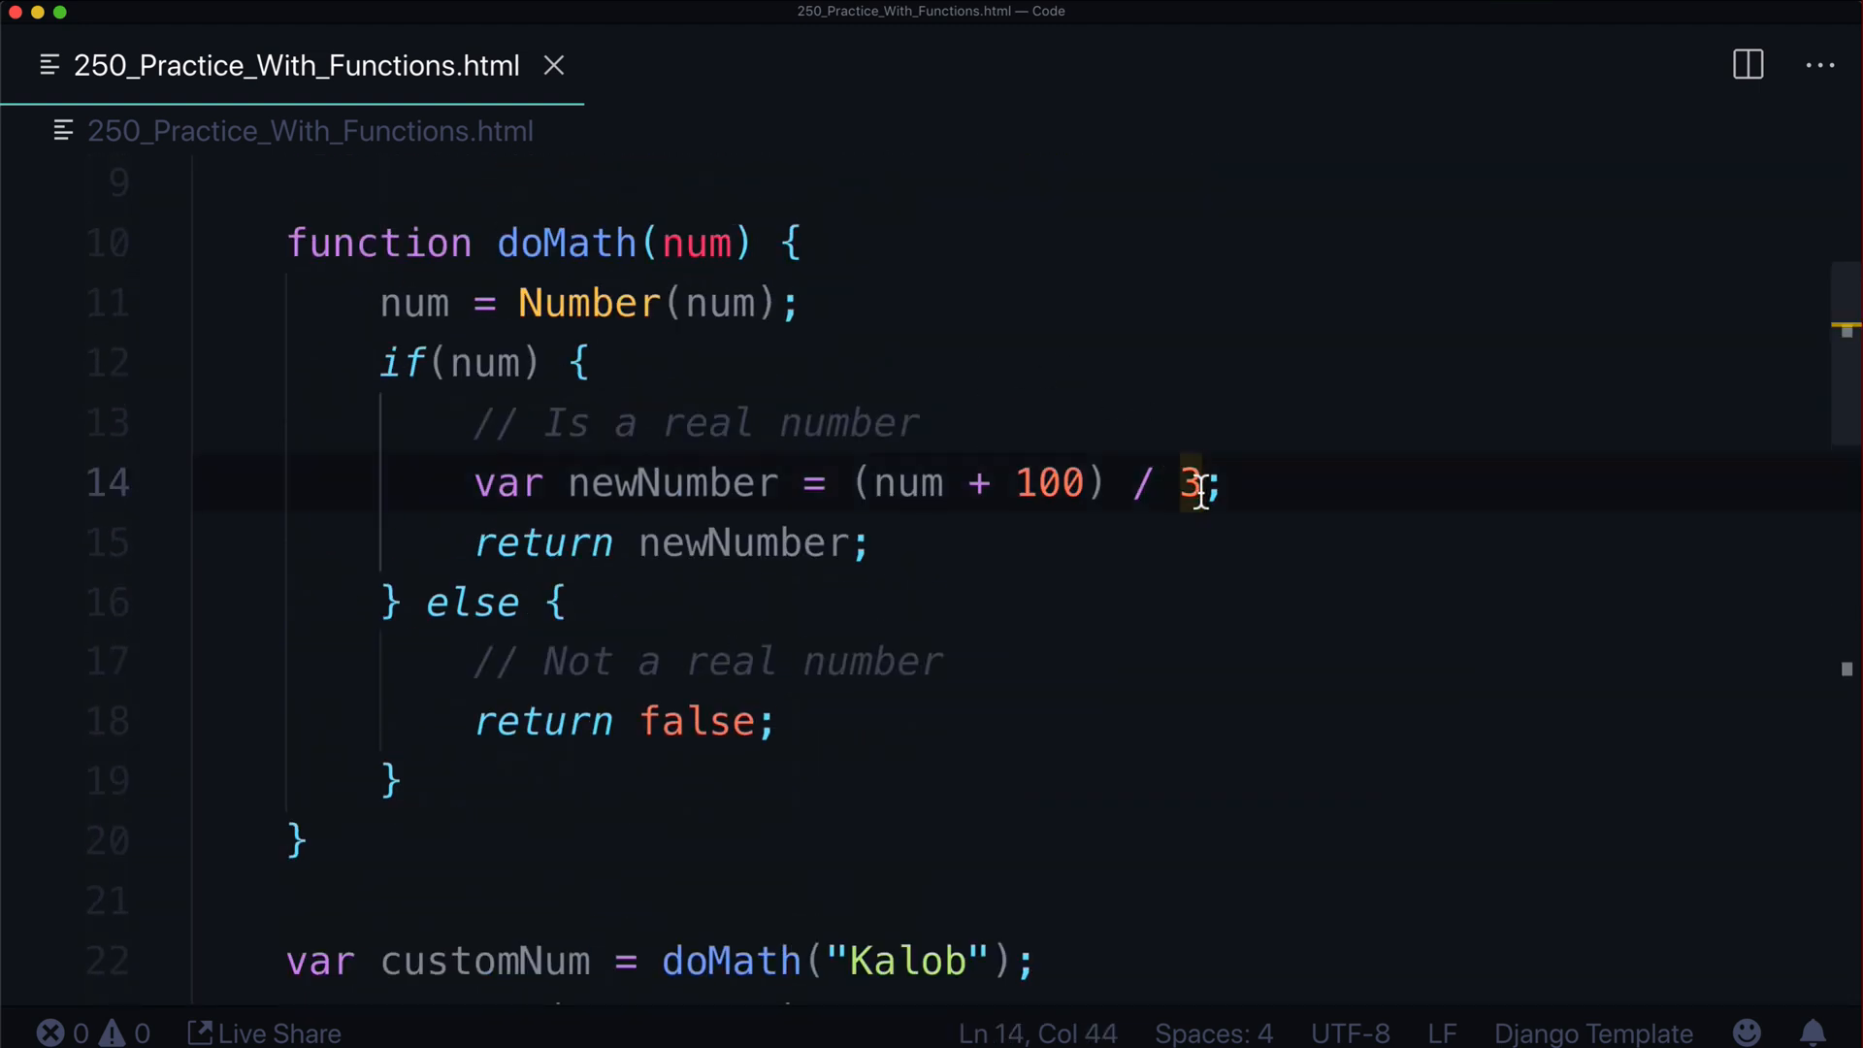
key(Backspace)
text(4)
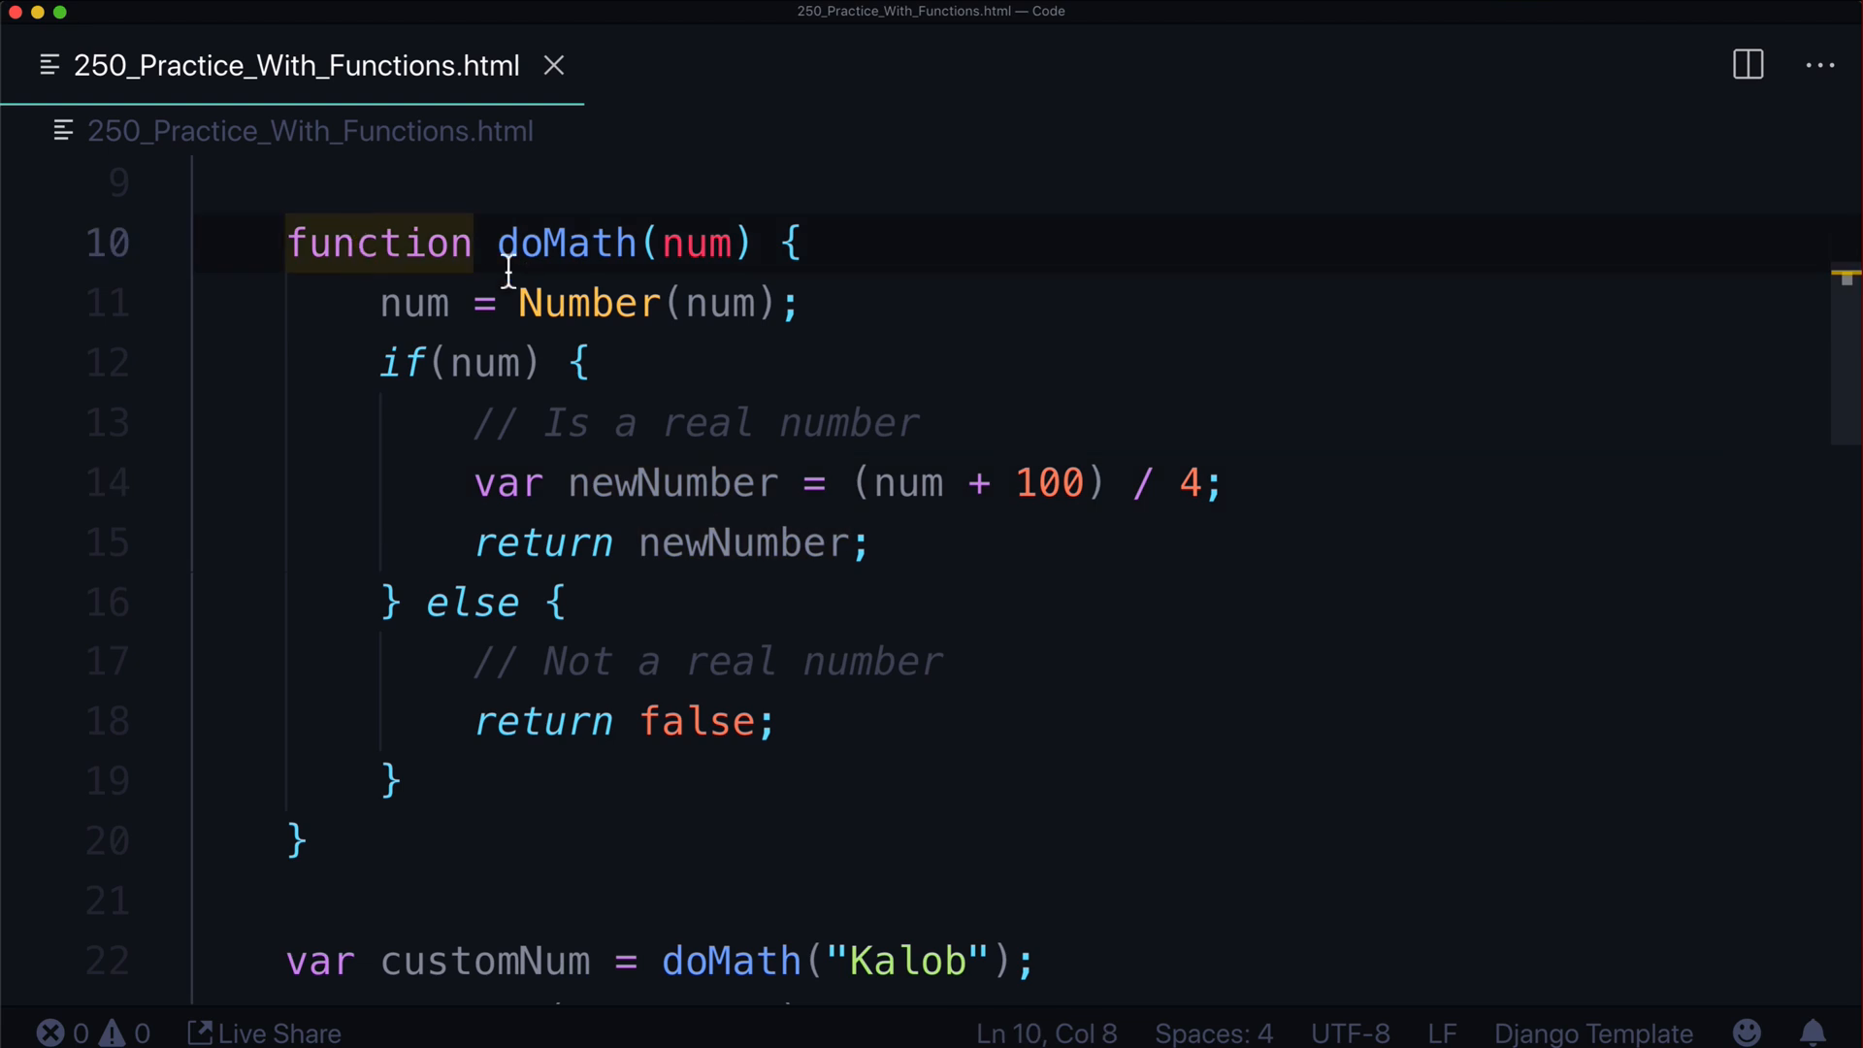
double_click(697, 244)
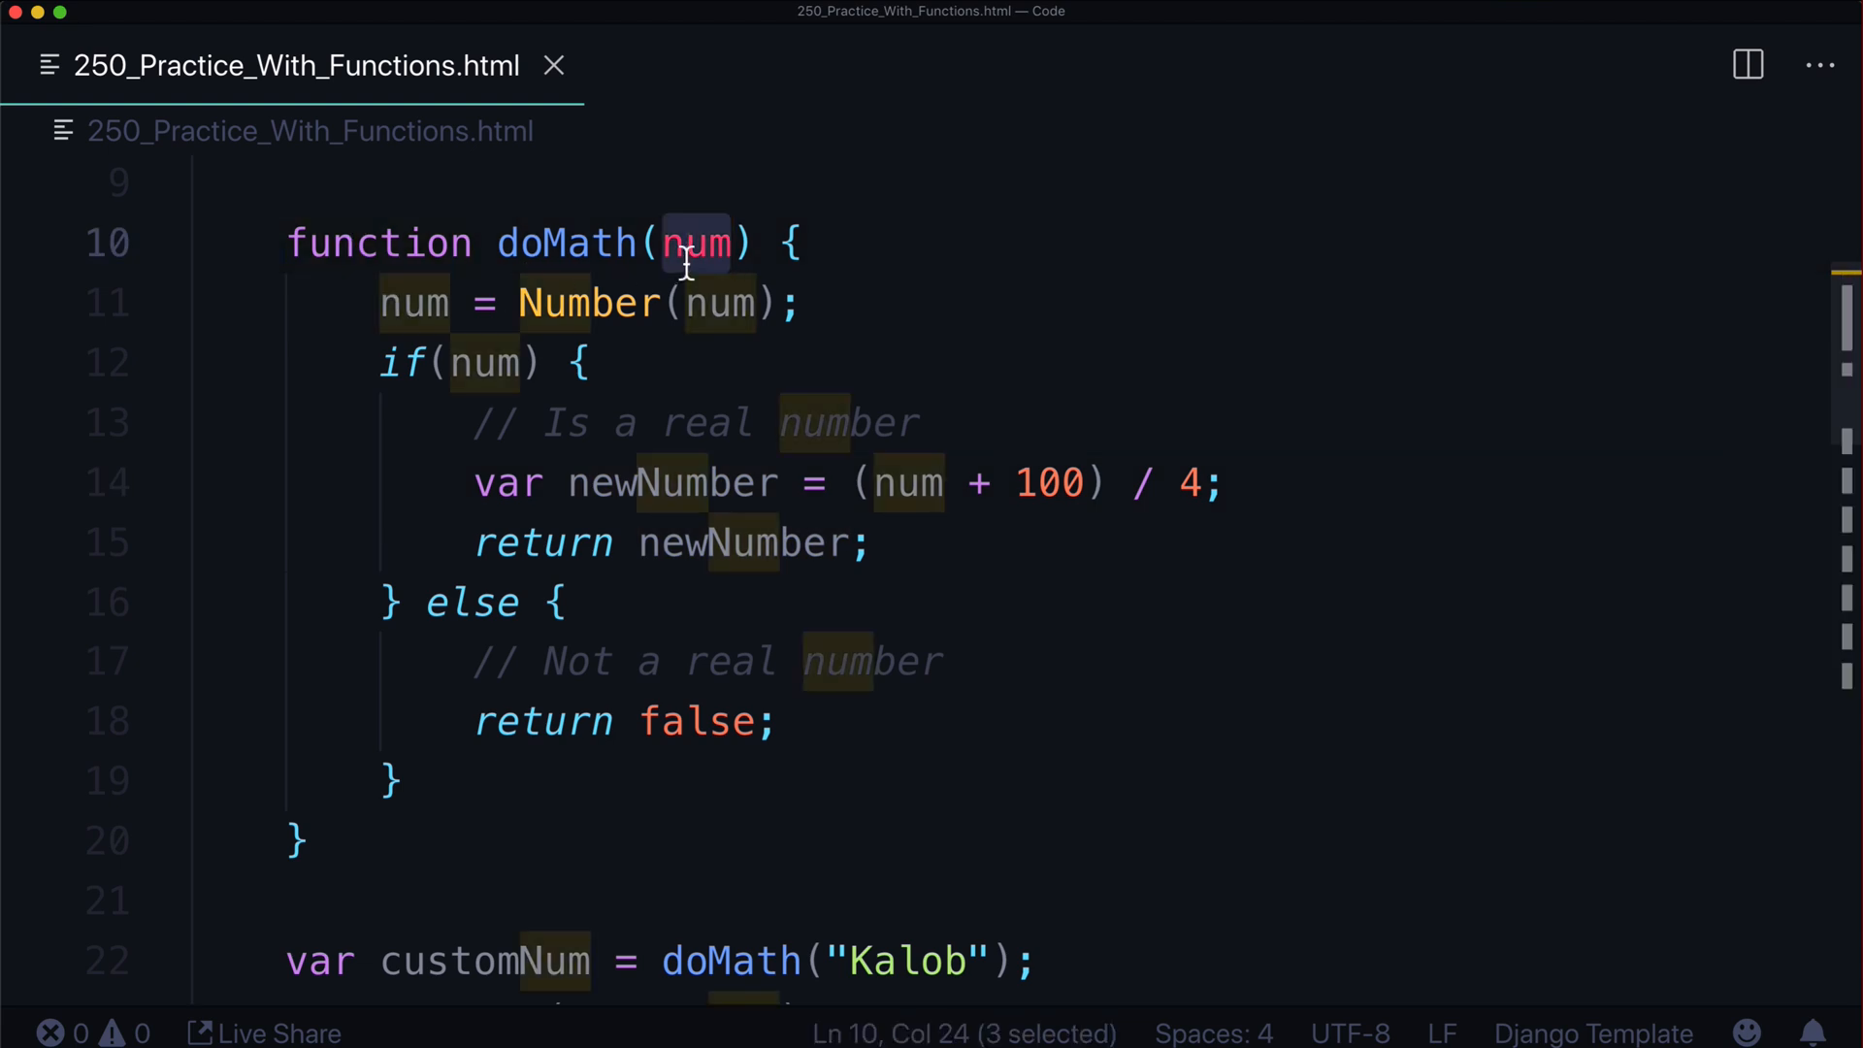
drag(683, 268, 403, 780)
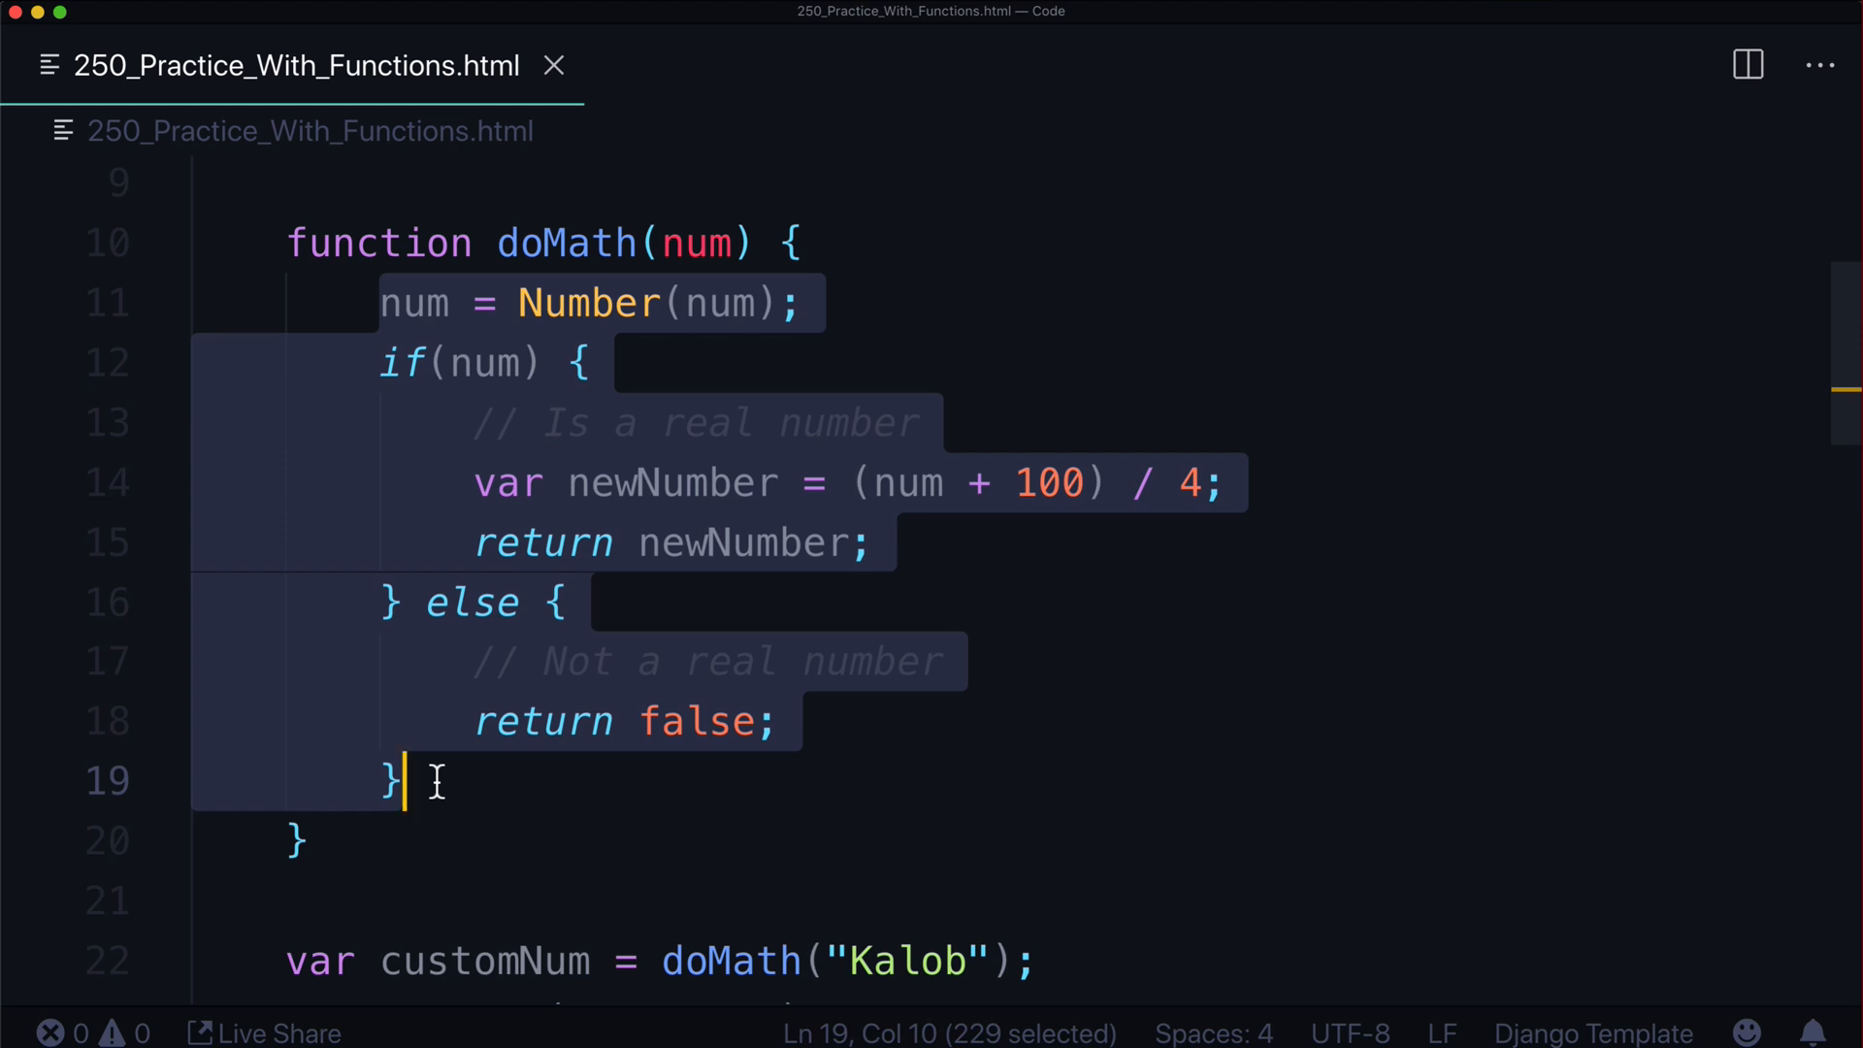
text(return)
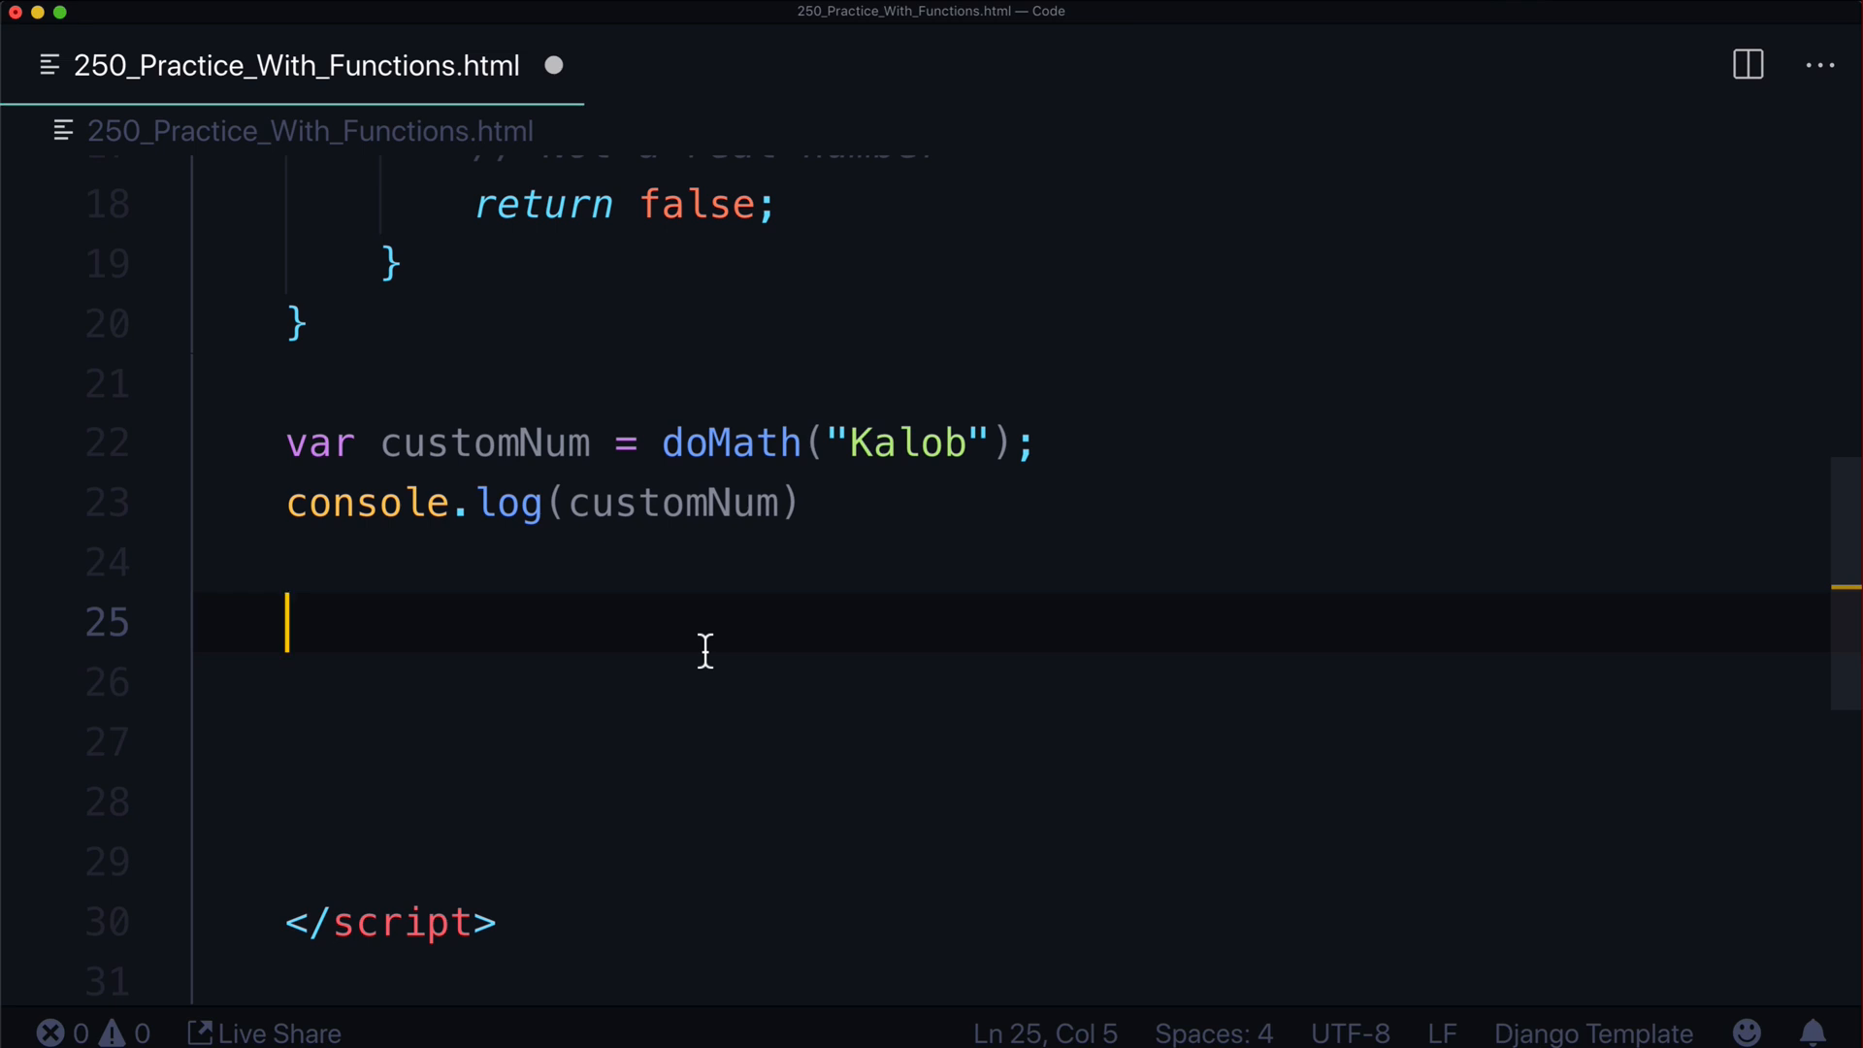
Type a document.getElementById("element_") call with a blank line above it
text(document.getElementById()
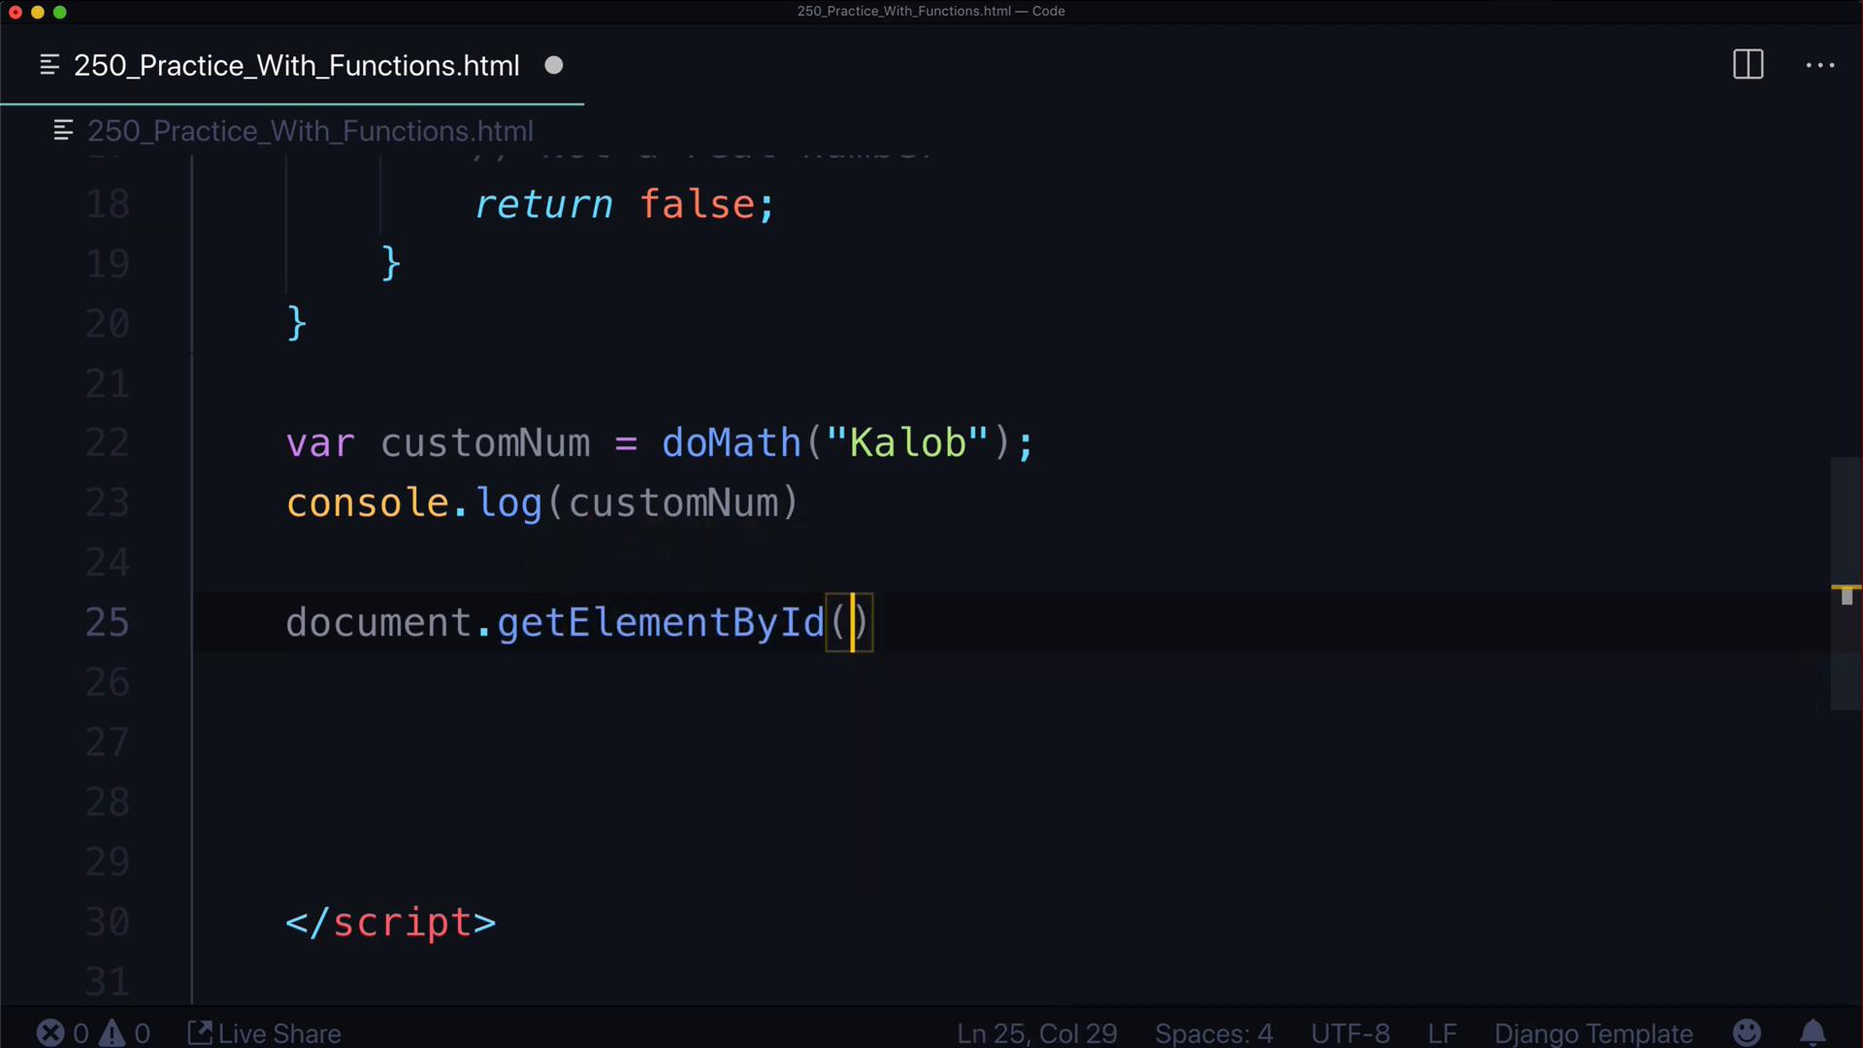
text("le)
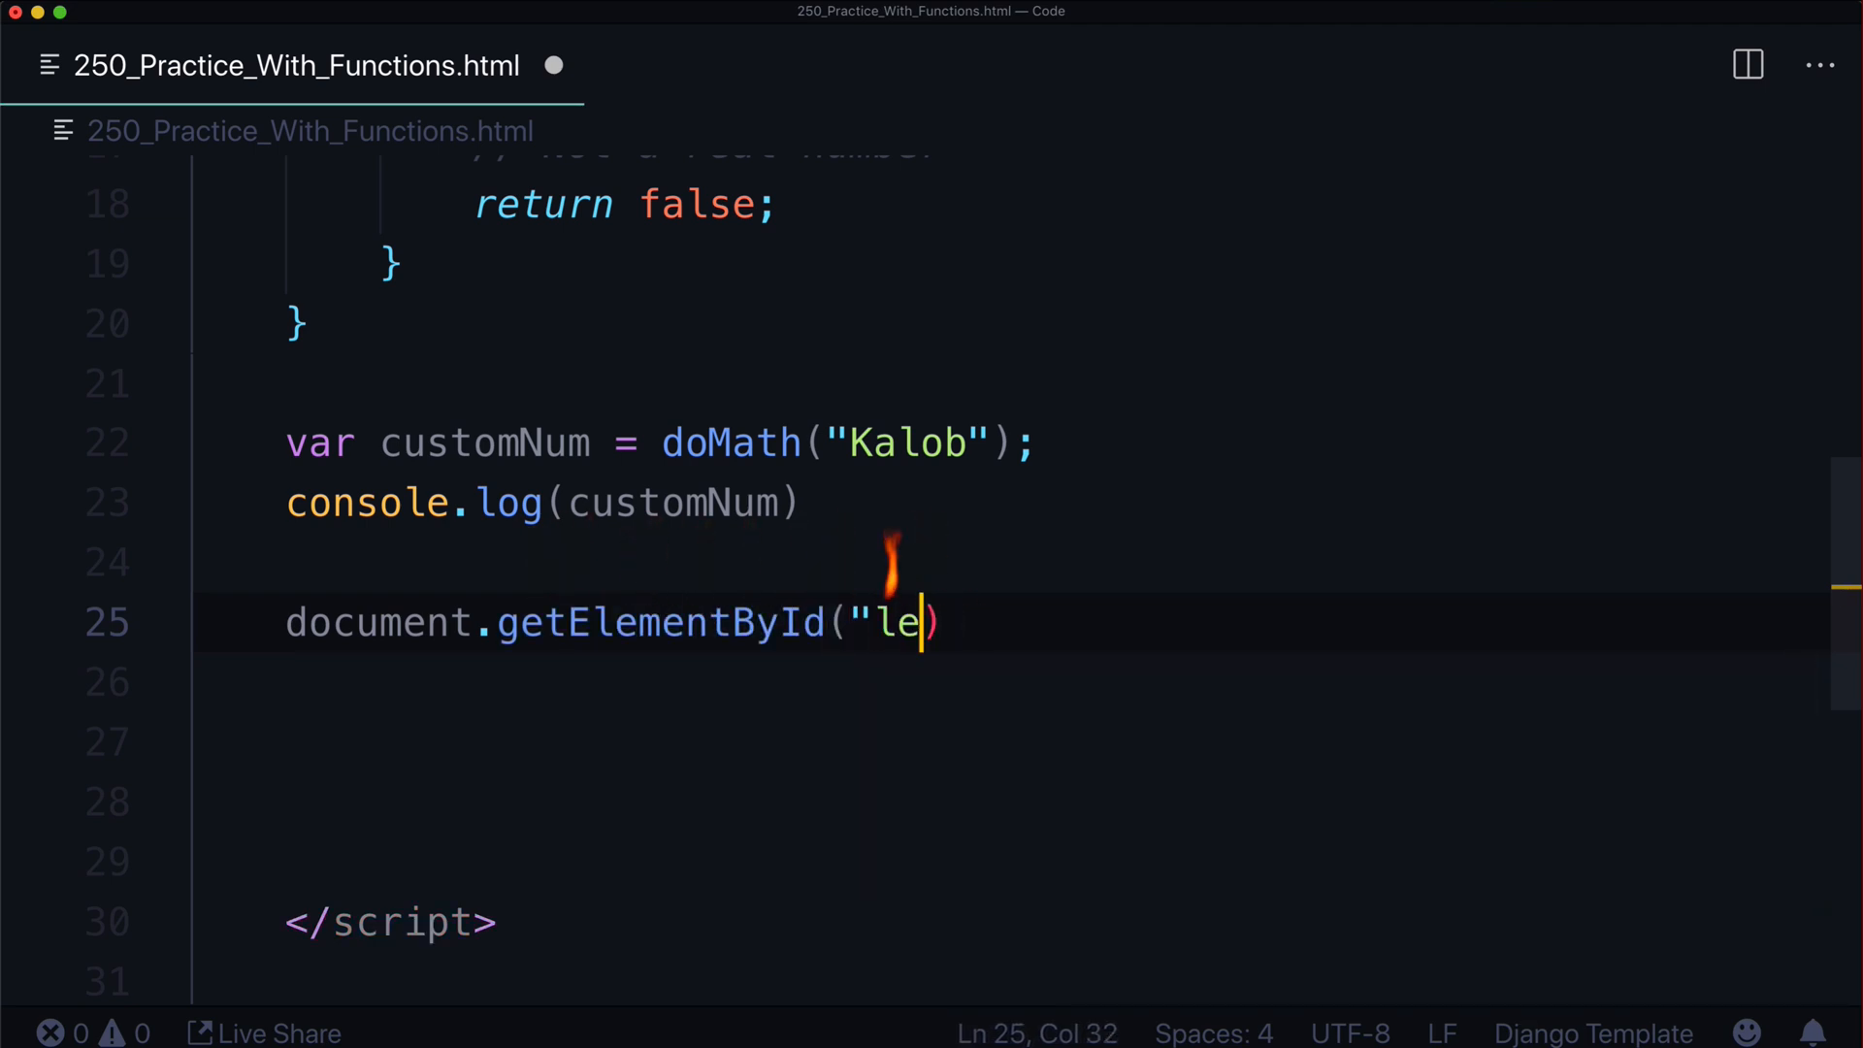
text(ement_)
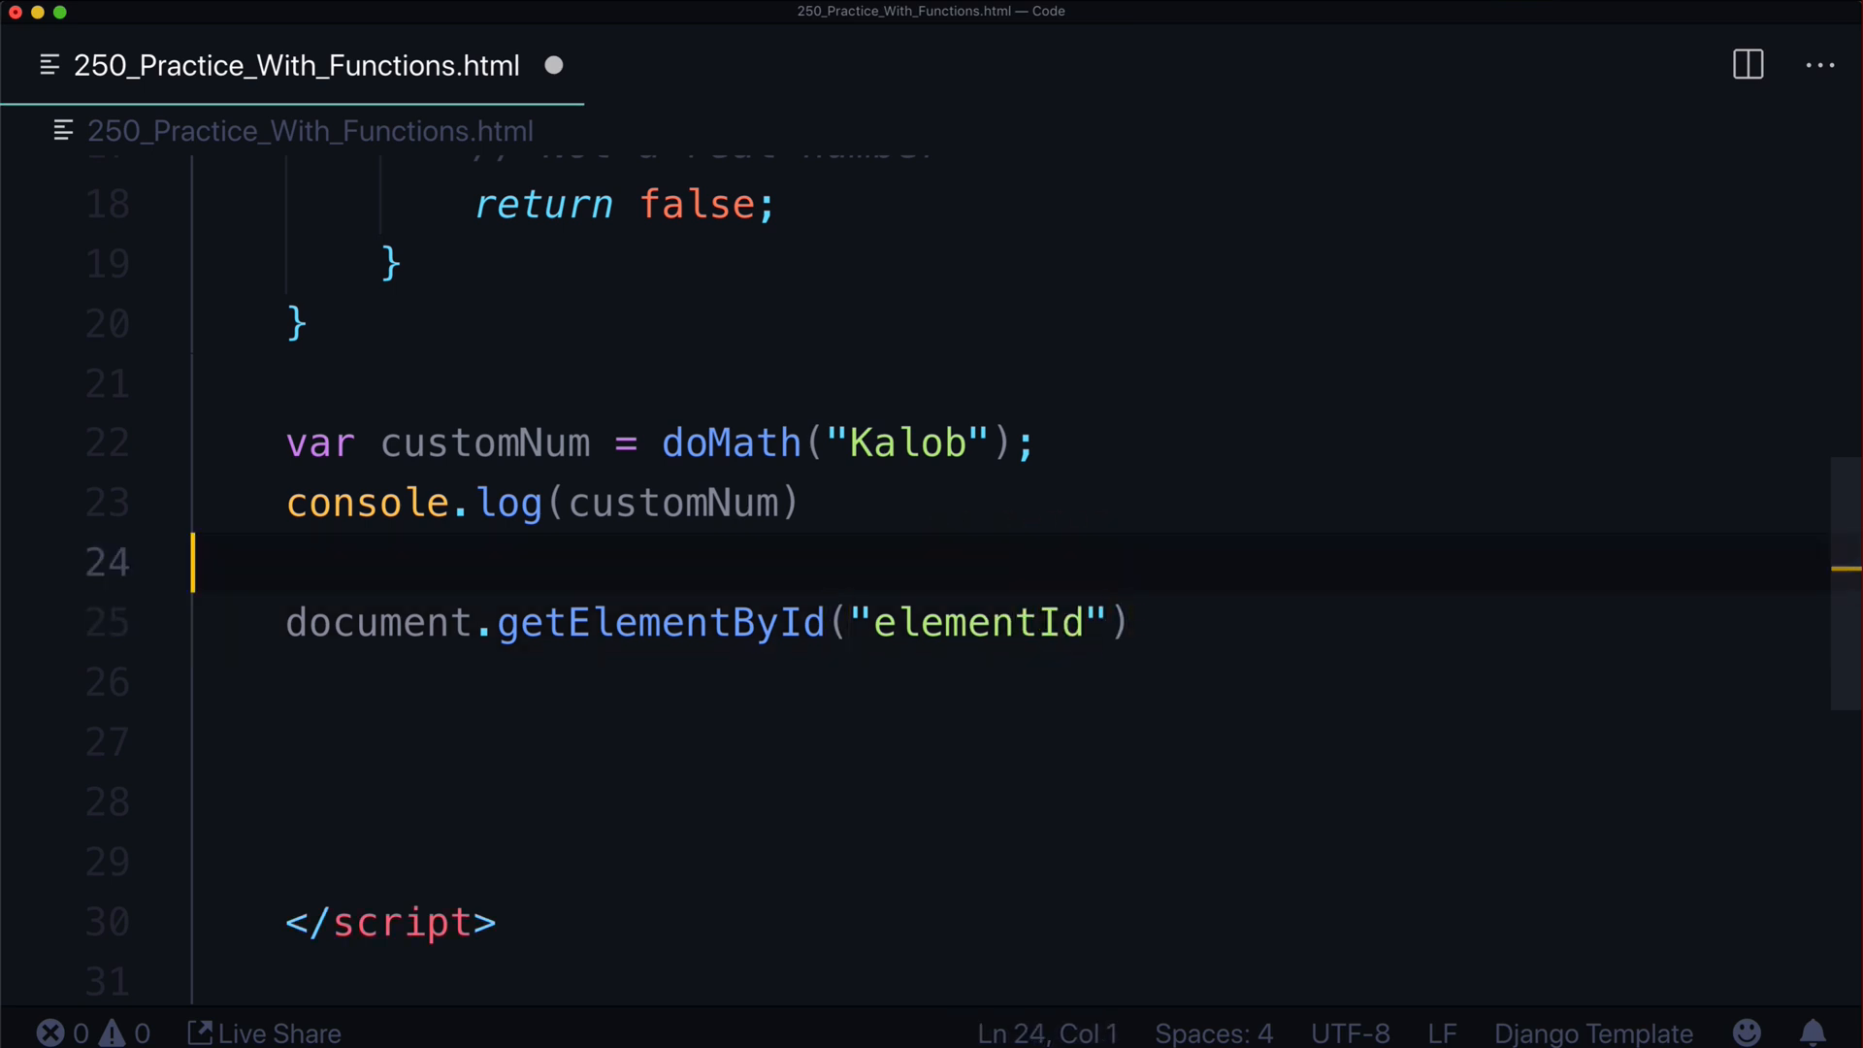
key(Enter)
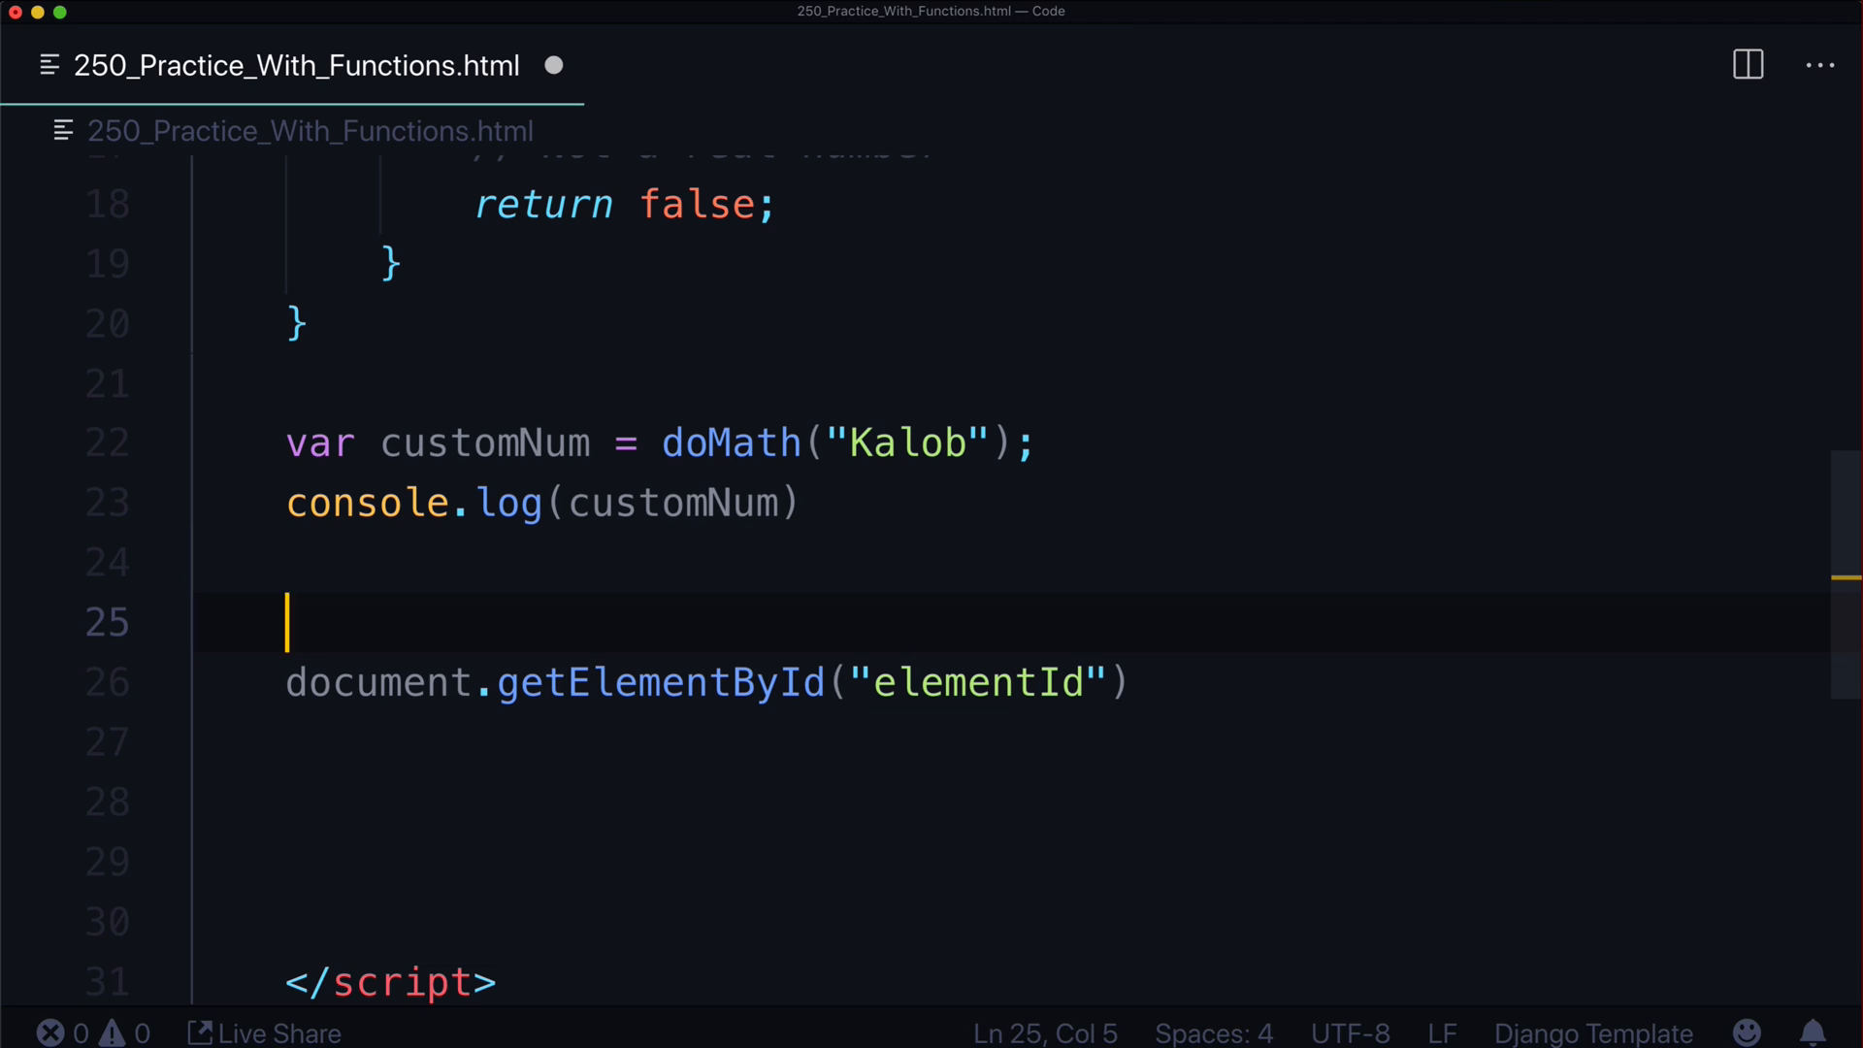
Wrap it in function $(id) and replace the hardcoded elementId string with id
text(function)
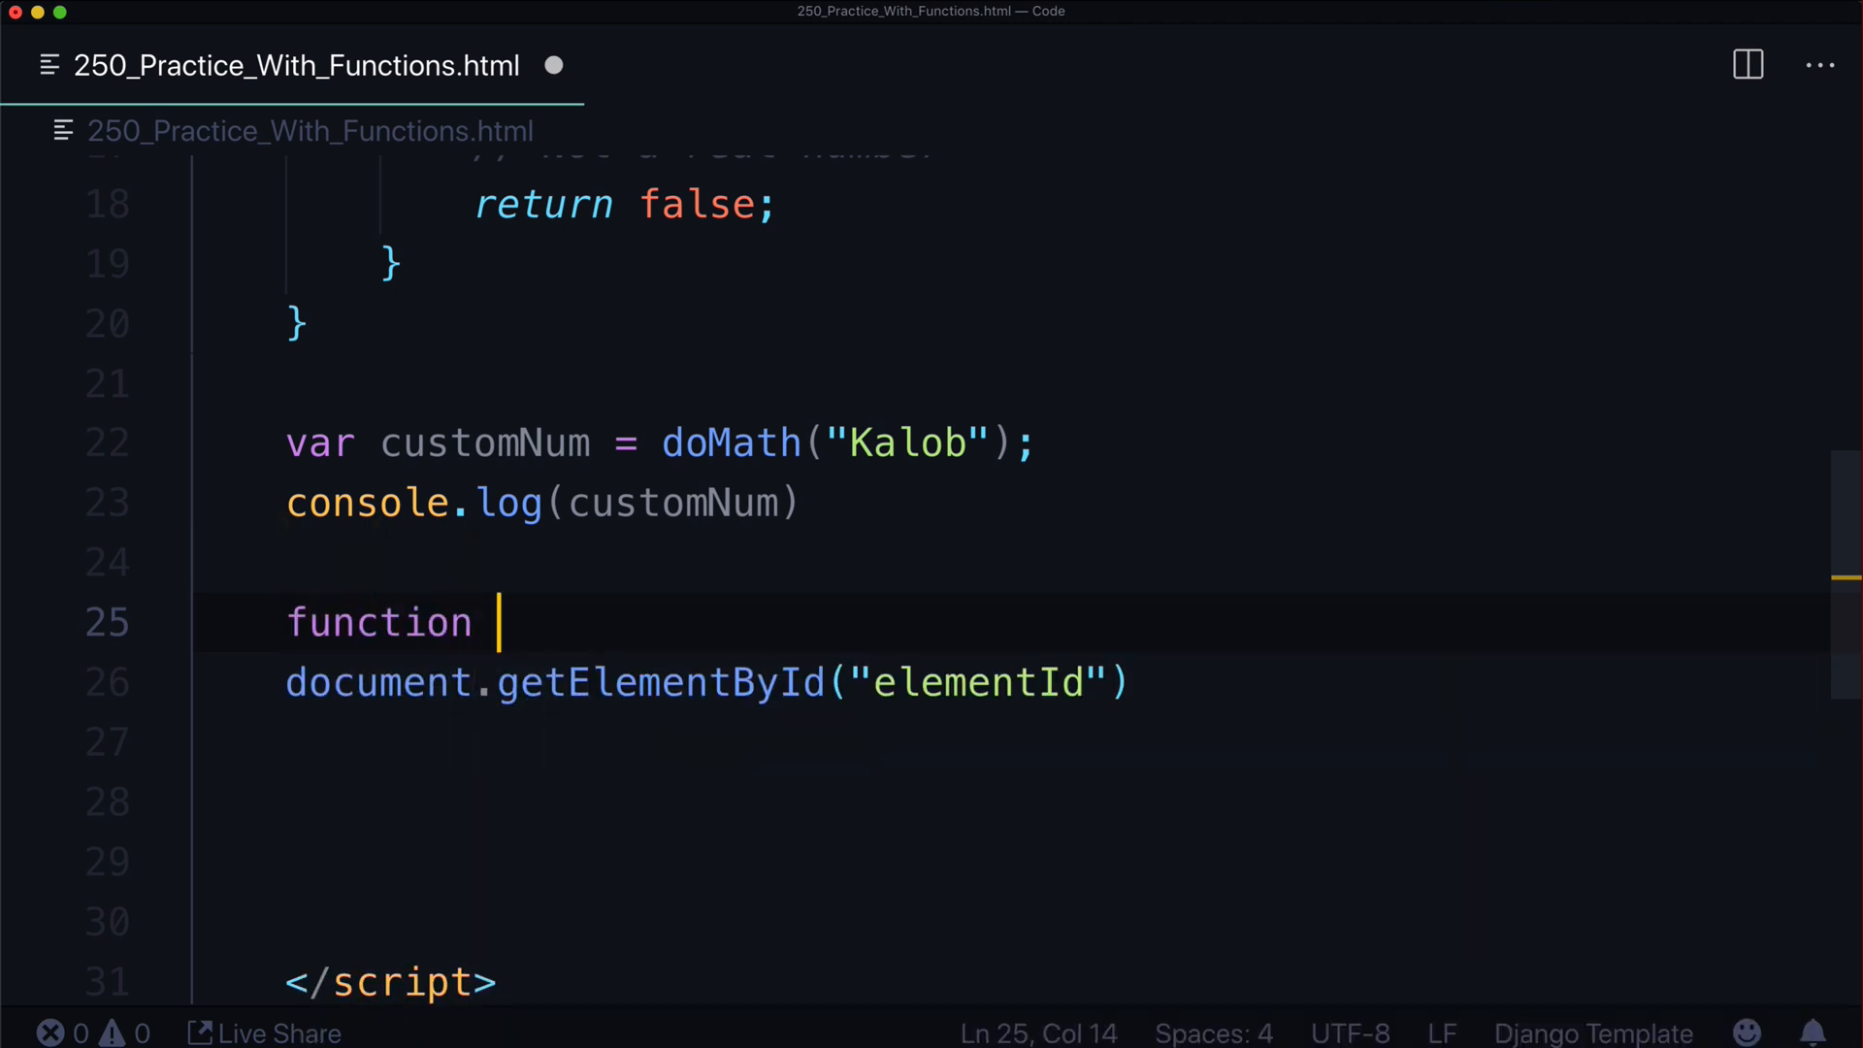
text($()
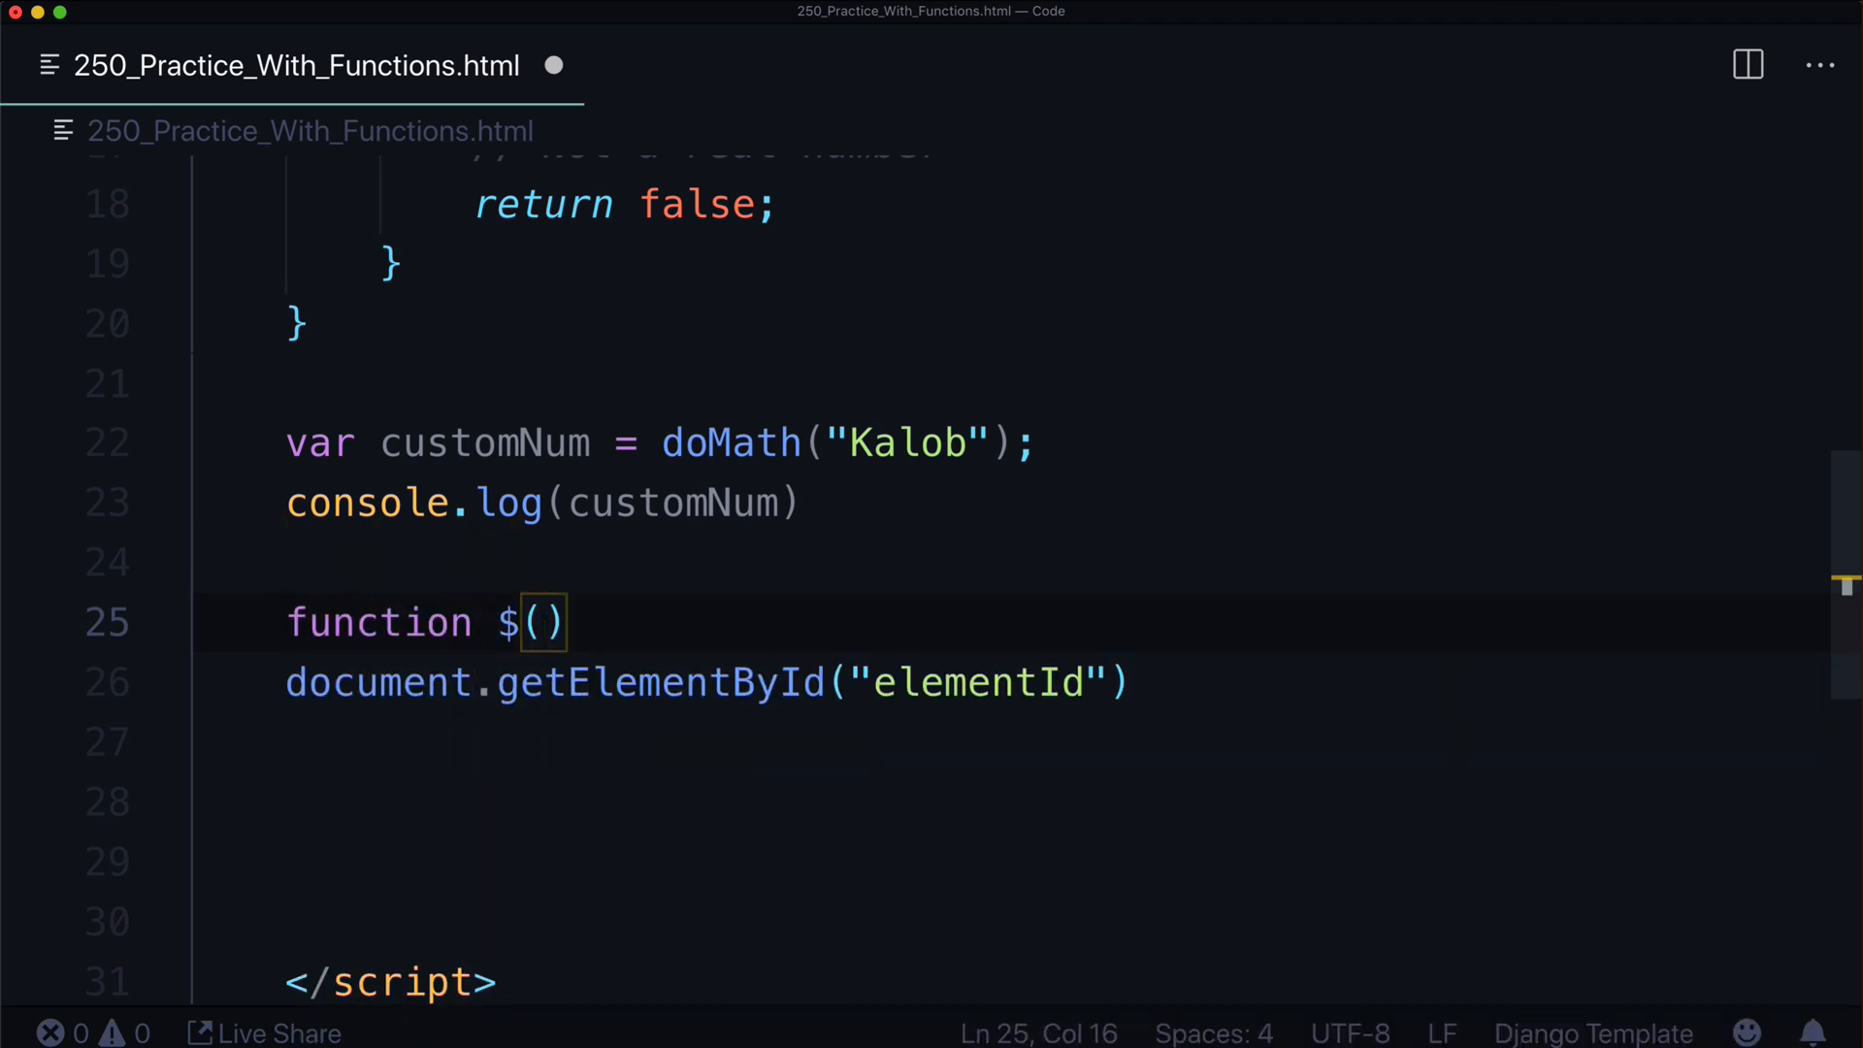
text(id)
click(710, 682)
text(return )
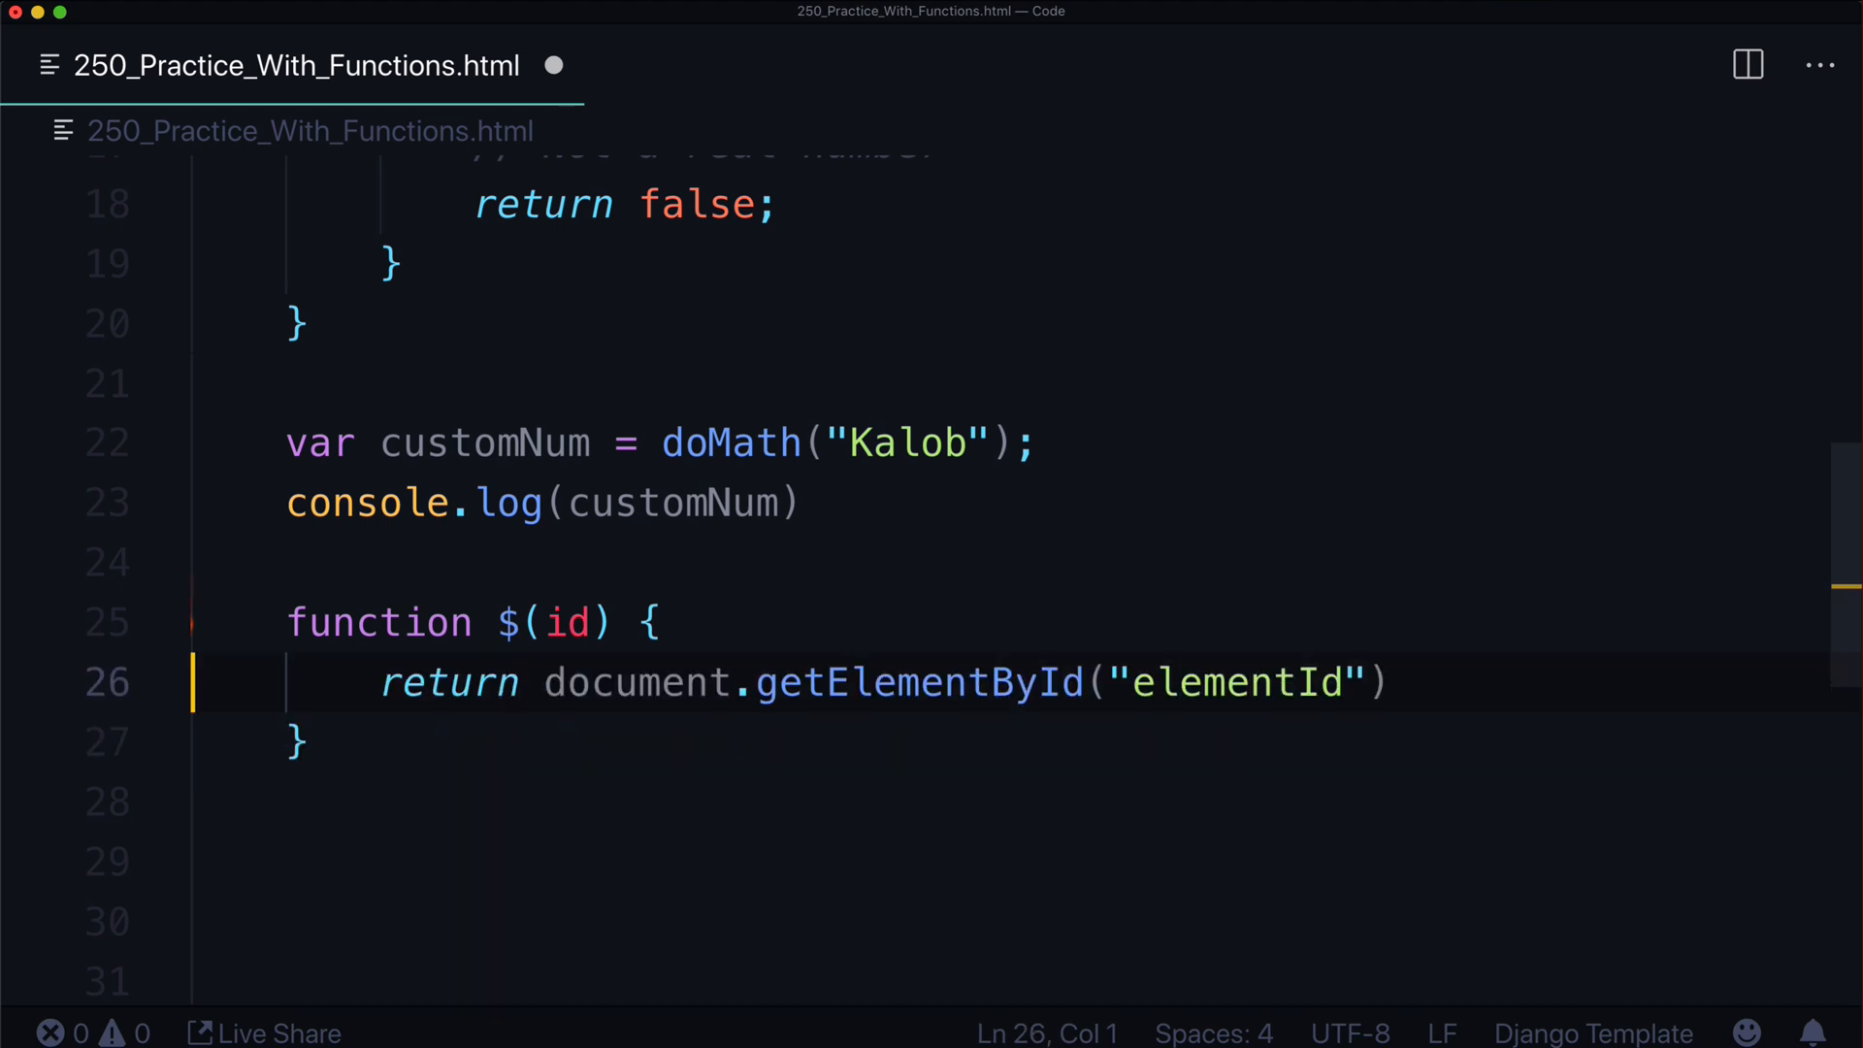
click(497, 623)
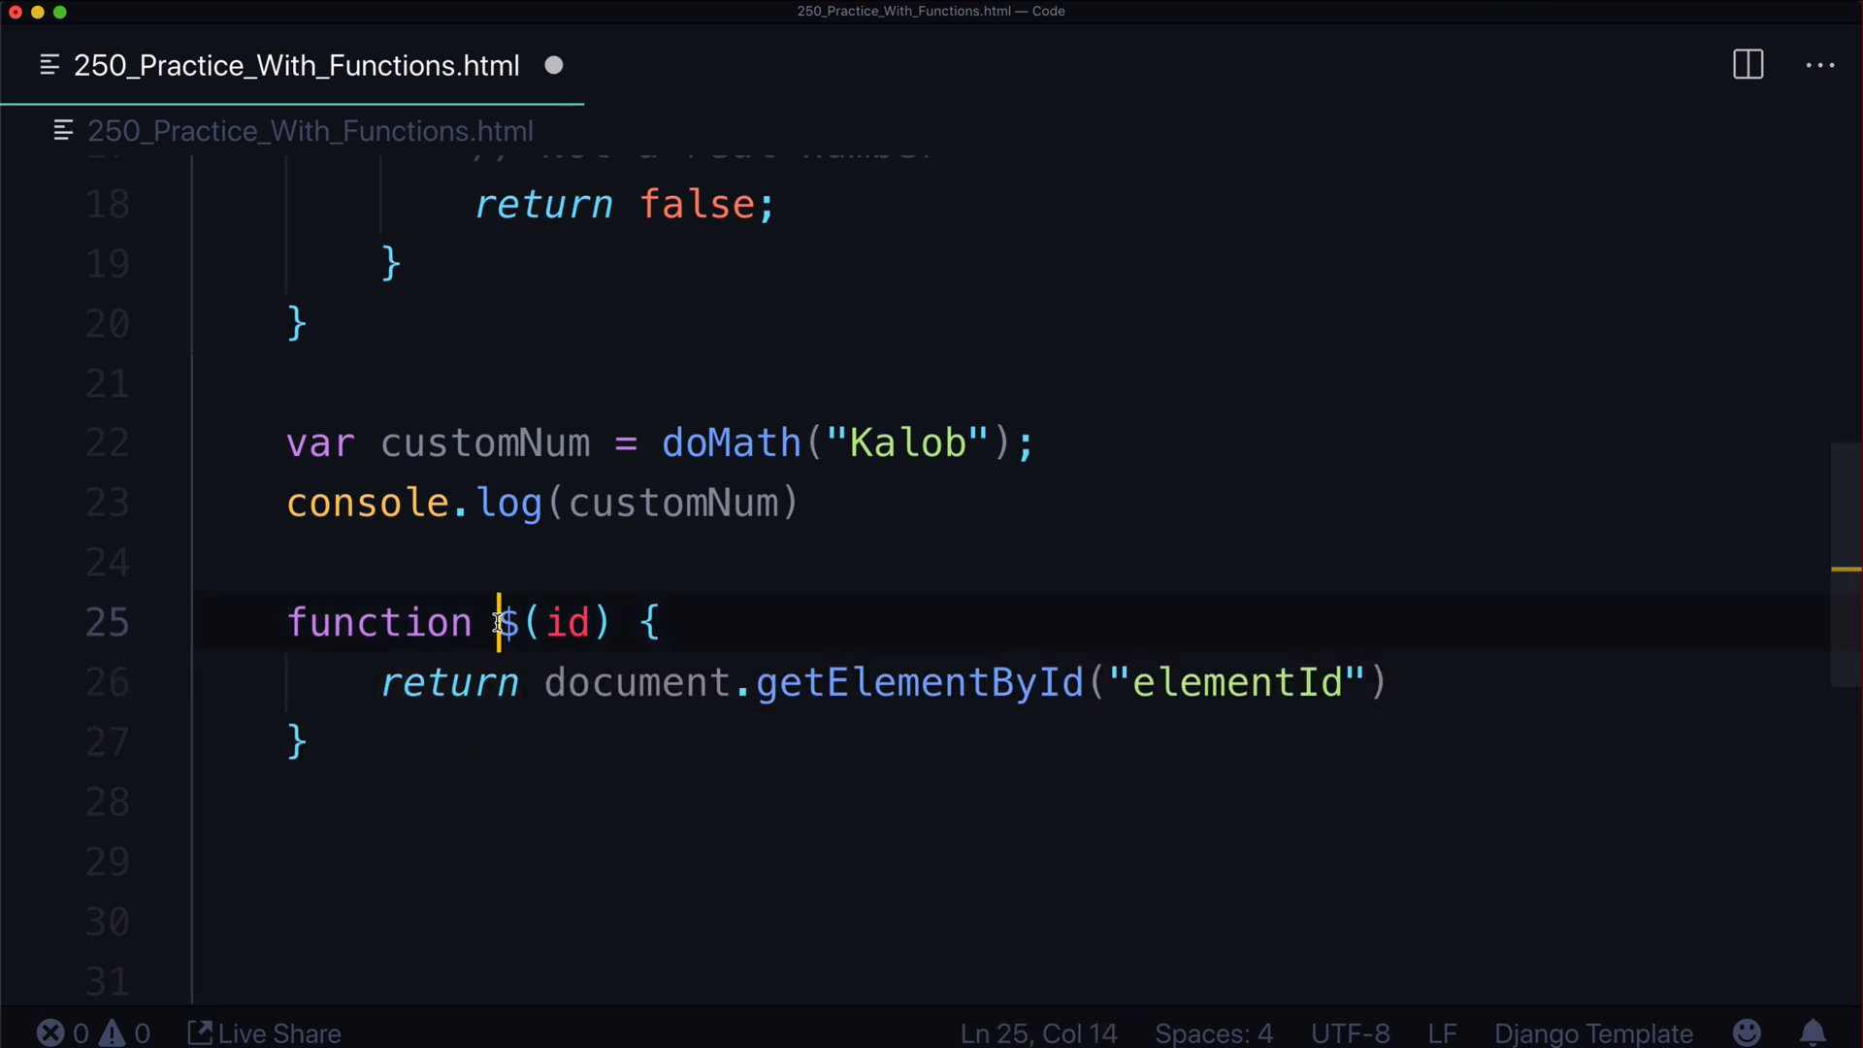
double_click(567, 623)
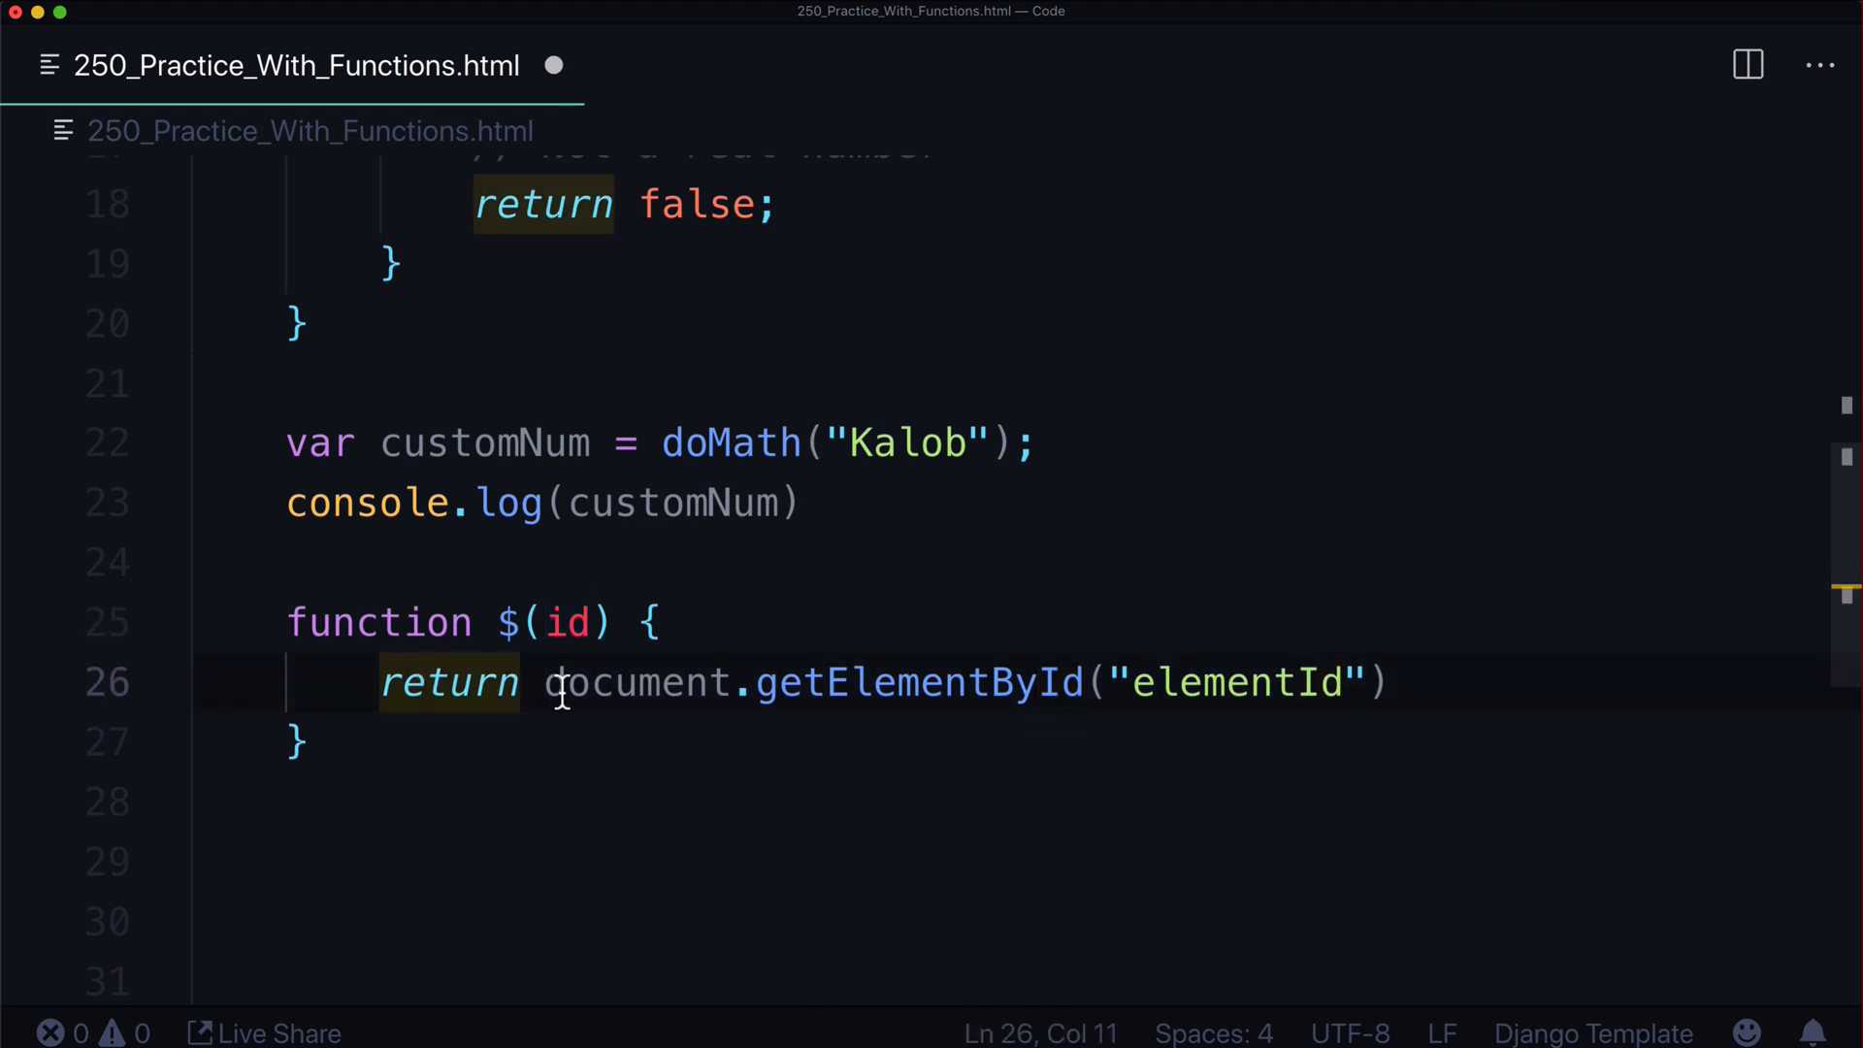
drag(547, 682, 1129, 682)
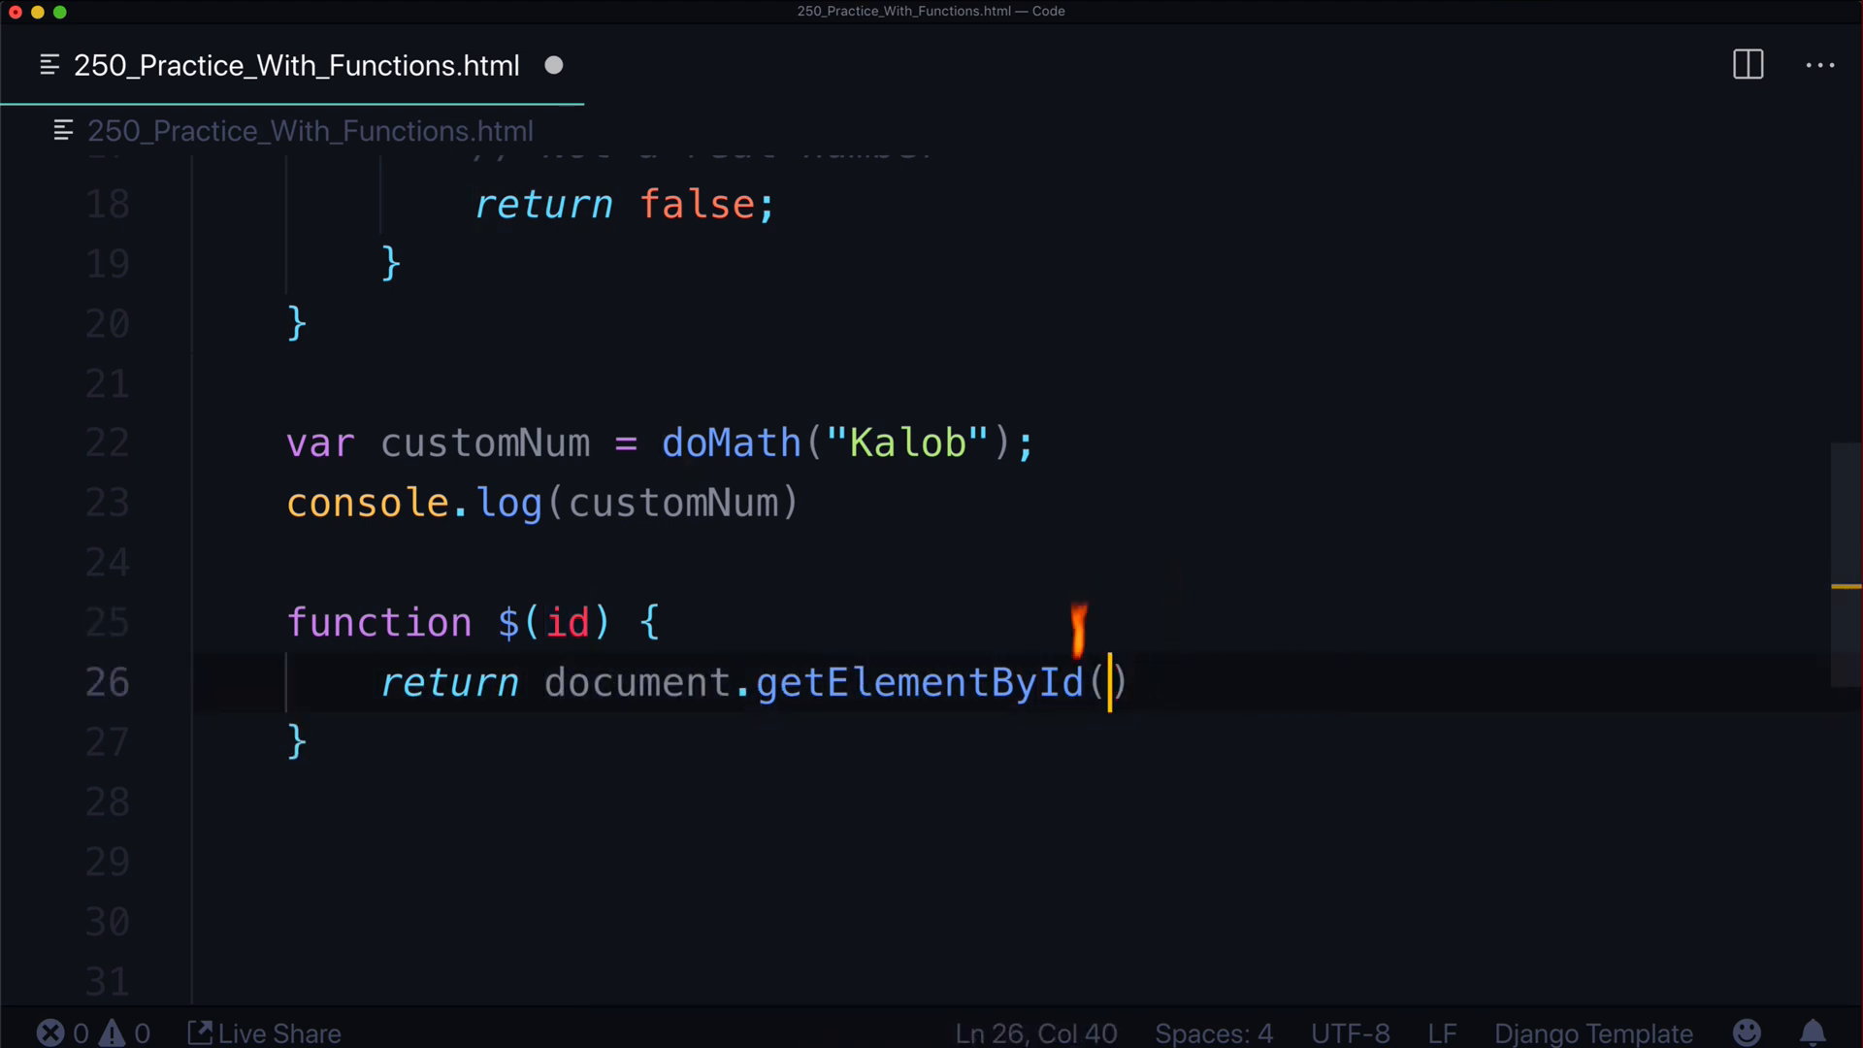
text(id)
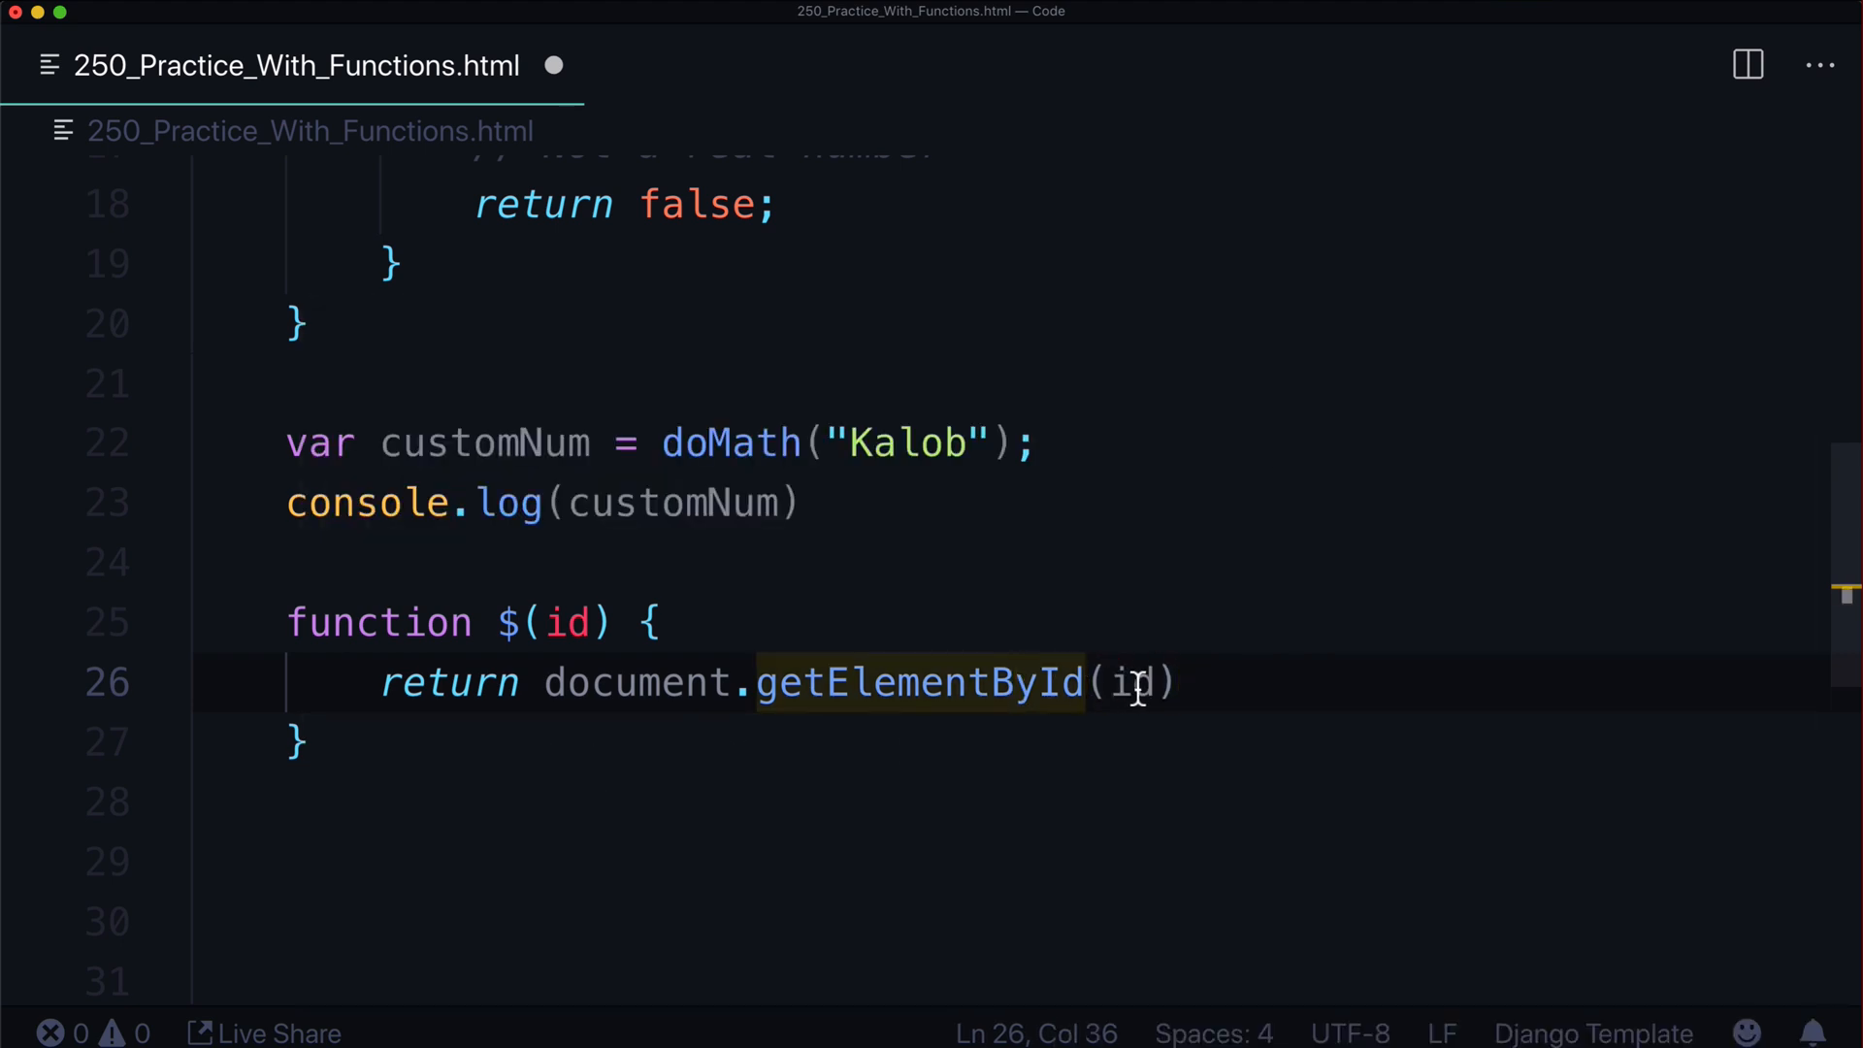
double_click(1134, 682)
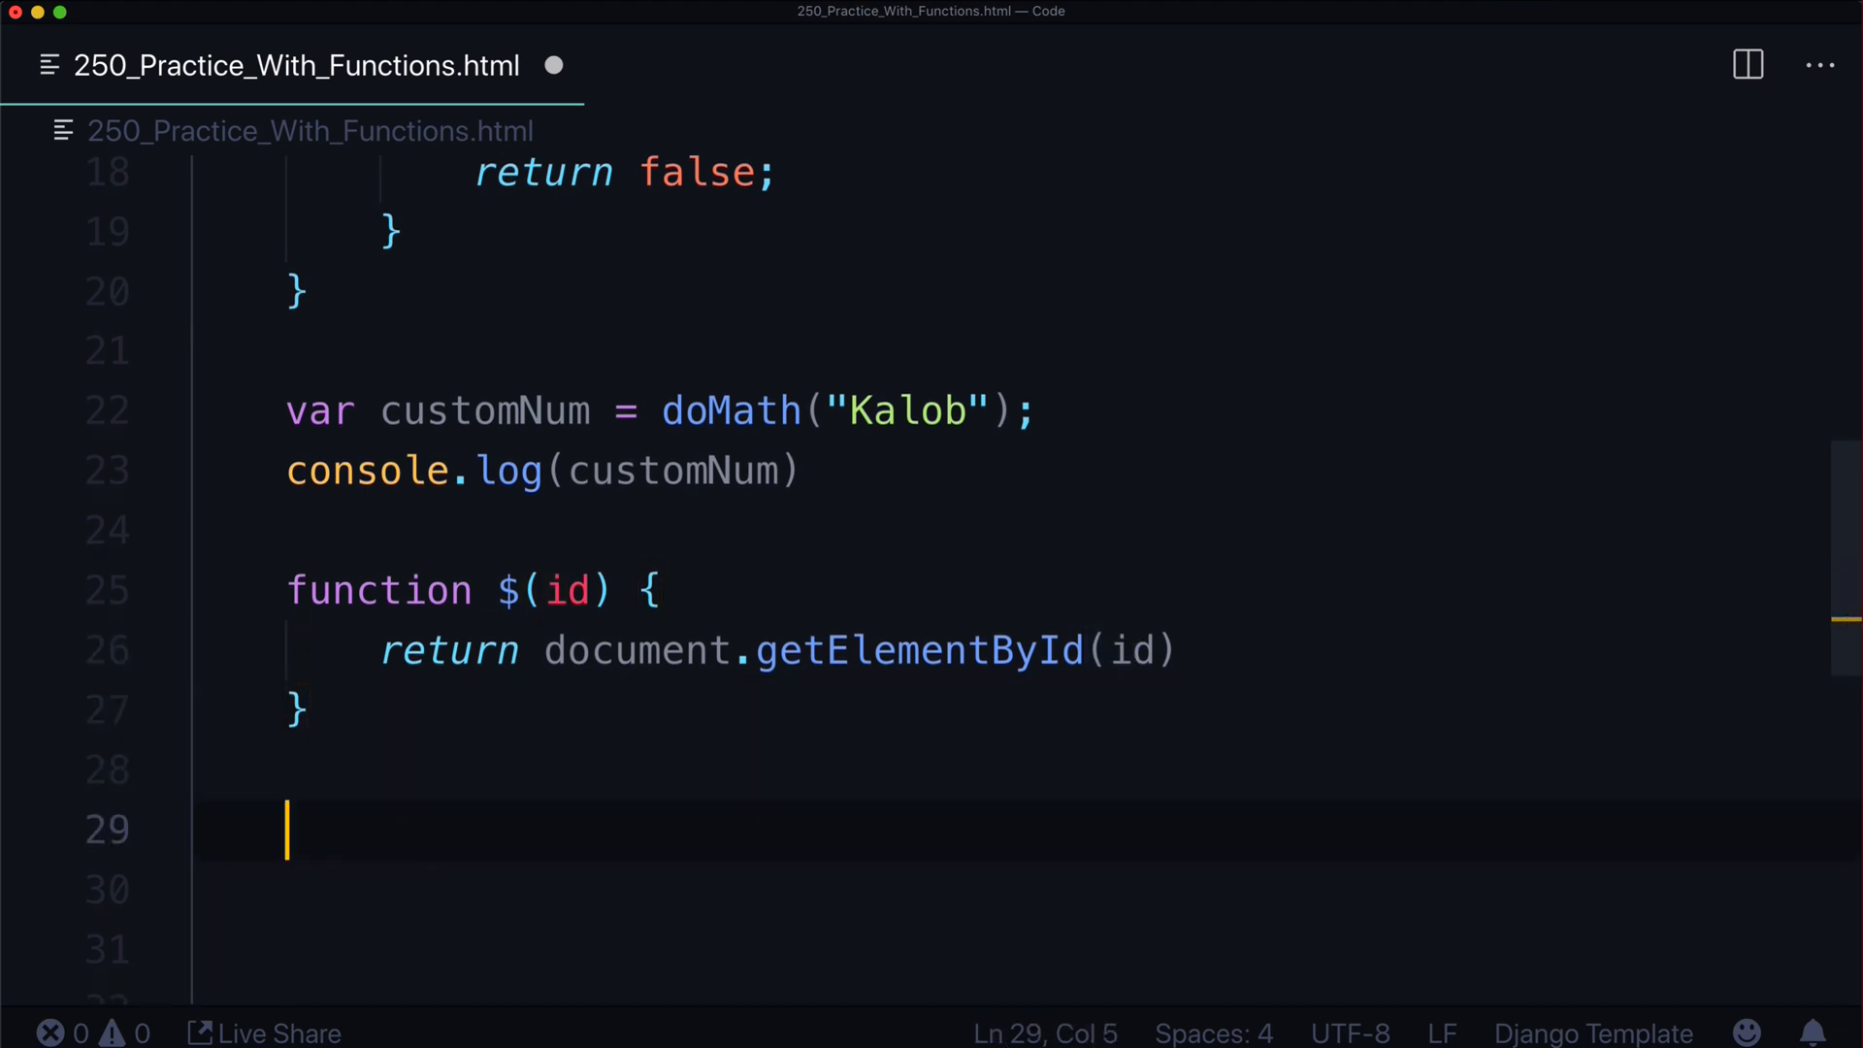
Set var title = $("title") and its innerText to "Custom inner text"
text(var tit)
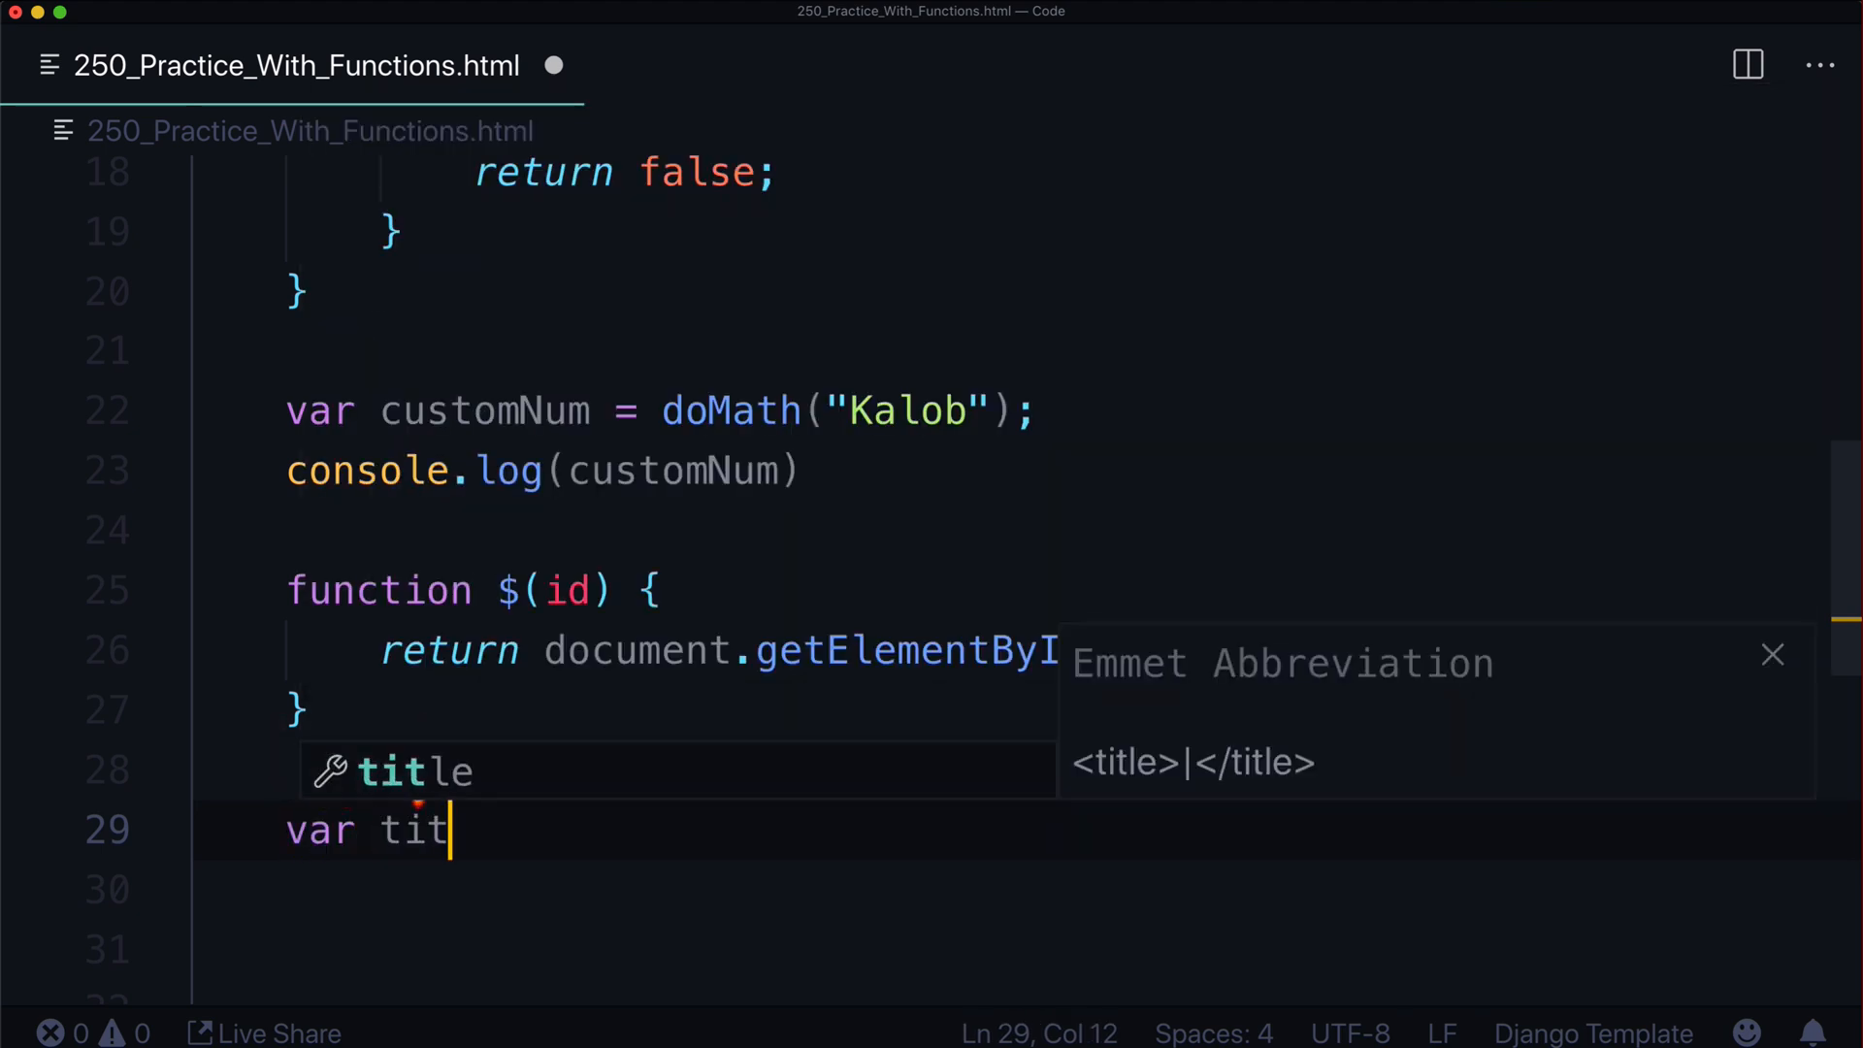
text(le = $("title");)
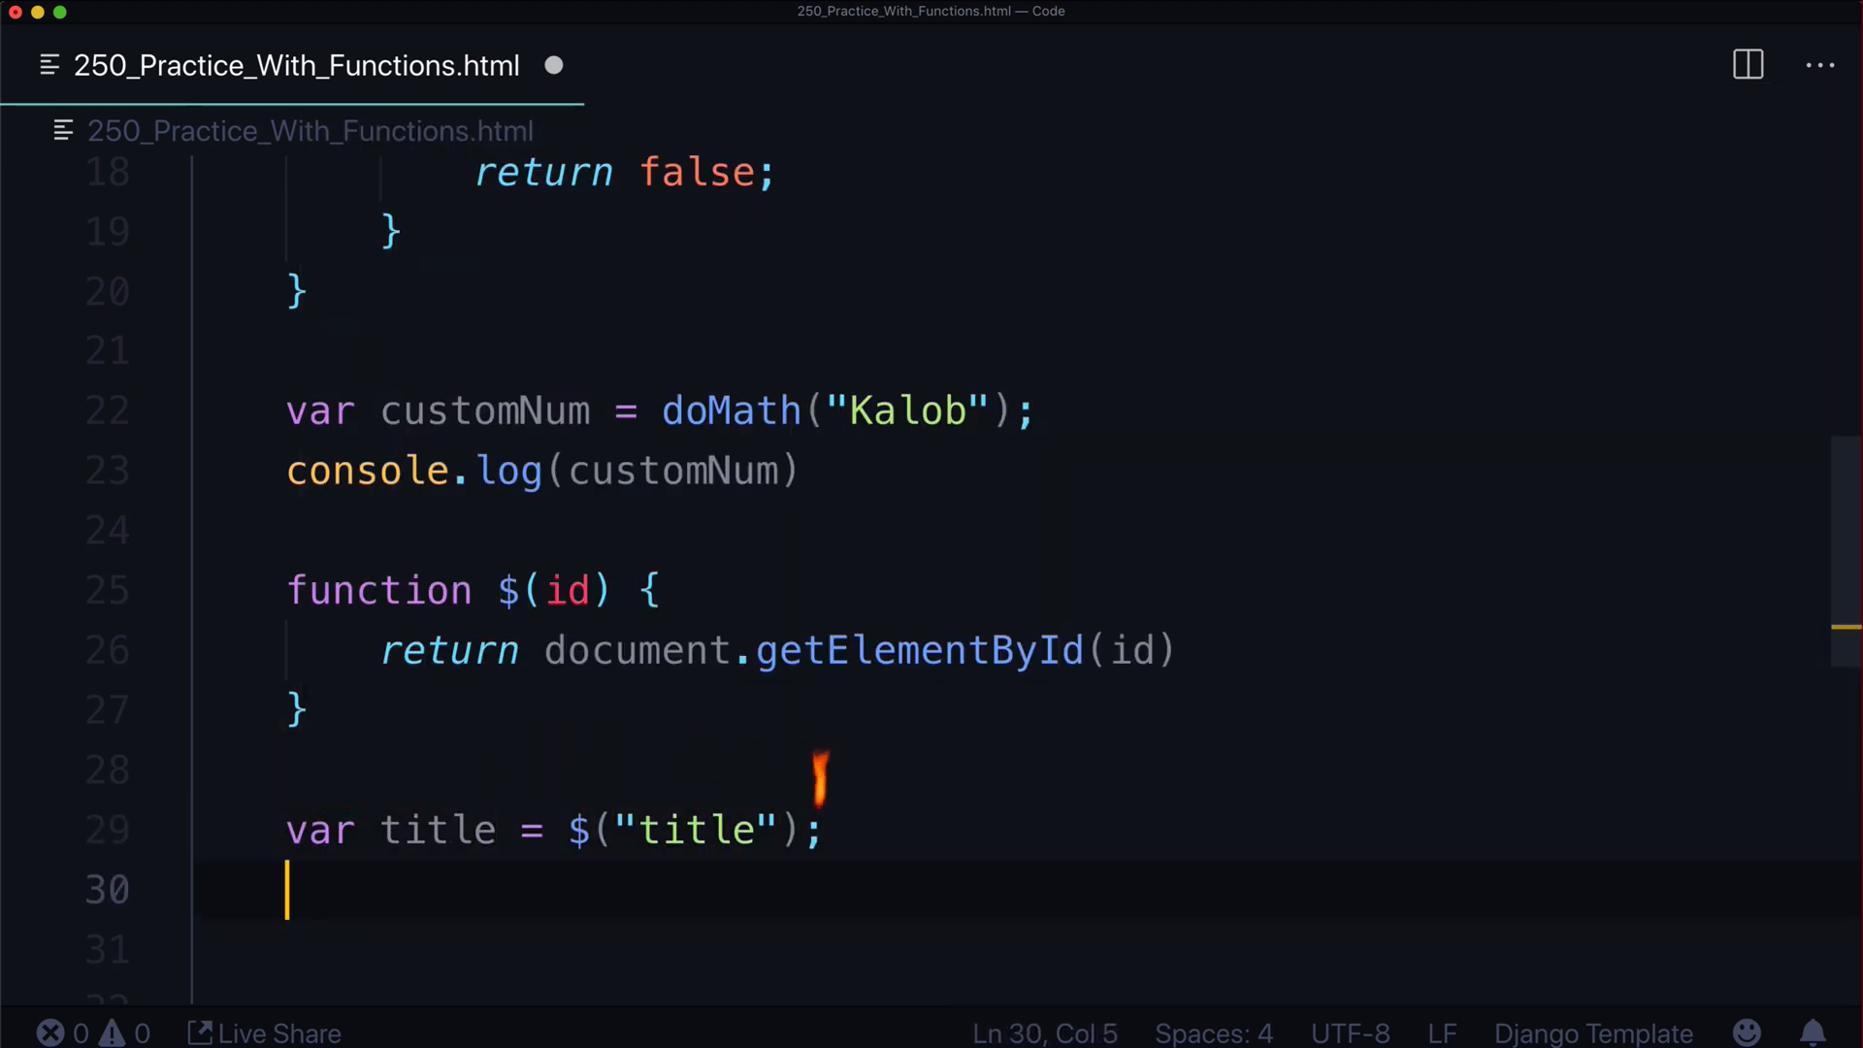
text(title.innerText =)
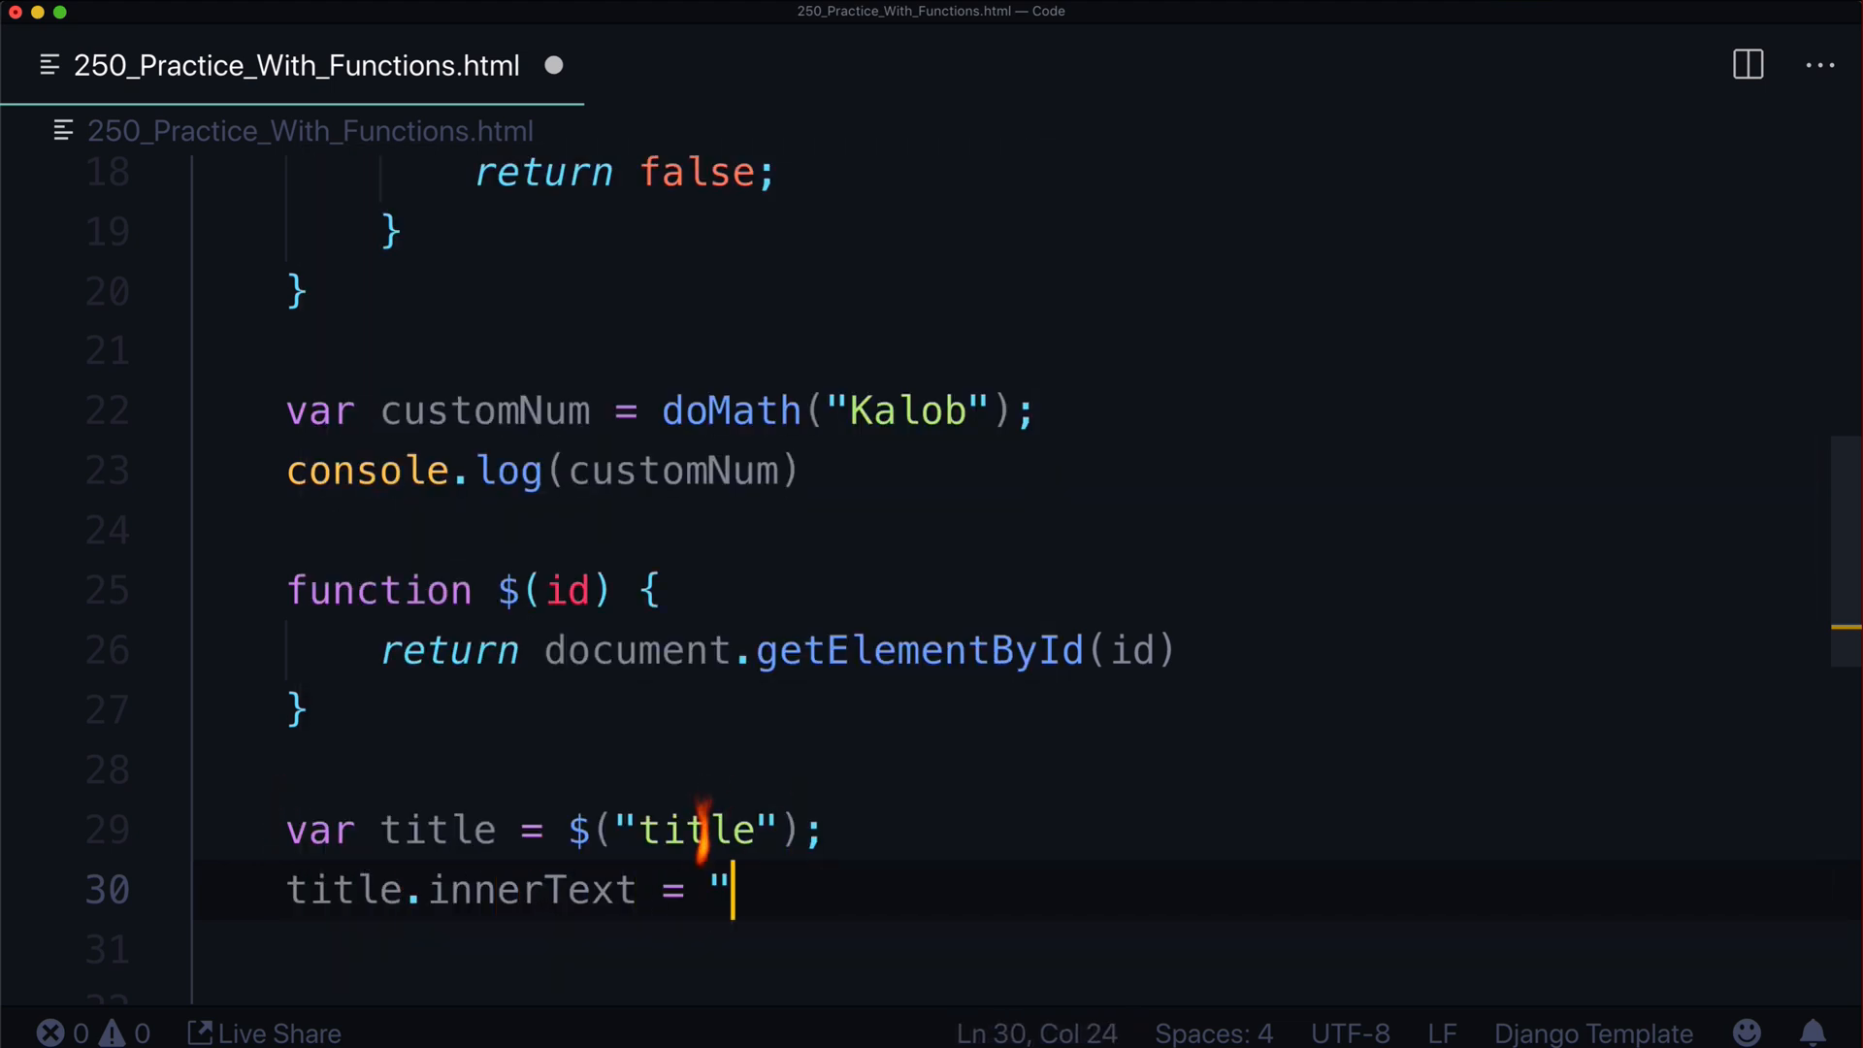
text(Custom inner text)
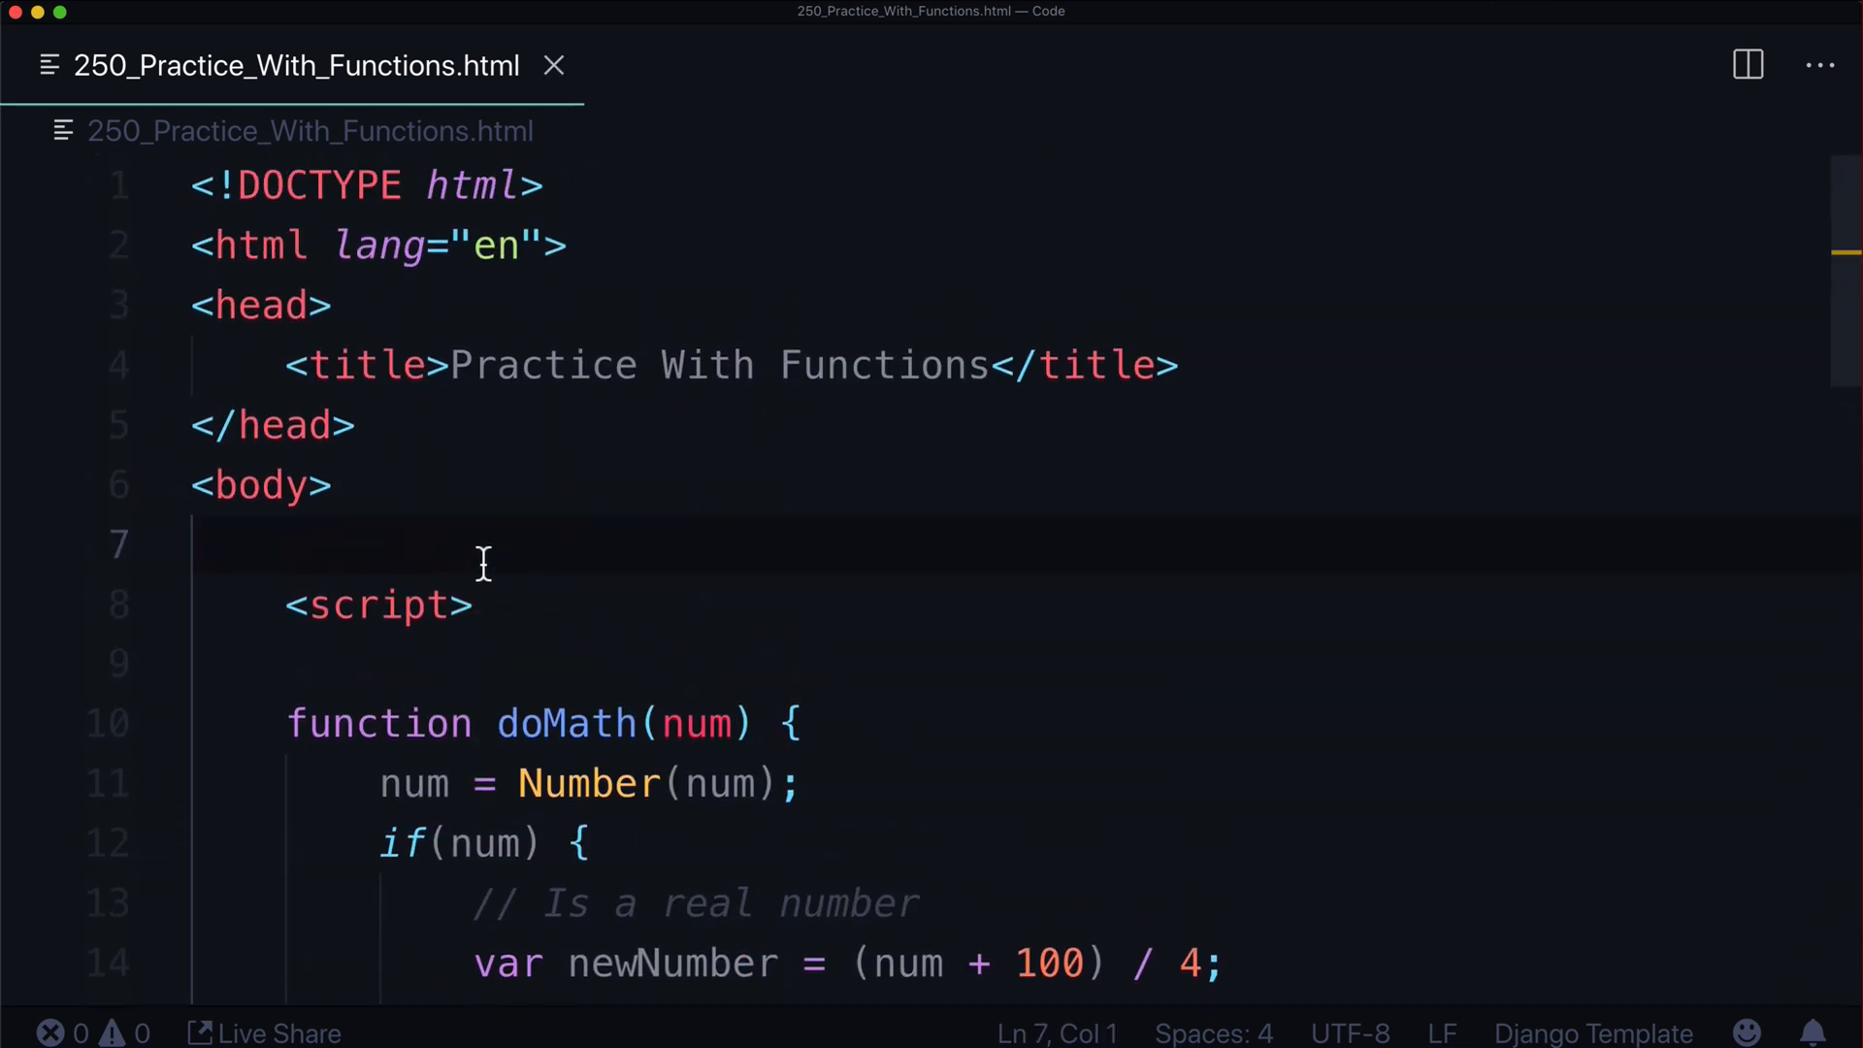
text(h1)
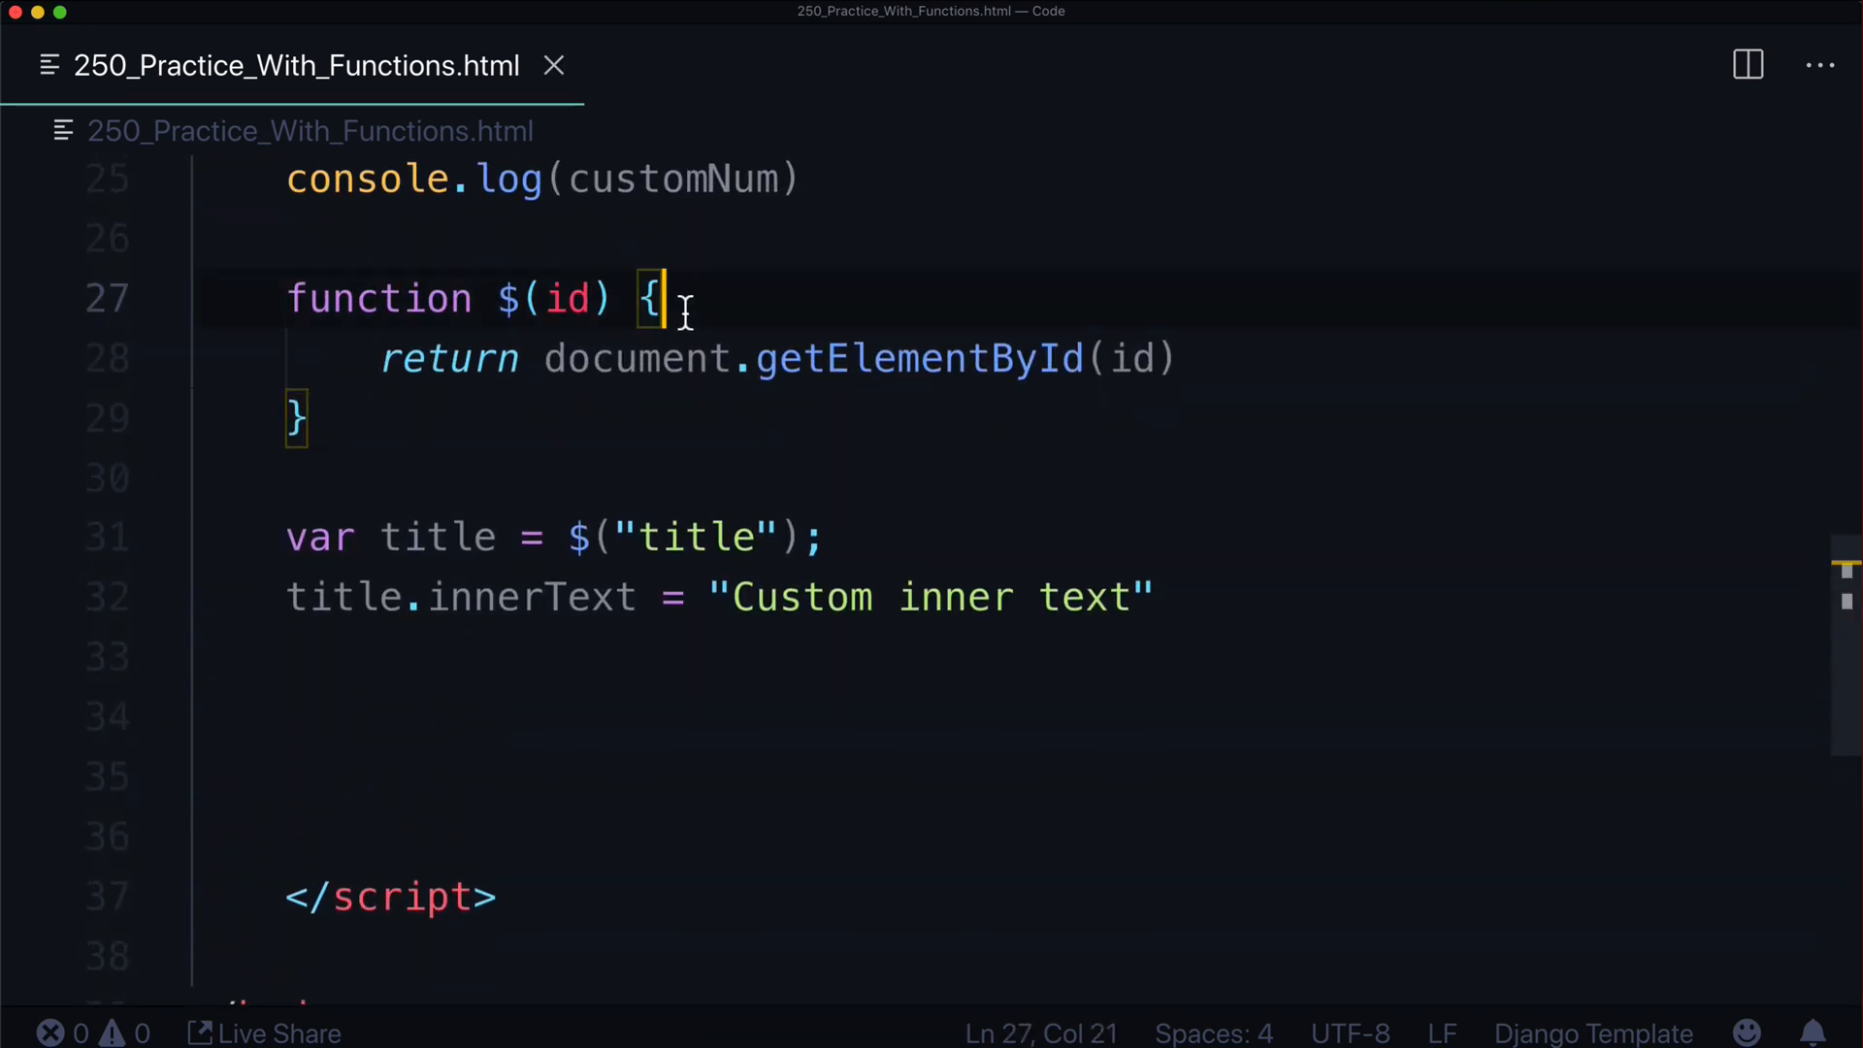
Add console.log("Id is:", id); inside the $ function
text(console.log("Id is:)
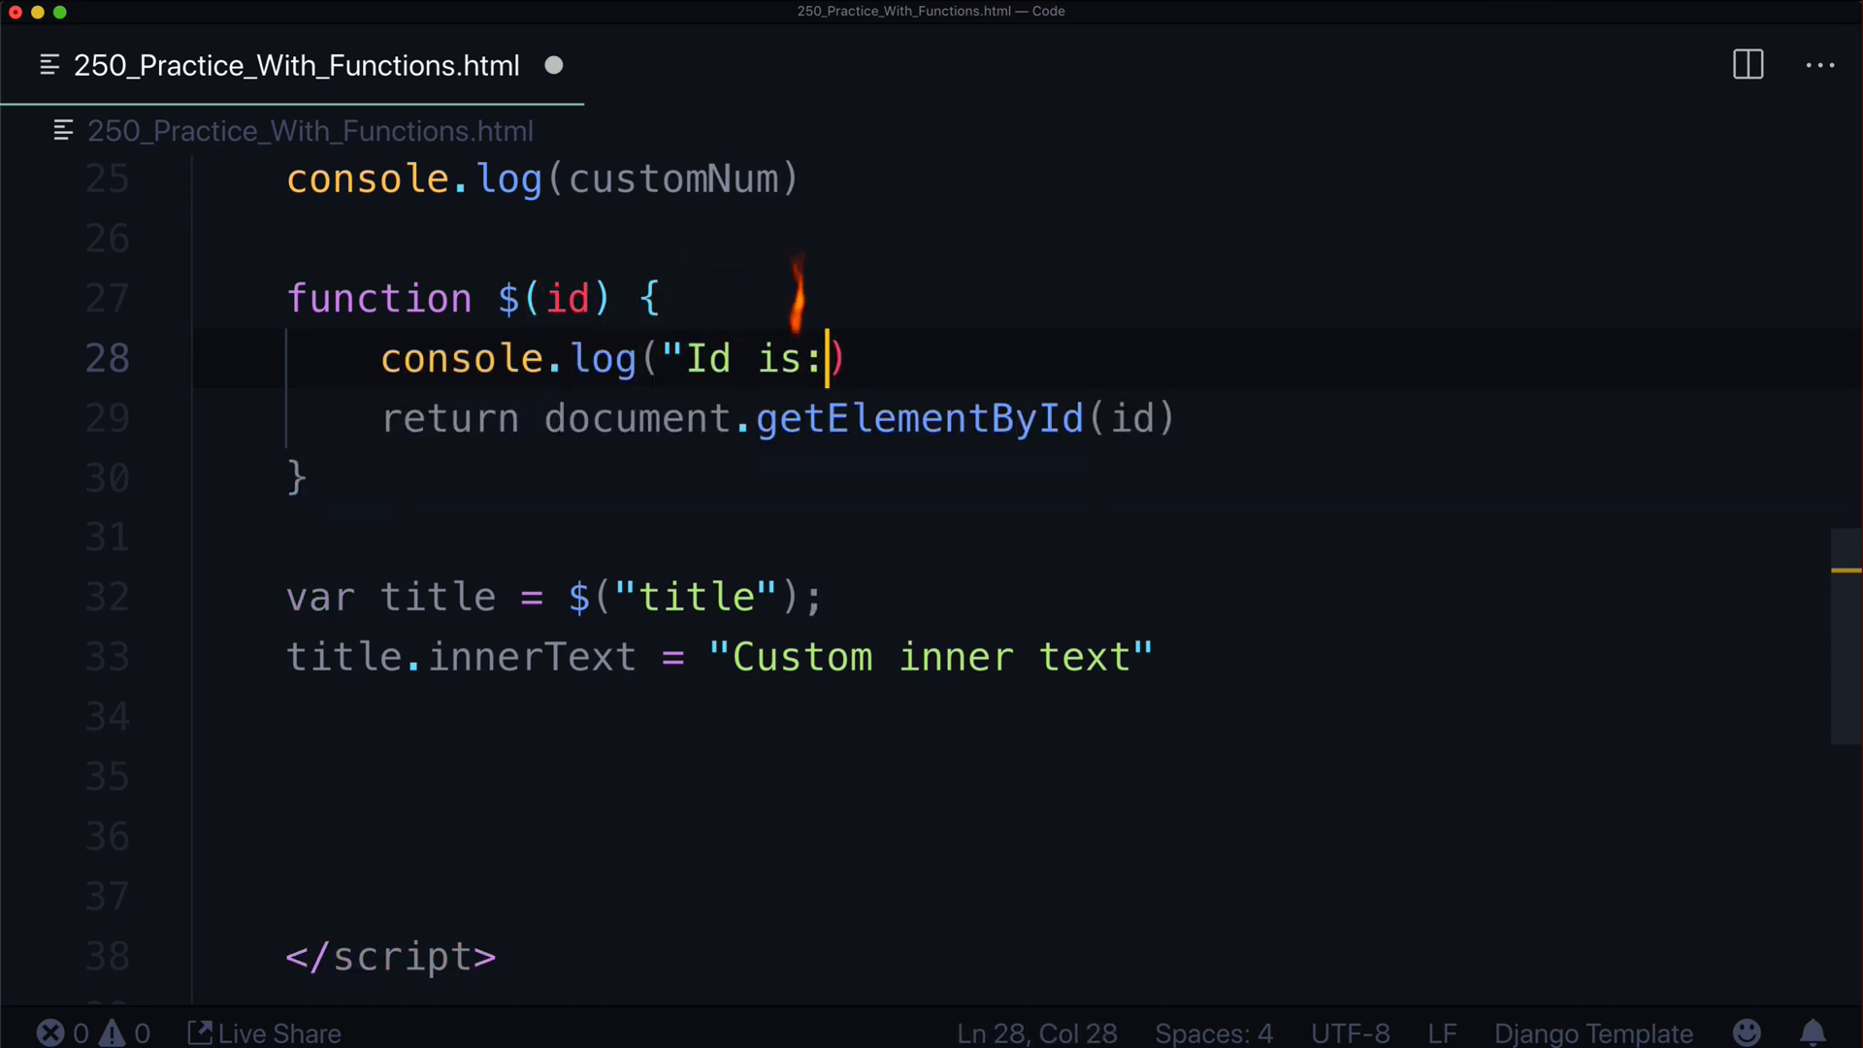
text(, i)
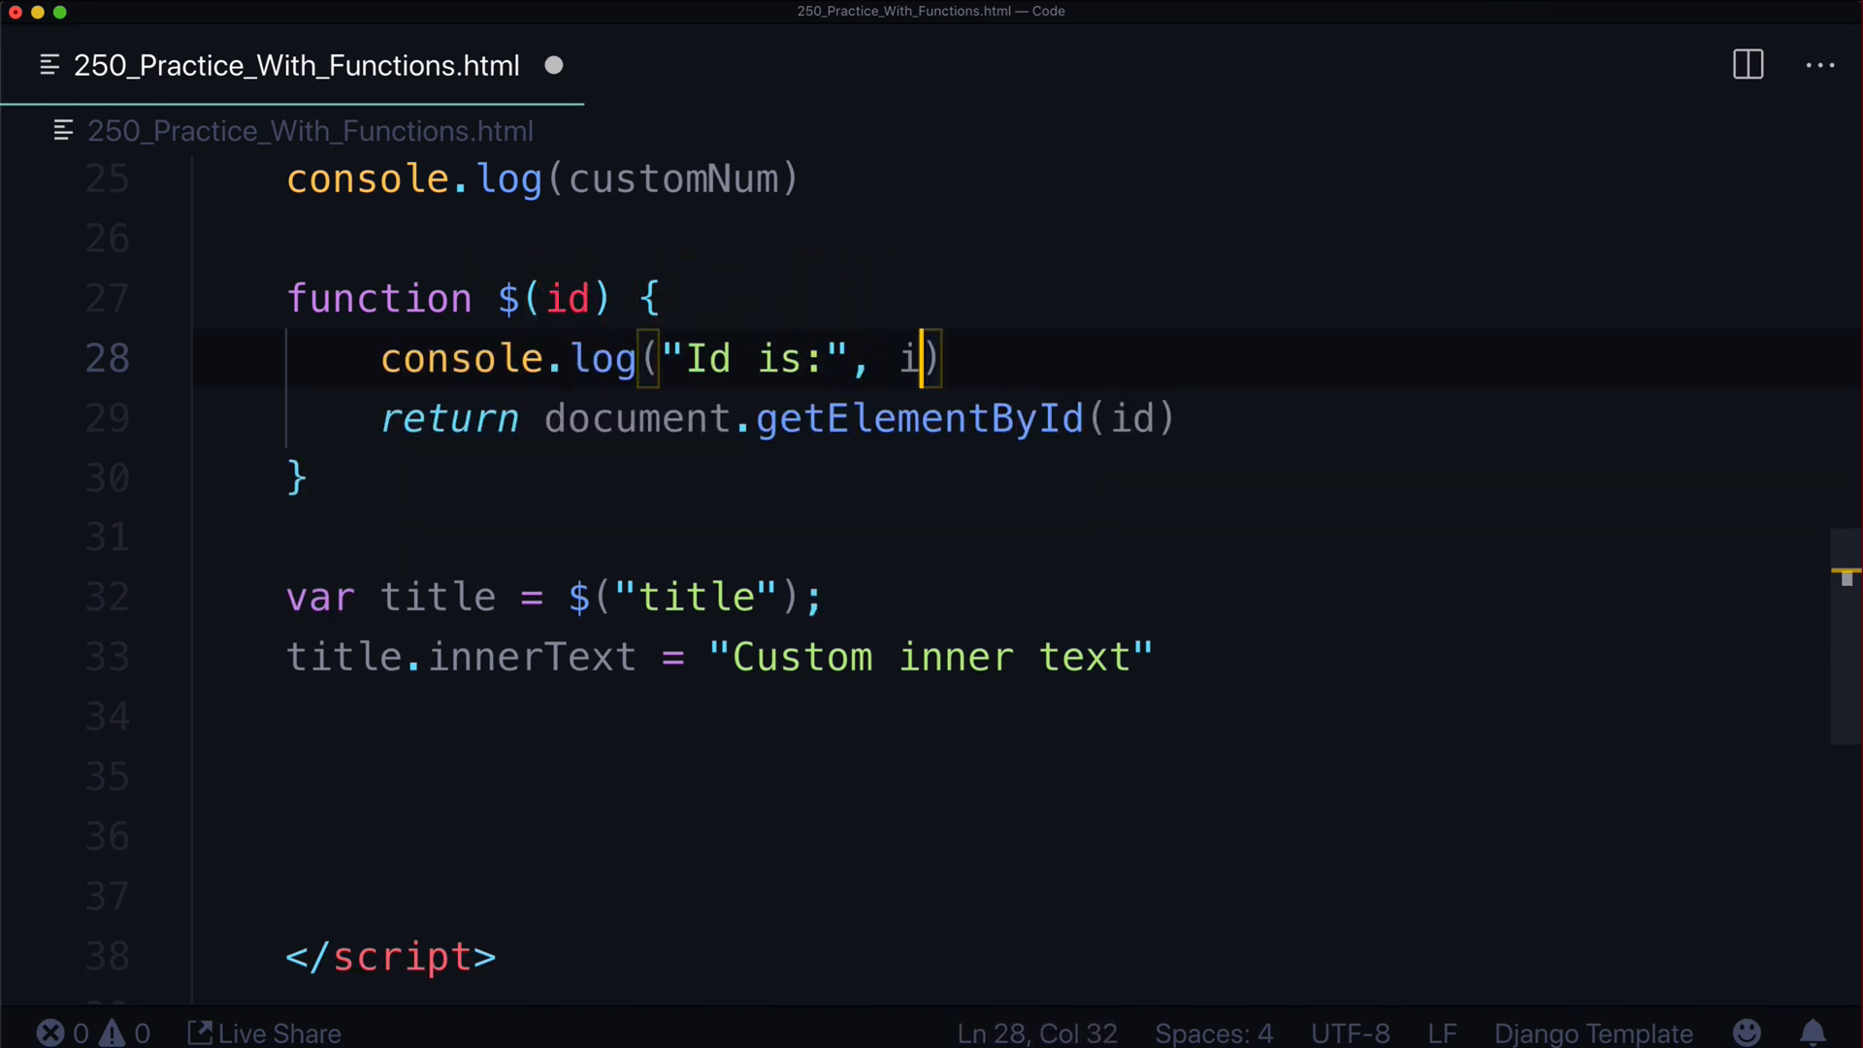
text(d);)
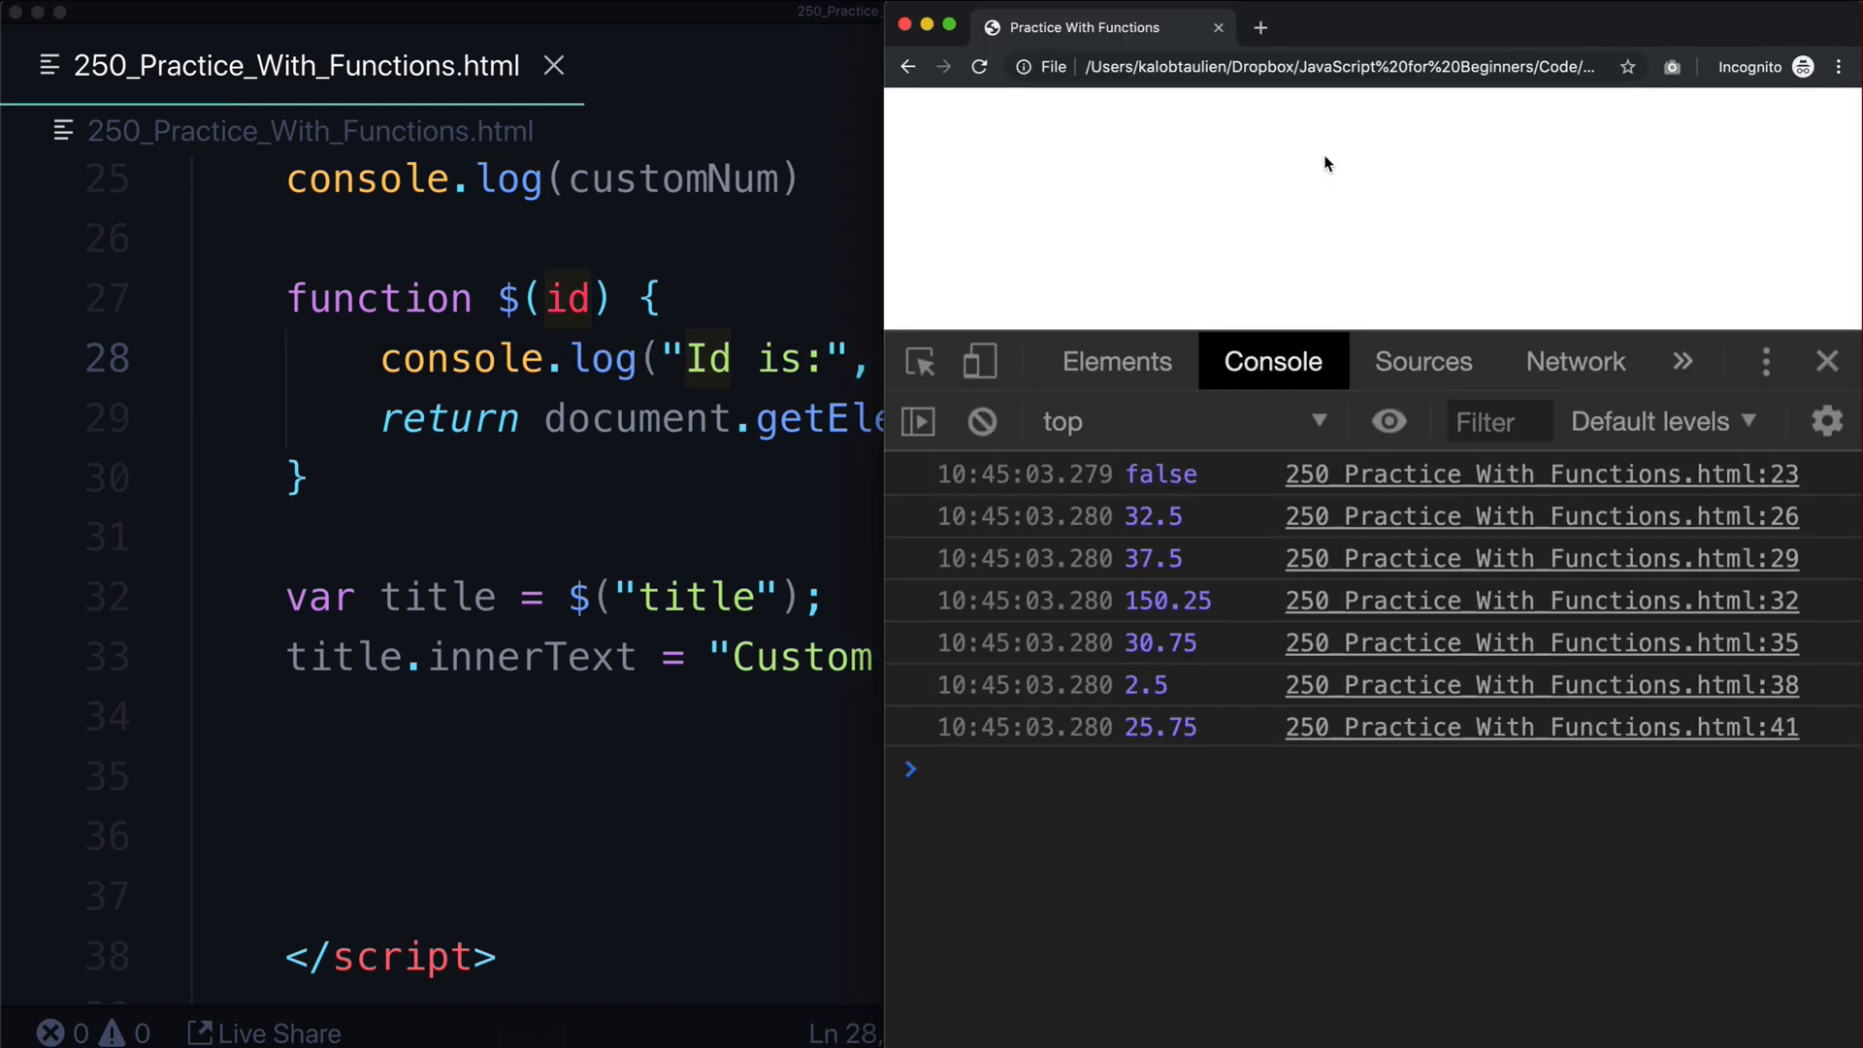
Reload Chrome to check the console, then comment out the console.log(customNum) line
click(979, 67)
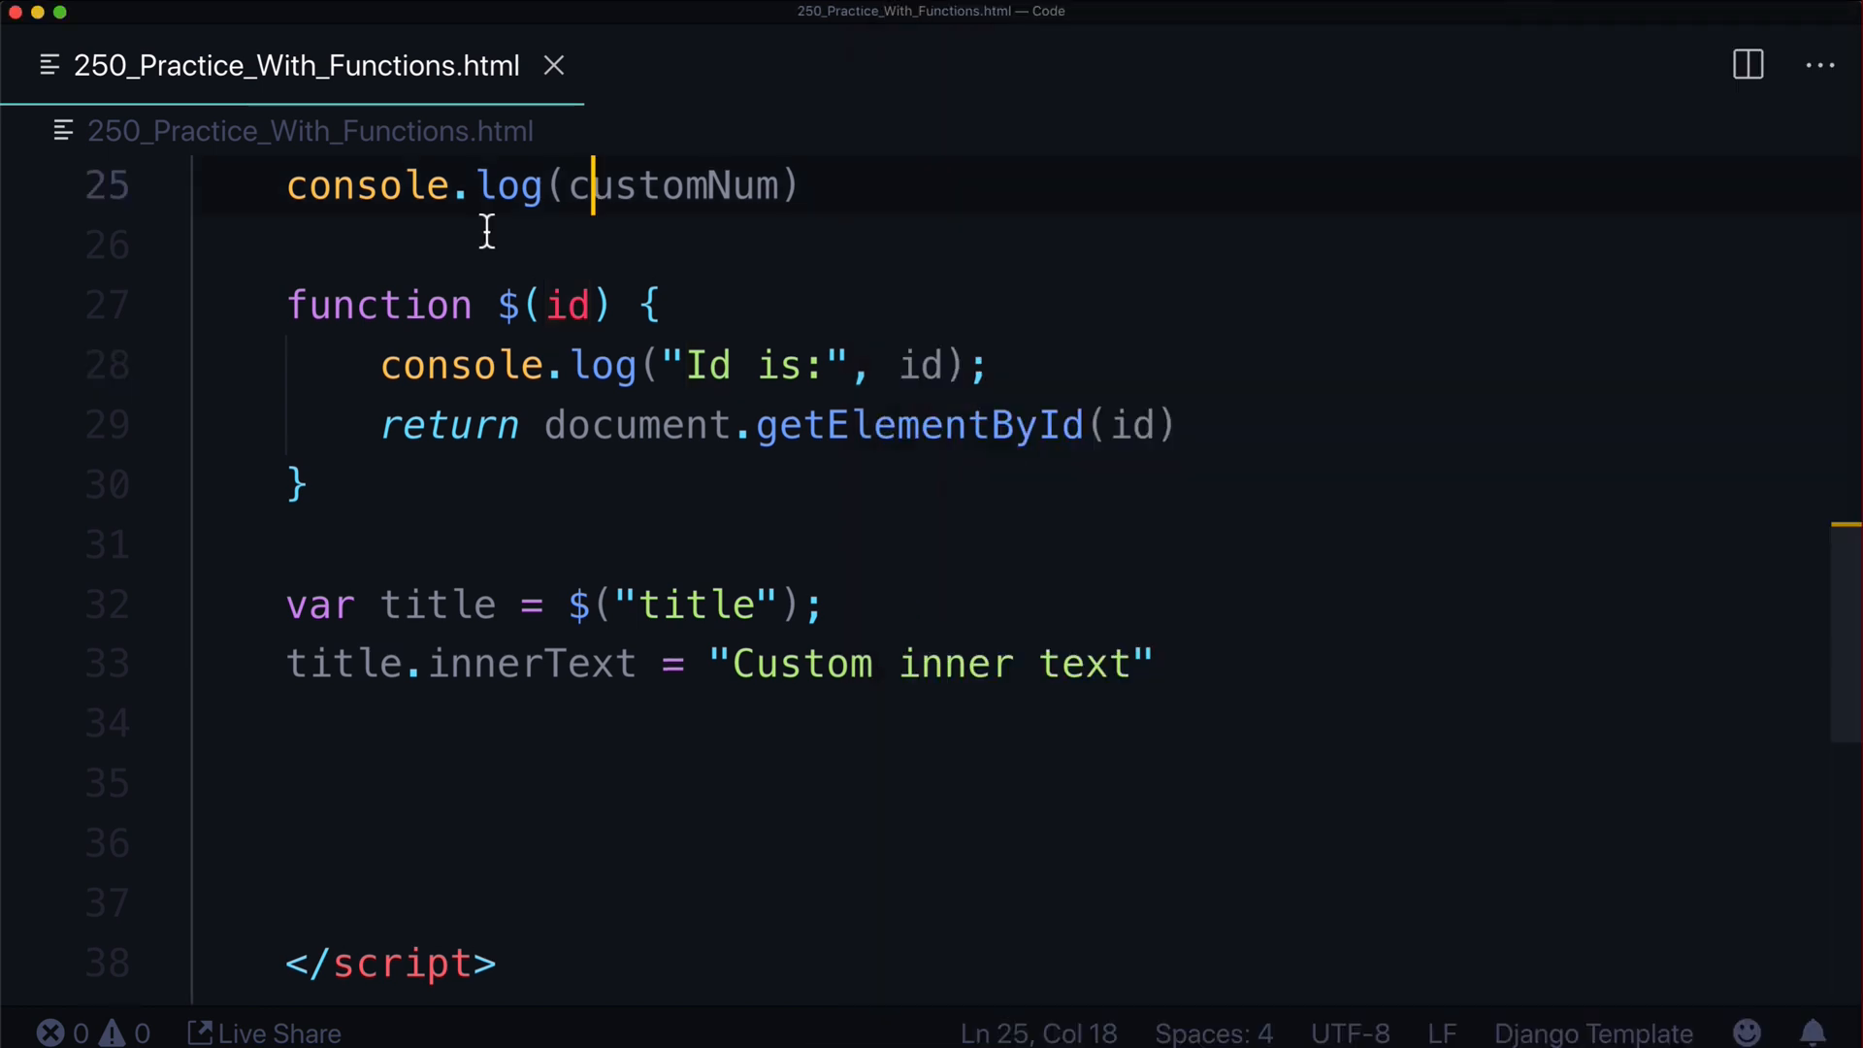
key(cmd+/)
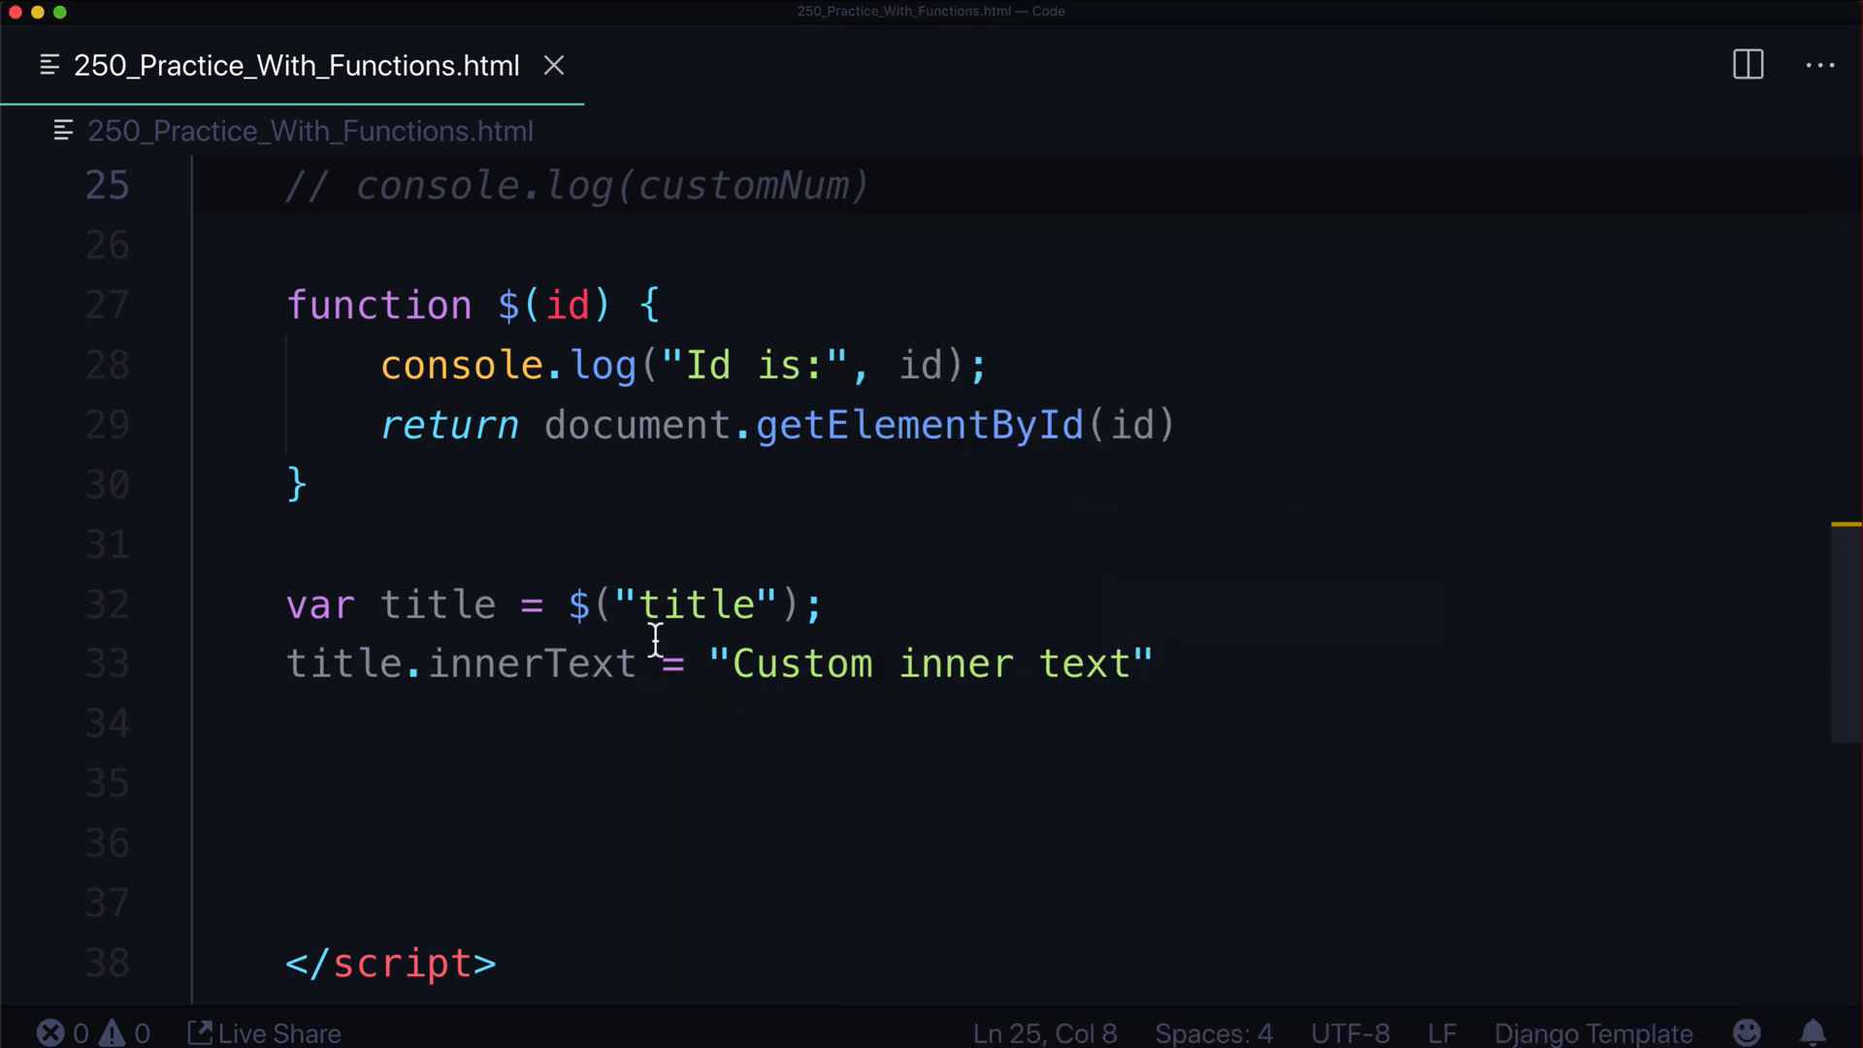
double_click(915, 425)
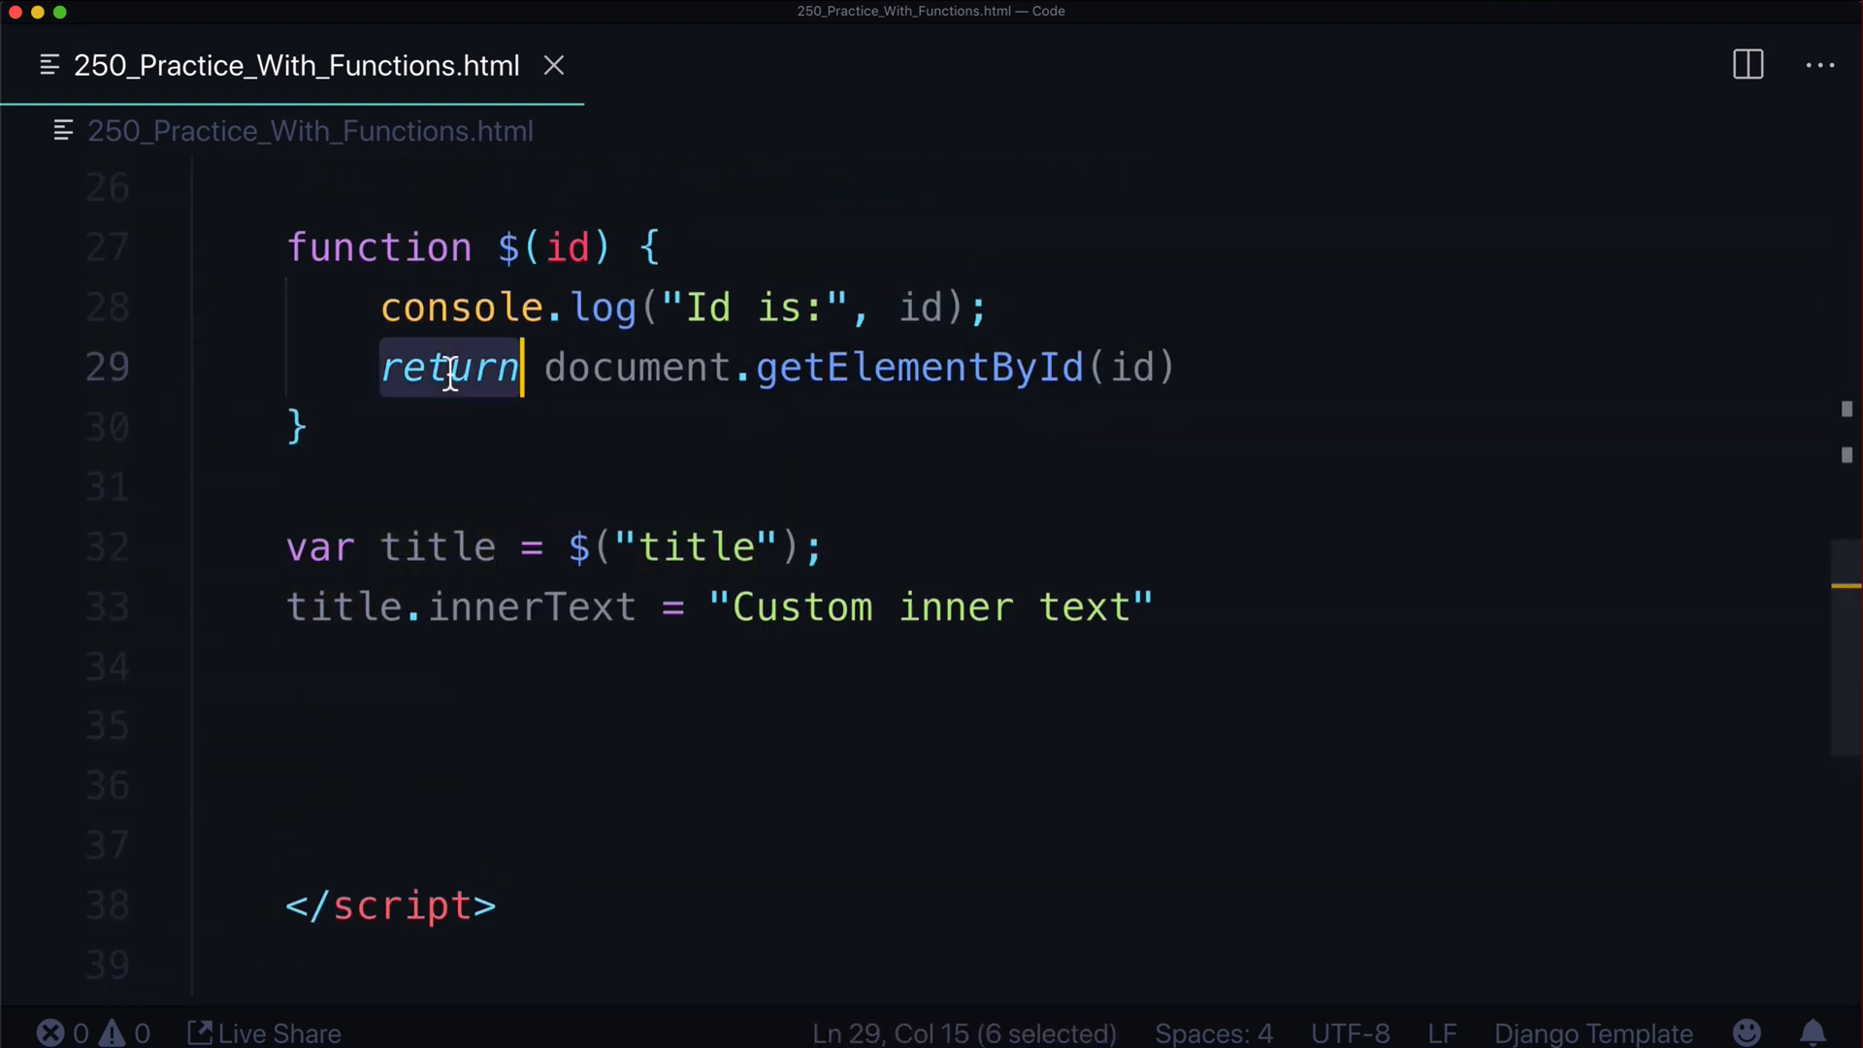
Cut document.getElementById(id) from the $ helper's return, keeping title as $("title")
double_click(437, 547)
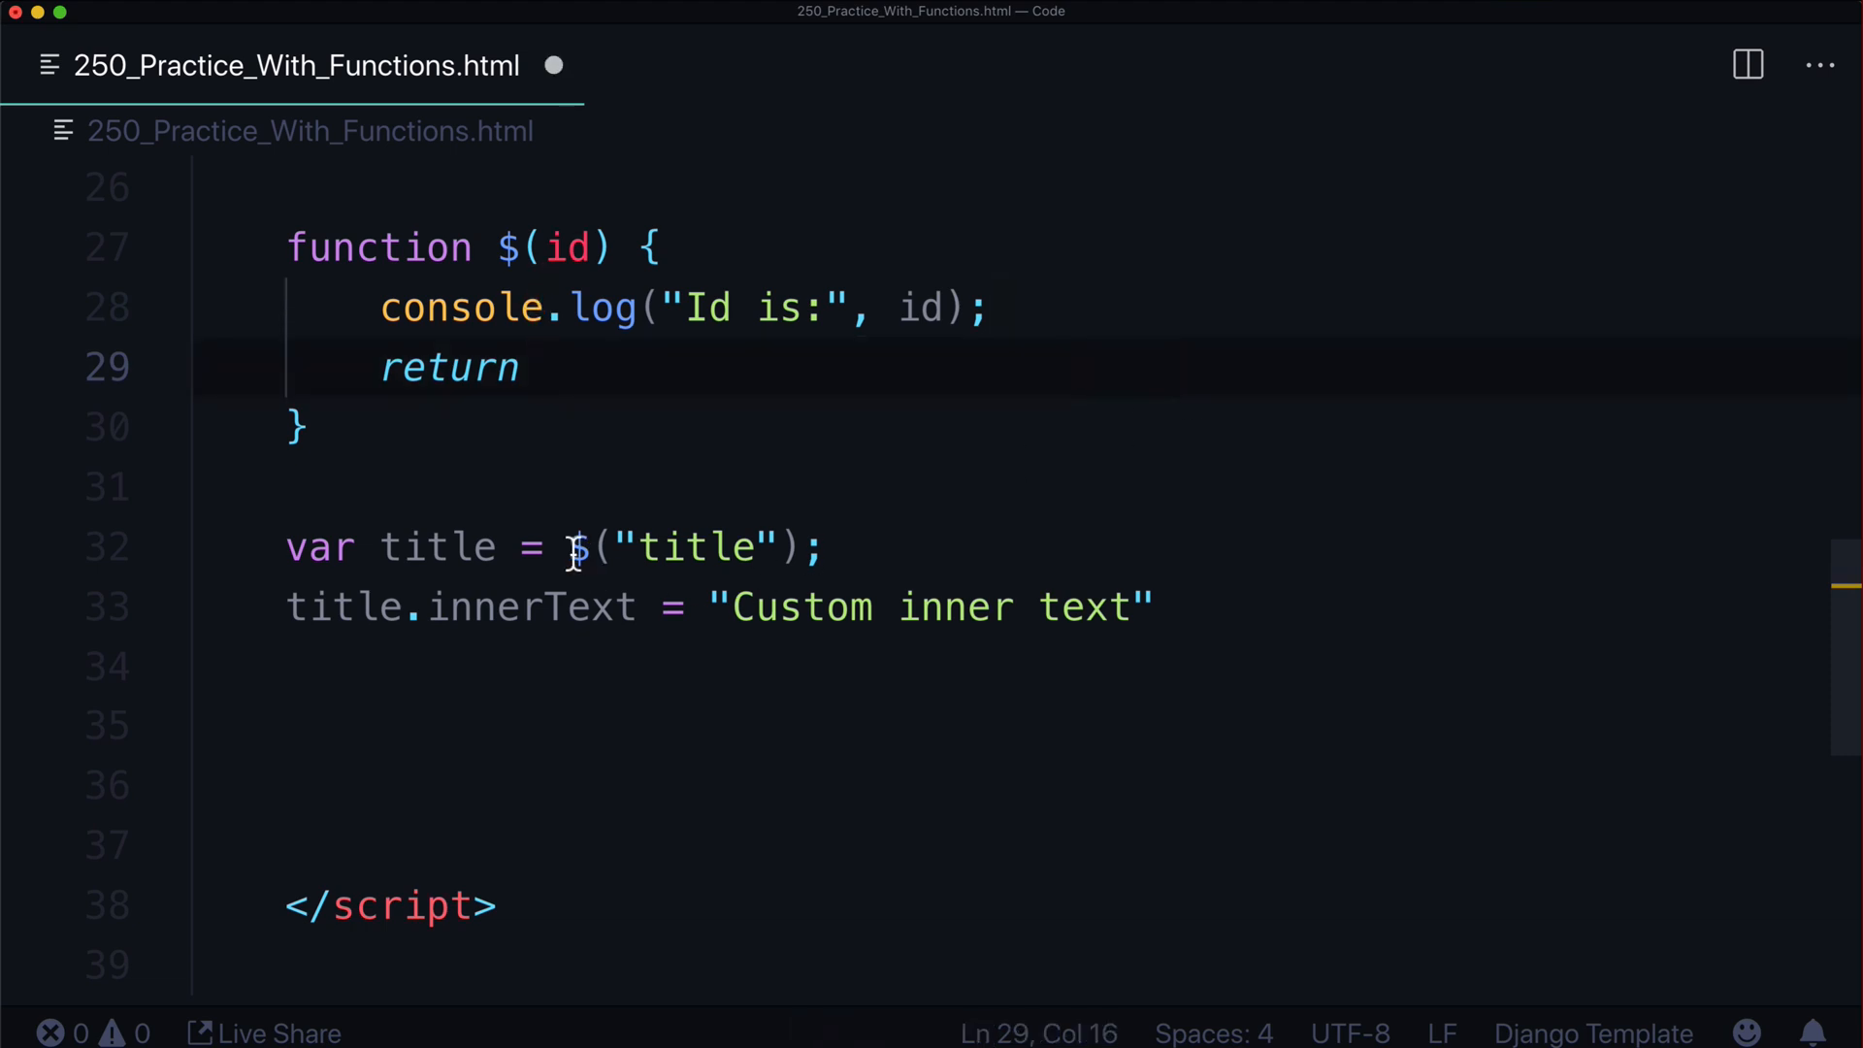
text(document.getElementById(id))
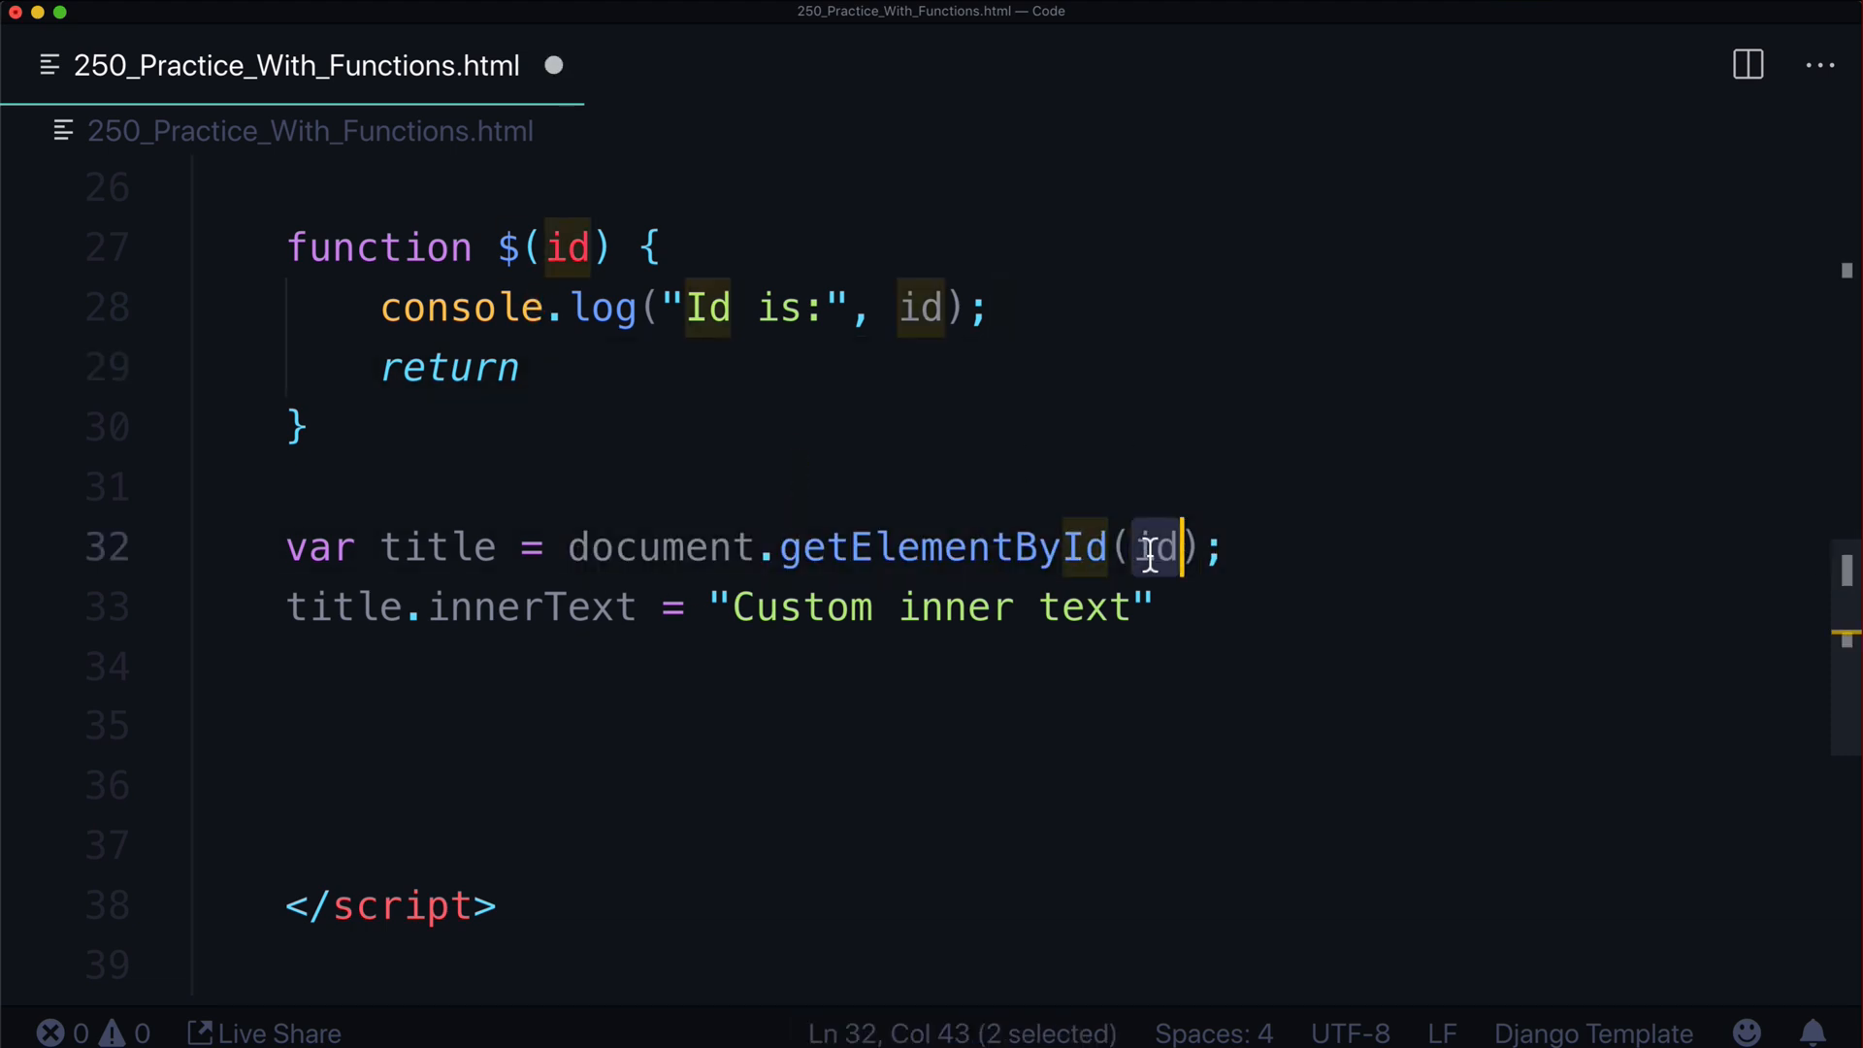
text("title");)
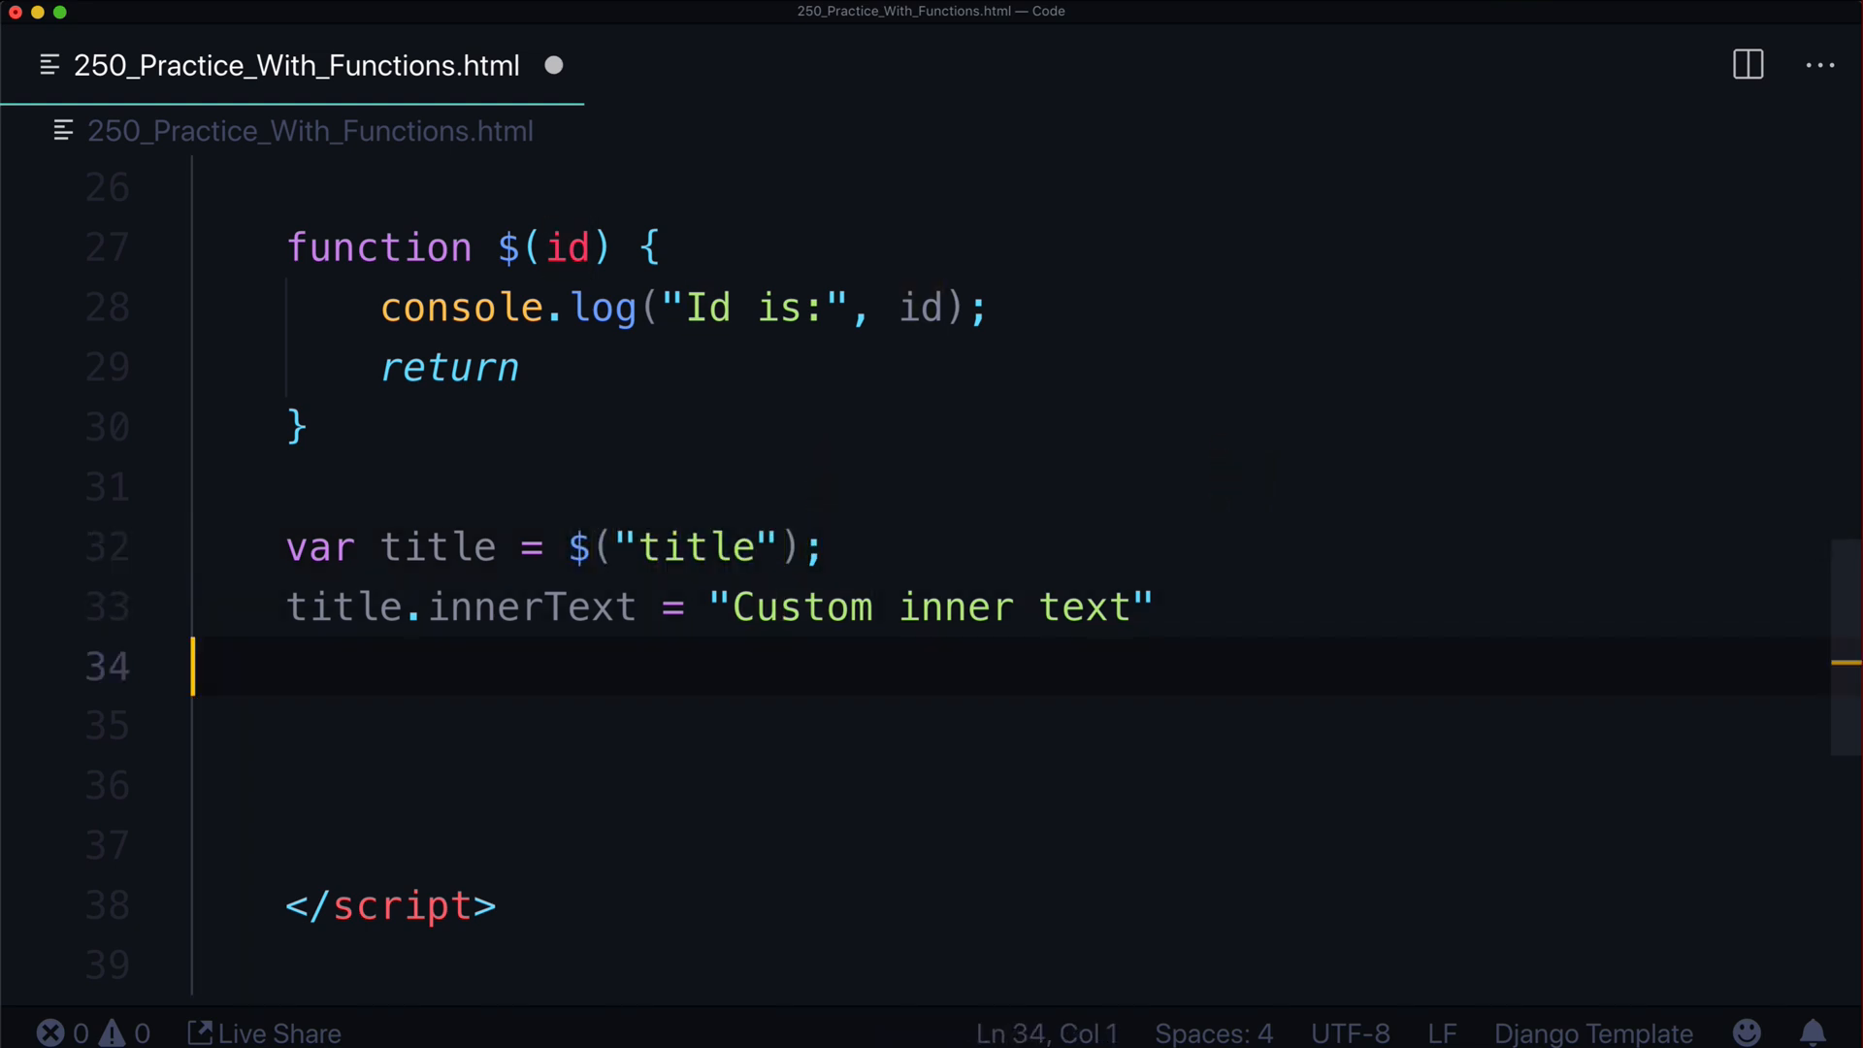
Add a temporary var customElem = $("customId") line setting innerHTML to "Something here"
key(enter)
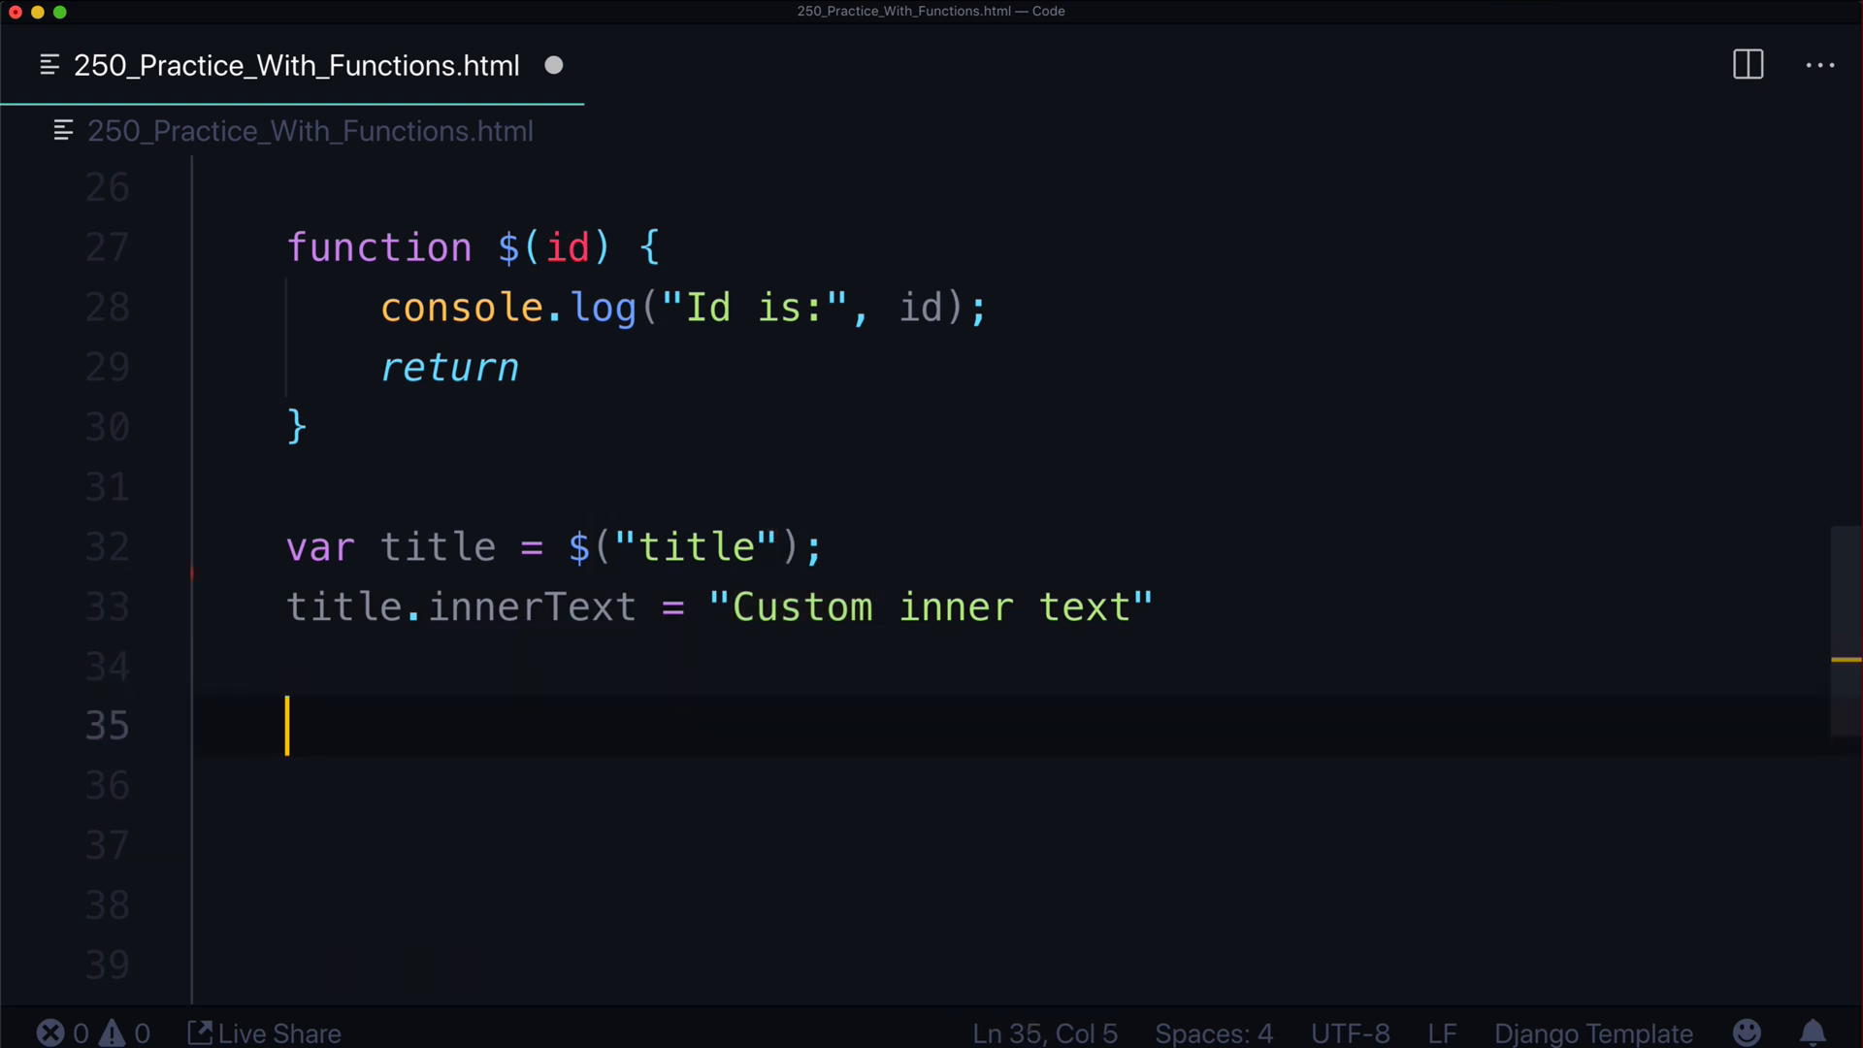
text(var customElem)
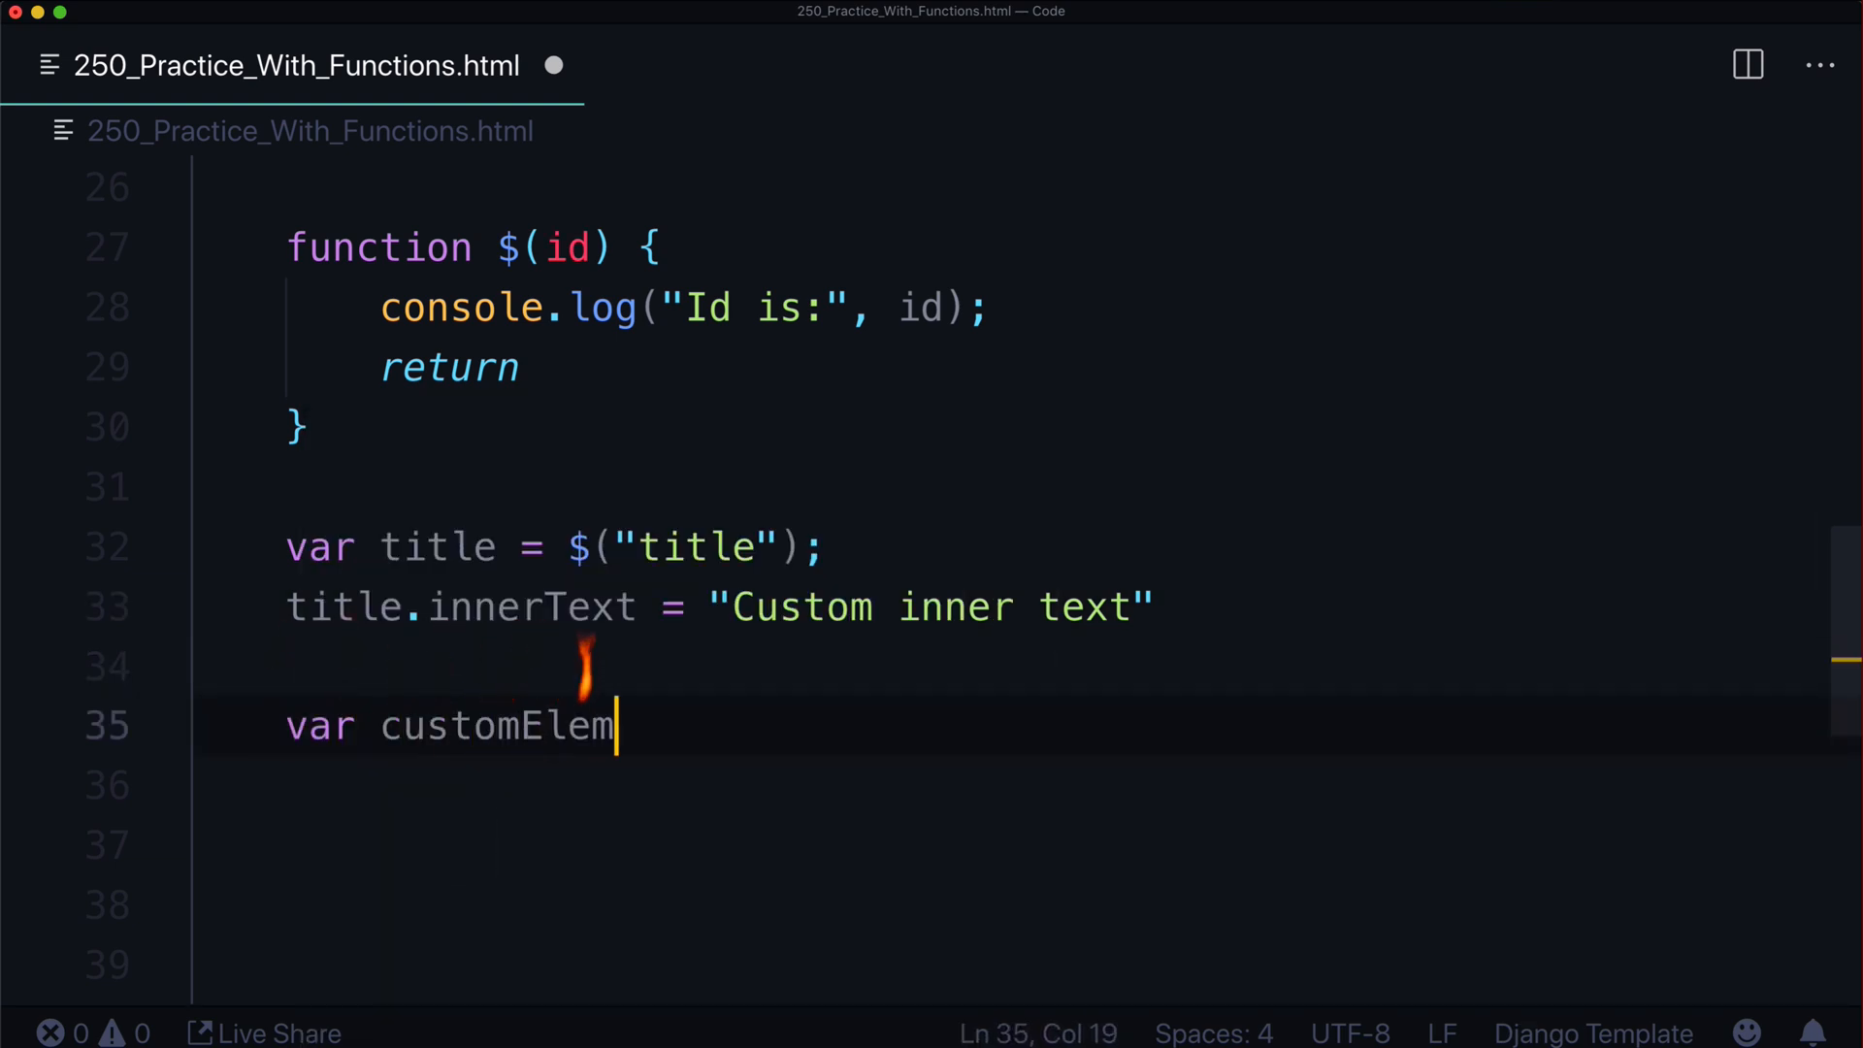
text(=)
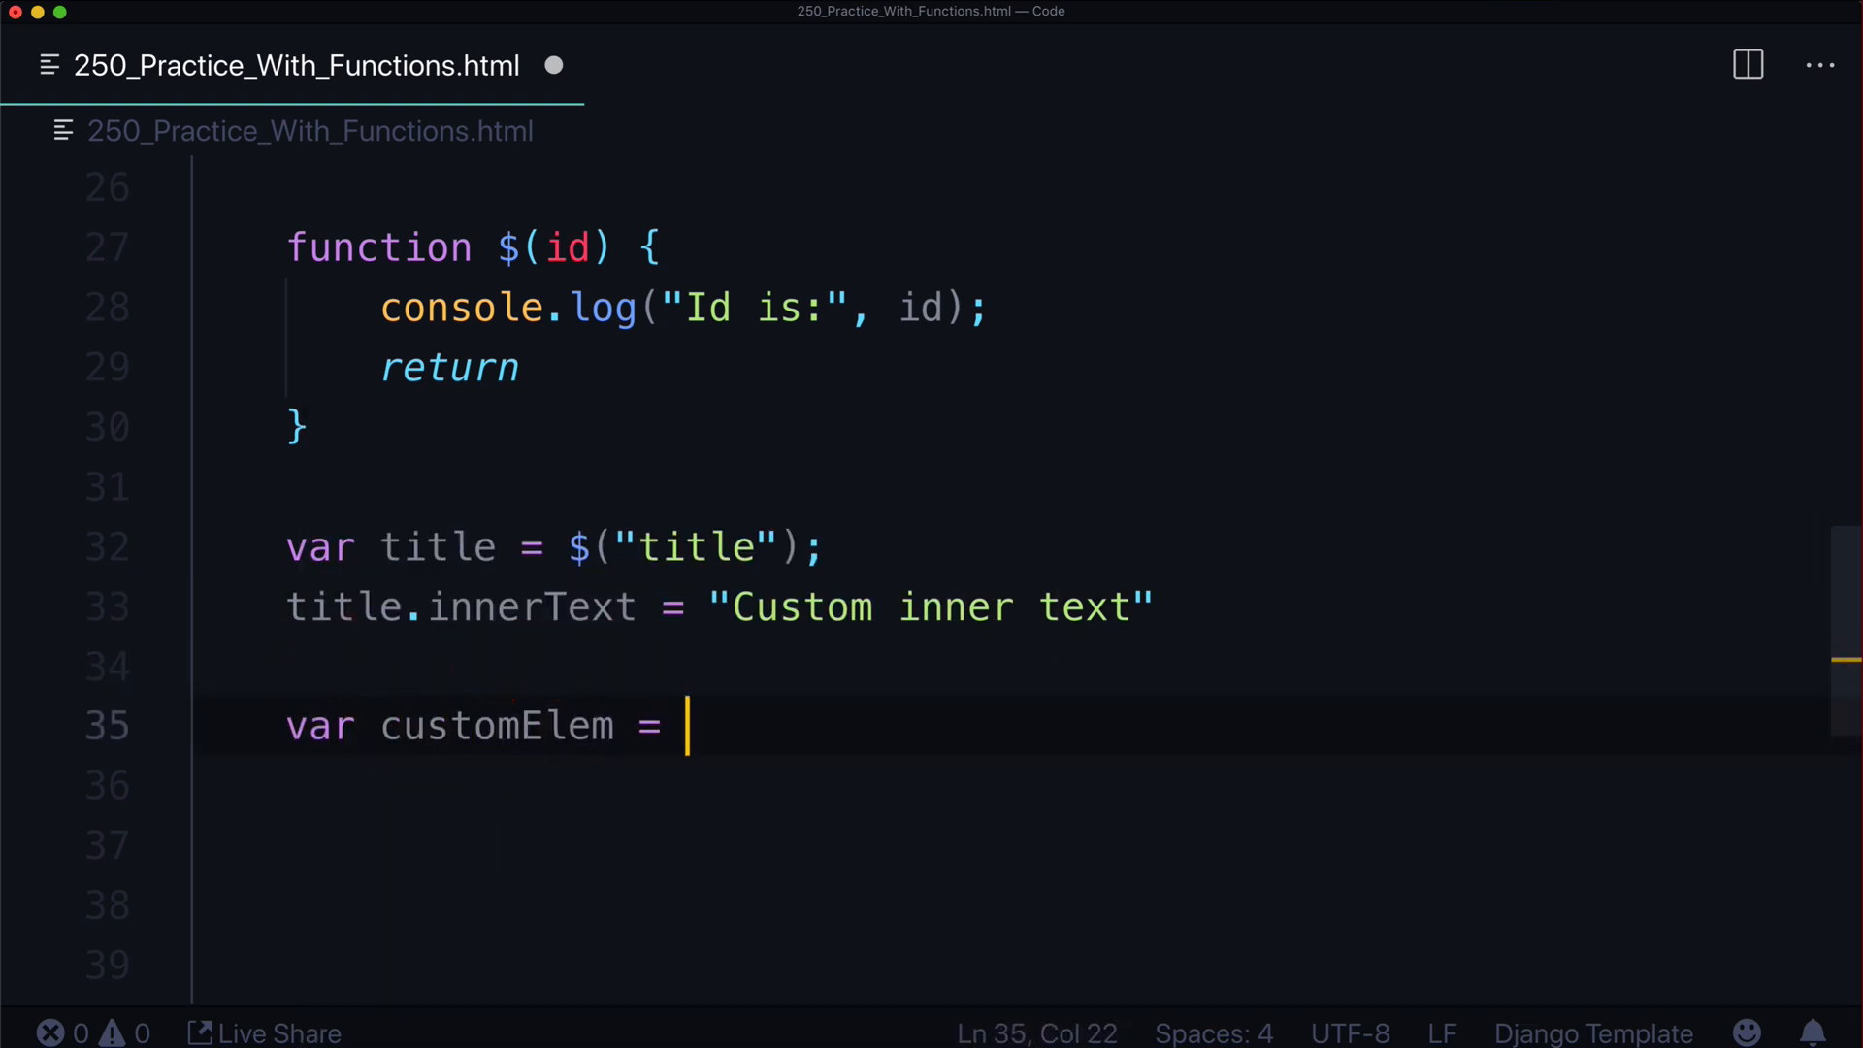
text($("customId"))
click(1054, 786)
text(customElem.)
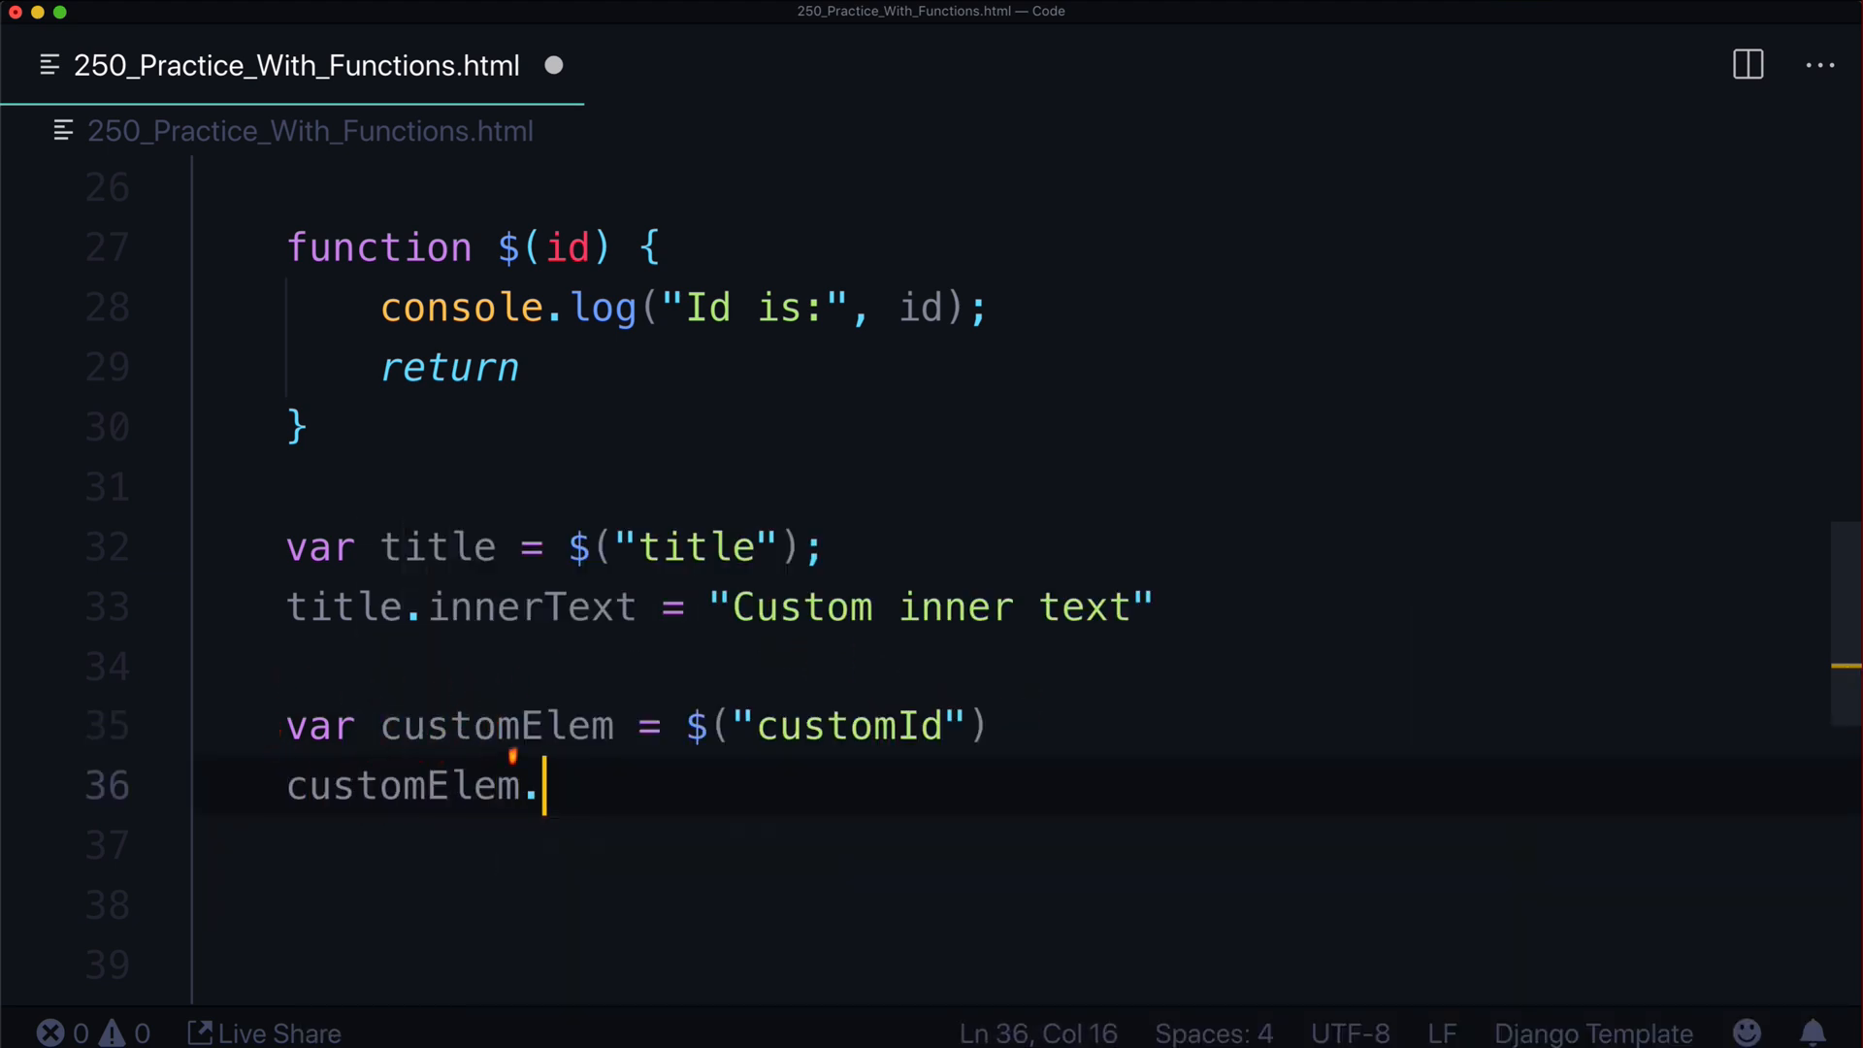
text(innerHTML = ")
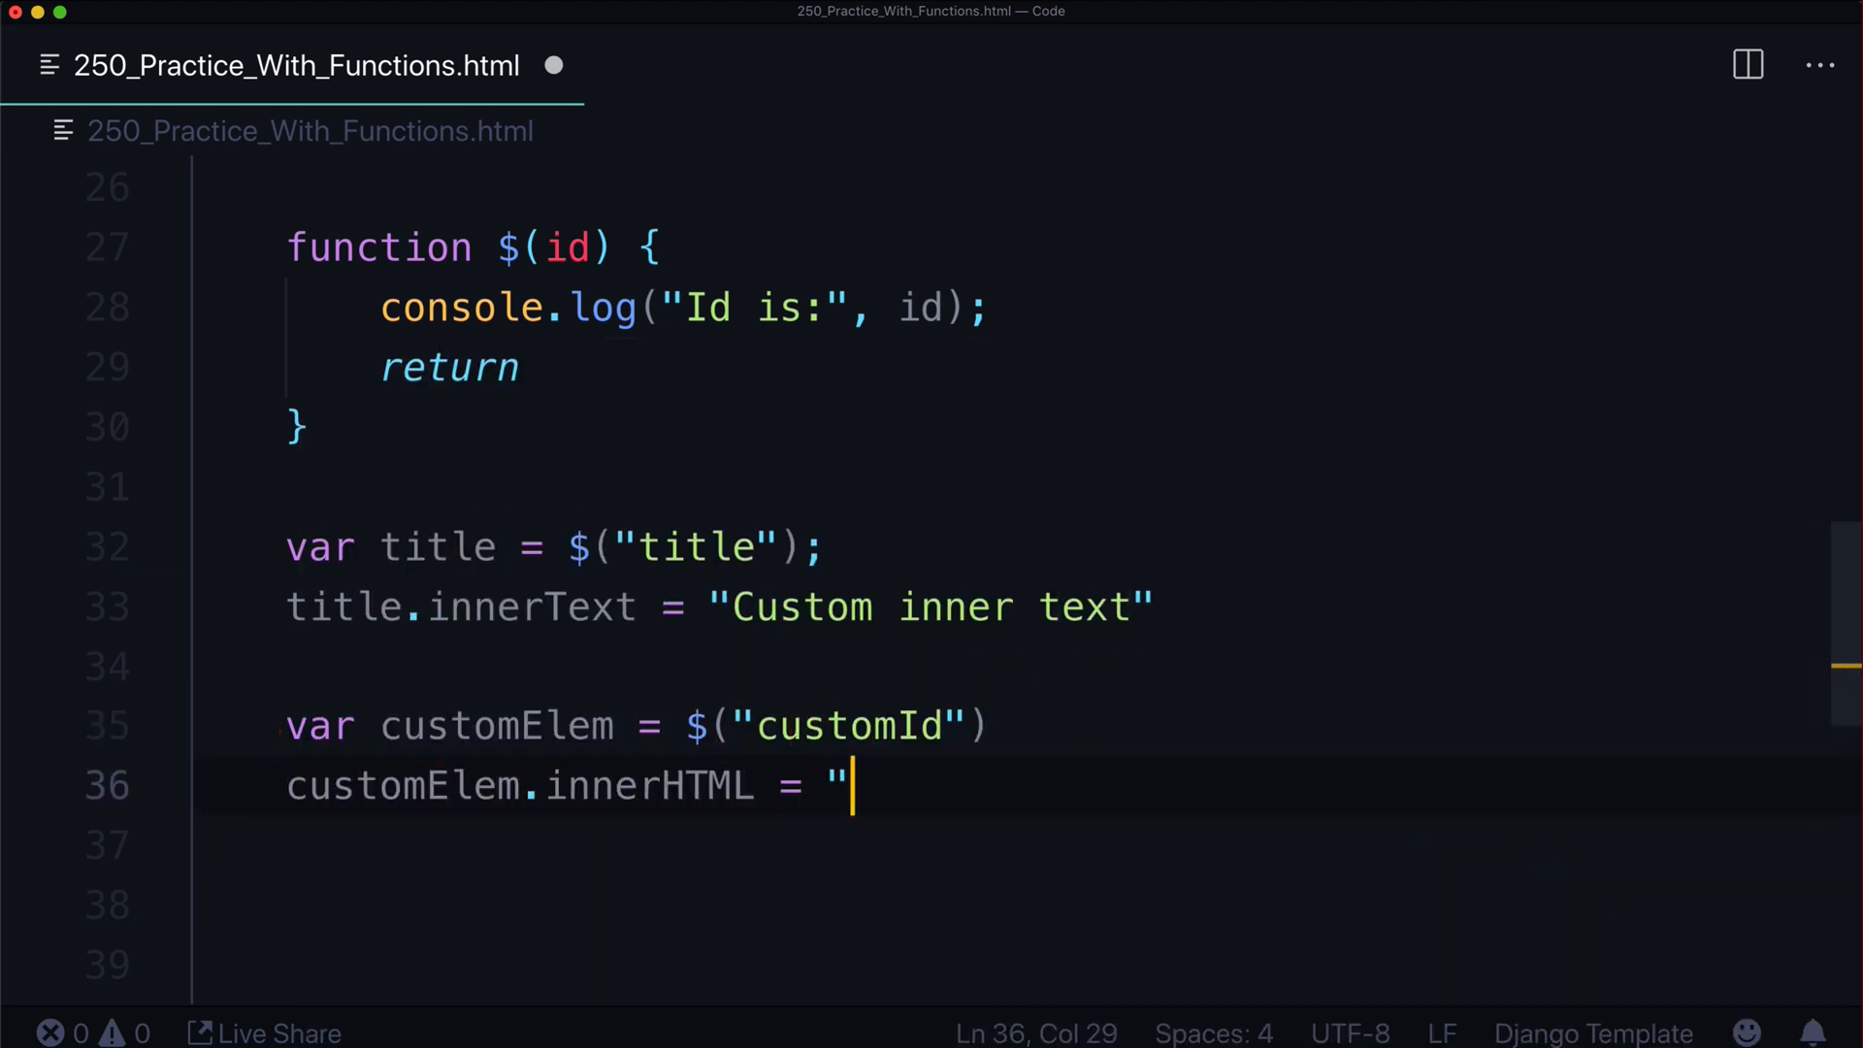
text(Something here)
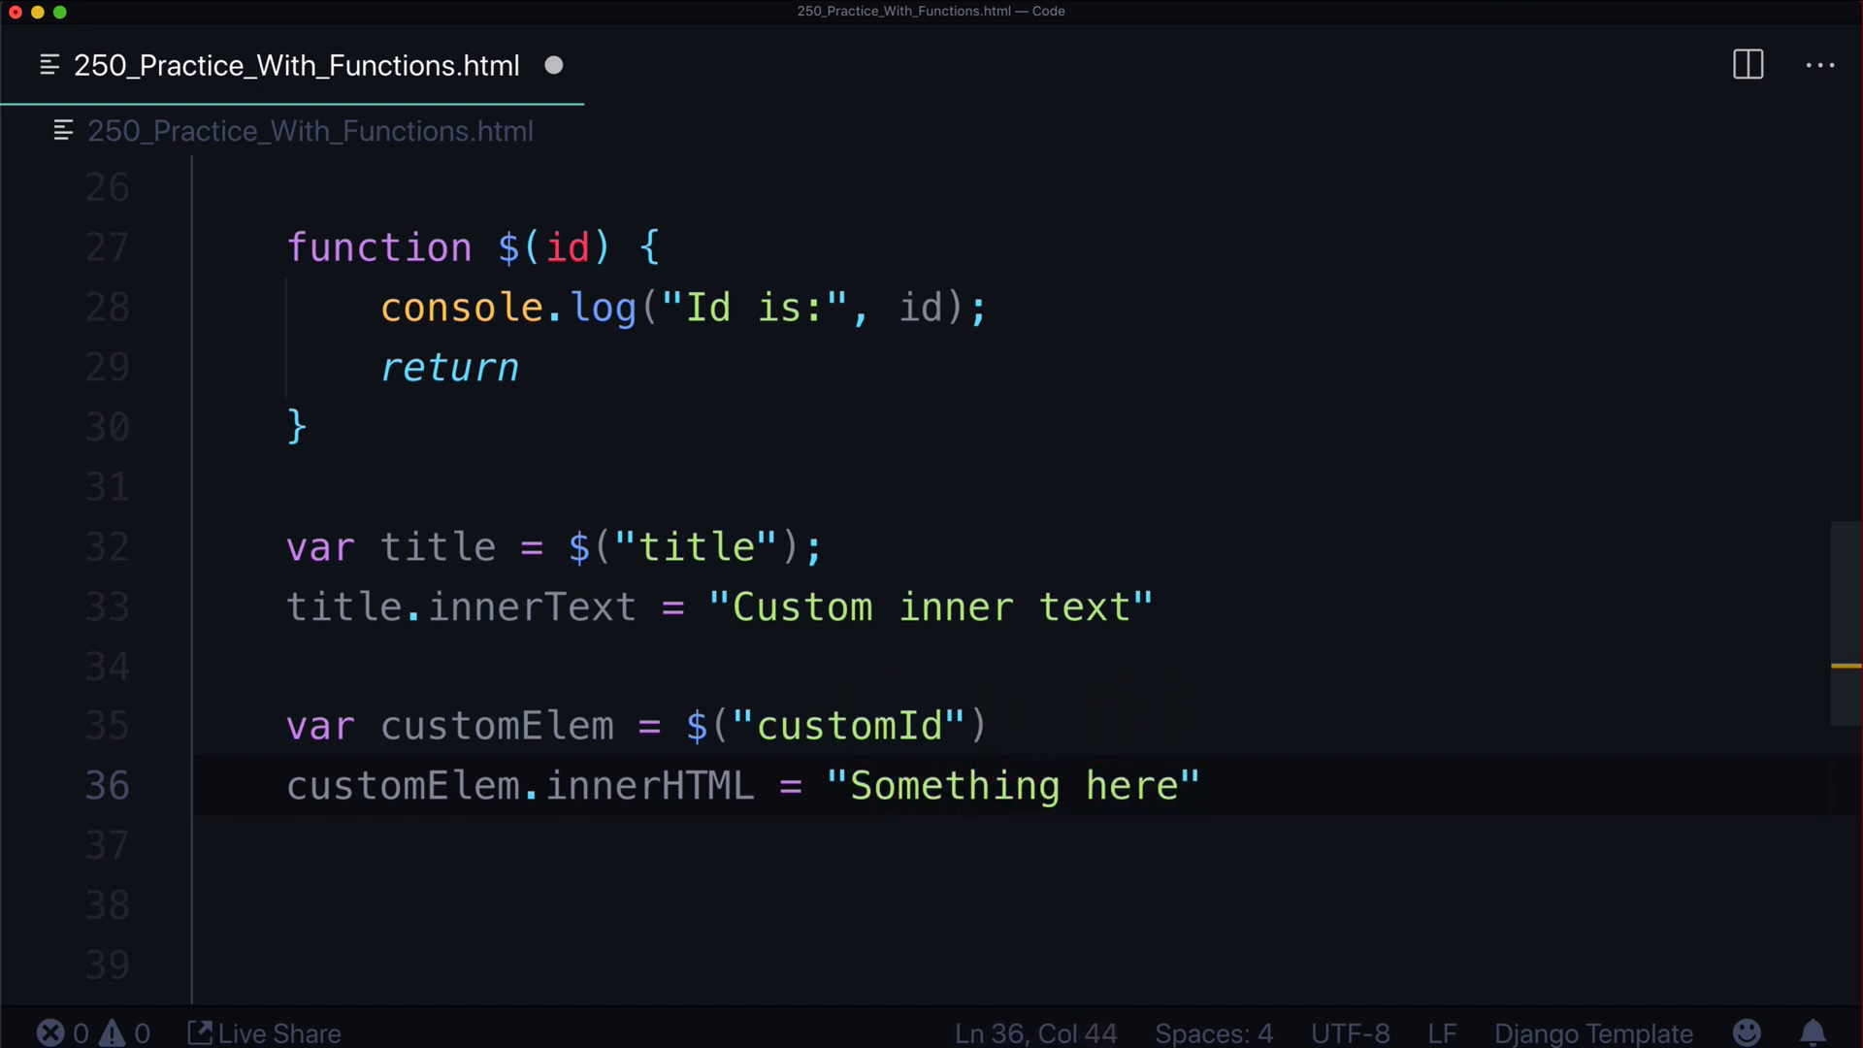
Paste document.getElementById(id) back after return and remove the customElem lines
click(986, 726)
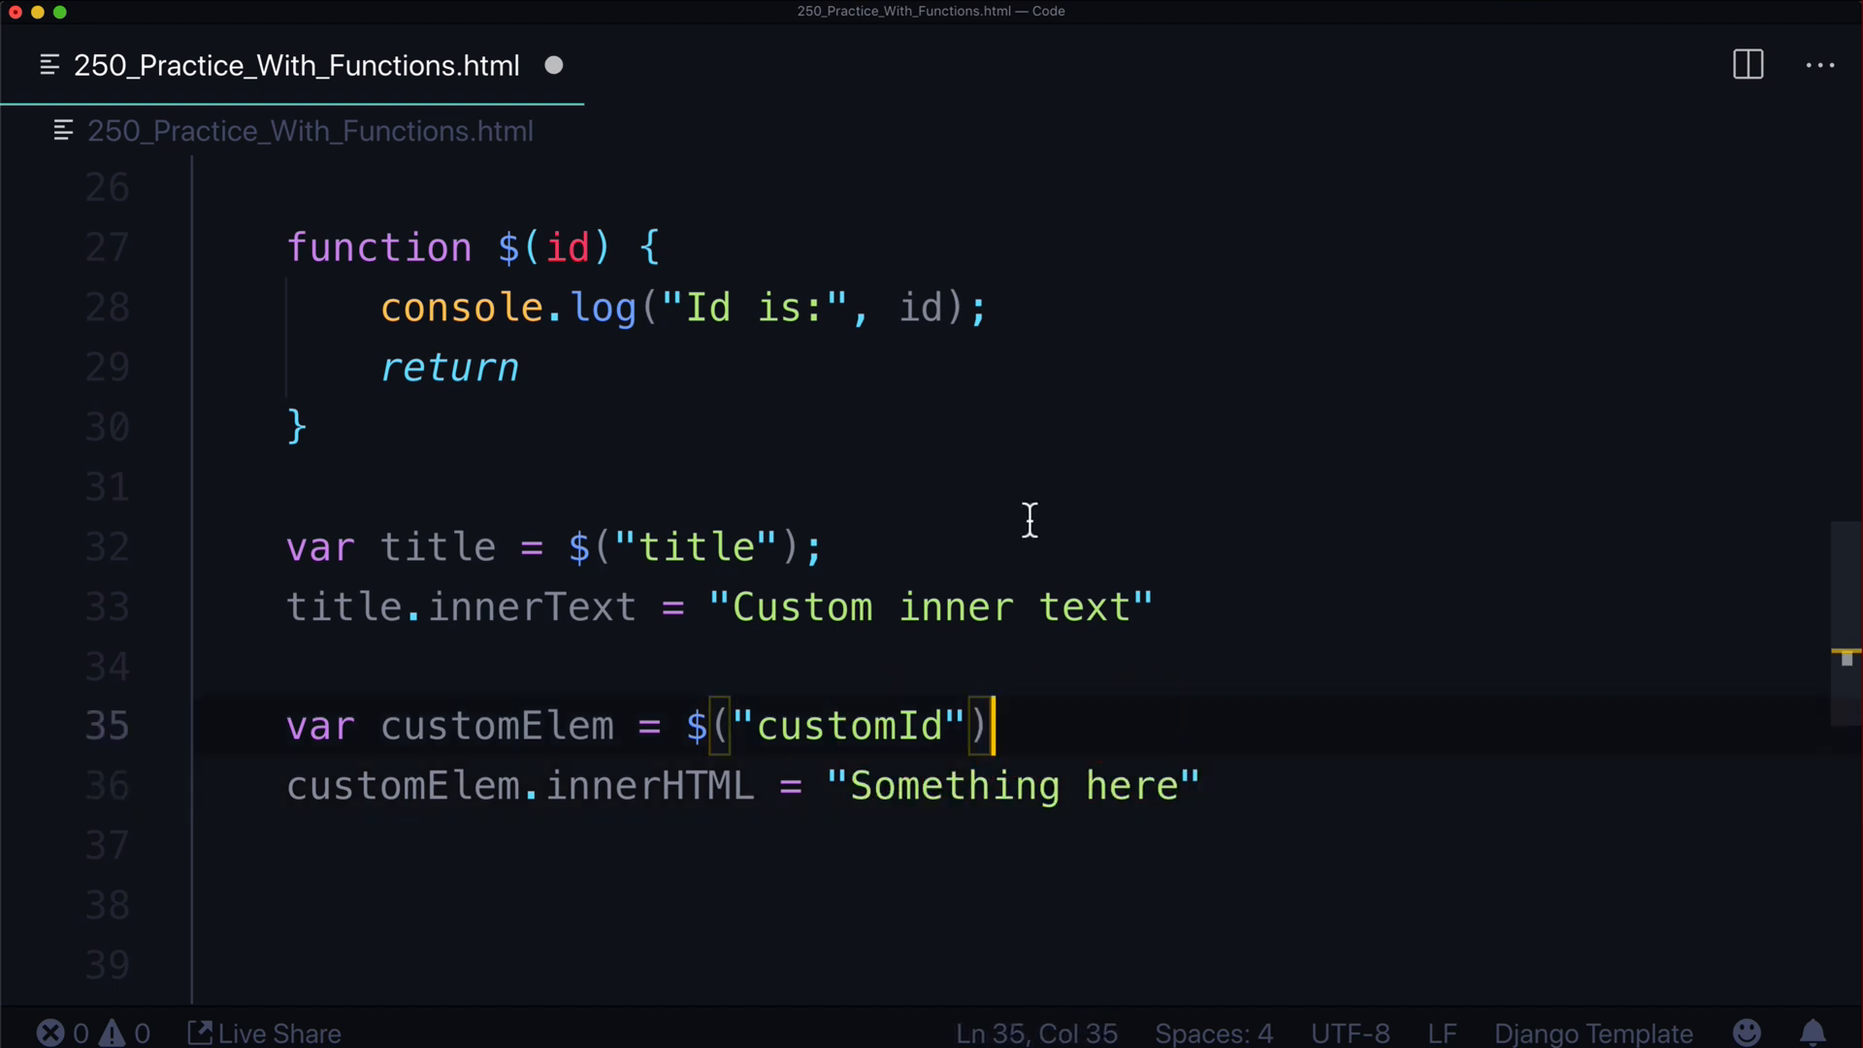
text(document.getElementById(id))
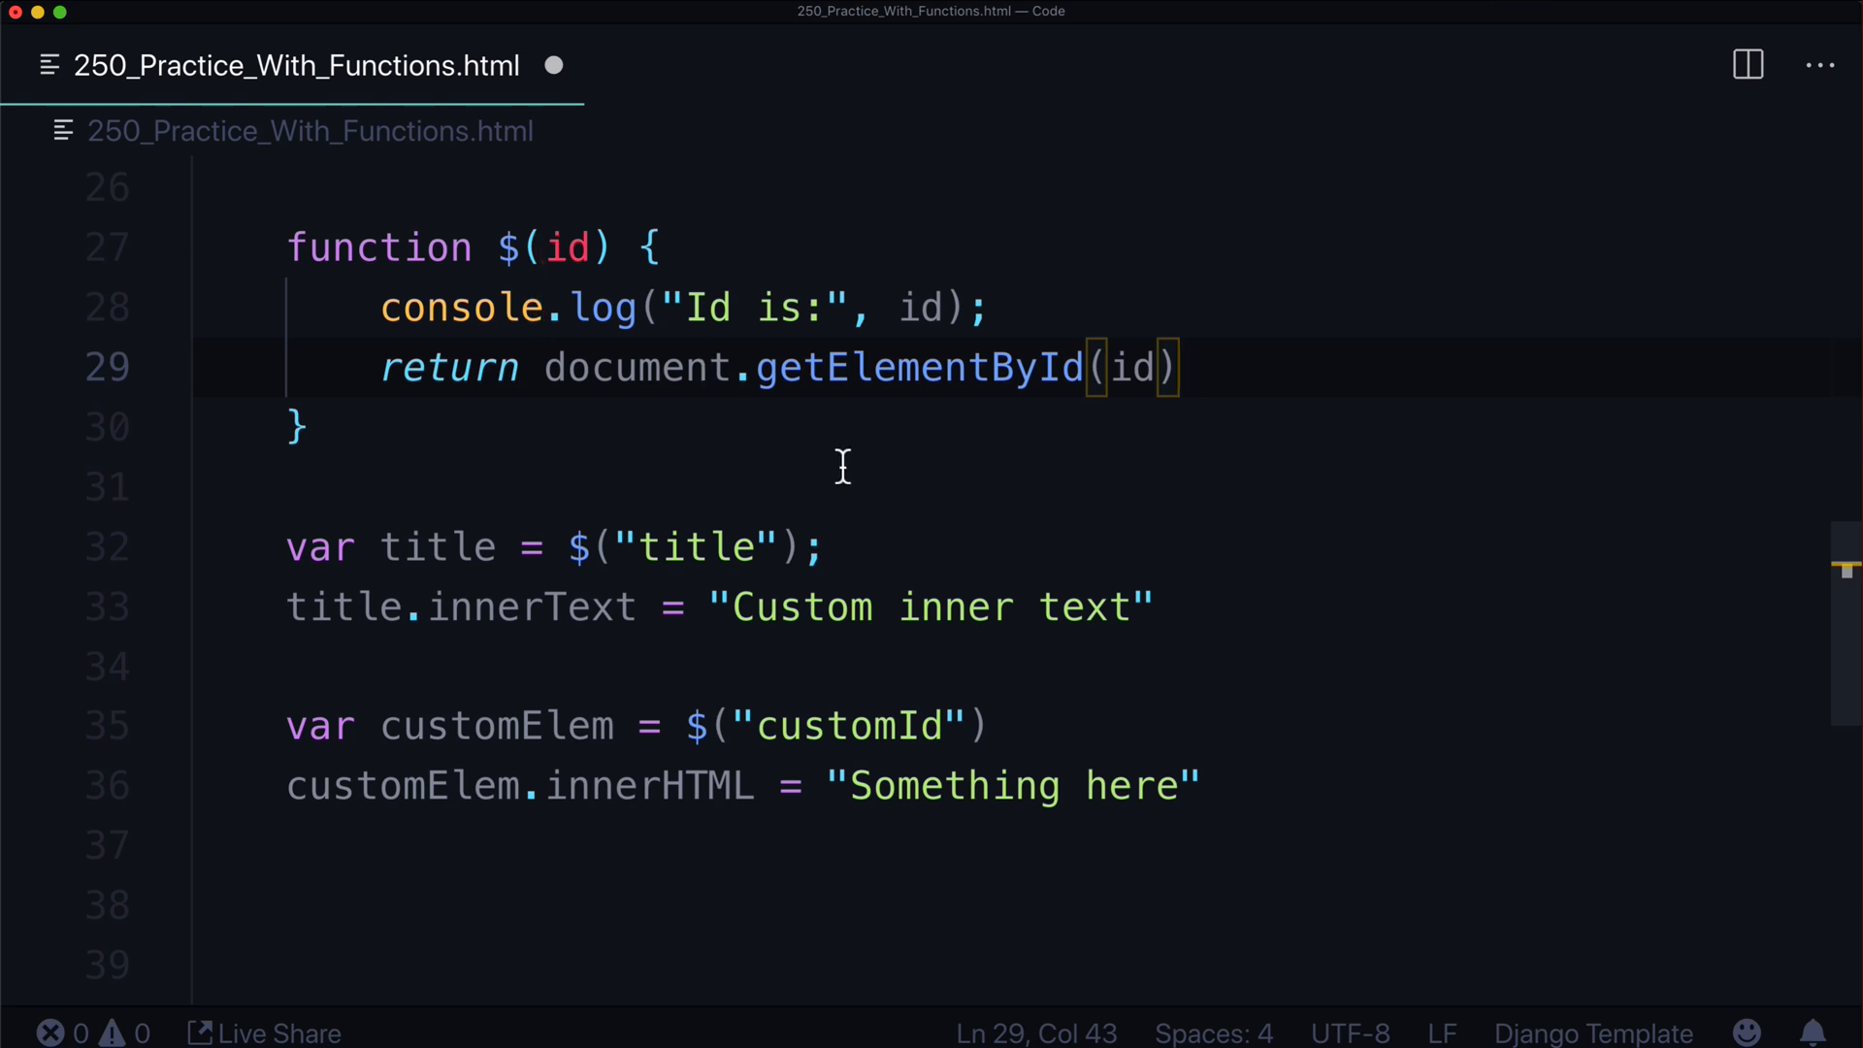
click(693, 725)
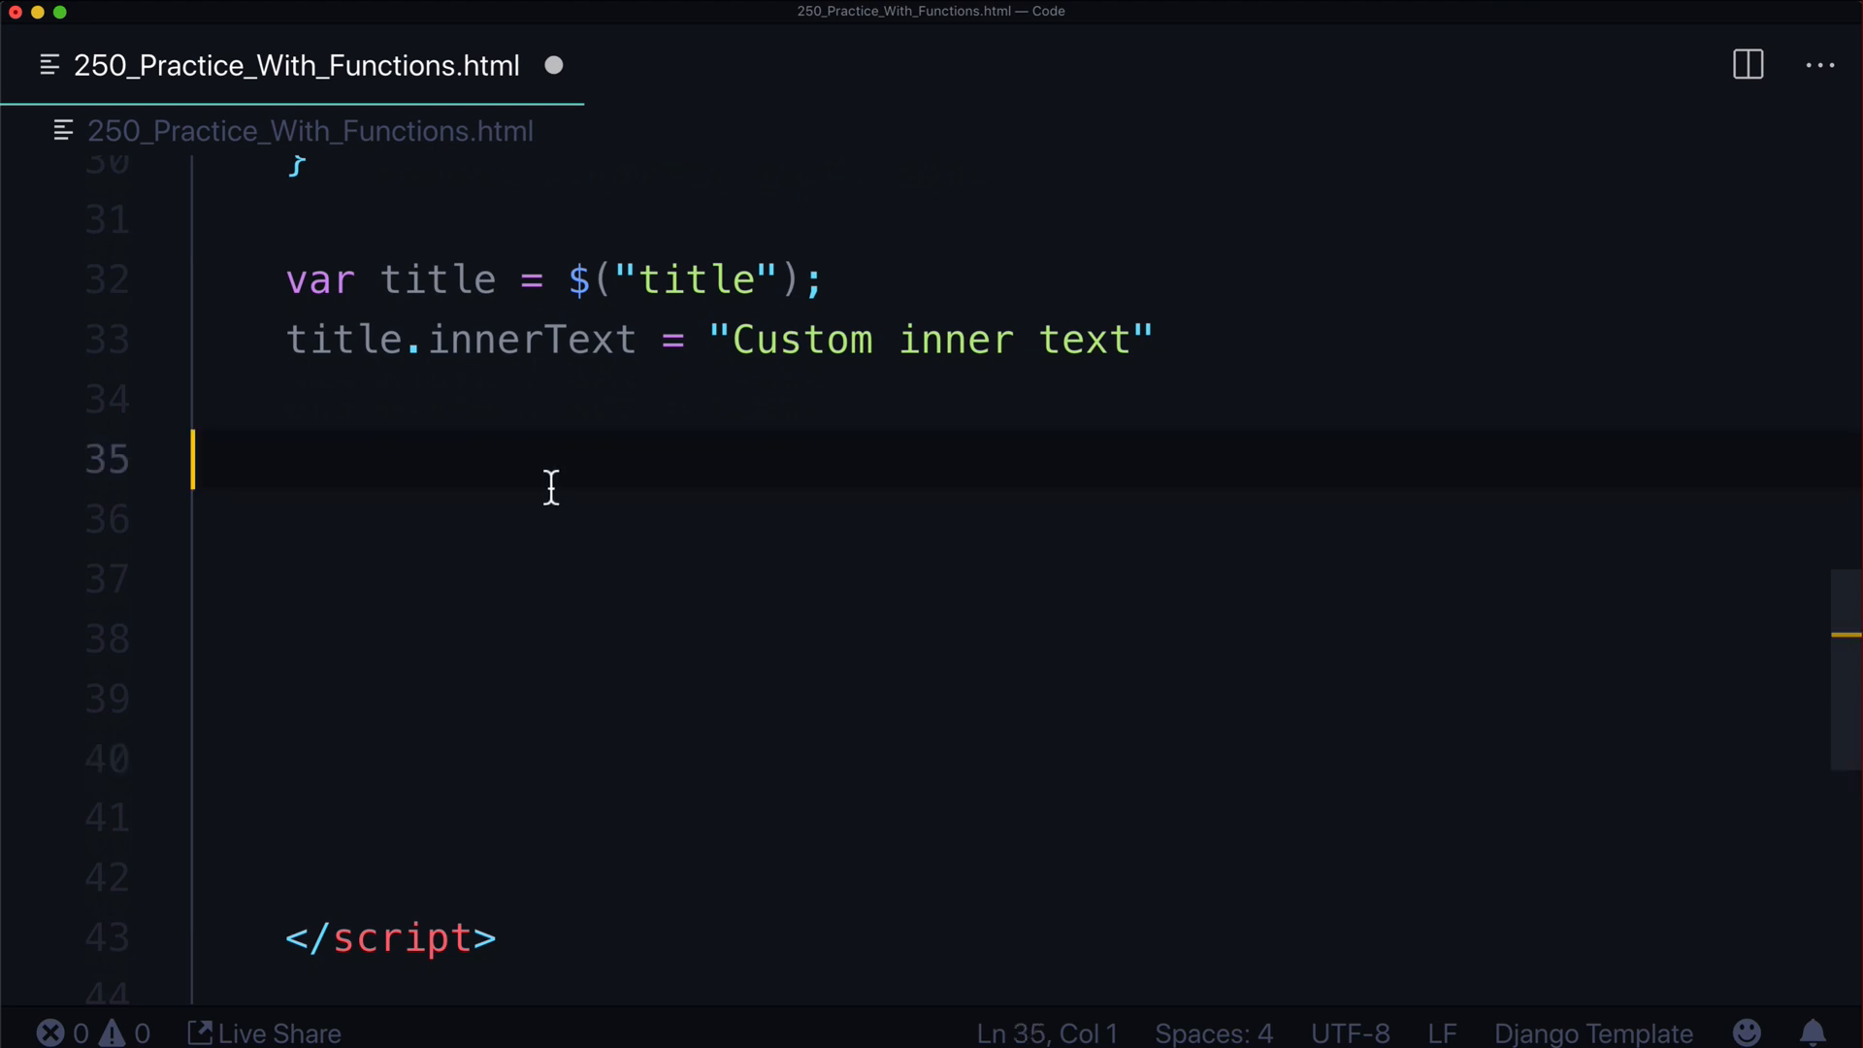
Declare a cToFahrenheit() function, then shorten its name to cToF
key(enter)
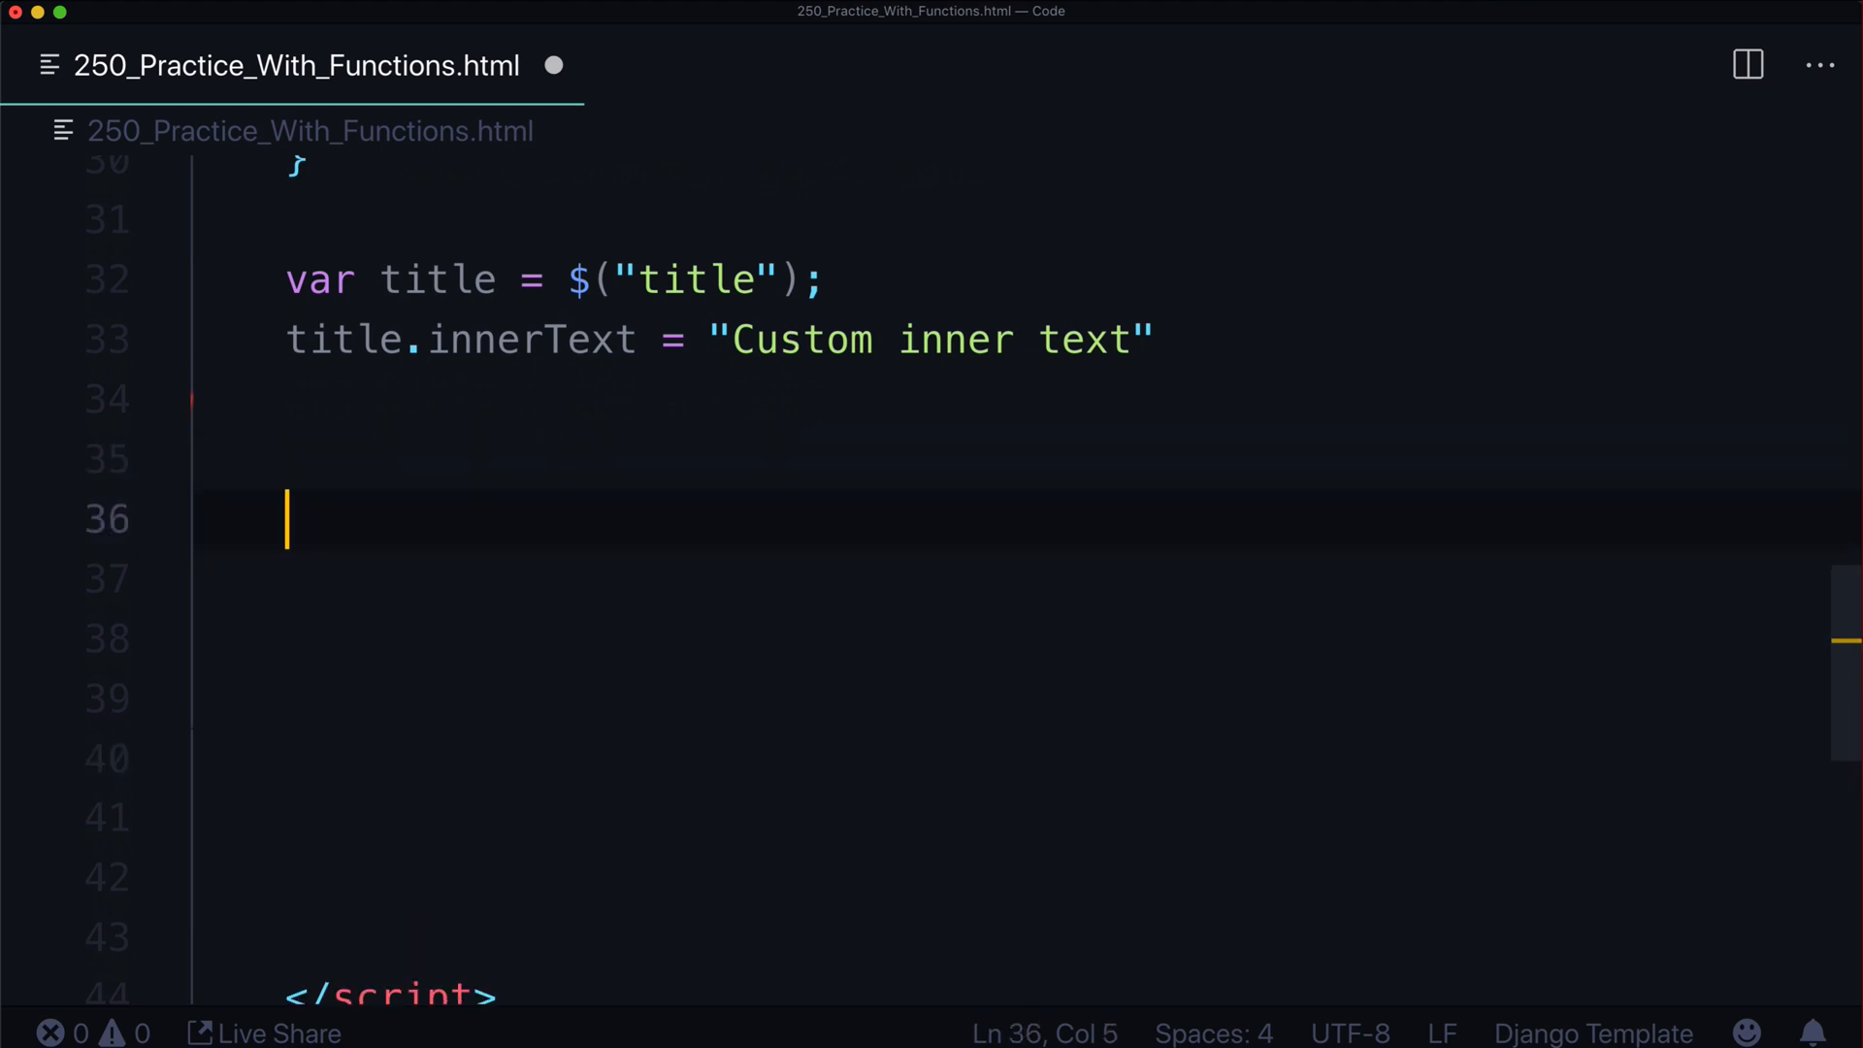
text(function)
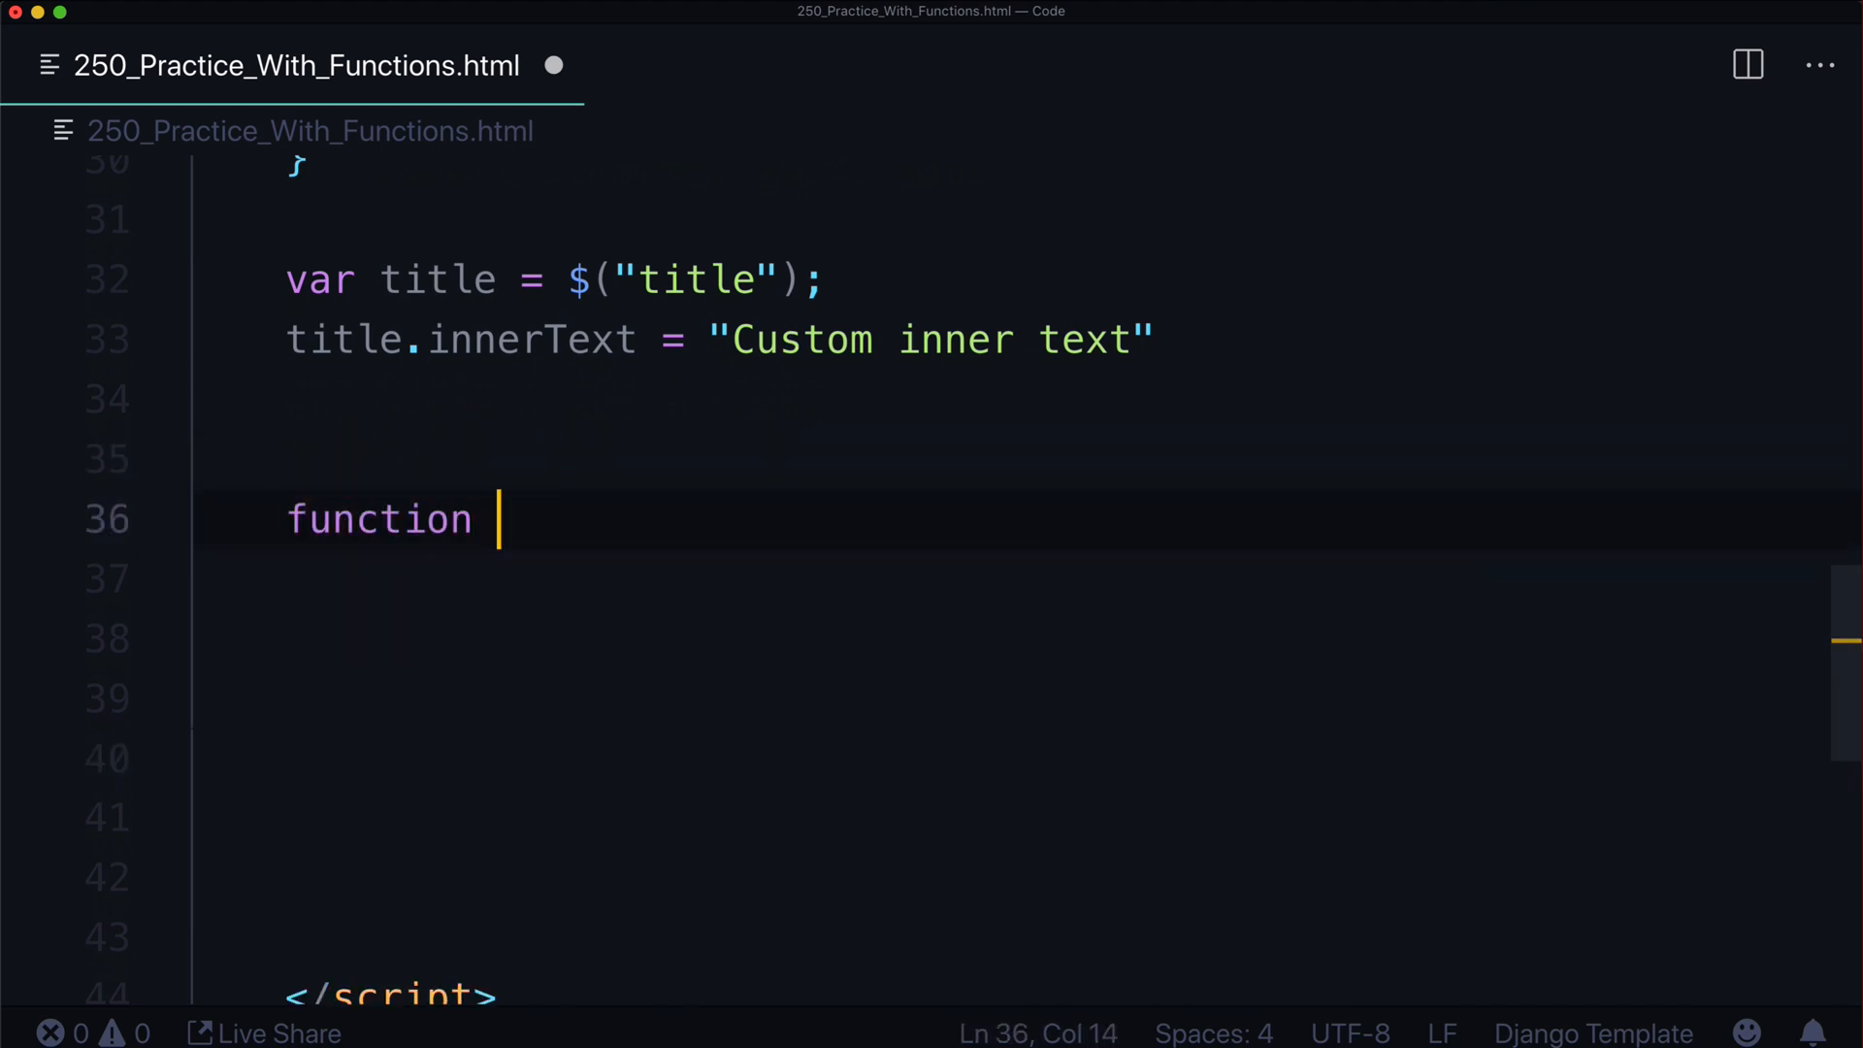
text(cTo)
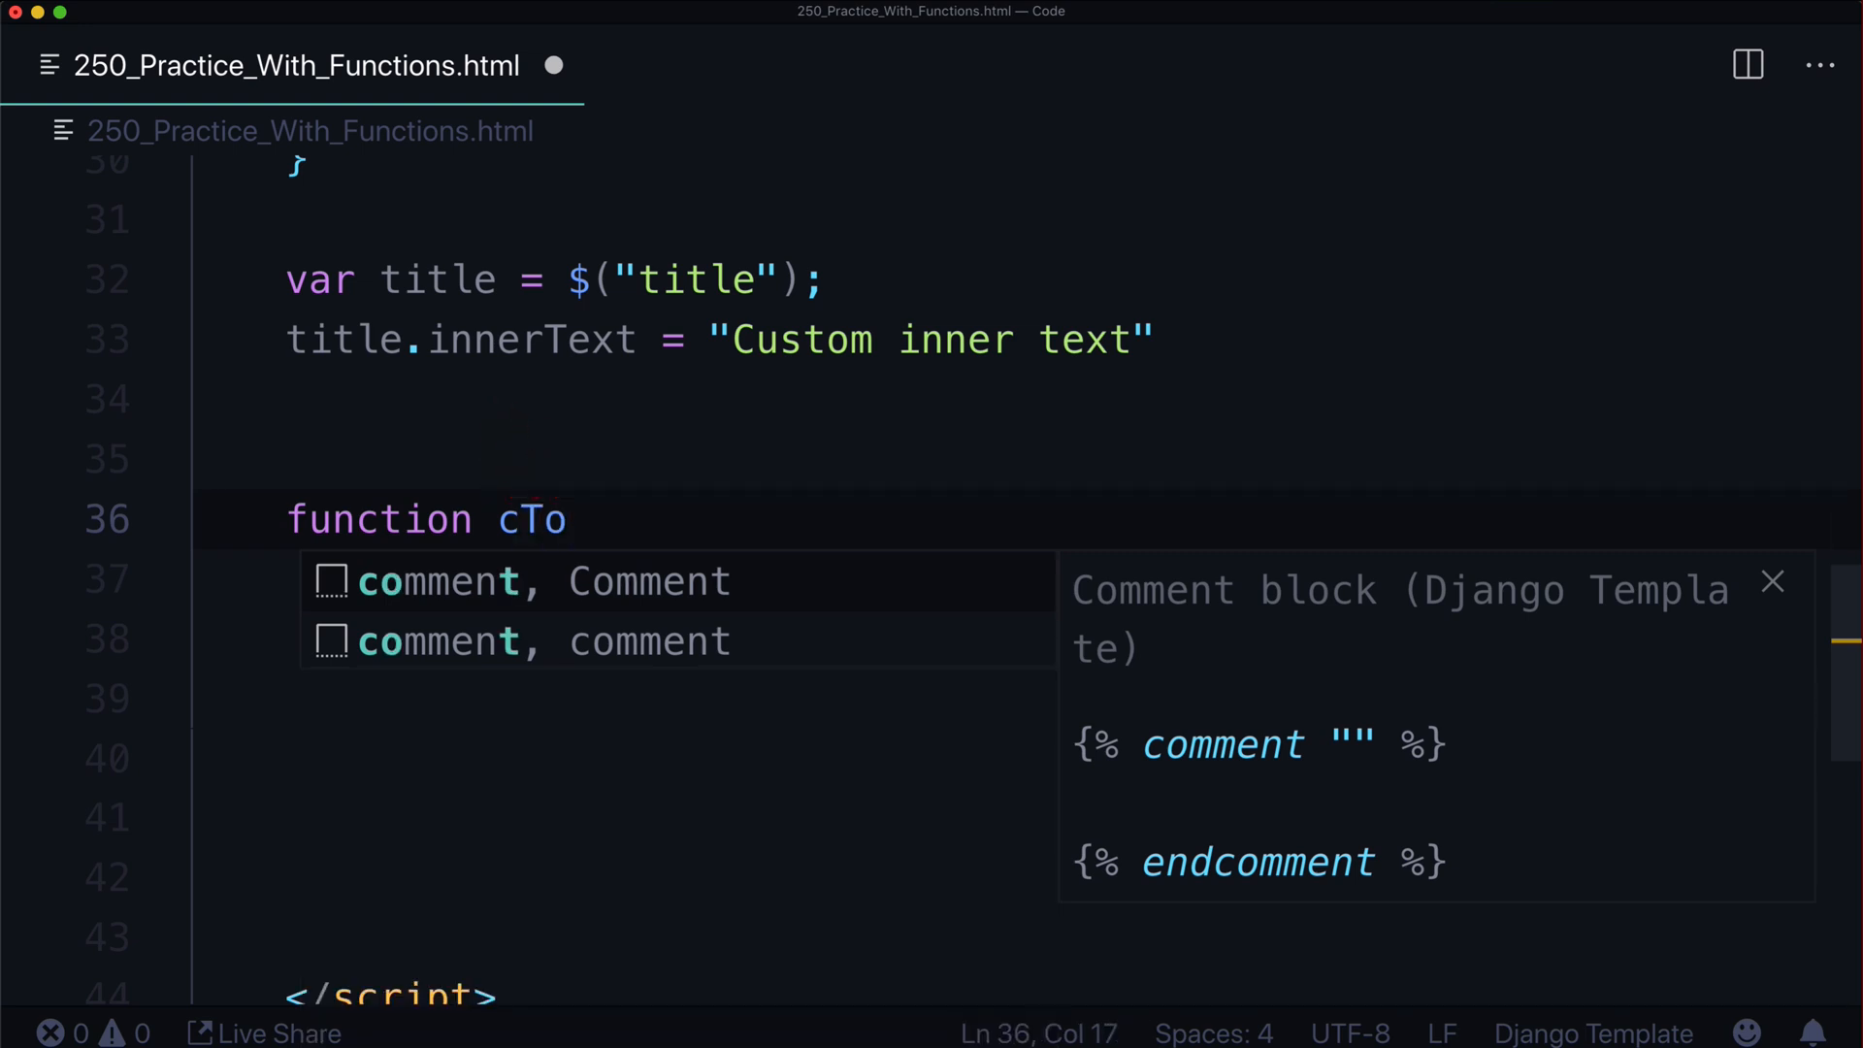
text(Fahr)
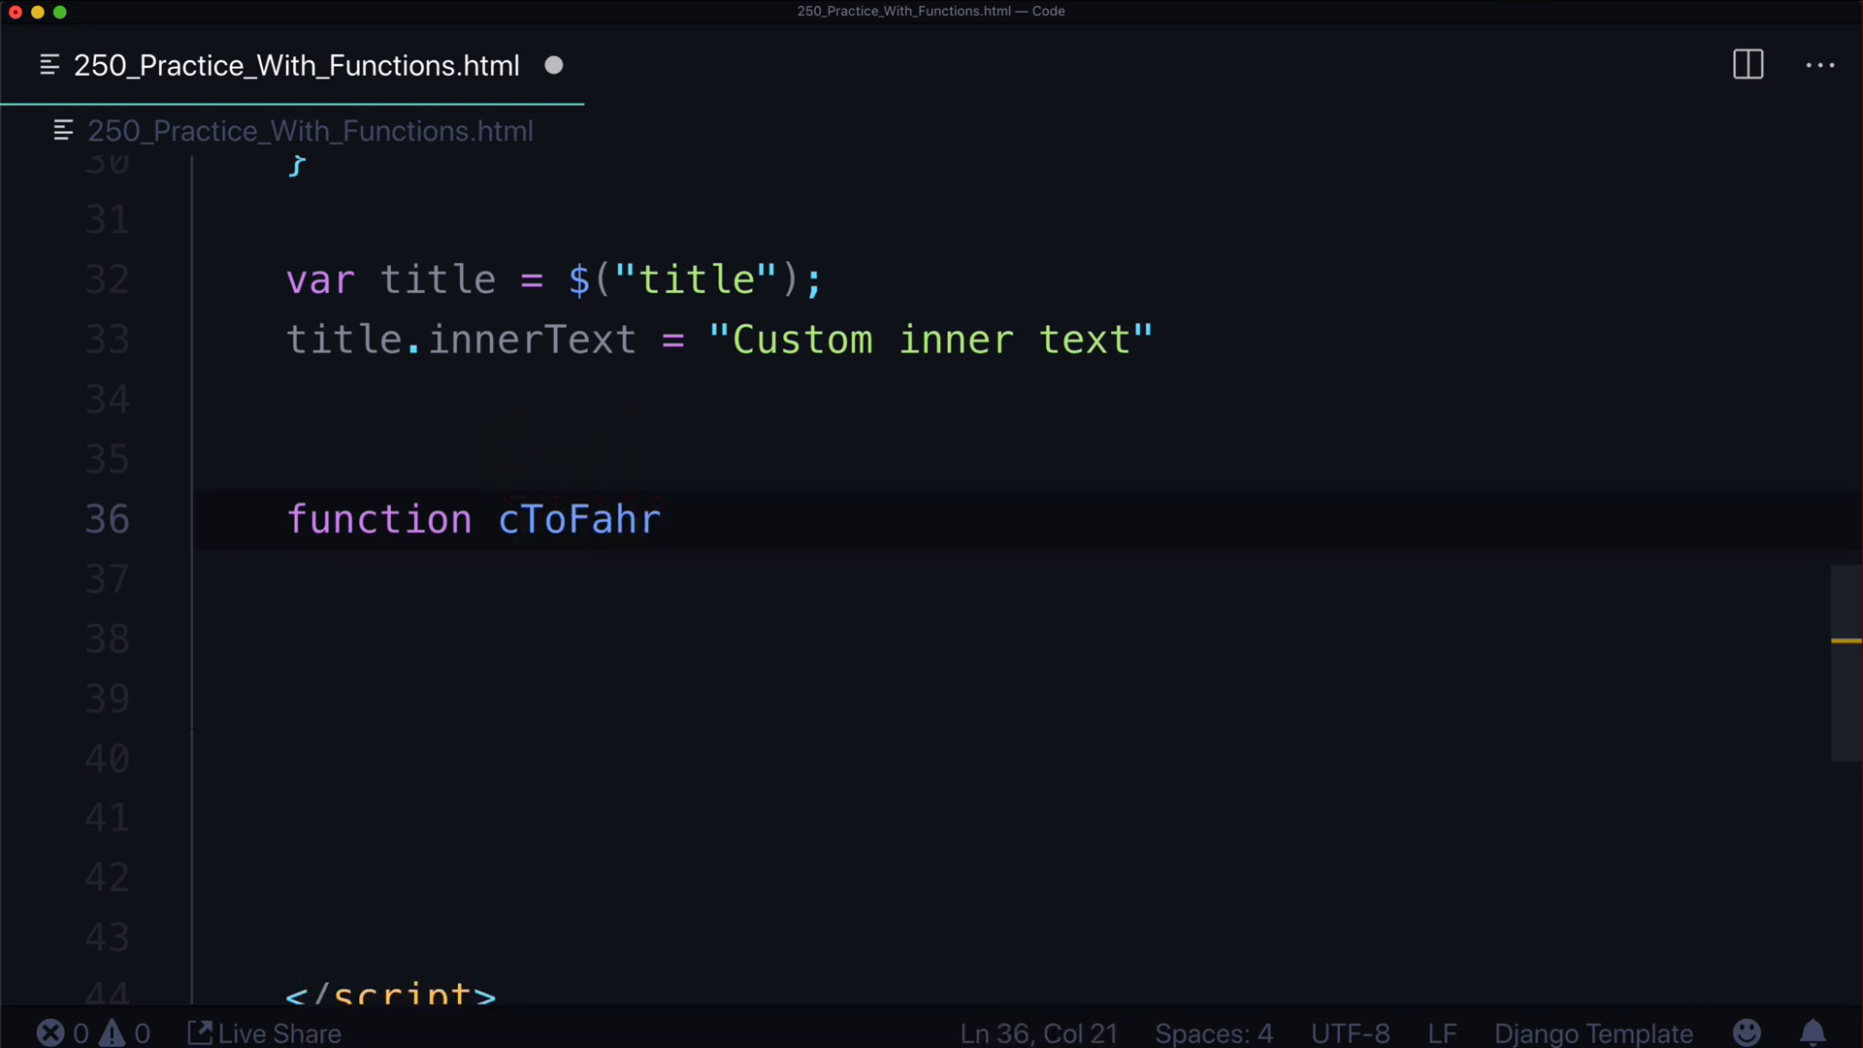
text(enheit())
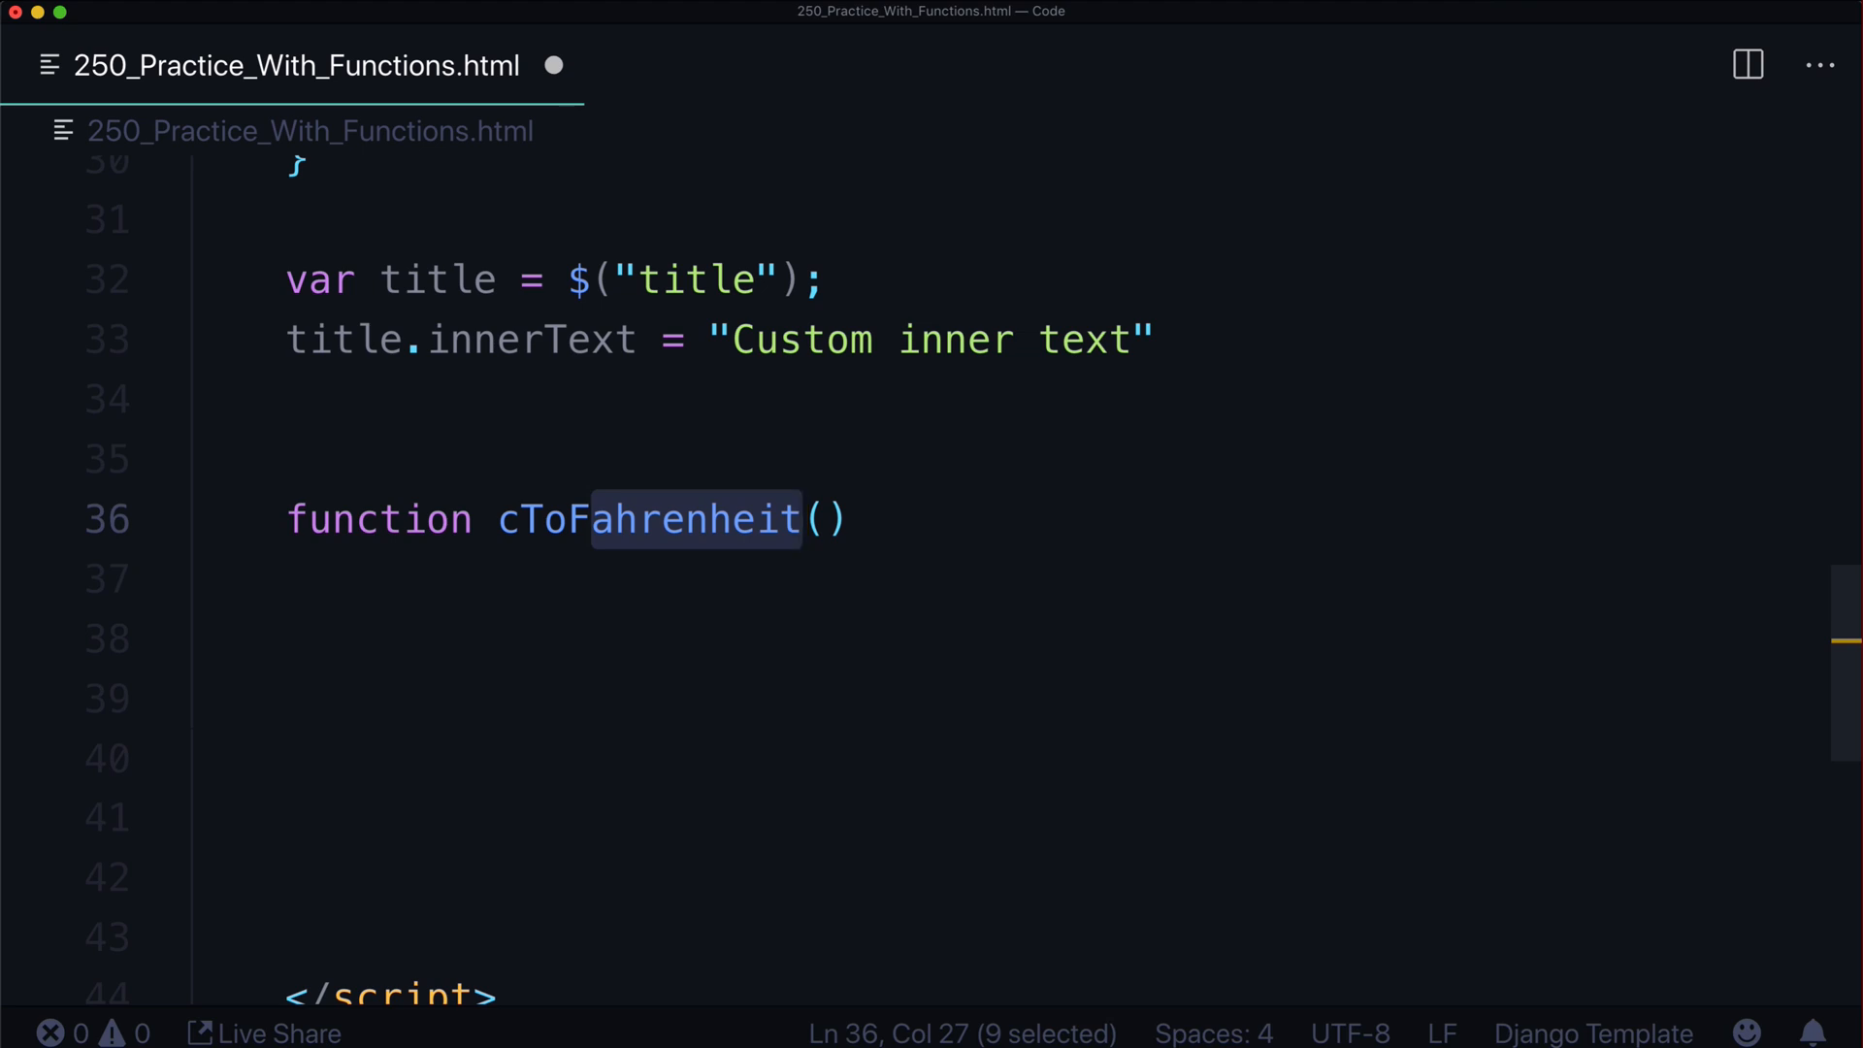
key(Delete)
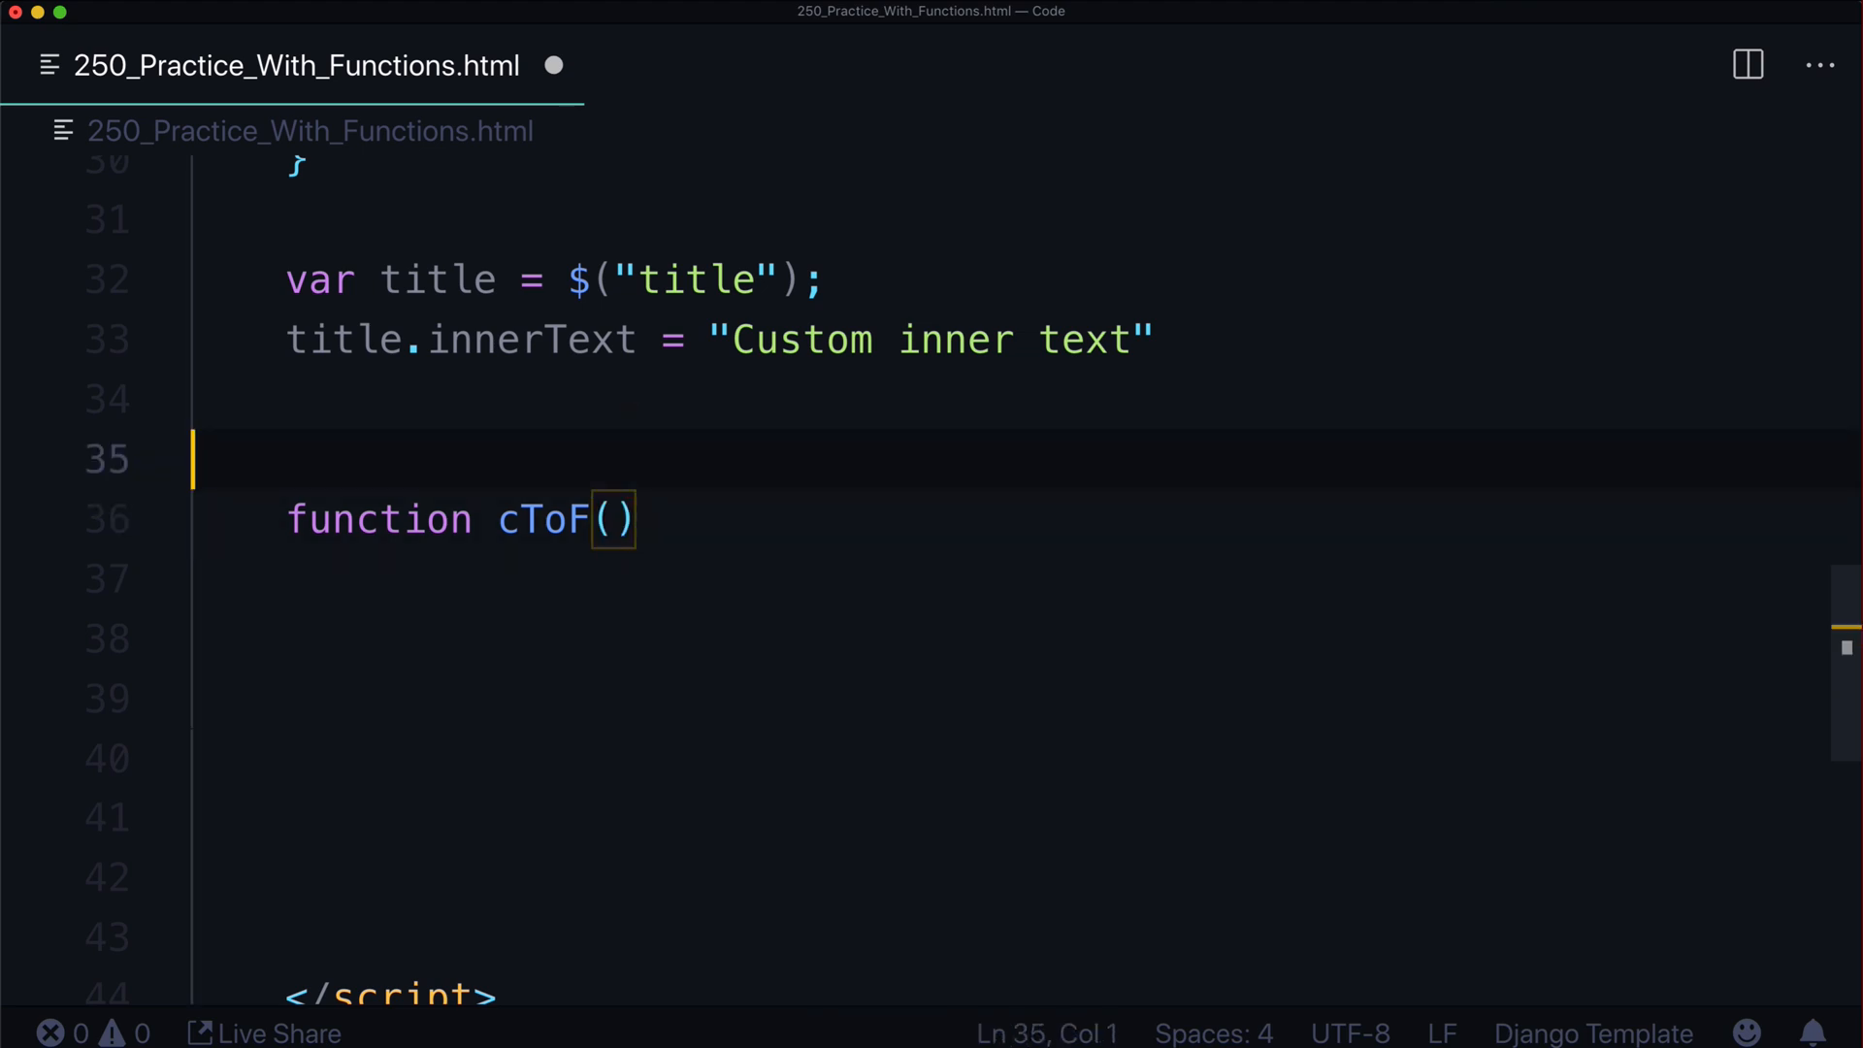
Add a // Celcius to fahrenheit comment and give cToF a c_num parameter with empty braces
text(//)
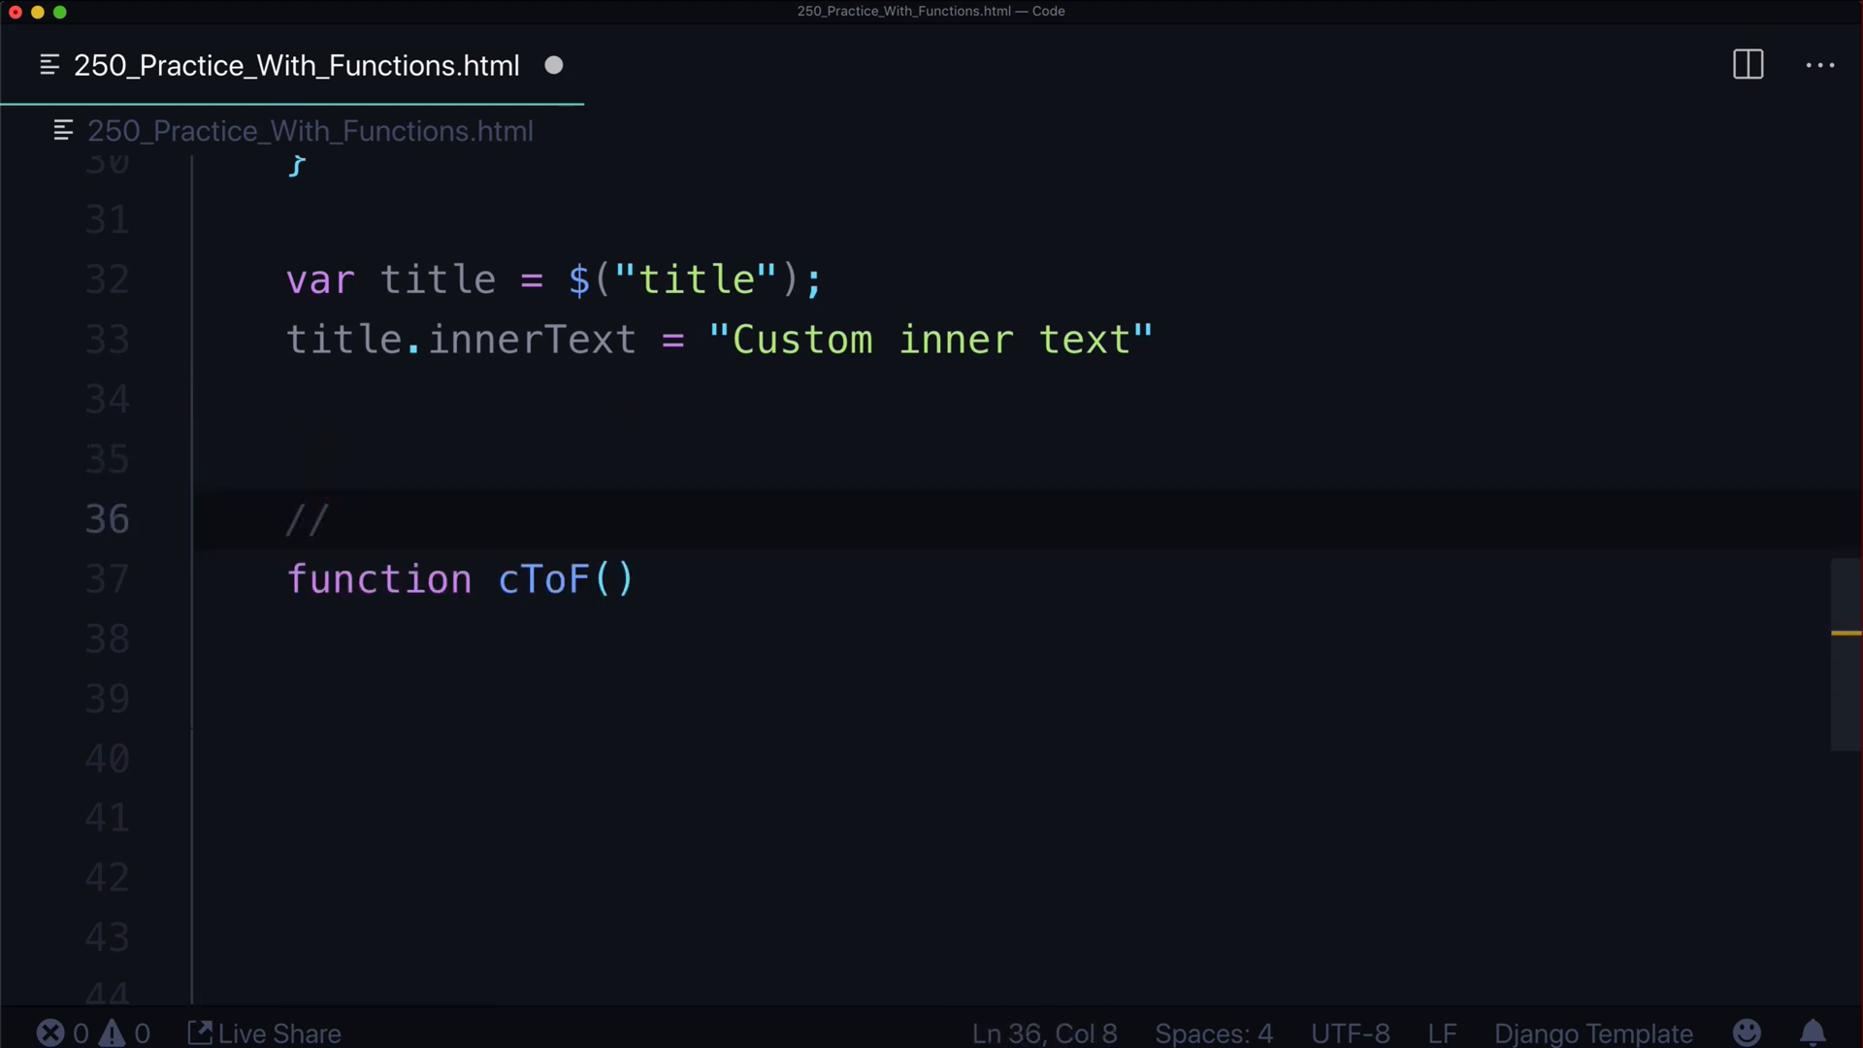
text(Celcius to)
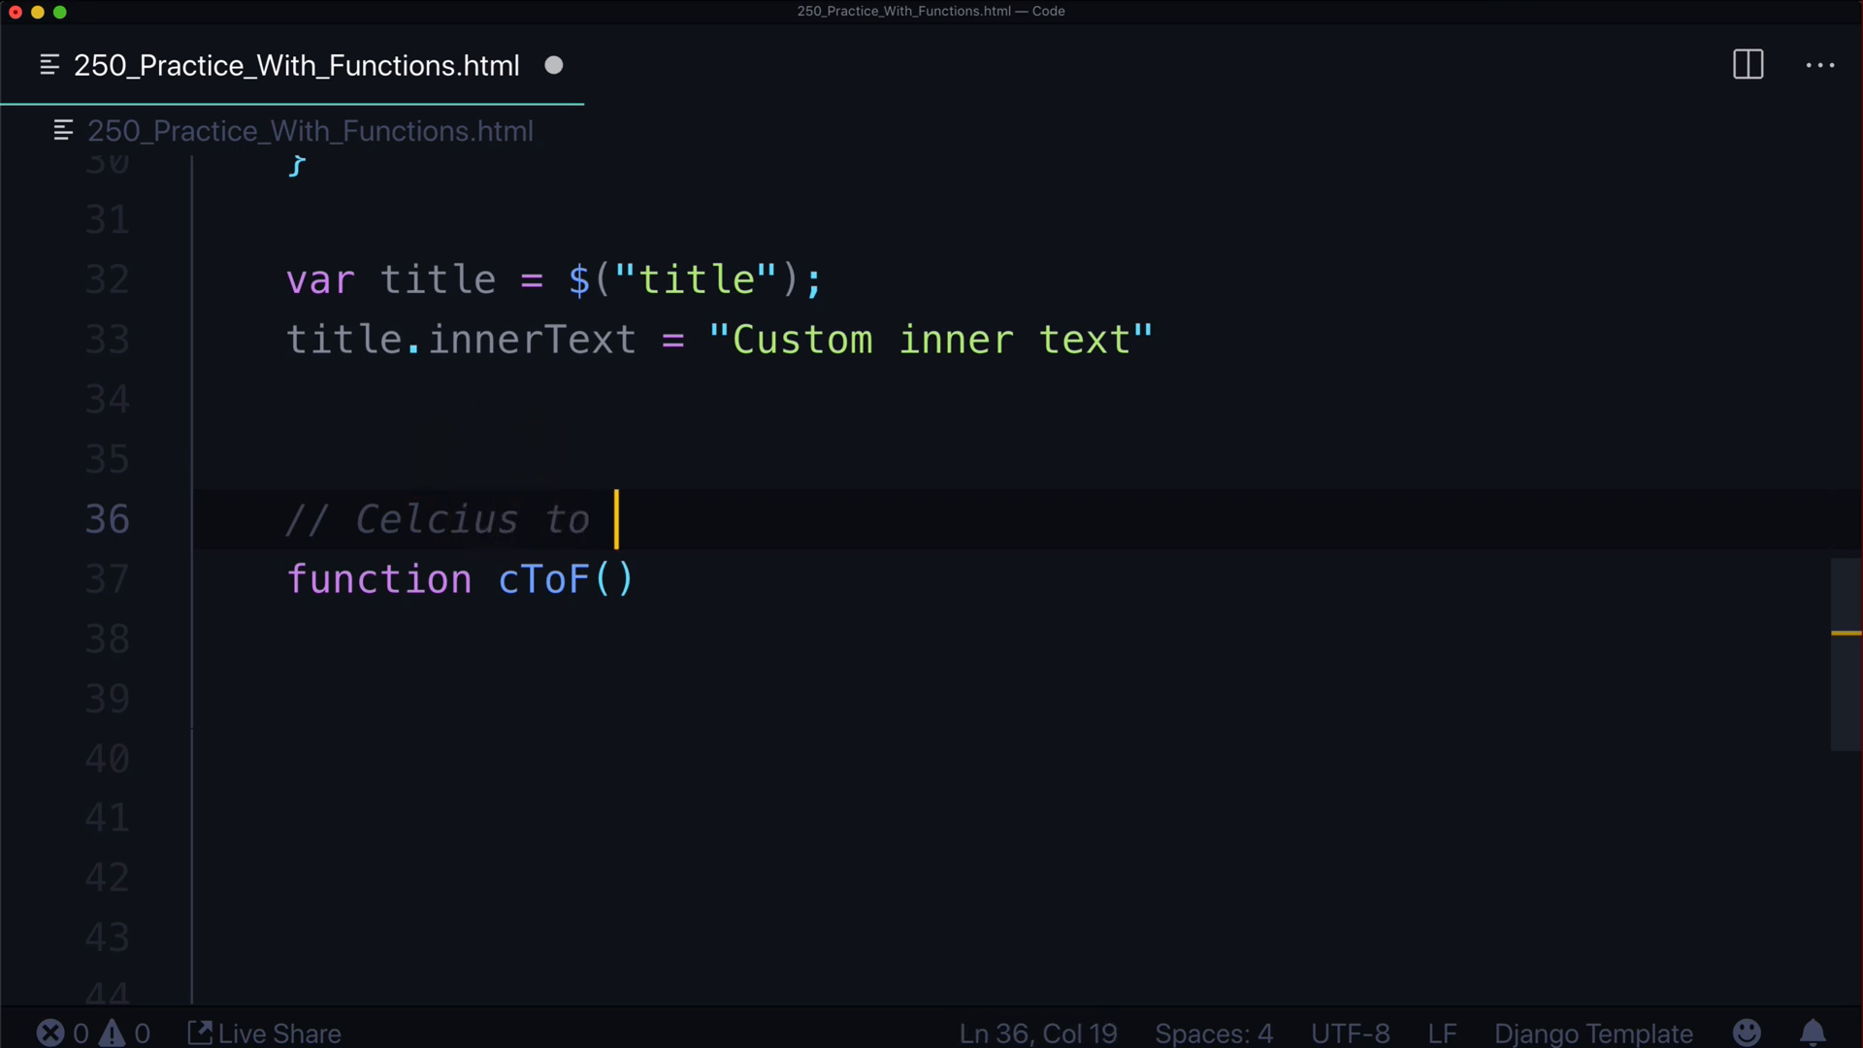
text(fahrenheit)
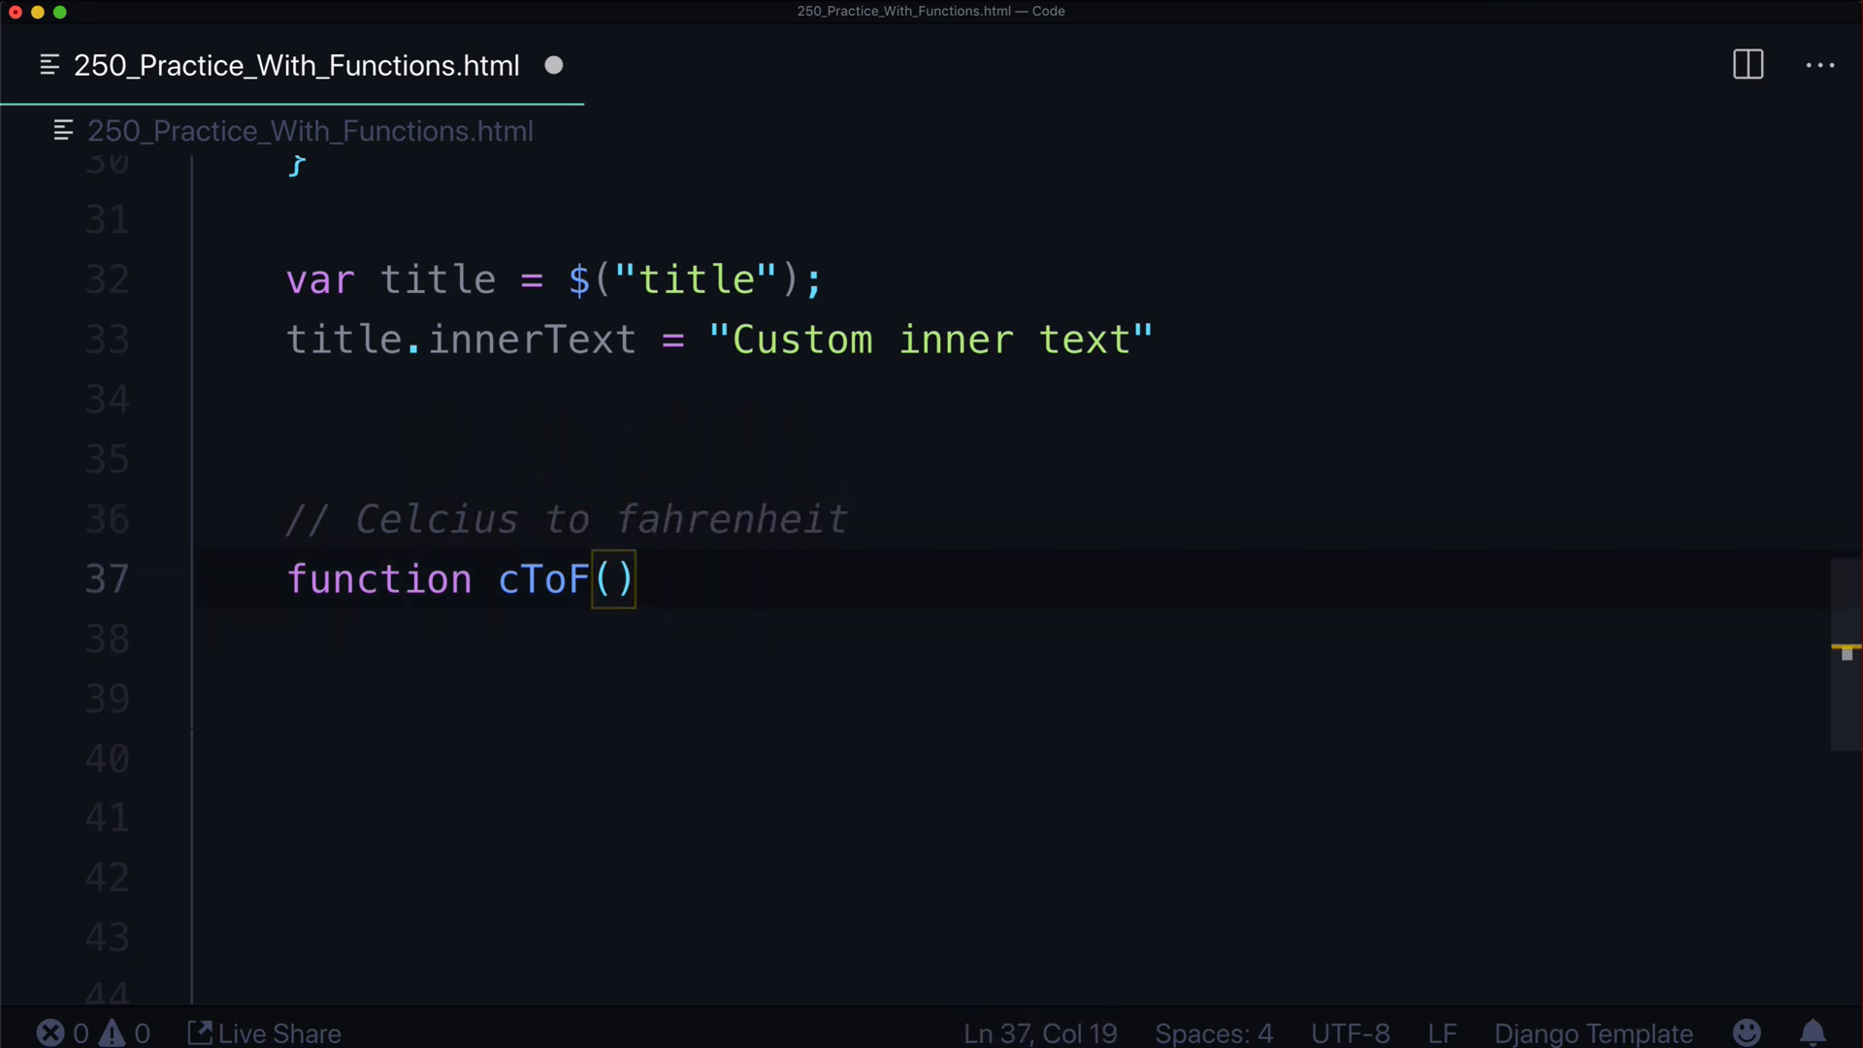
text(c)
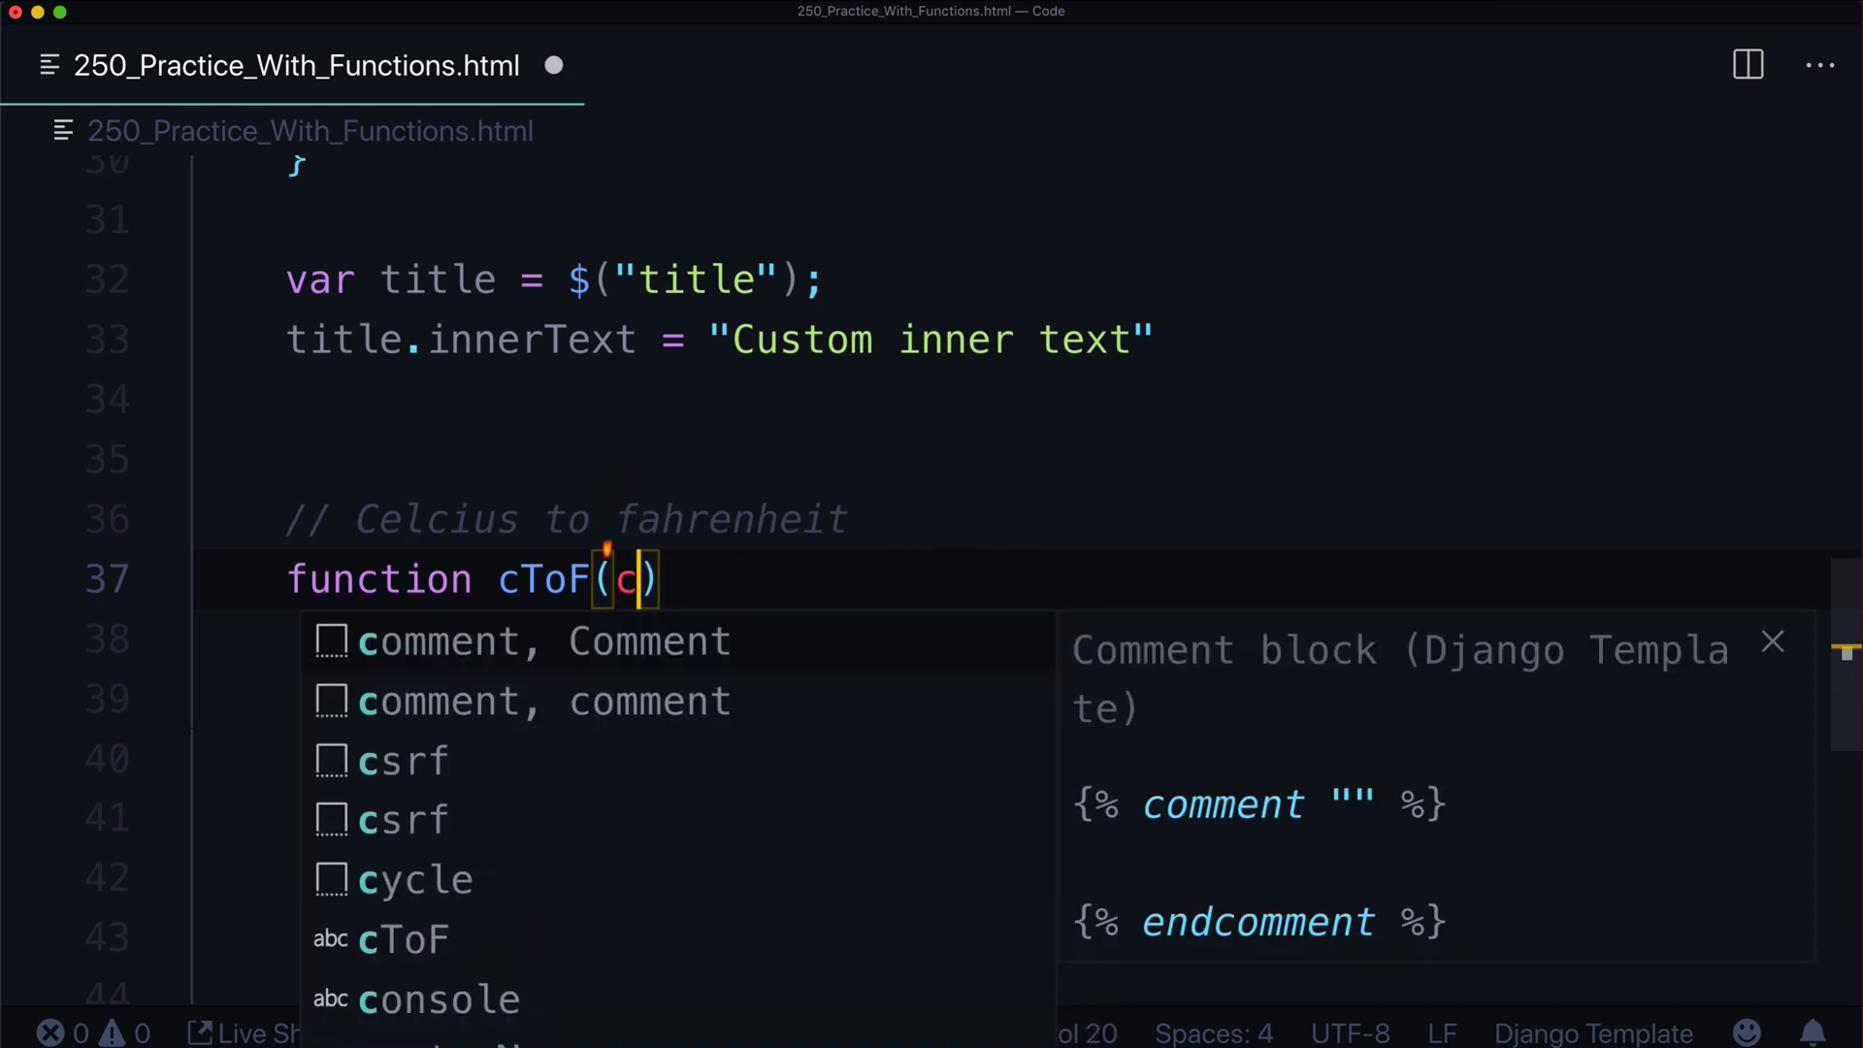
text(_num)
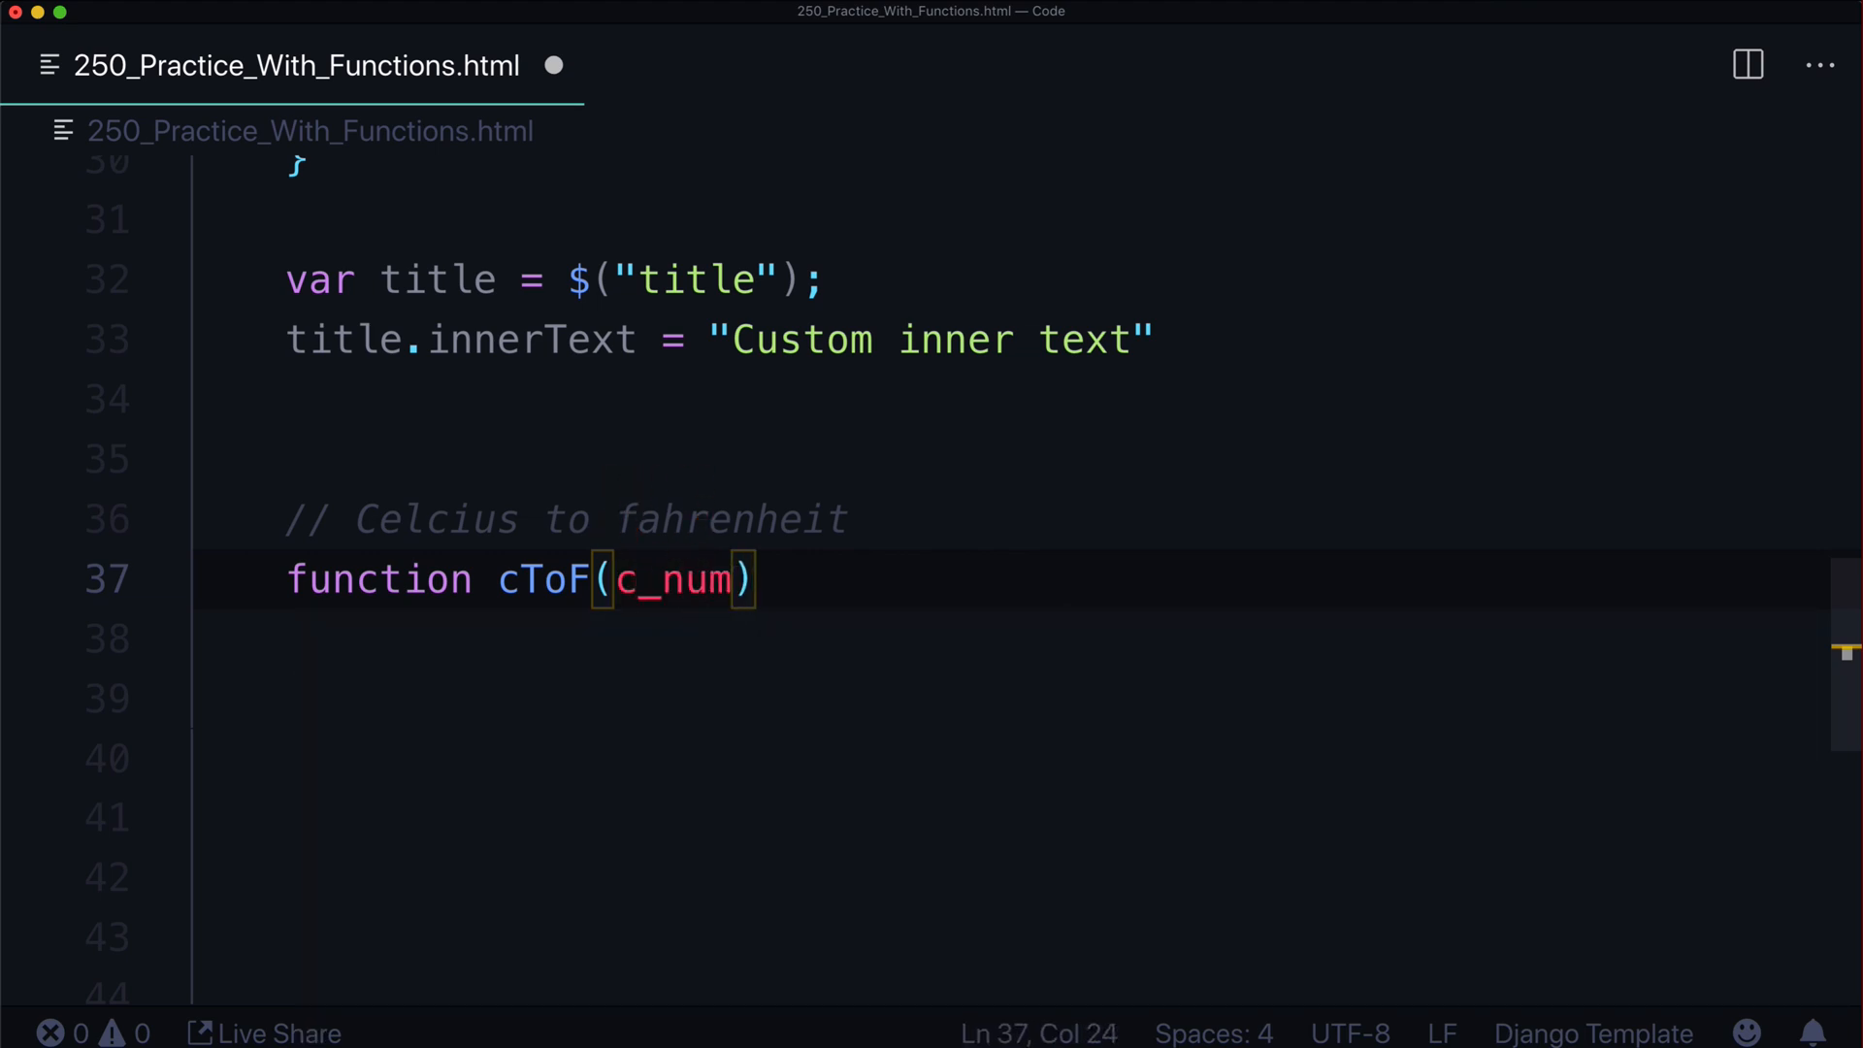
text({})
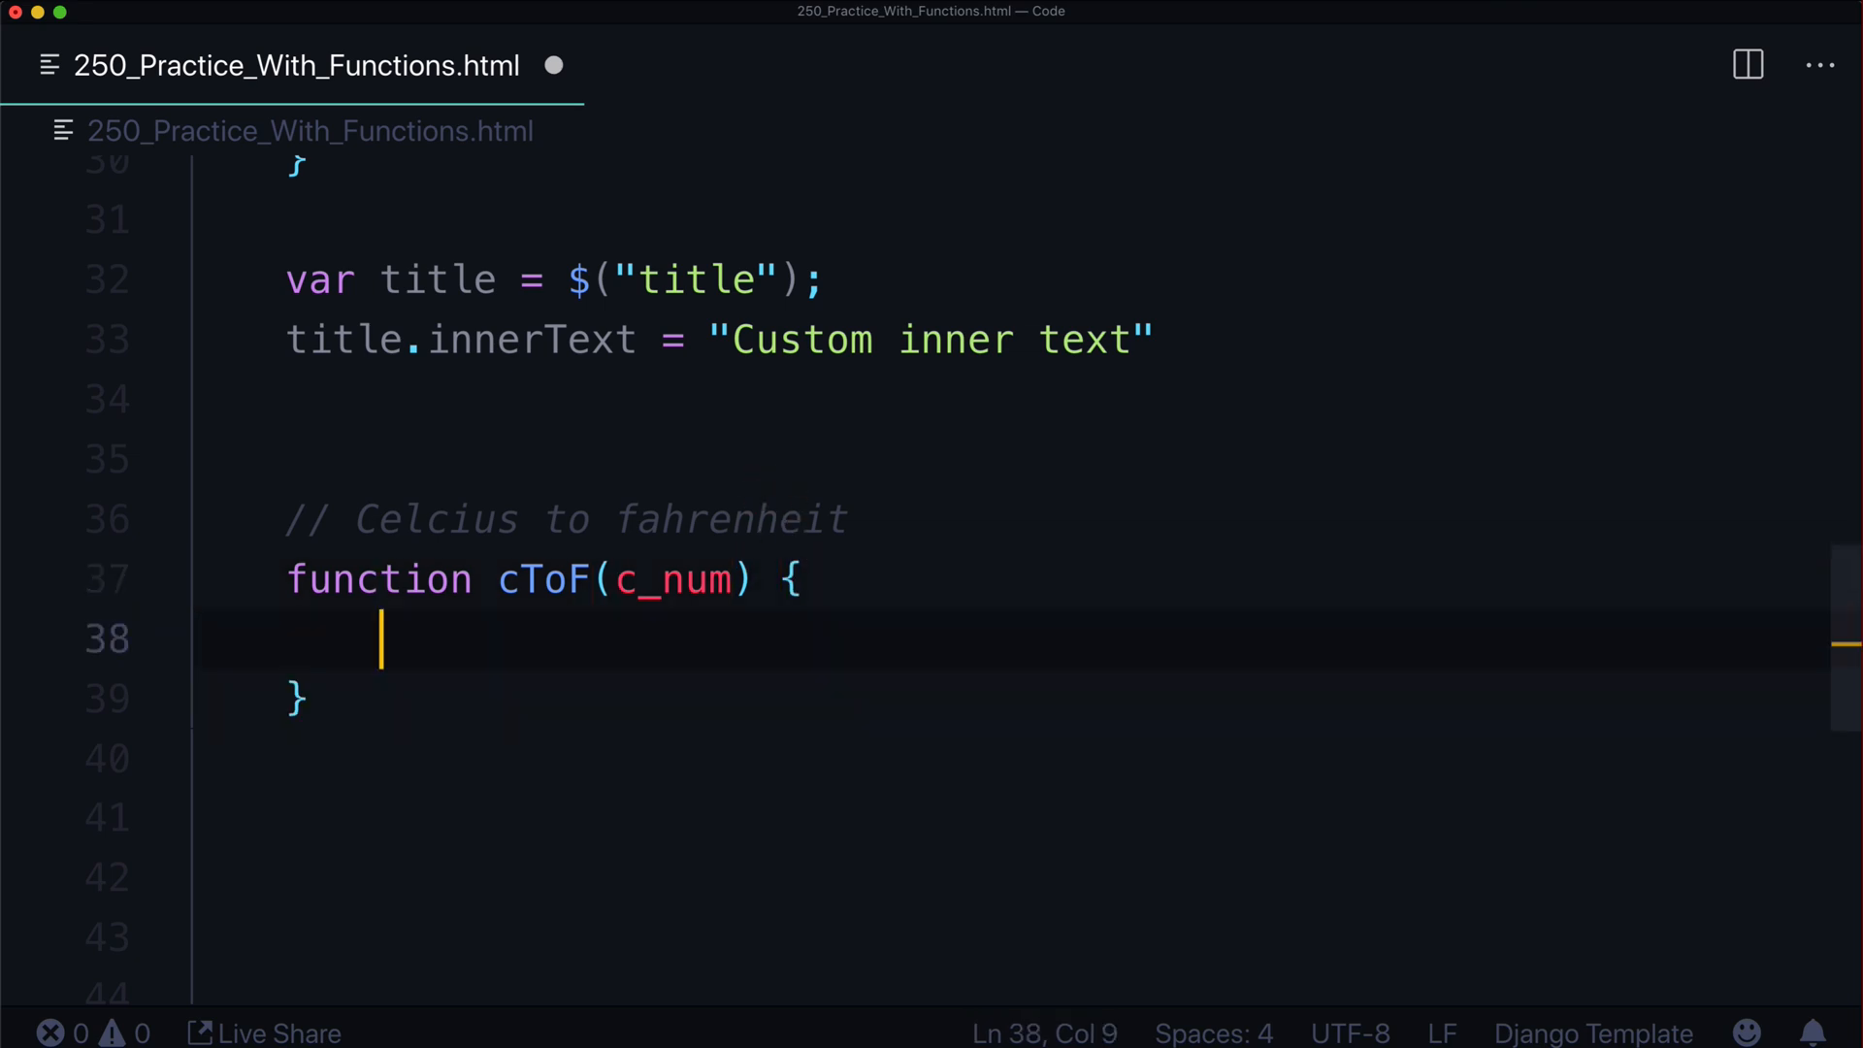
Compute var fahrenheit = (c_num * 1.8) + 32 inside cToF
text(var fahrenheit =)
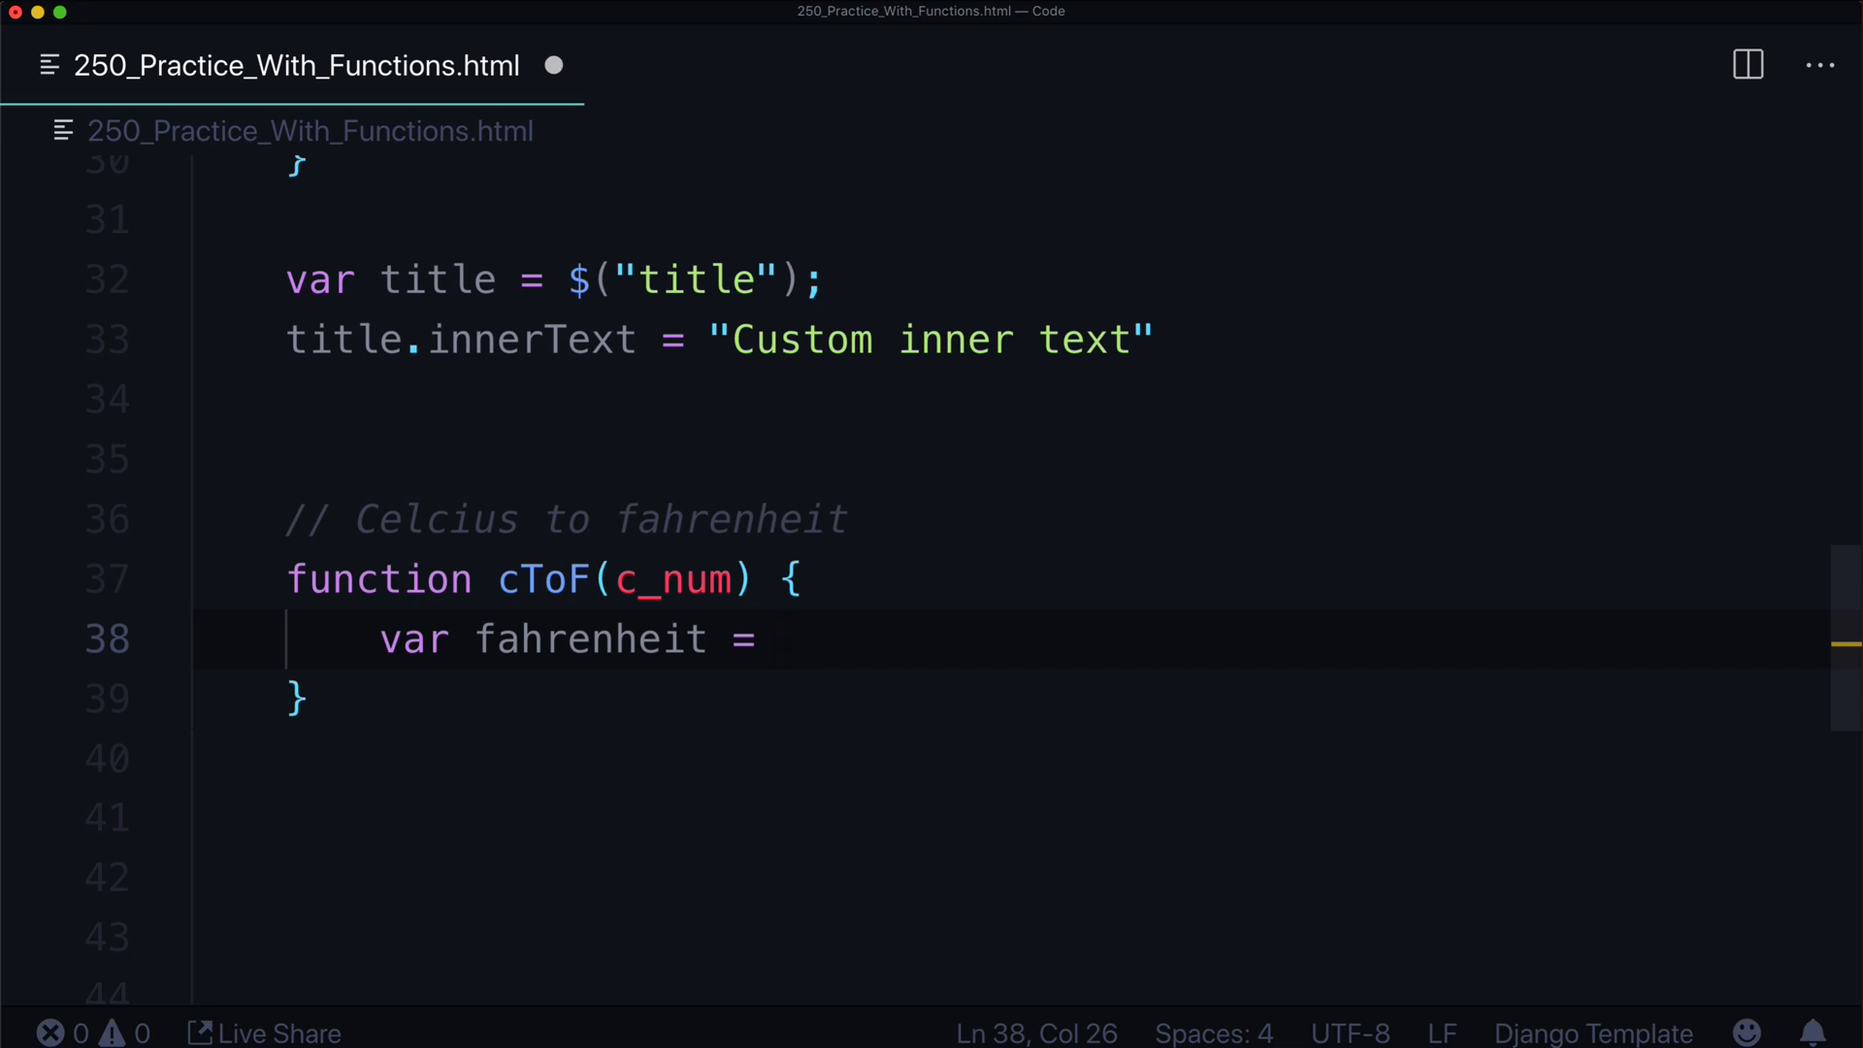
text(c)
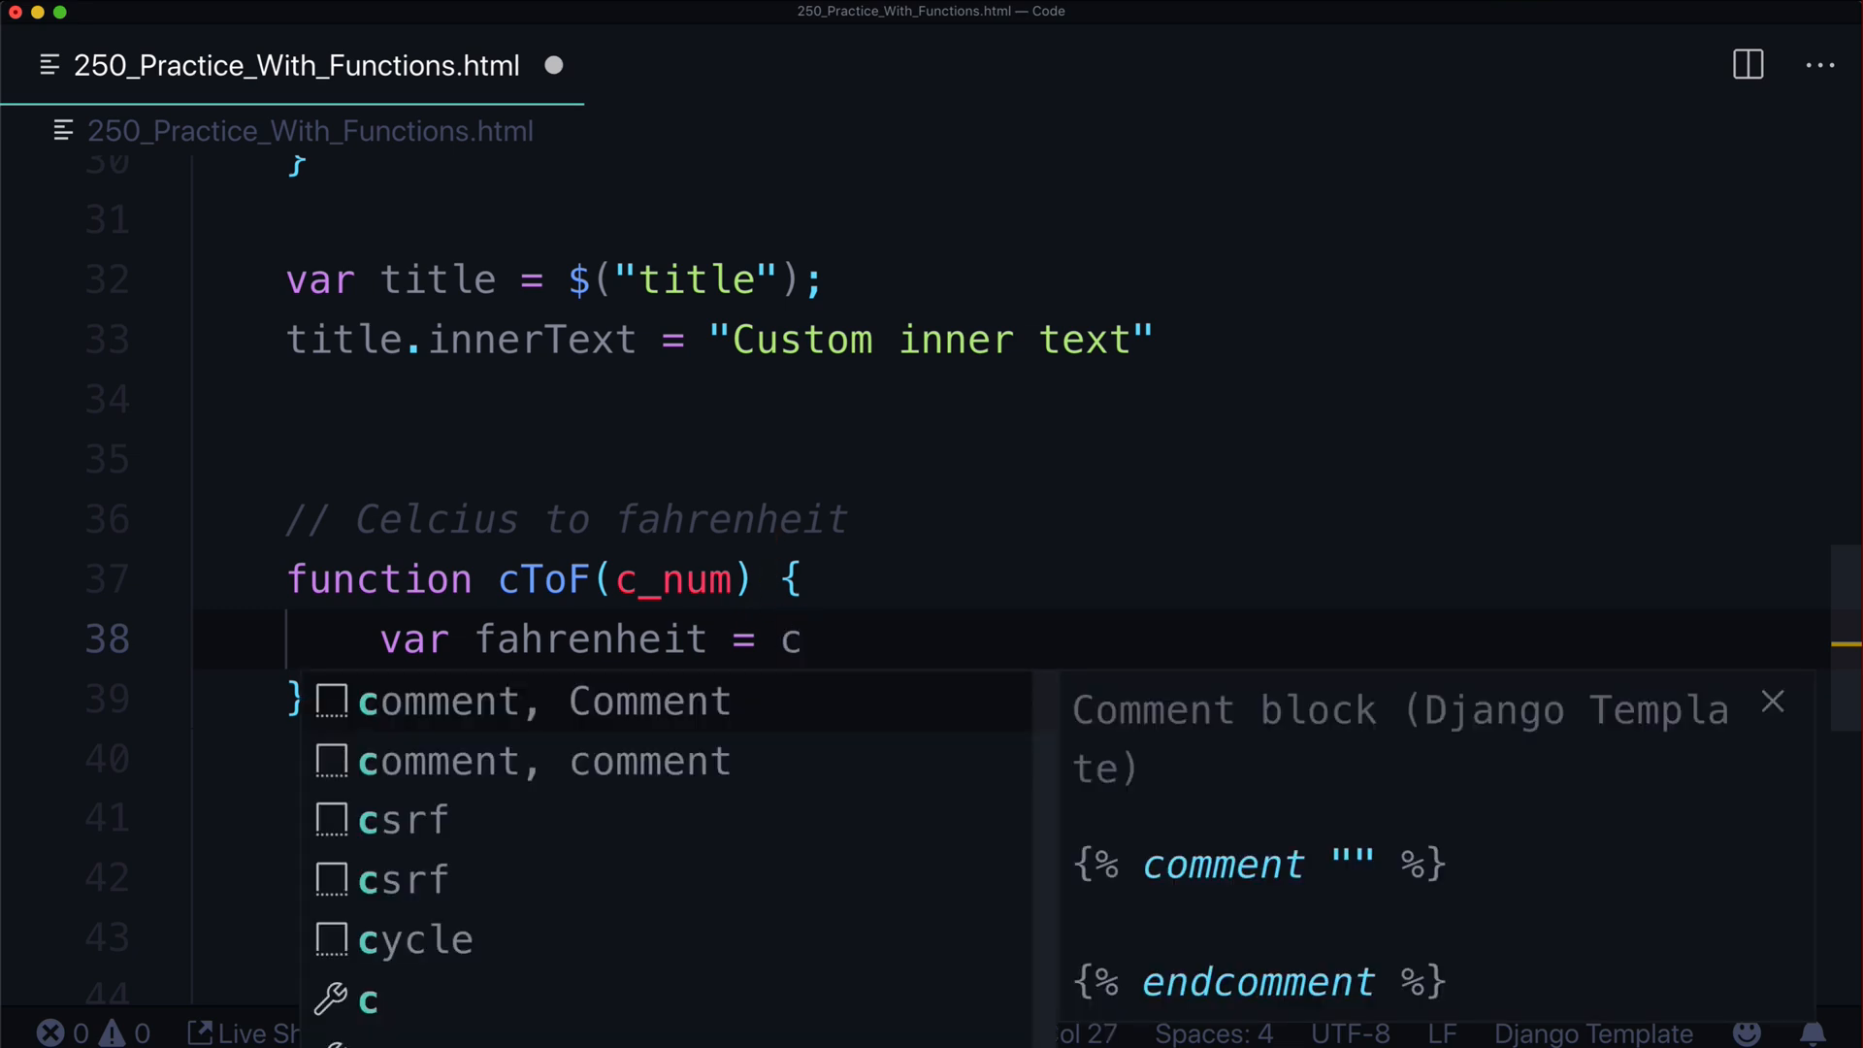
text(_num)
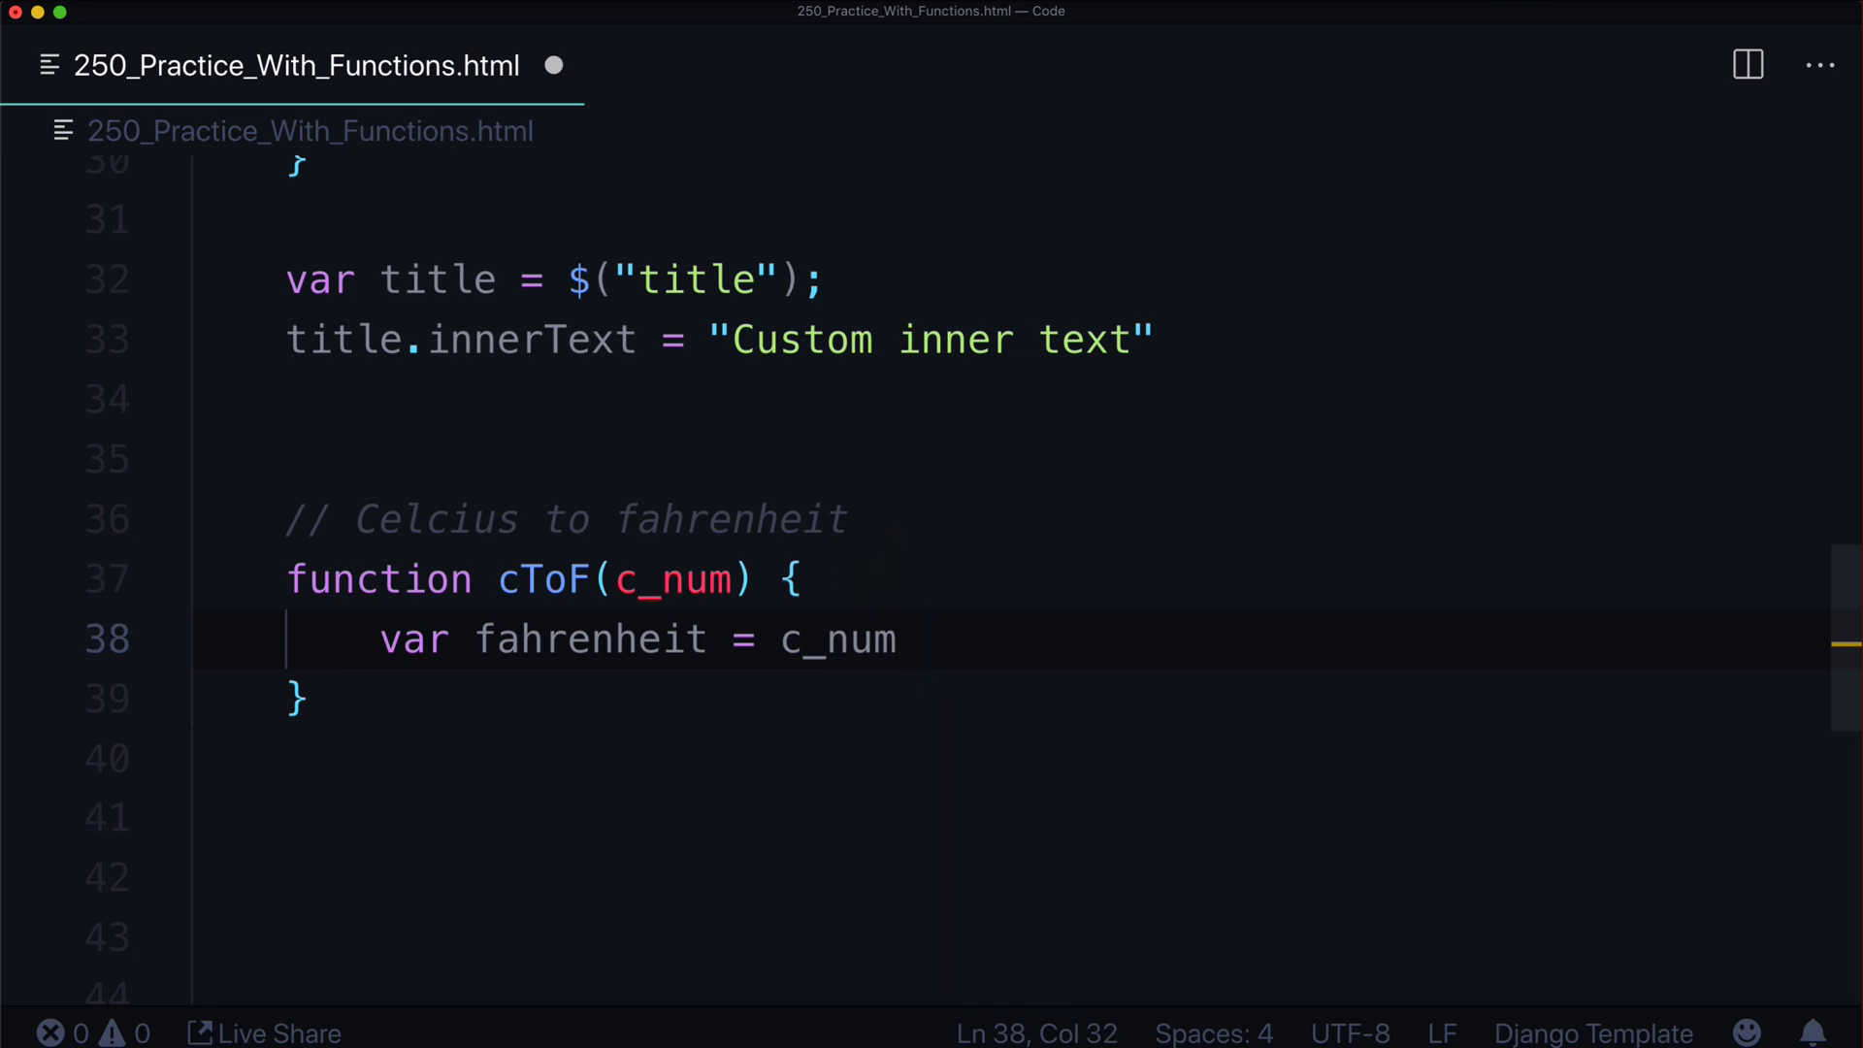
text(* 1.8)
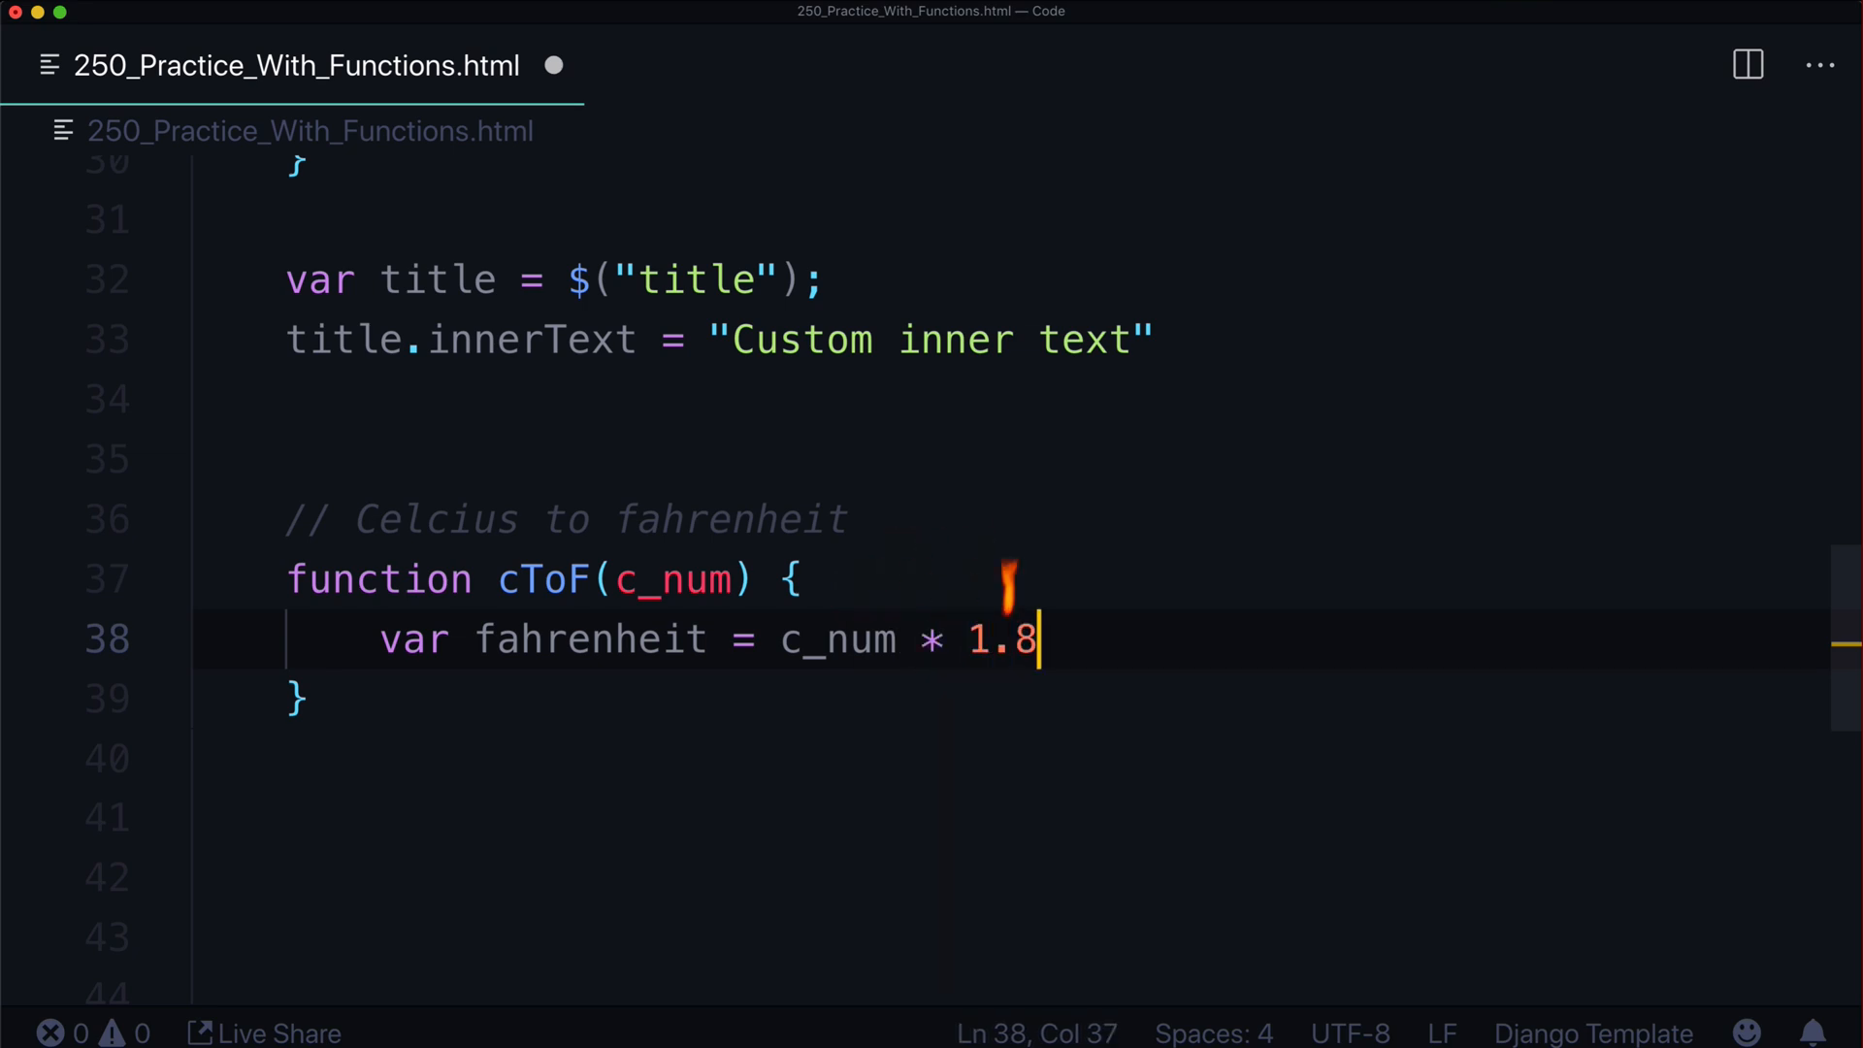
text(+ 32;)
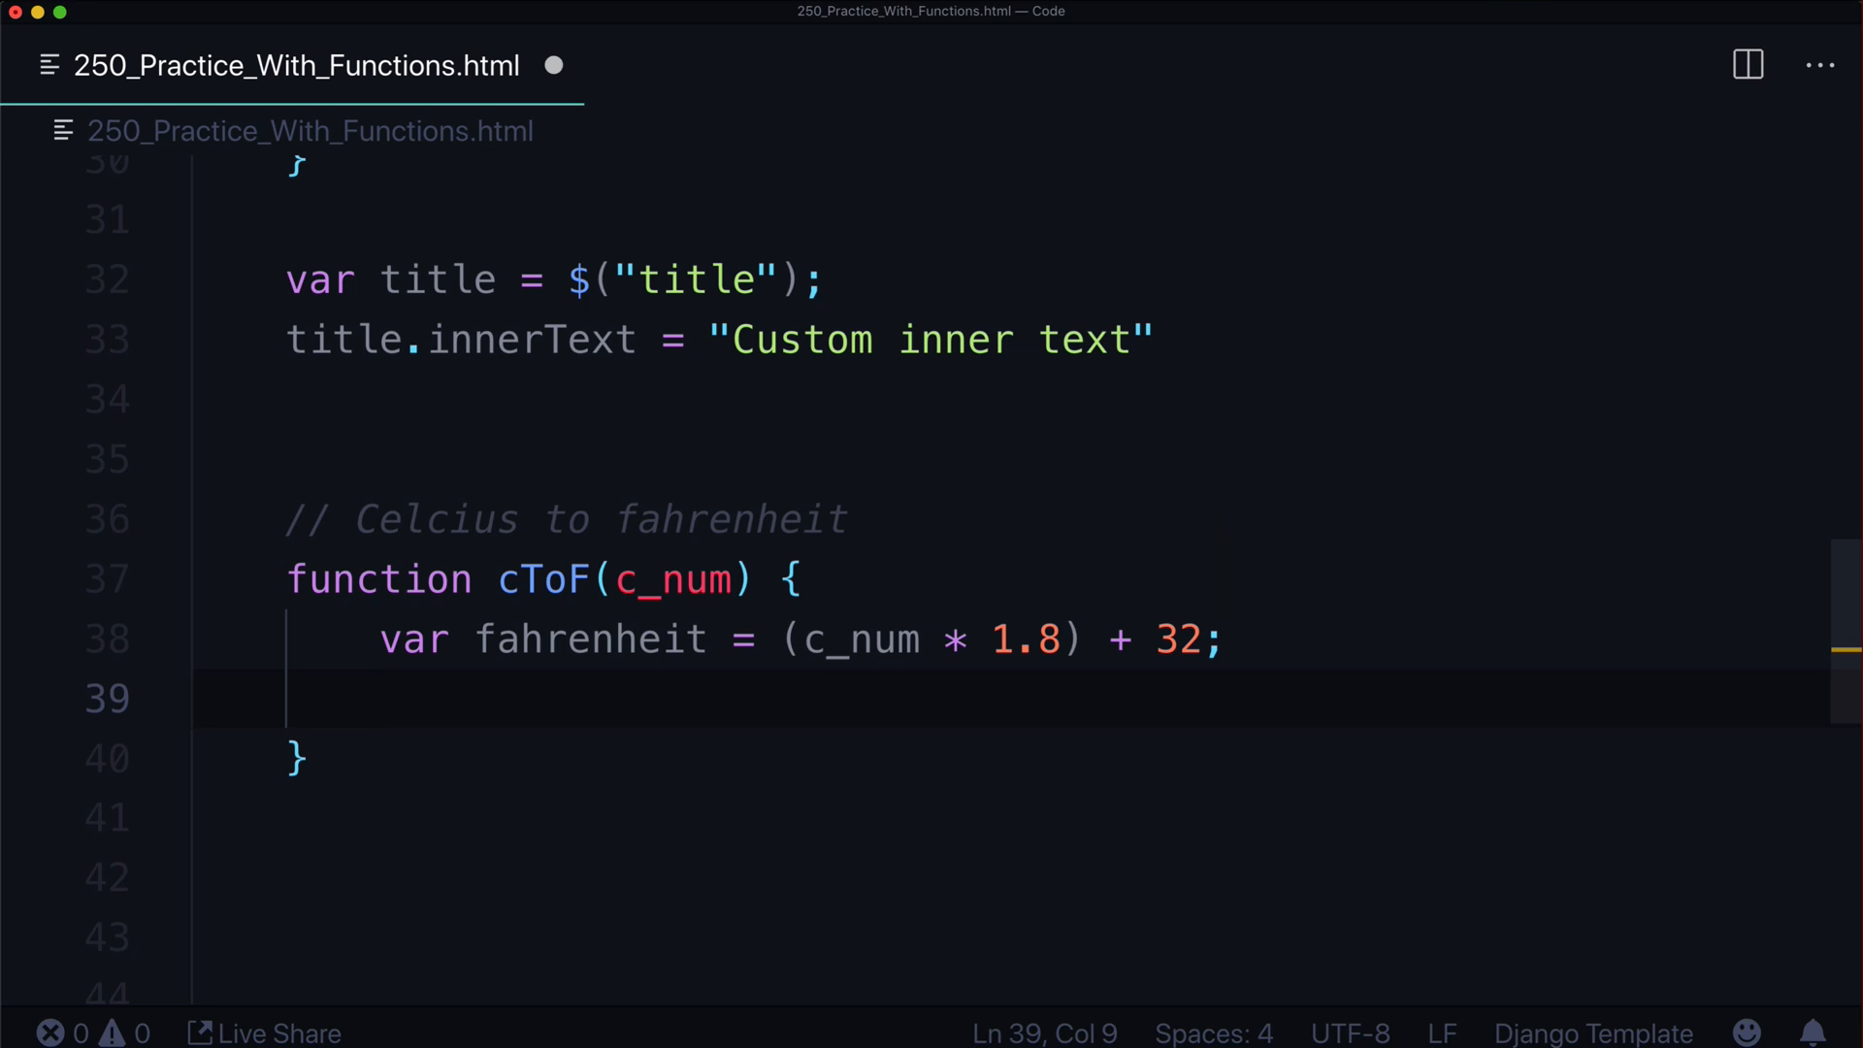
Return fahrenheit from cToF and highlight the c_num parameter's uses
text(r)
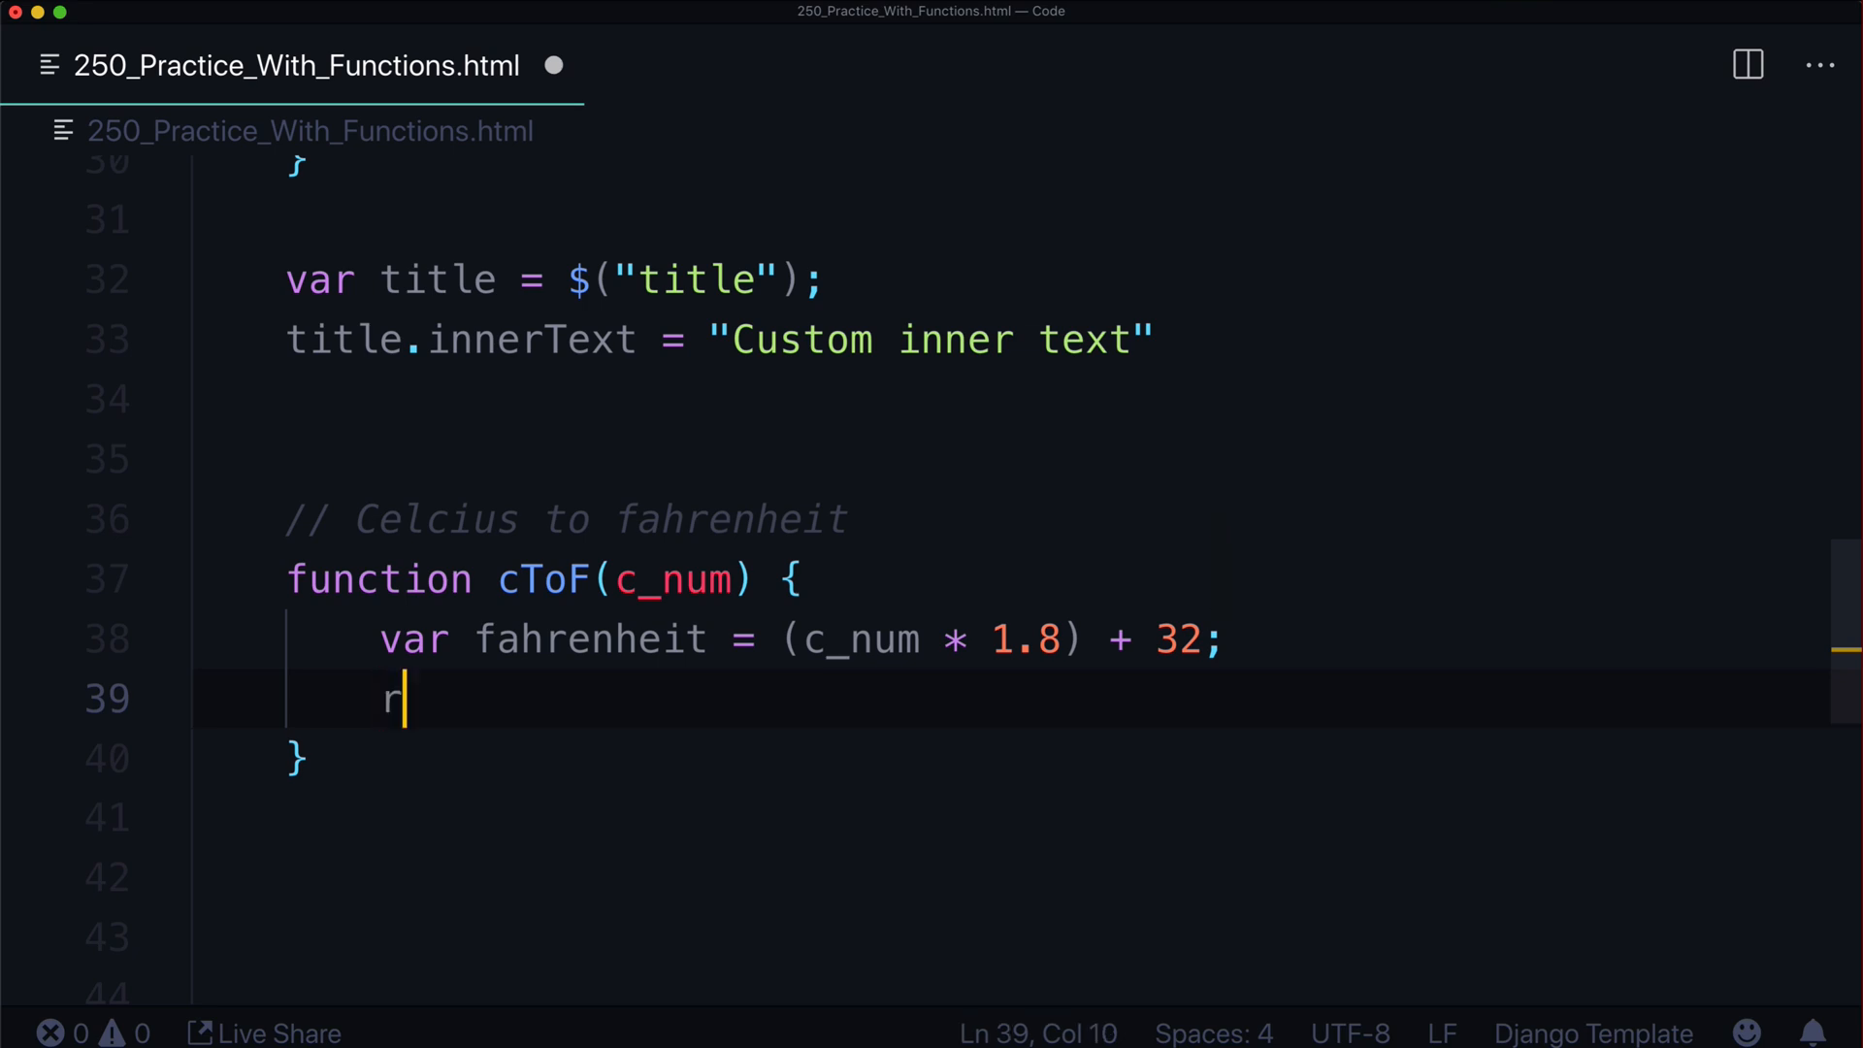
text(eturn fahi)
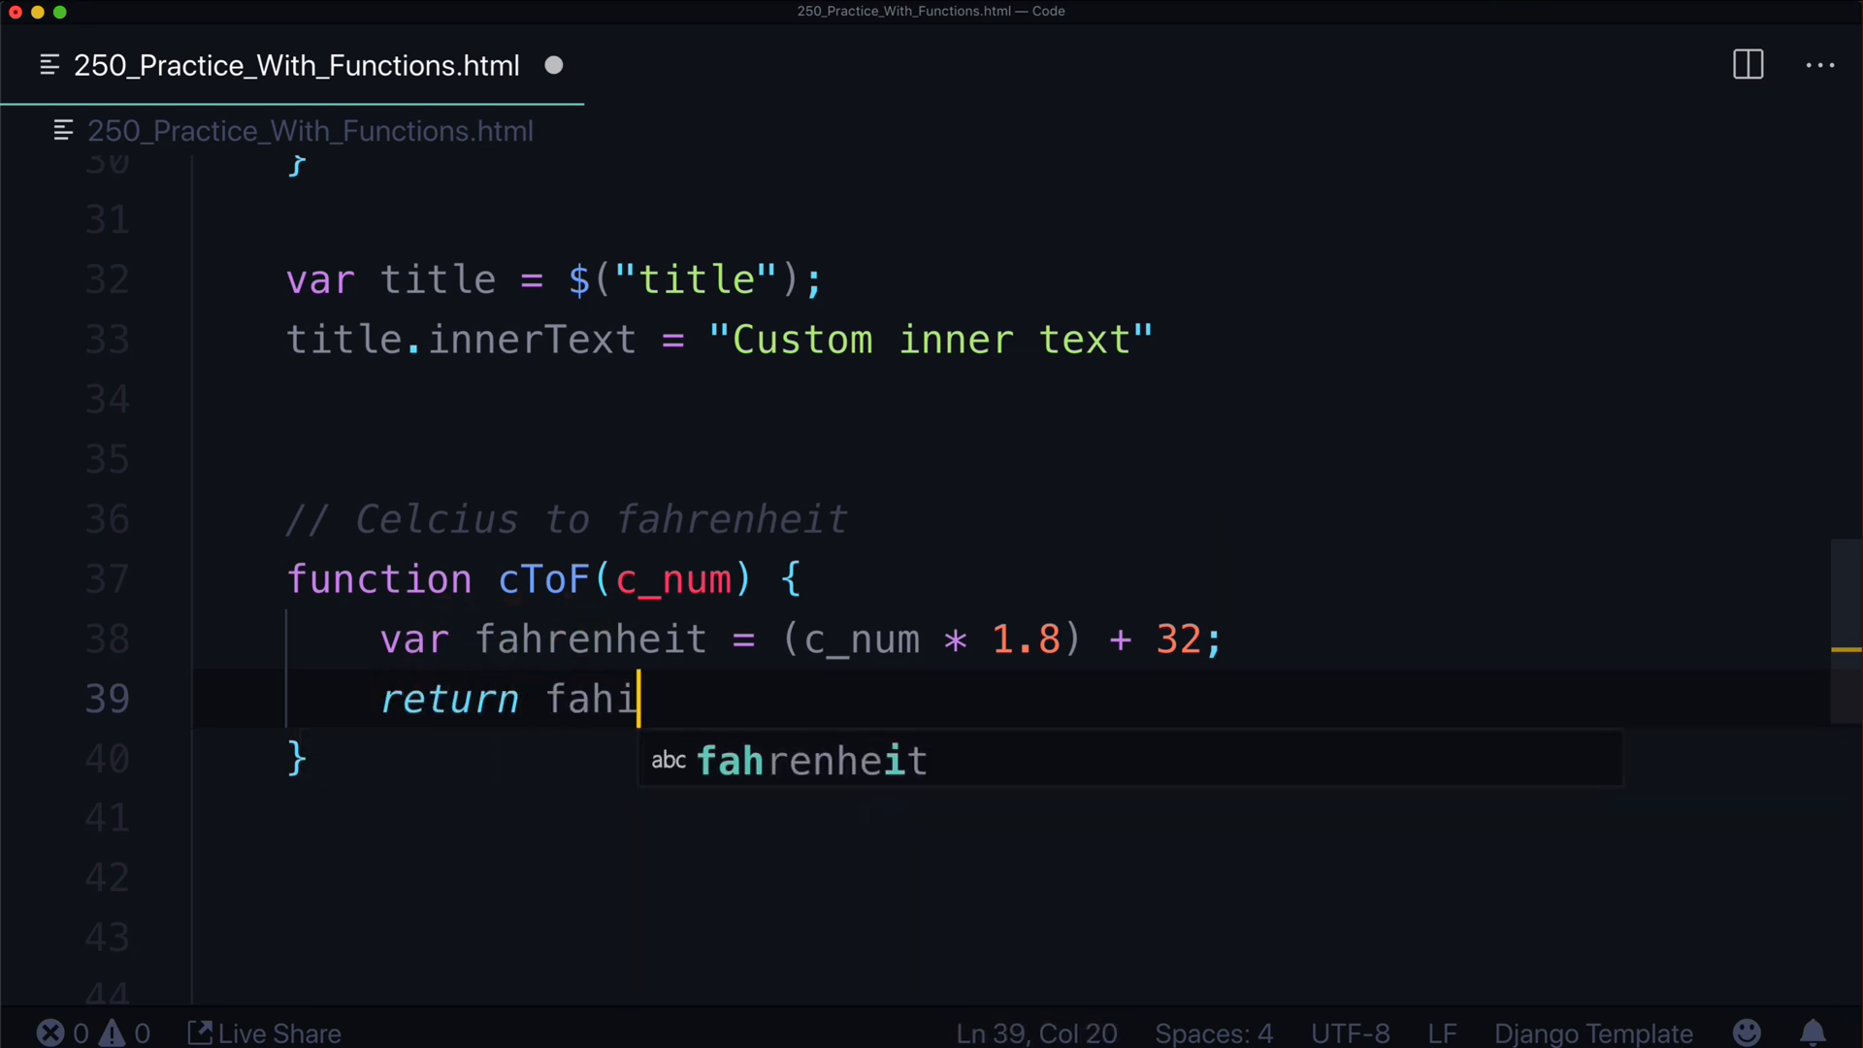
key(Tab)
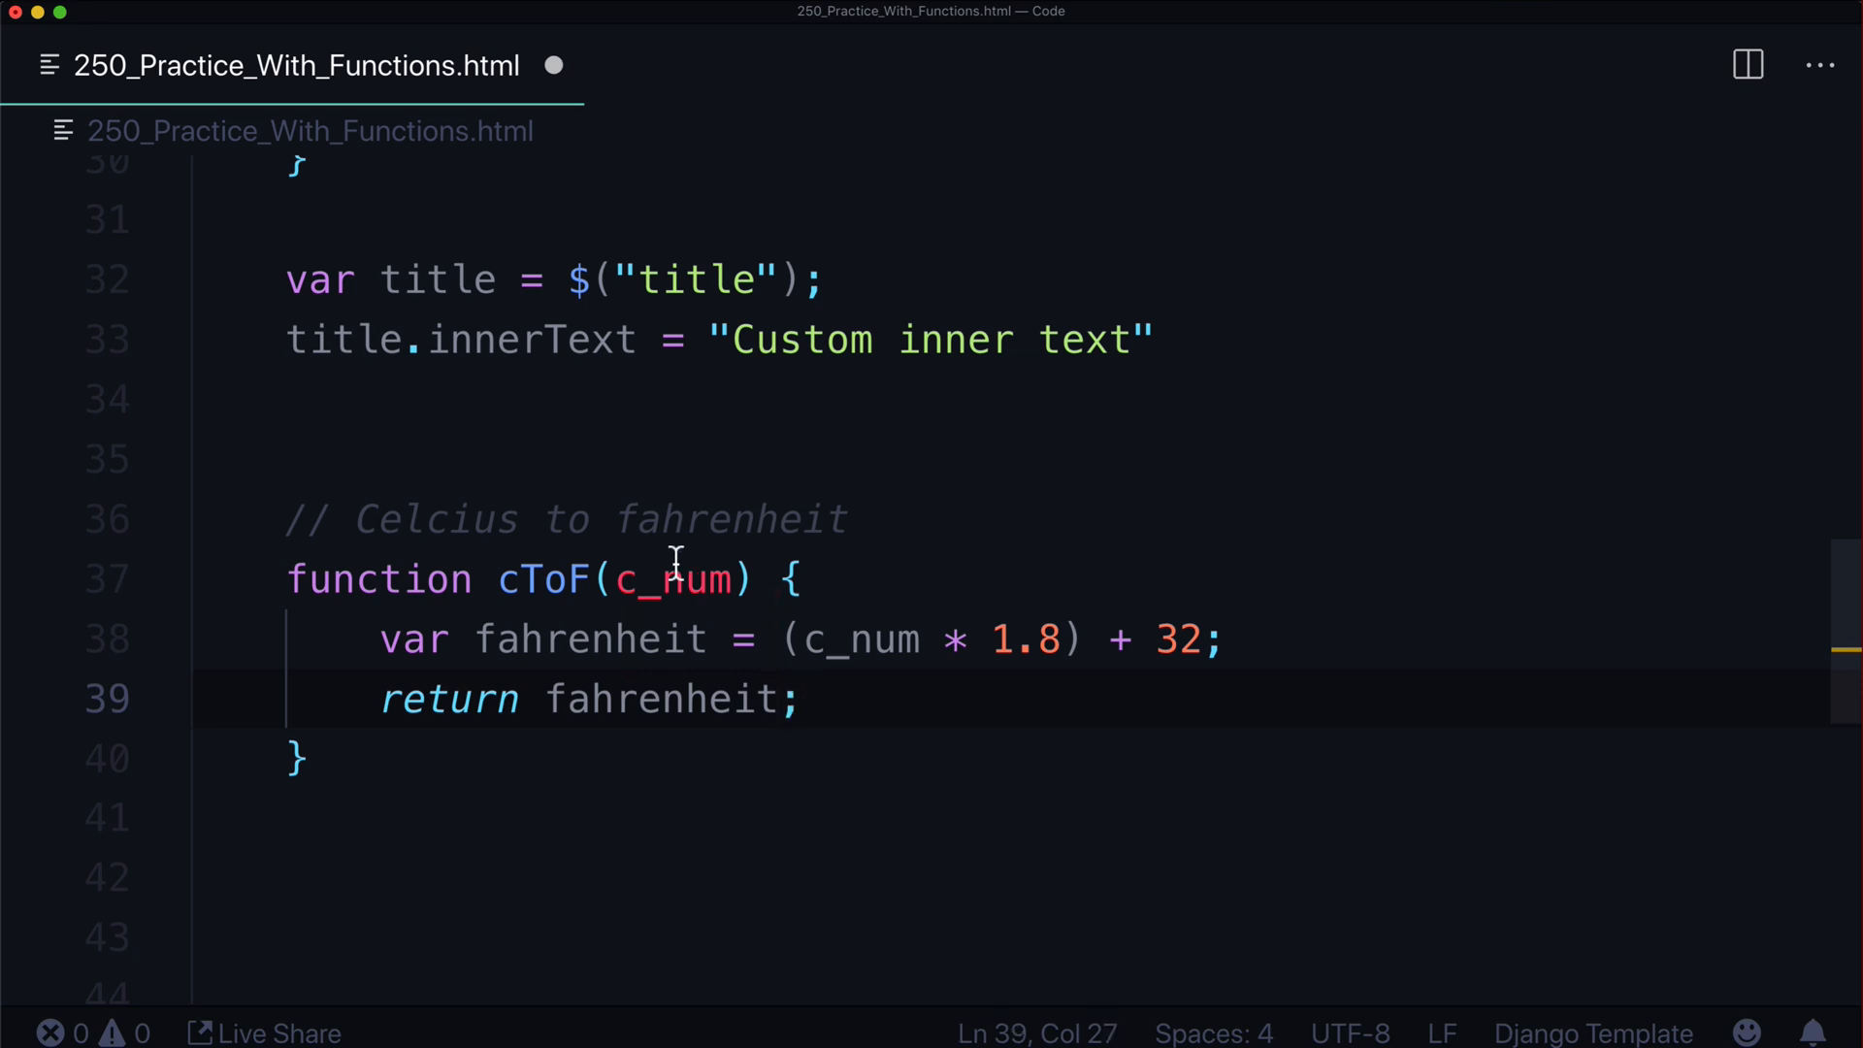
double_click(673, 578)
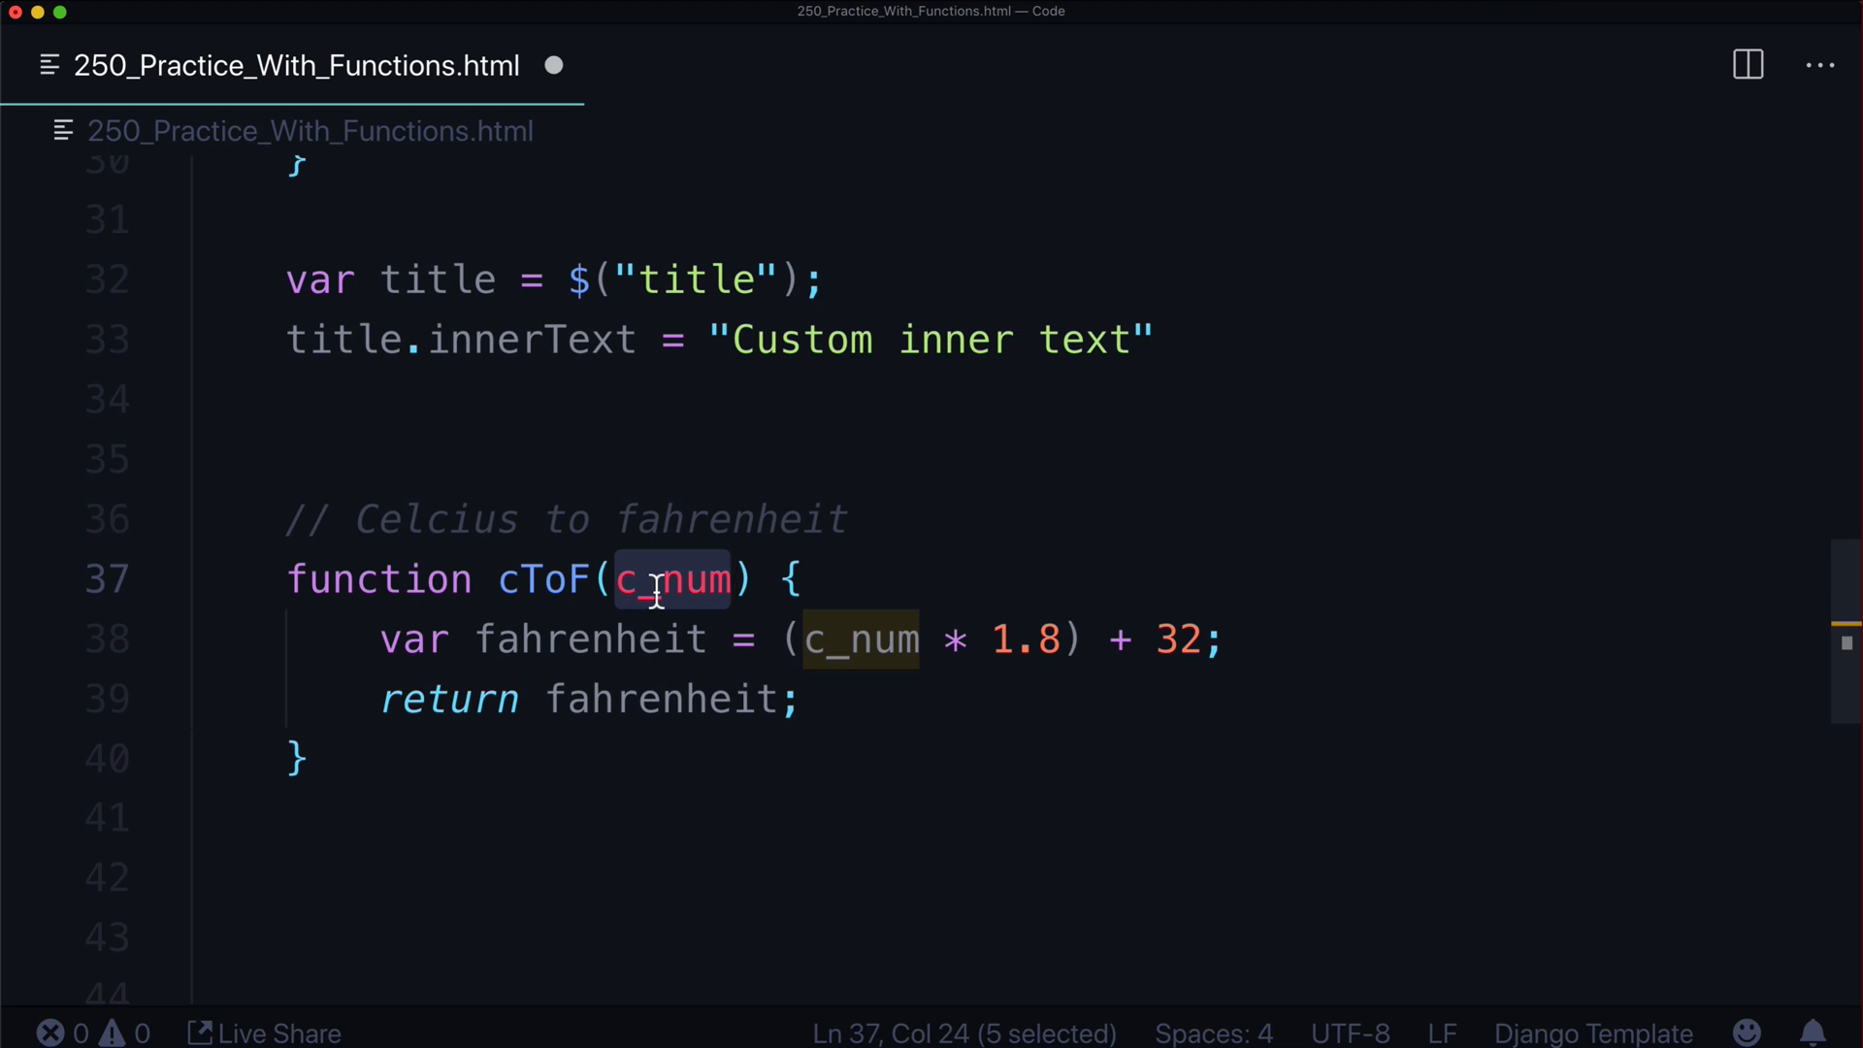
Add var zero = cToF(0); console.log(zero); as the first test line
text(var zero =)
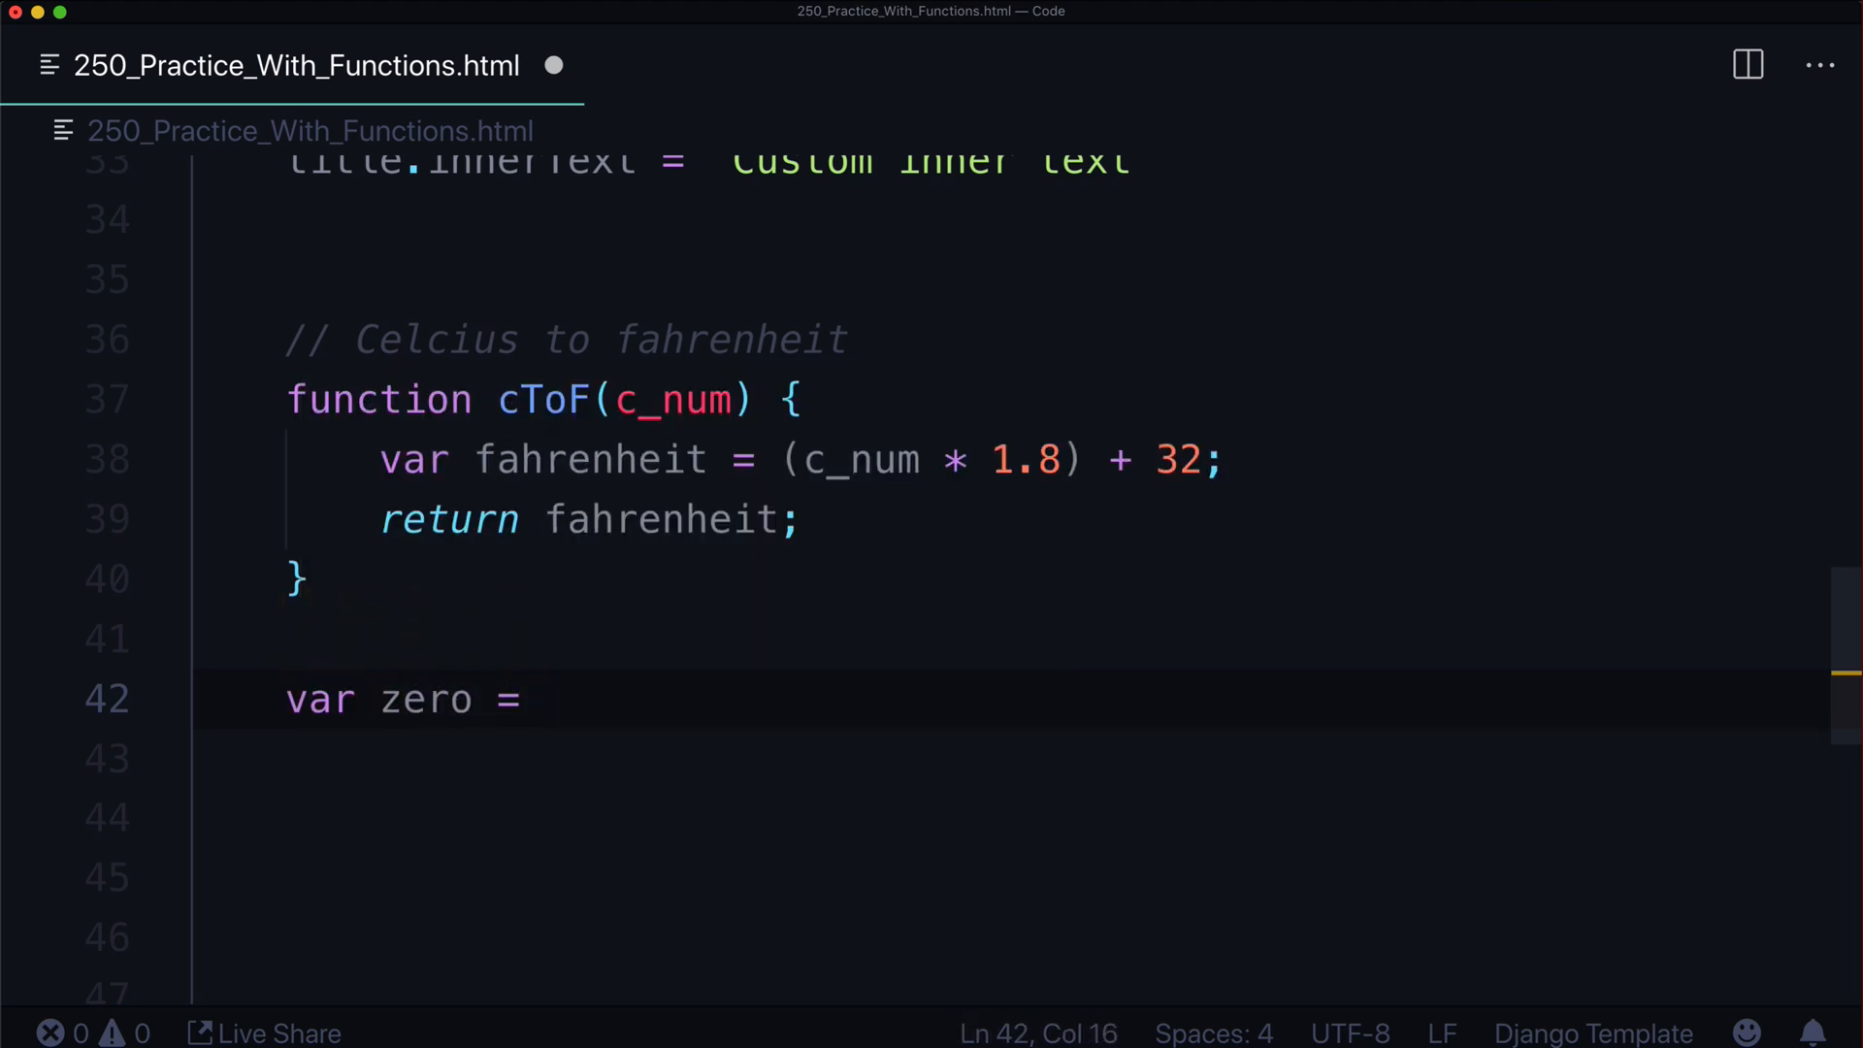
text(cToD)
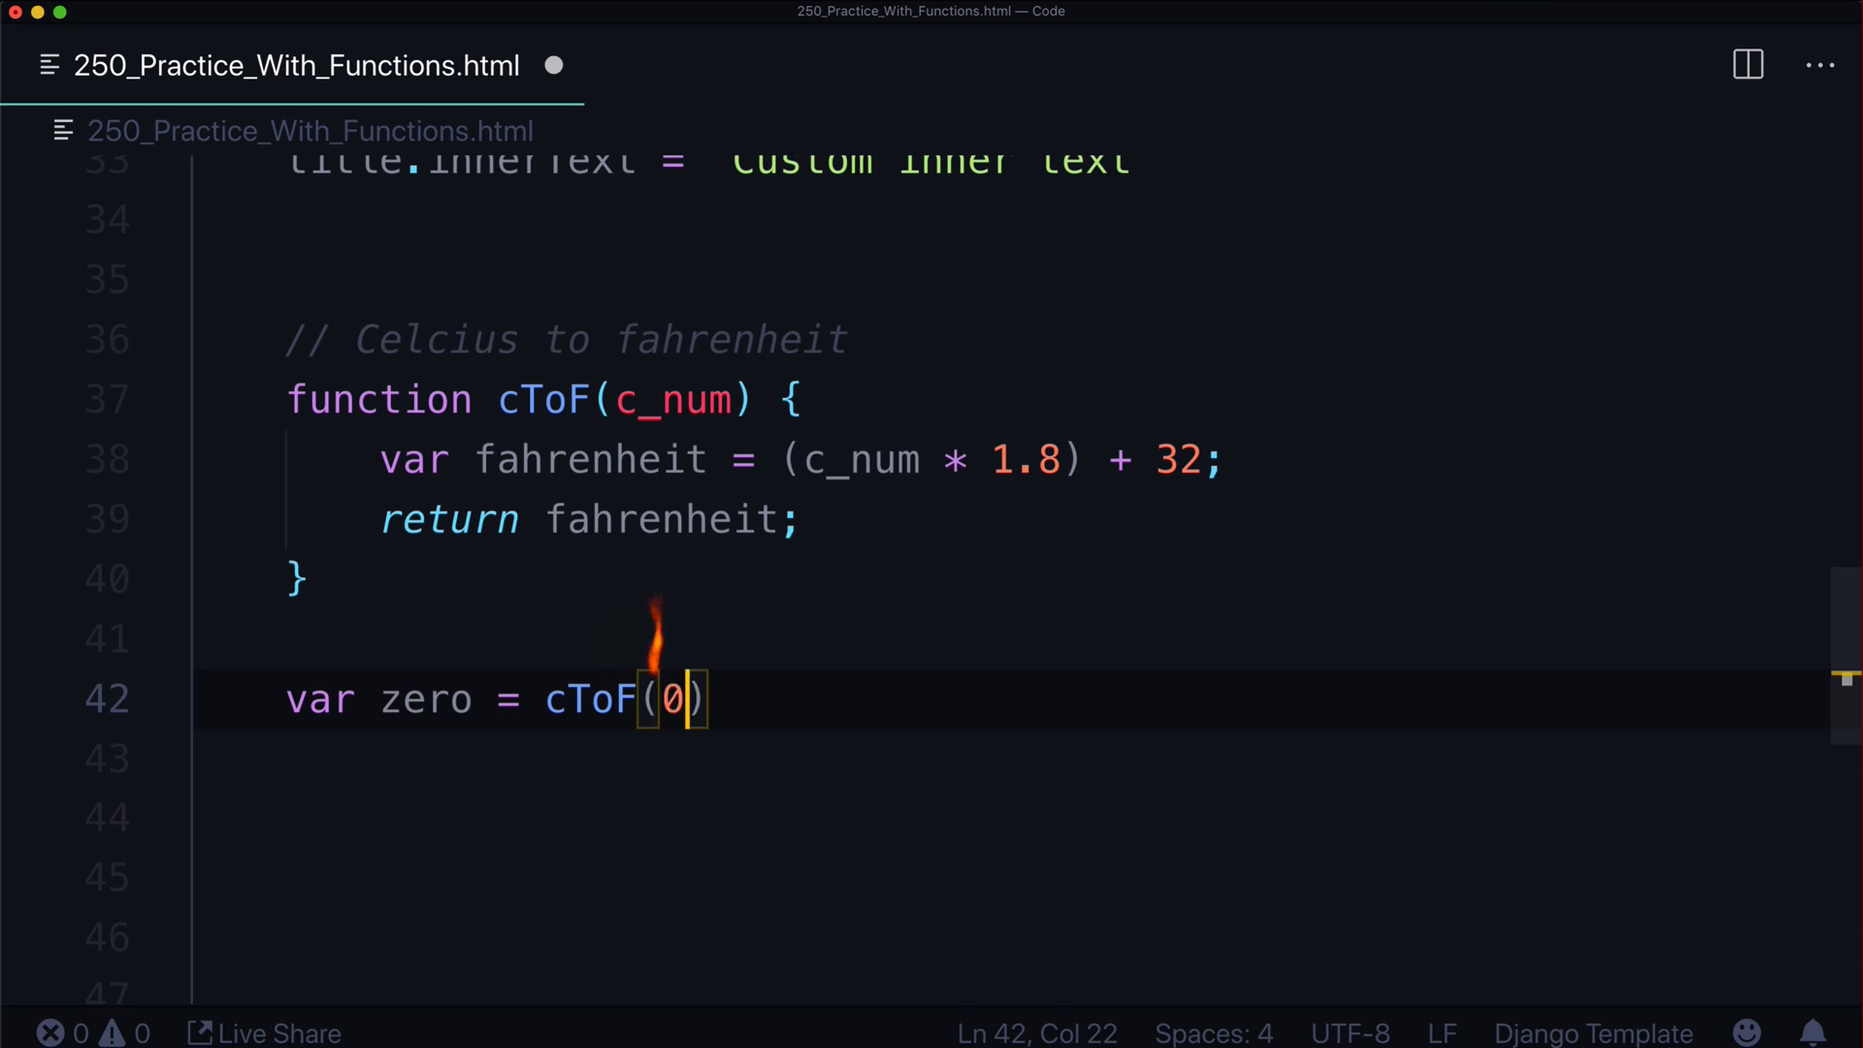
text(;)
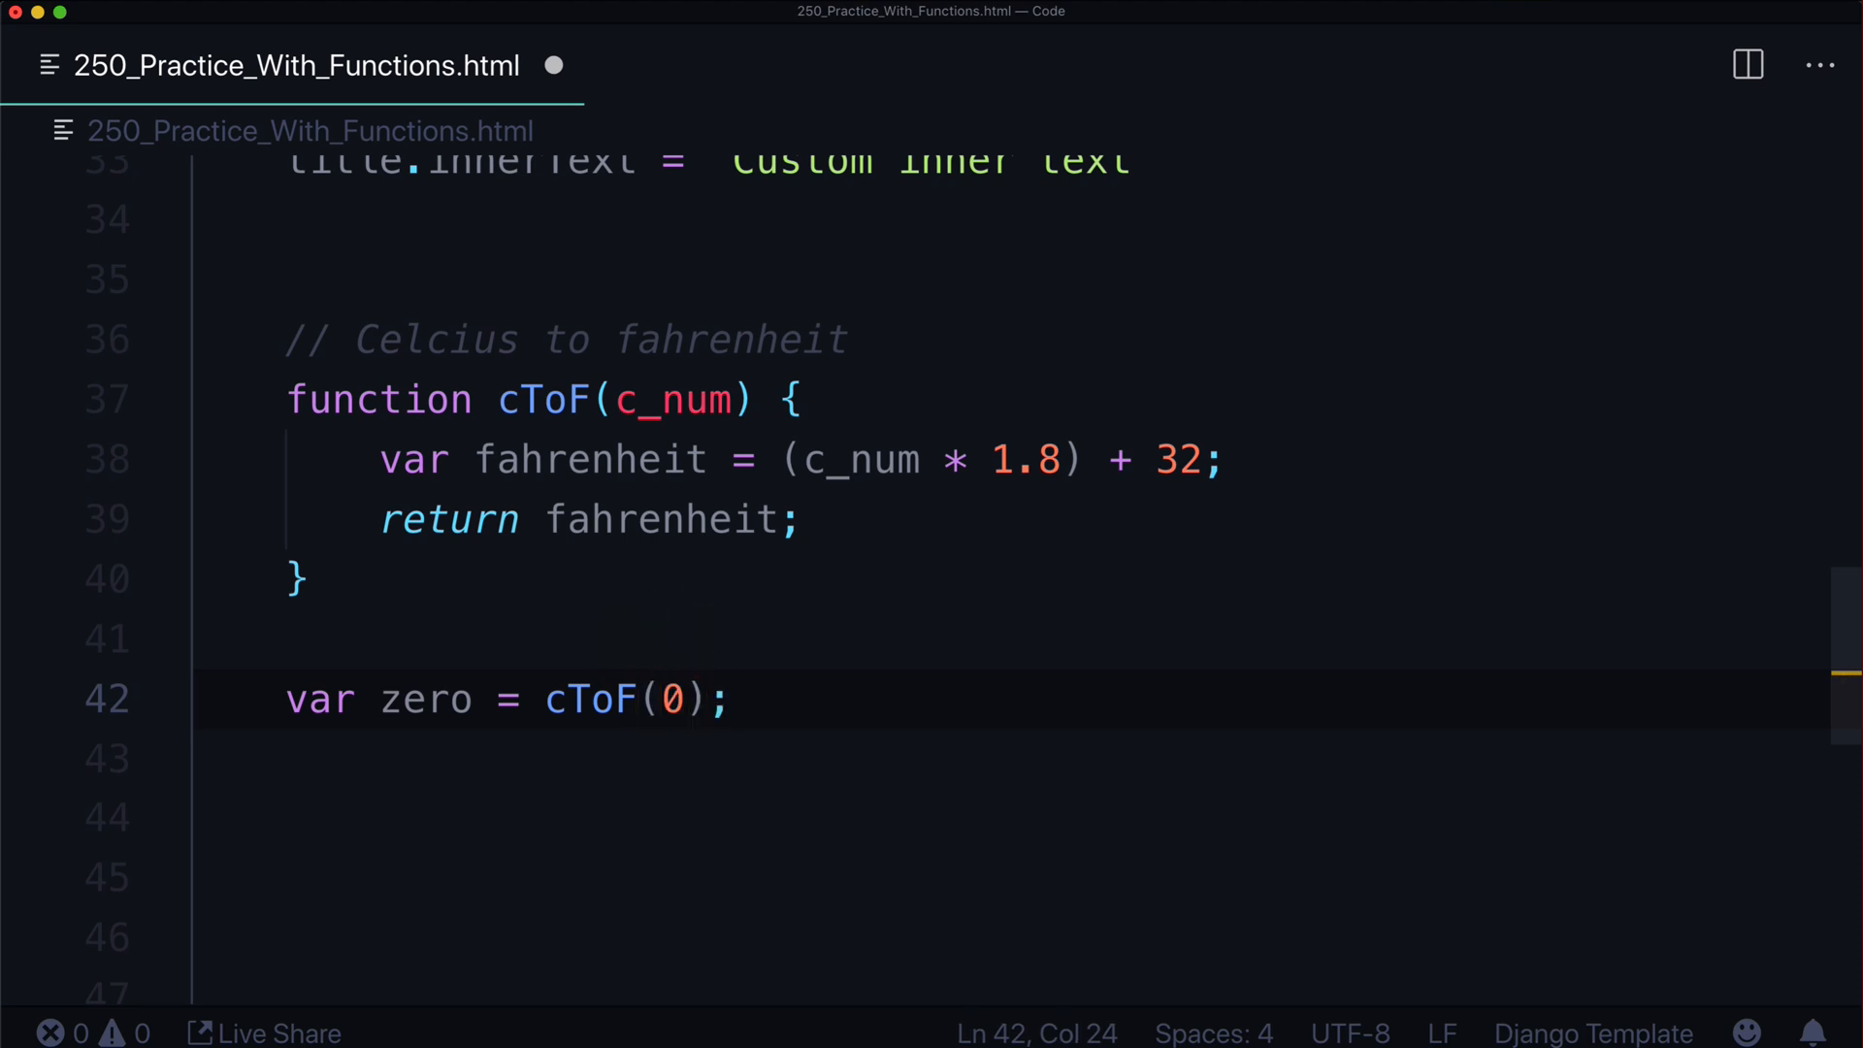
text(console.l)
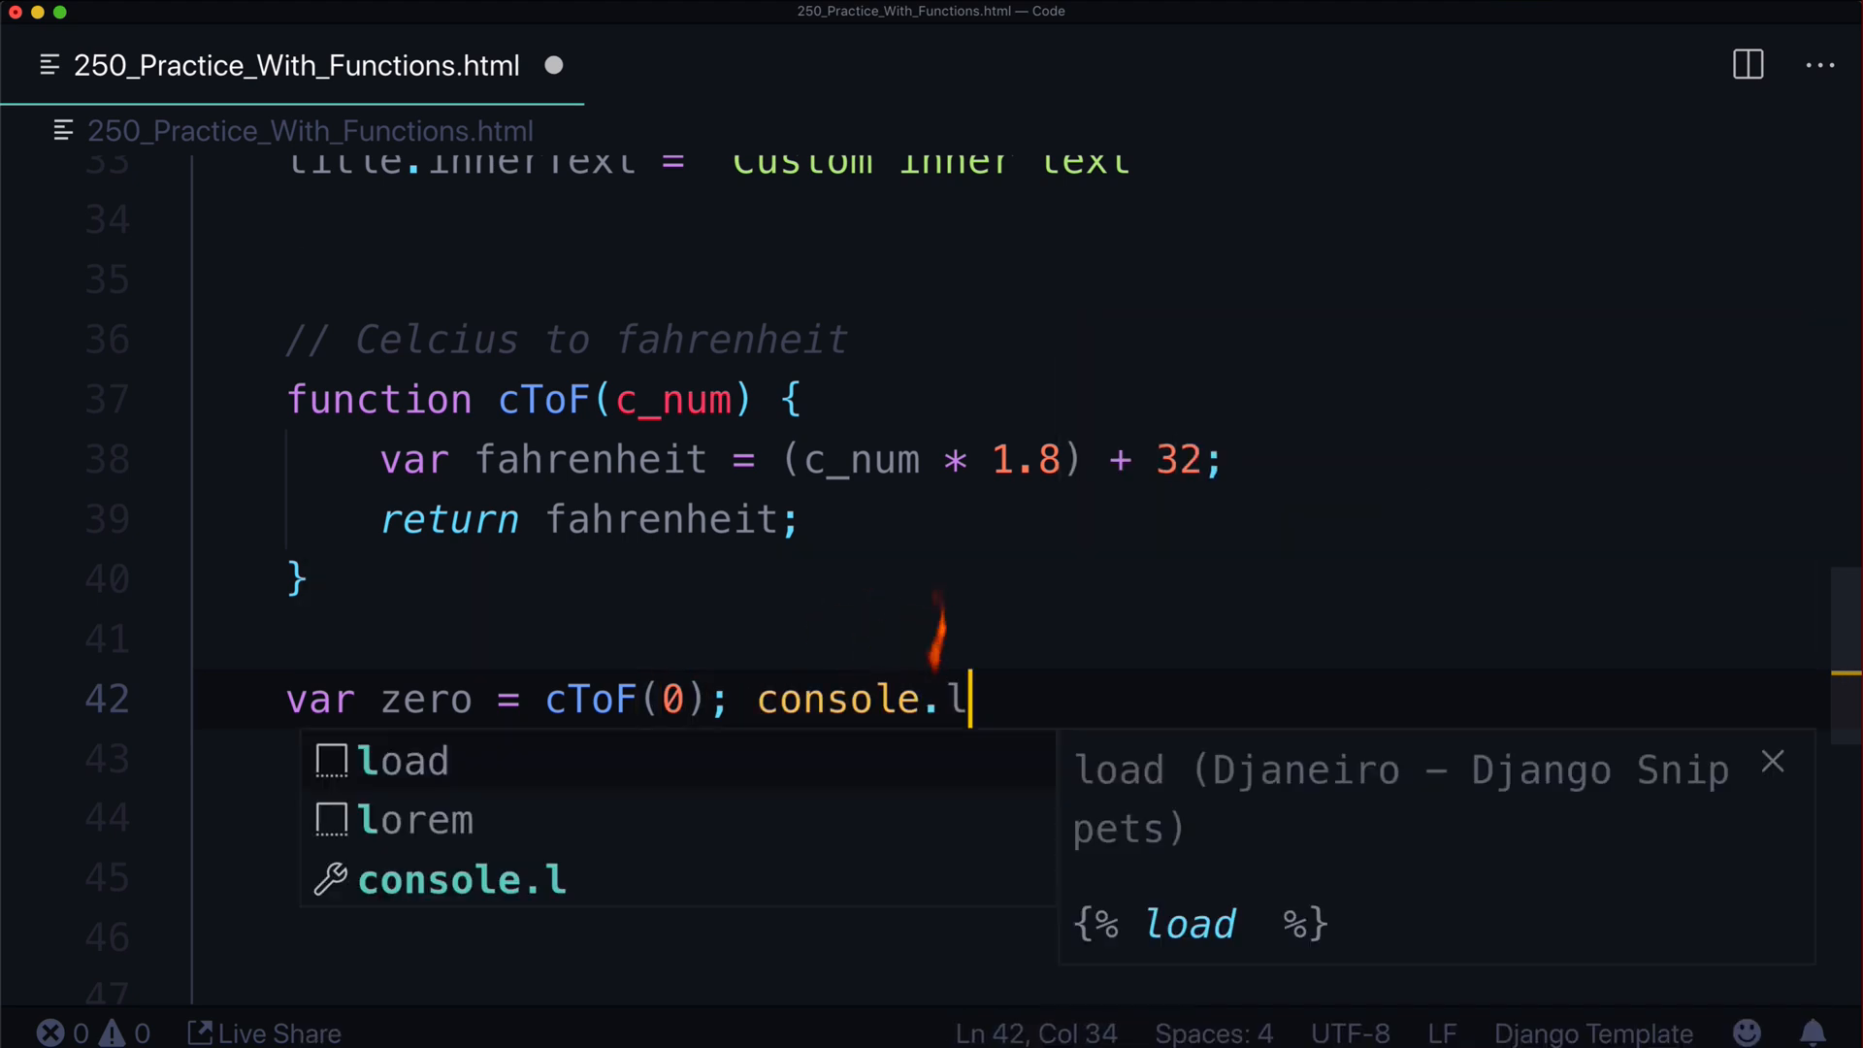
text(og(zero);)
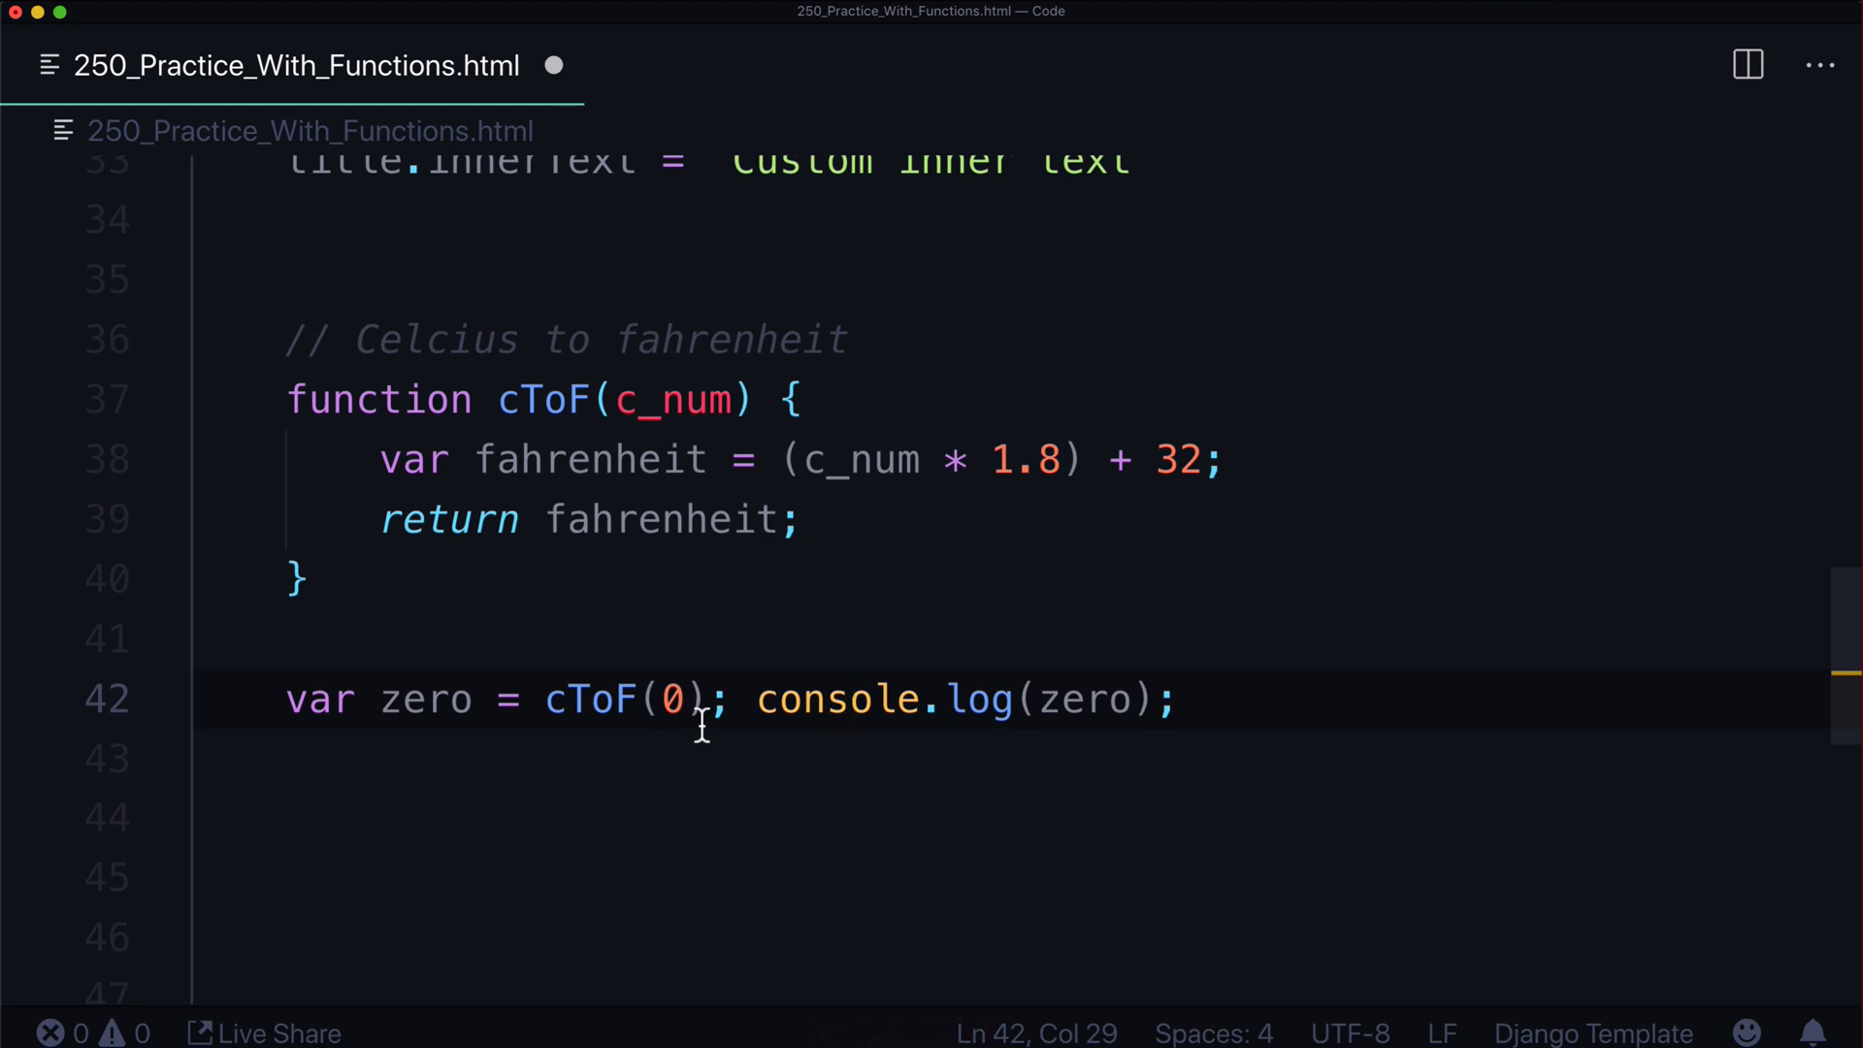
click(316, 698)
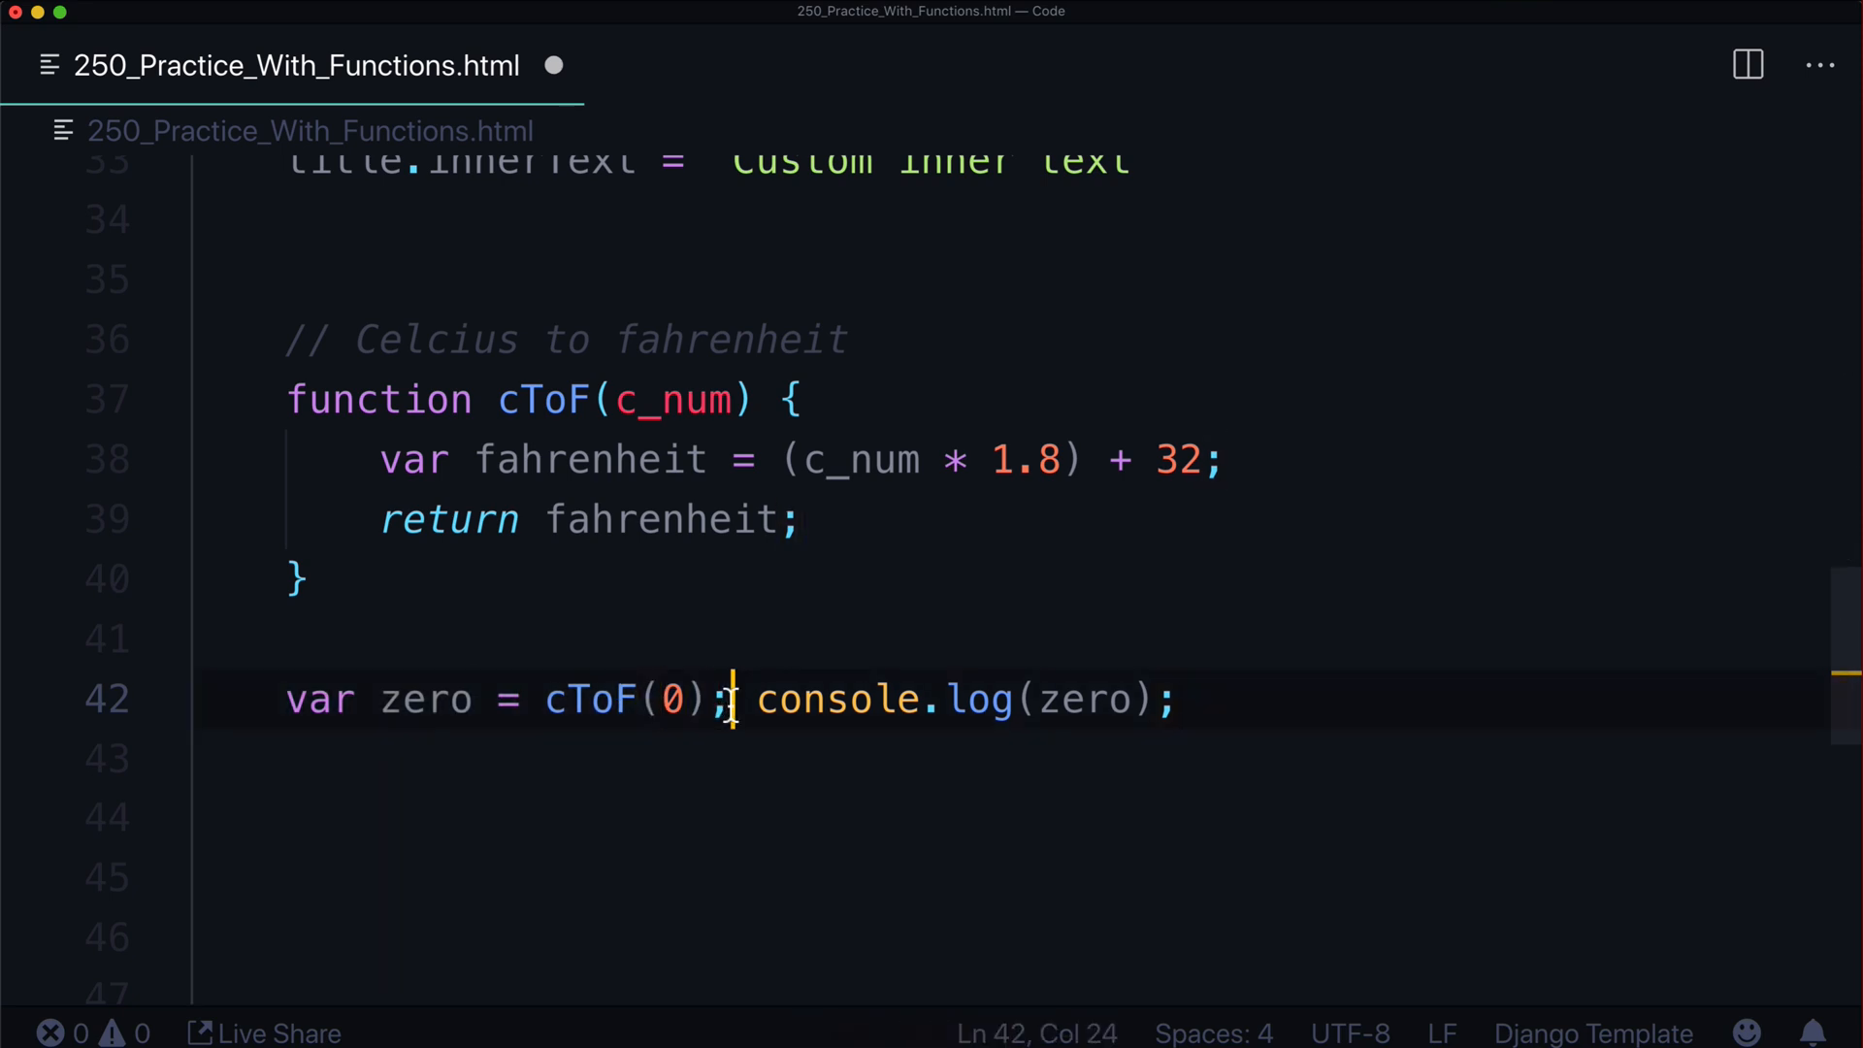
double_click(837, 698)
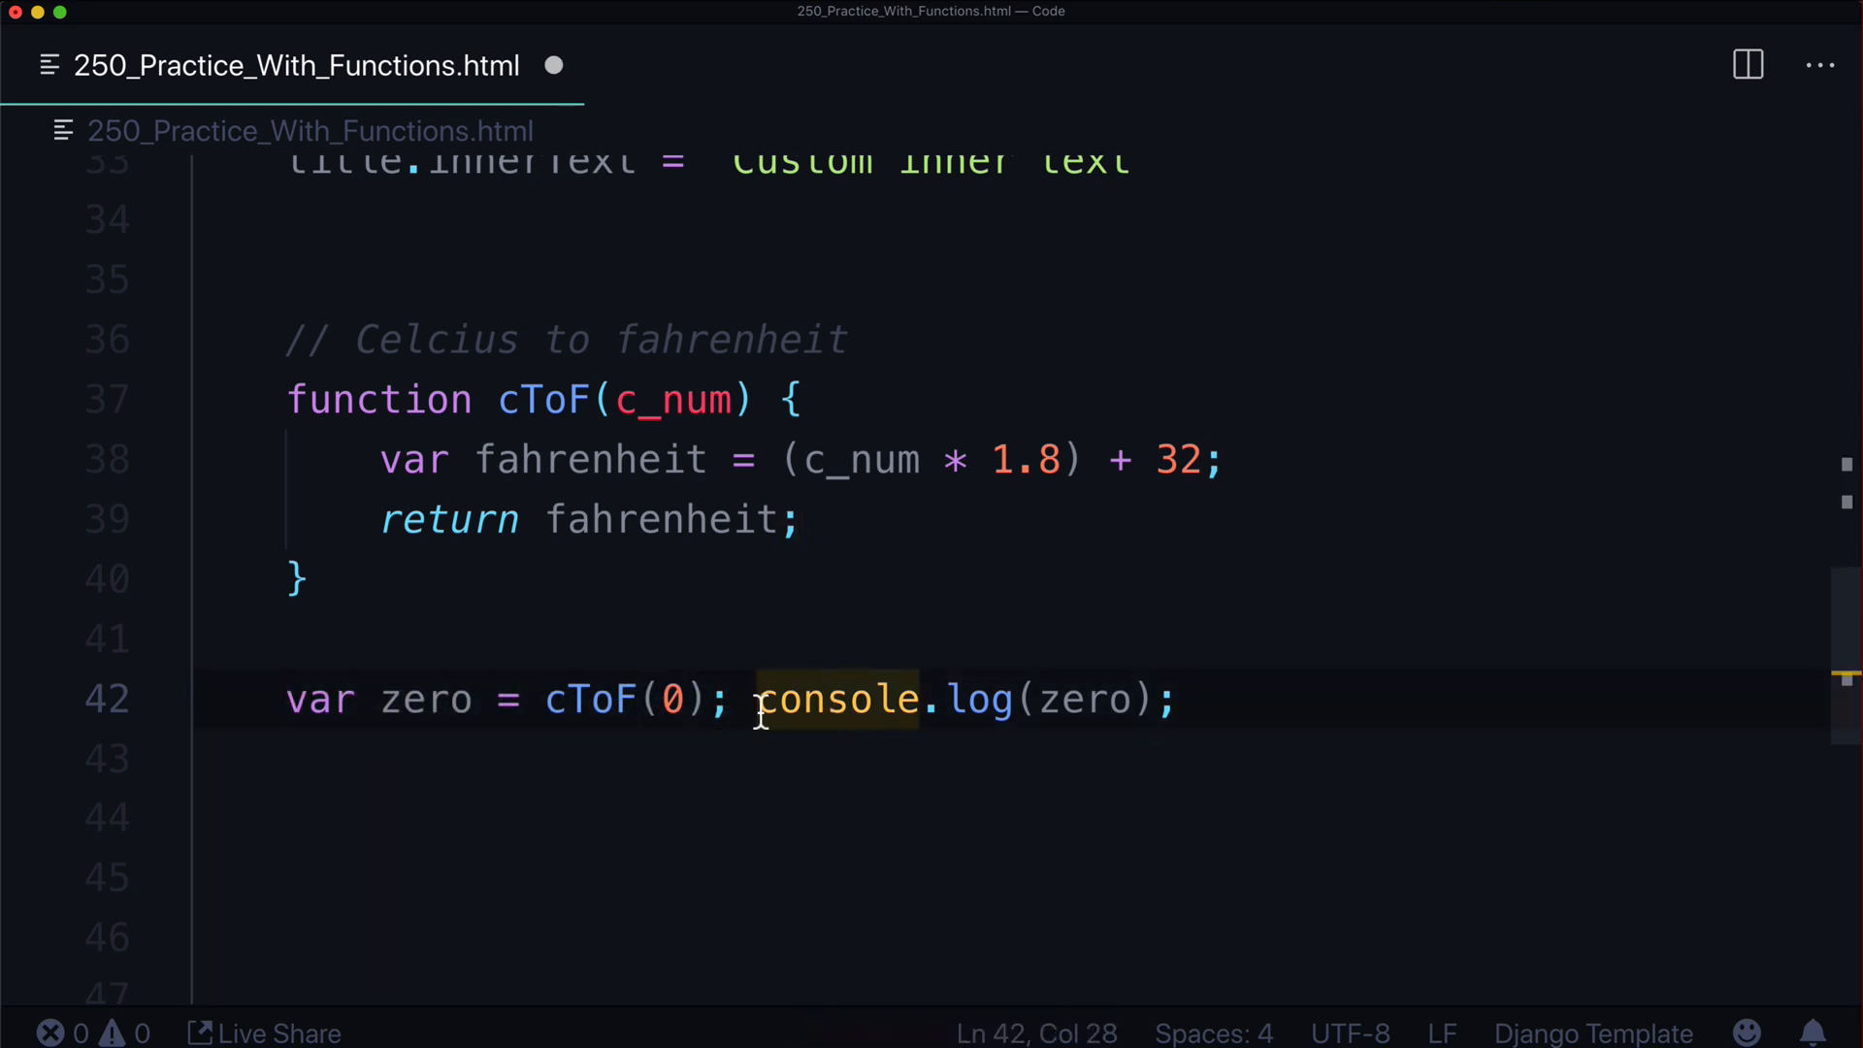
click(758, 699)
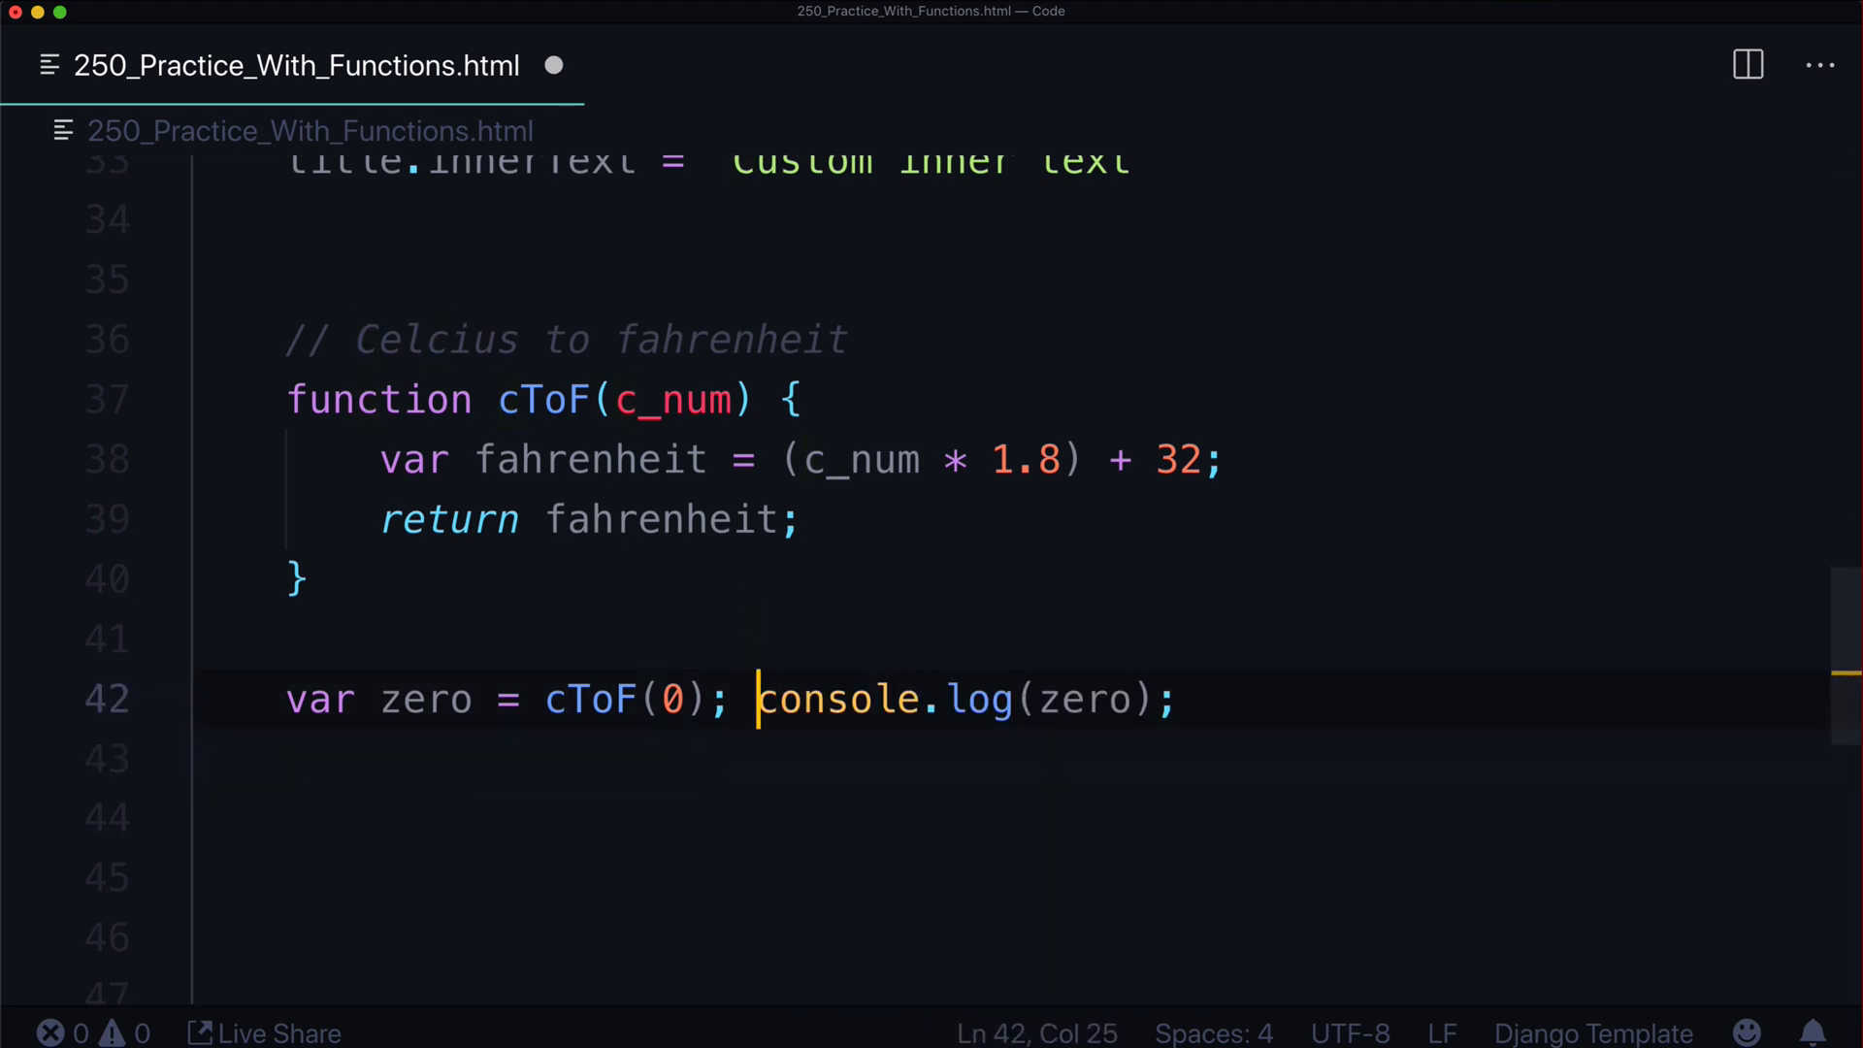
Duplicate the test line for twenty (20), boiling (100) and freezing (-40)
key(Shift+Alt+Down)
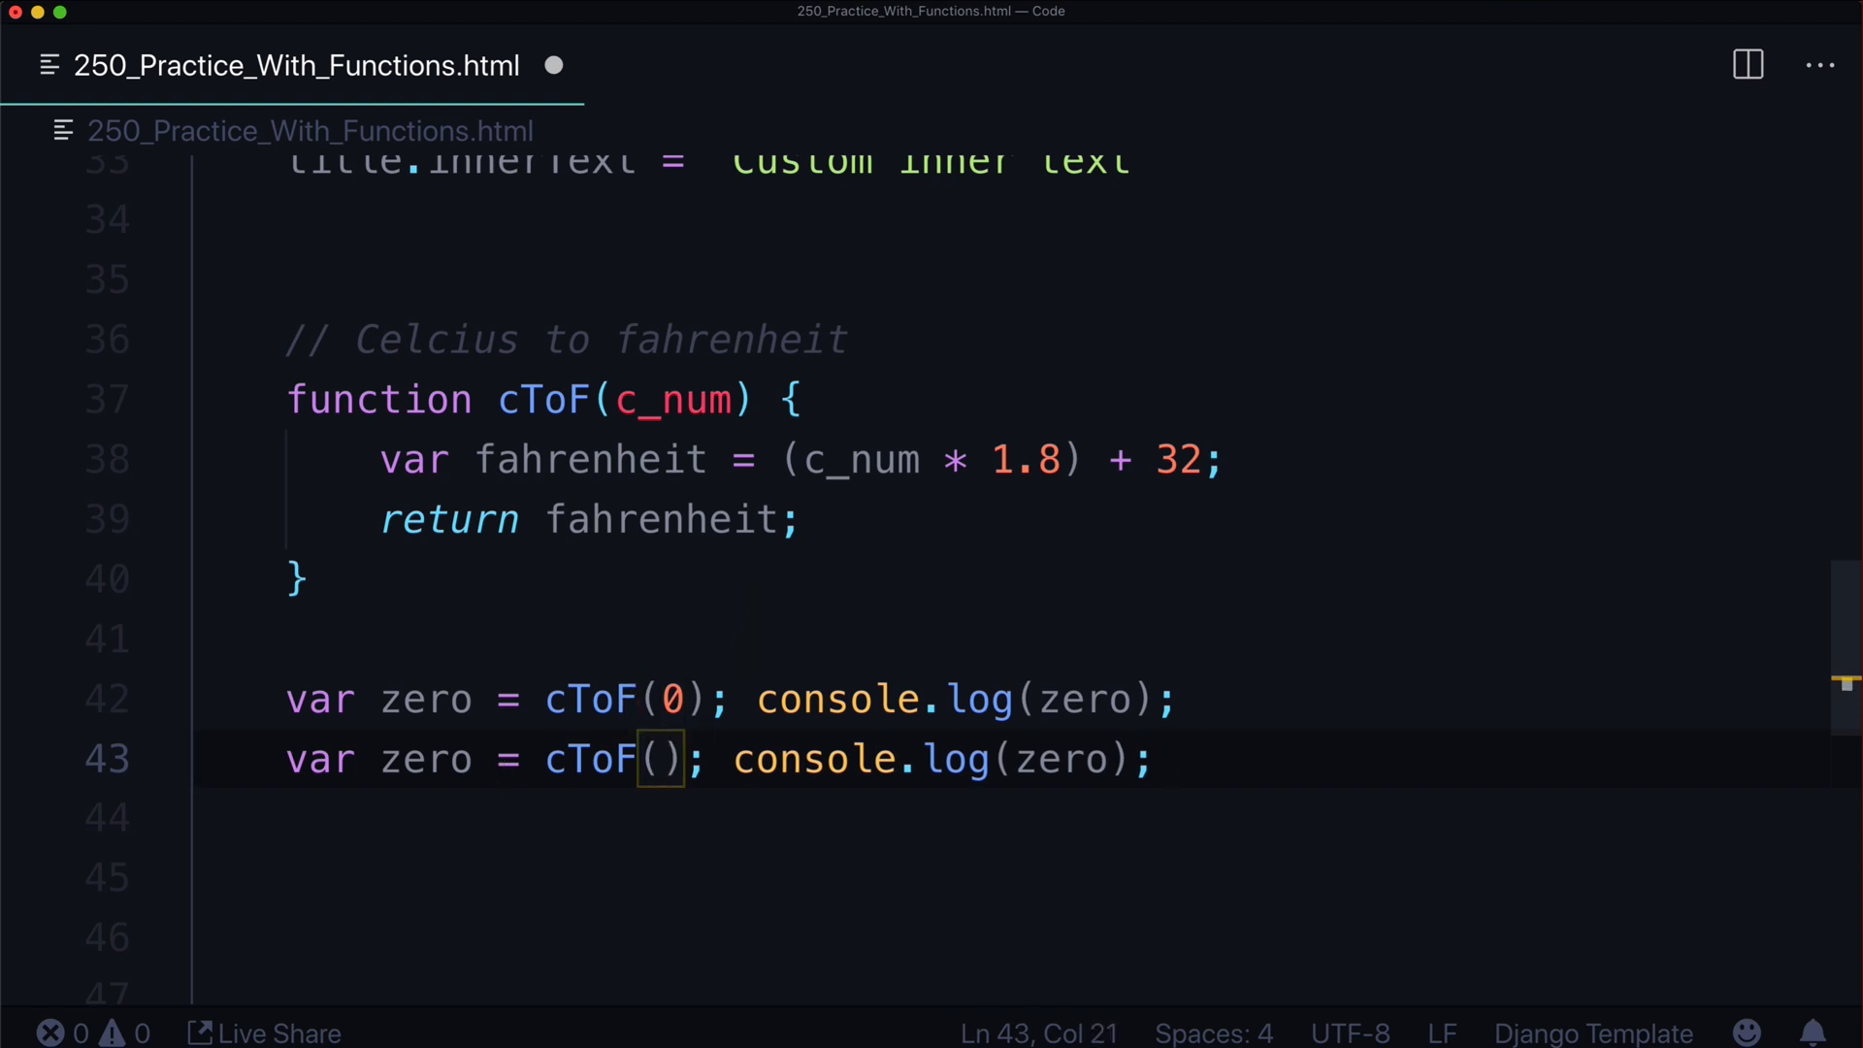
text(20)
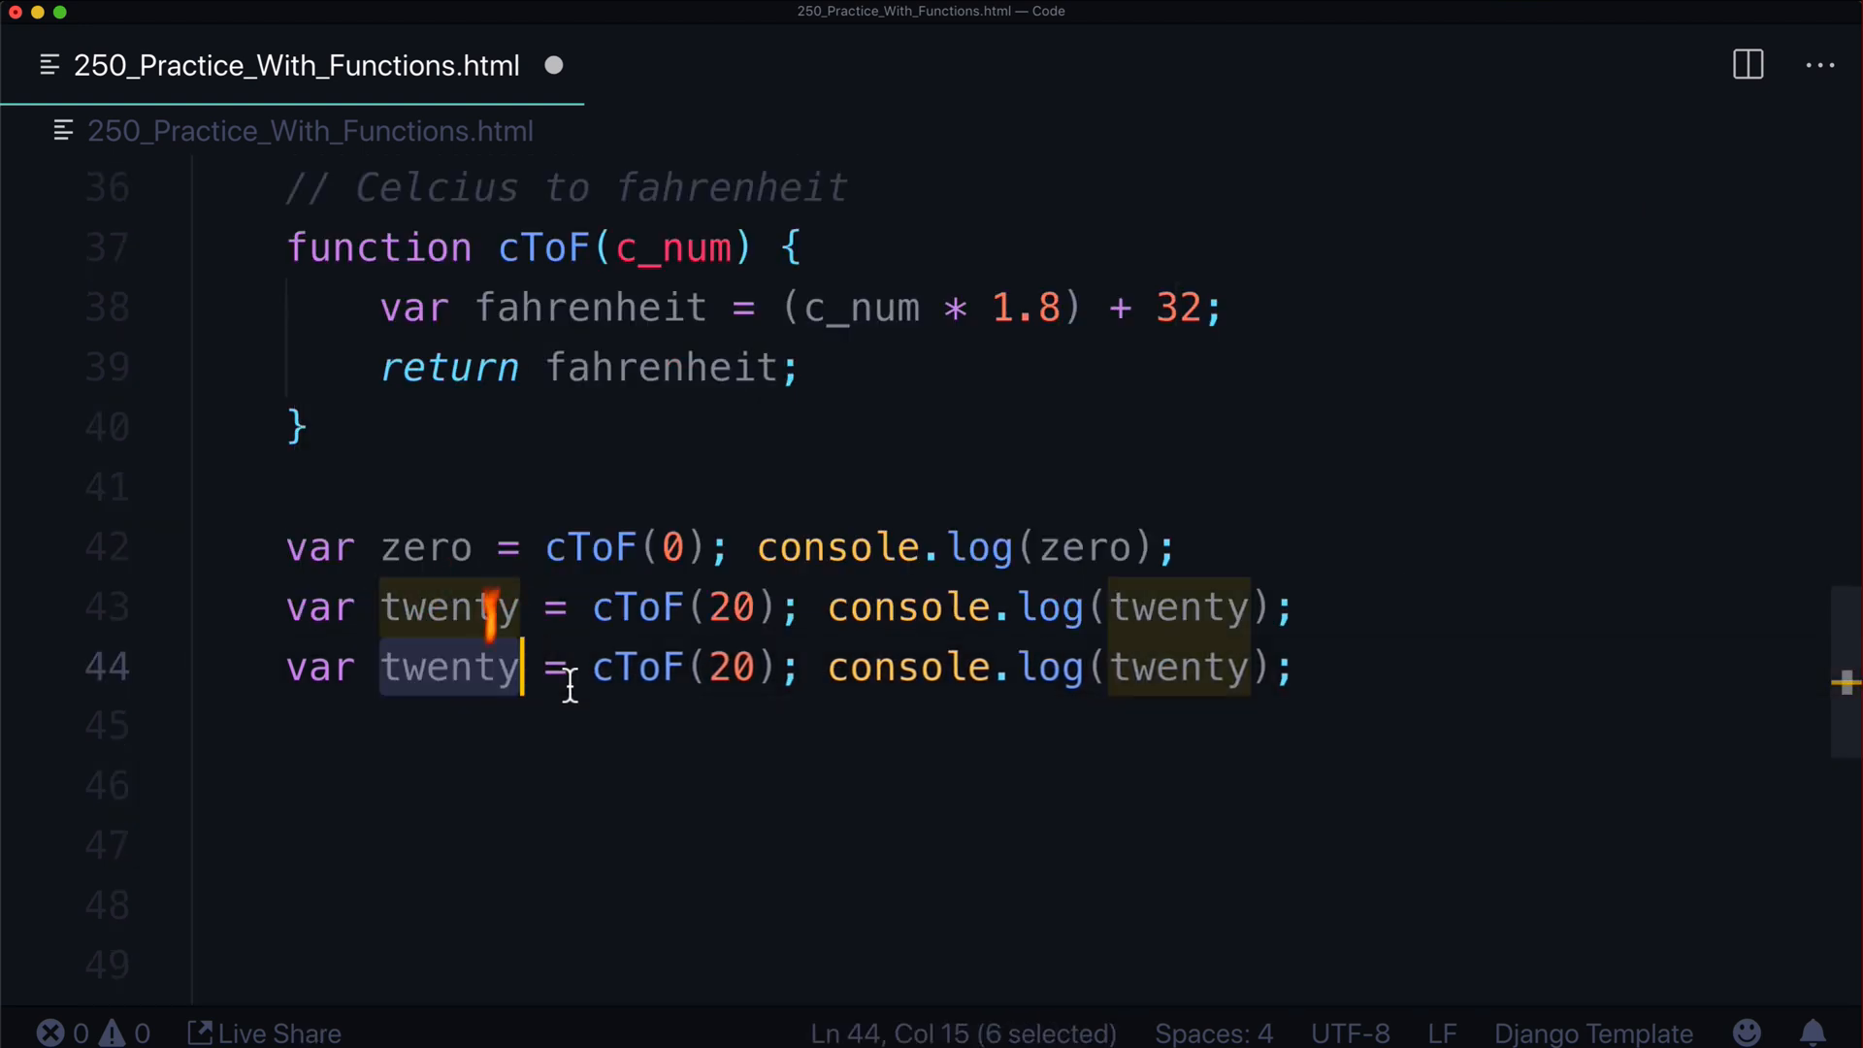
text(boiling)
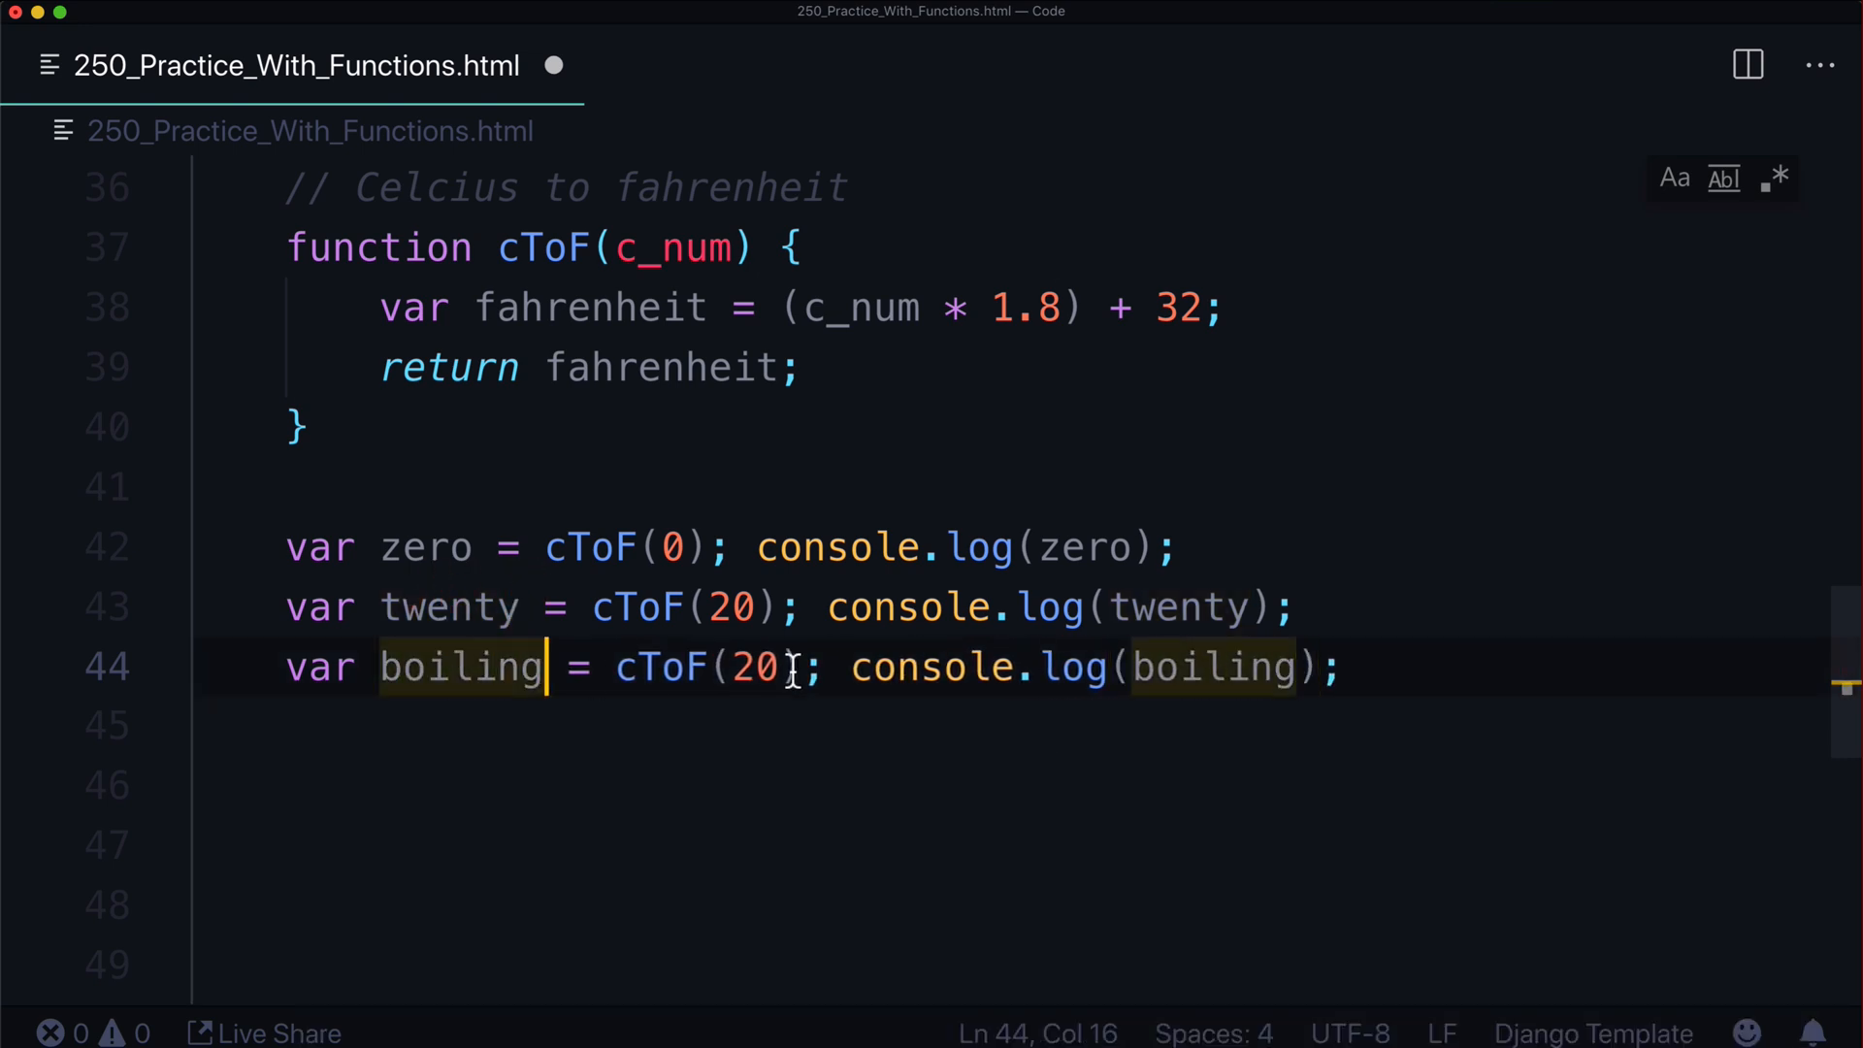
text(100)
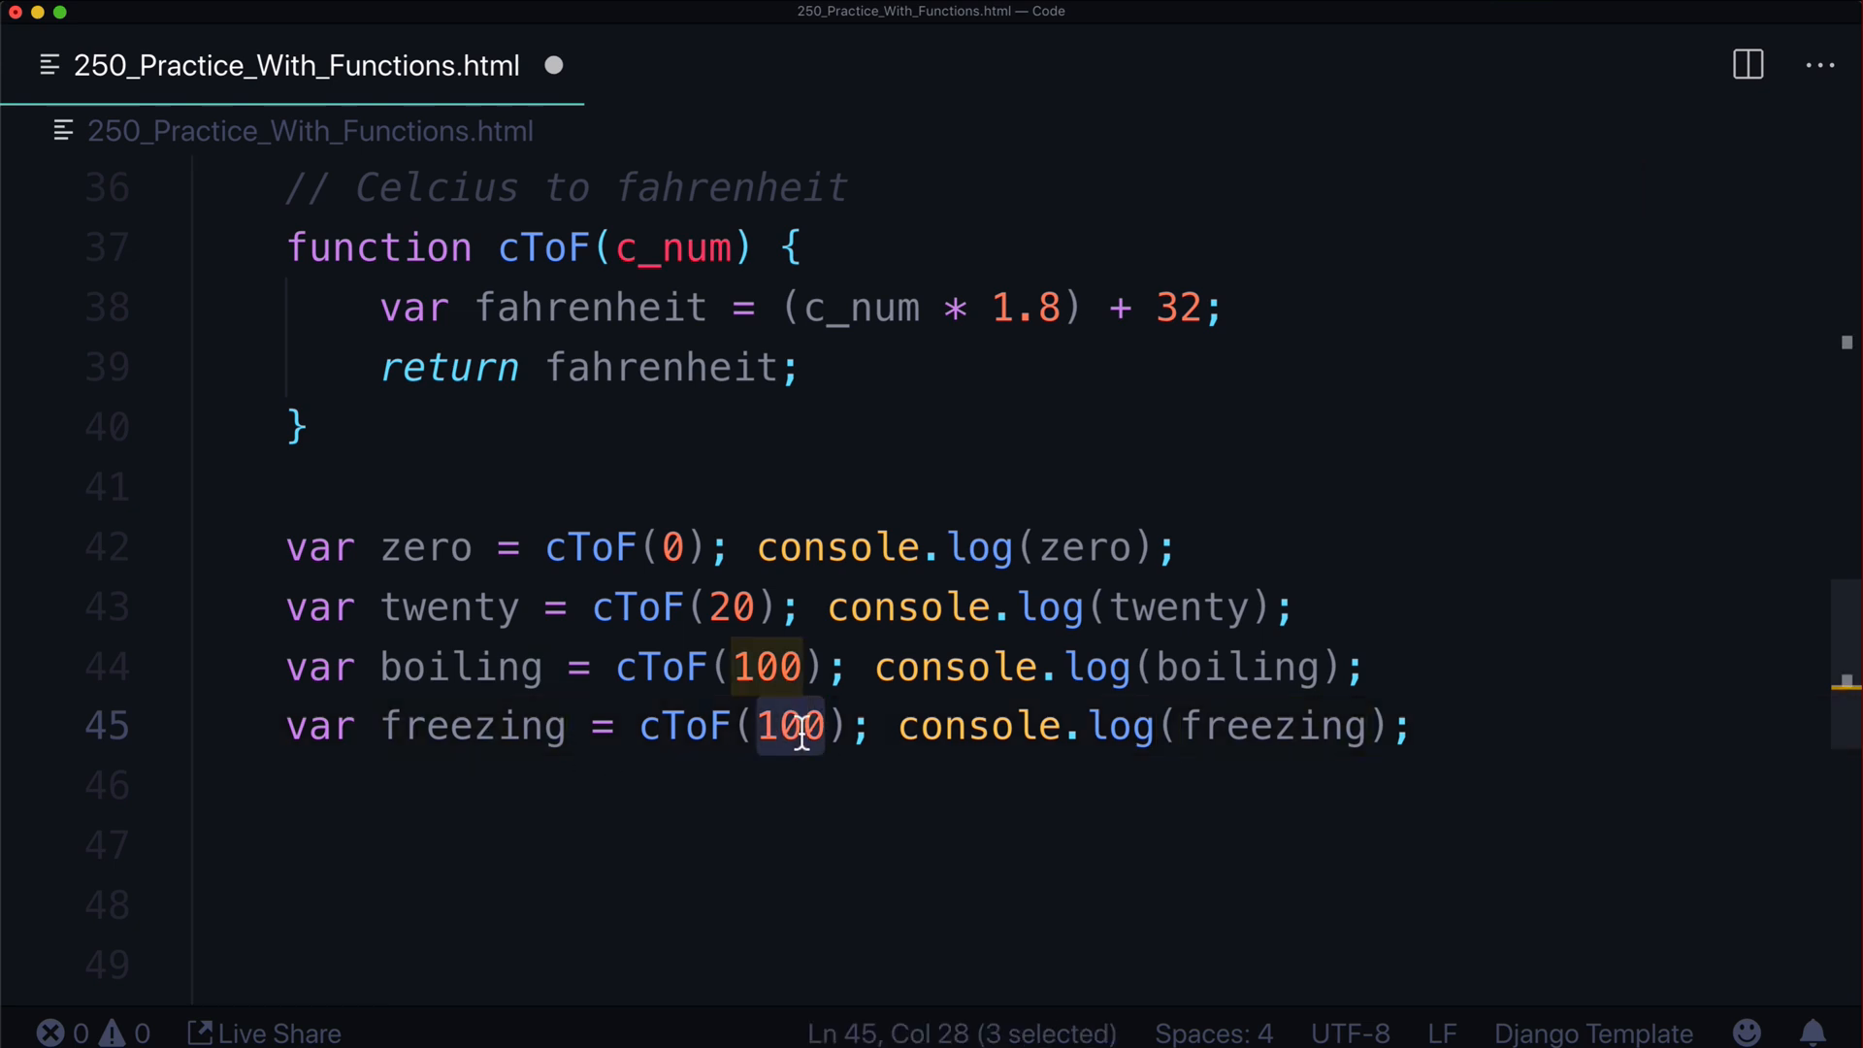
text(-40);)
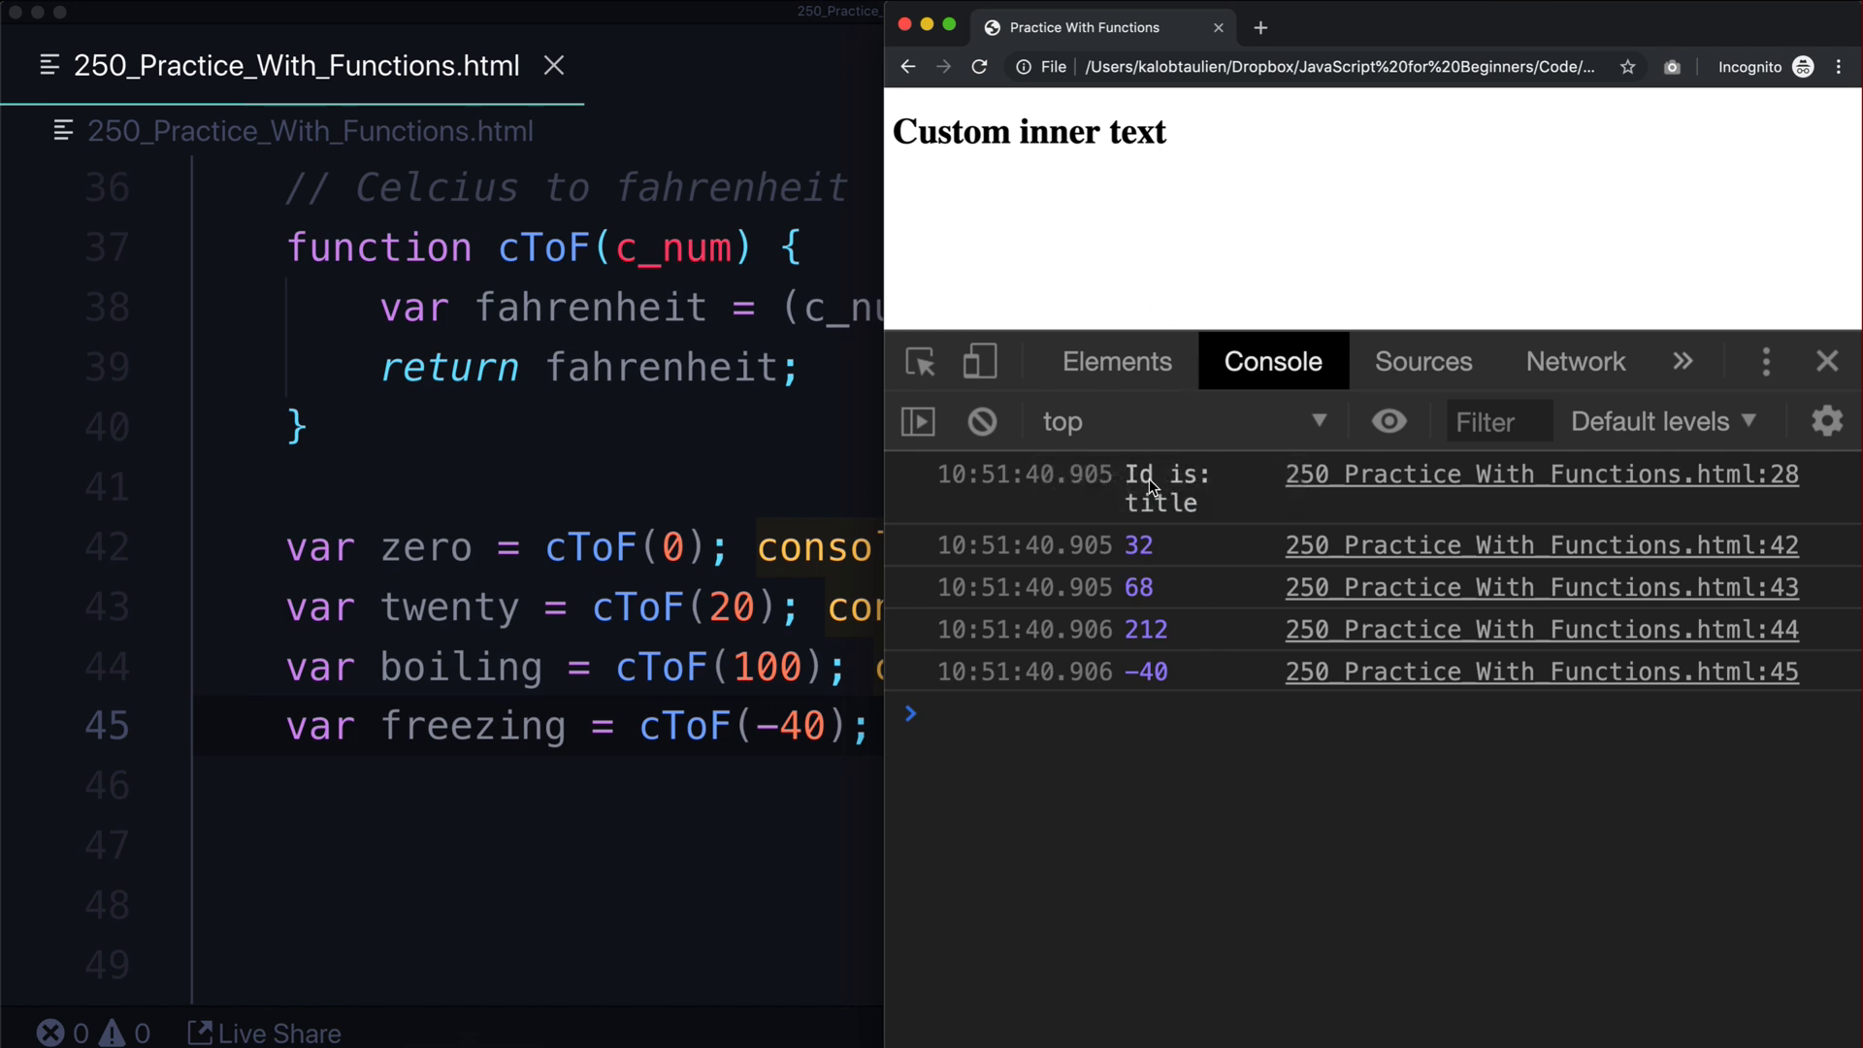
mouse_move(641, 565)
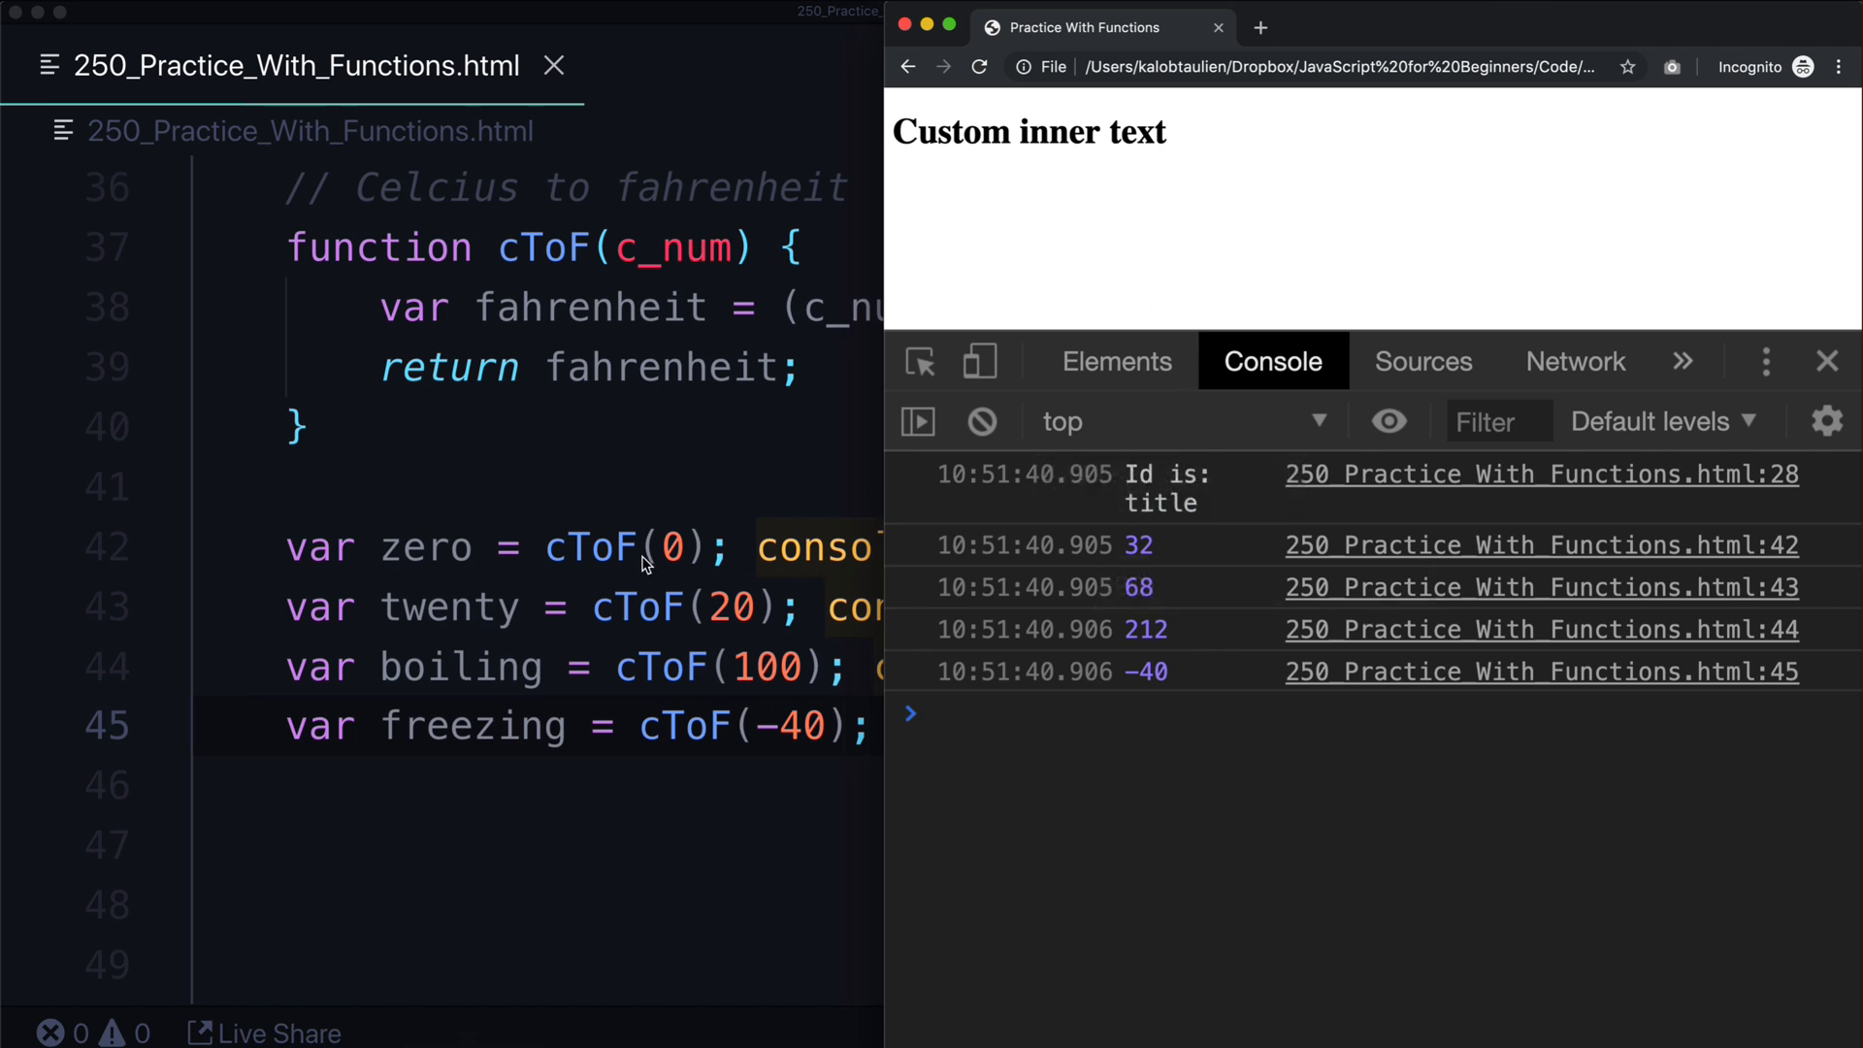
mouse_move(1229, 600)
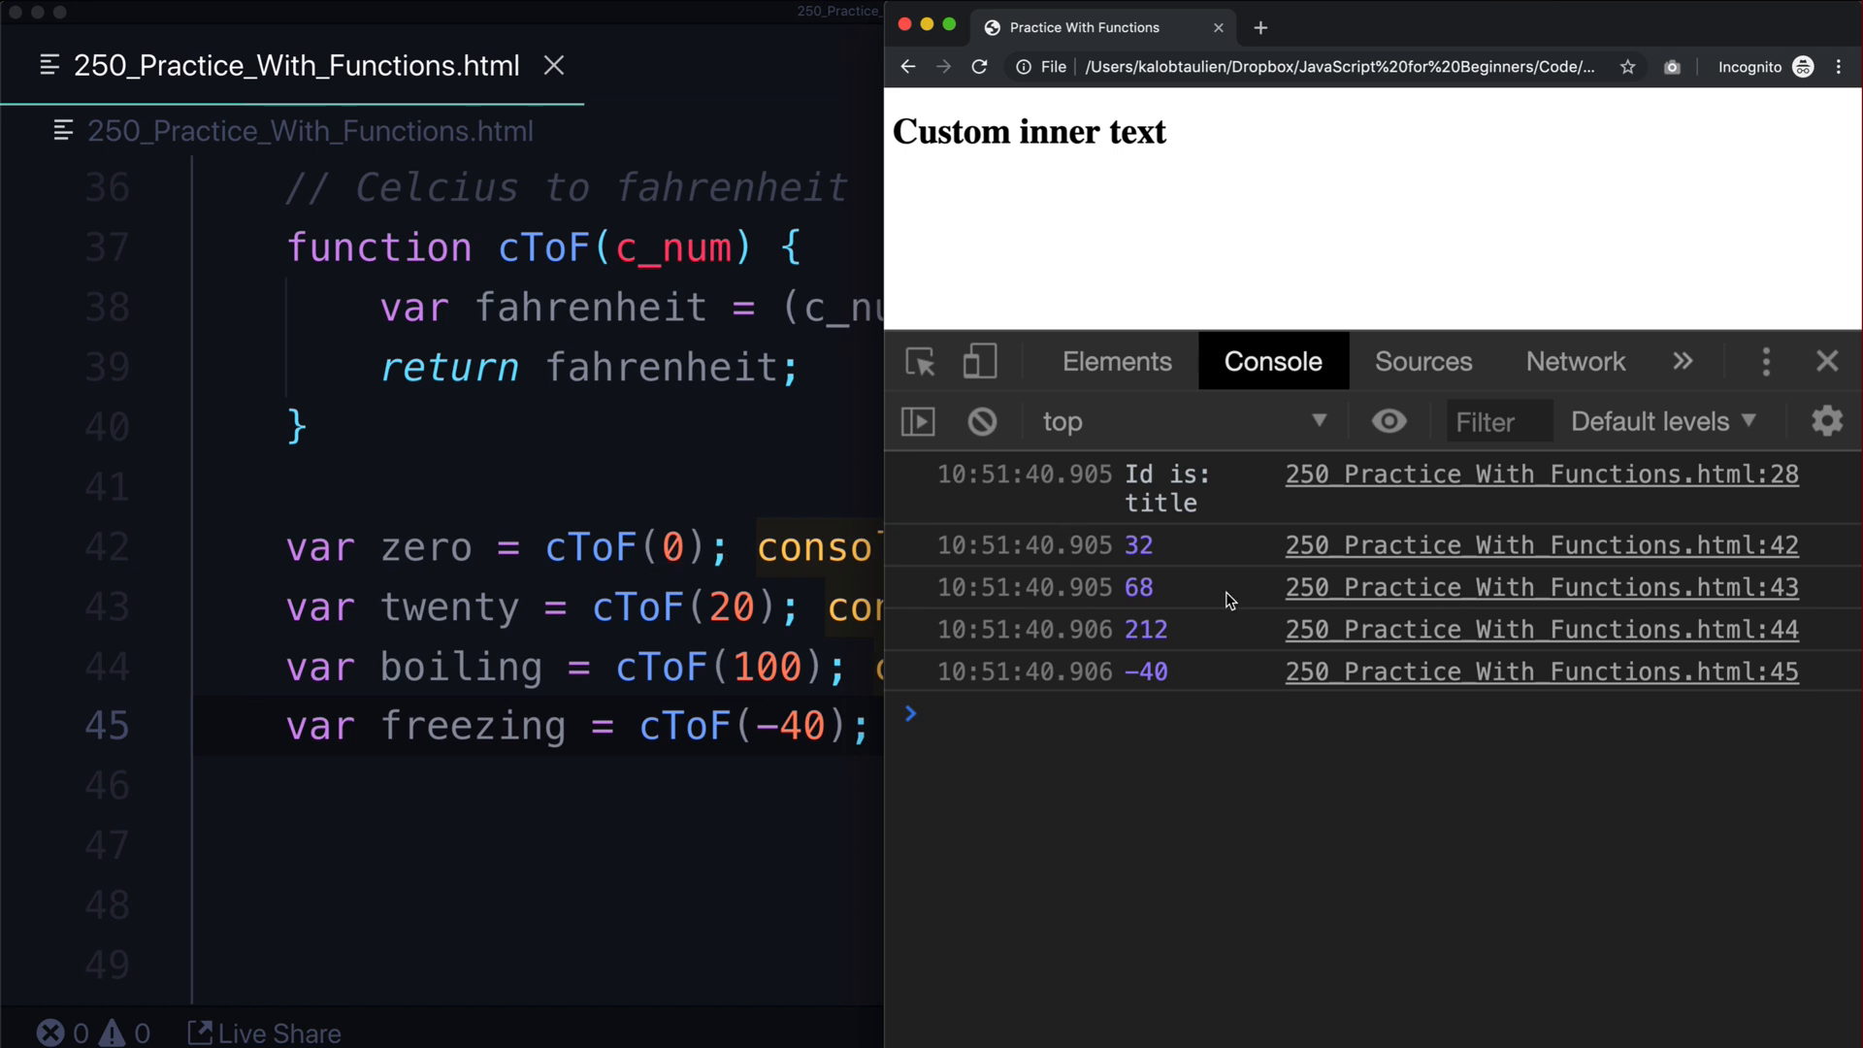
mouse_move(1141, 555)
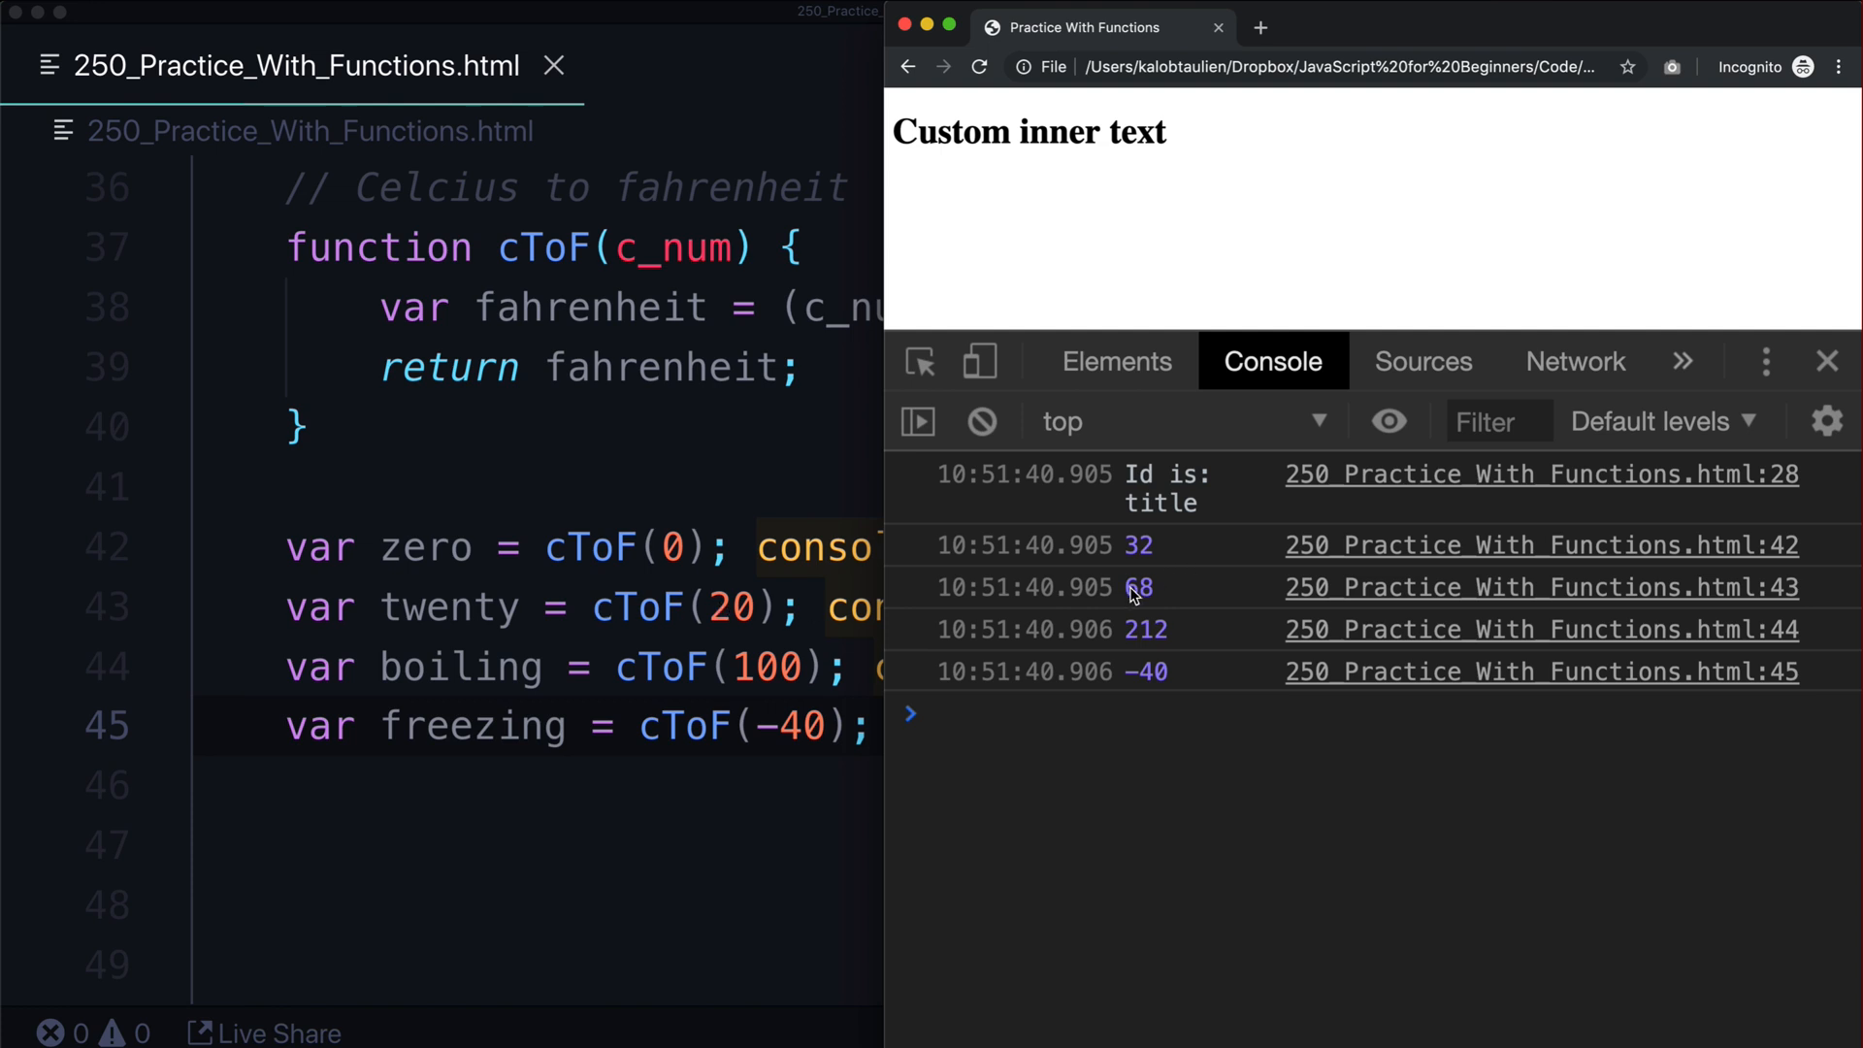
mouse_move(784, 719)
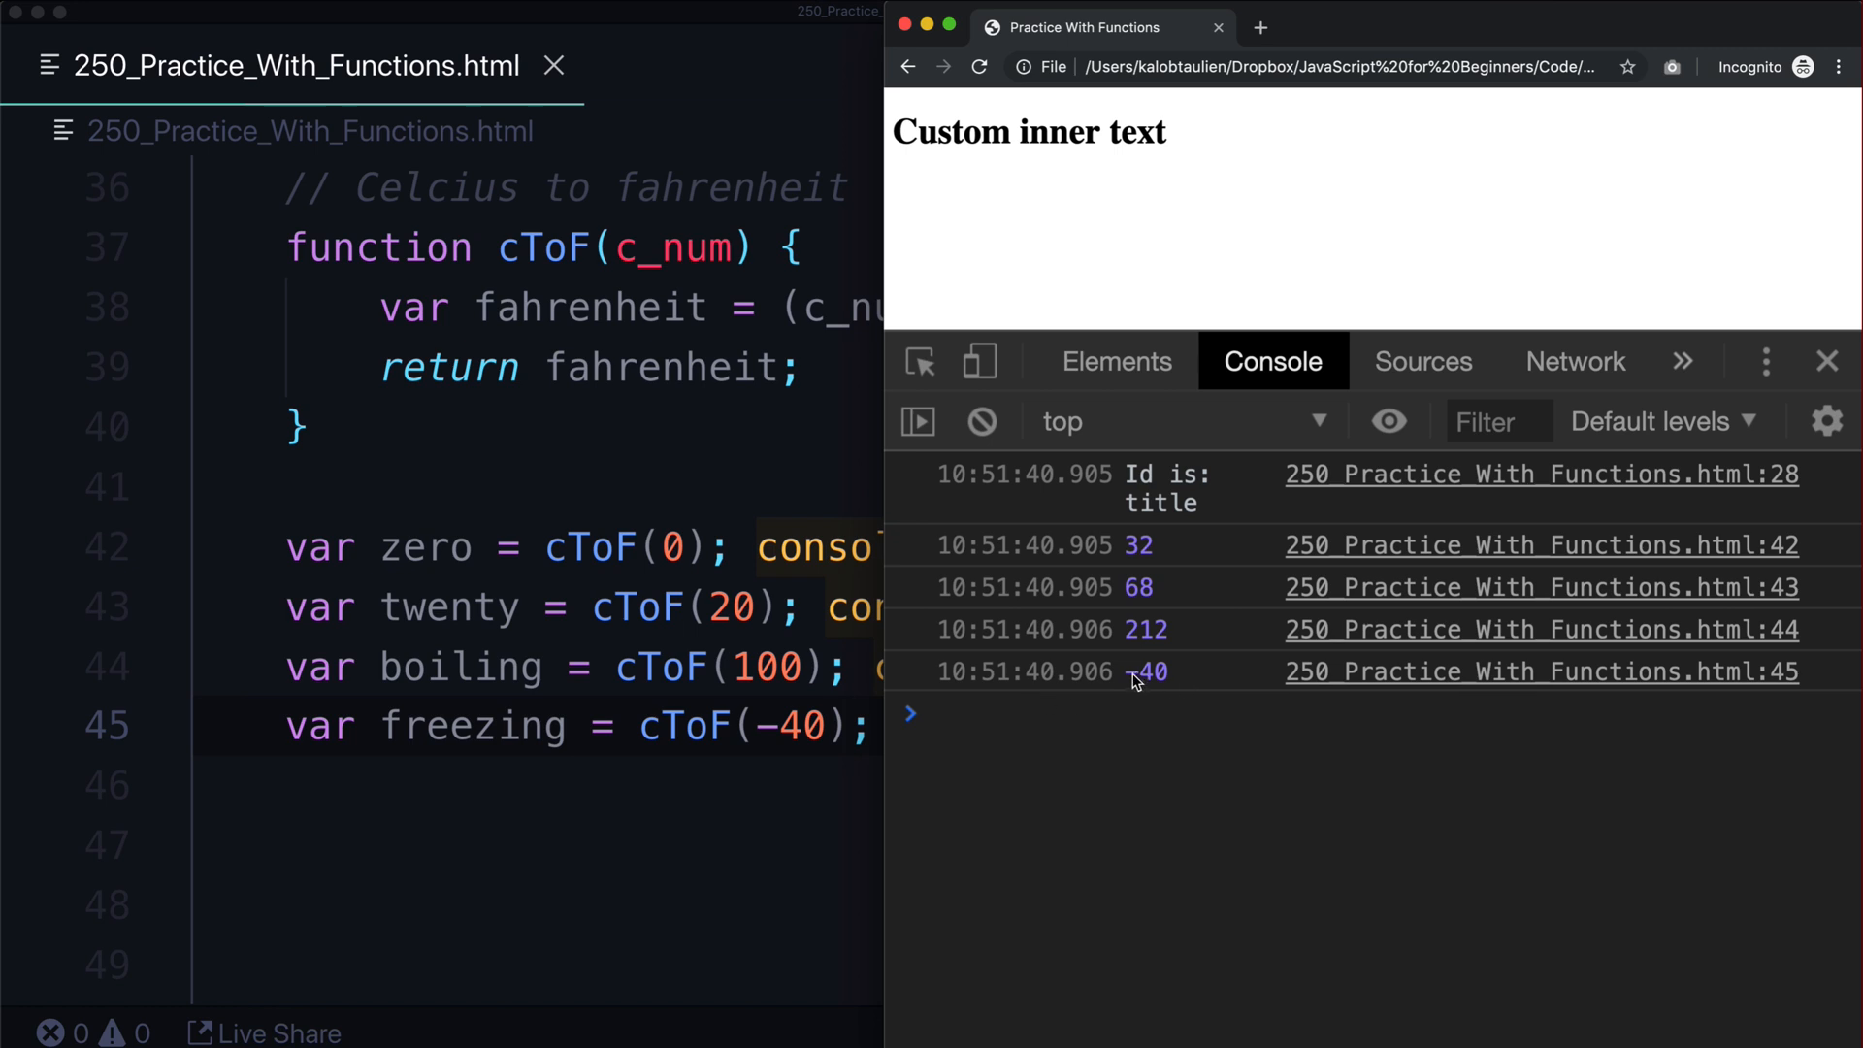
mouse_move(1141, 689)
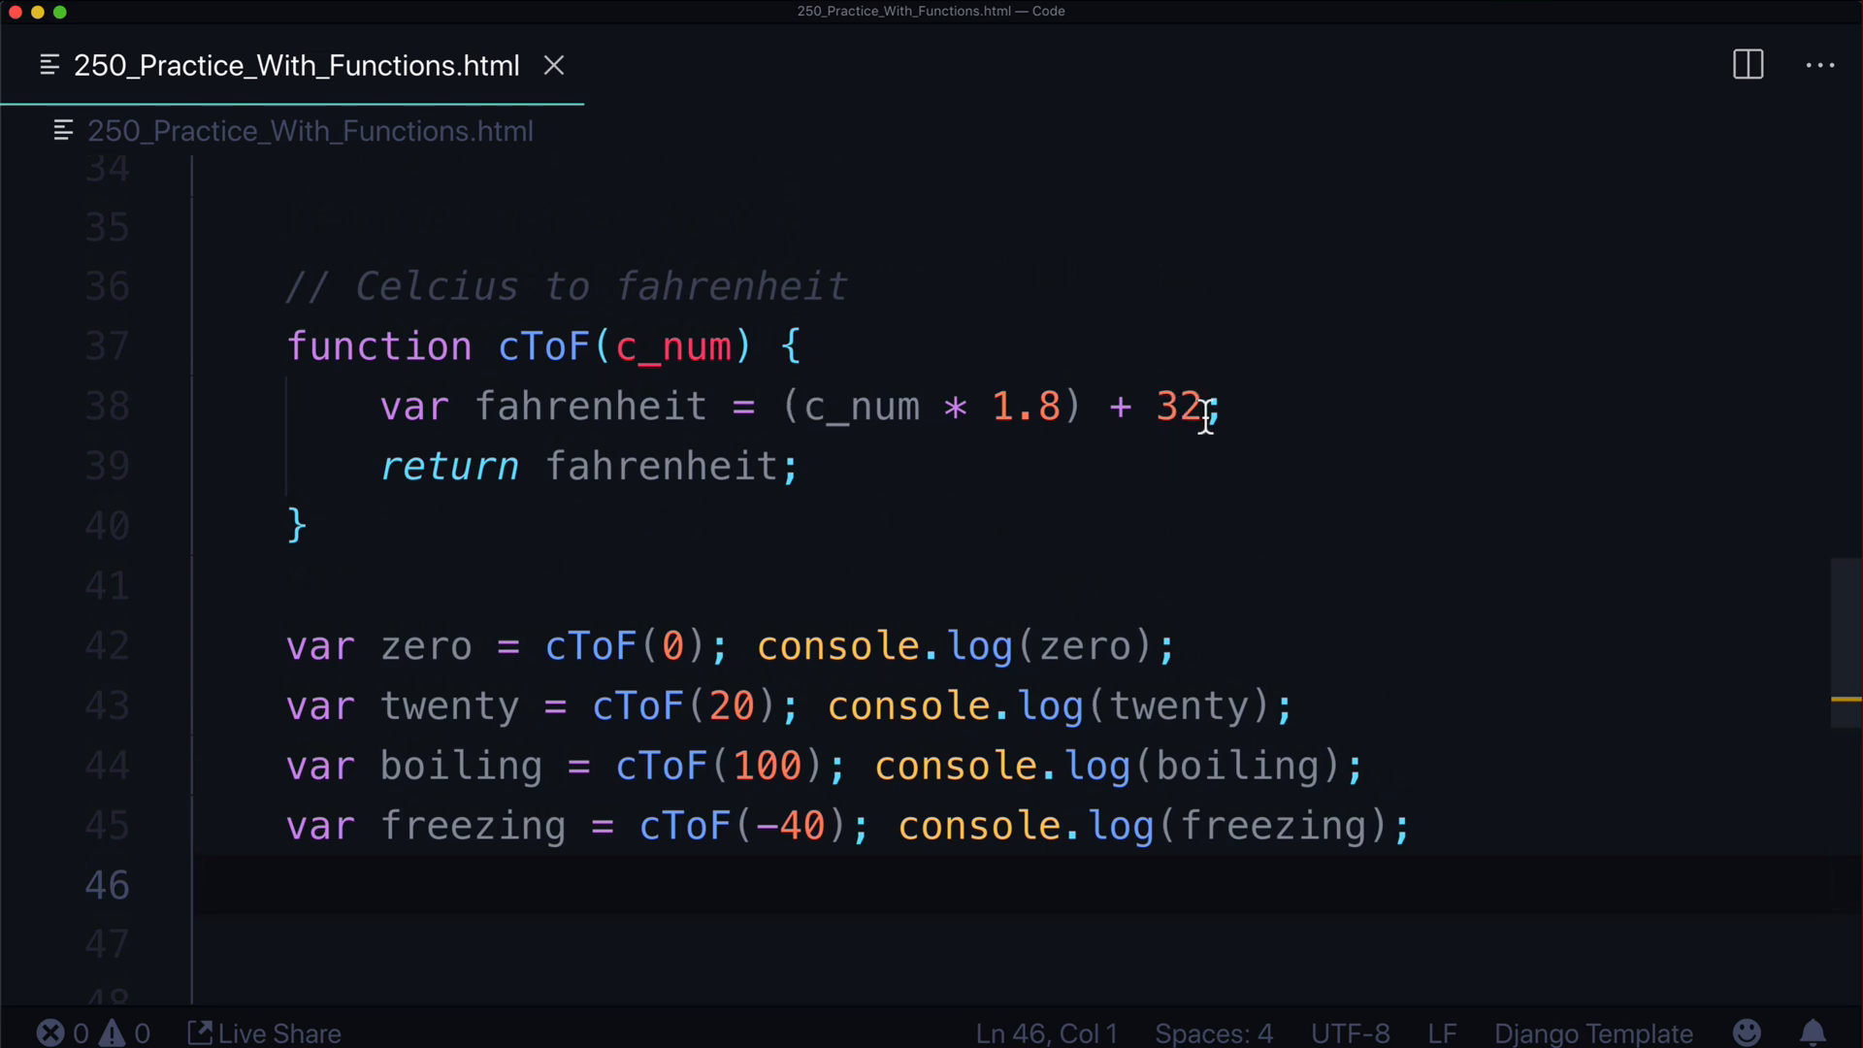
Replace the zero, twenty and boiling cToF calls with (c_num * 1.8) + 32 using 0, 20, 100
drag(782, 406, 1217, 406)
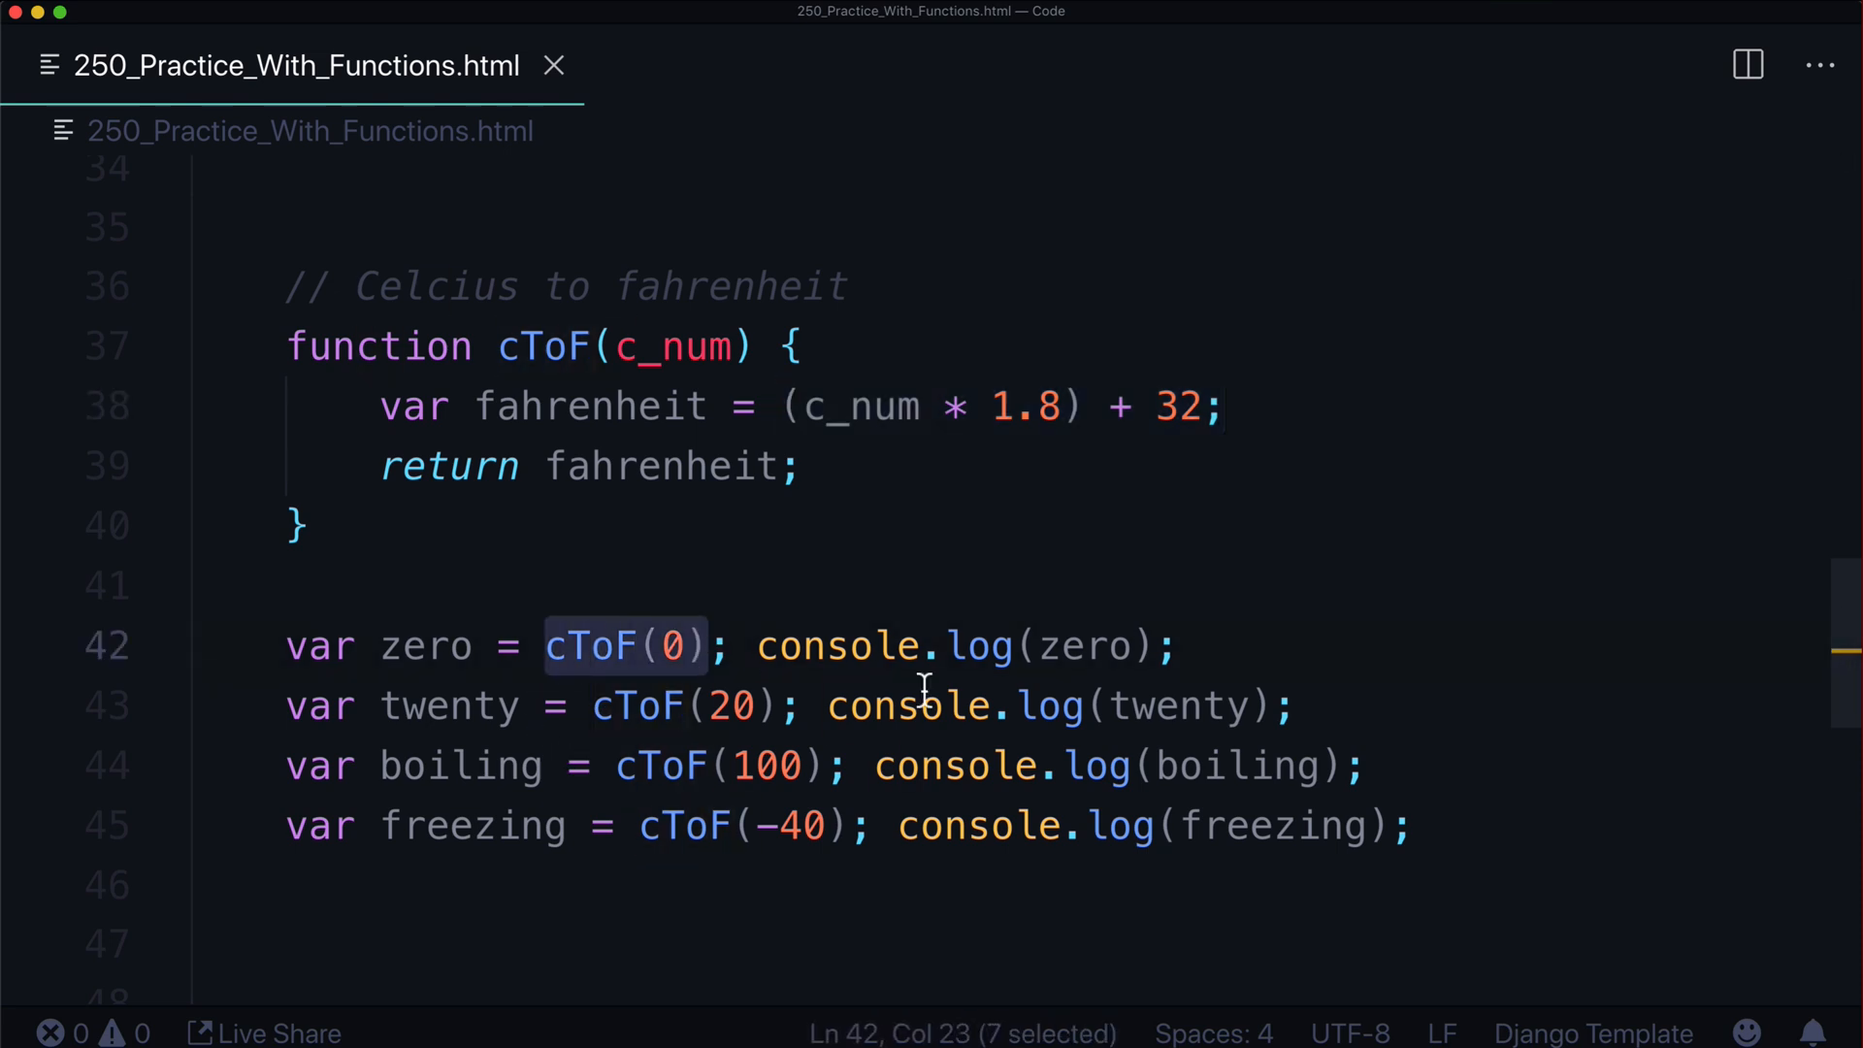
text((c_num * 1.8) + 32;)
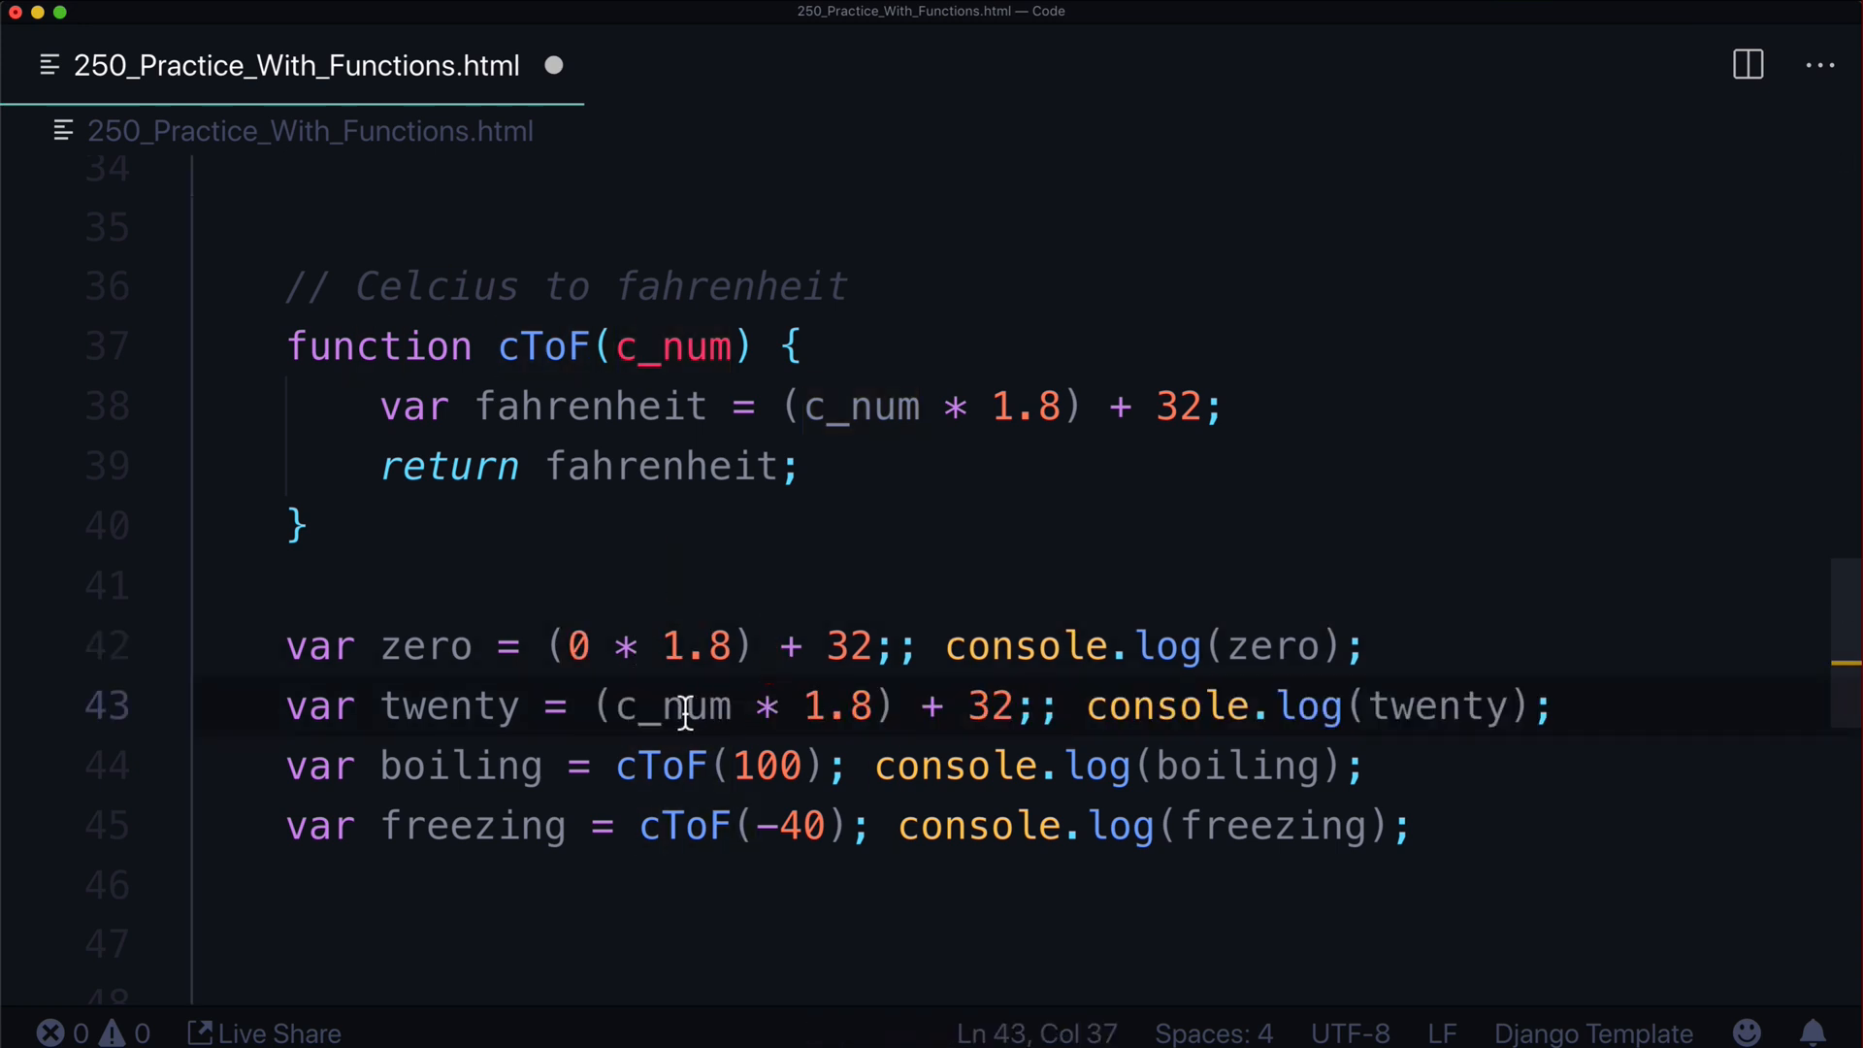
text(20)
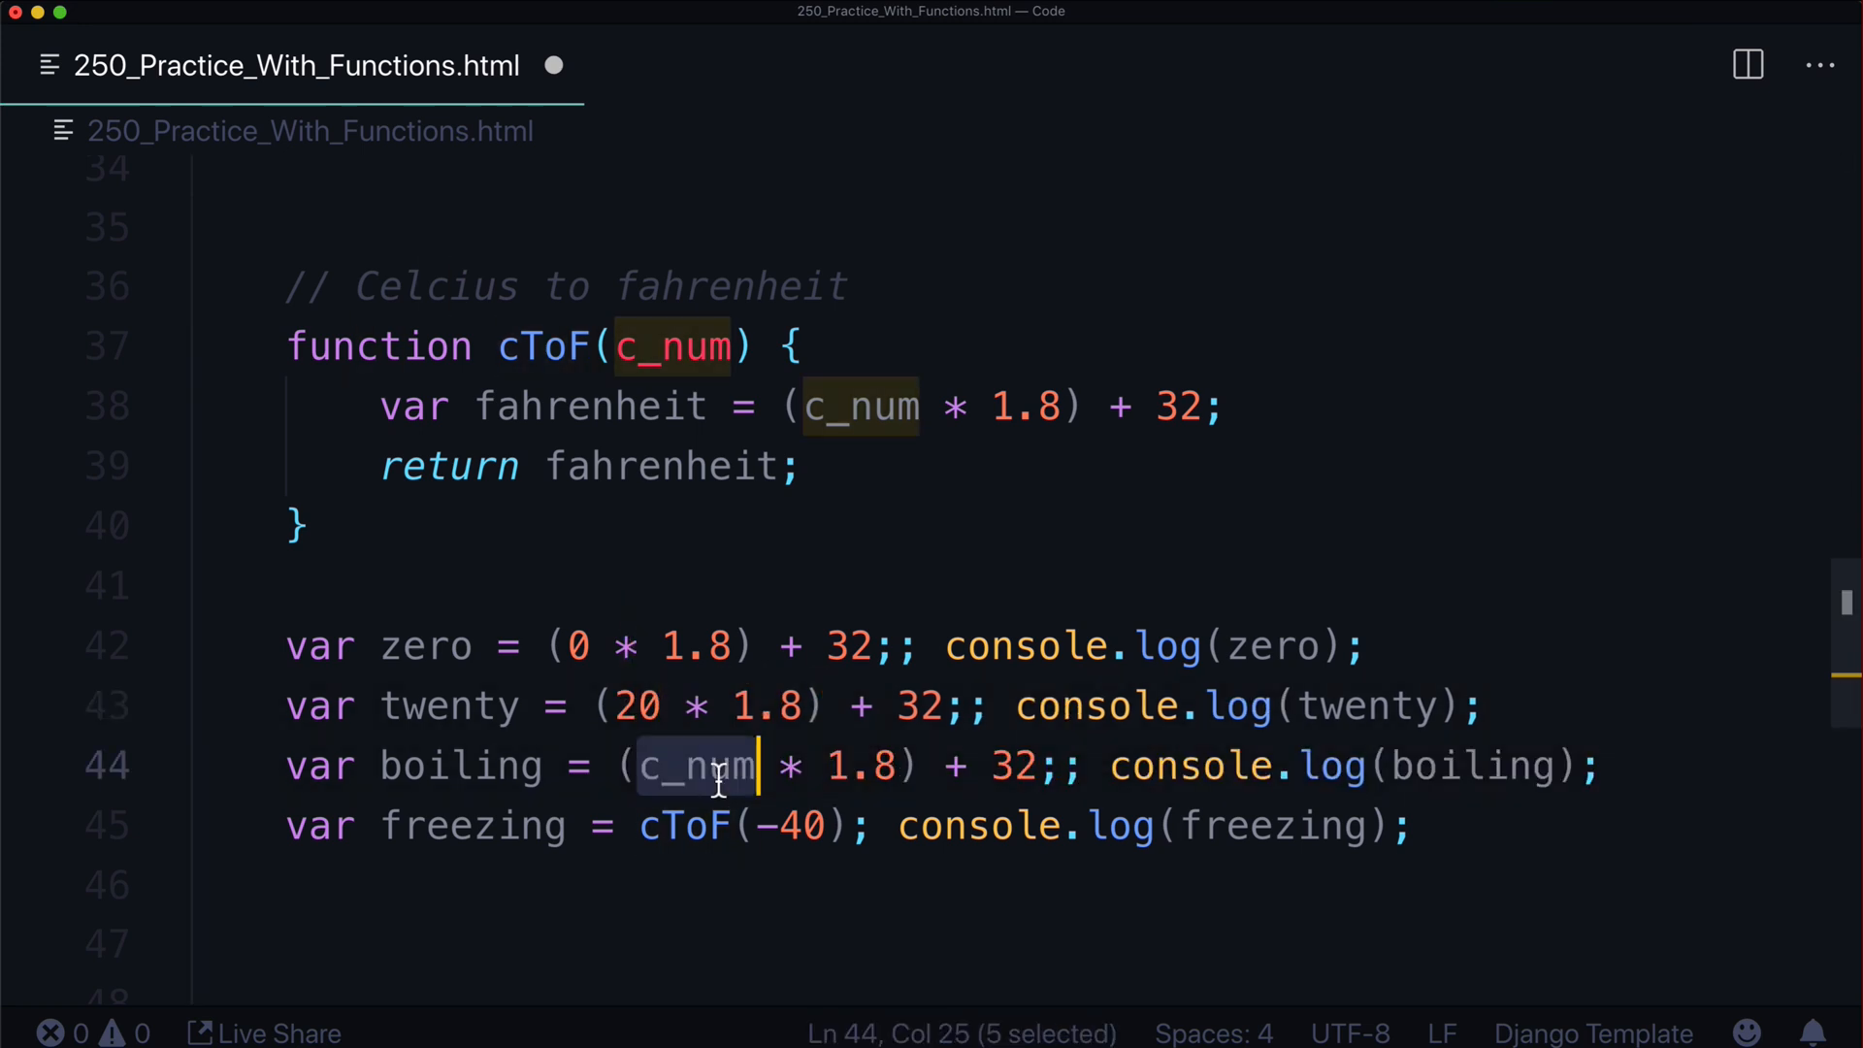
text(100)
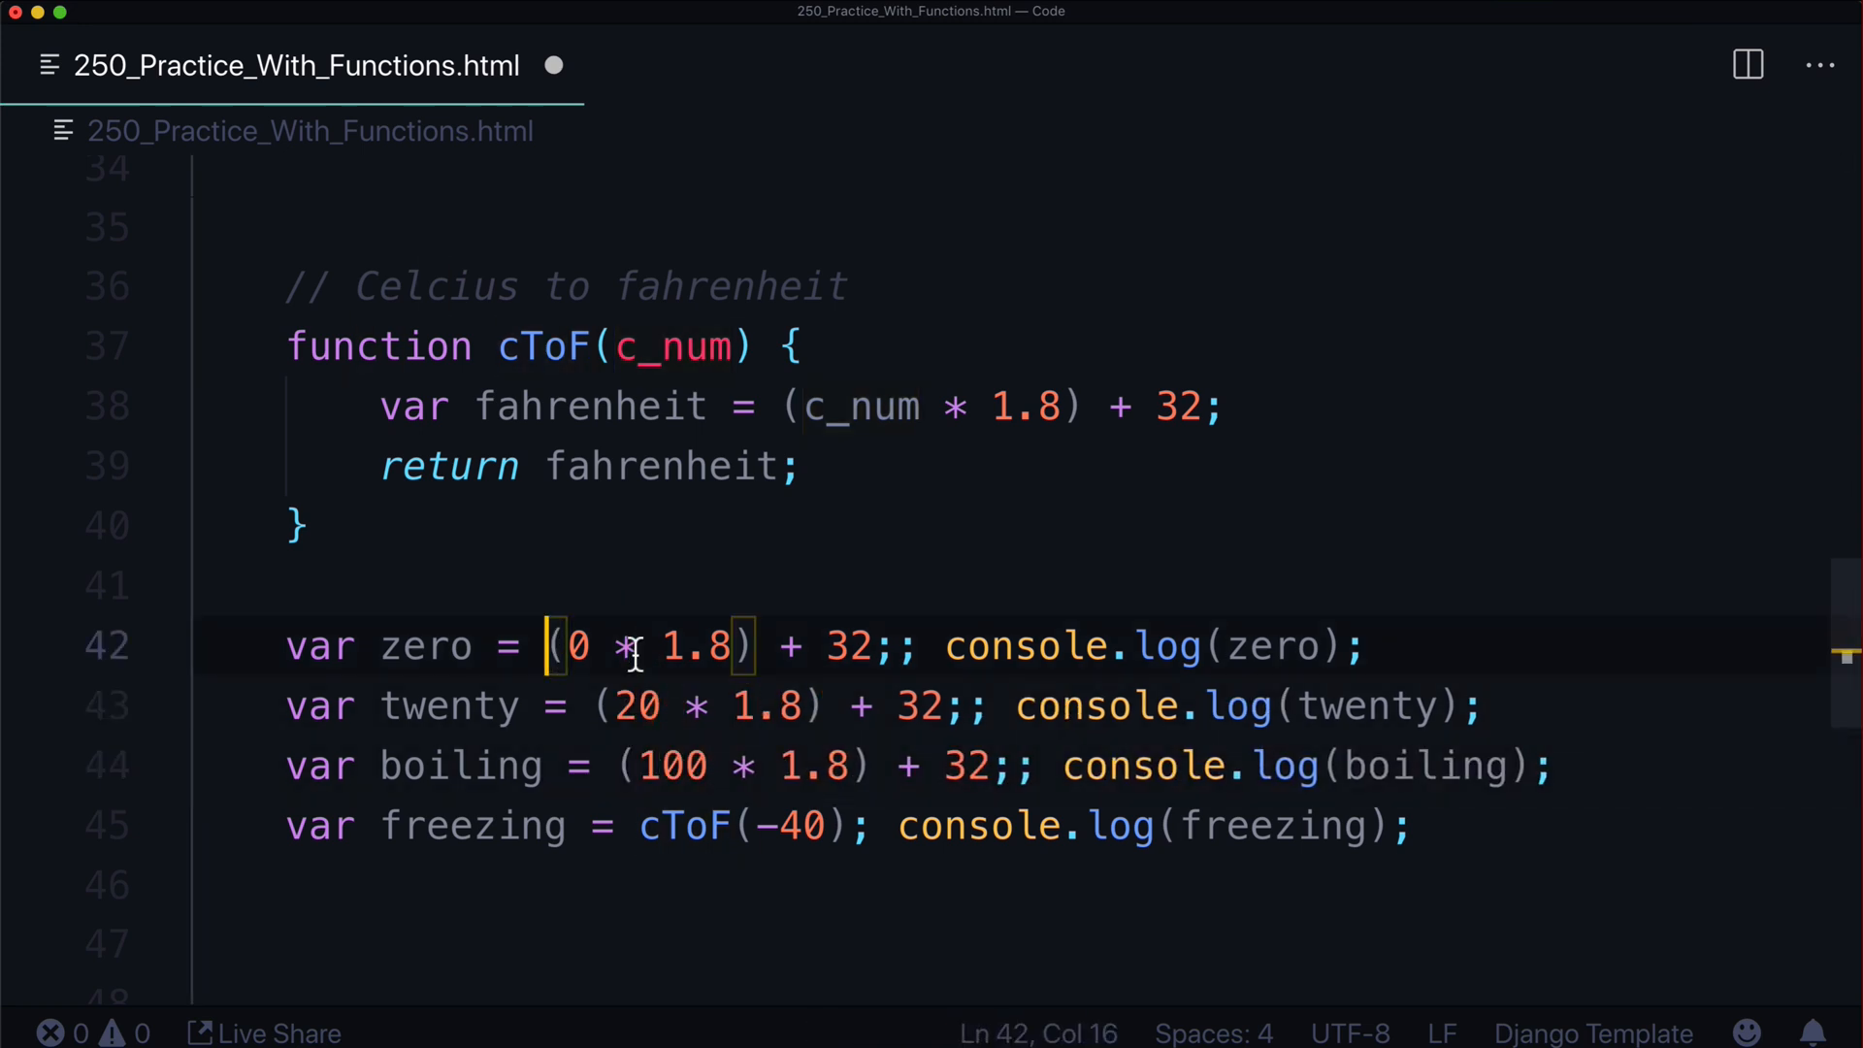
drag(546, 645, 897, 645)
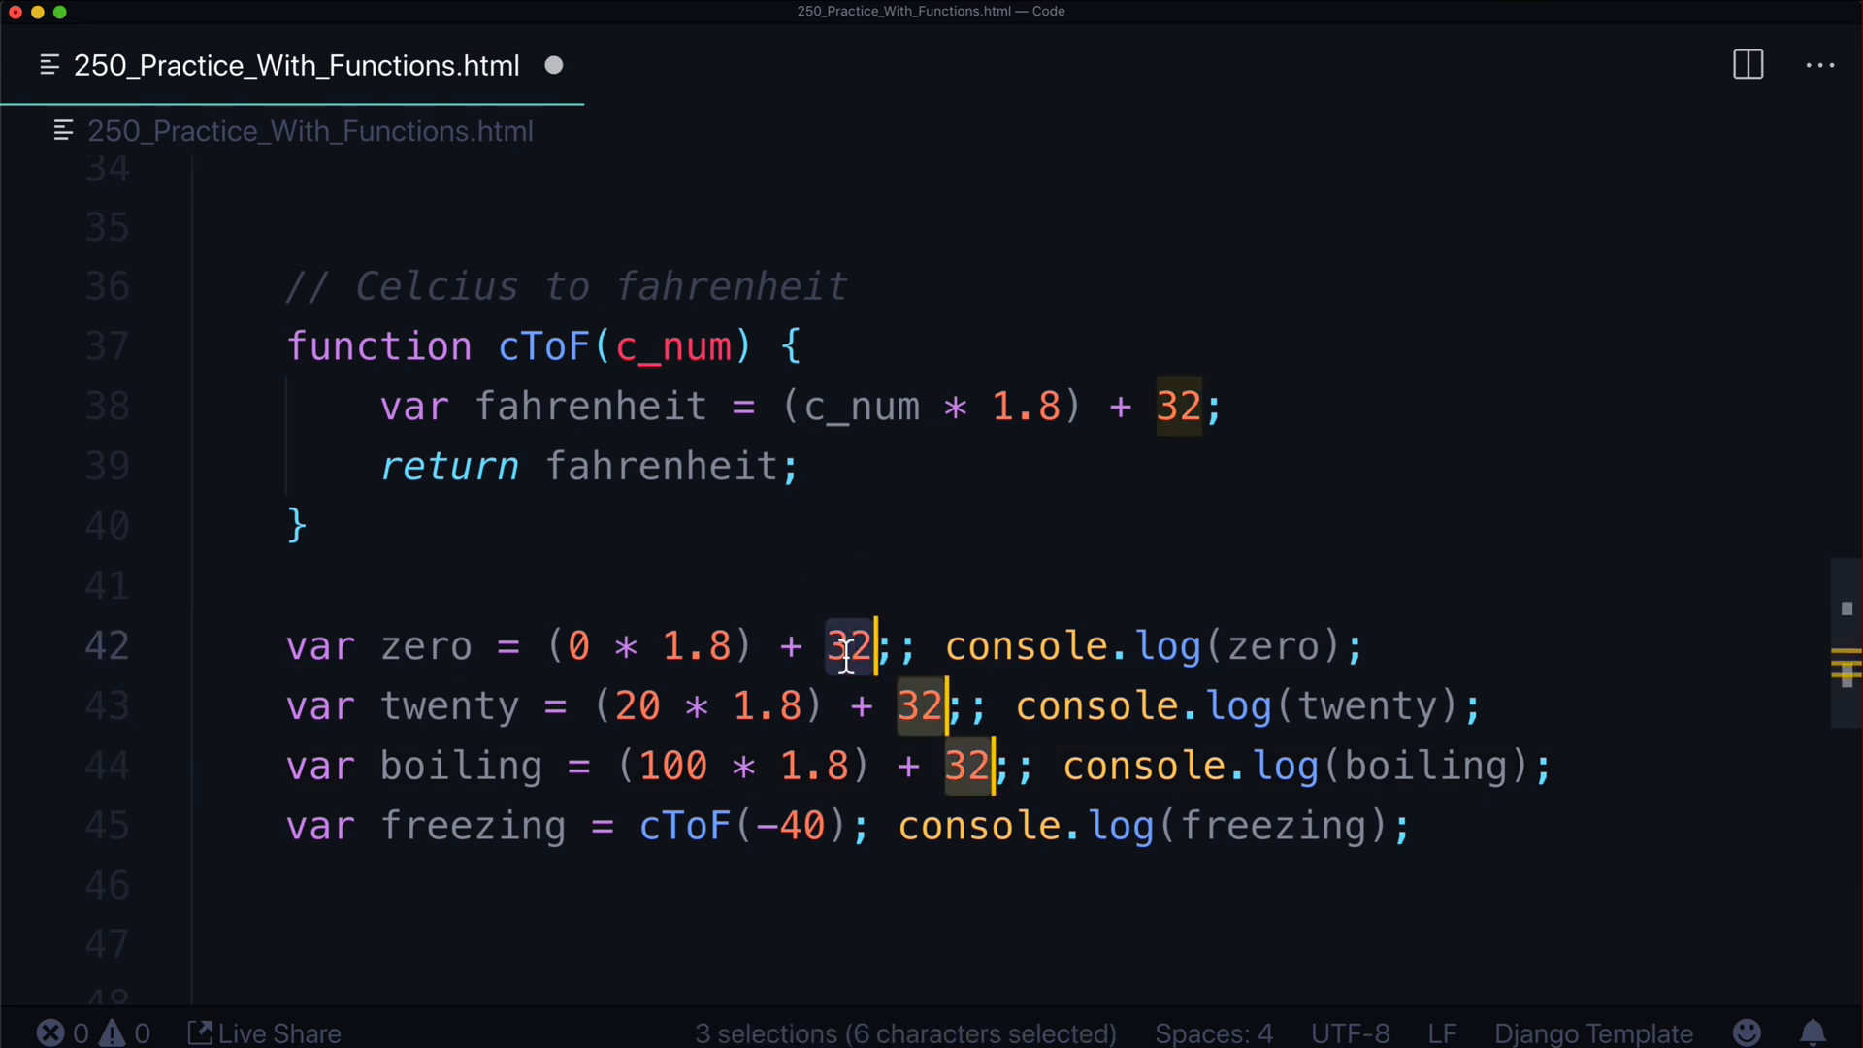
text(1)
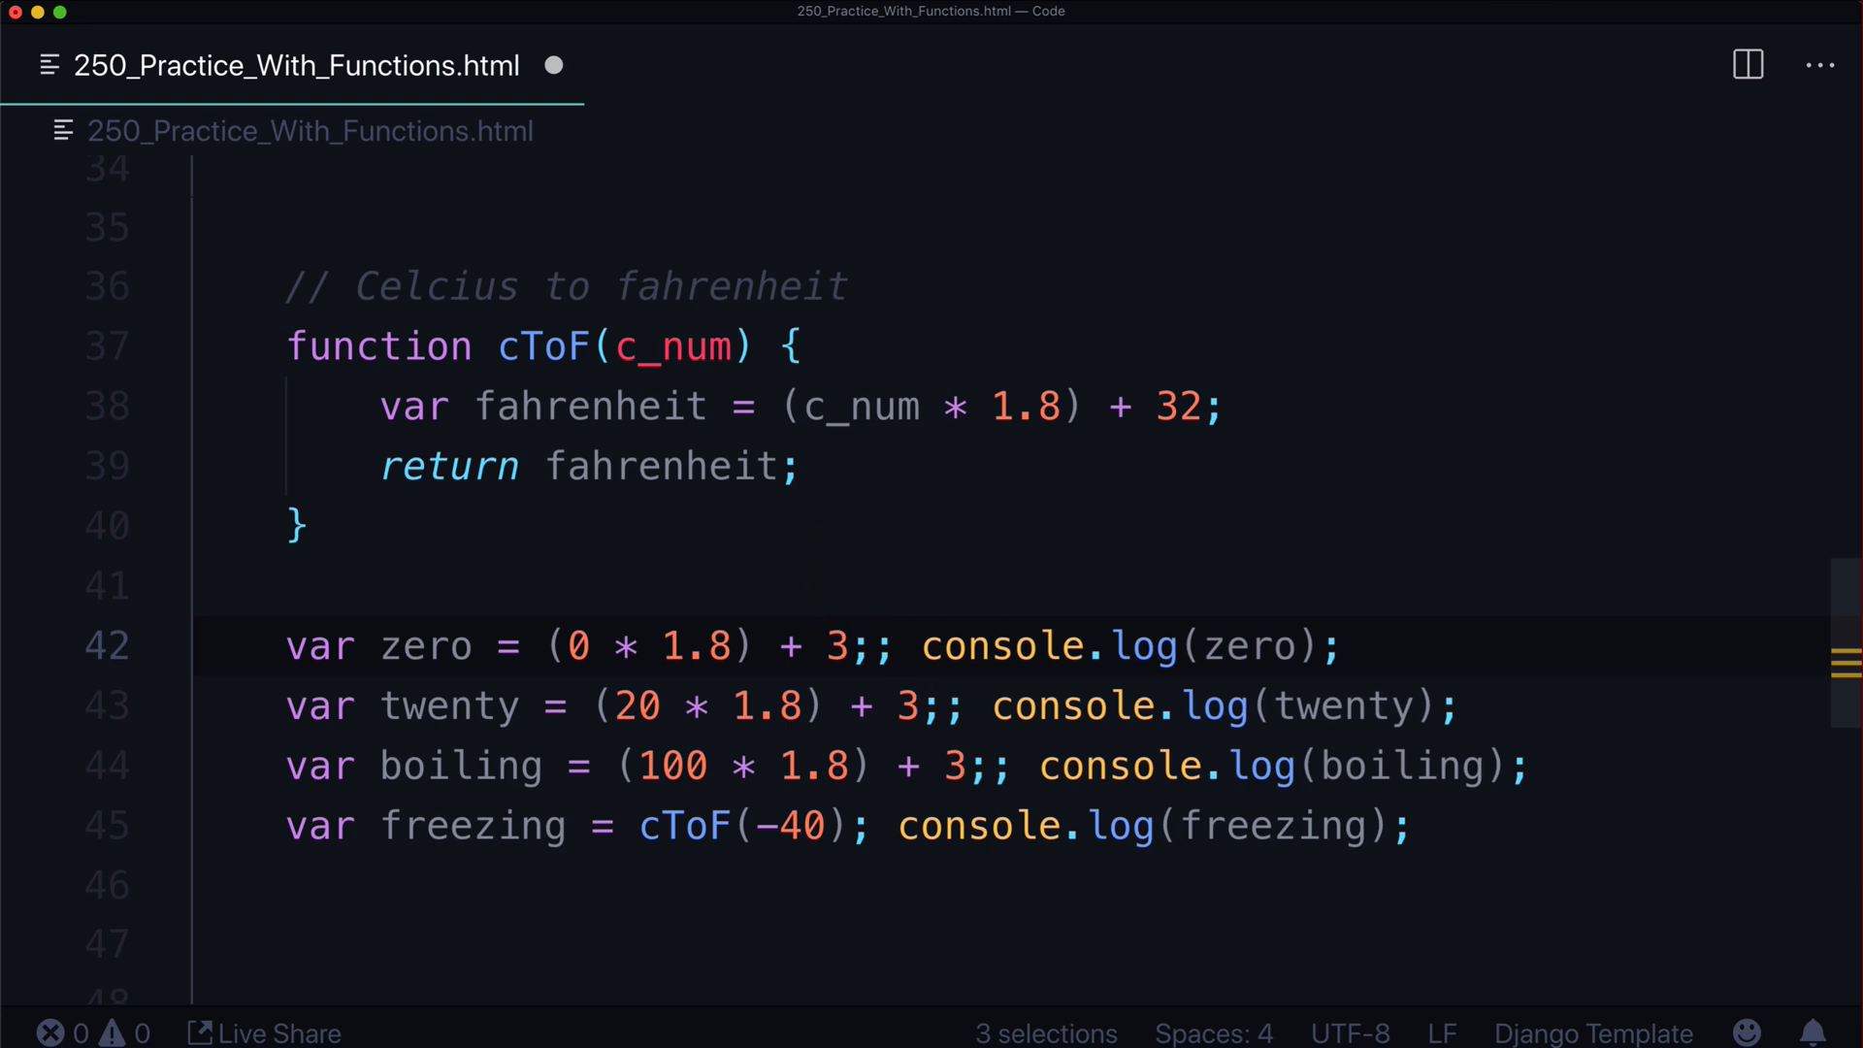
text(2)
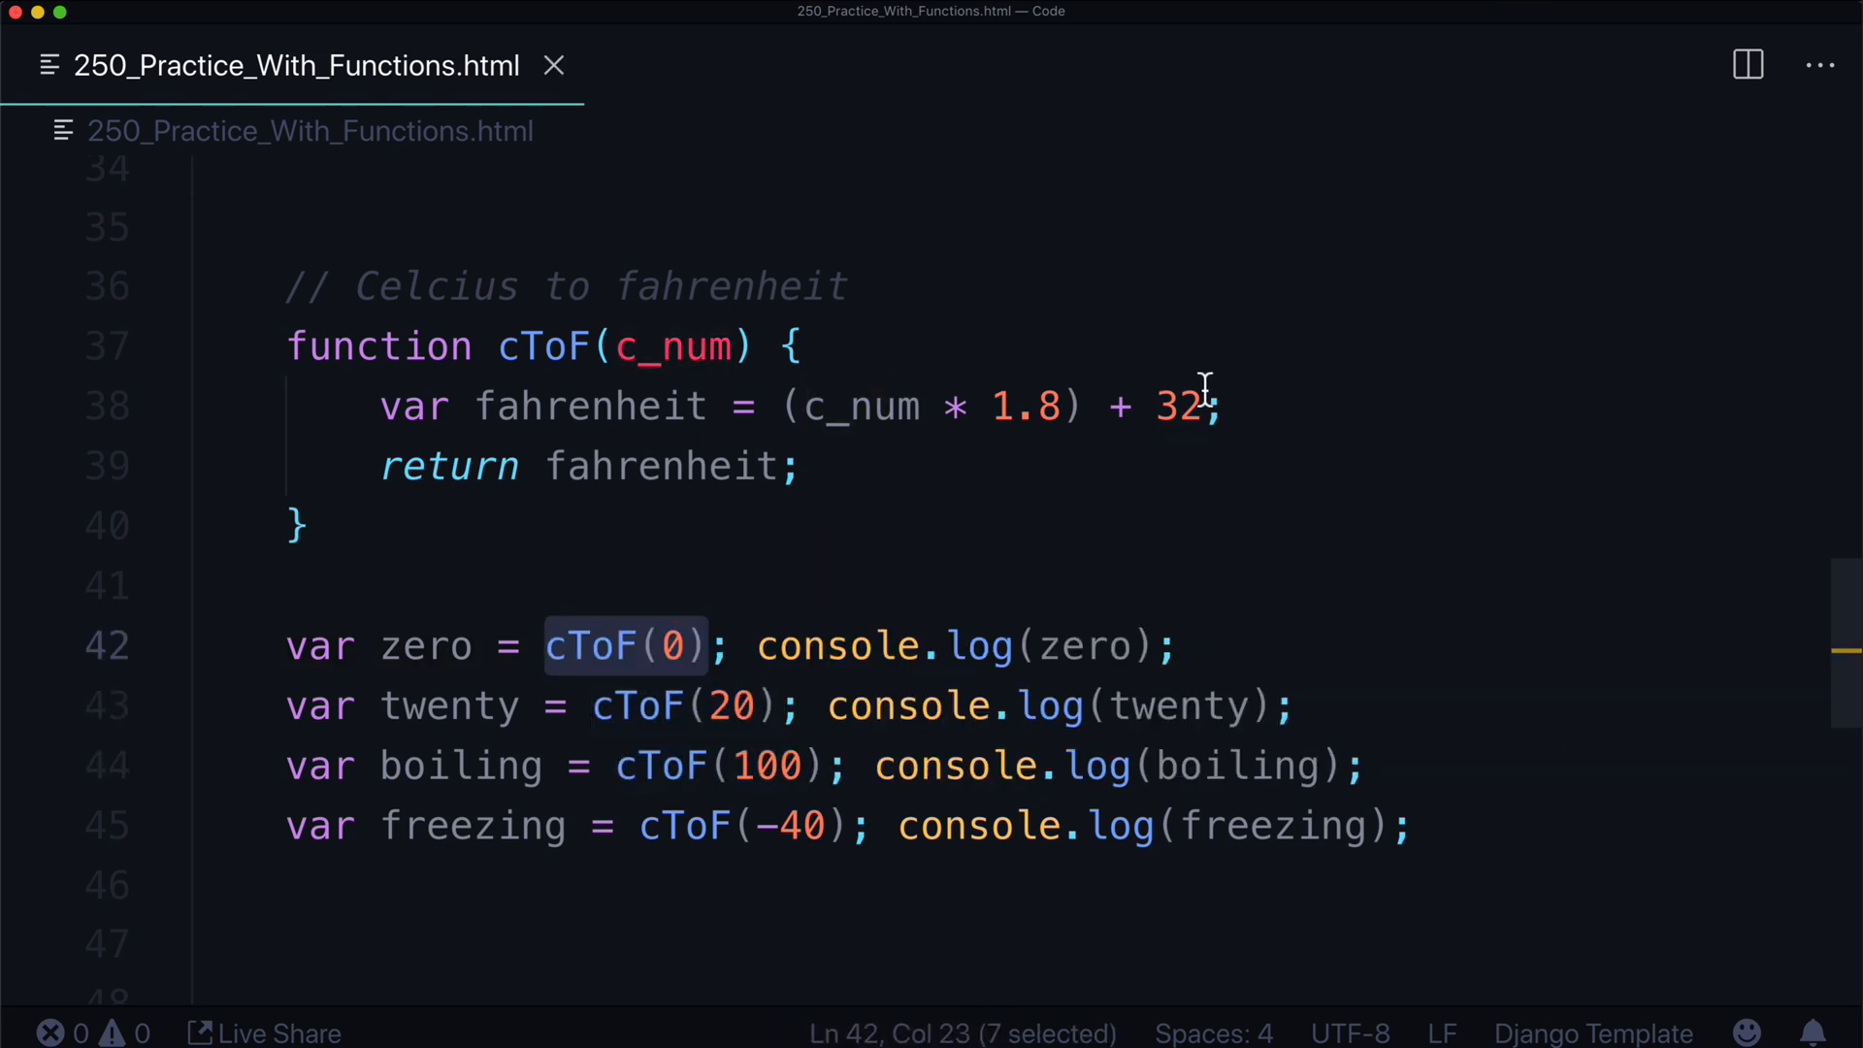
Undo the inline formulas and reduce cToF to a single return (c_num * 1.8) + 32;
text(1)
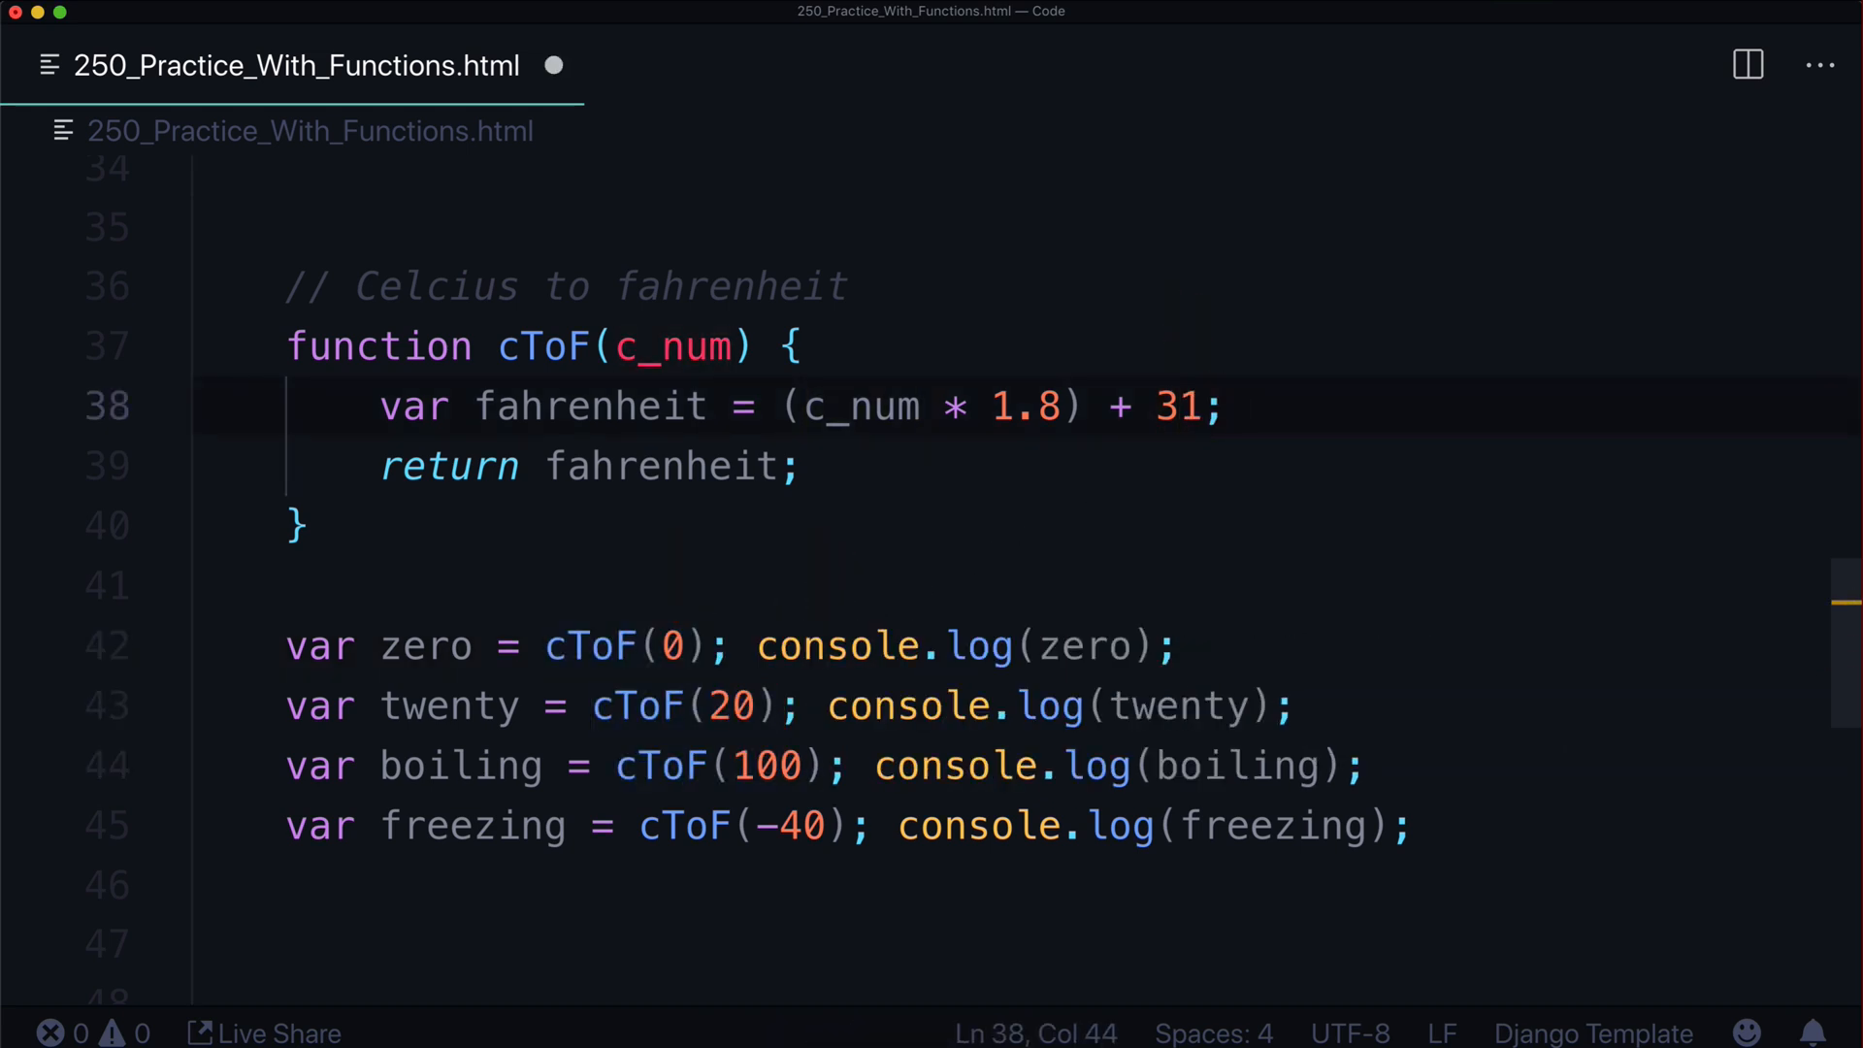
text(2)
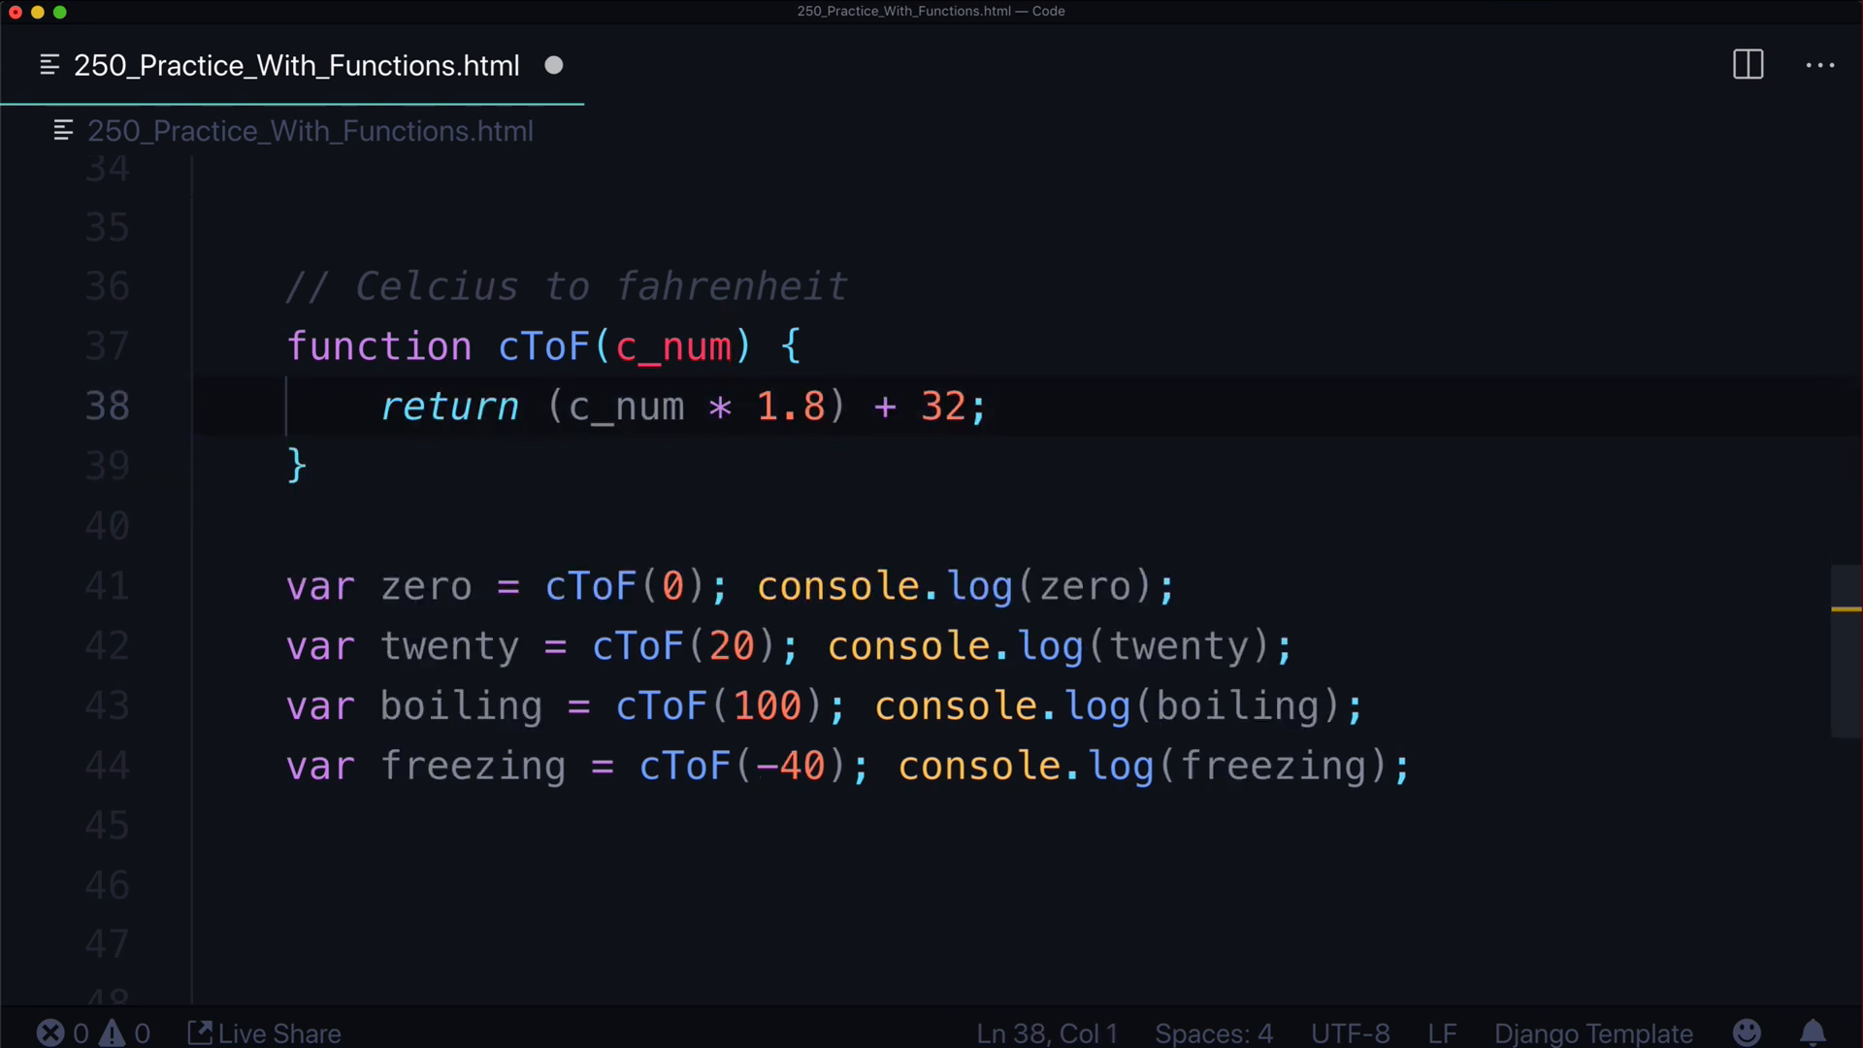
double_click(624, 406)
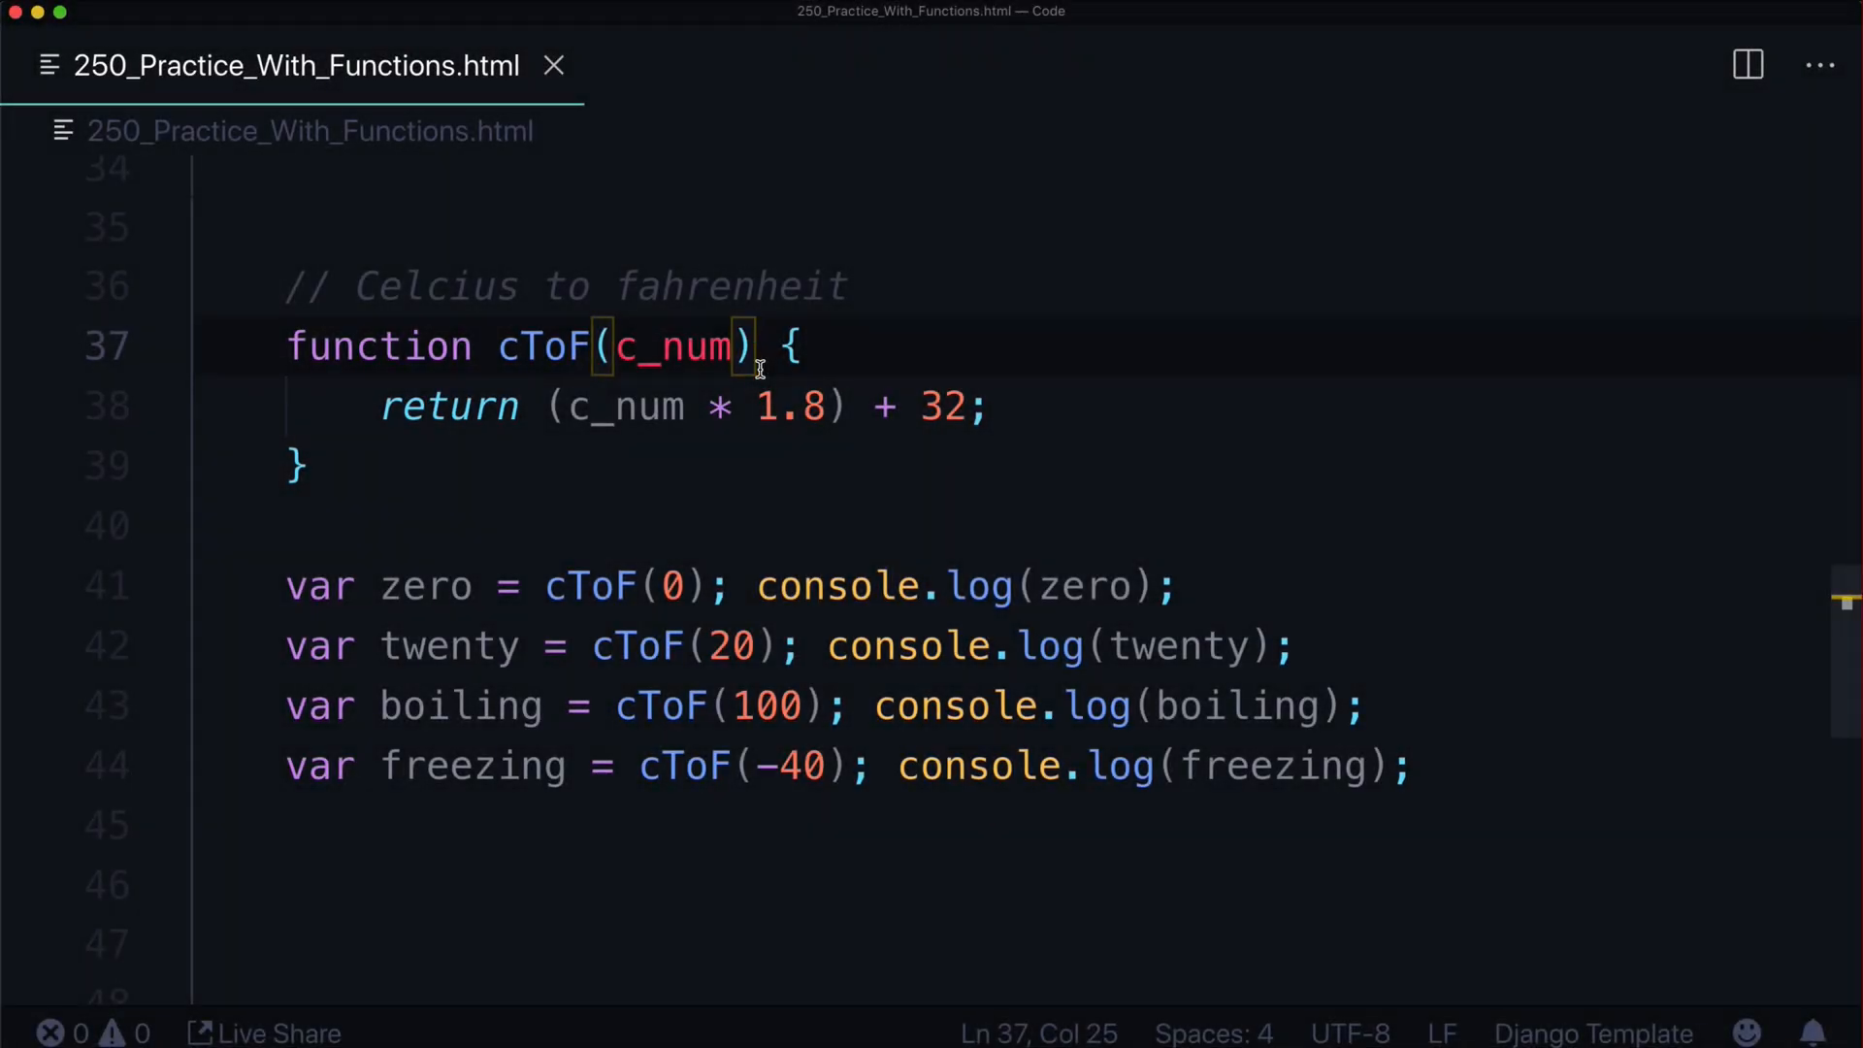
scroll(down, 3)
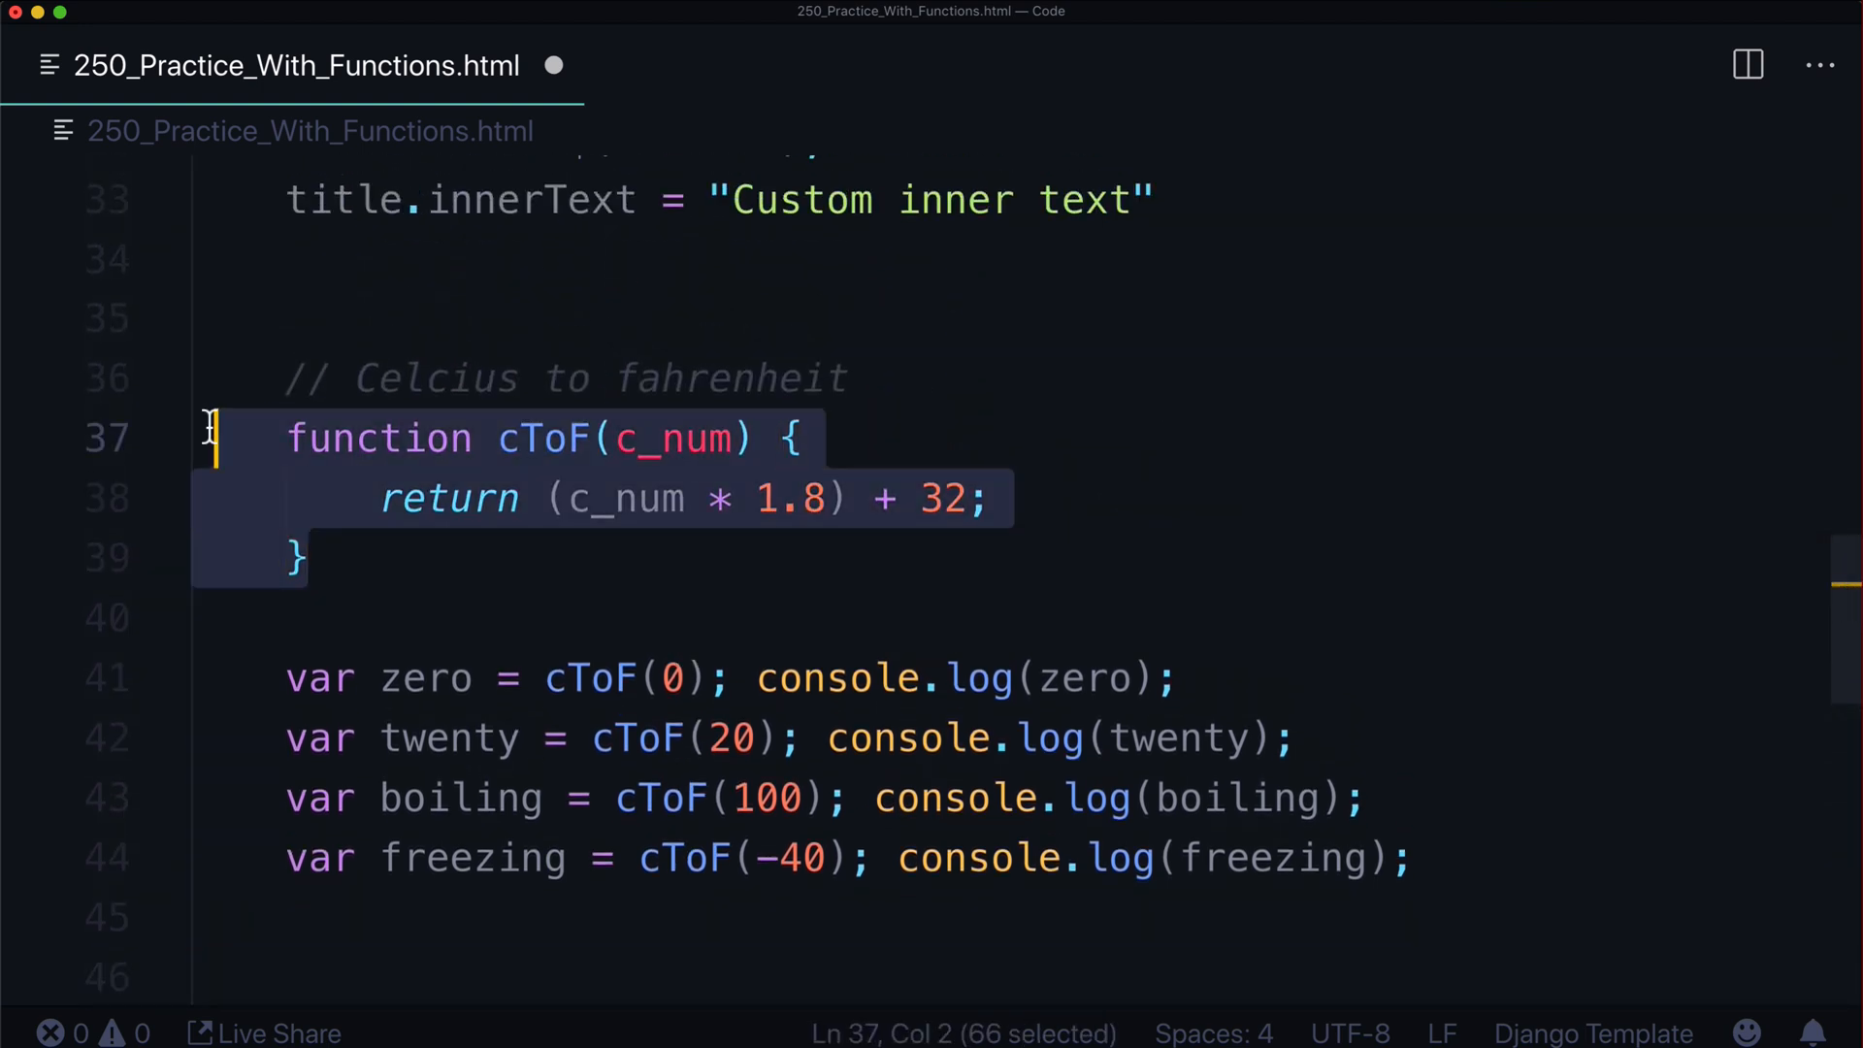
scroll(up, 3)
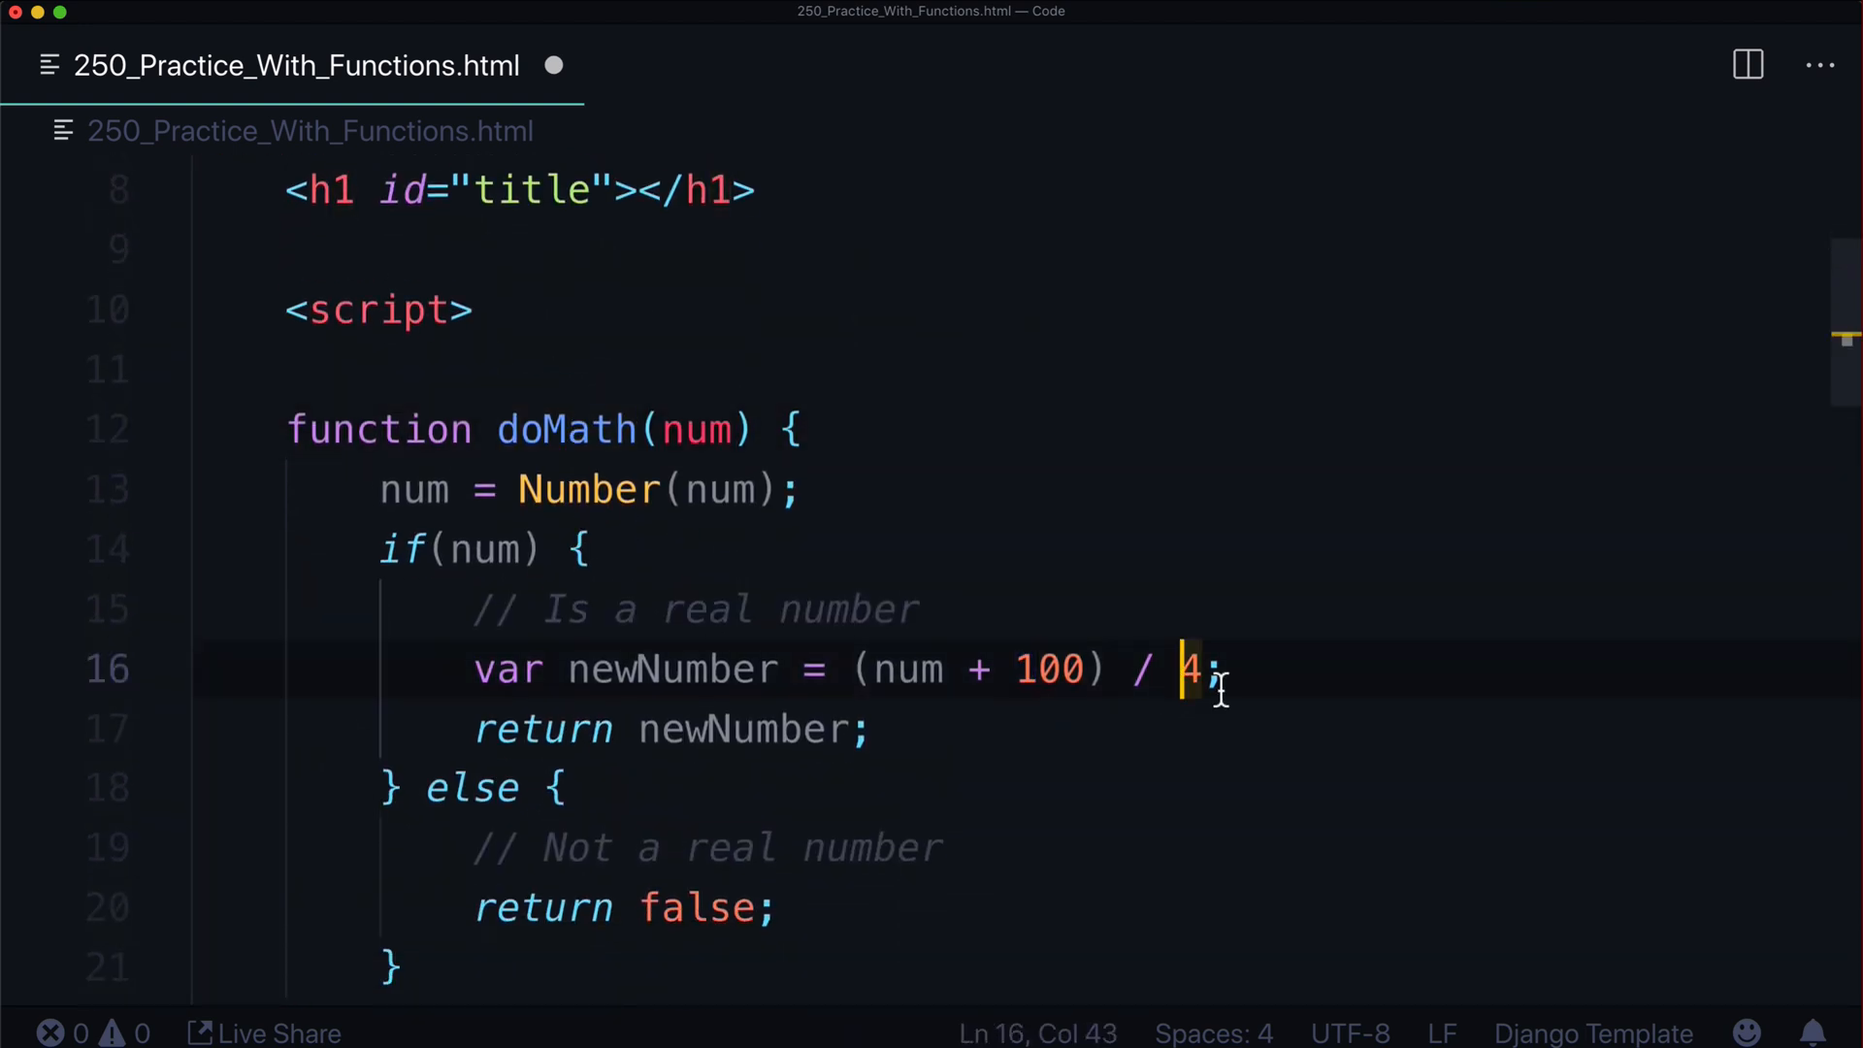
scroll(down, 3)
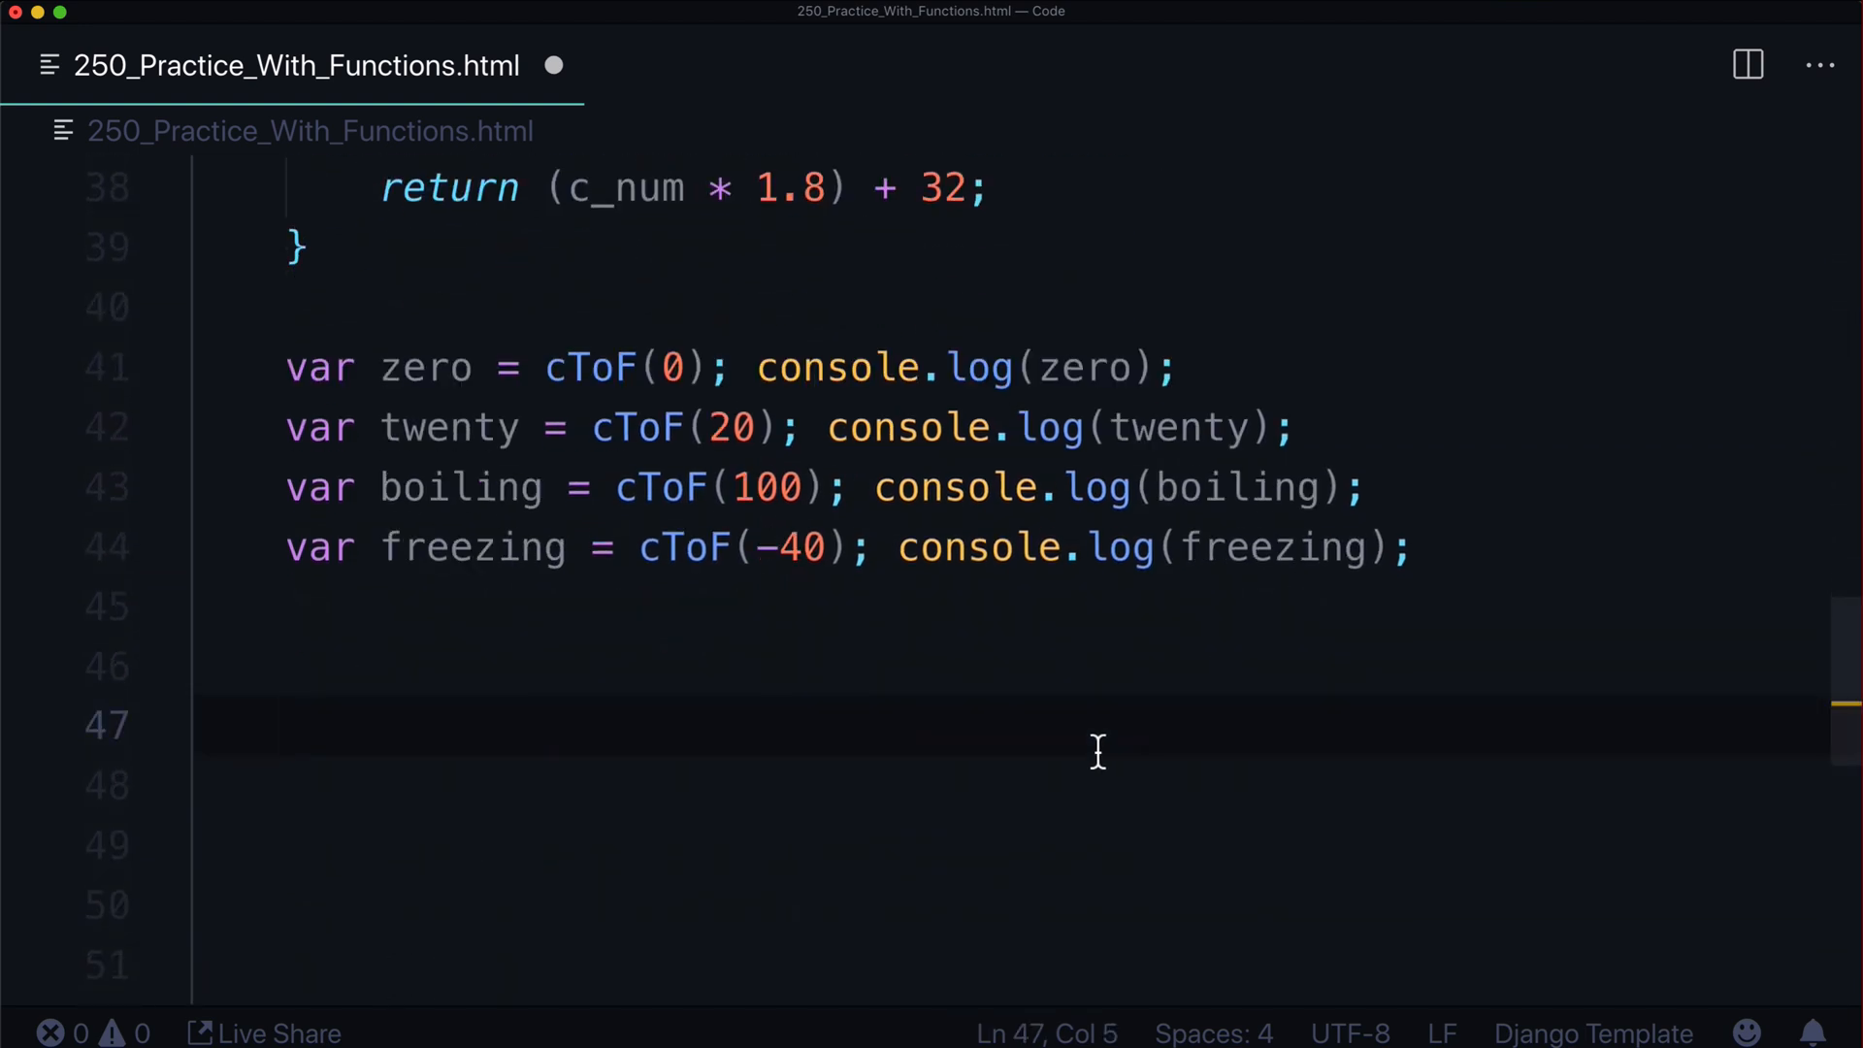
Write function name() { return "return something" }
text(functi)
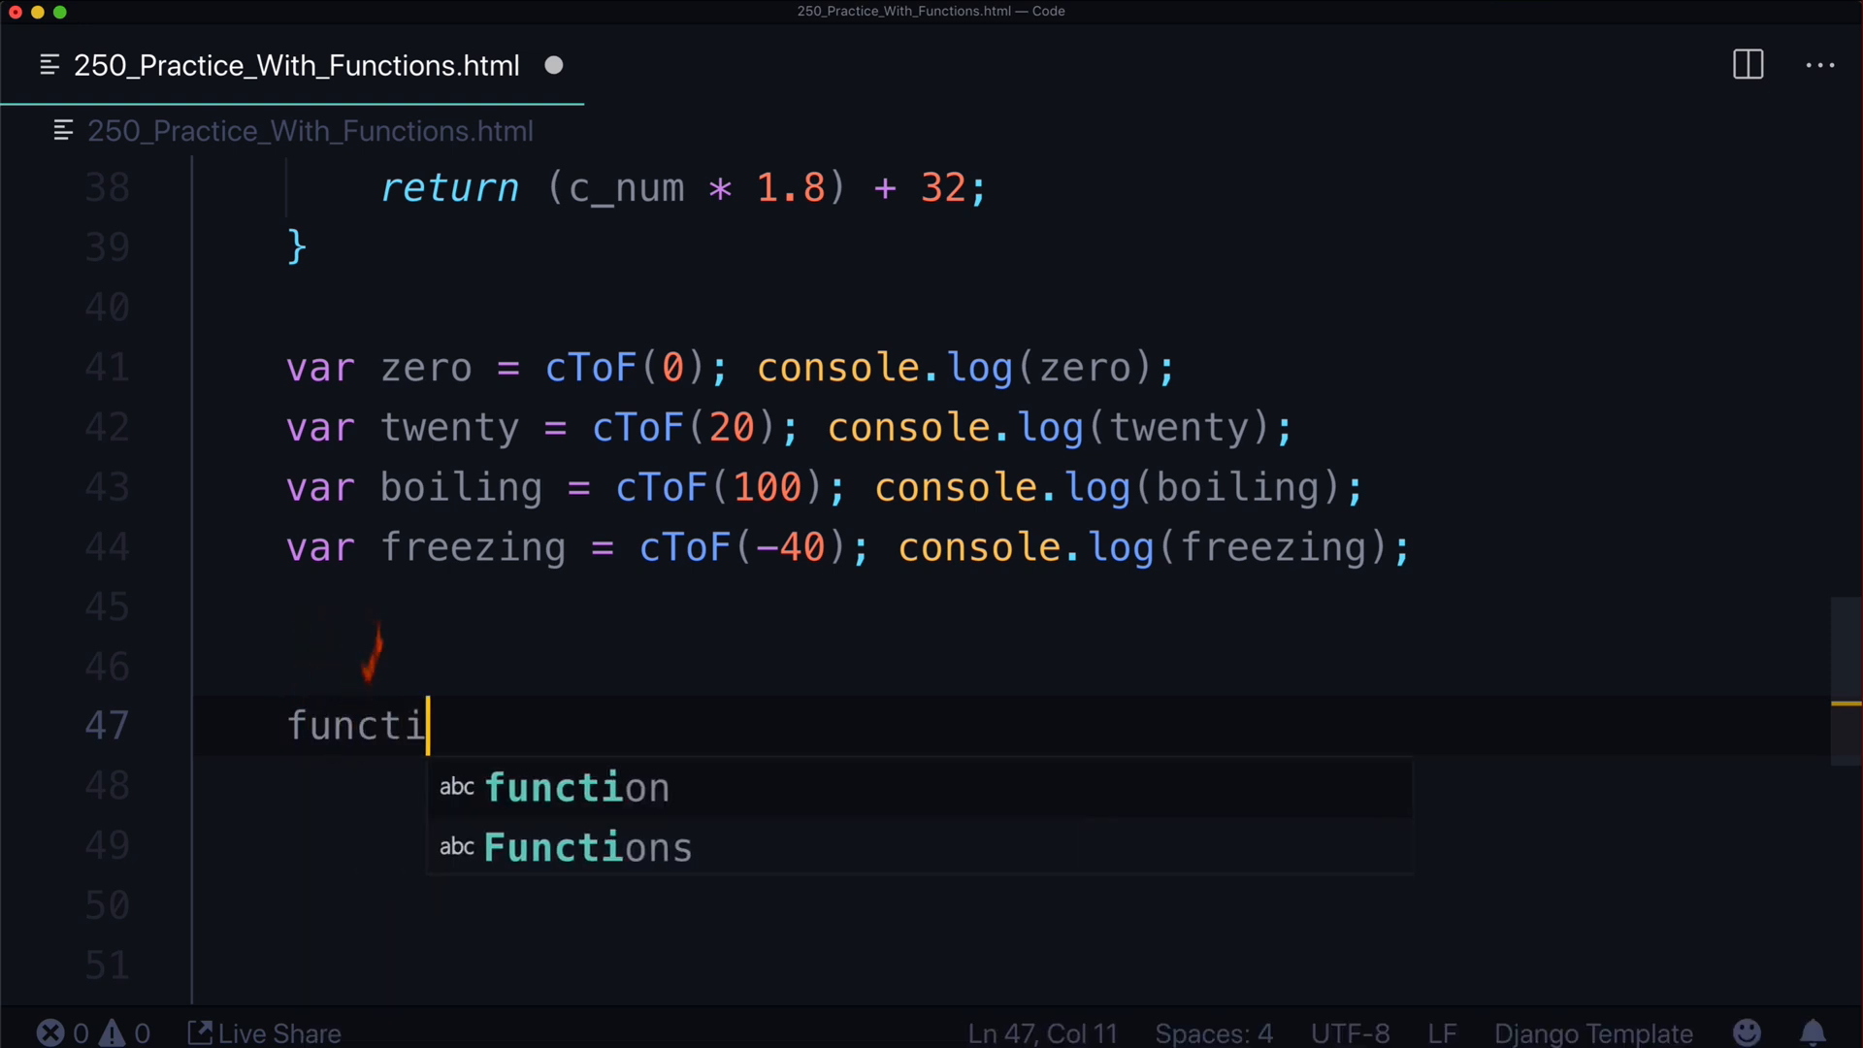
key(Tab)
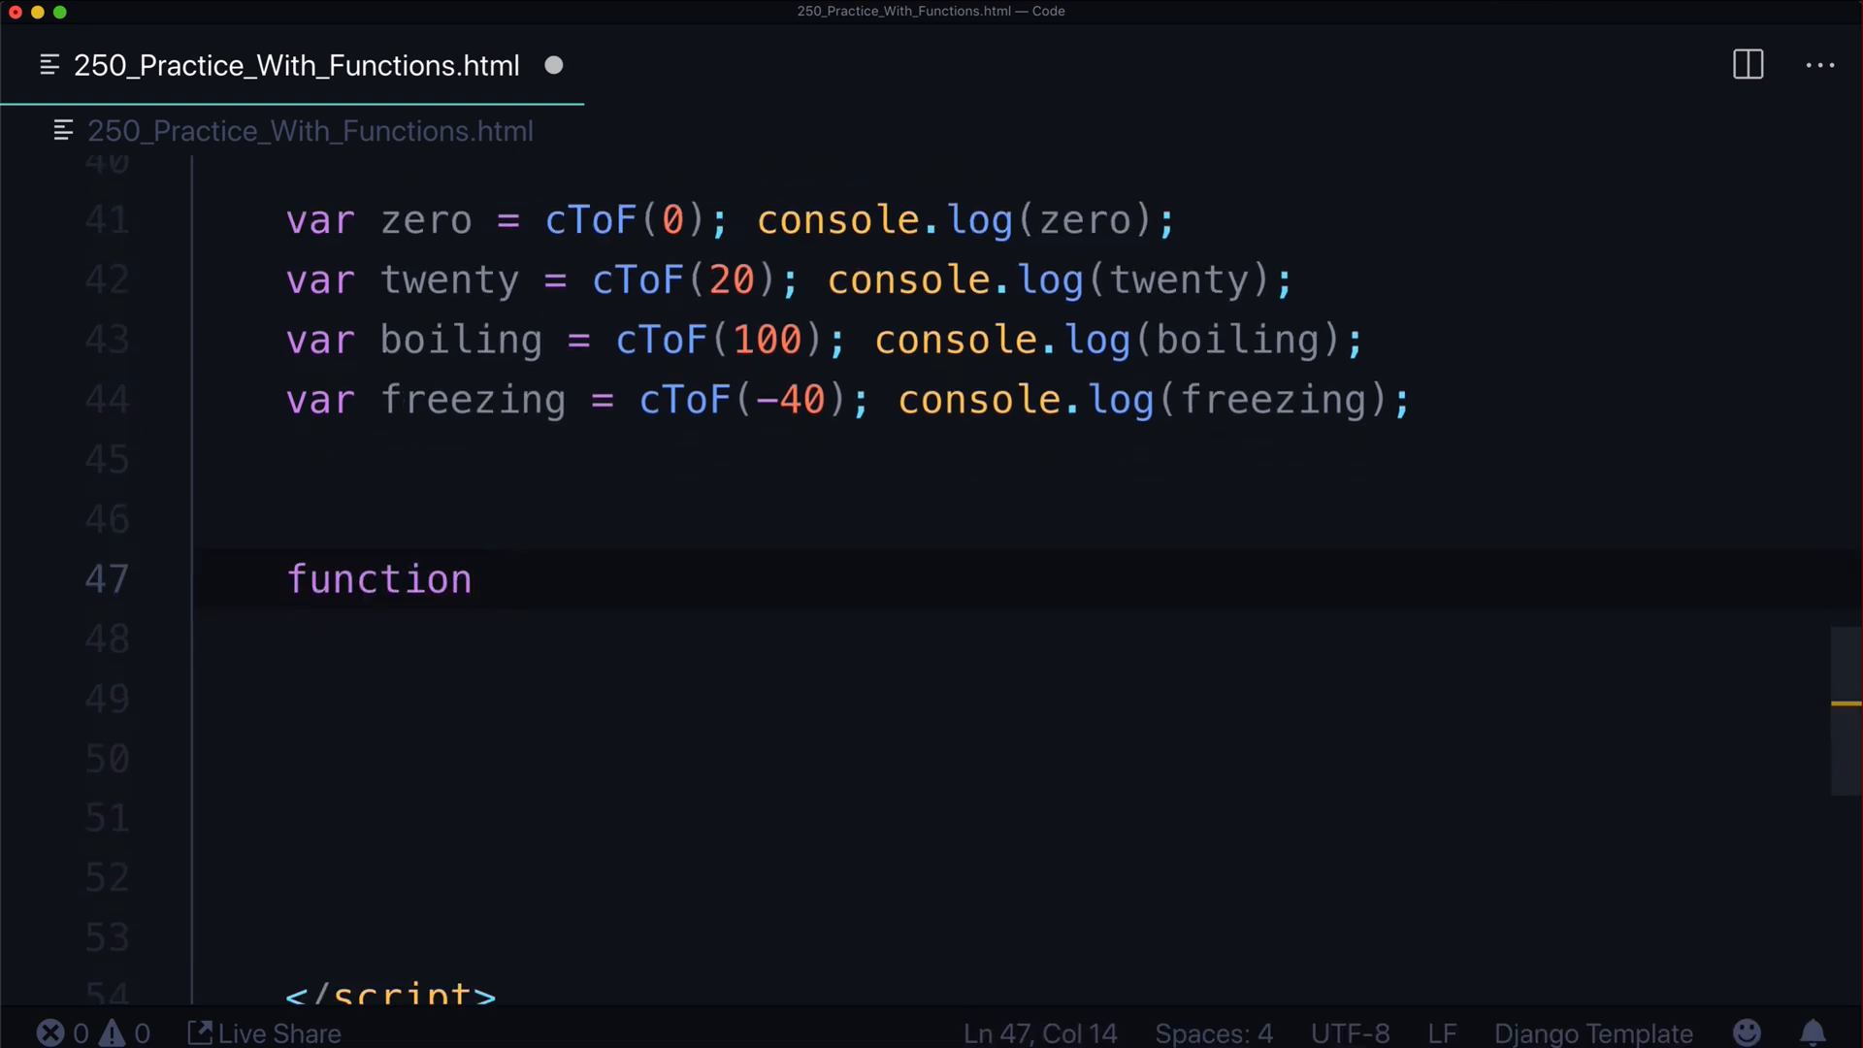
text(name())
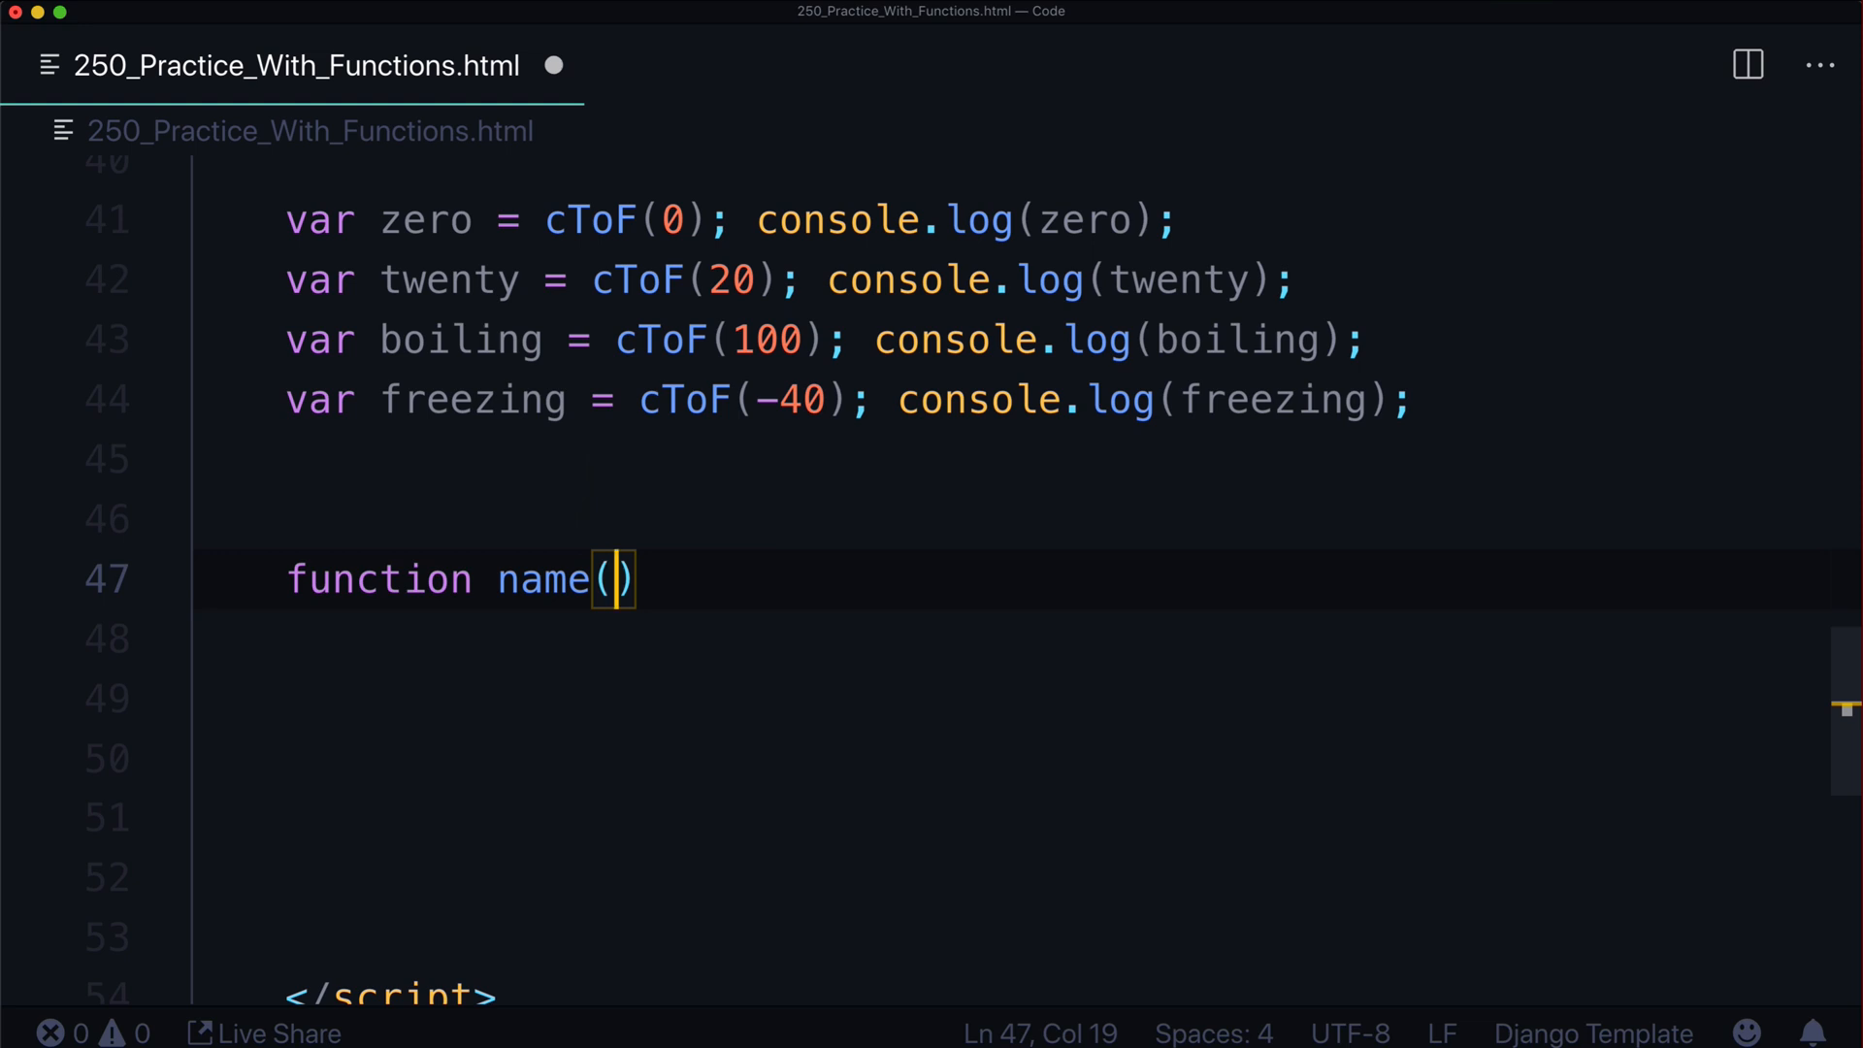
text({)
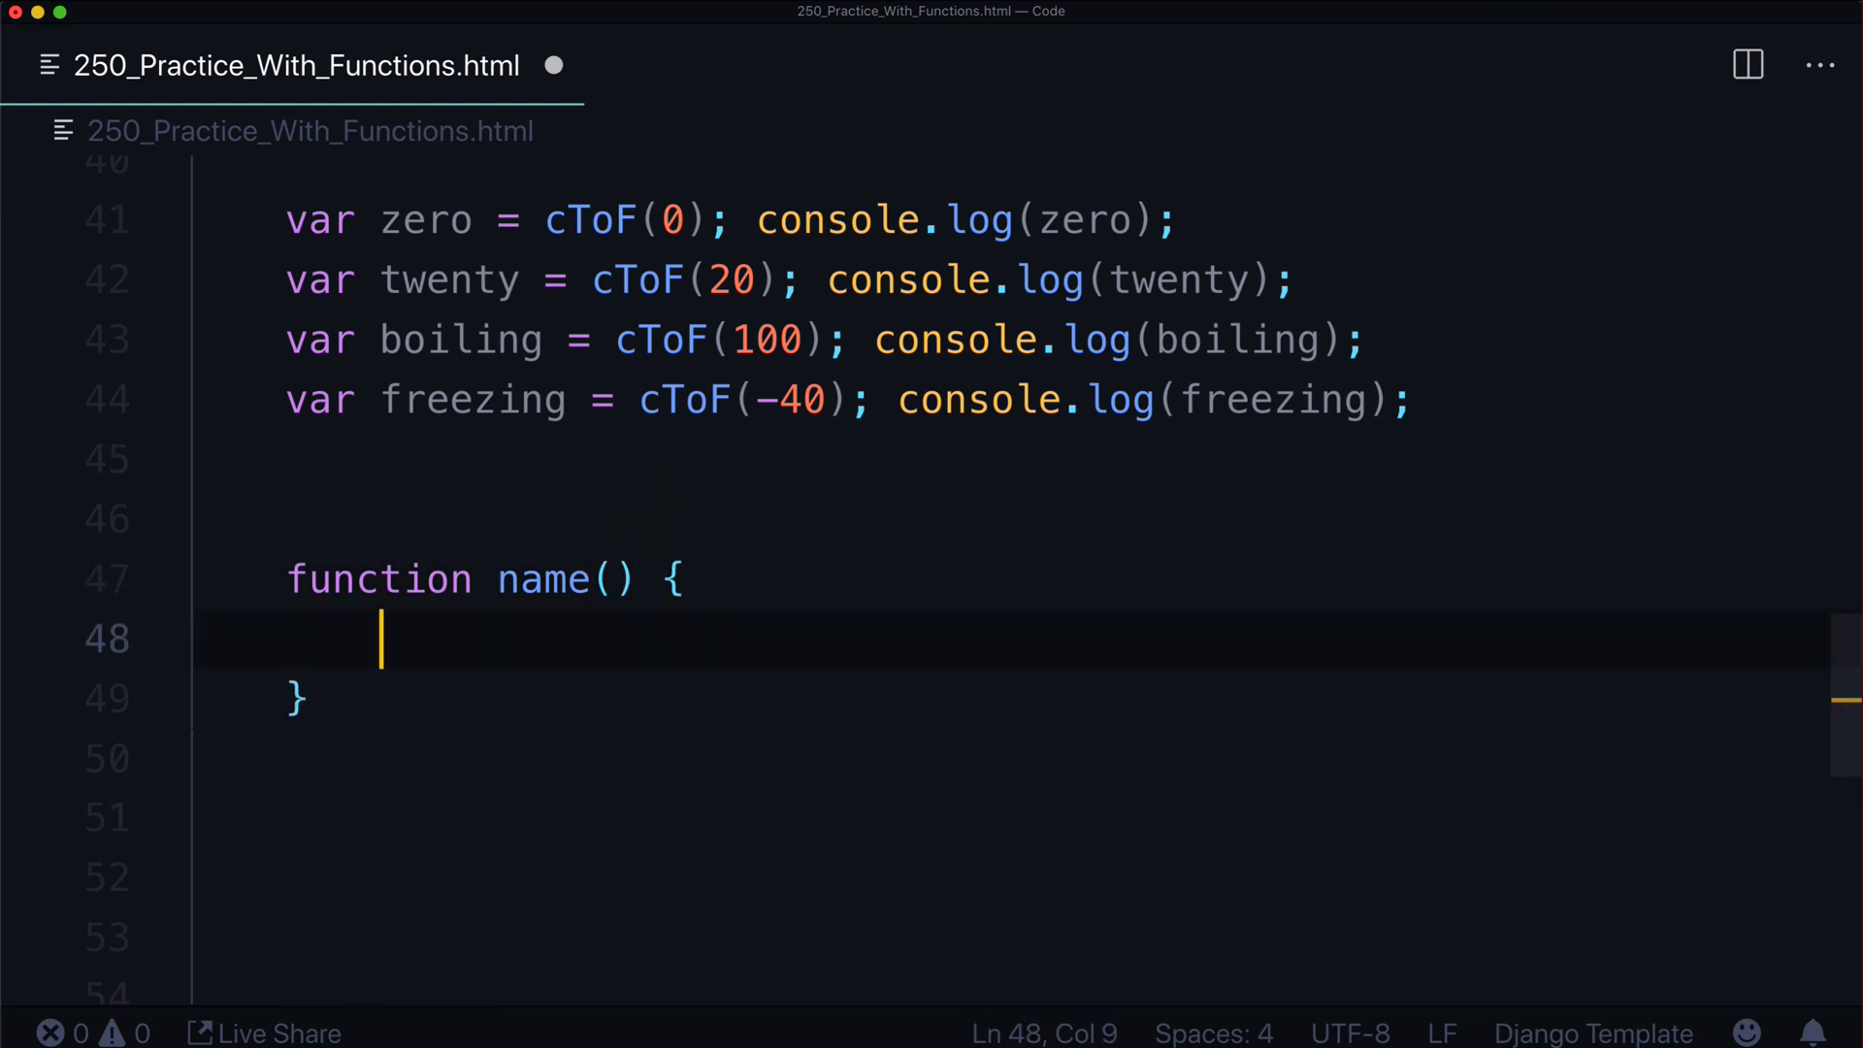
text(return)
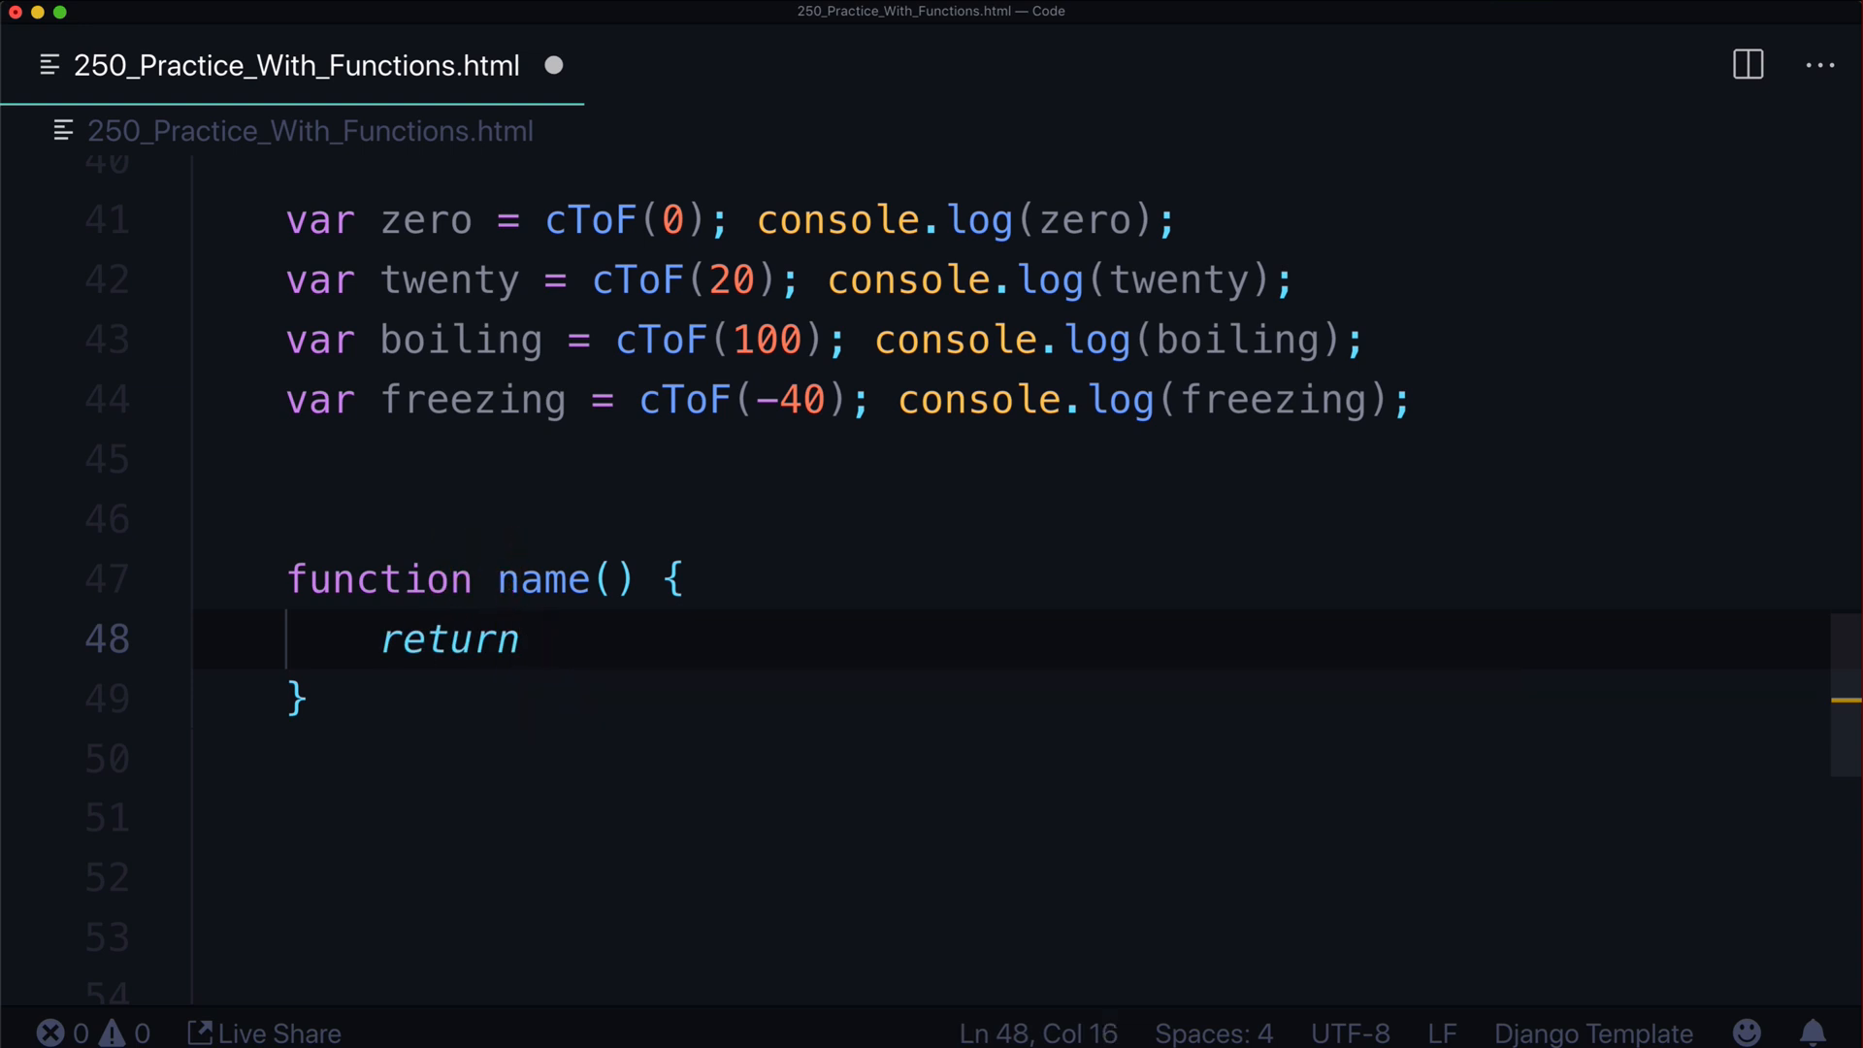
text(")
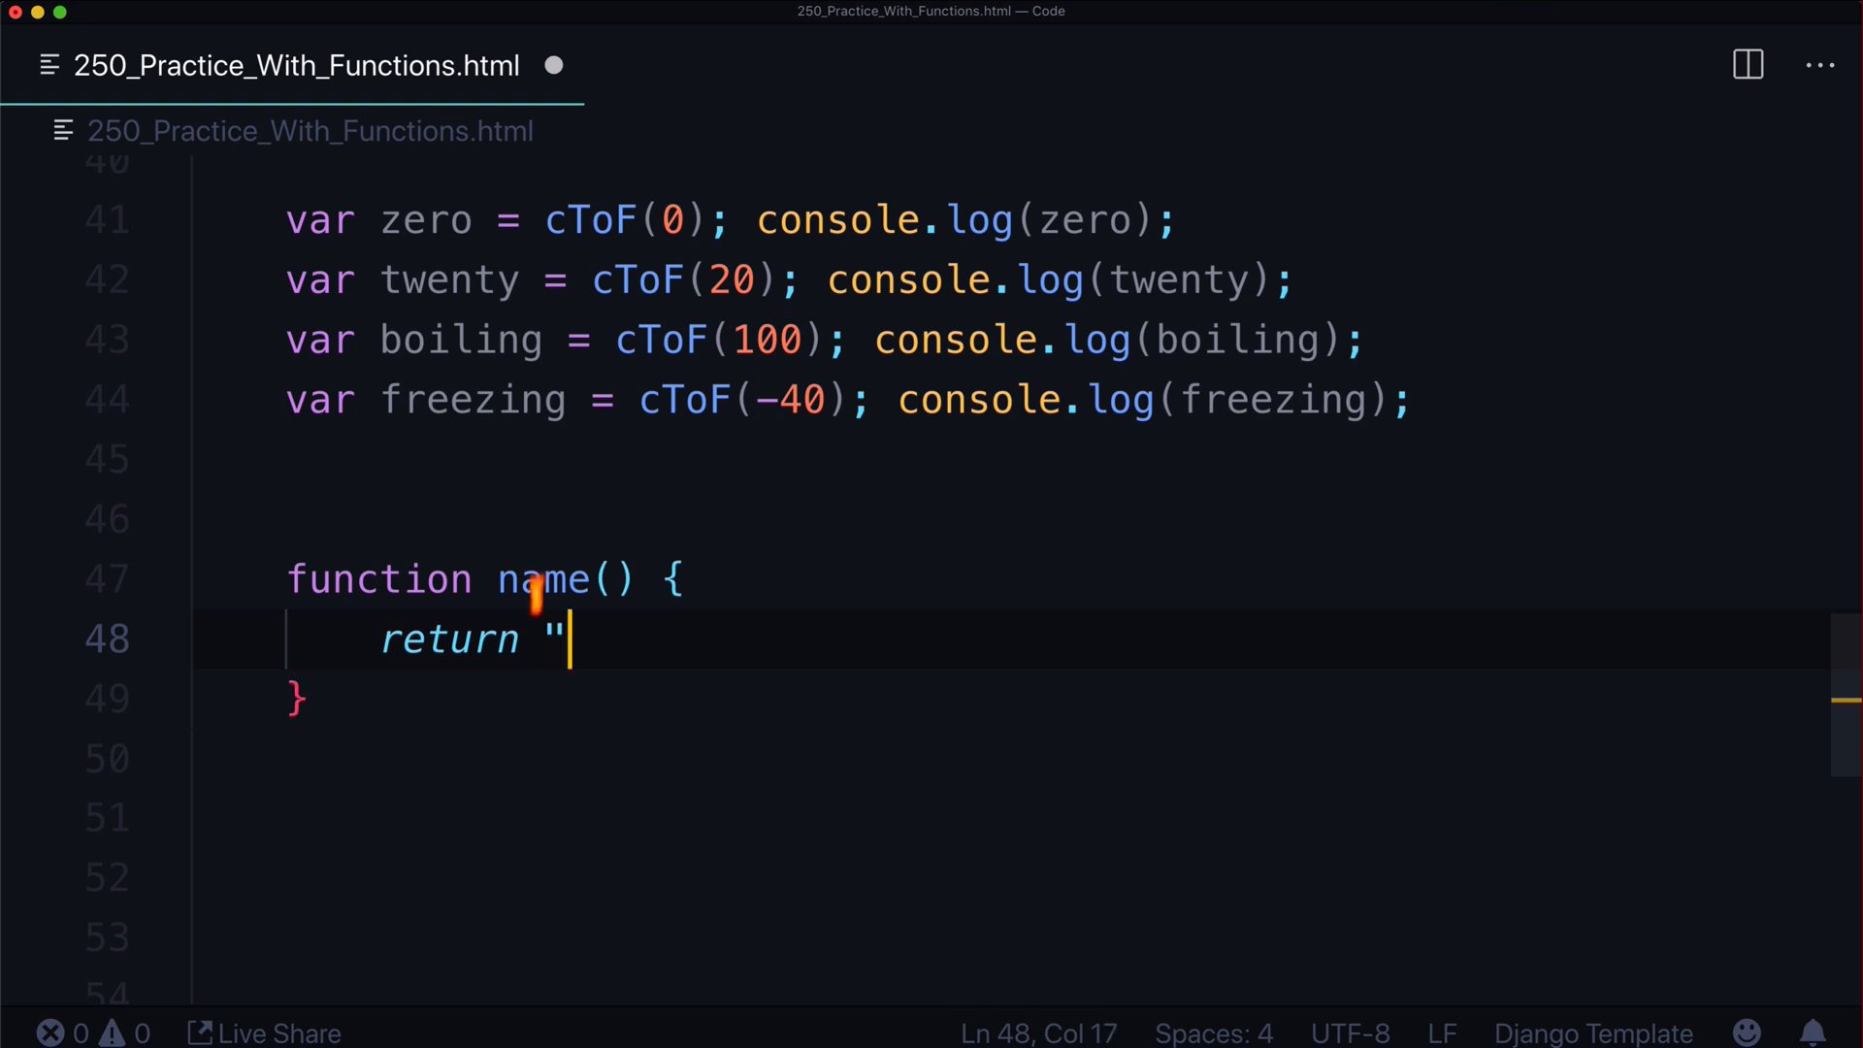
text(return something)
click(1054, 818)
text(var nam)
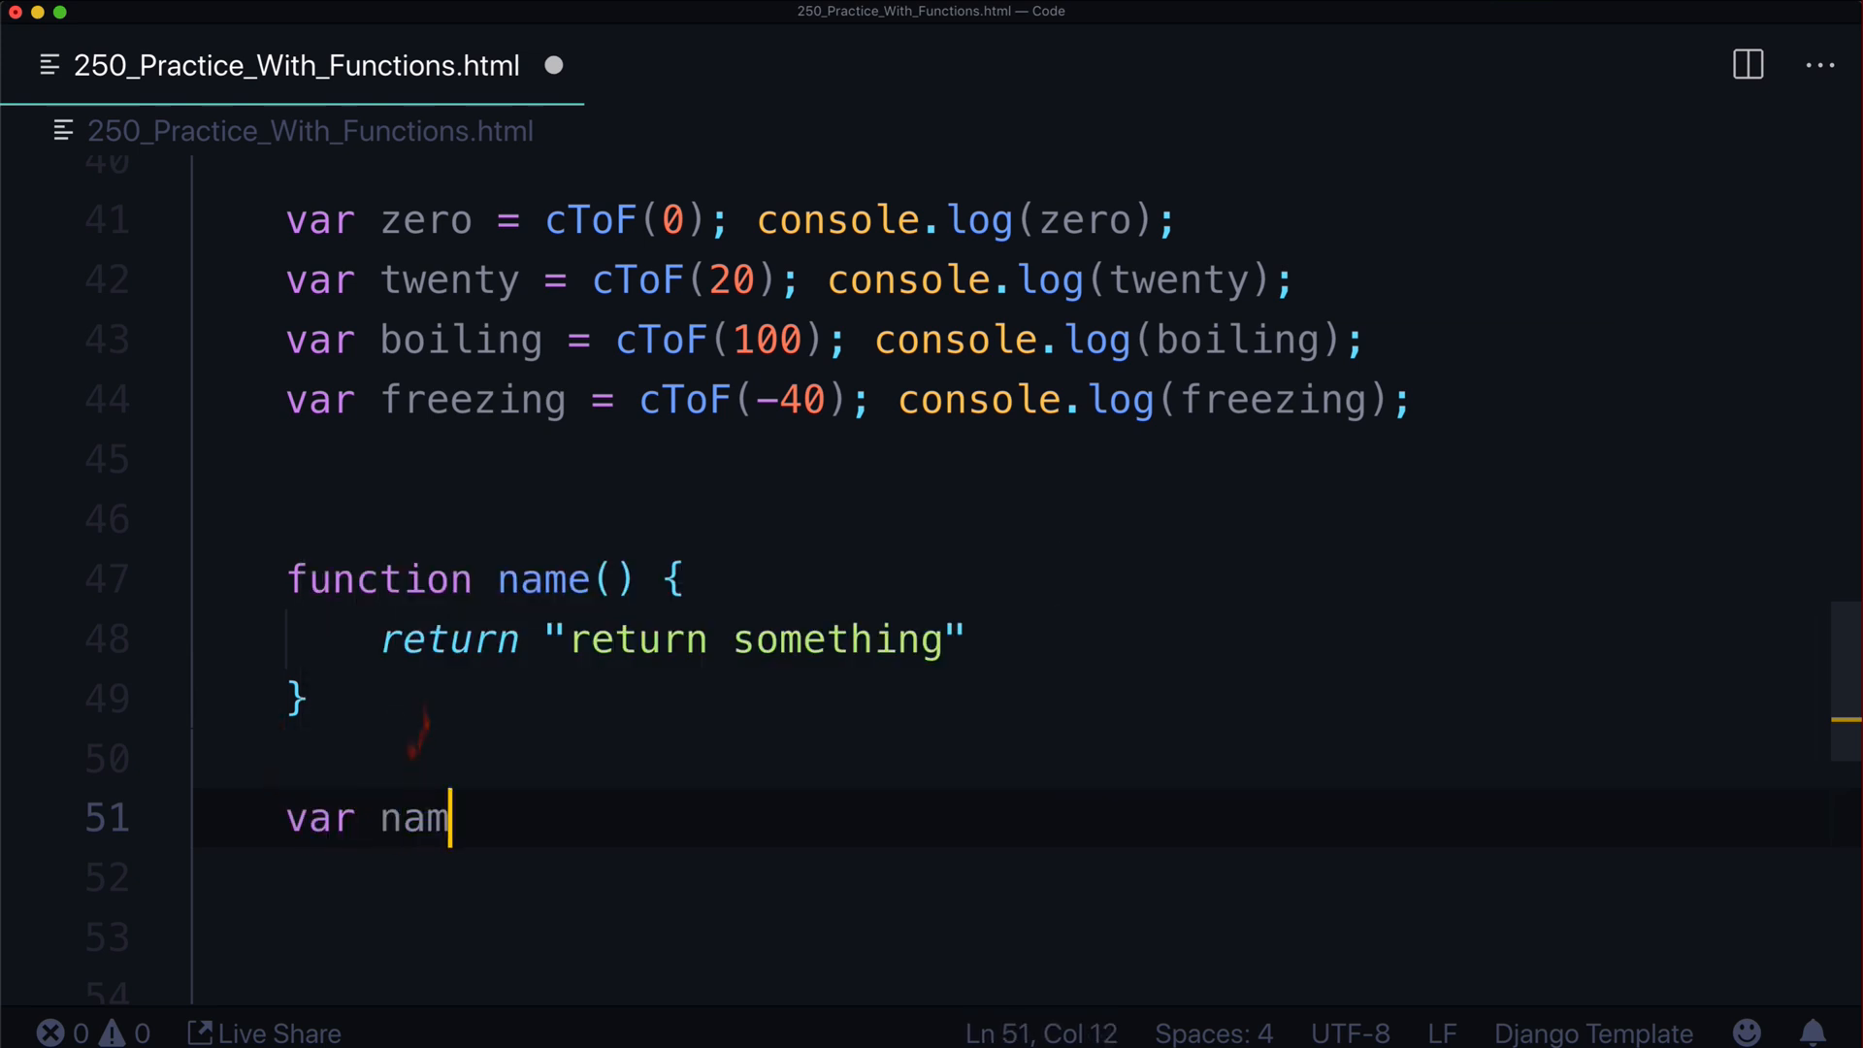
Add a call to name() below the function
text(e = name())
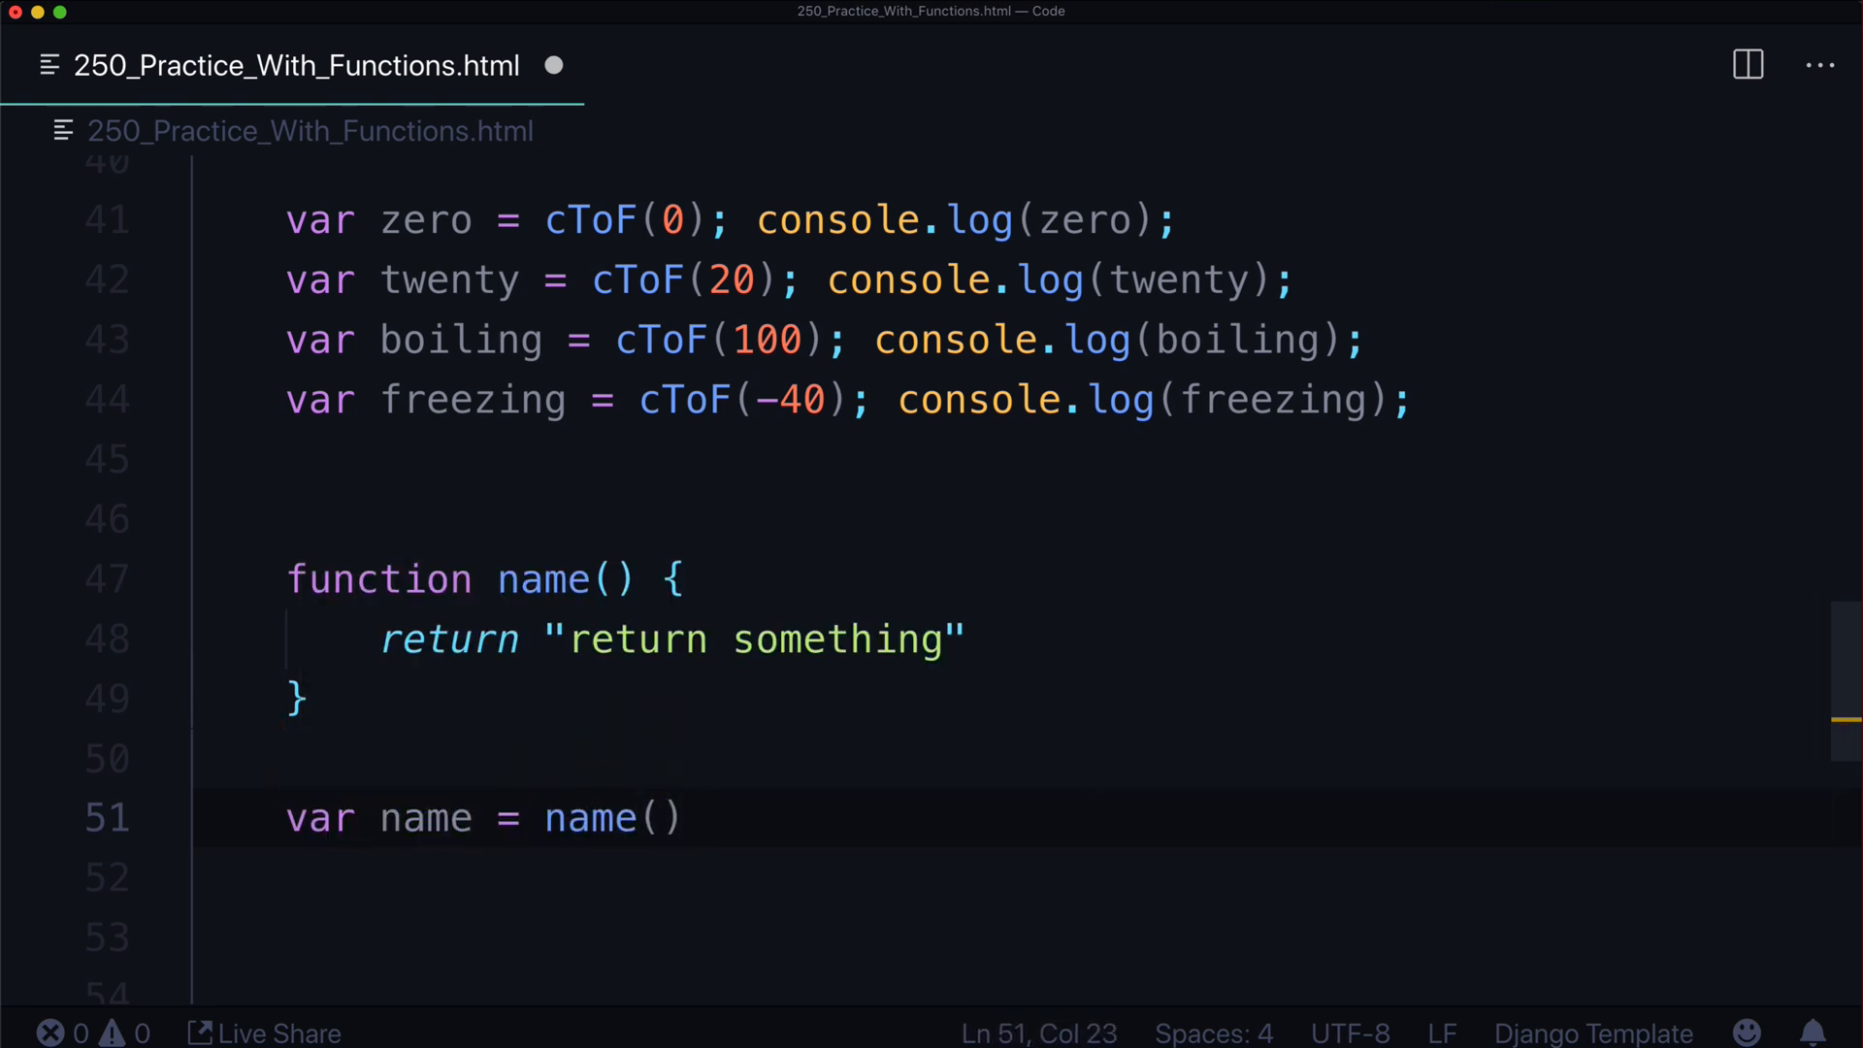
click(596, 817)
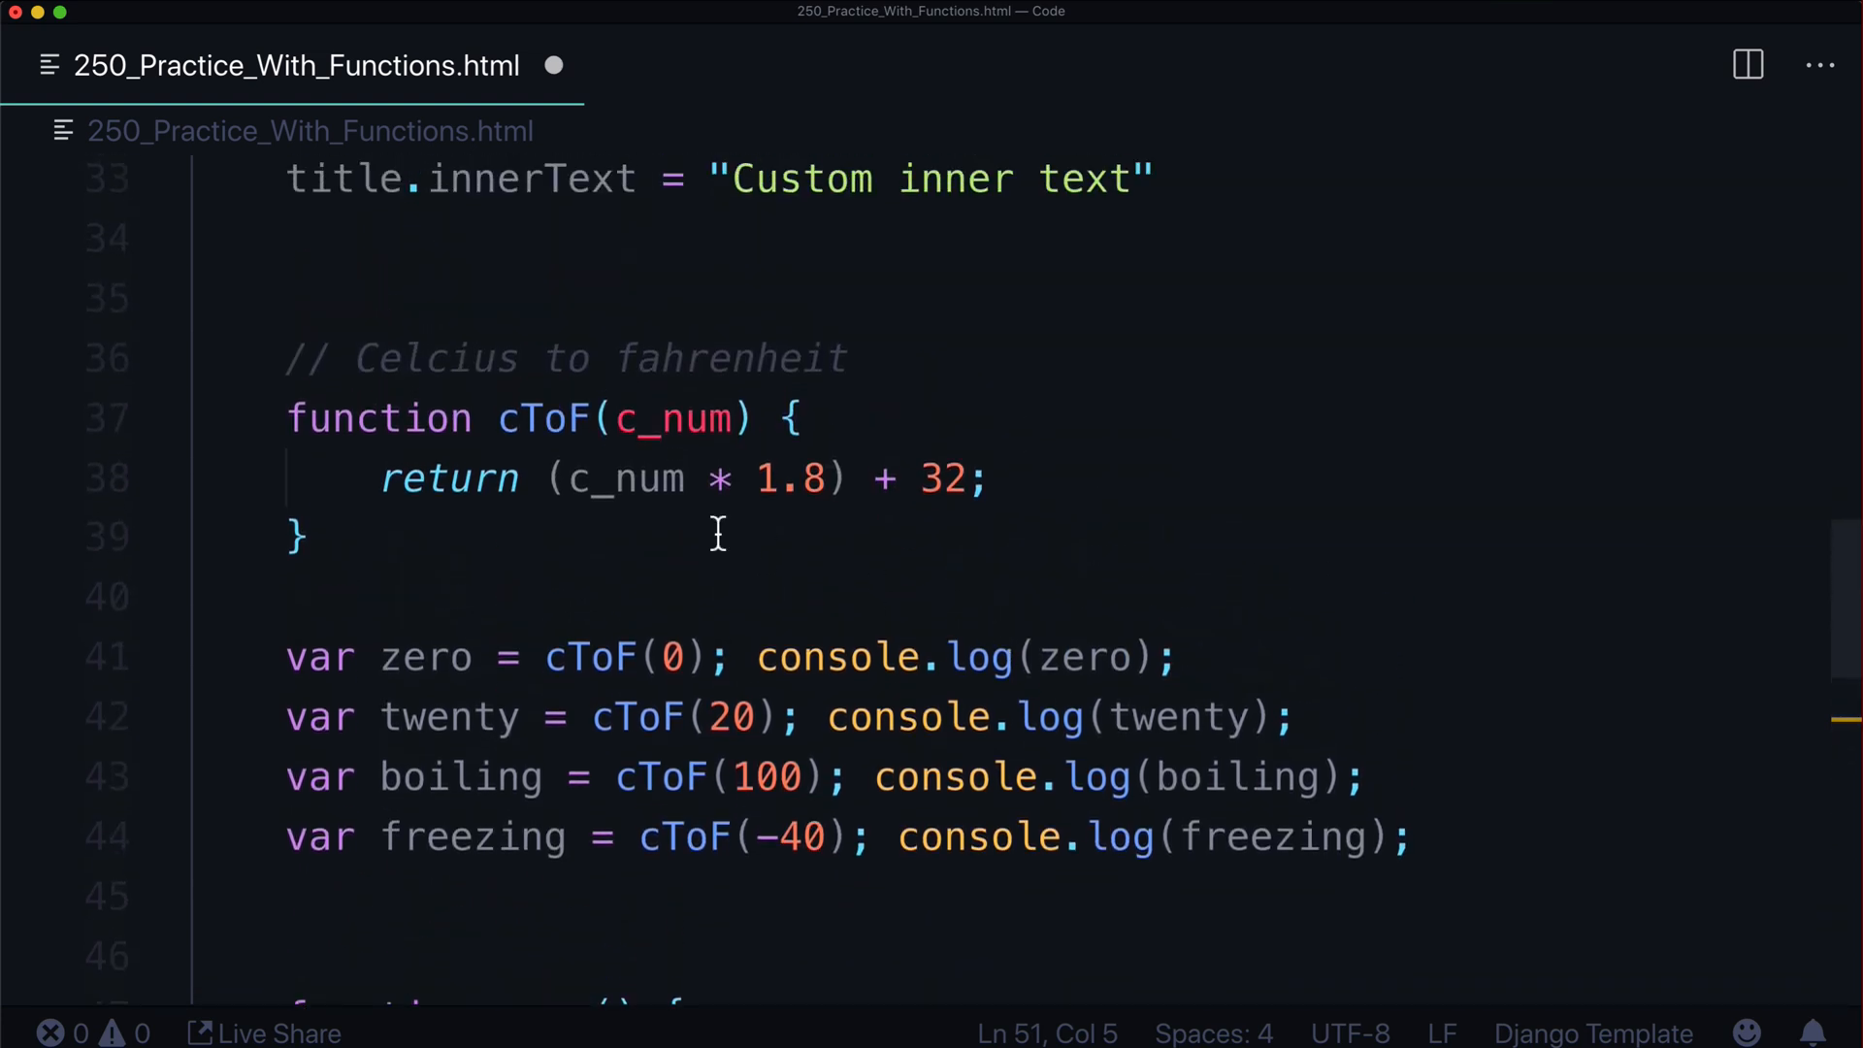
mouse_move(563, 438)
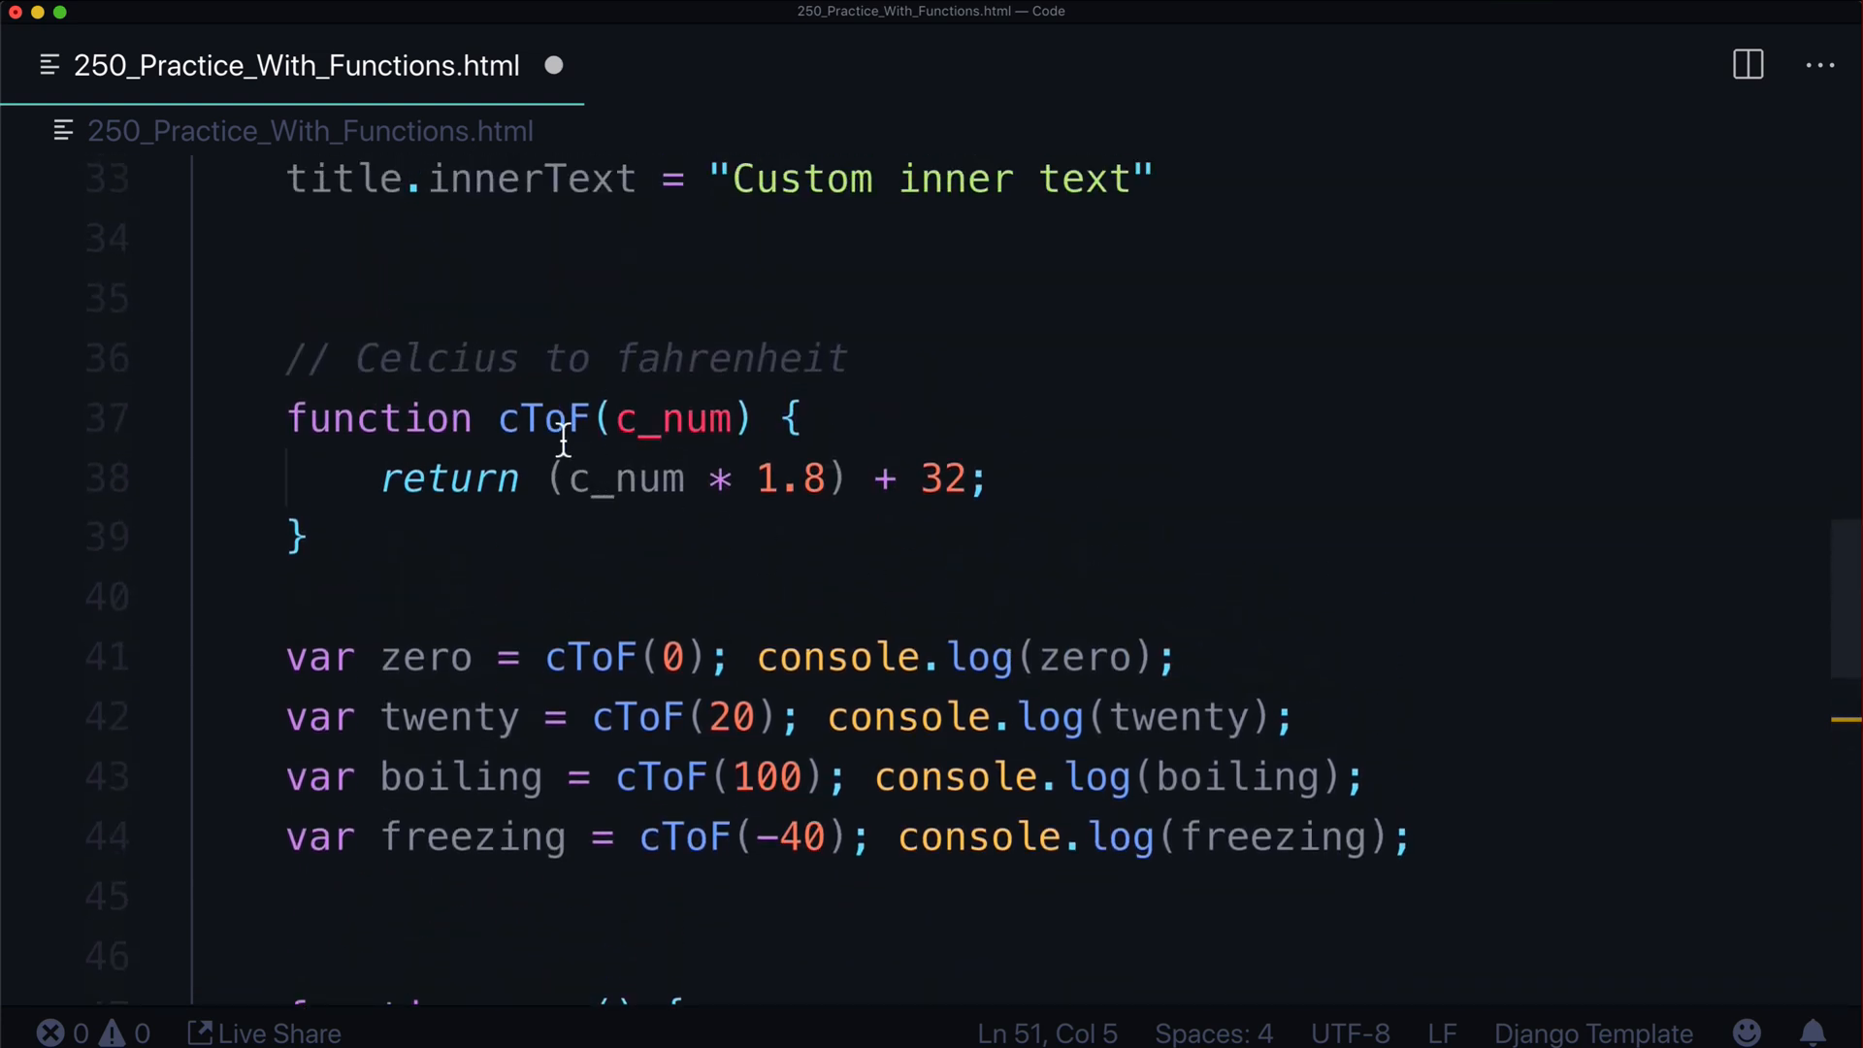
scroll(down, 3)
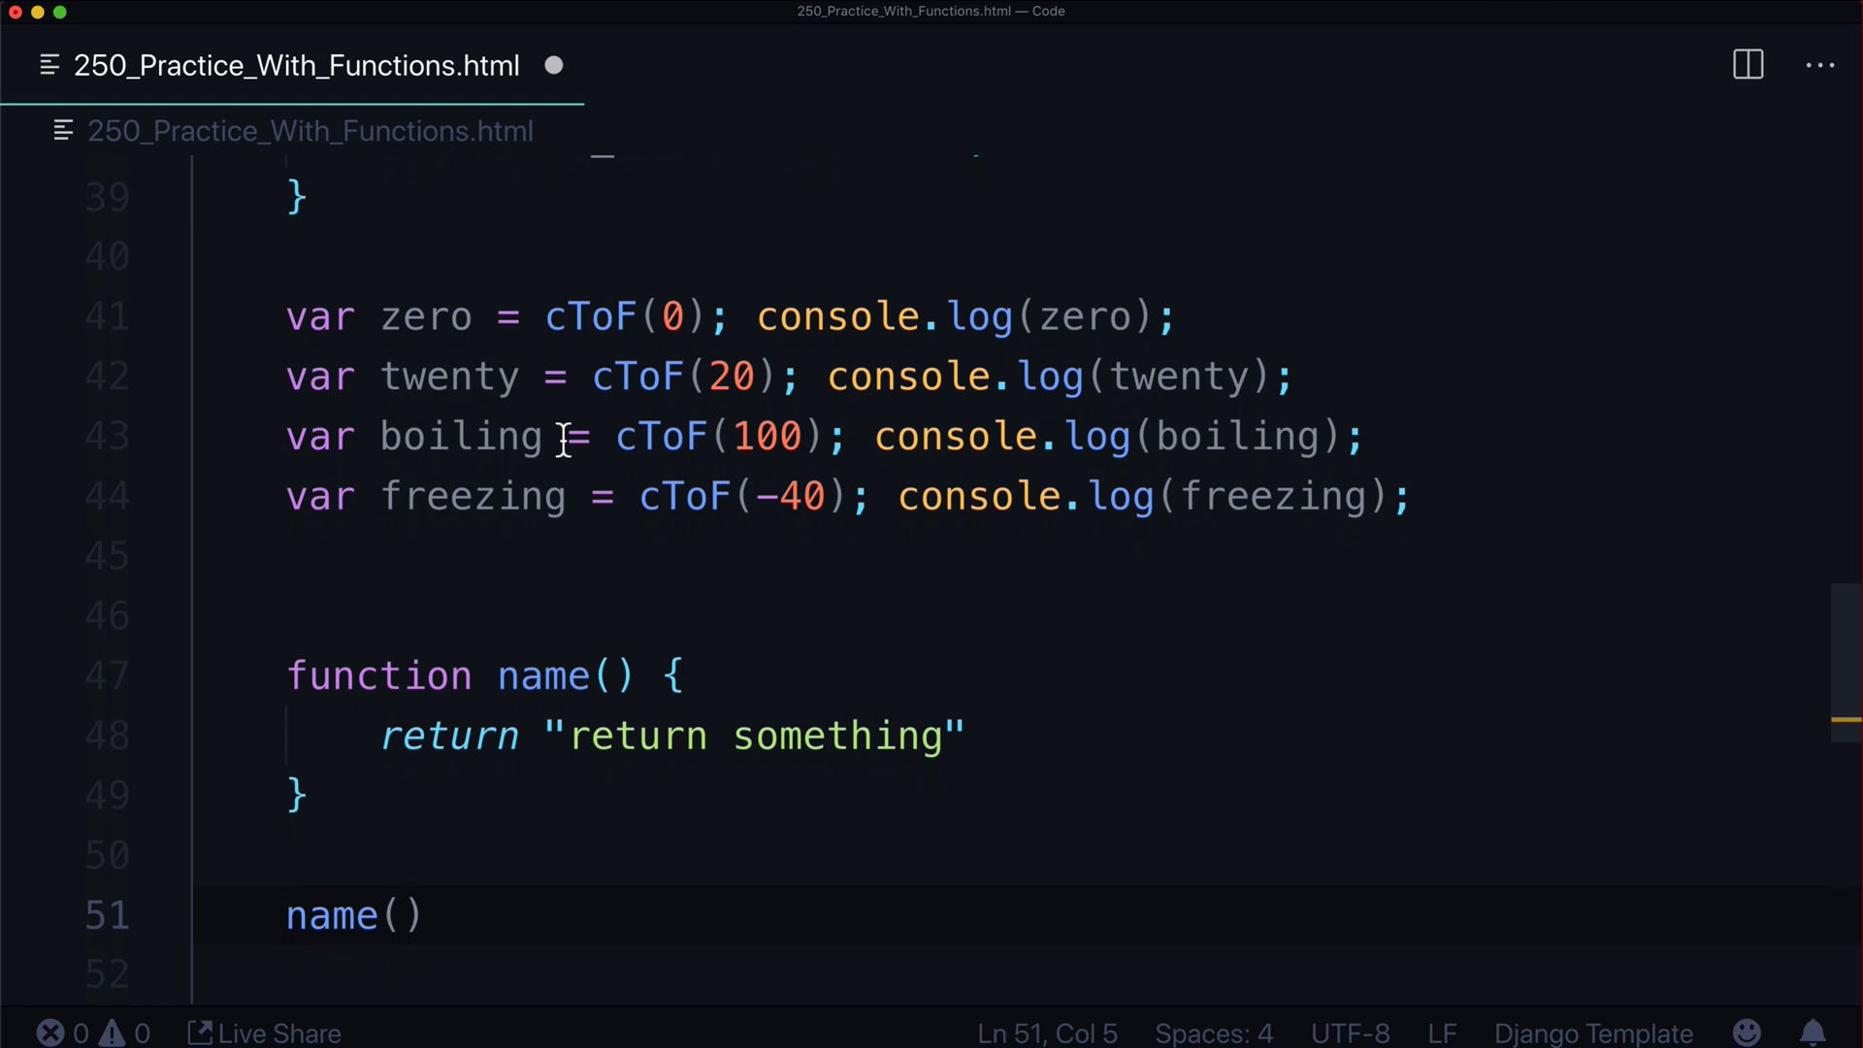
scroll(down, 3)
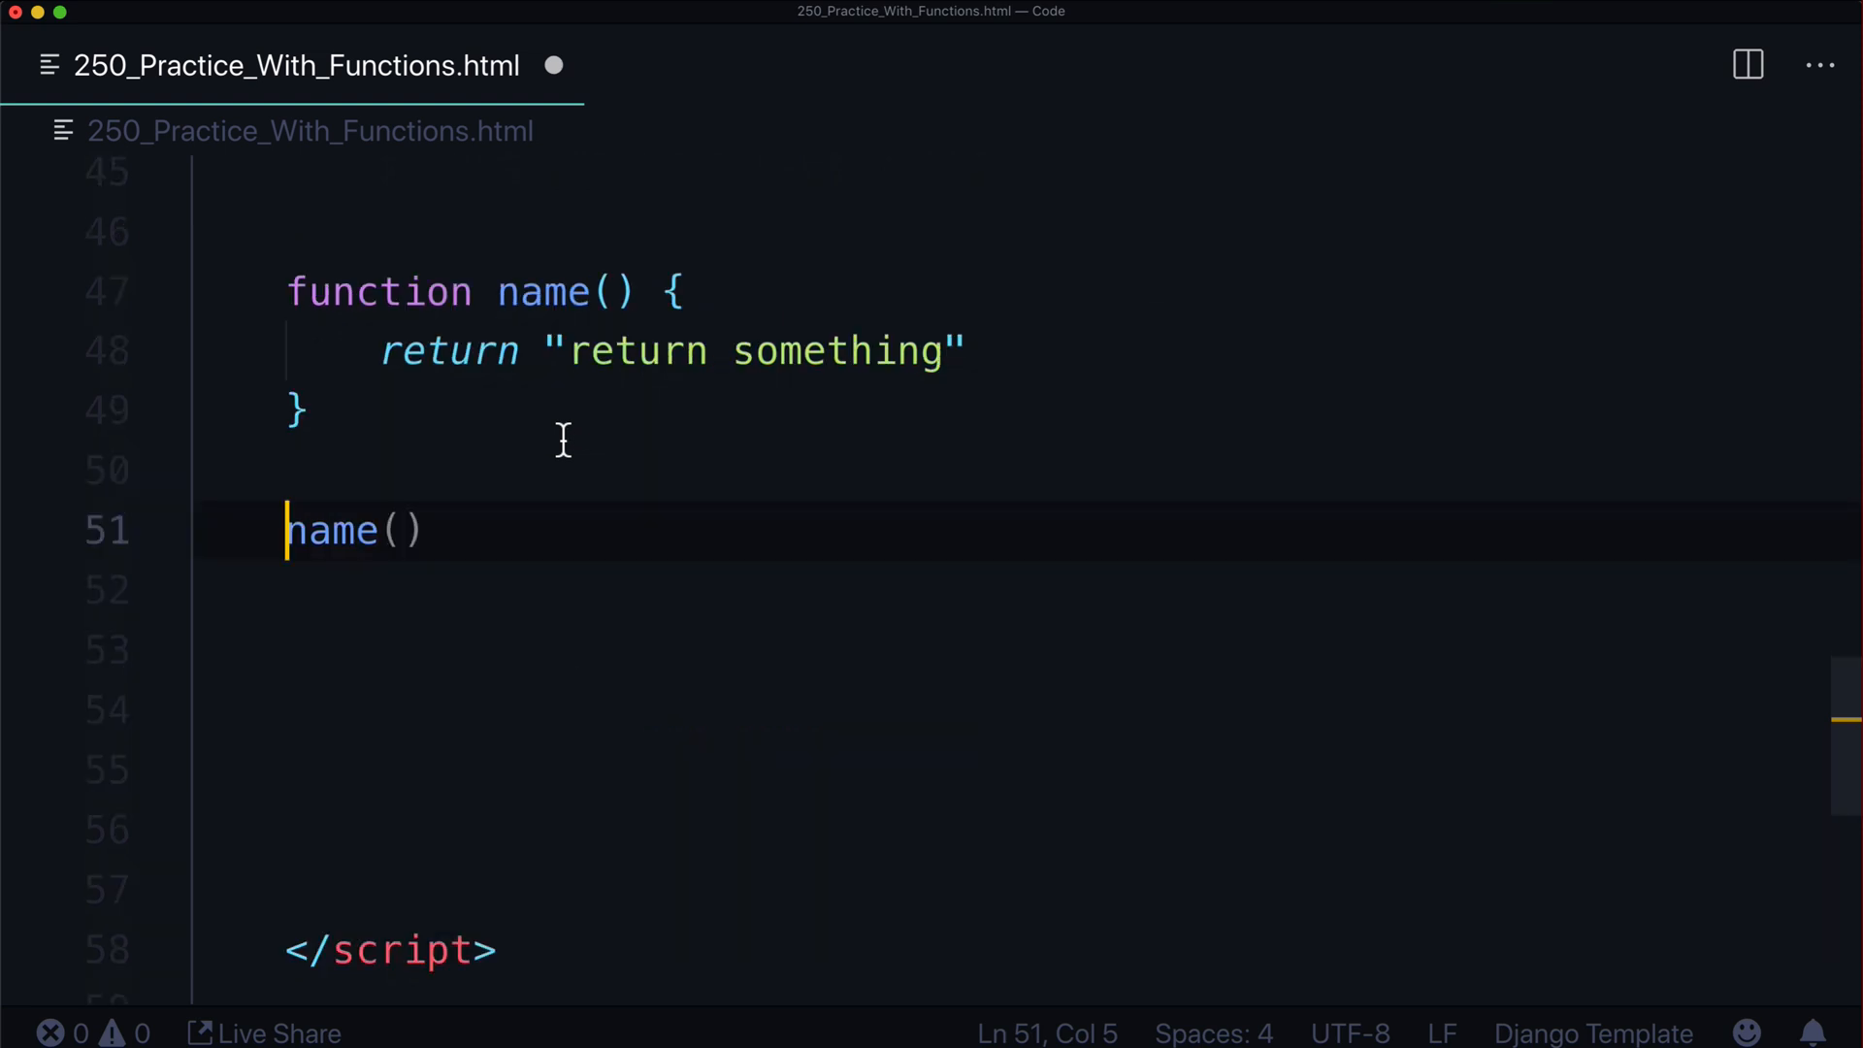